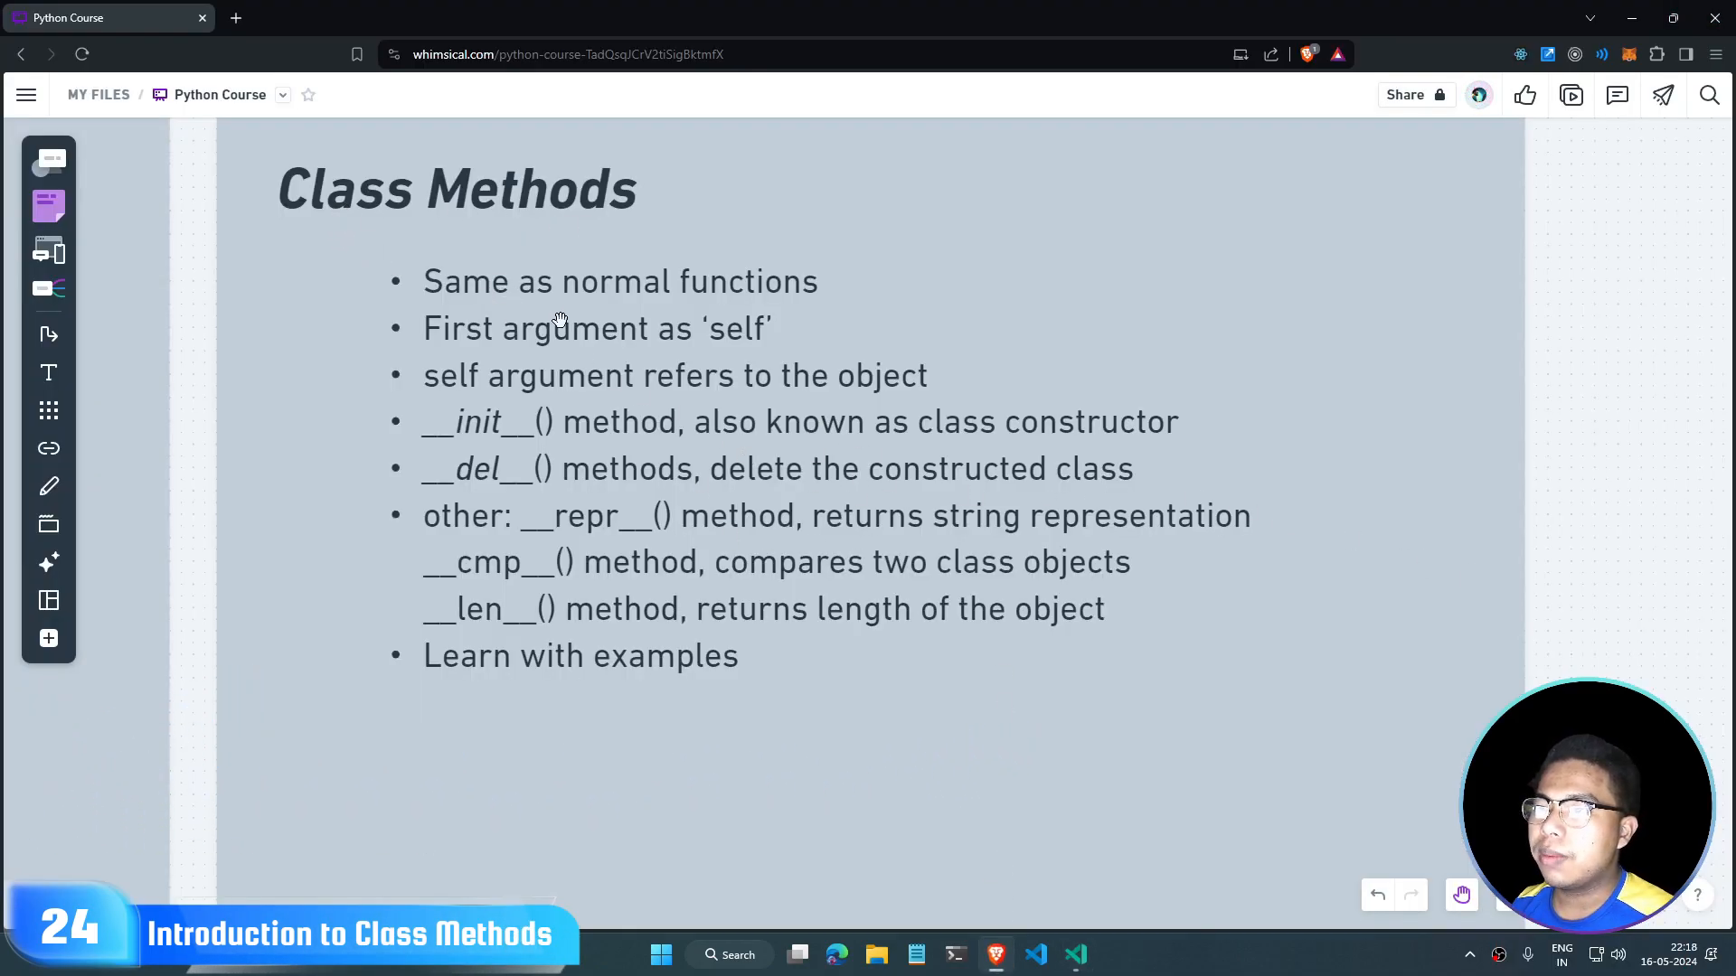
mouse_move(487, 290)
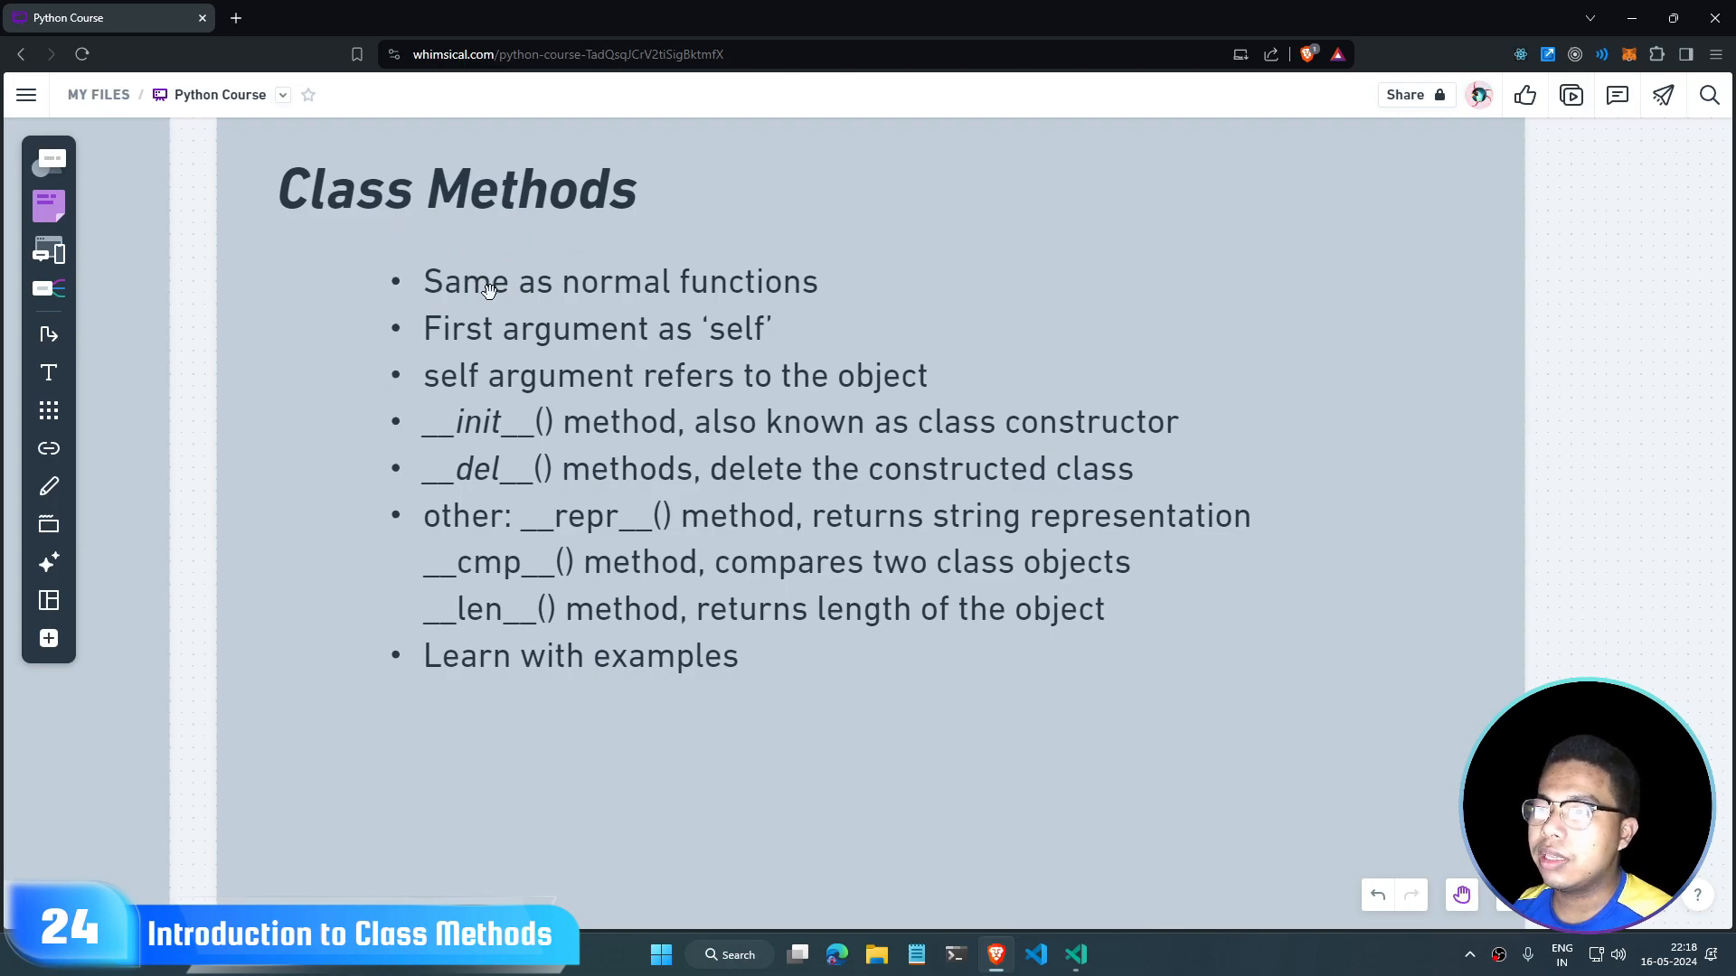
mouse_move(1129, 423)
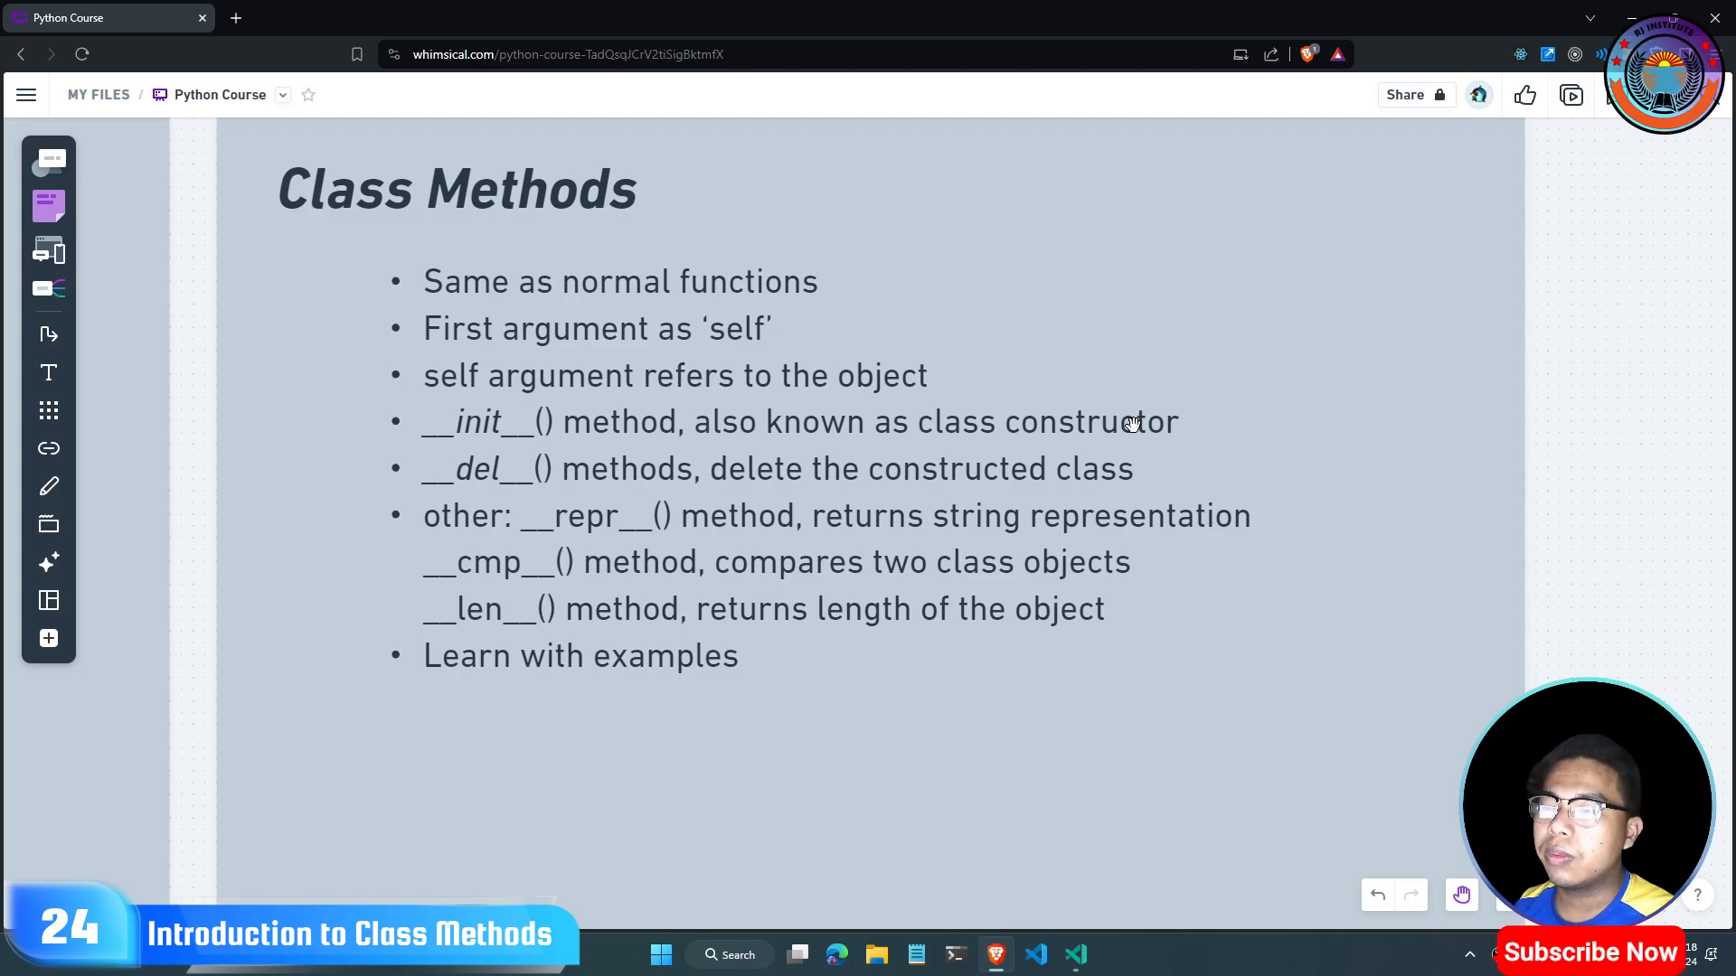
mouse_move(775, 329)
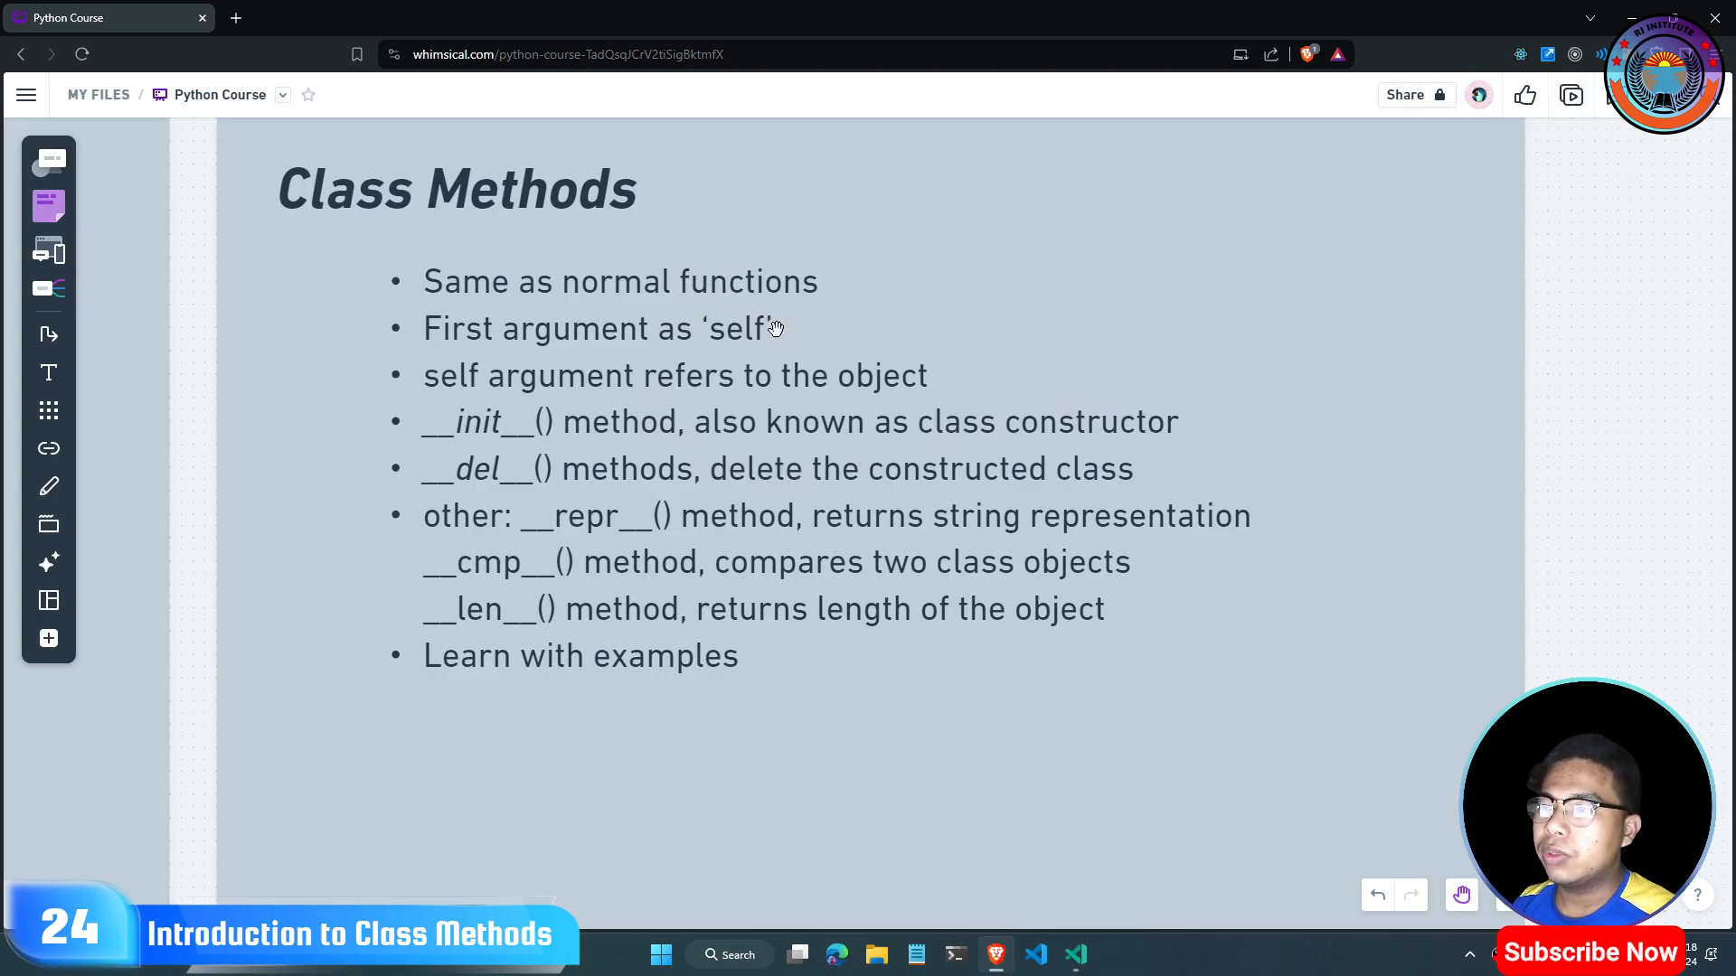
mouse_move(656, 352)
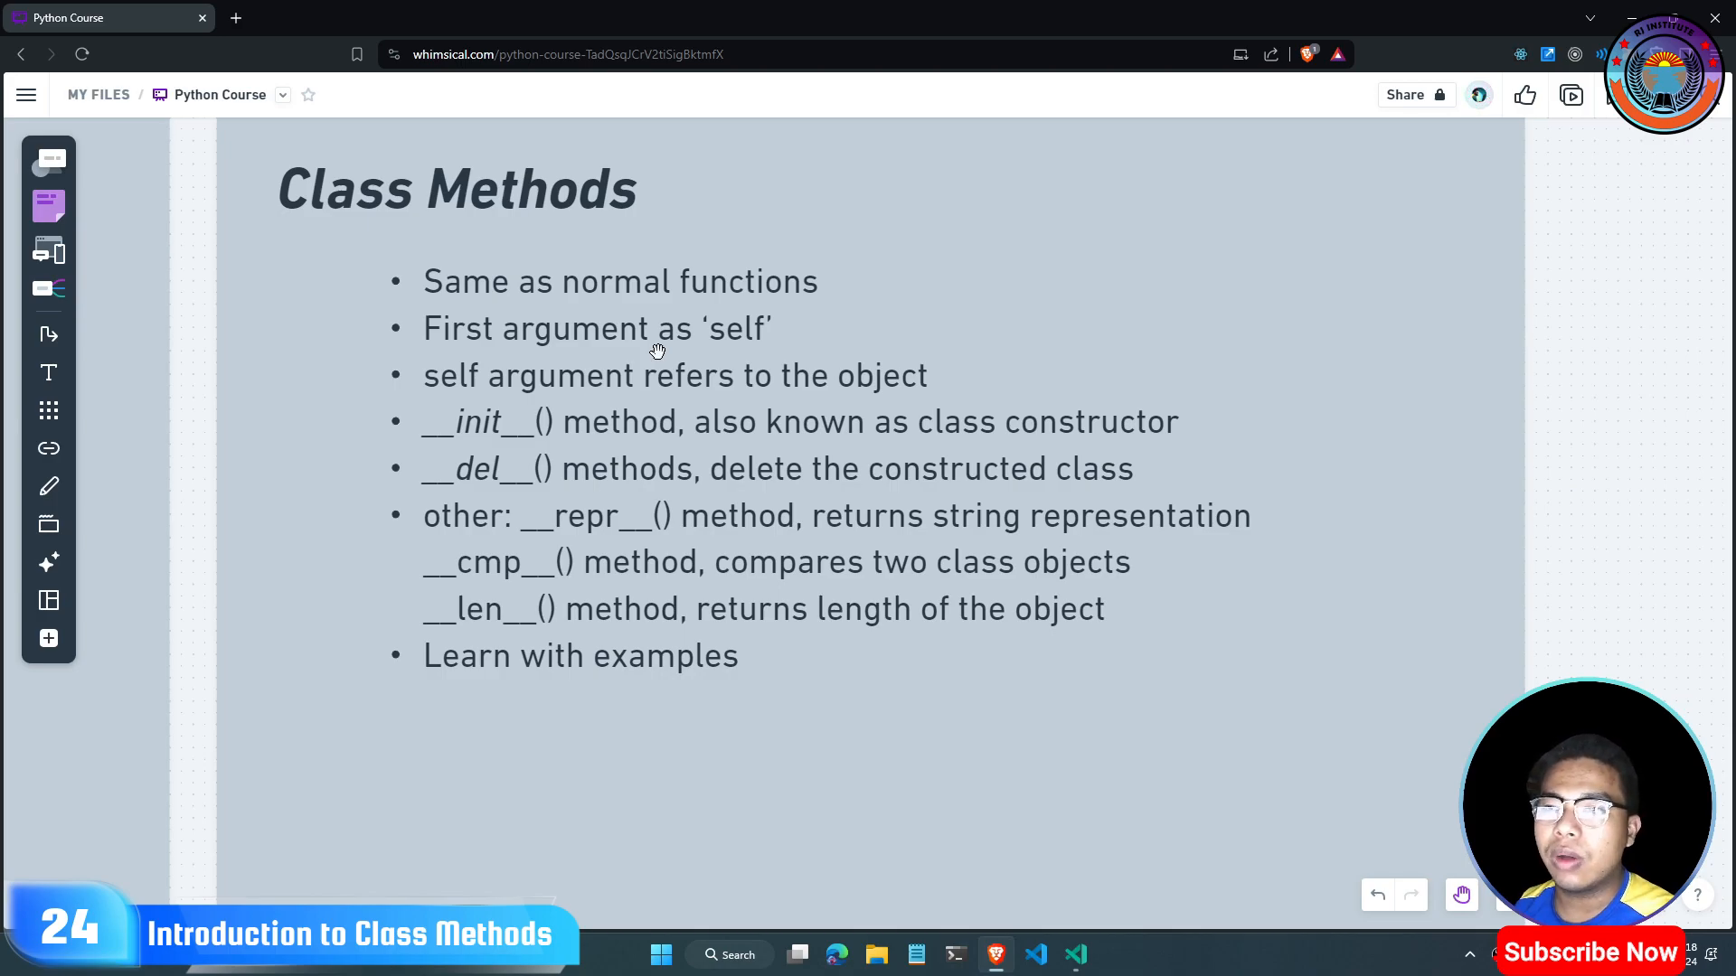
Step: Search 'function de' and open tut10.py's newFunc definition example for comparison
click(1074, 955)
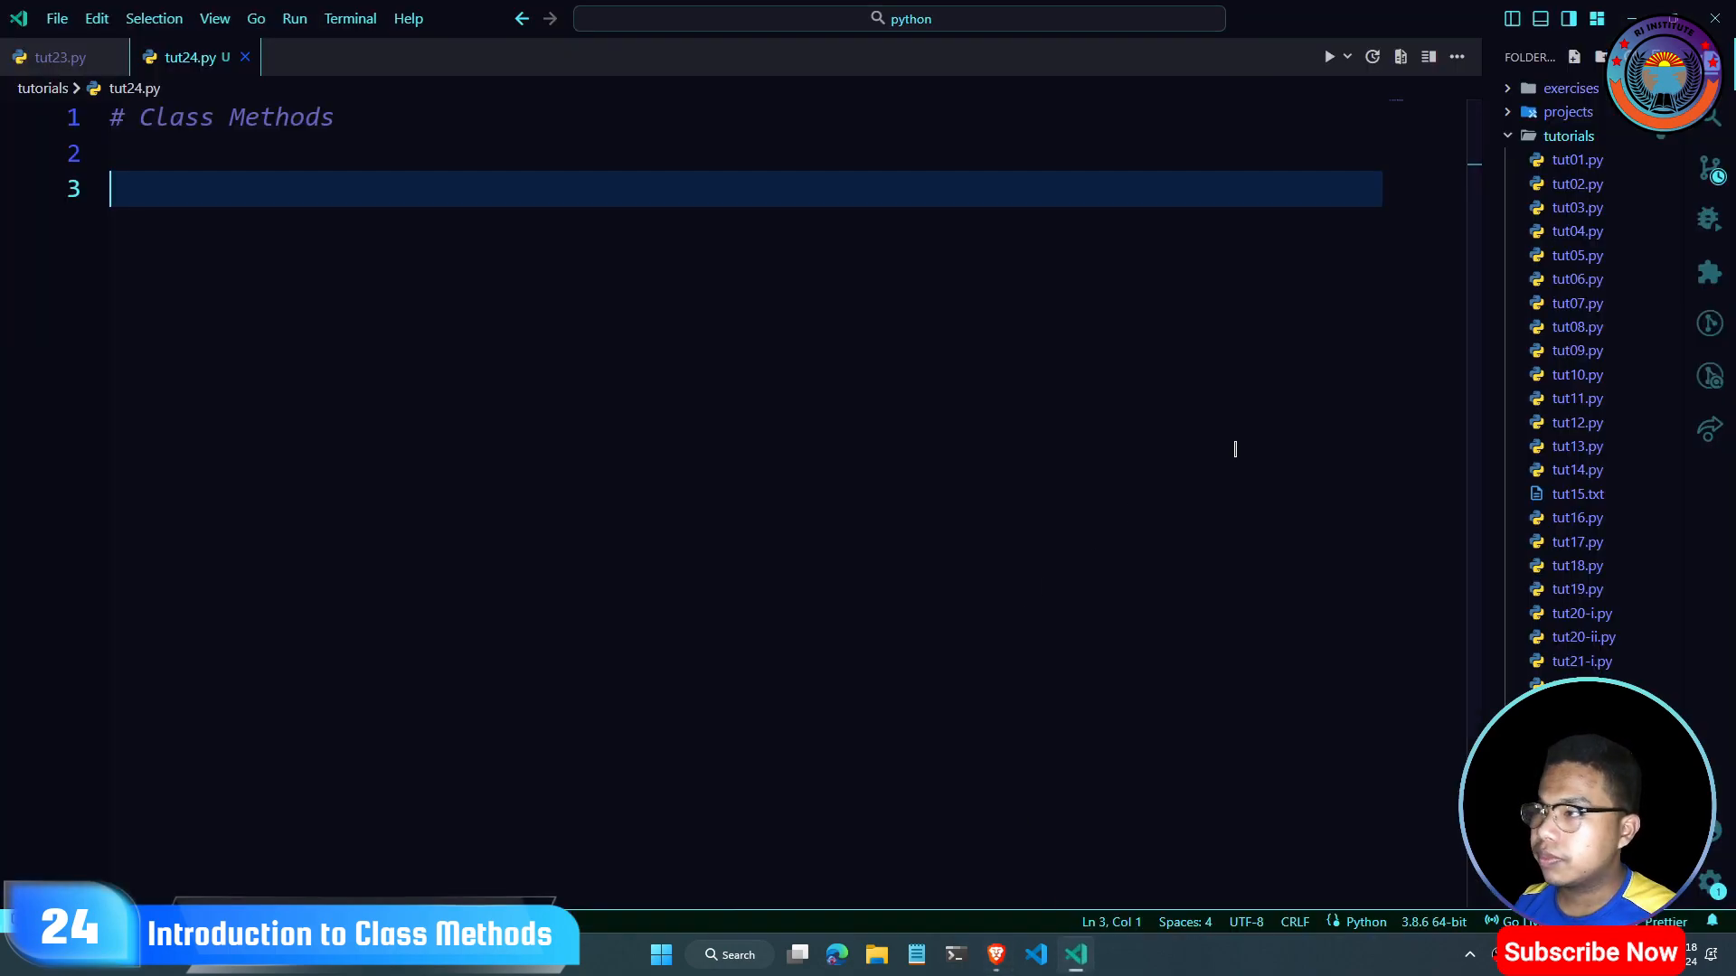
click(1707, 157)
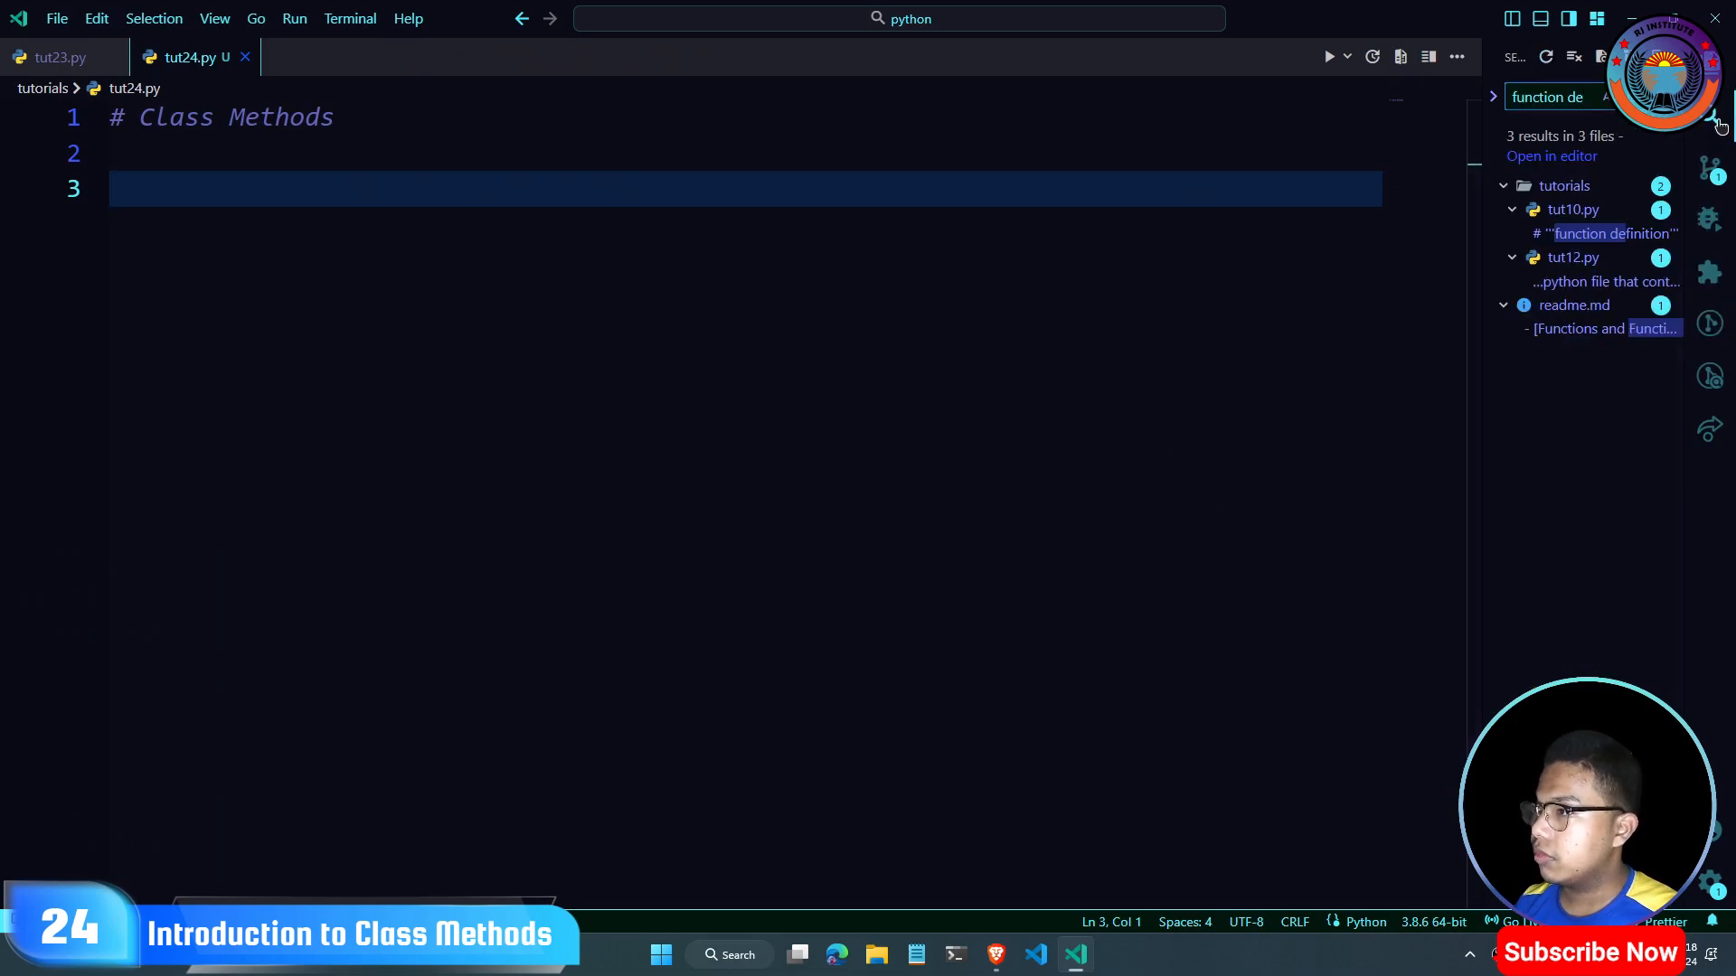
click(1613, 234)
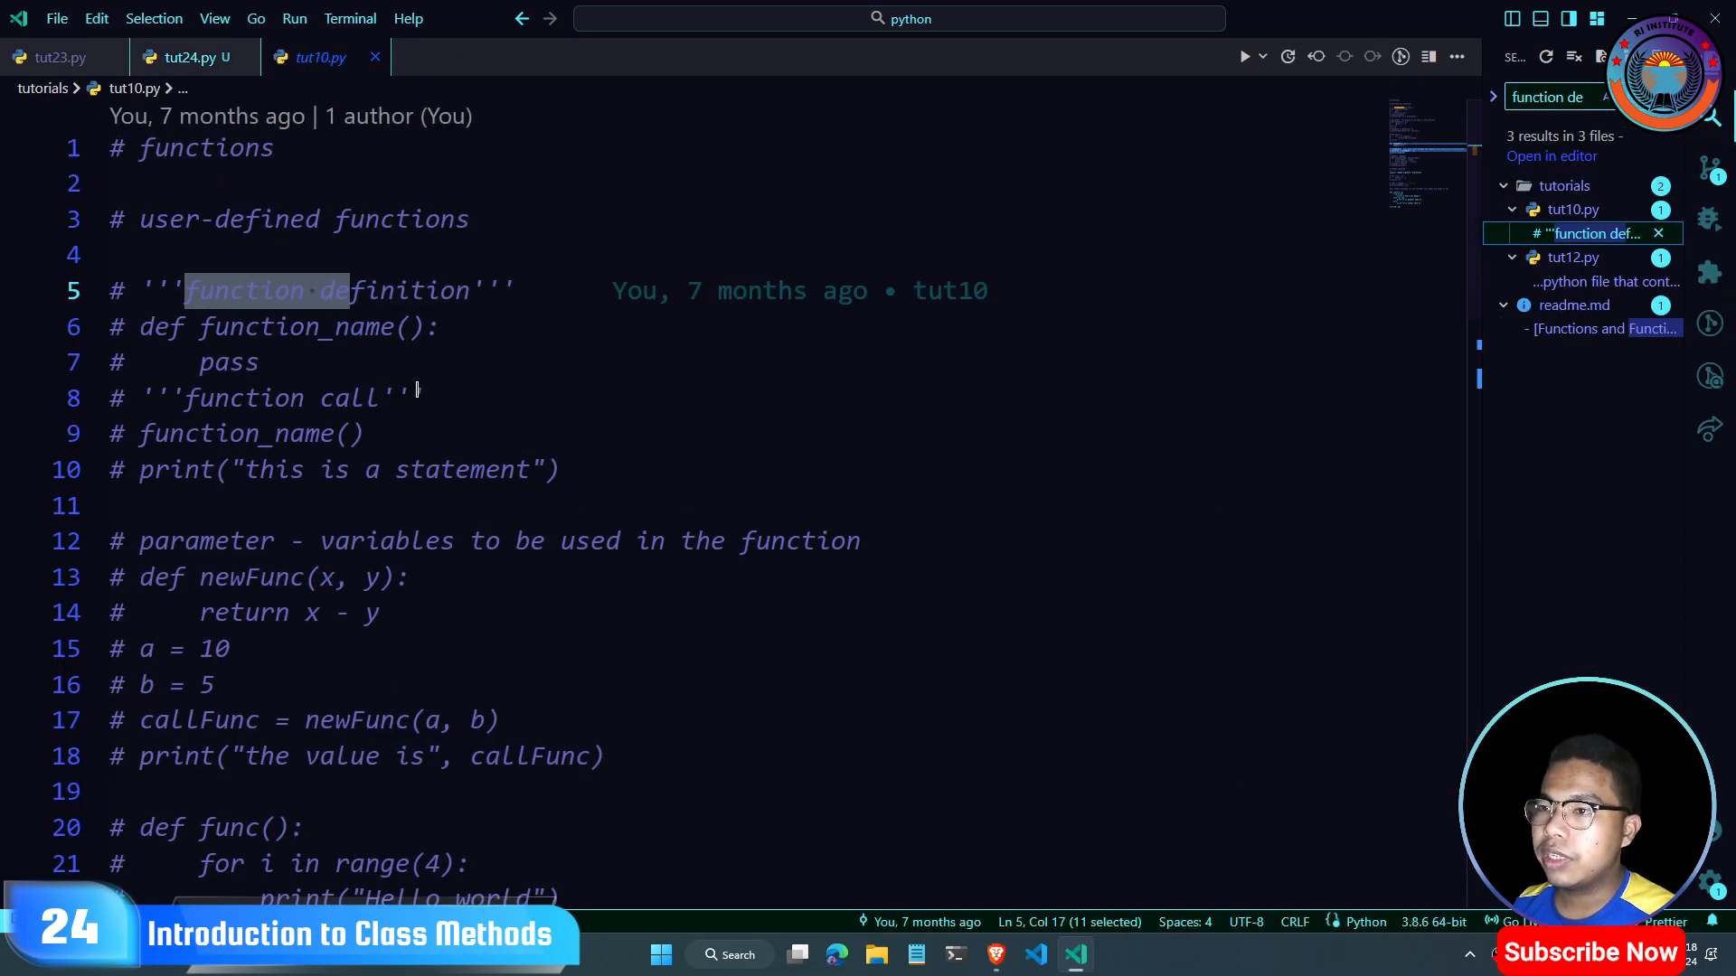
scroll(down, 3)
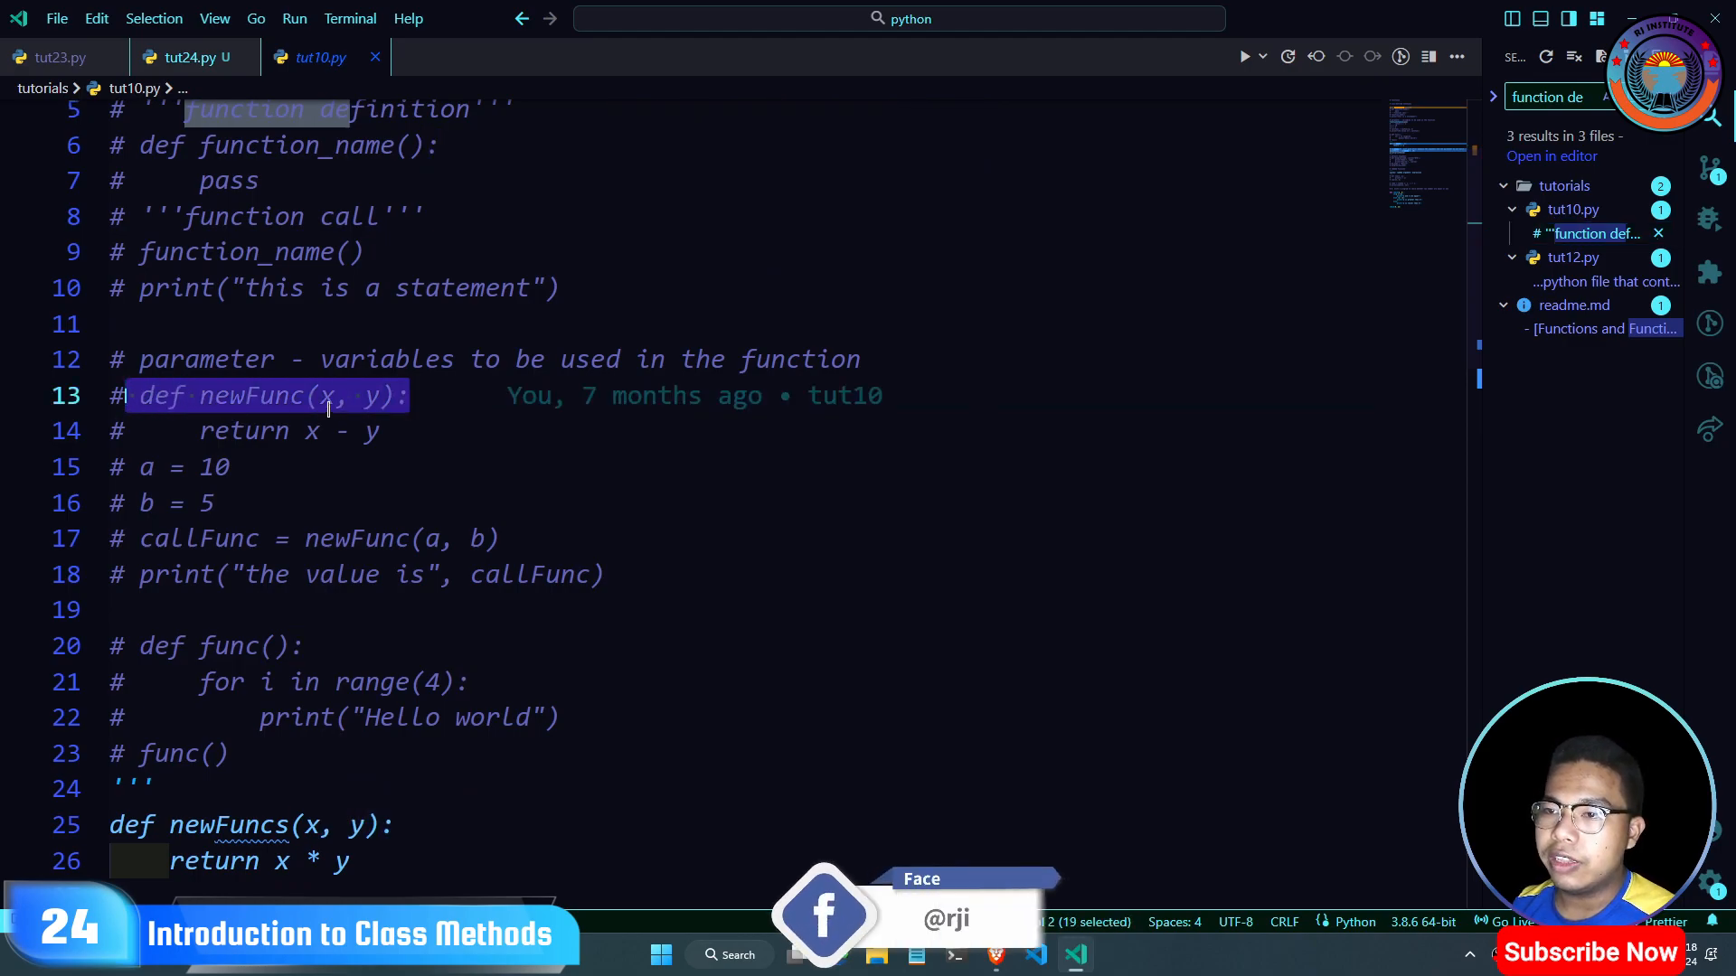
click(412, 395)
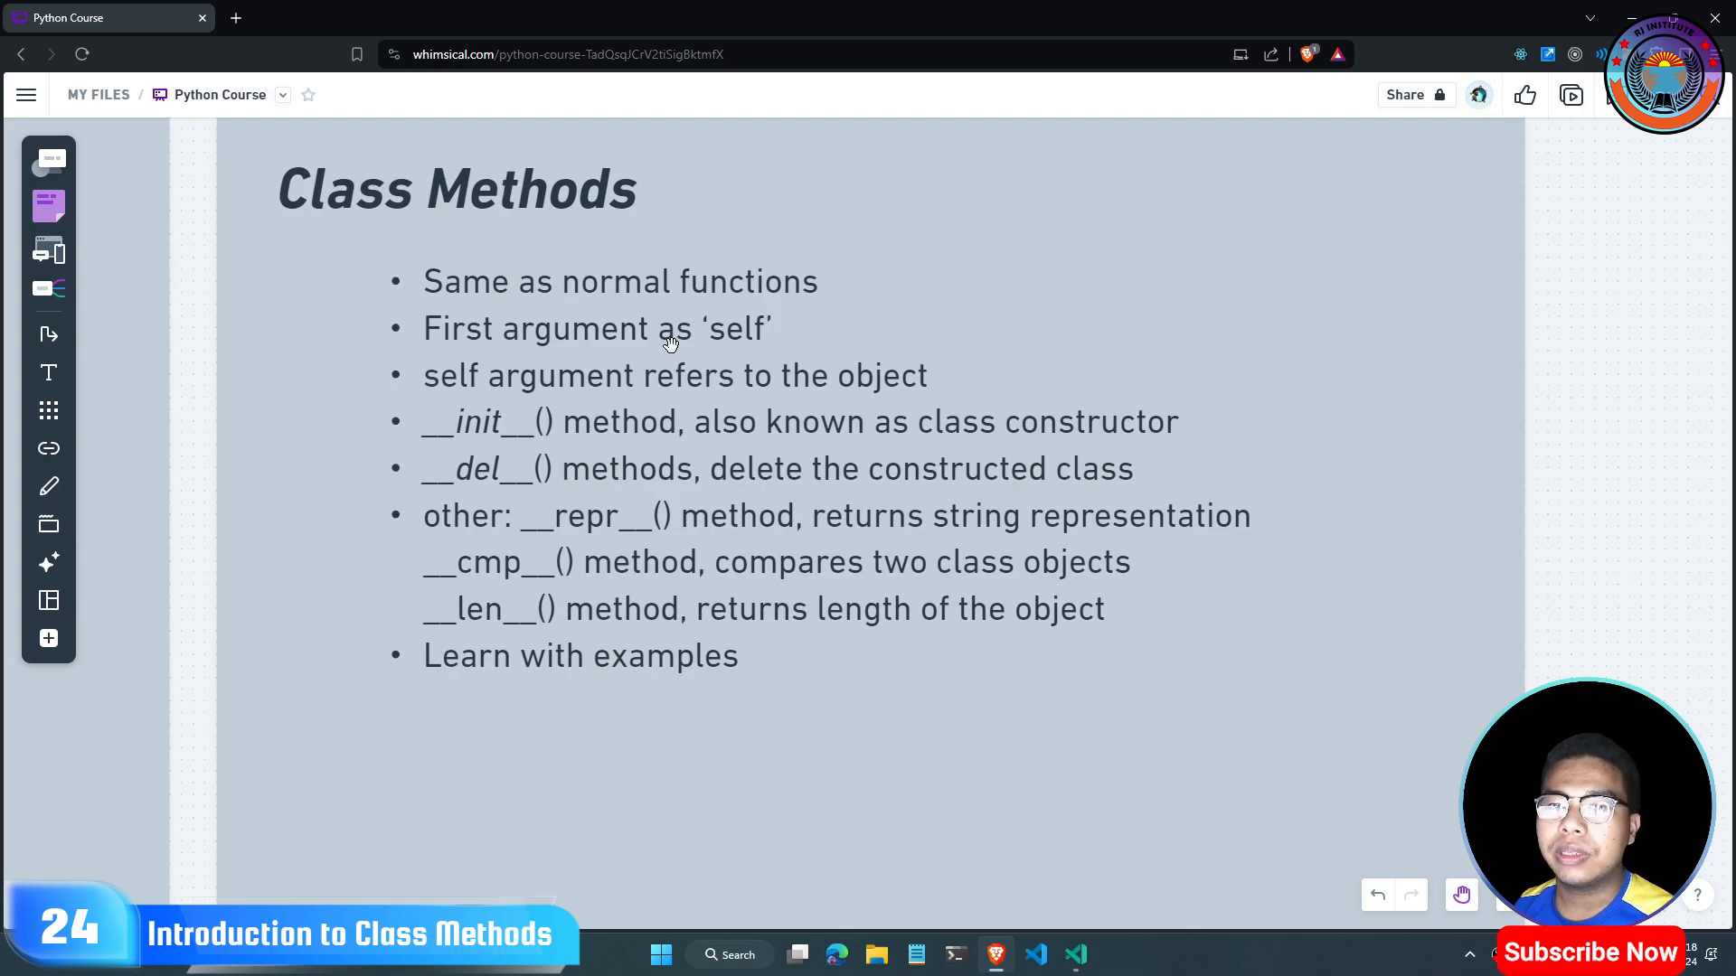
click(1073, 955)
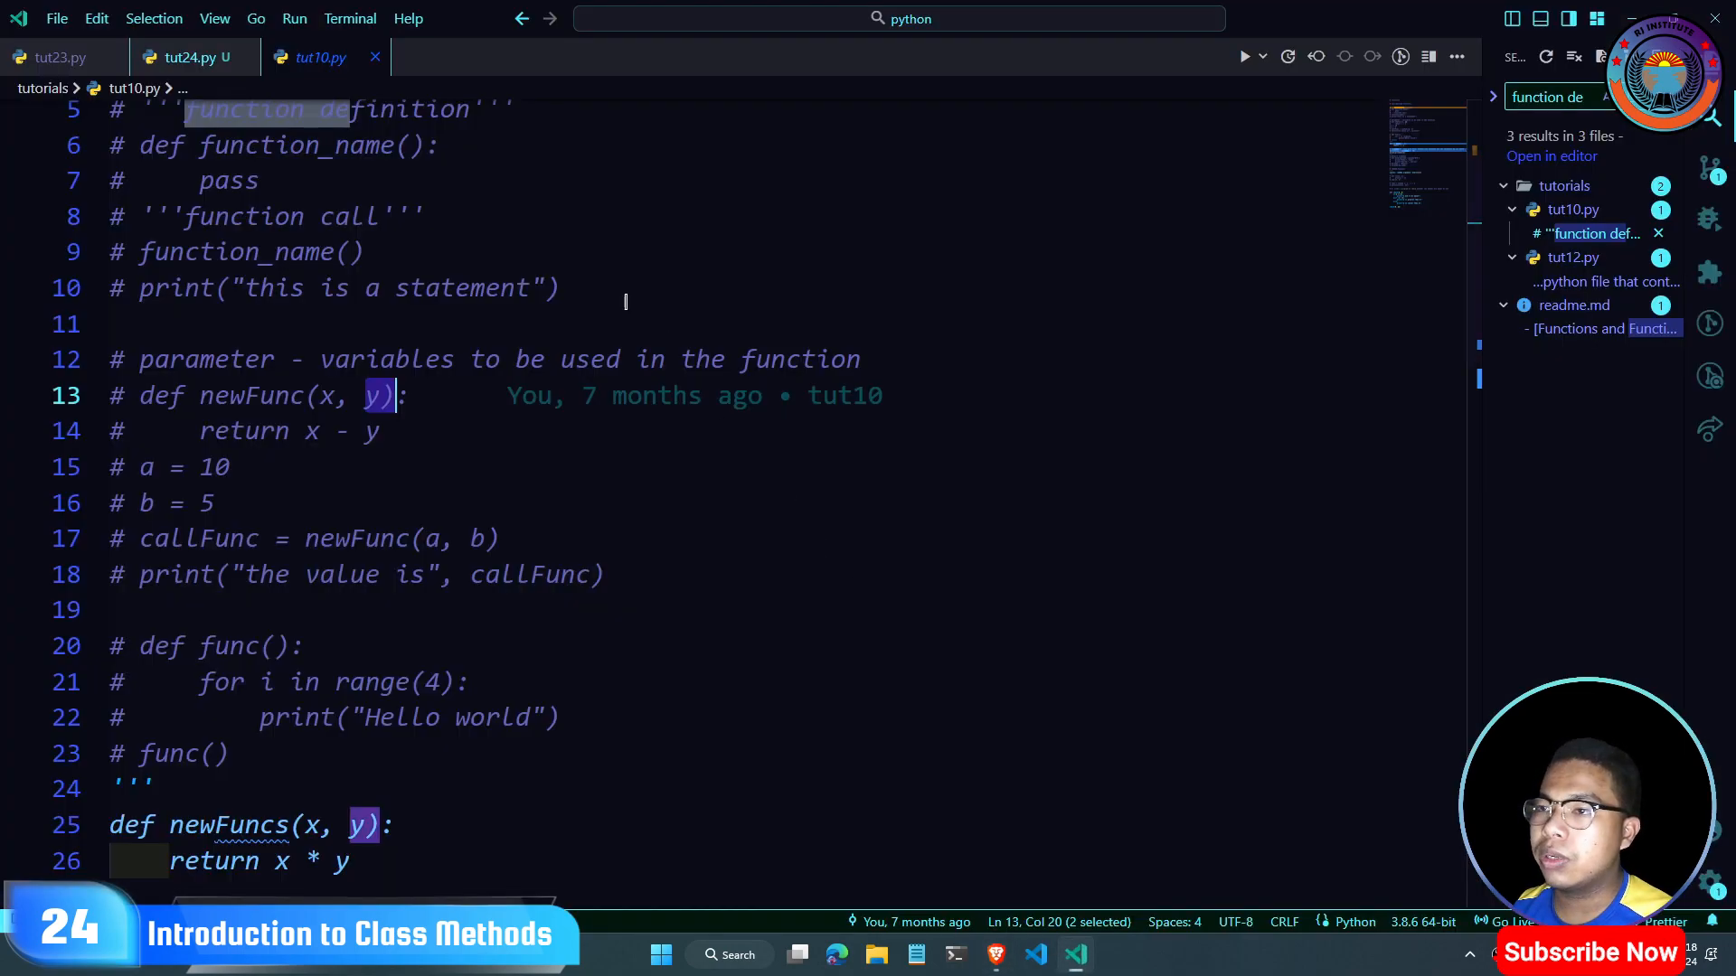
Step: Review tut23.py's Teacher class example, highlighting the objectName = className() line
click(50, 56)
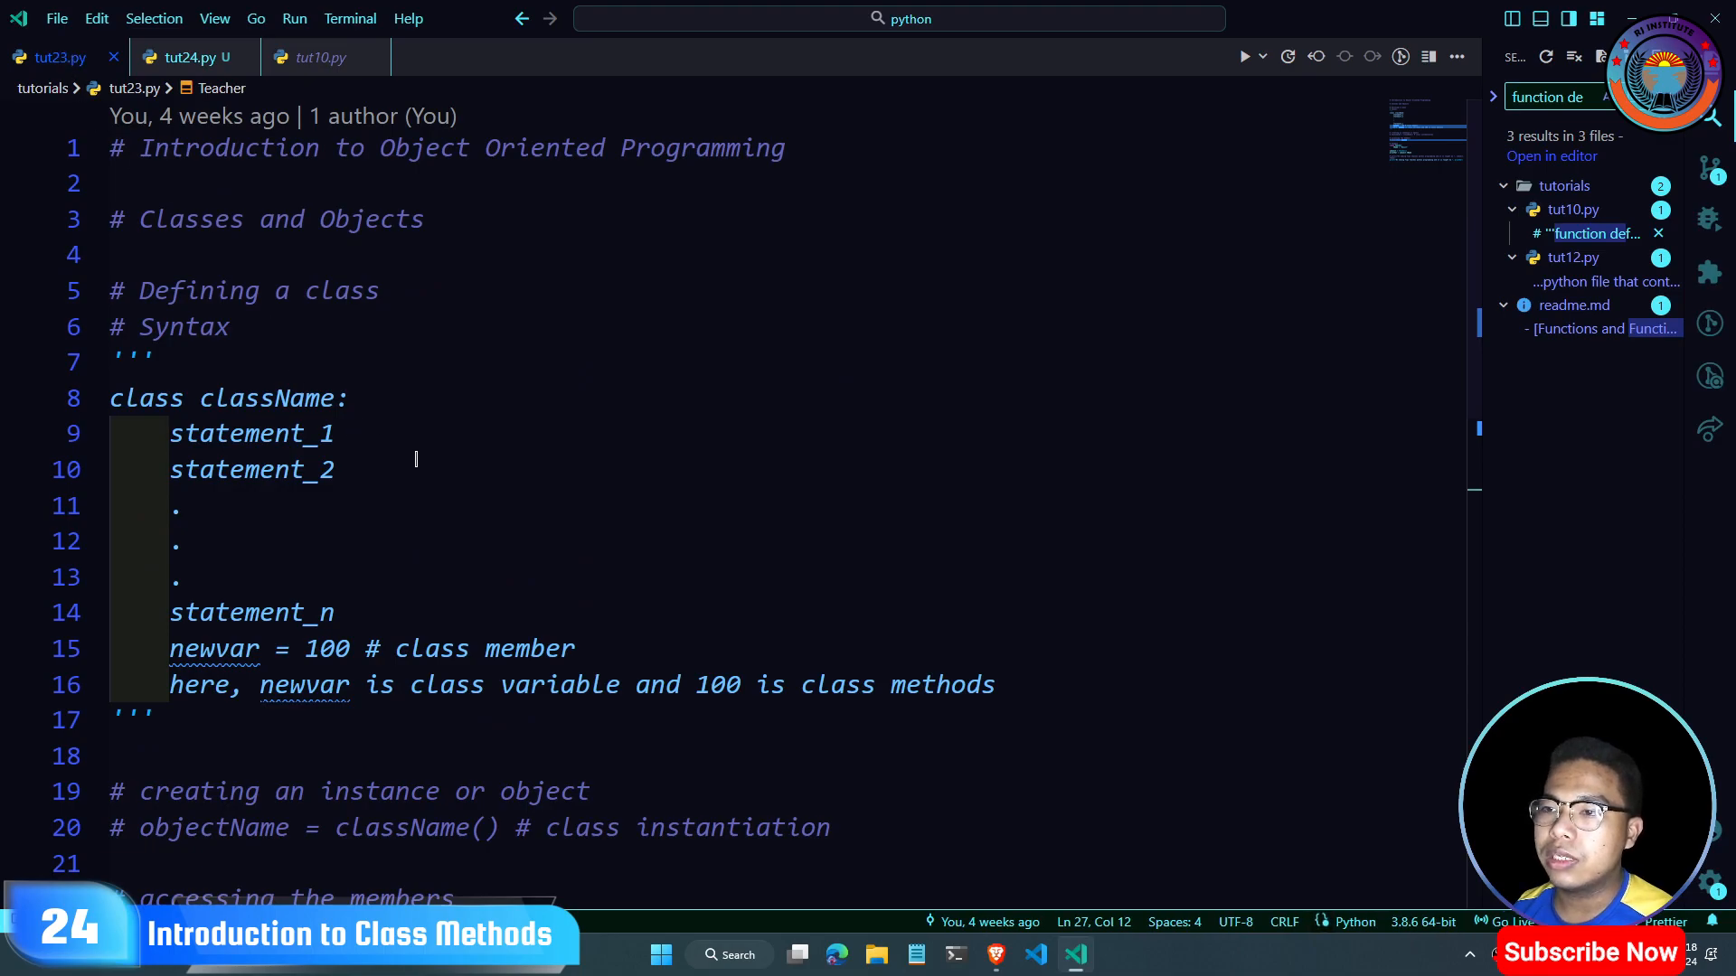
scroll(down, 3)
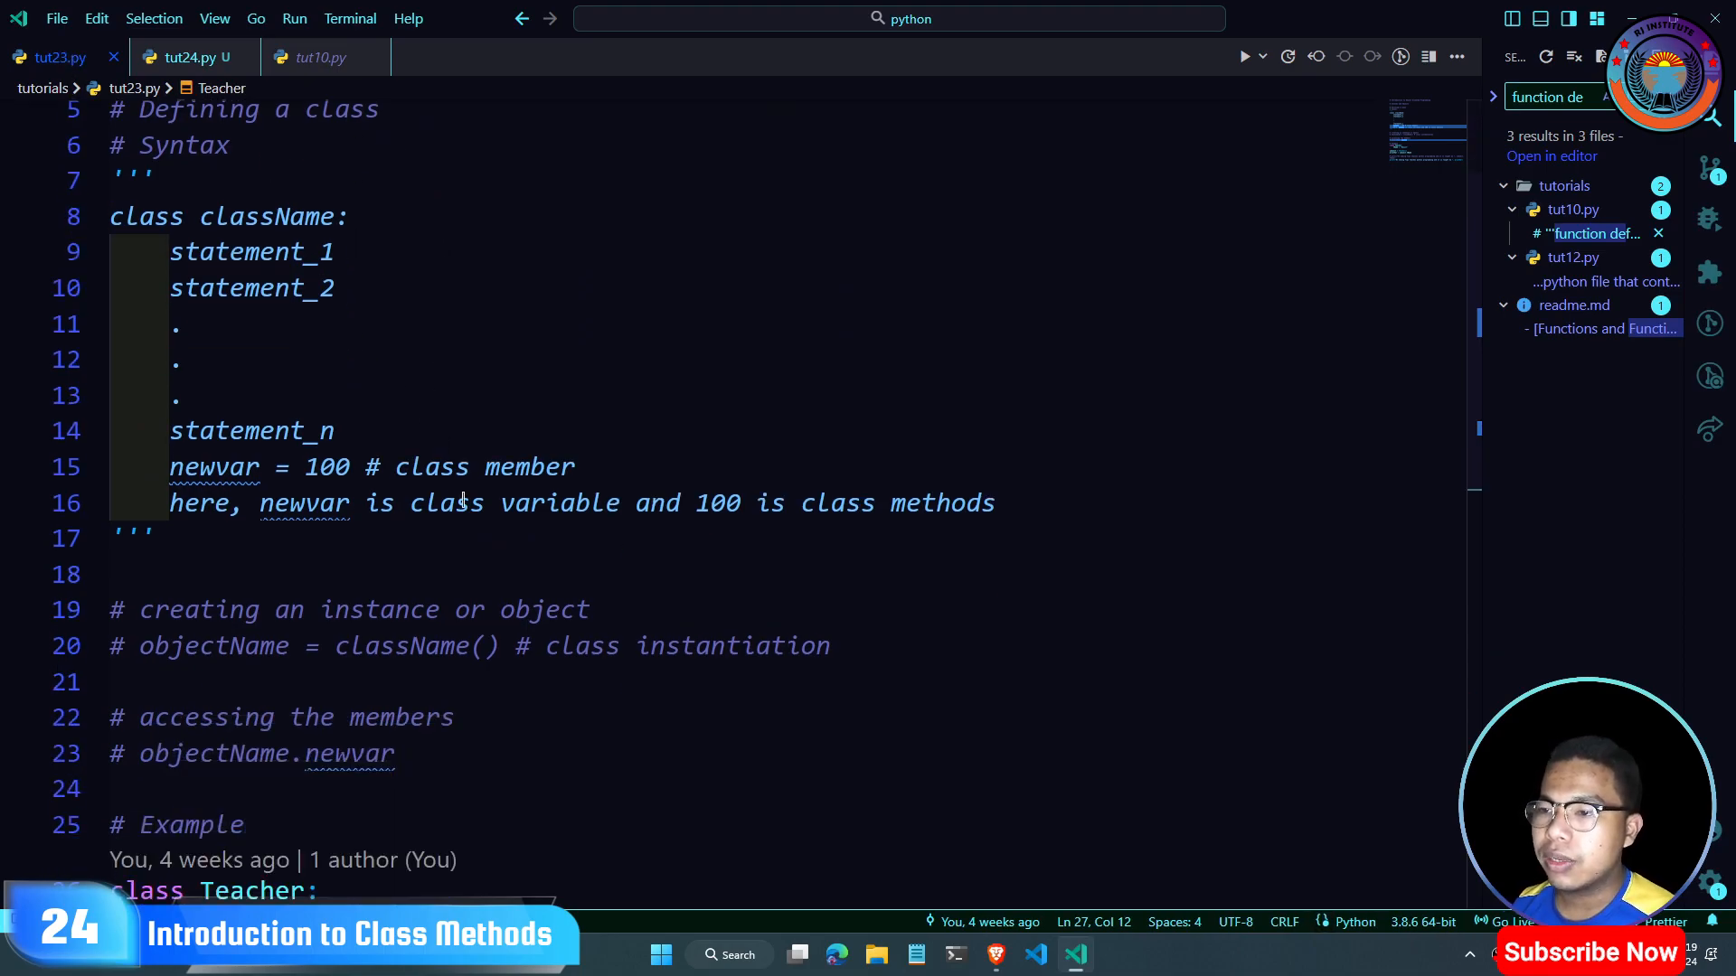
scroll(down, 3)
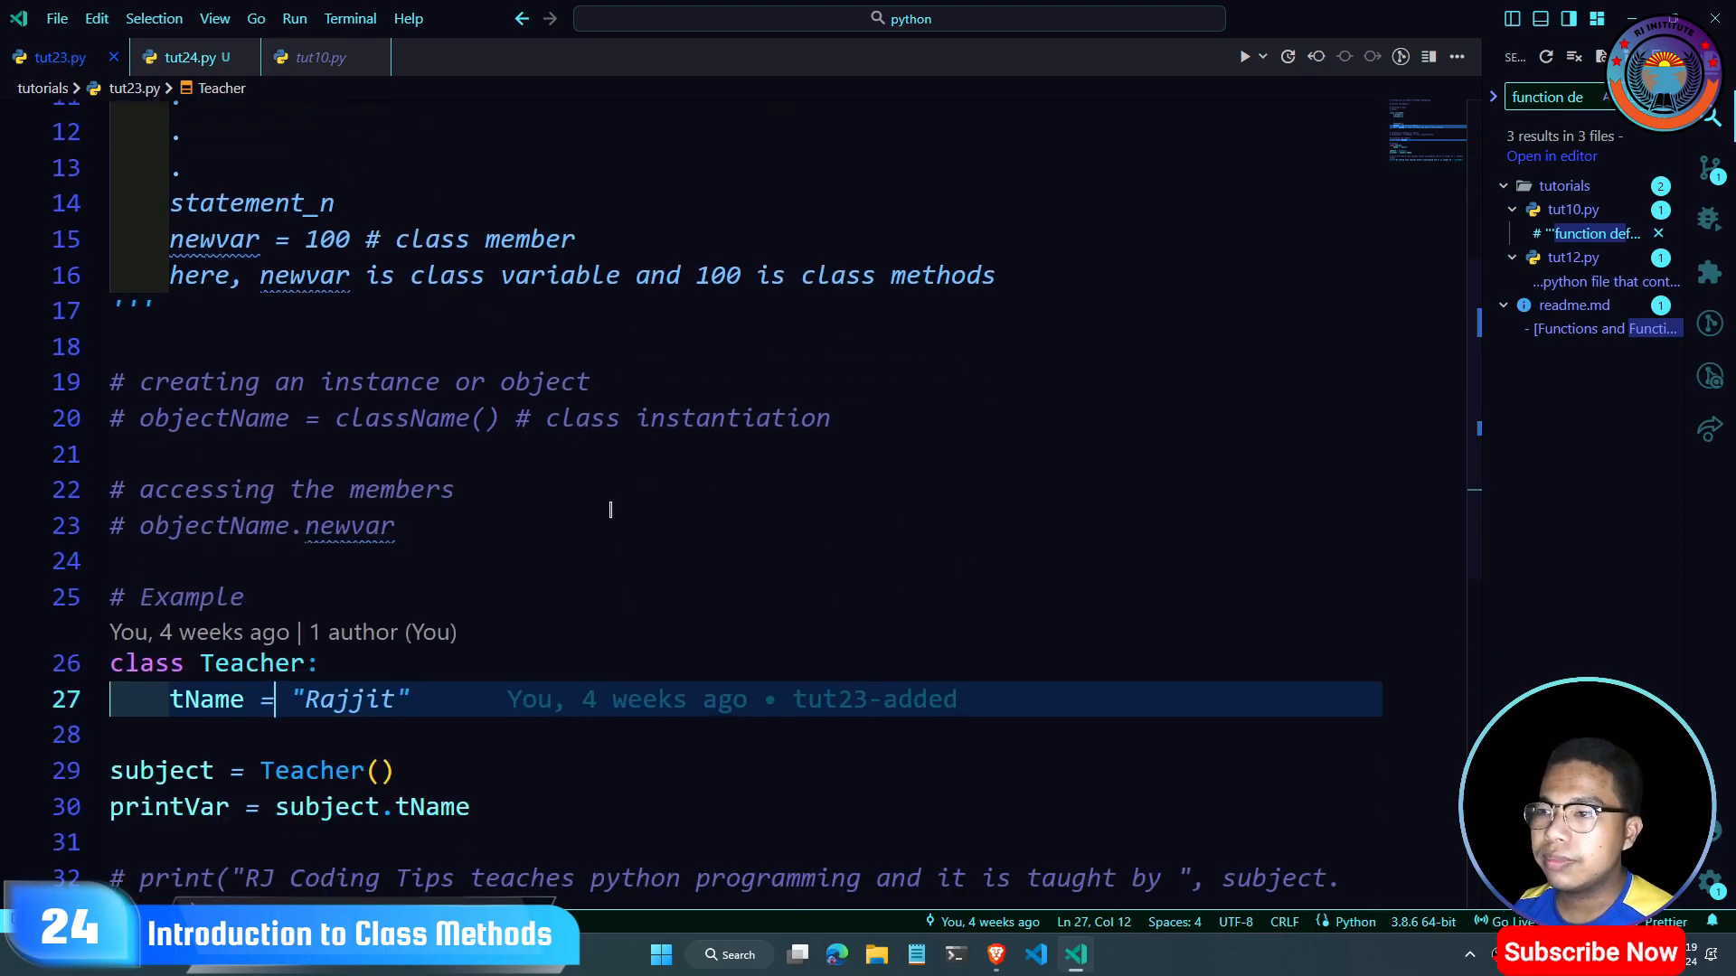
scroll(down, 3)
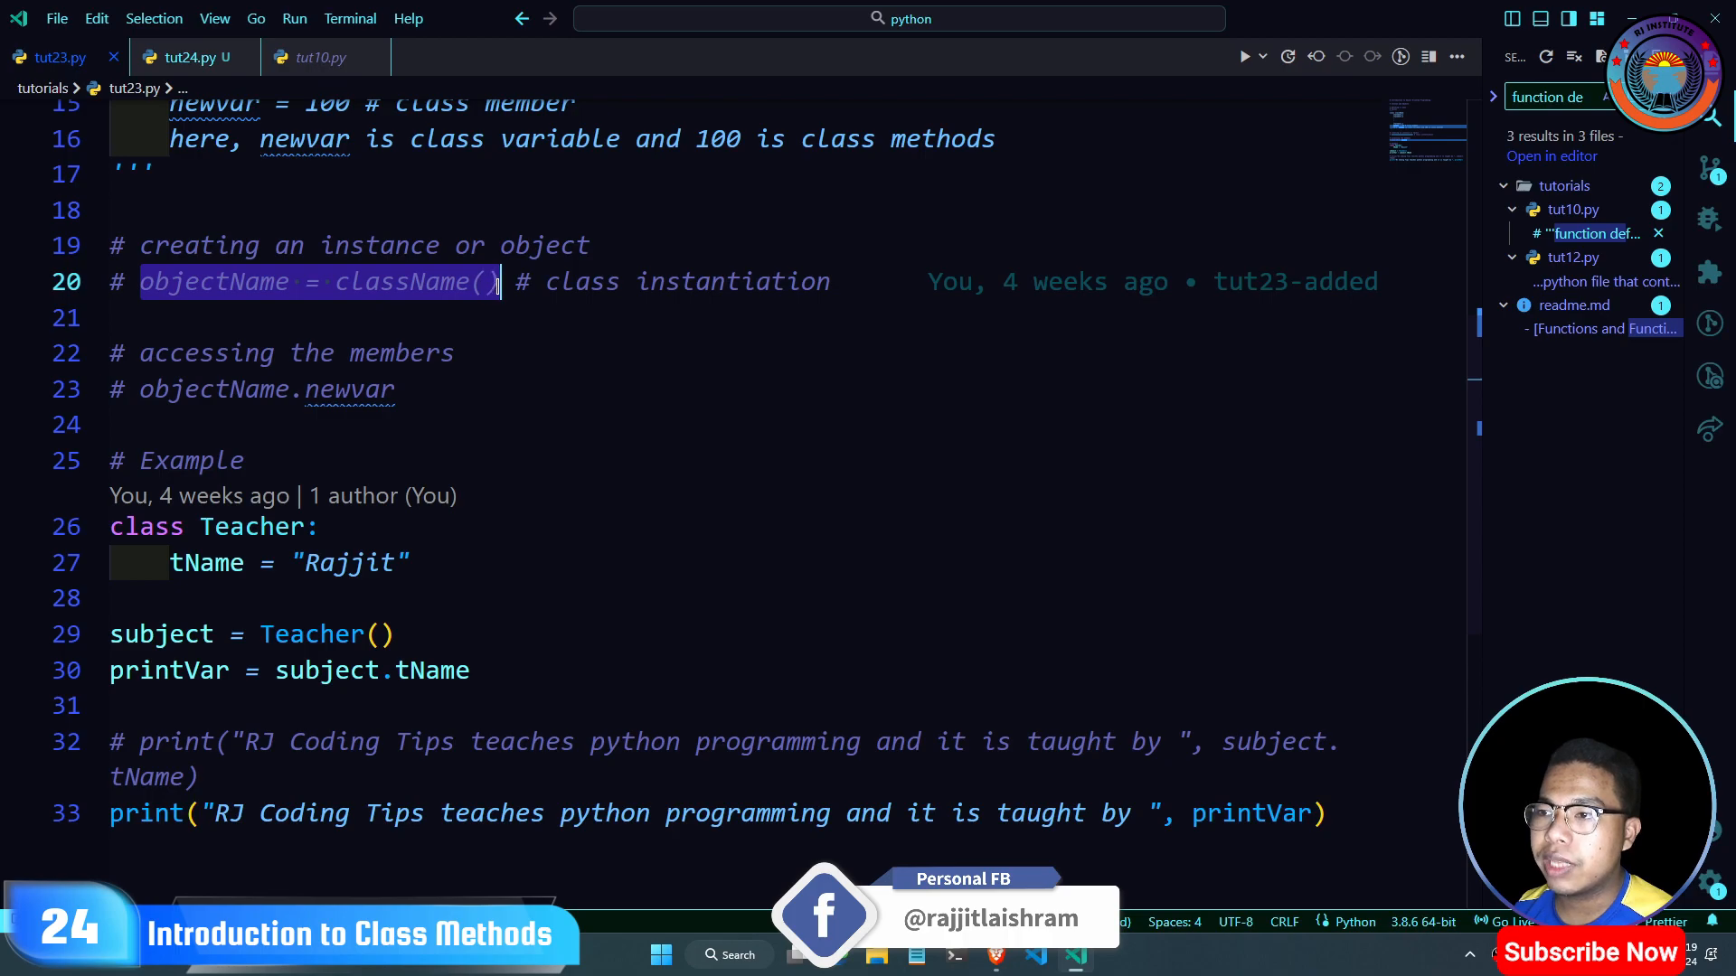
click(472, 398)
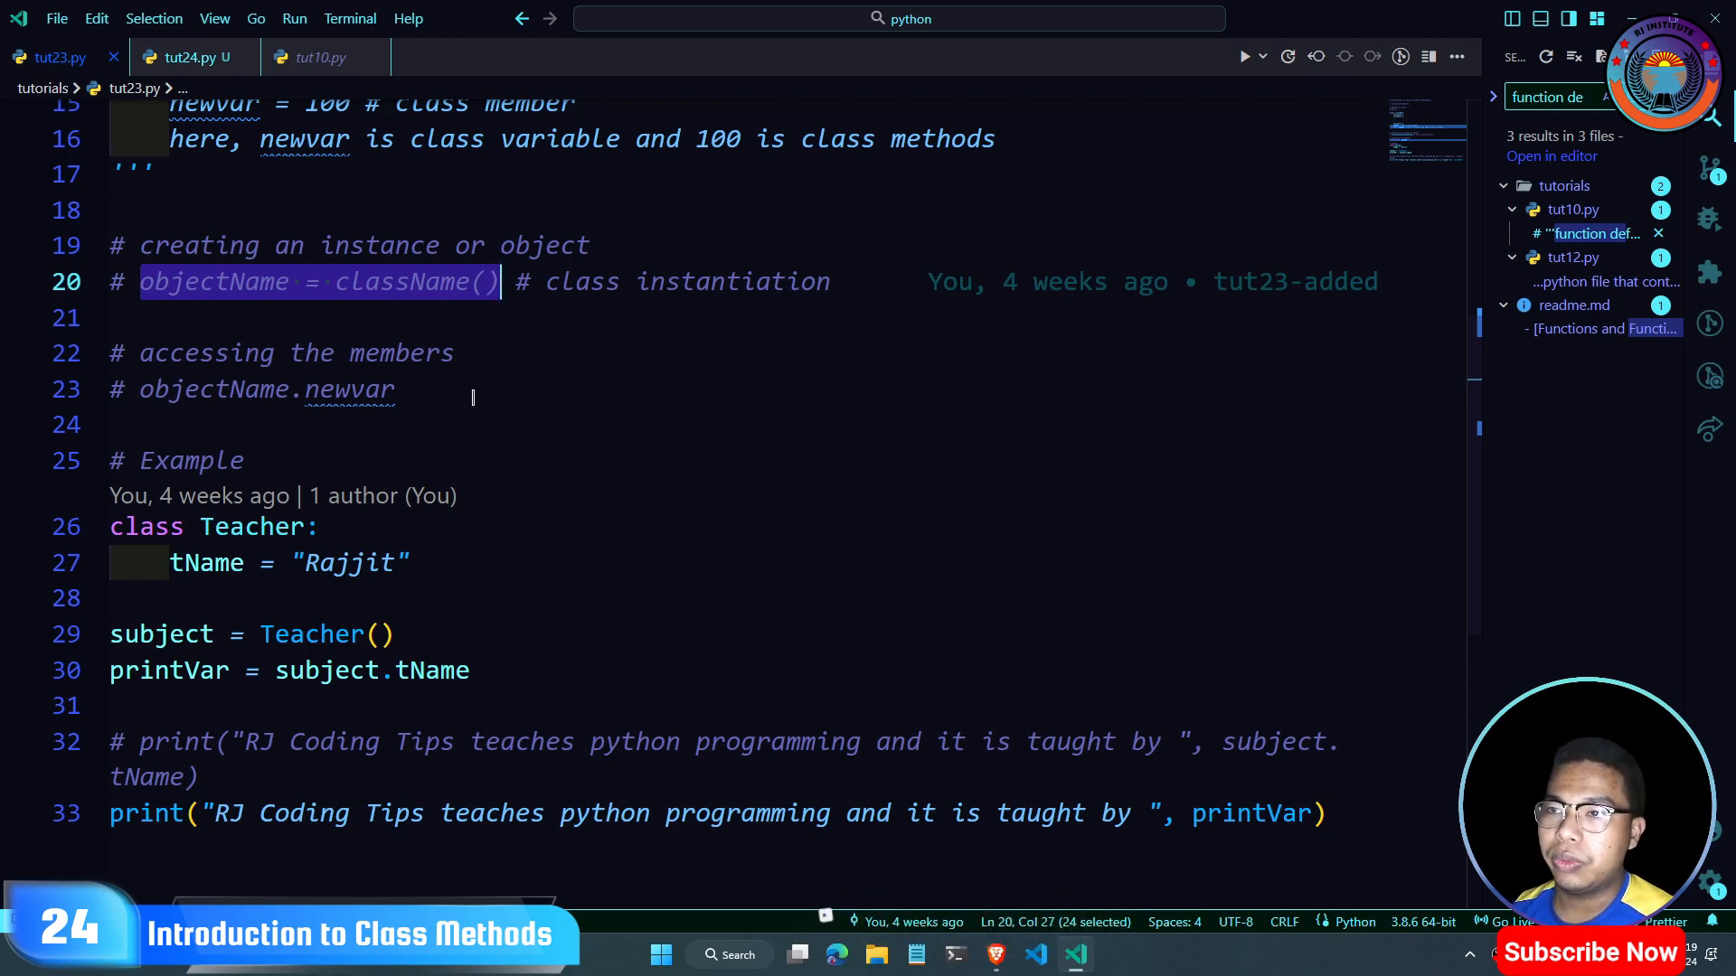
click(192, 56)
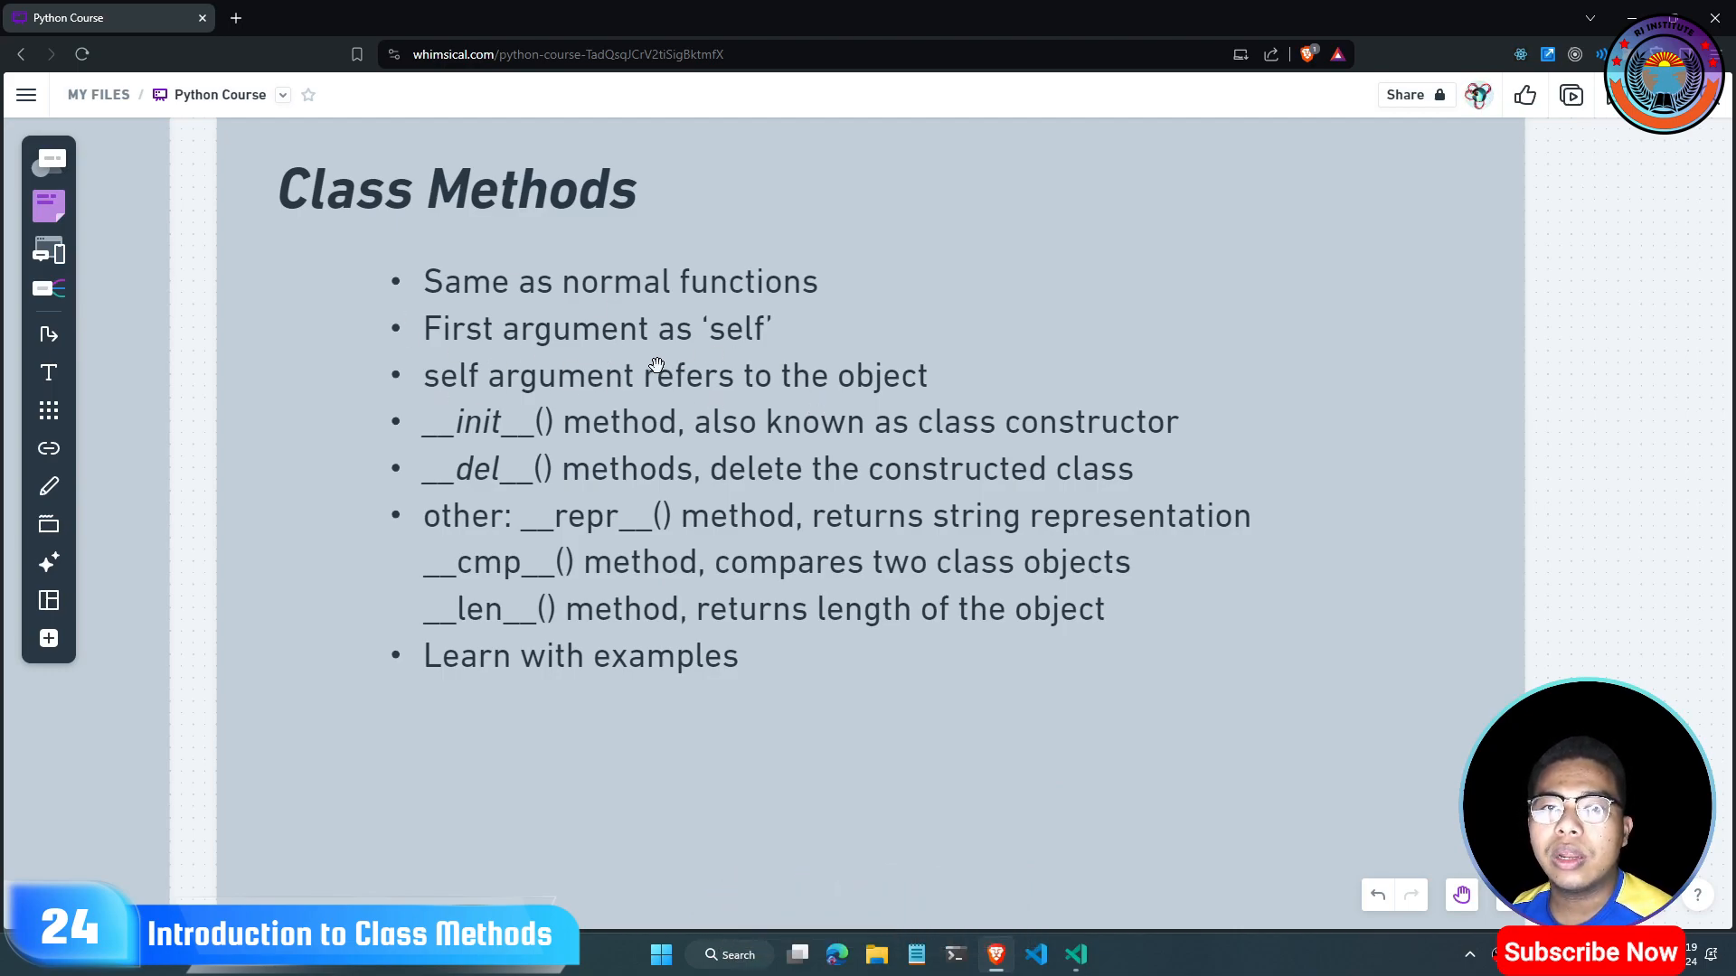
mouse_move(626, 358)
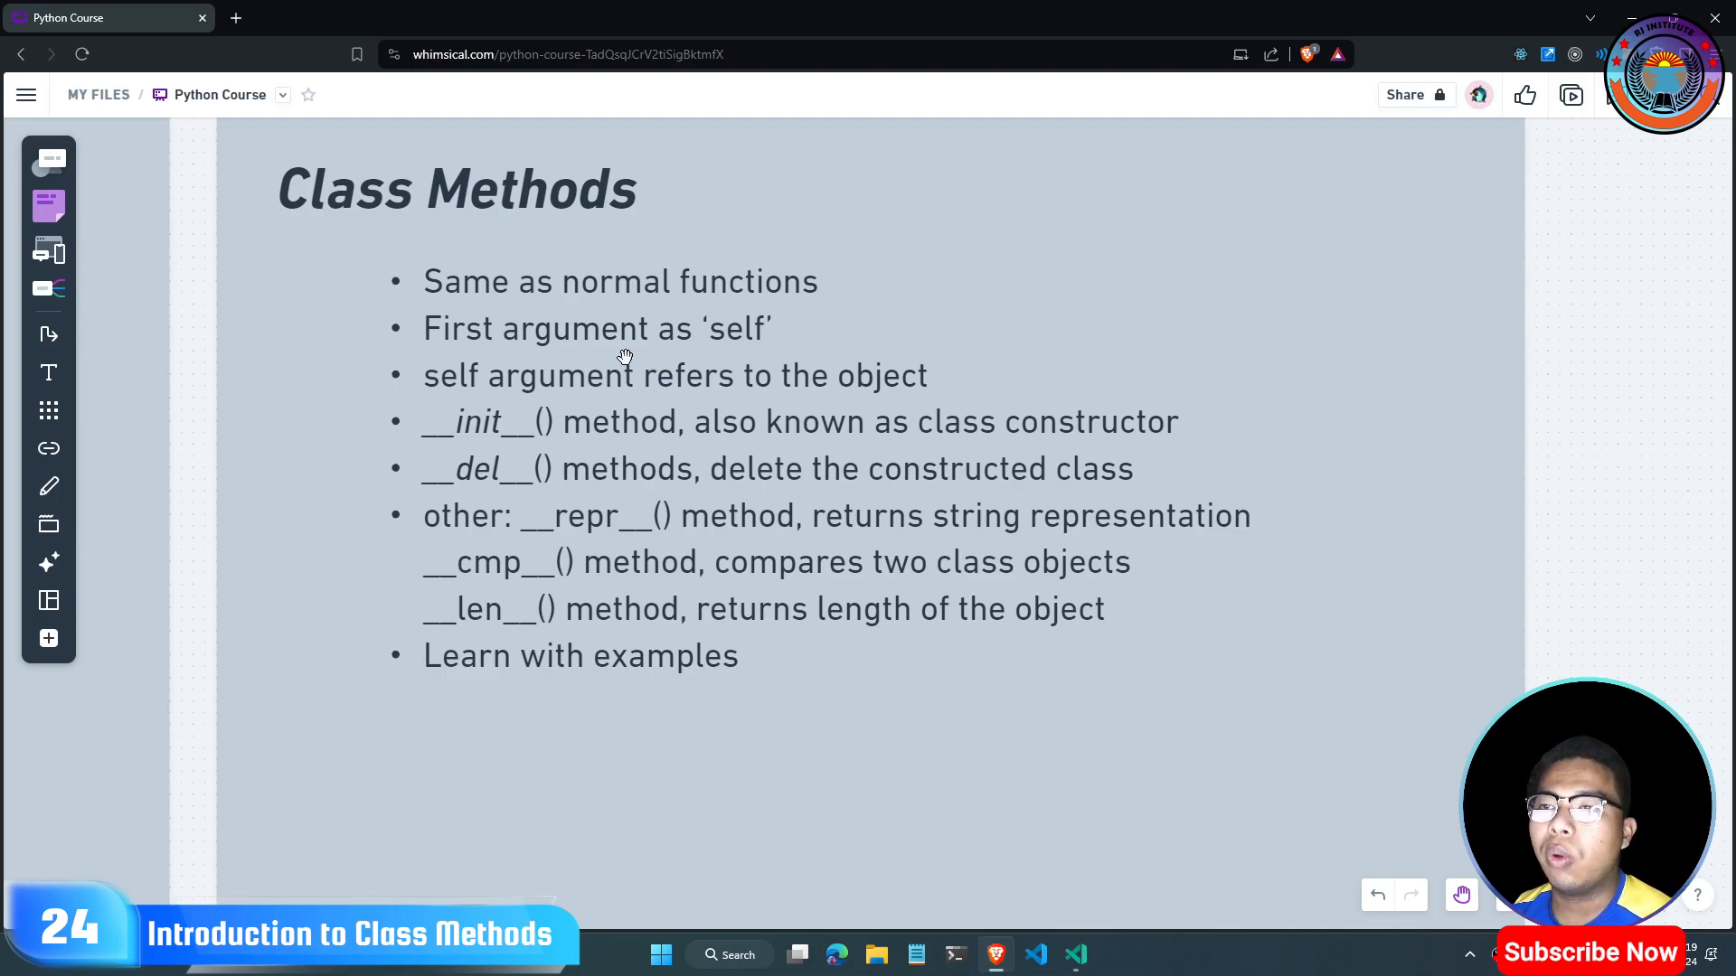
mouse_move(561, 390)
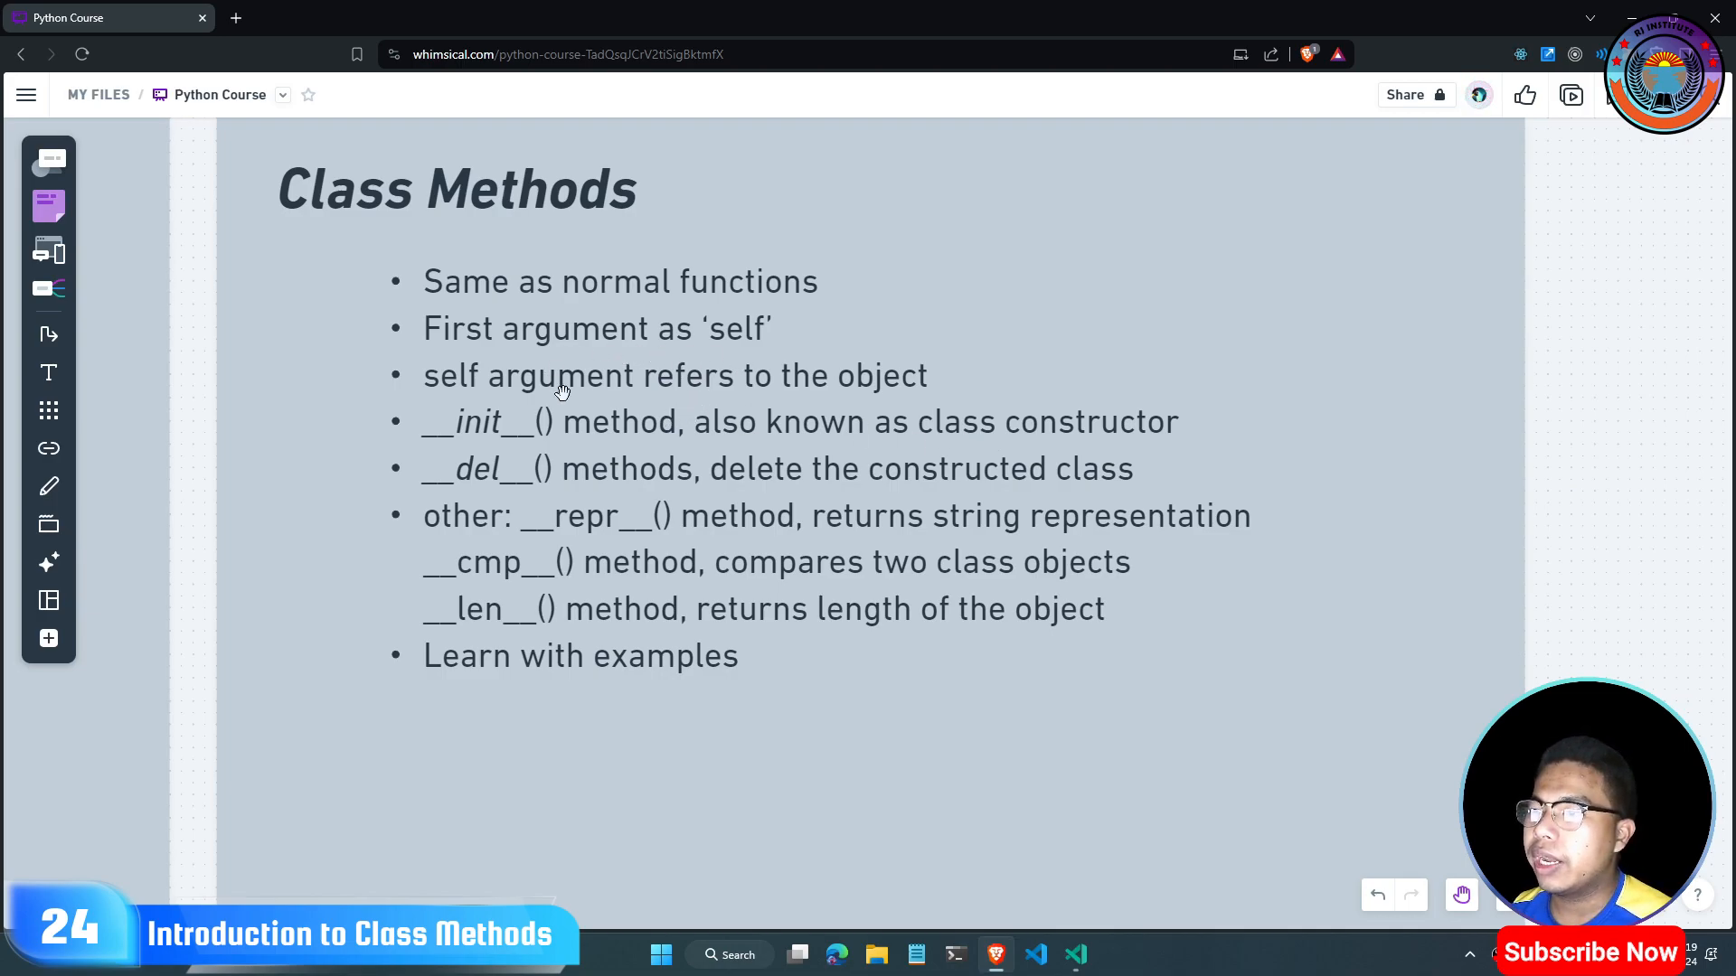
mouse_move(1086, 453)
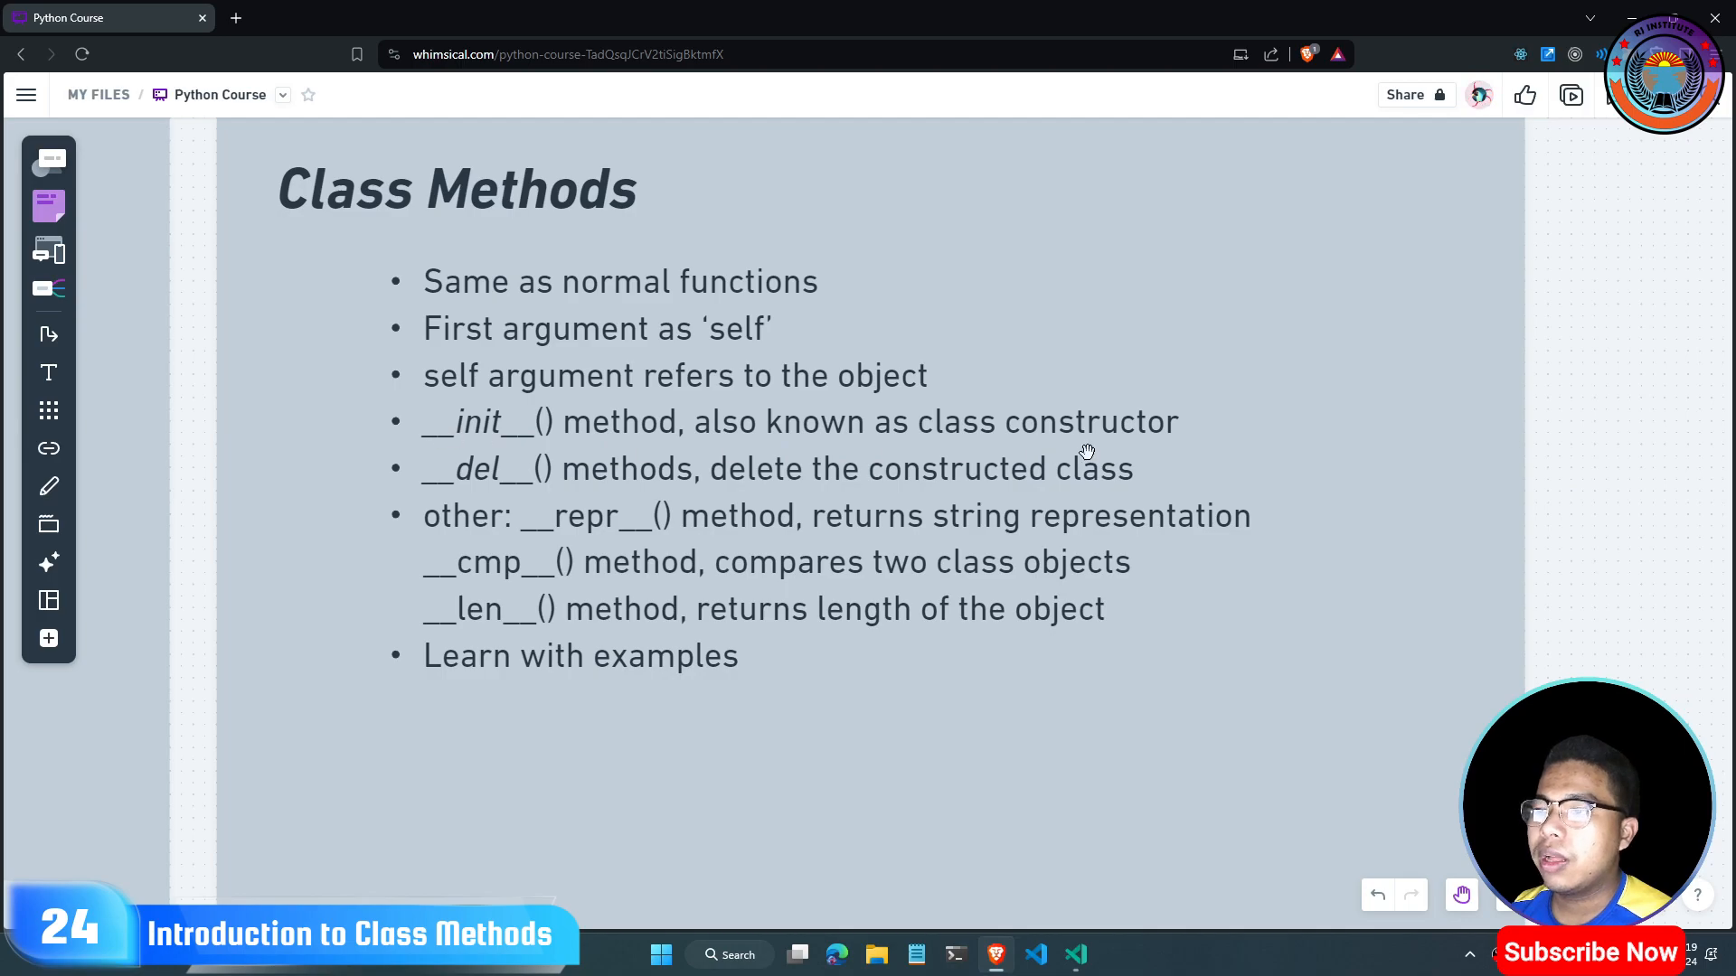
mouse_move(1168, 368)
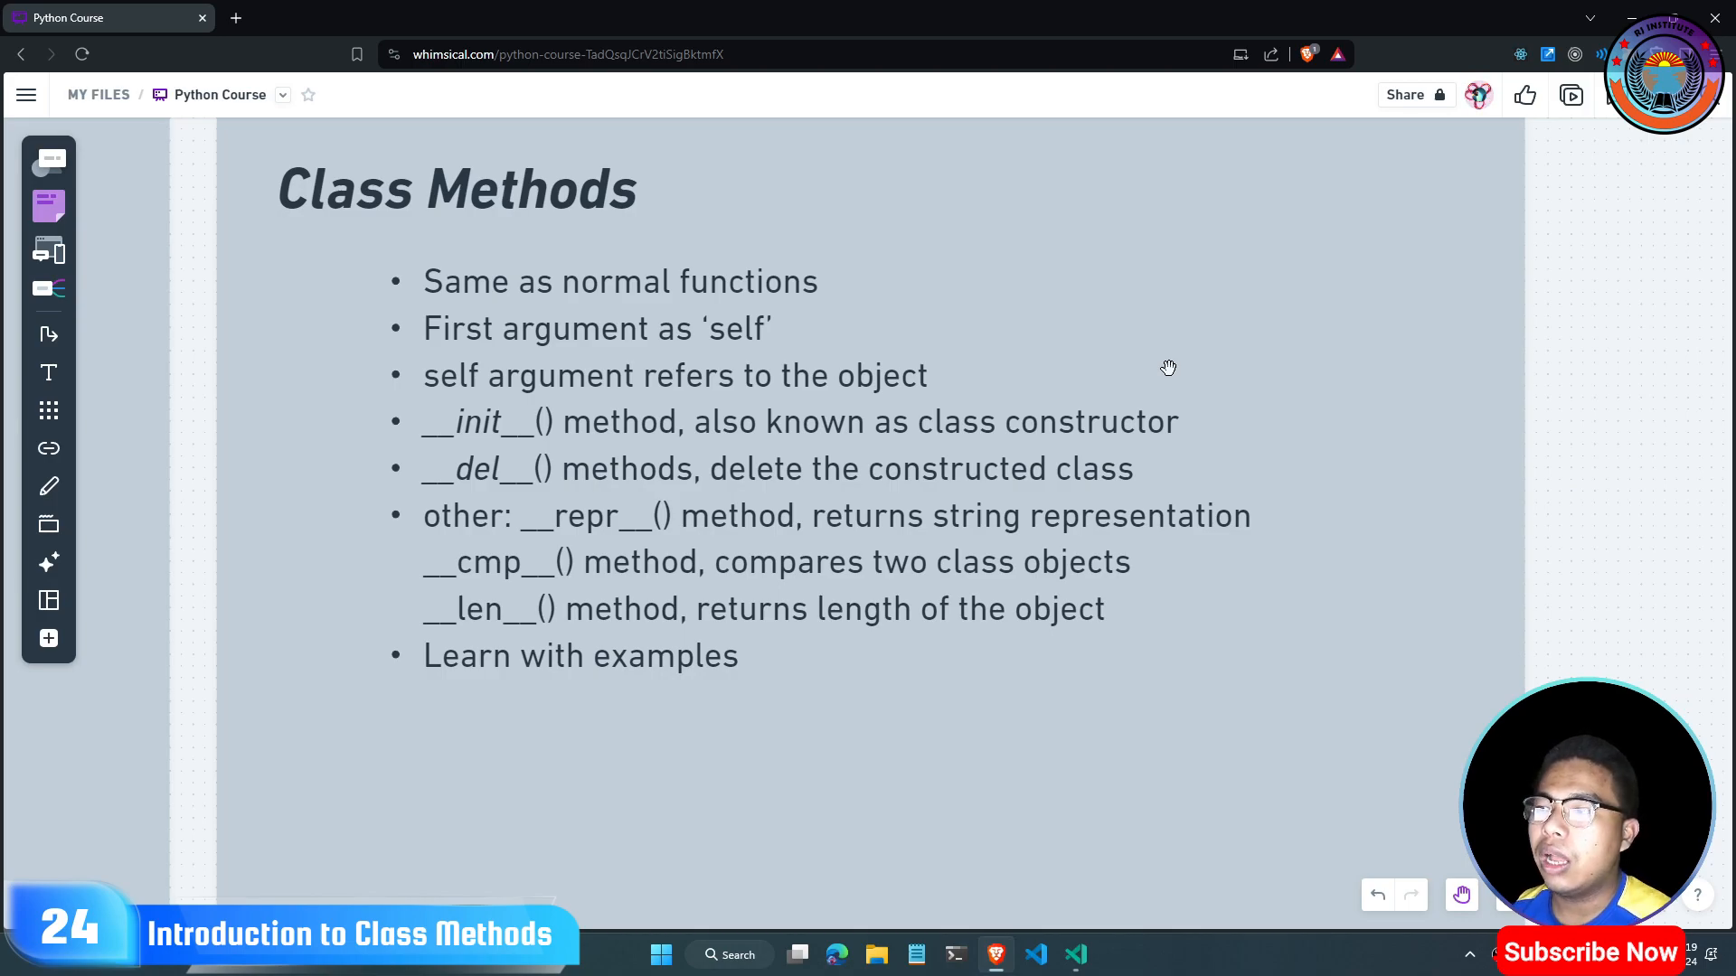
mouse_move(937, 365)
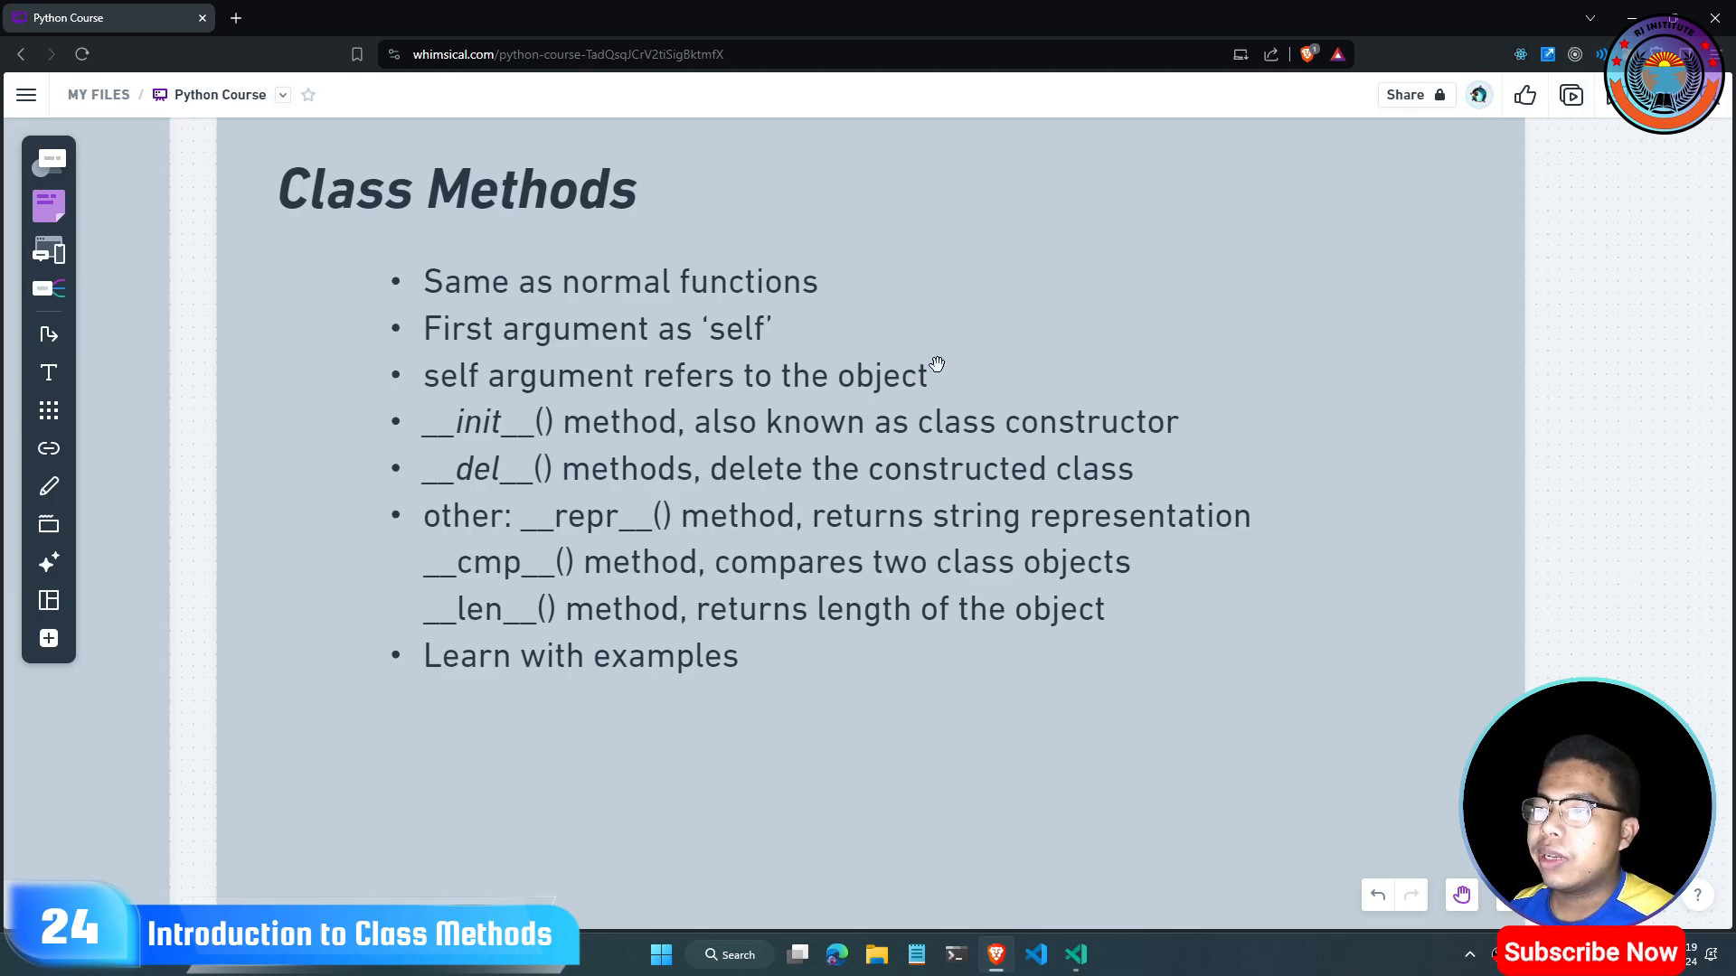
mouse_move(824, 454)
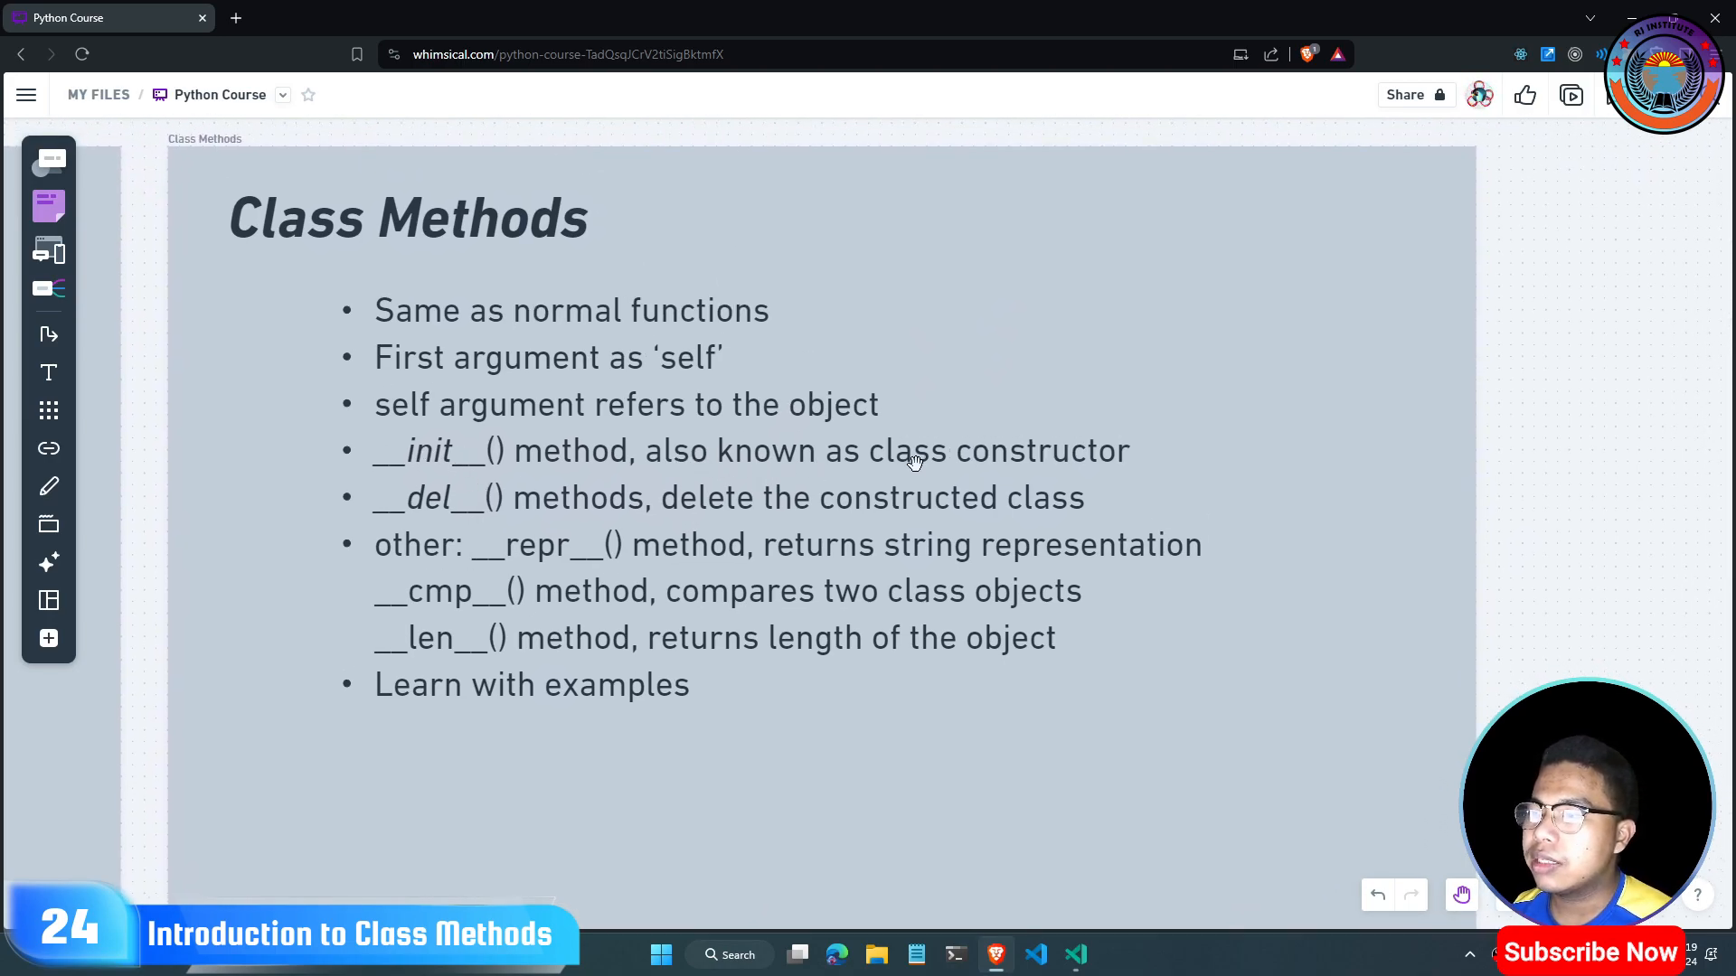
mouse_move(727, 484)
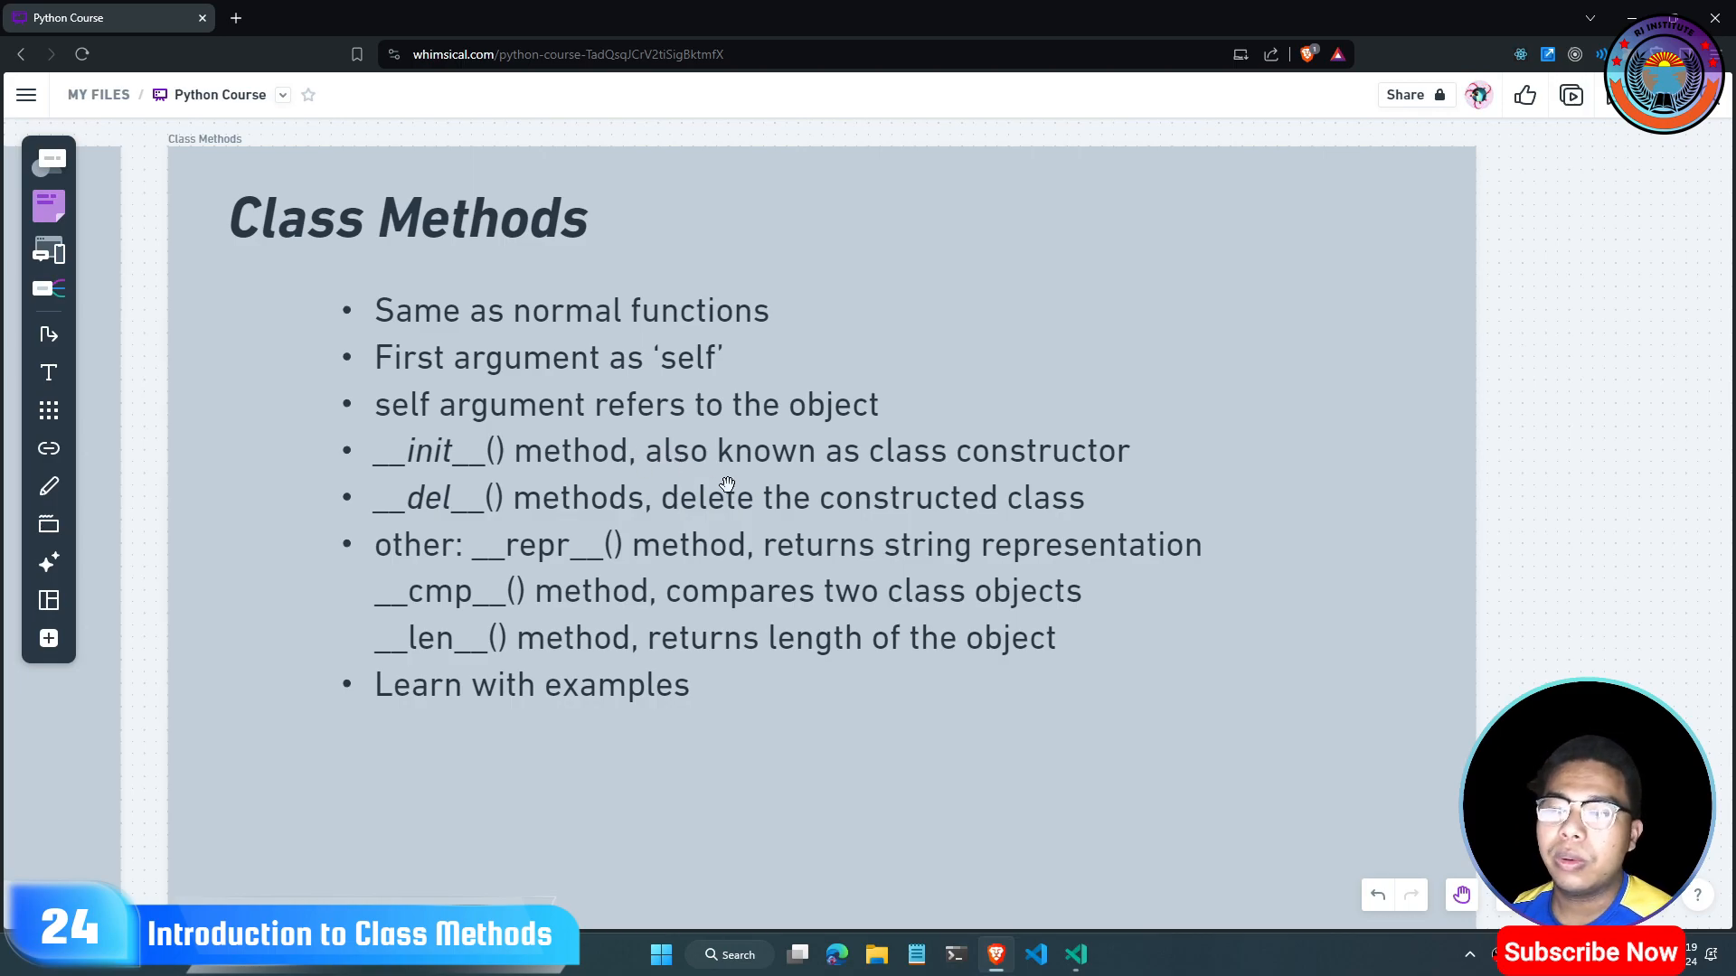
mouse_move(744, 438)
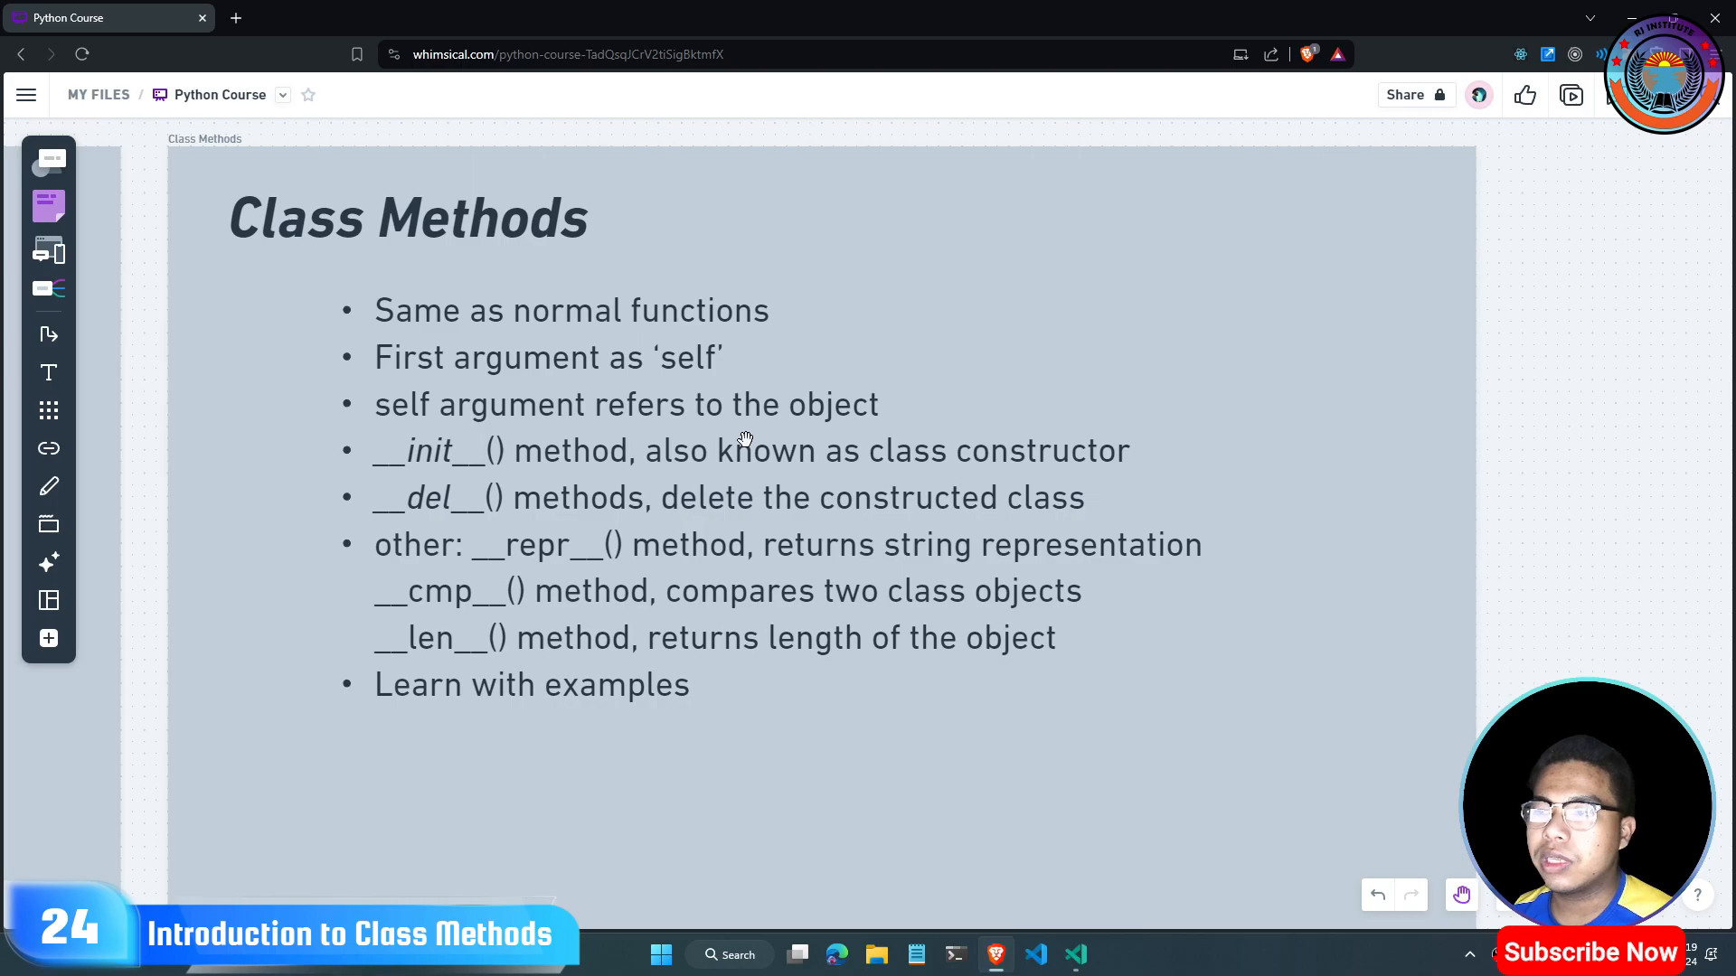
mouse_move(450, 529)
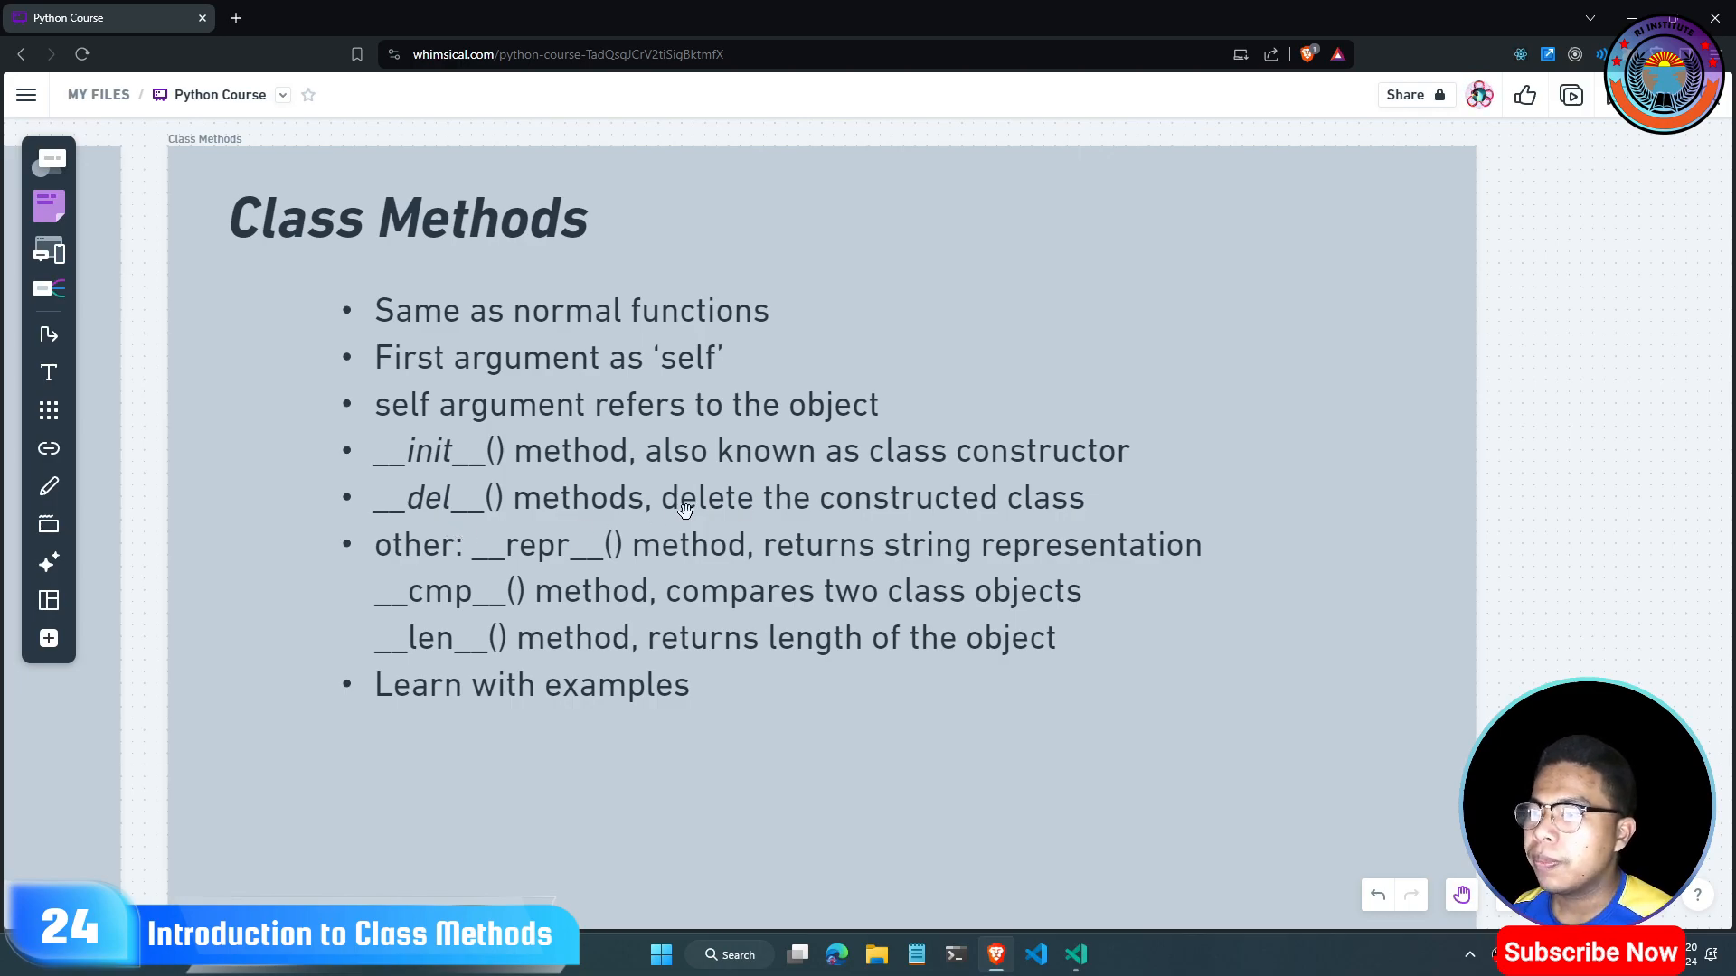
mouse_move(482, 564)
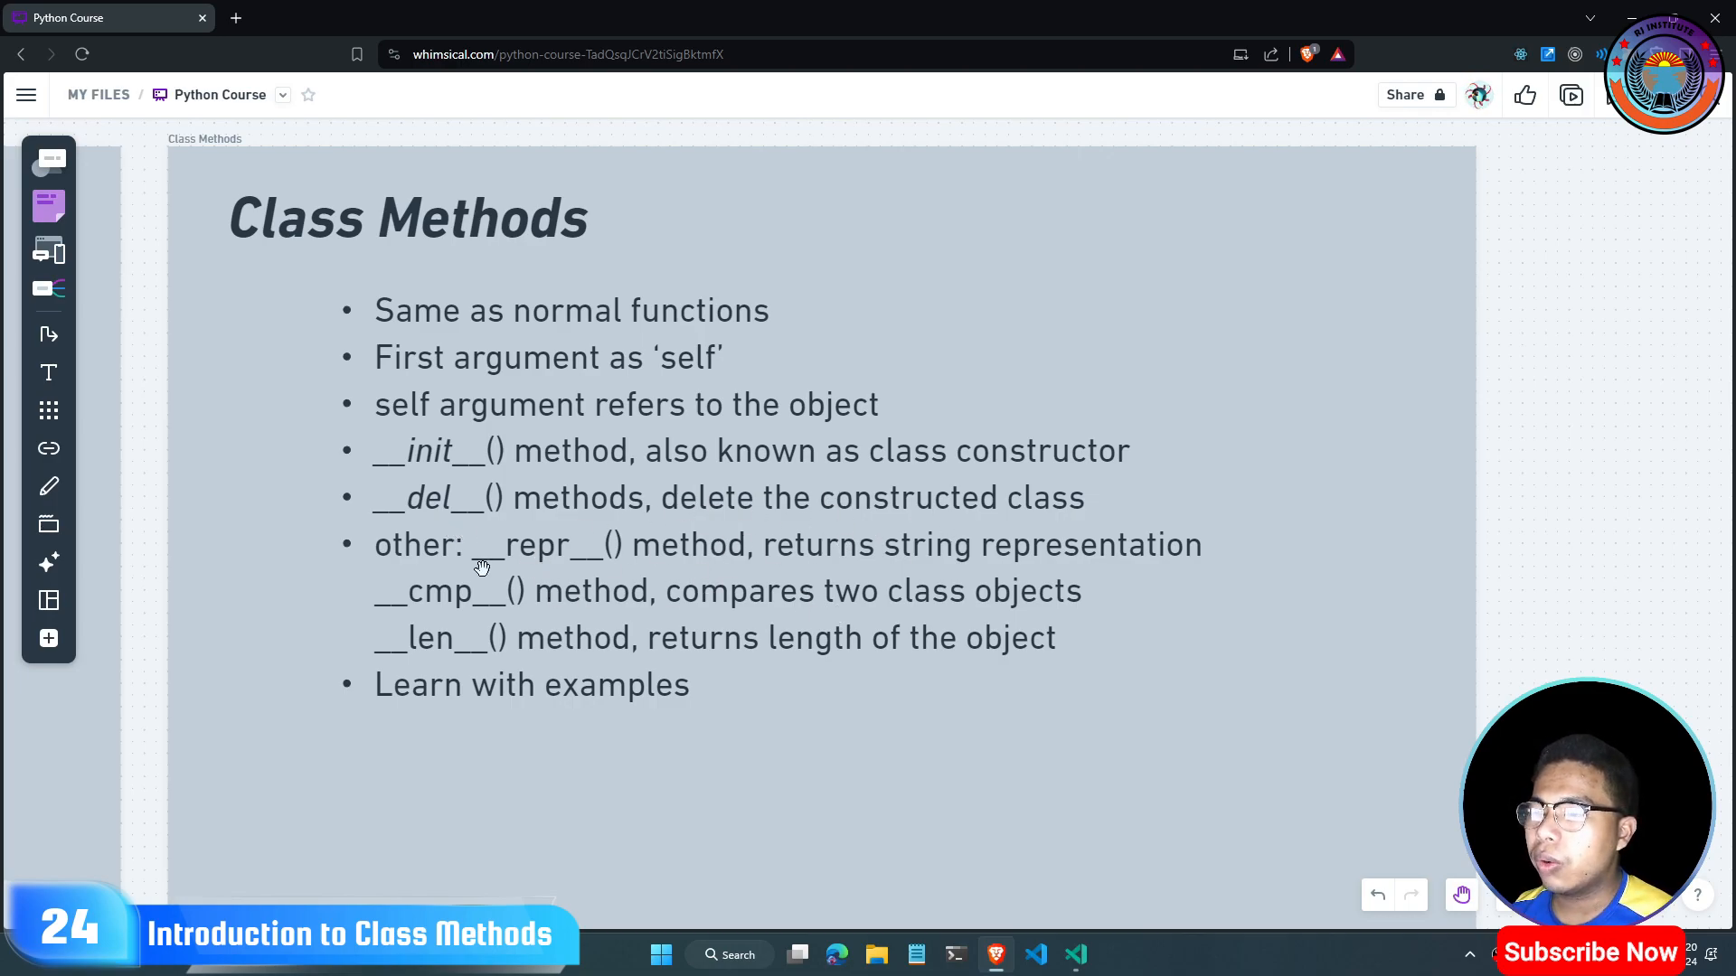
mouse_move(697, 568)
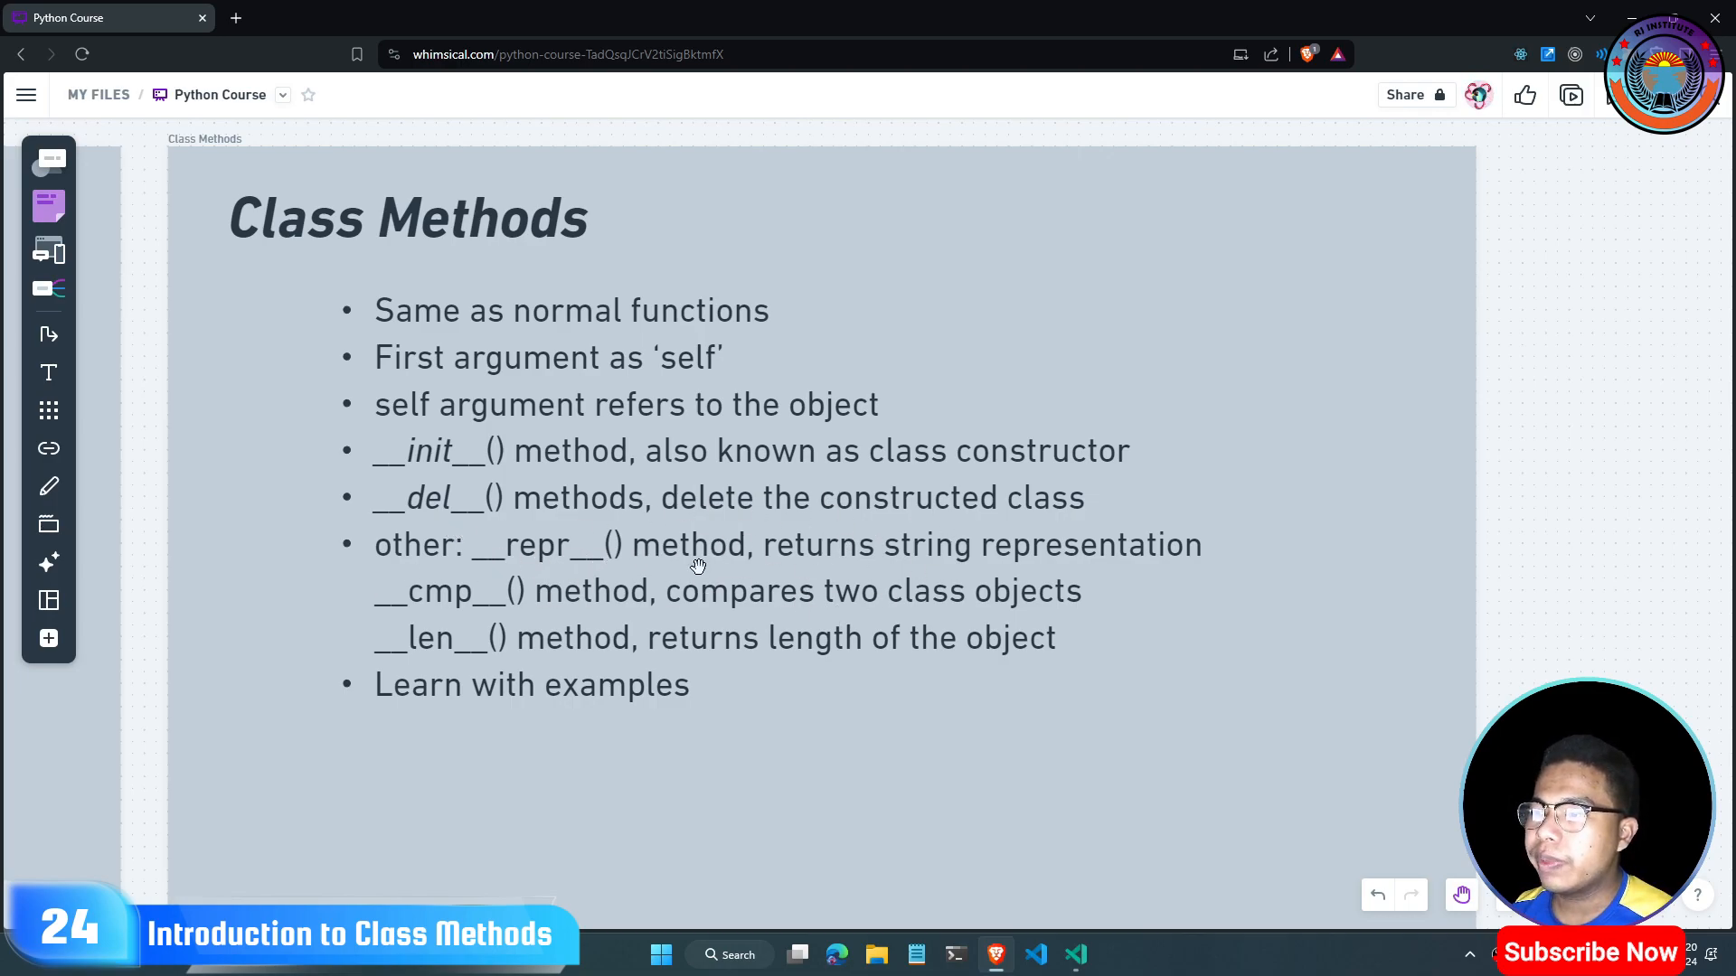
mouse_move(778, 567)
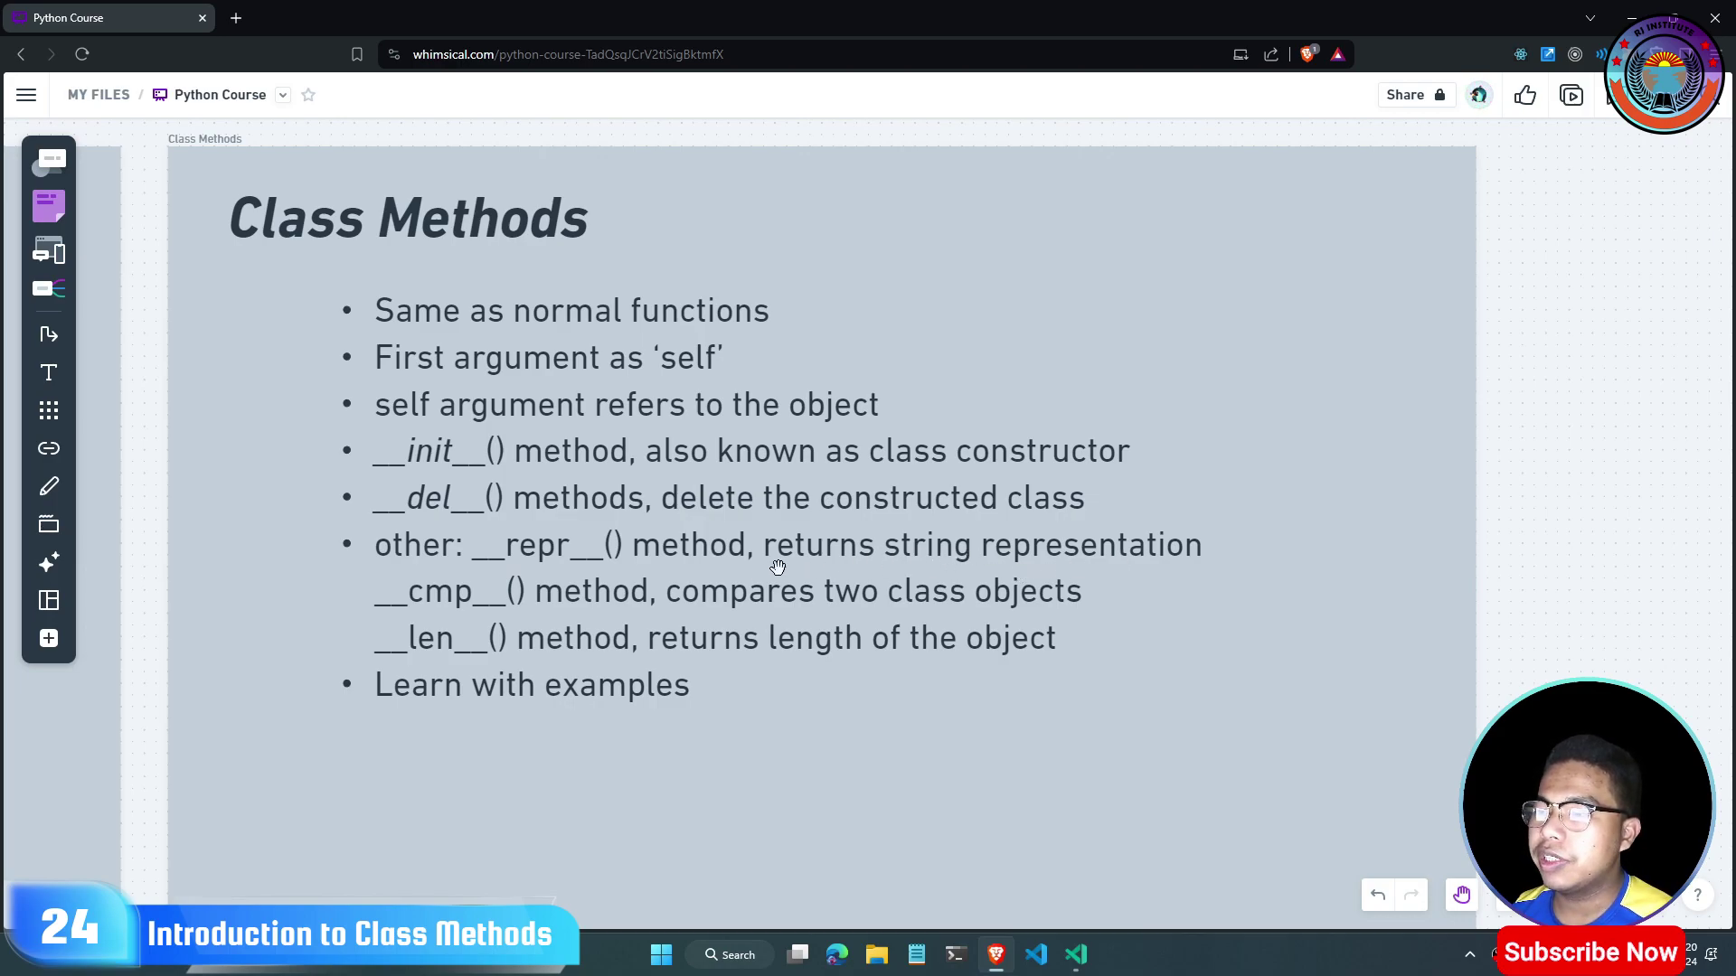
mouse_move(508, 605)
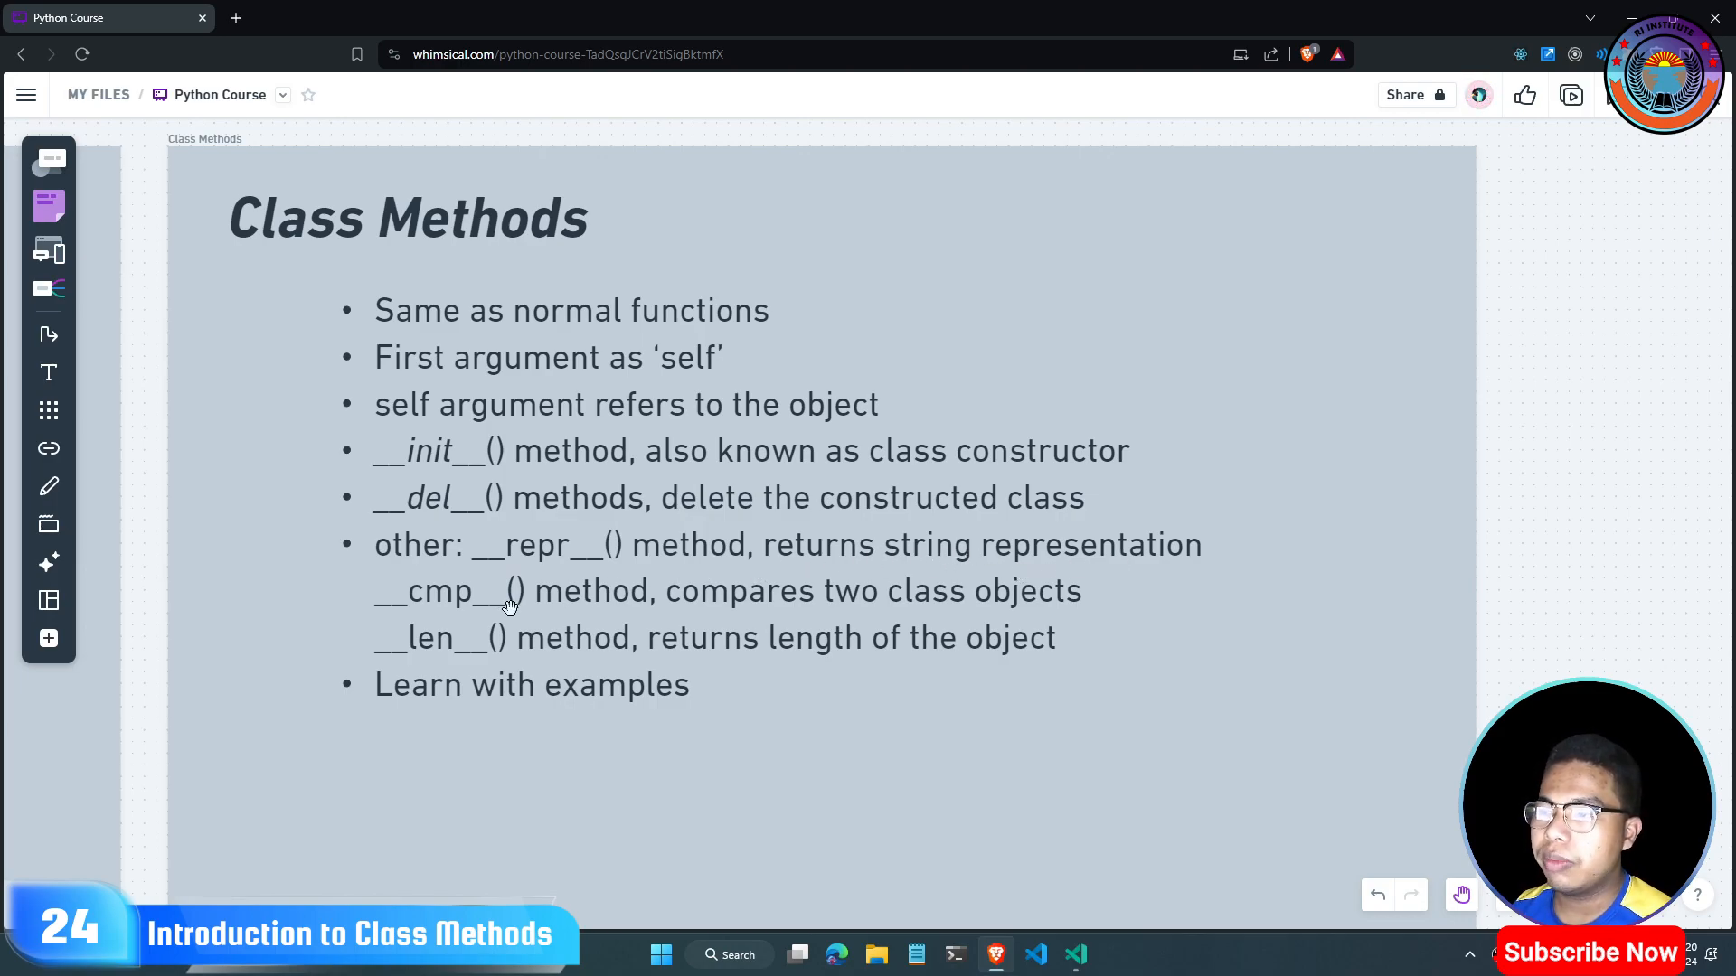
mouse_move(543, 587)
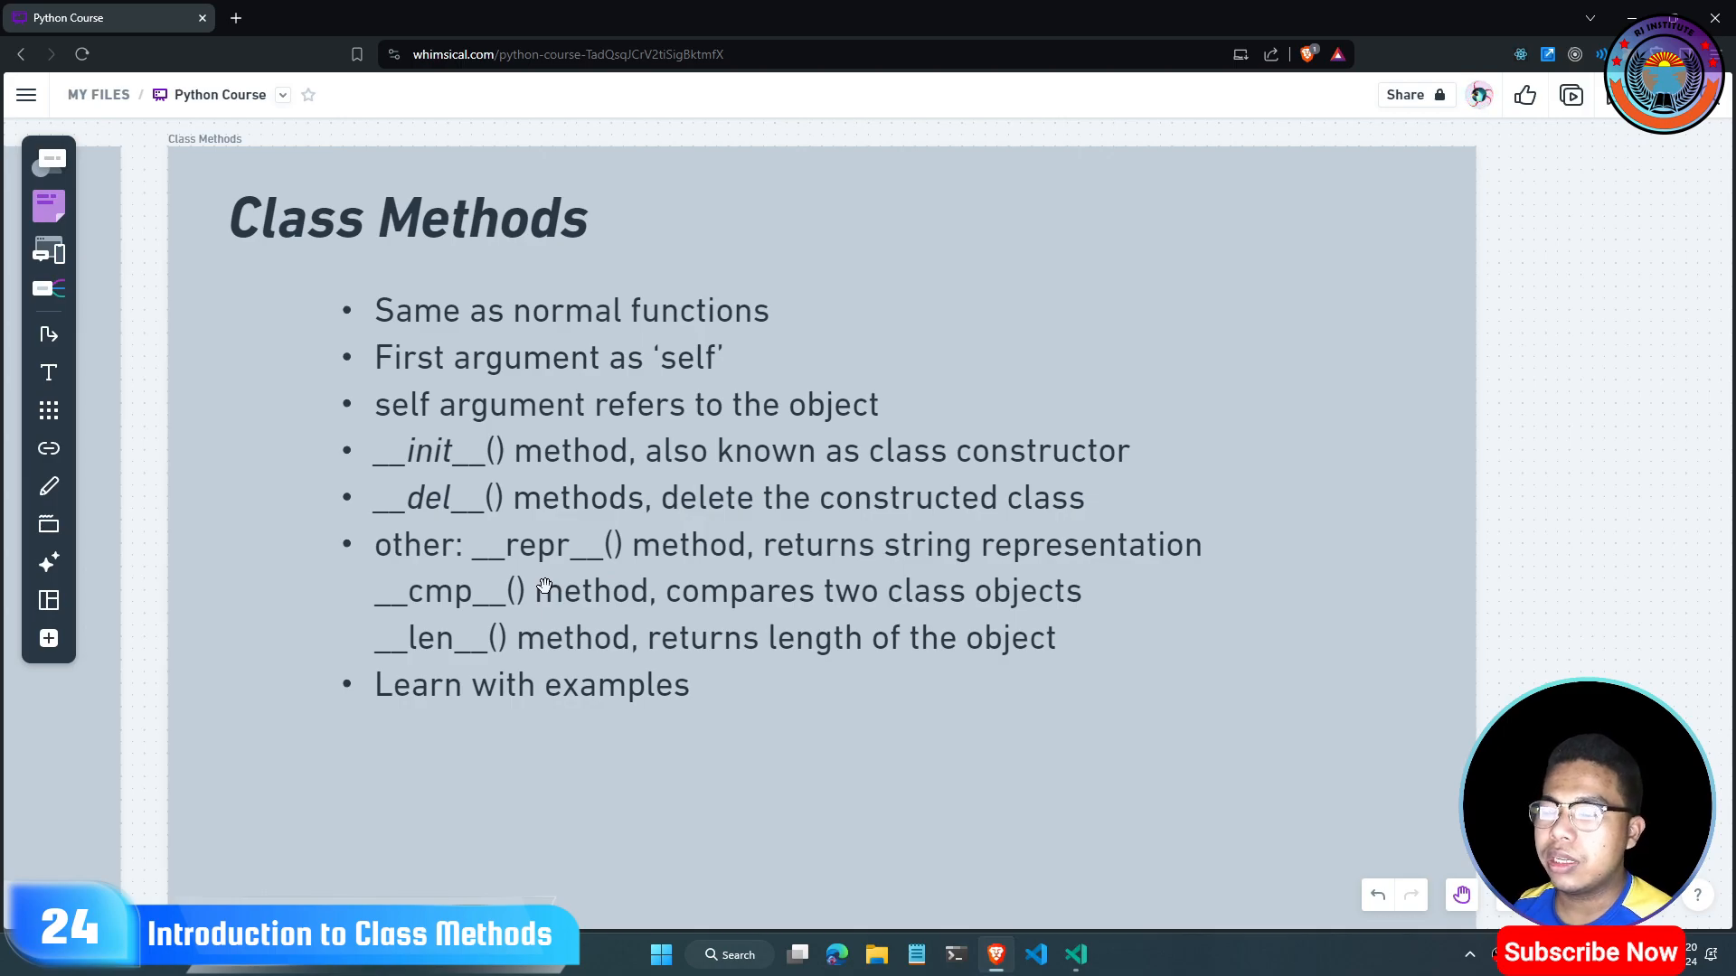
mouse_move(439, 665)
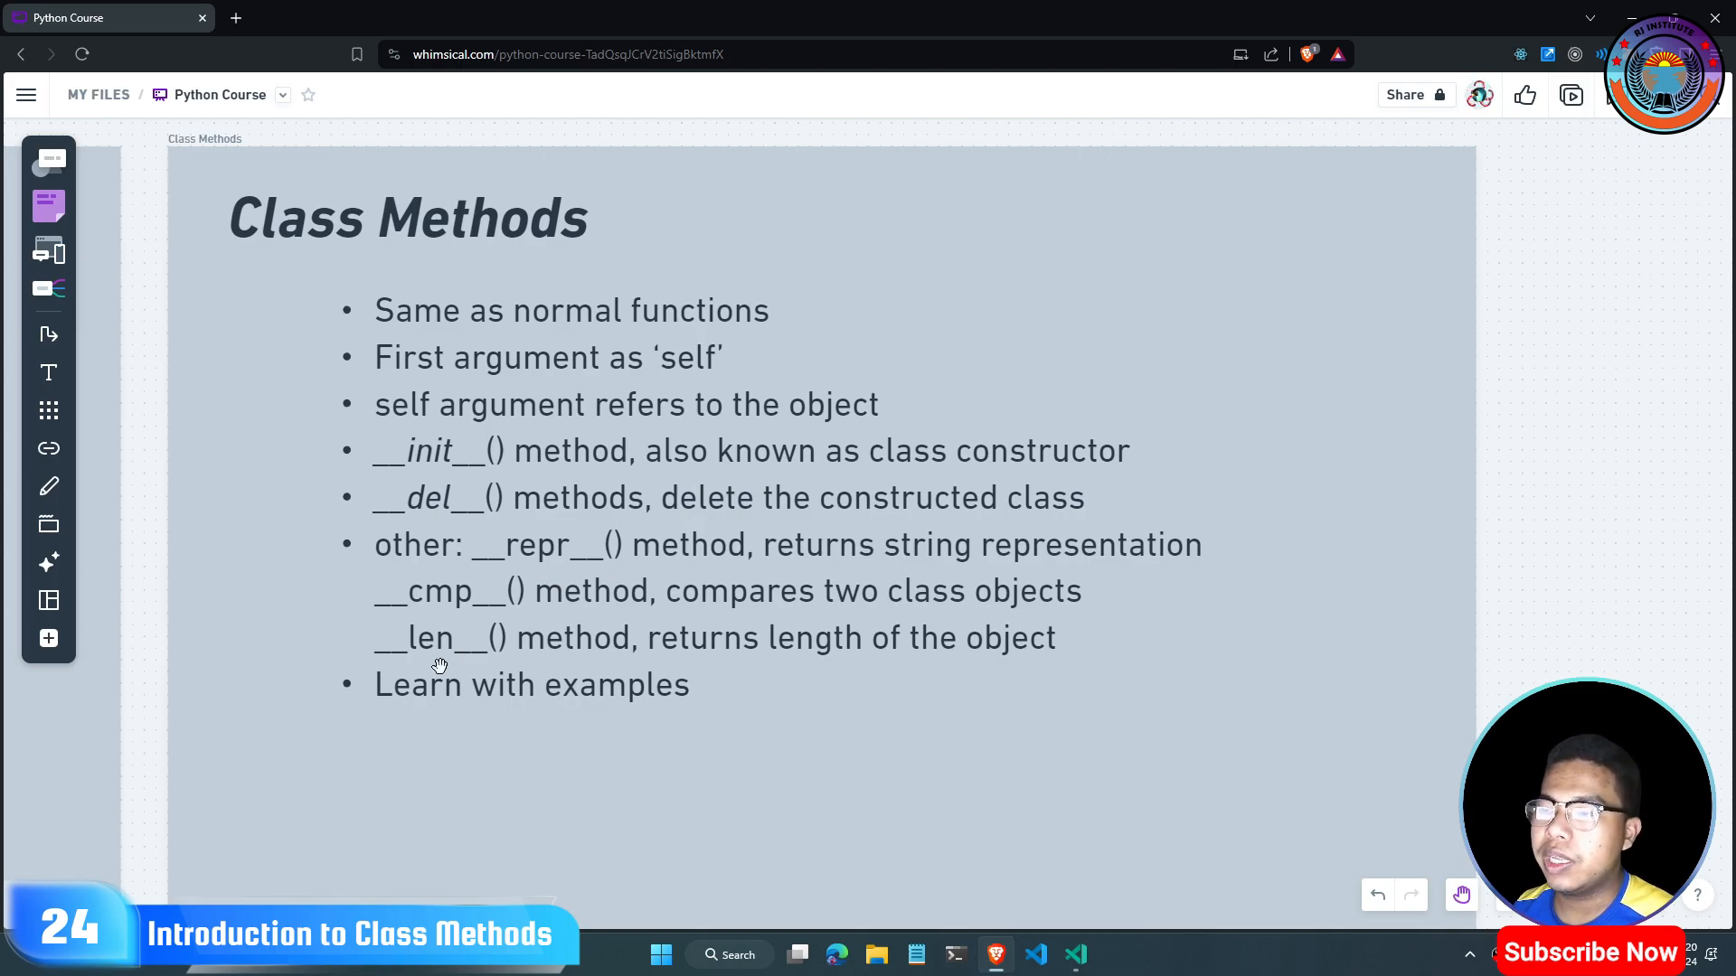
mouse_move(864, 647)
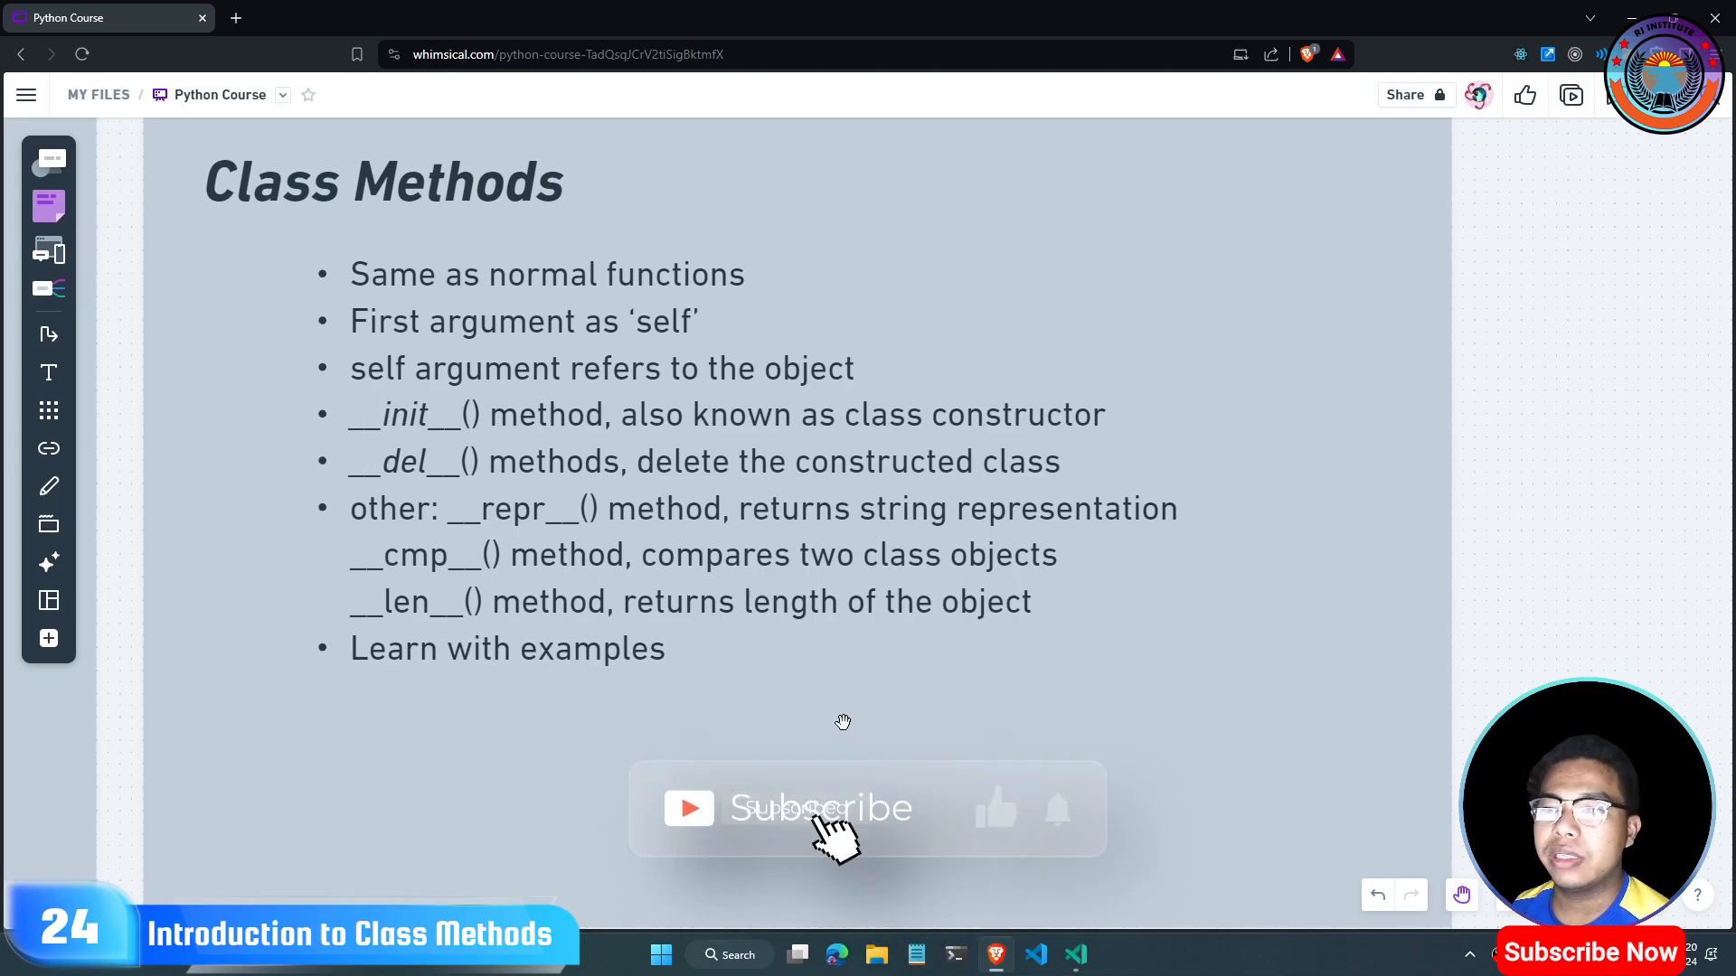
Step: Walk through the Class Methods slide in Whimsical, then return to tut24.py
click(823, 809)
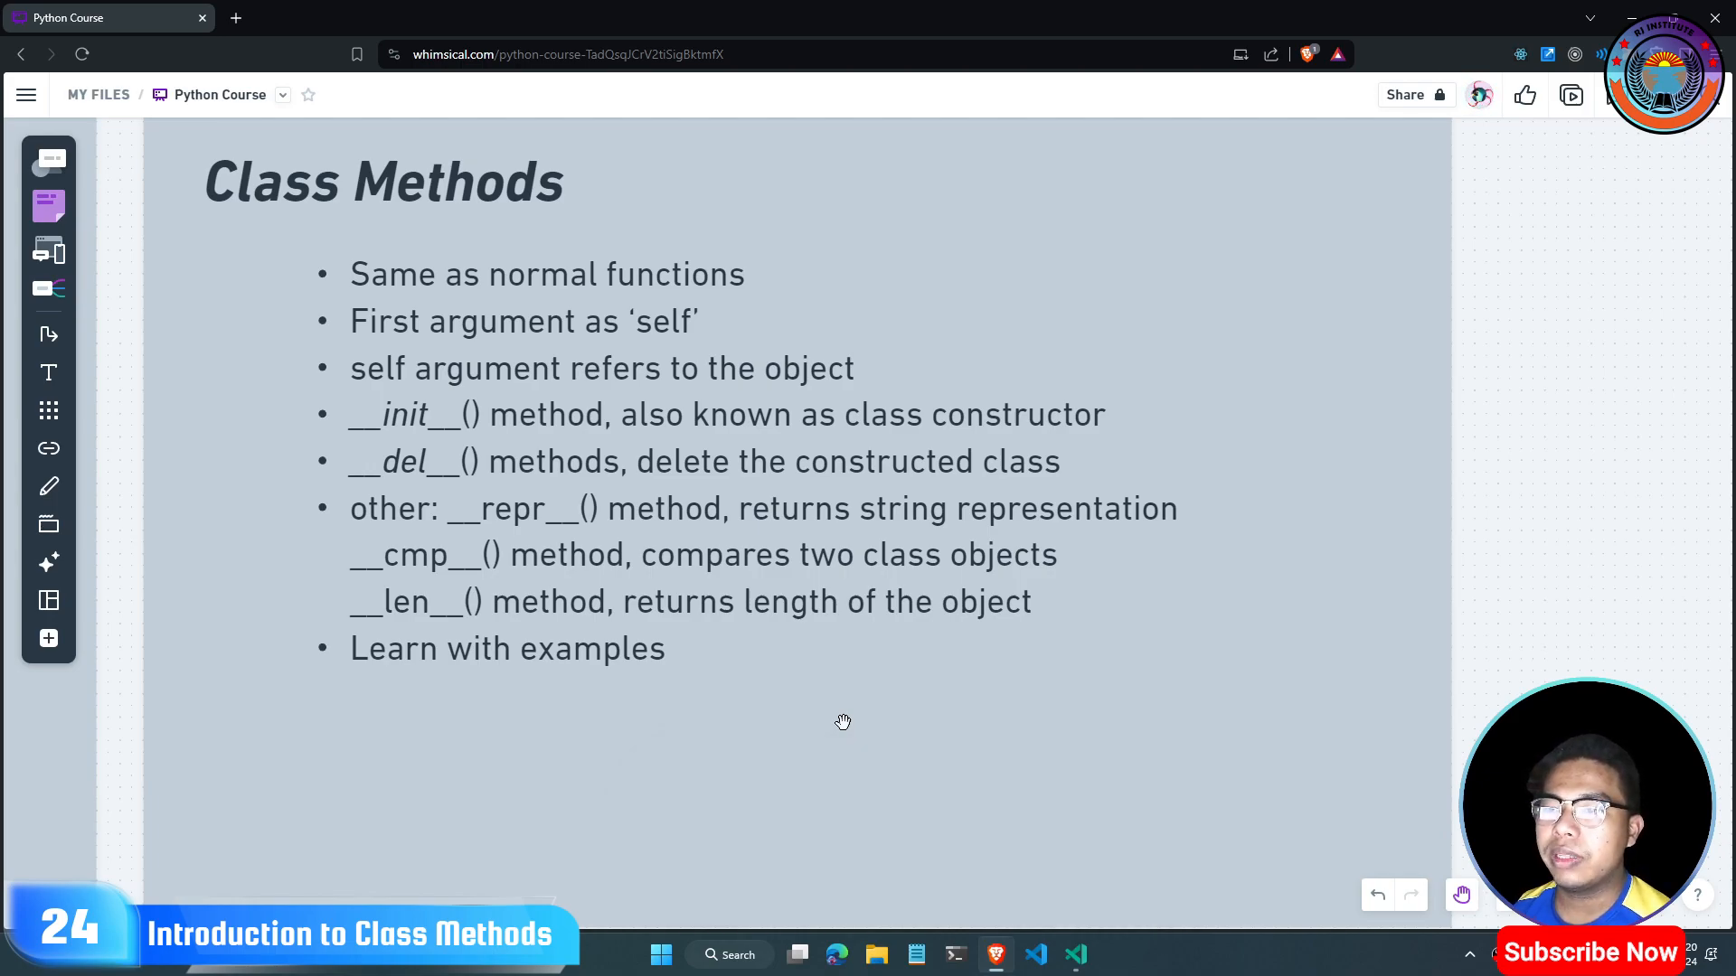
mouse_move(859, 731)
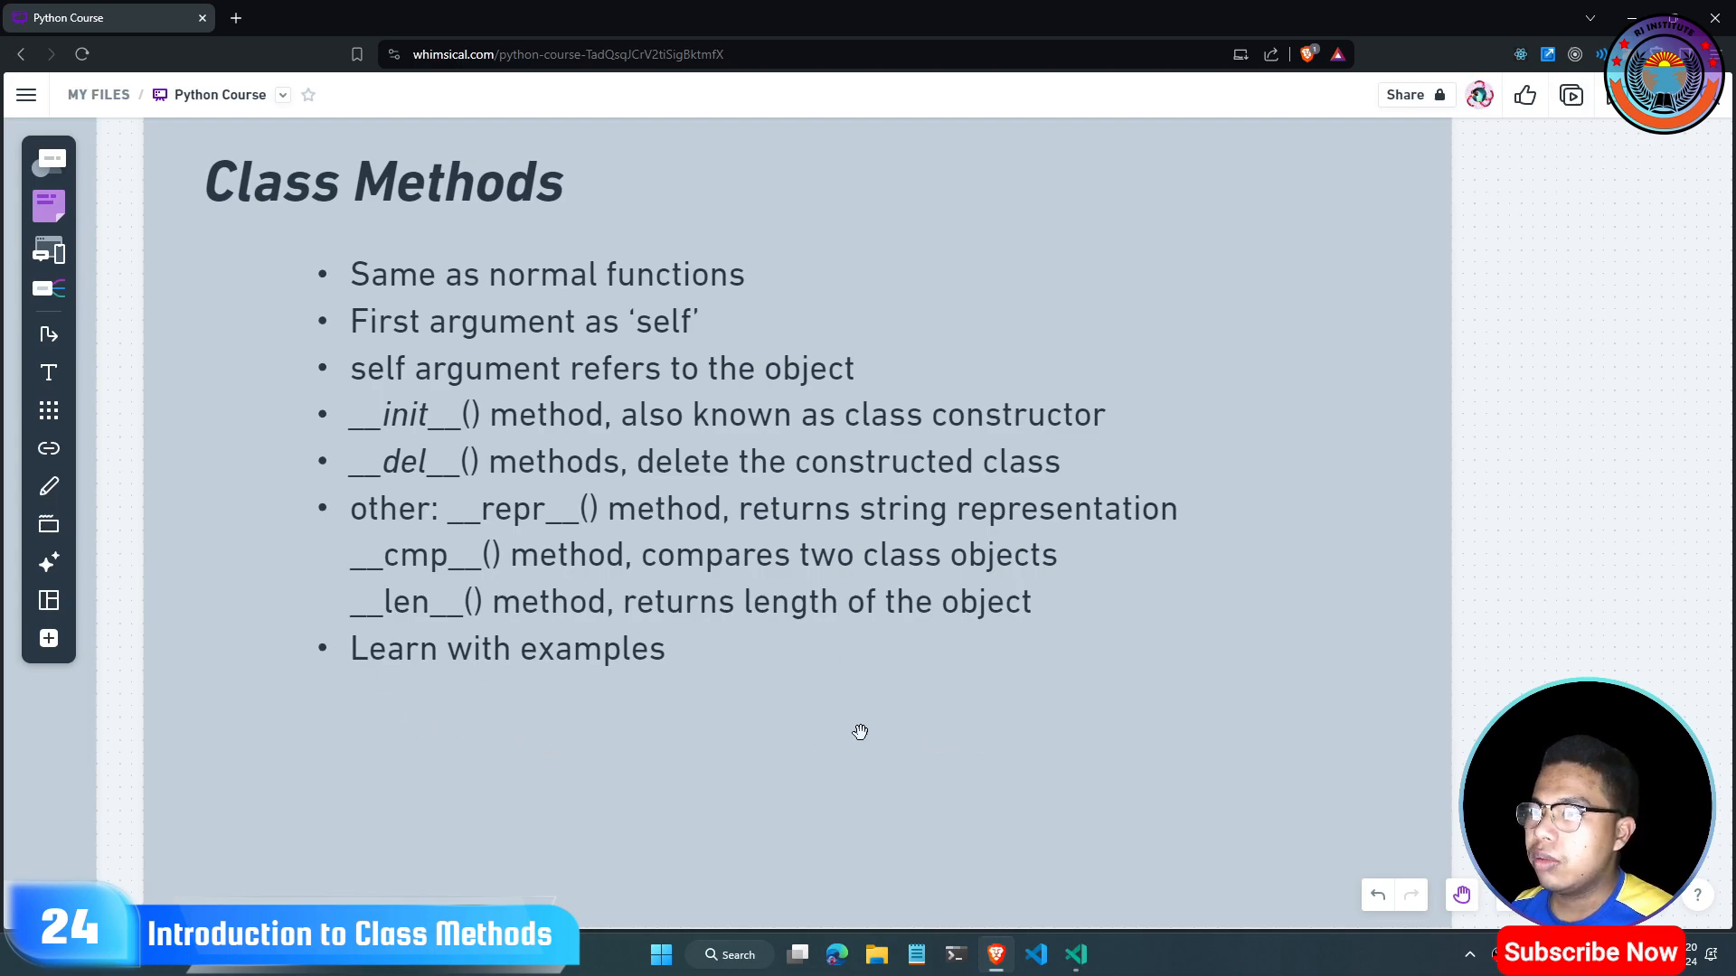
click(1074, 955)
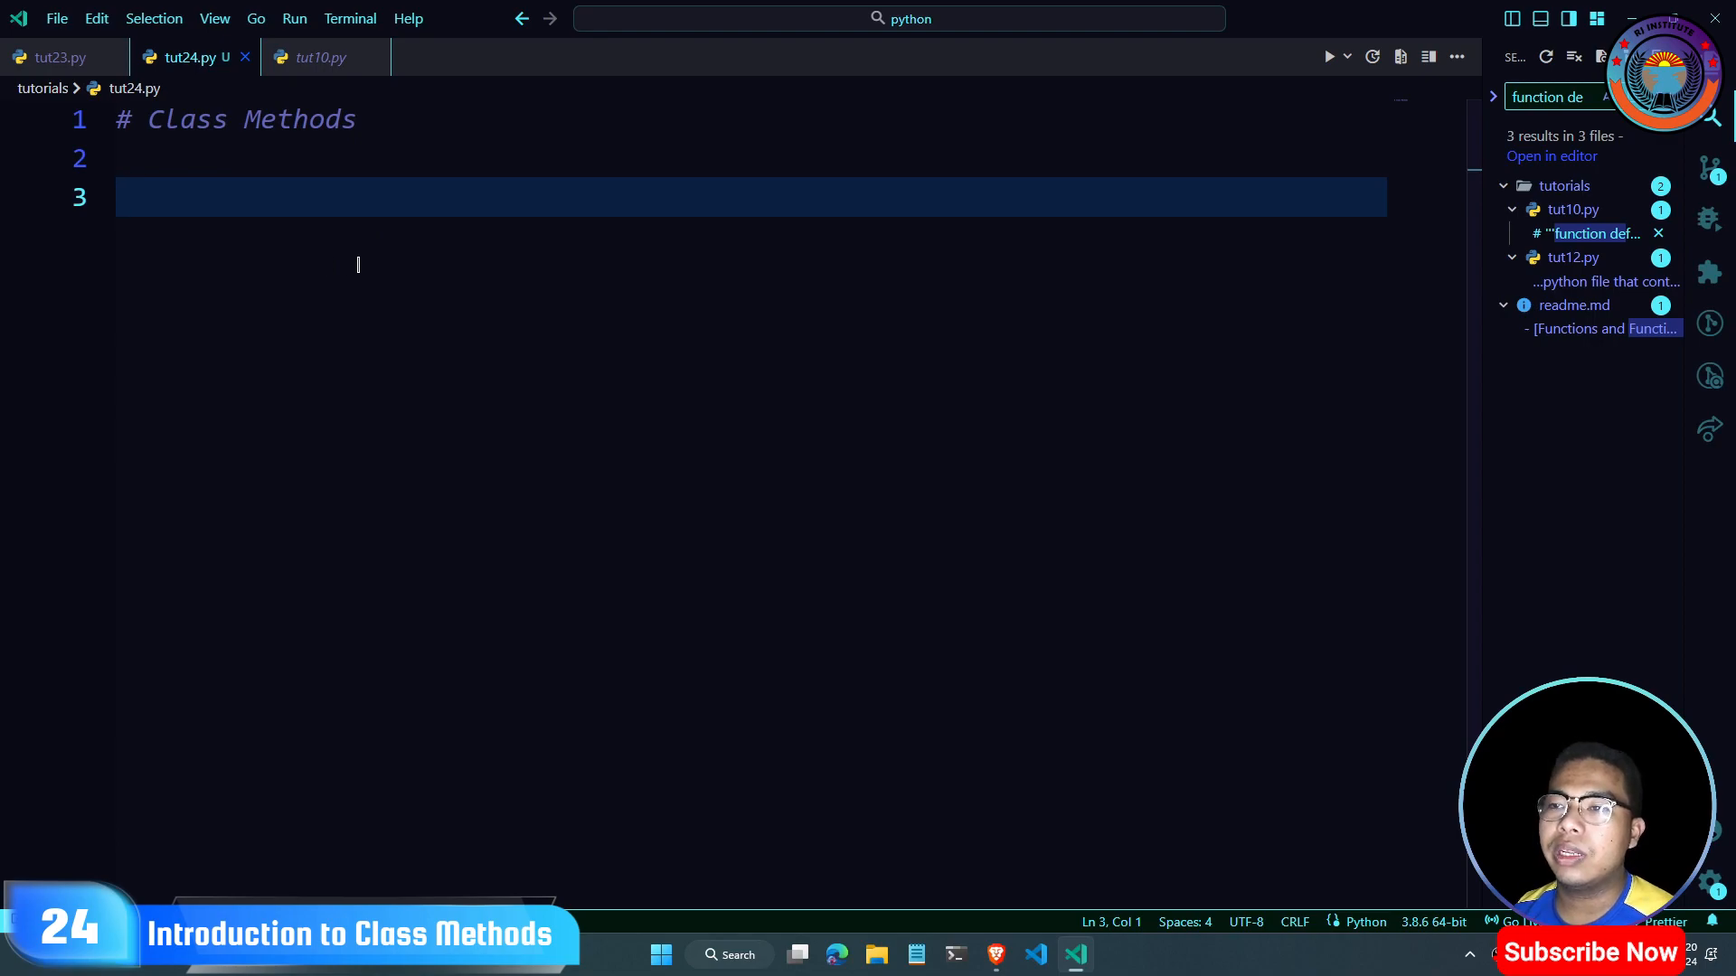
Step: Define class Number with evens = [] and odds = [], each with a list comment
key(Enter)
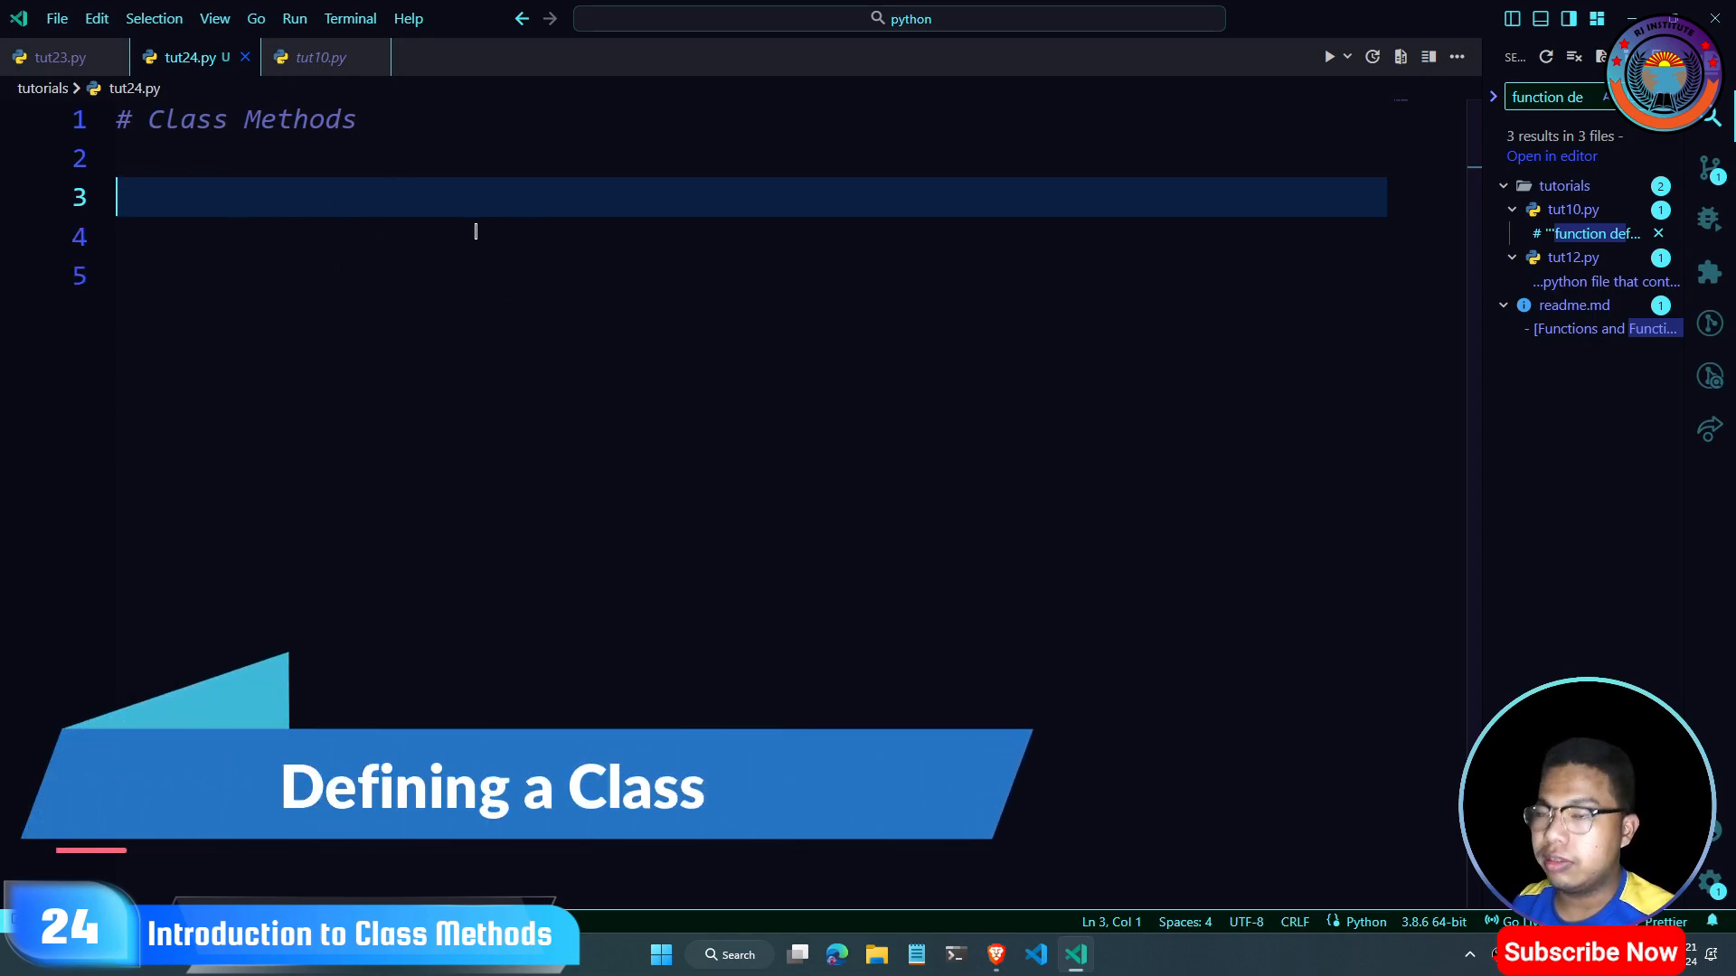
text(class)
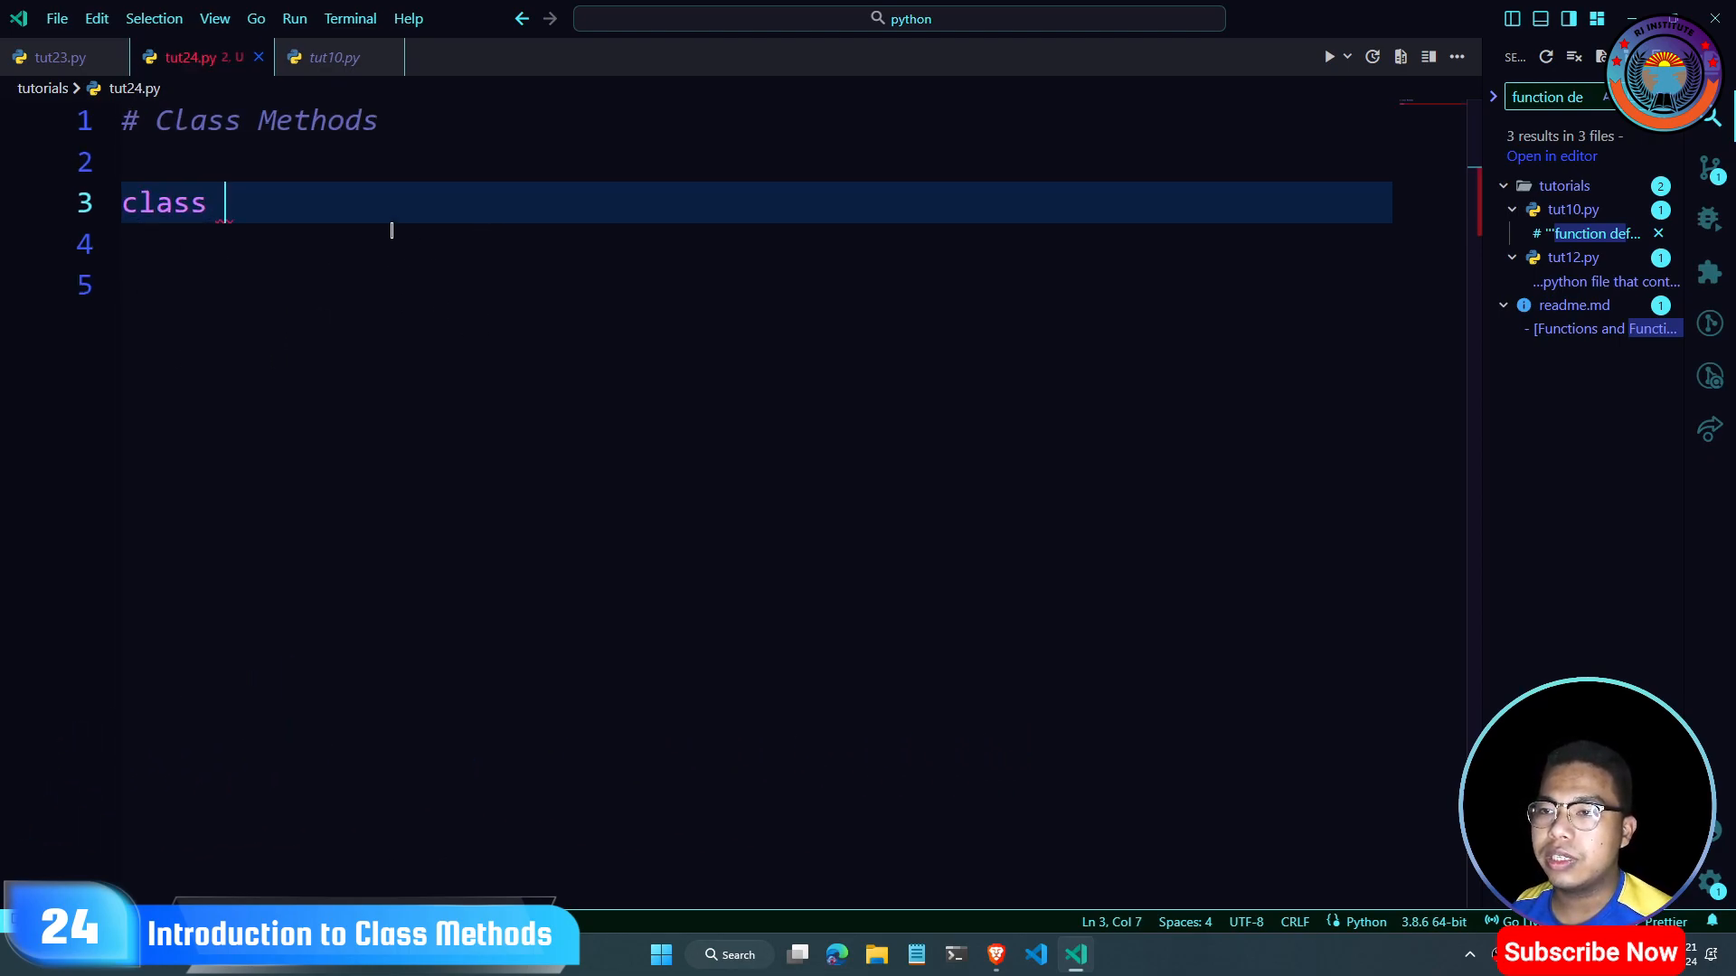
text(Nu)
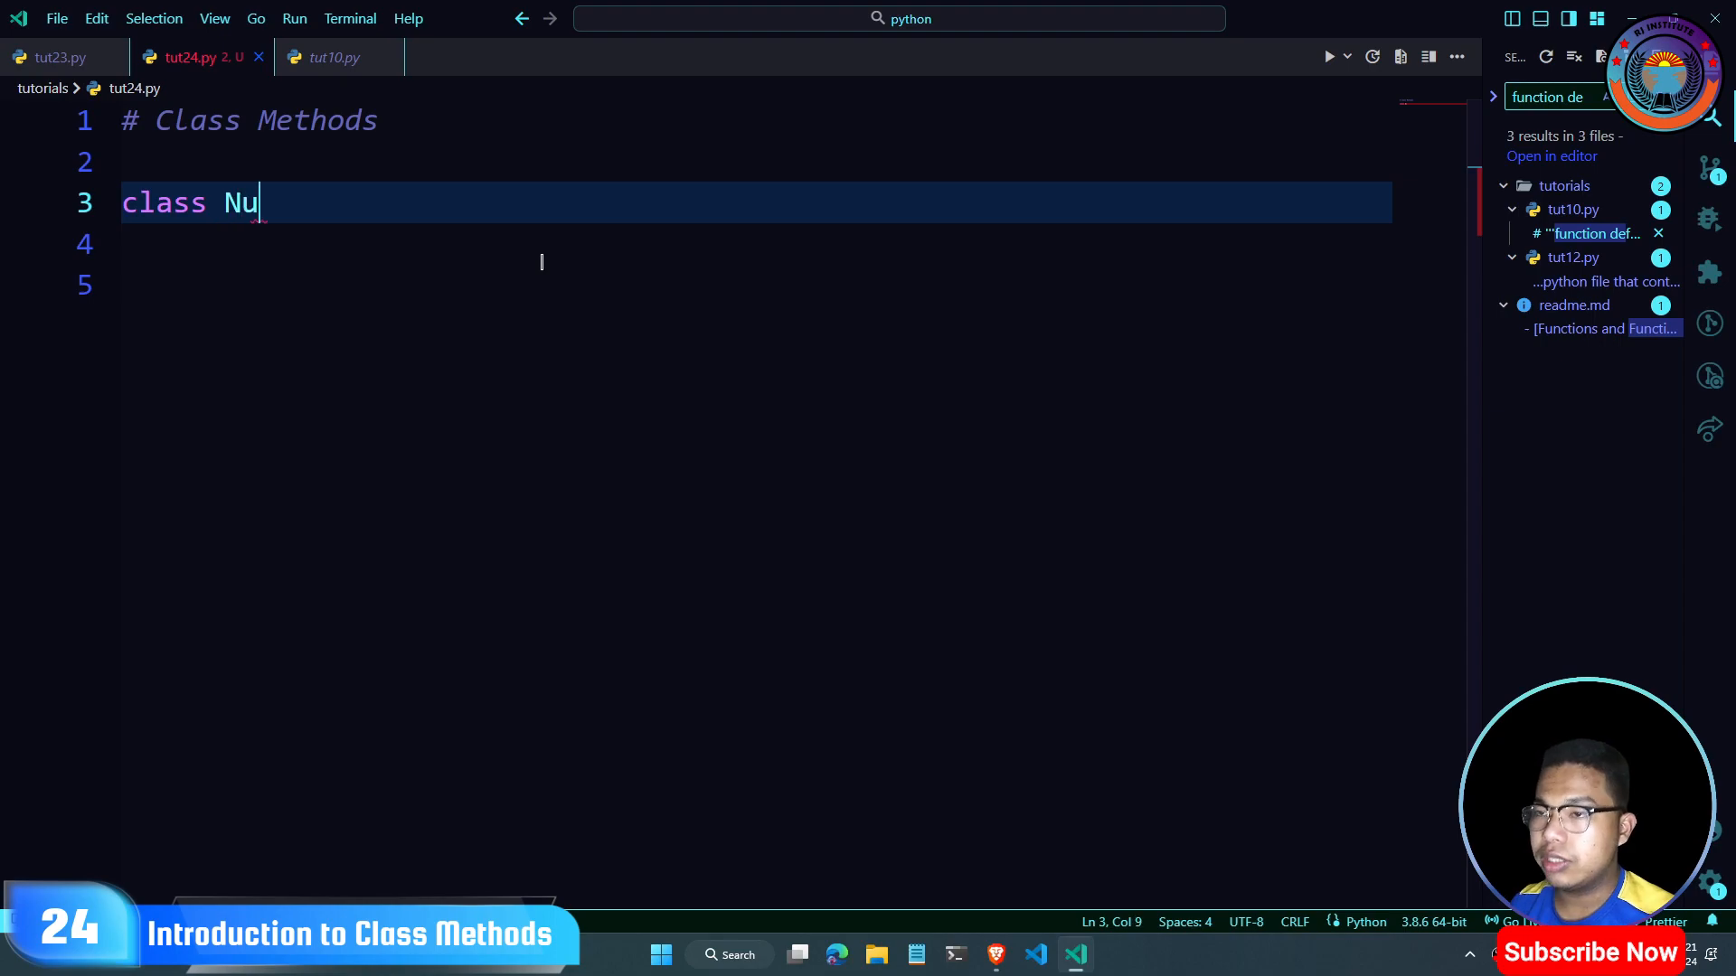
text(mber:)
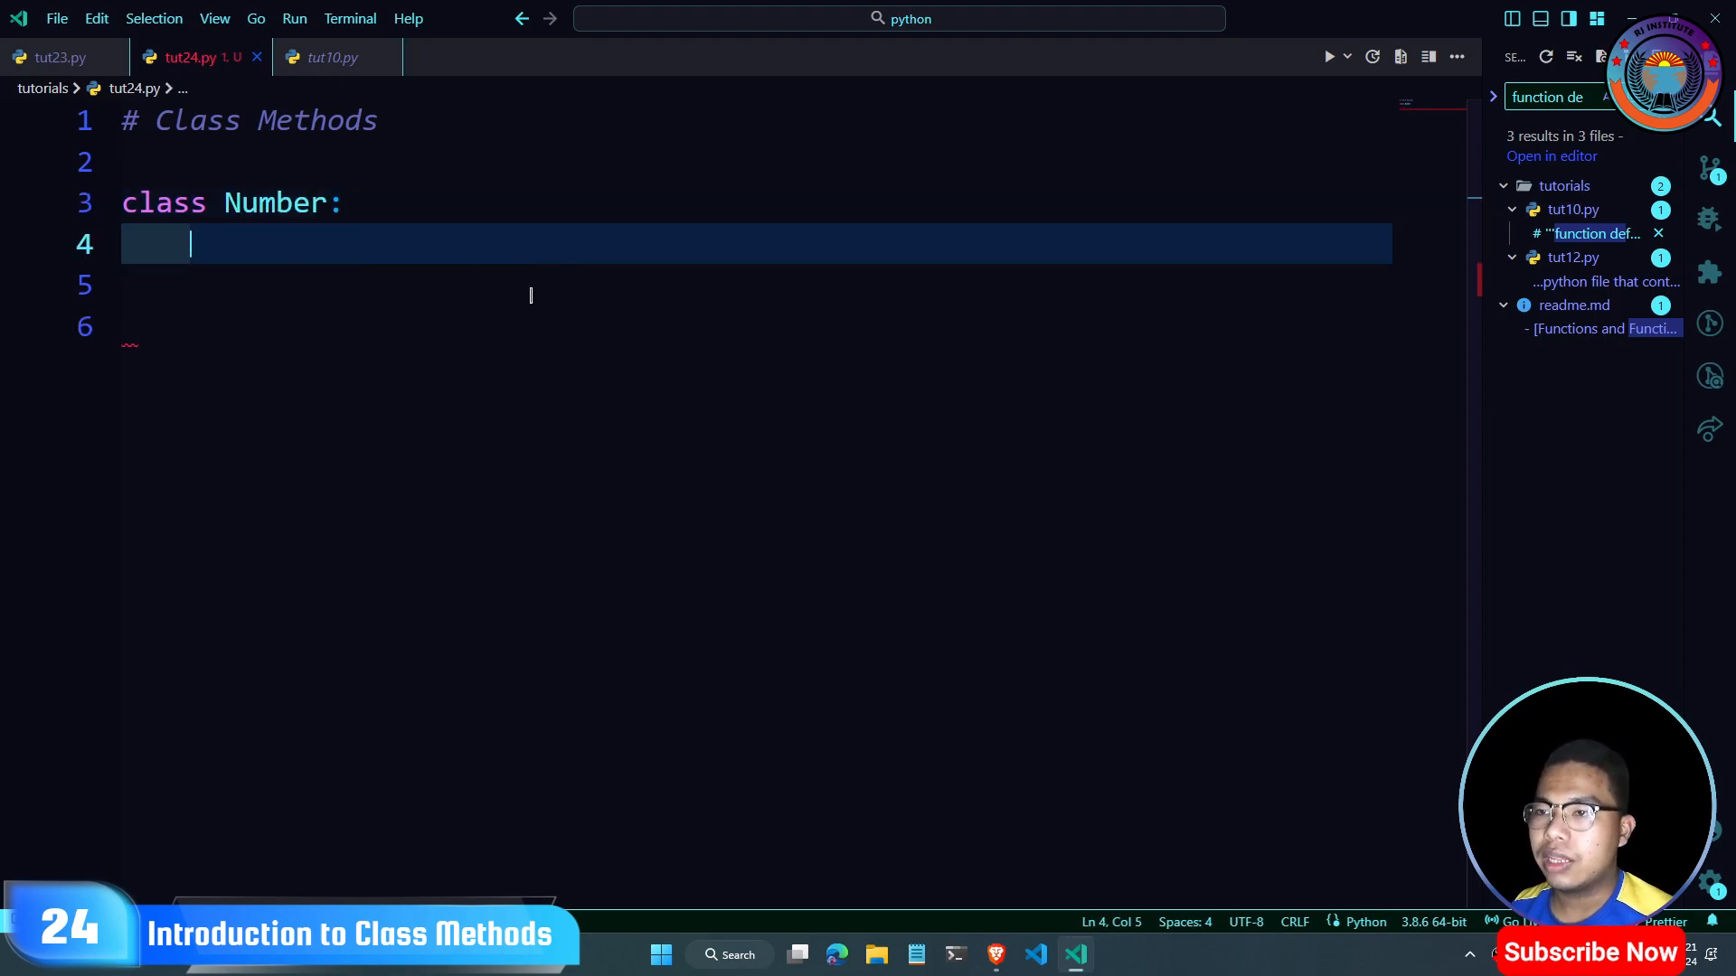
text(even)
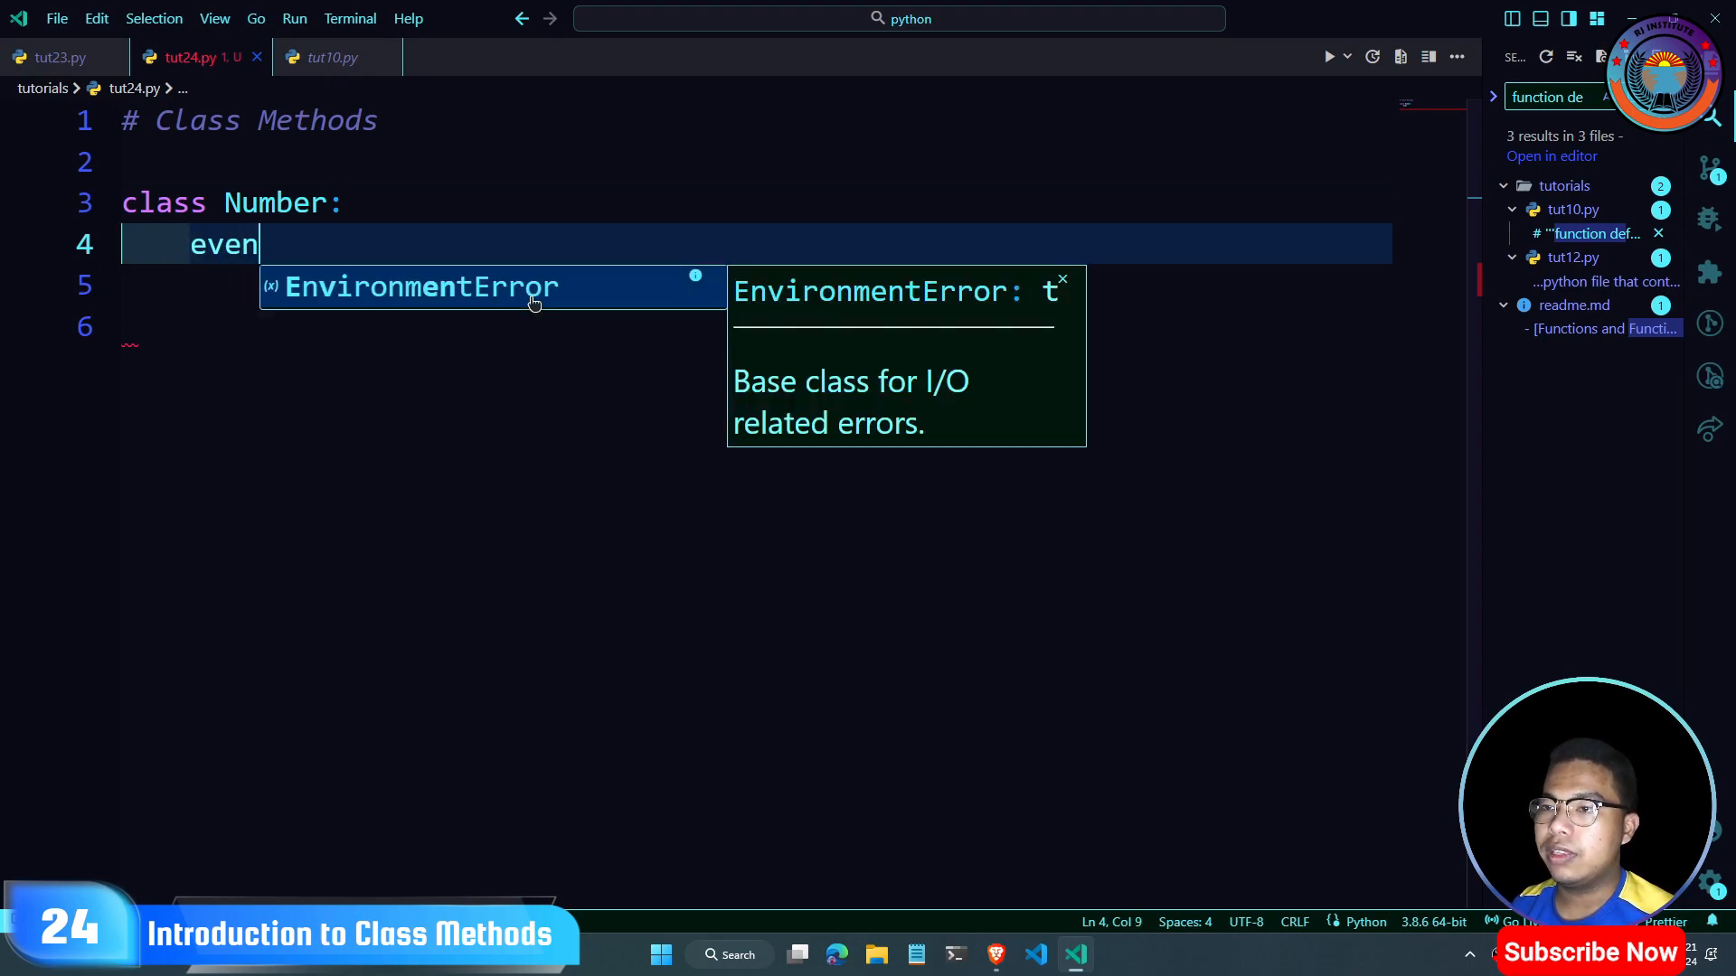
text(s =)
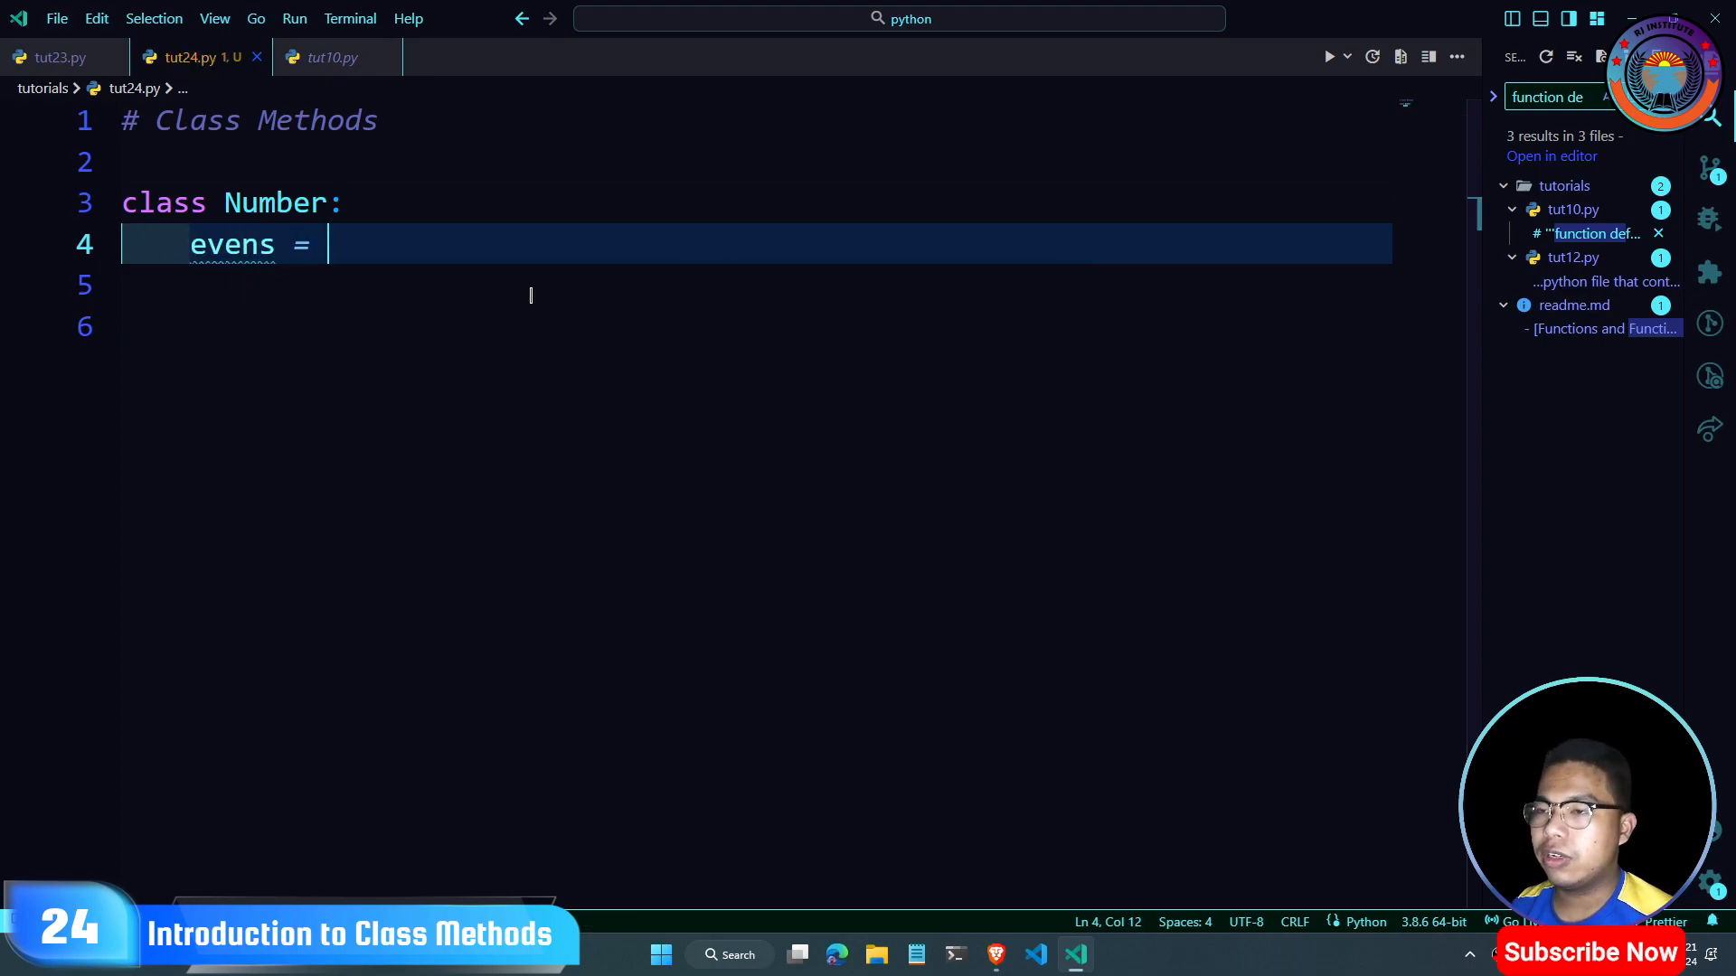
text([])
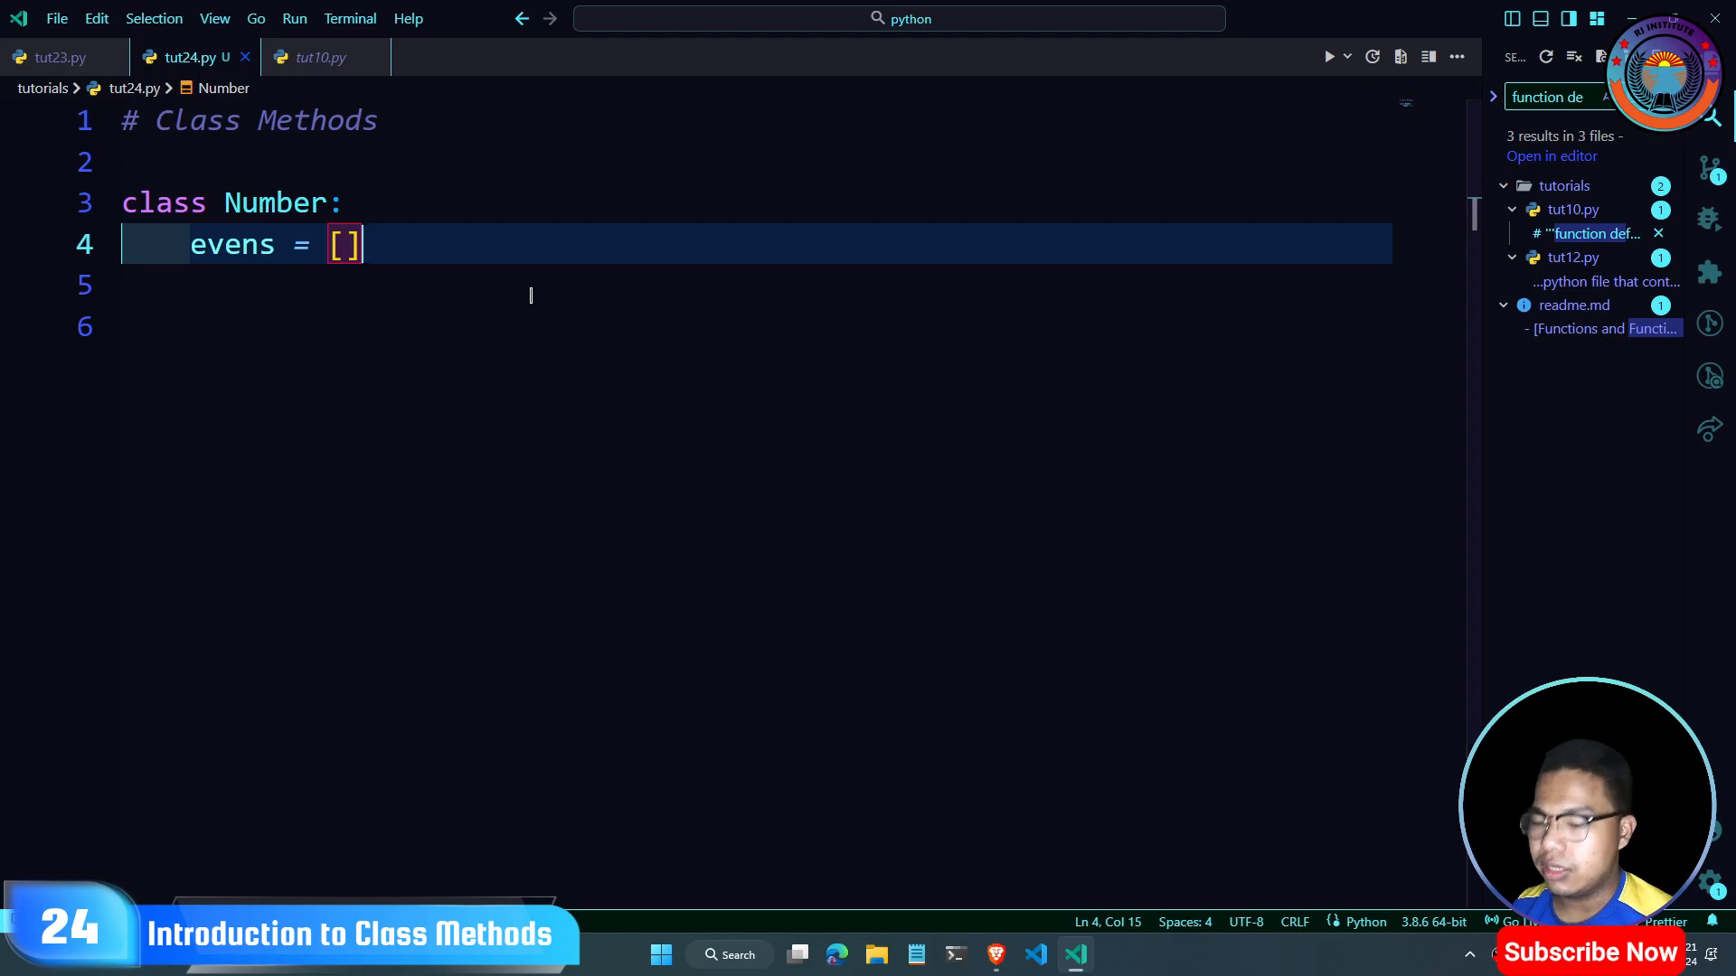
text(# lists of even numbers)
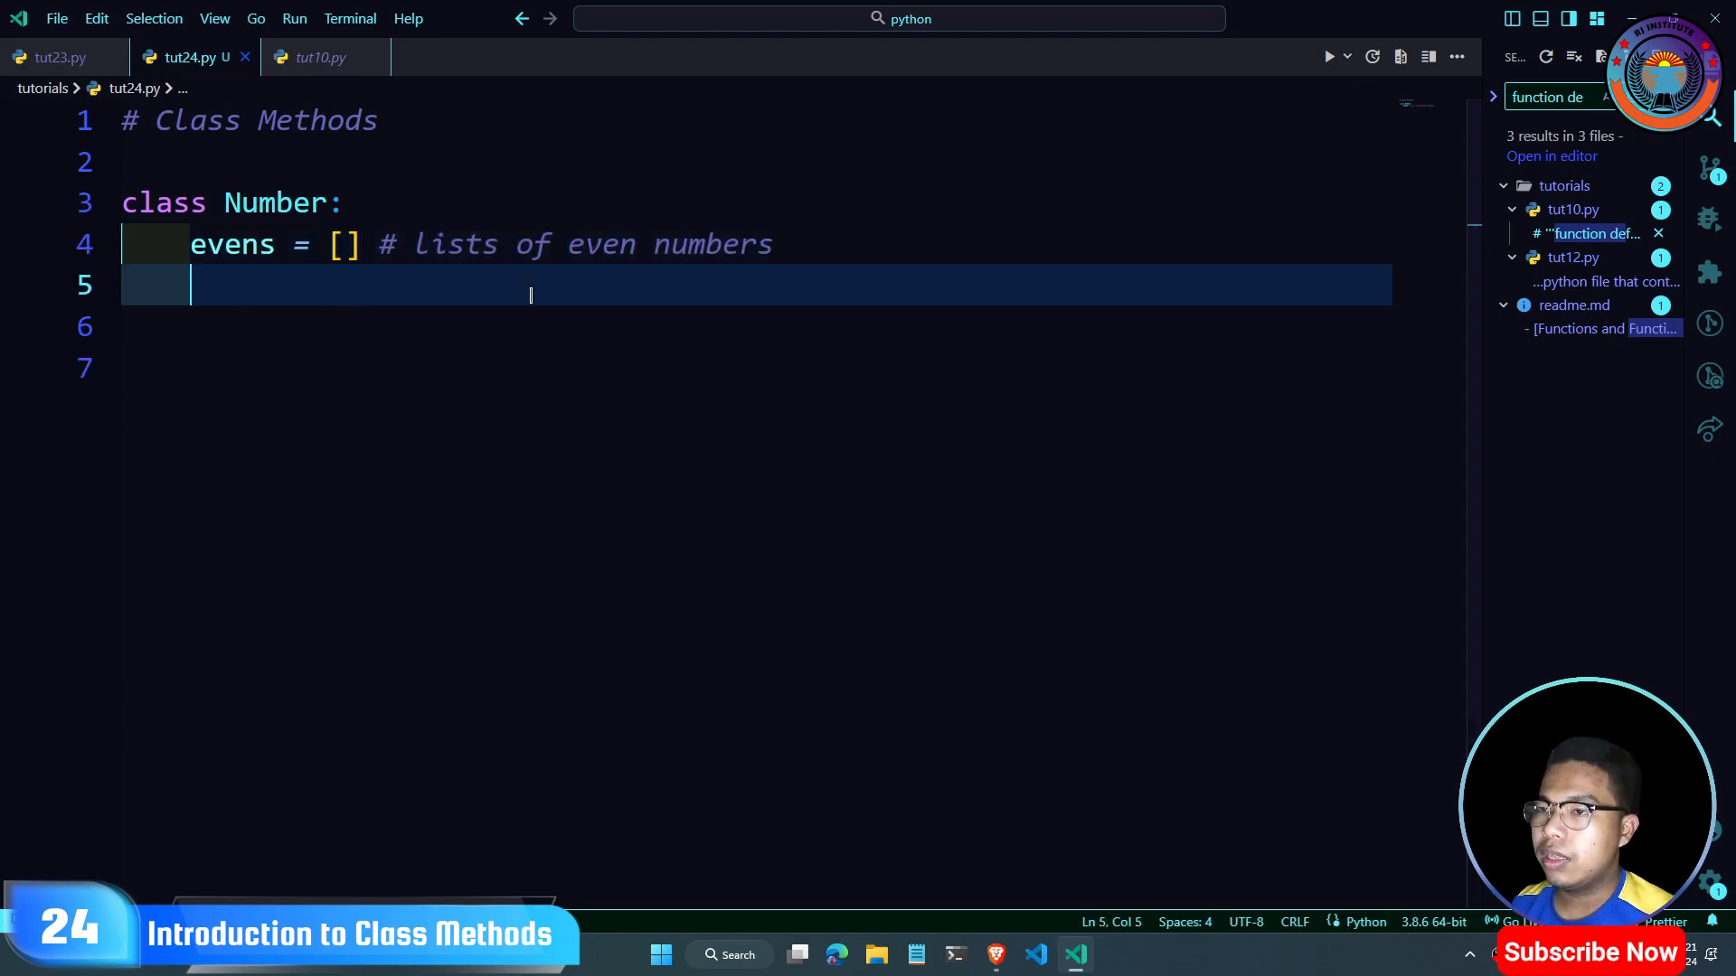
text(odds = [])
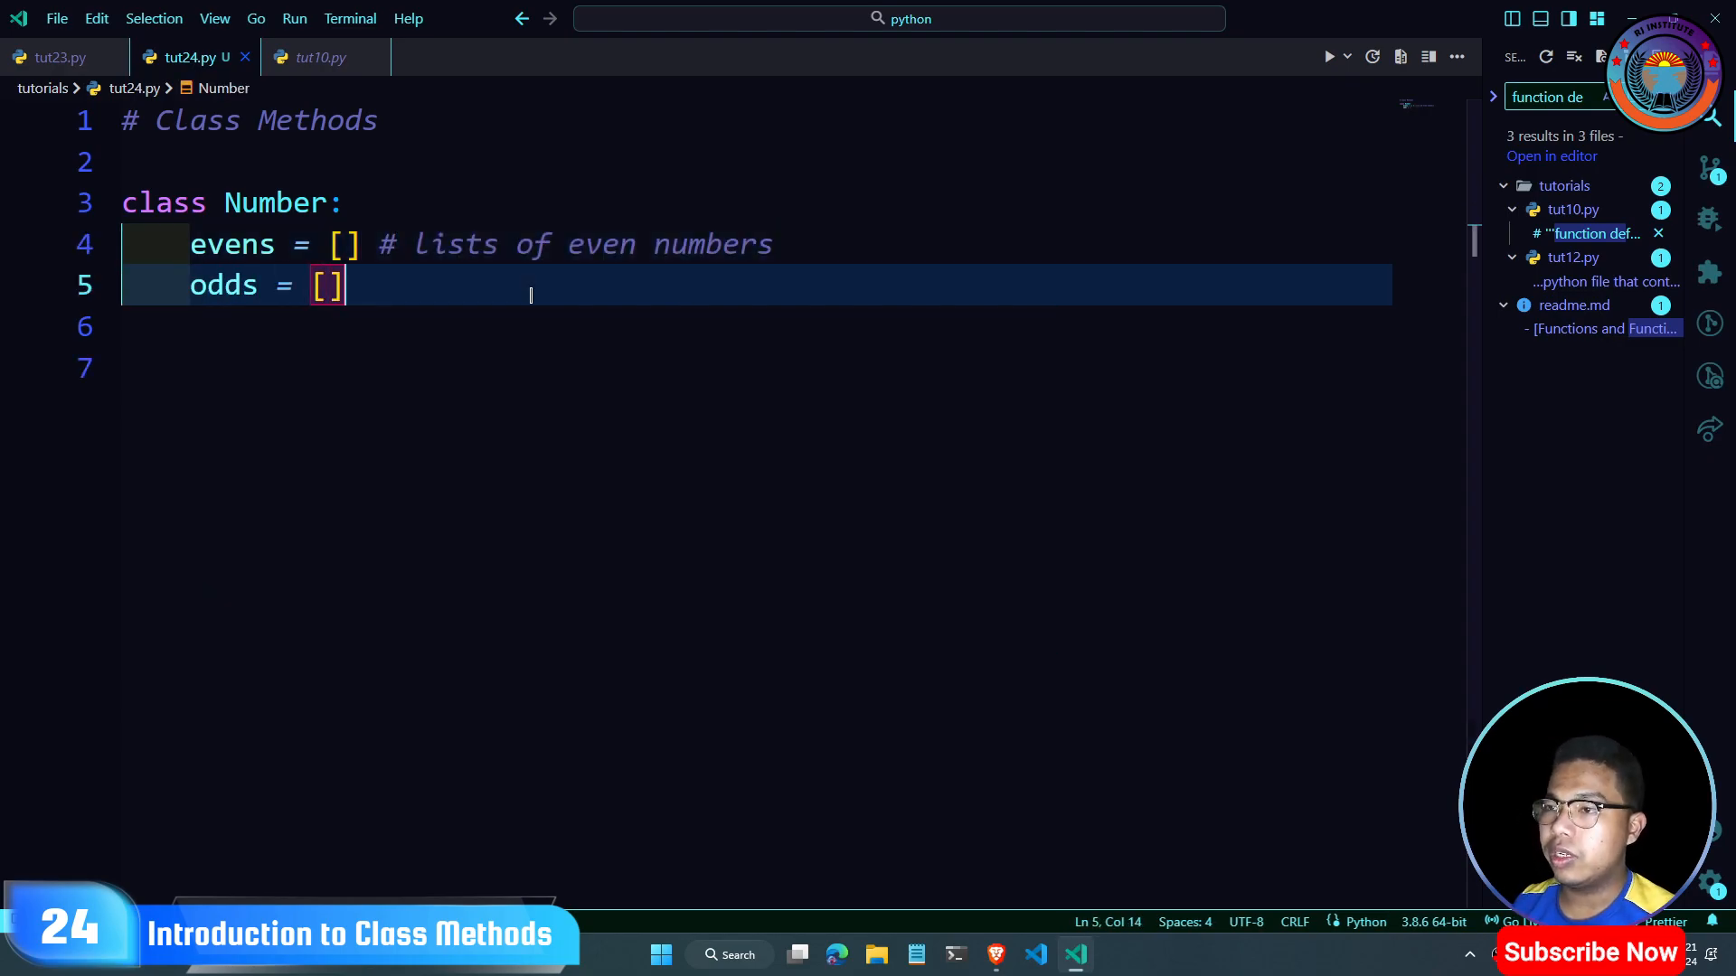
text(# liosts)
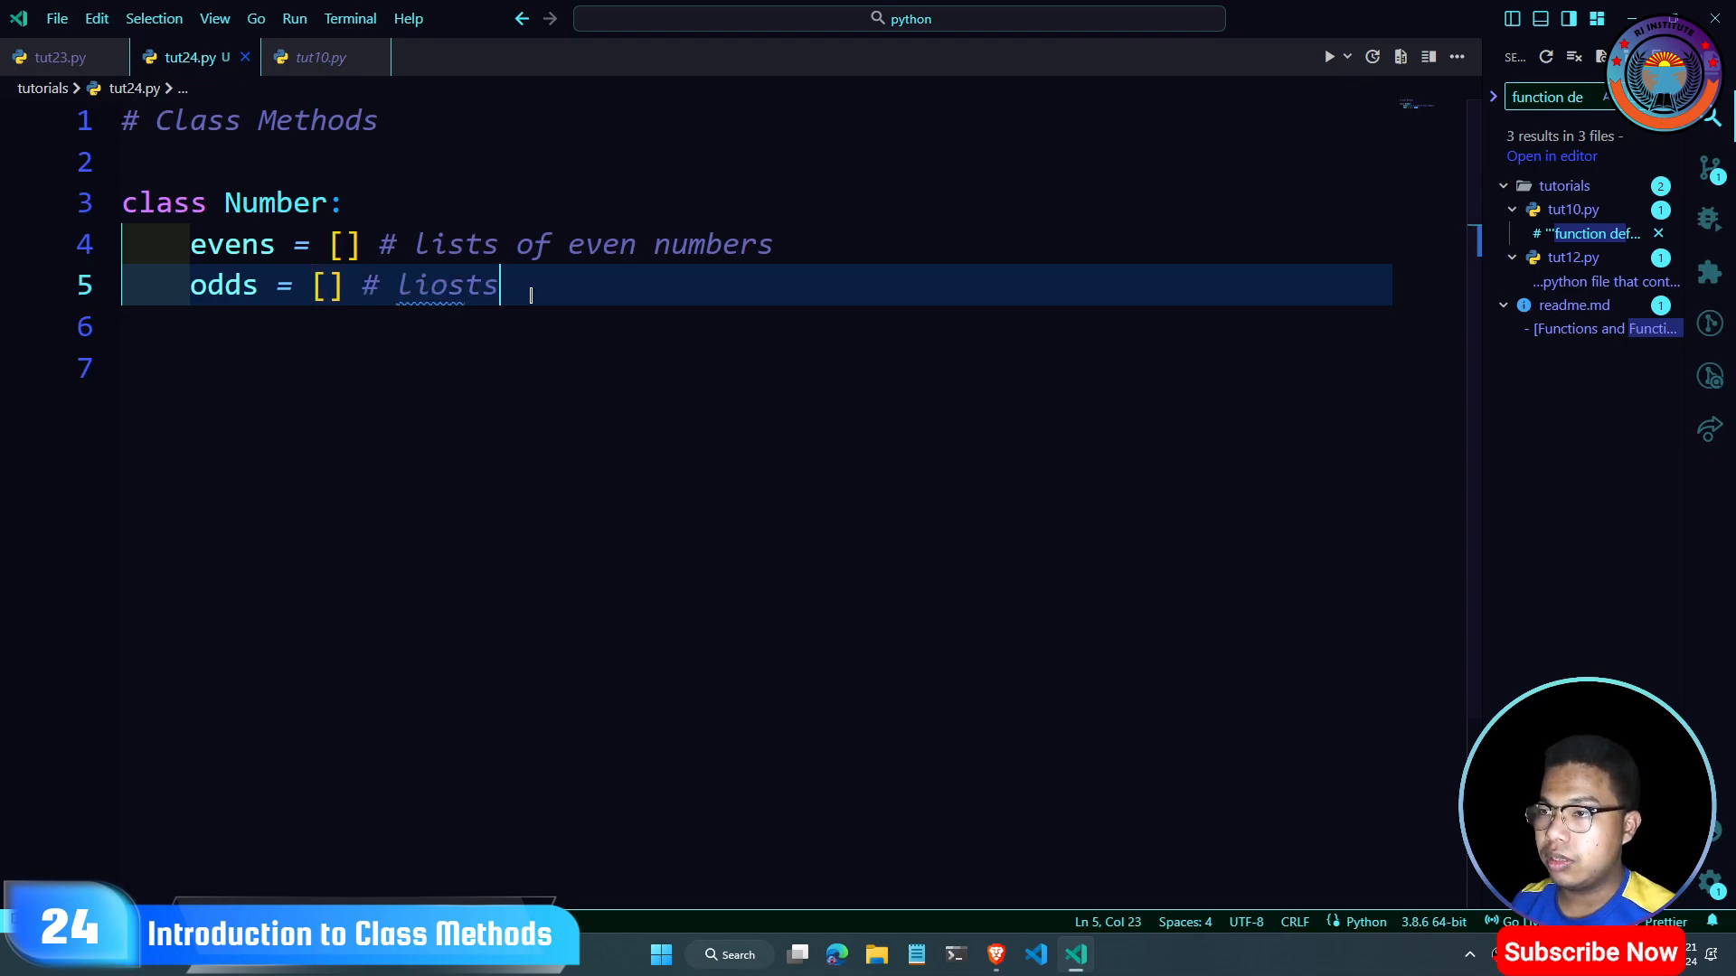
text(ists of odd nu)
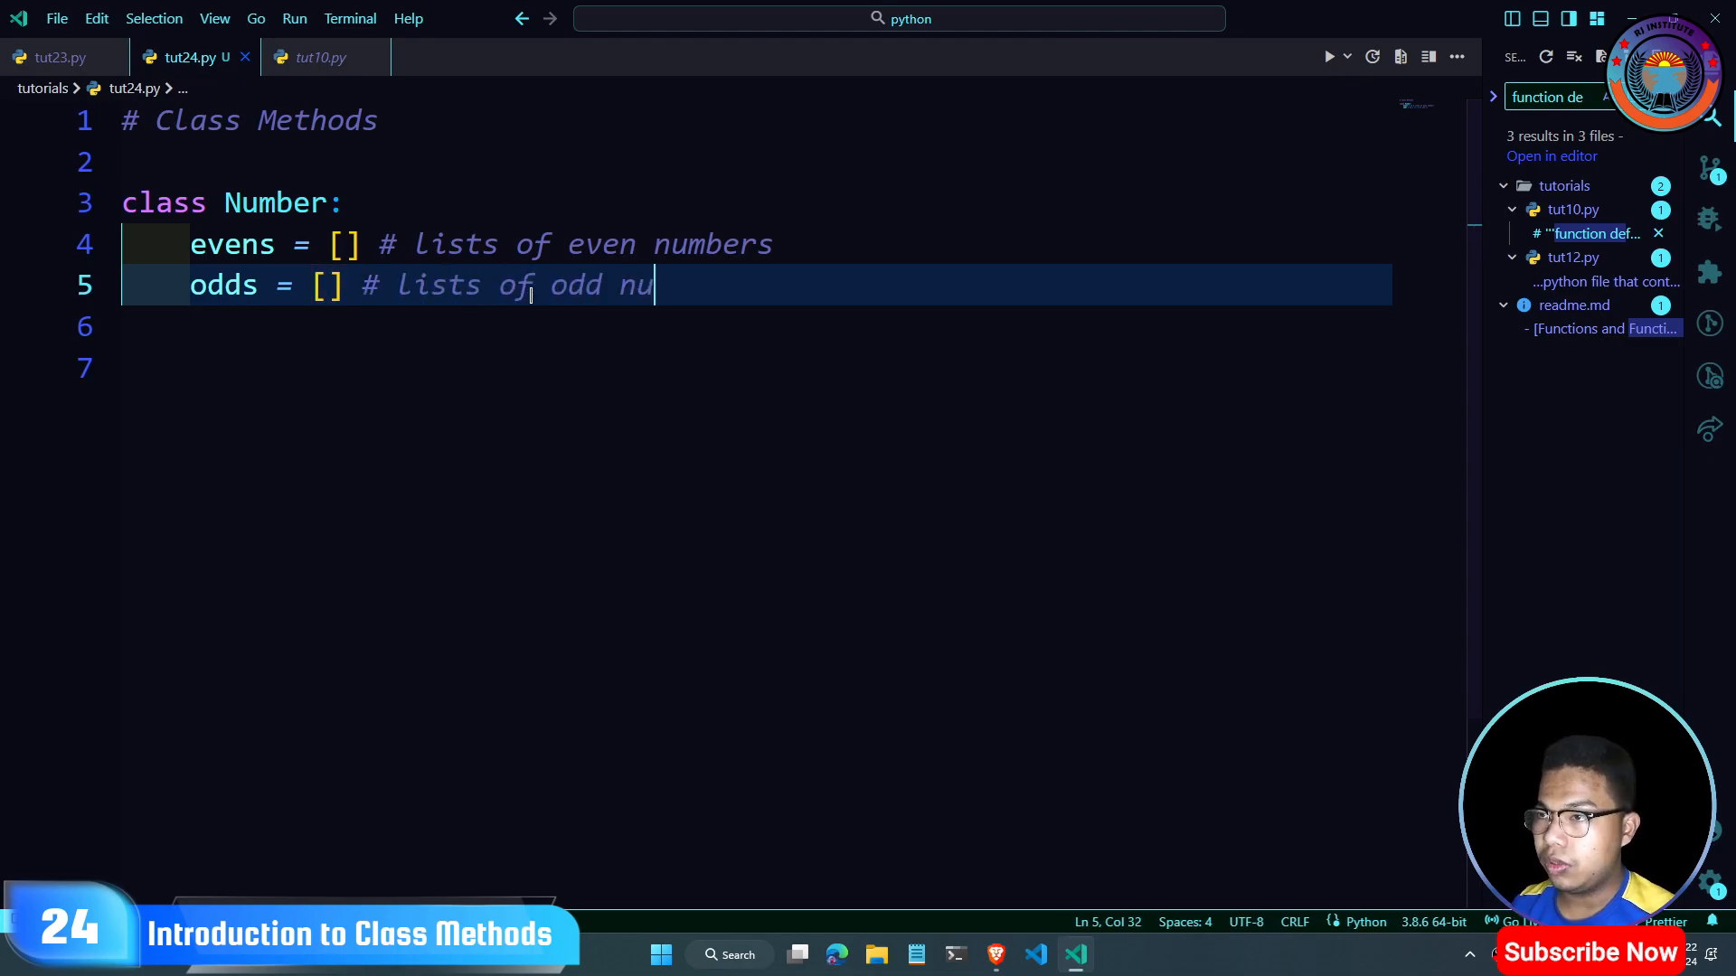
text(mbers)
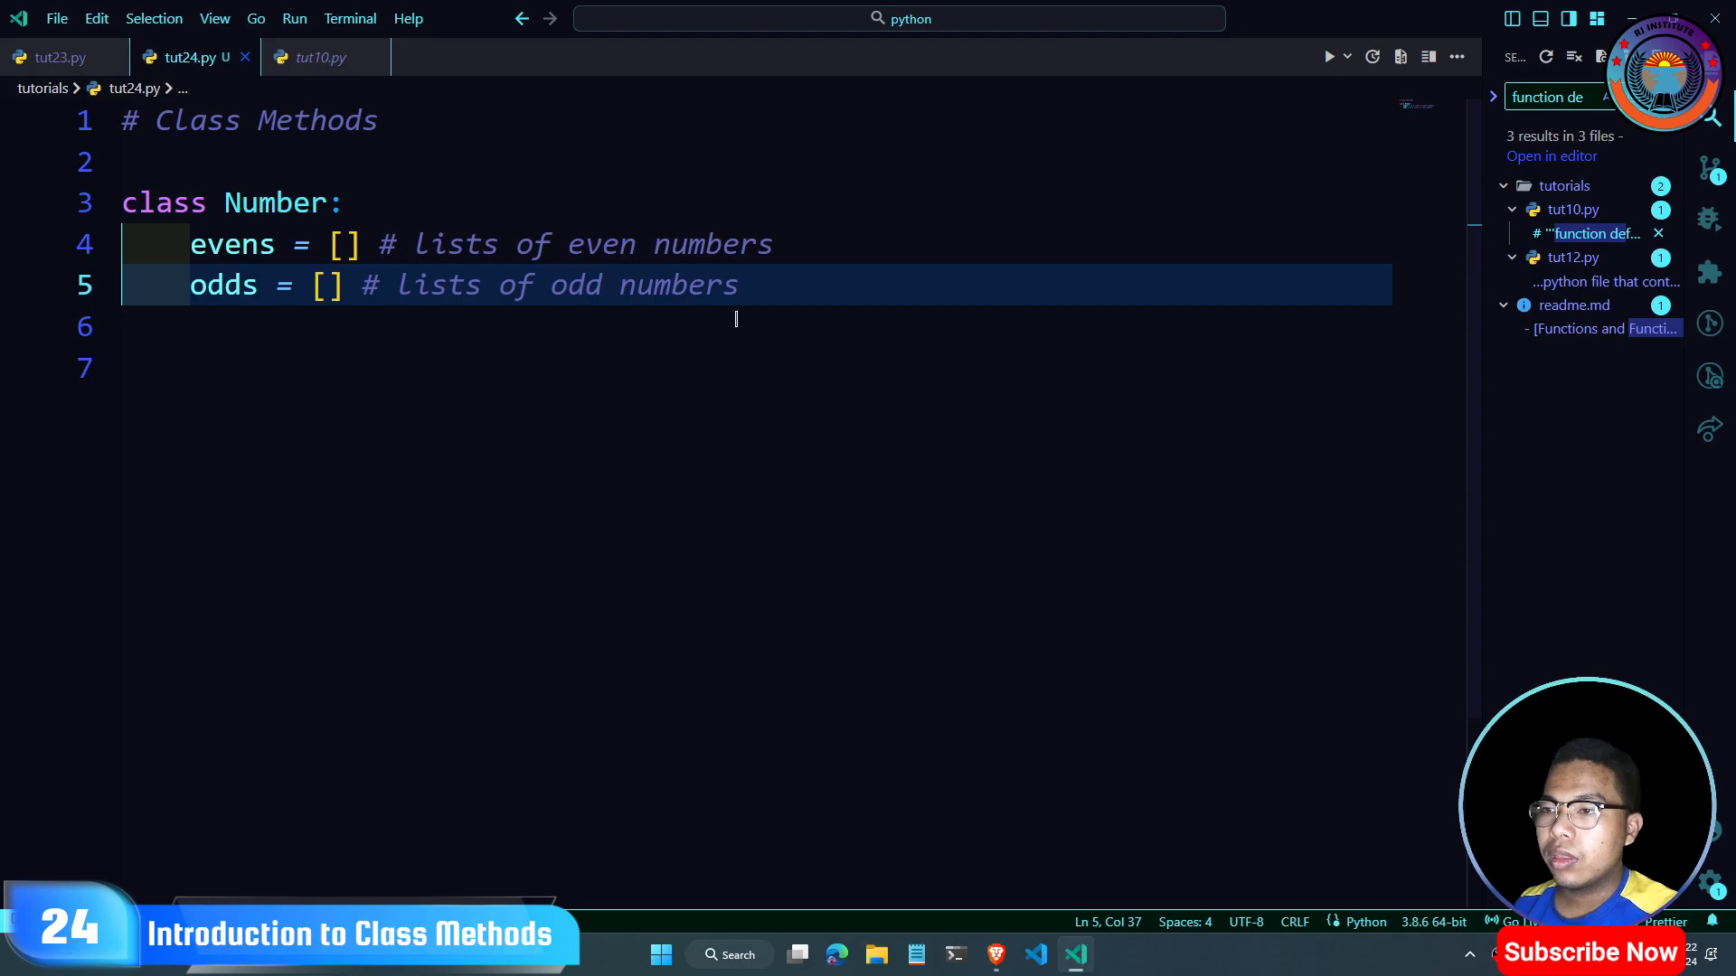
Step: Highlight the class attributes, add a temporary 'private public' line, then delete it
click(188, 202)
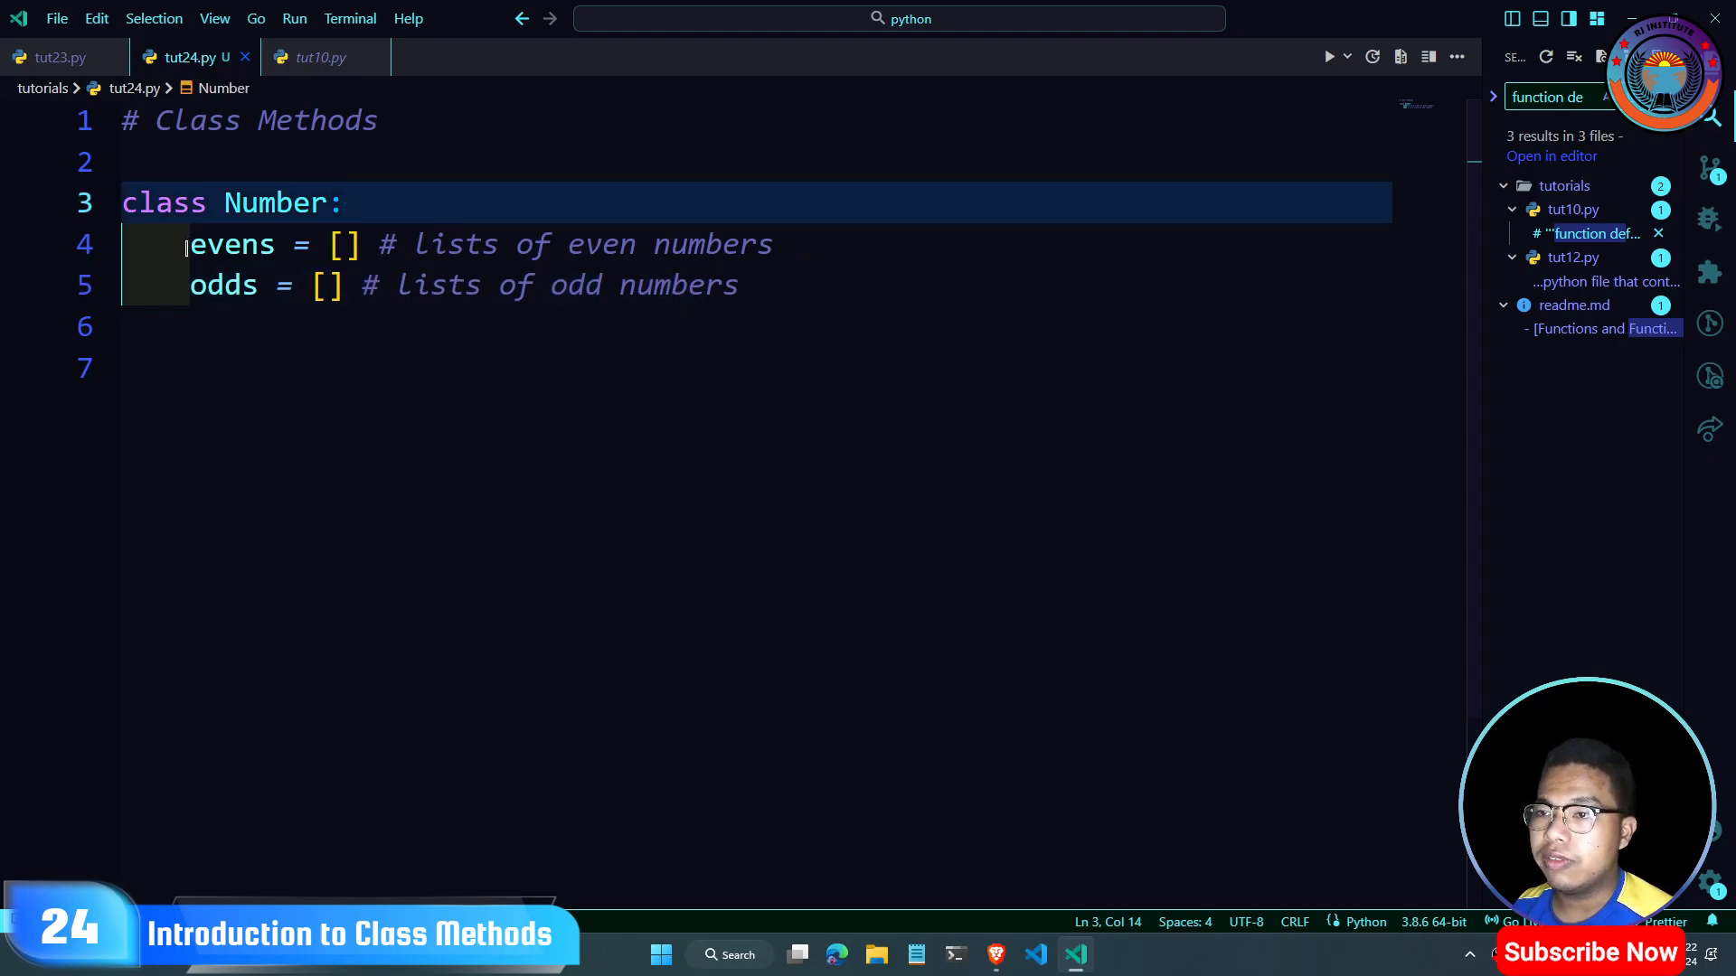
double_click(222, 286)
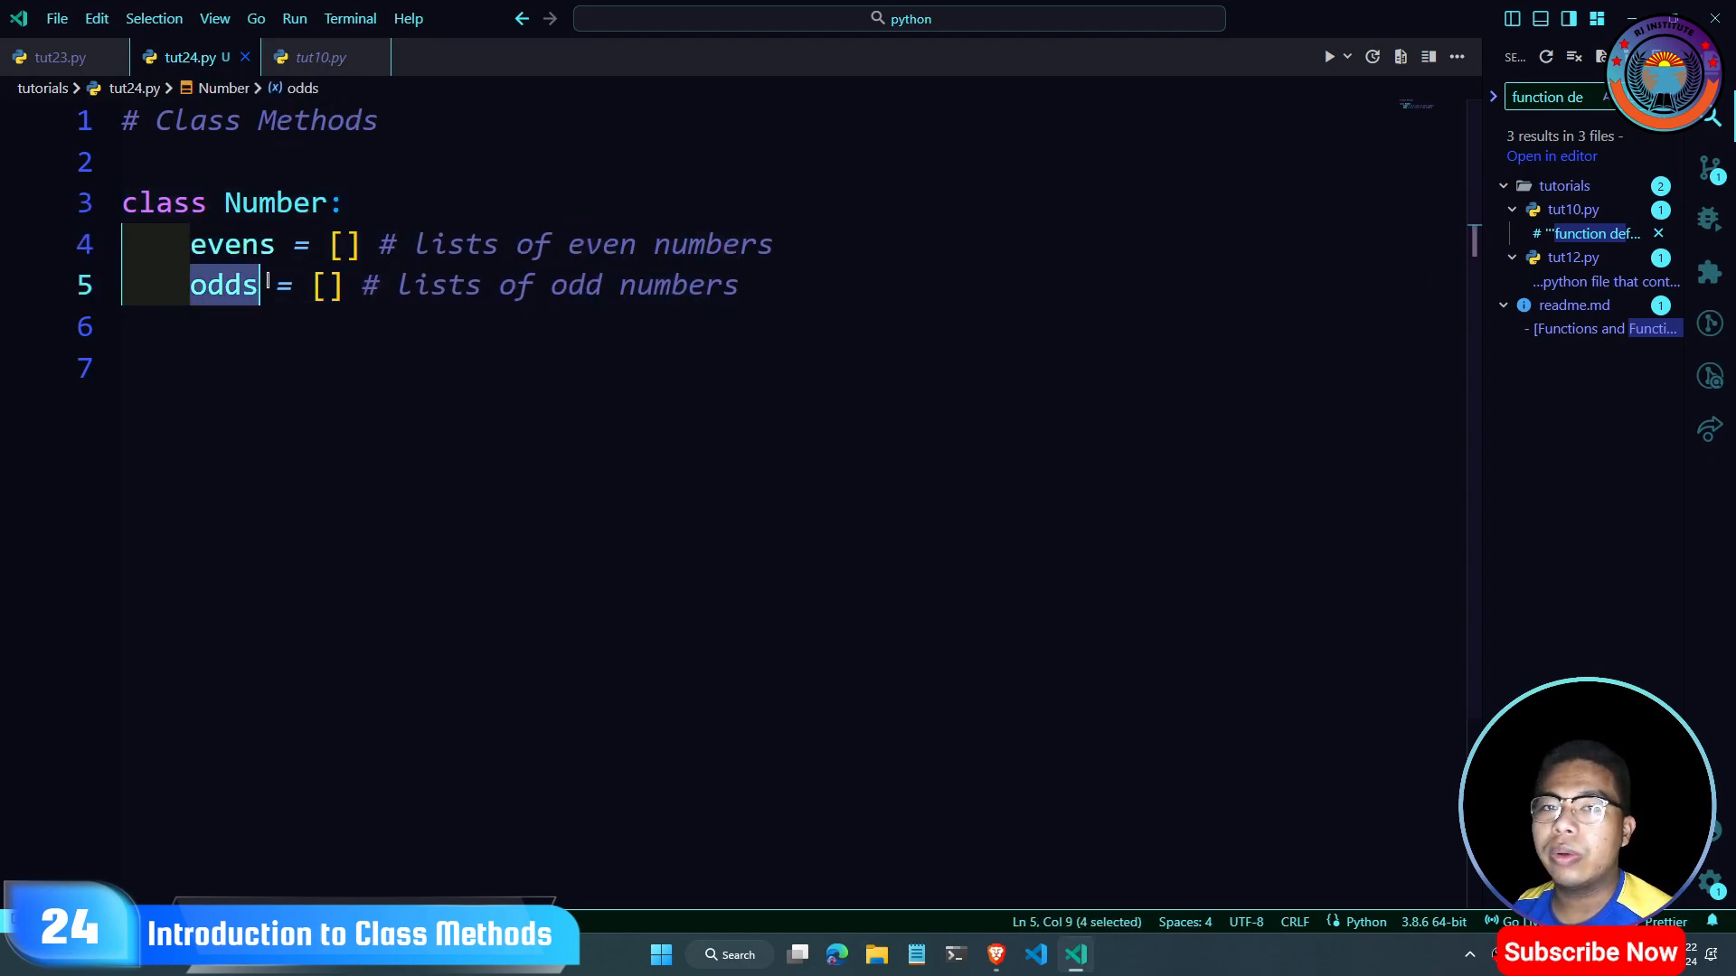
click(631, 343)
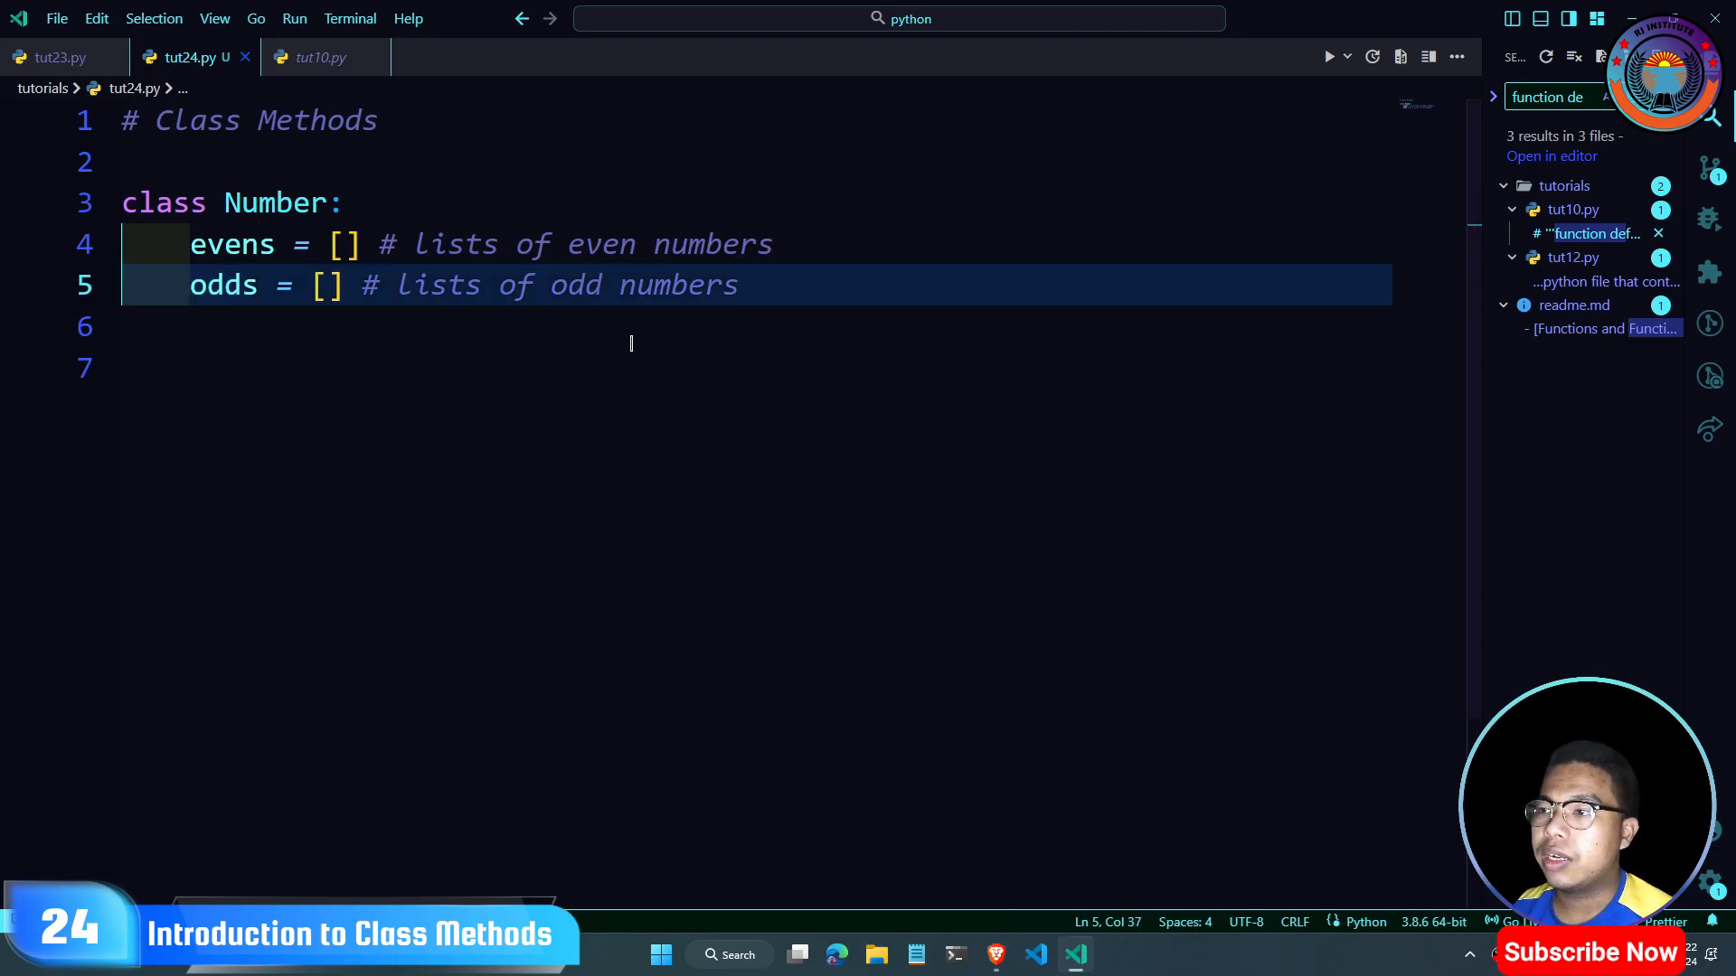
click(191, 245)
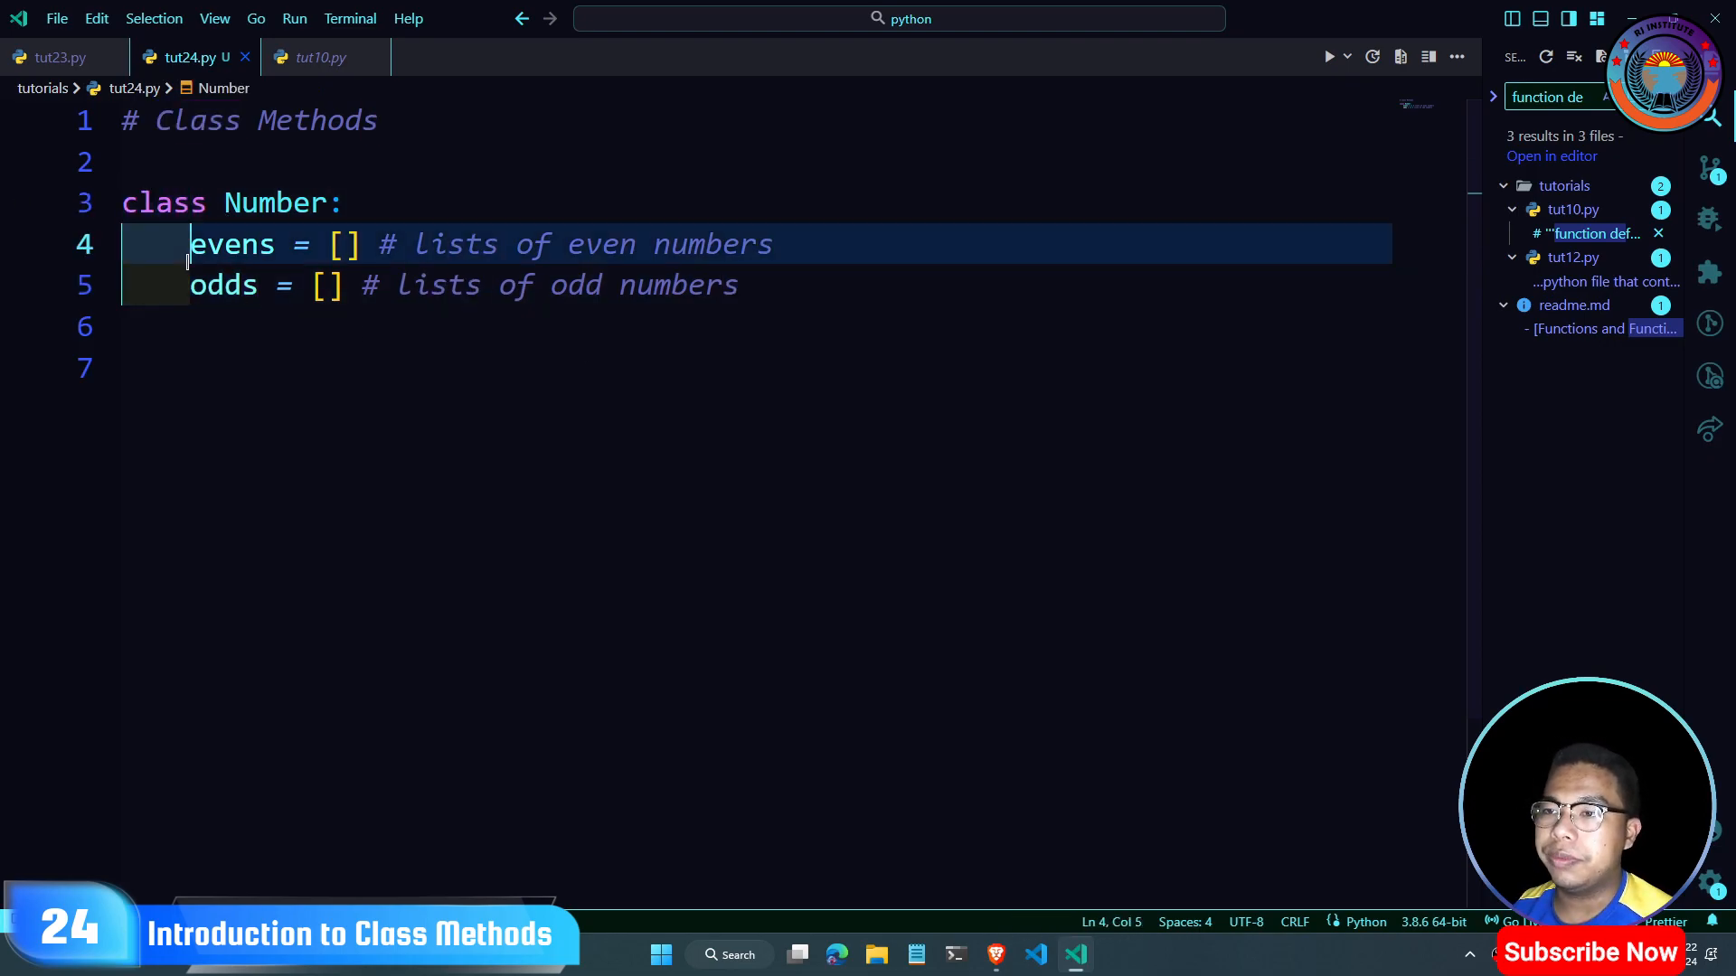
drag(191, 244, 740, 285)
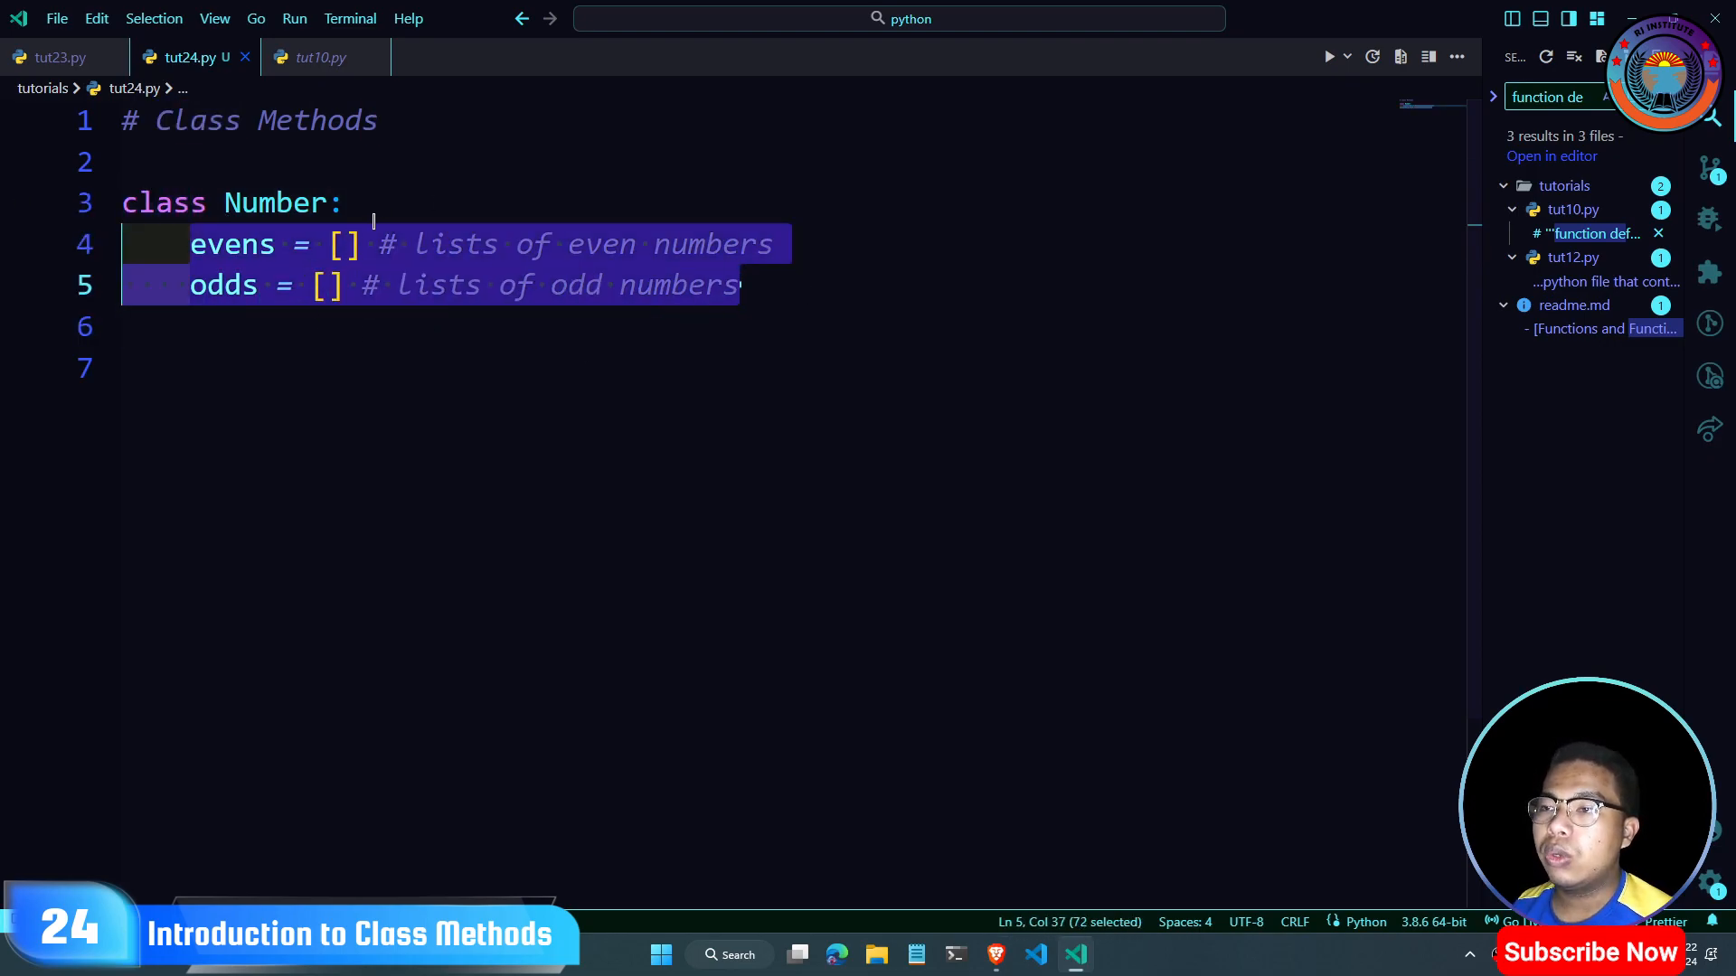
key(Enter)
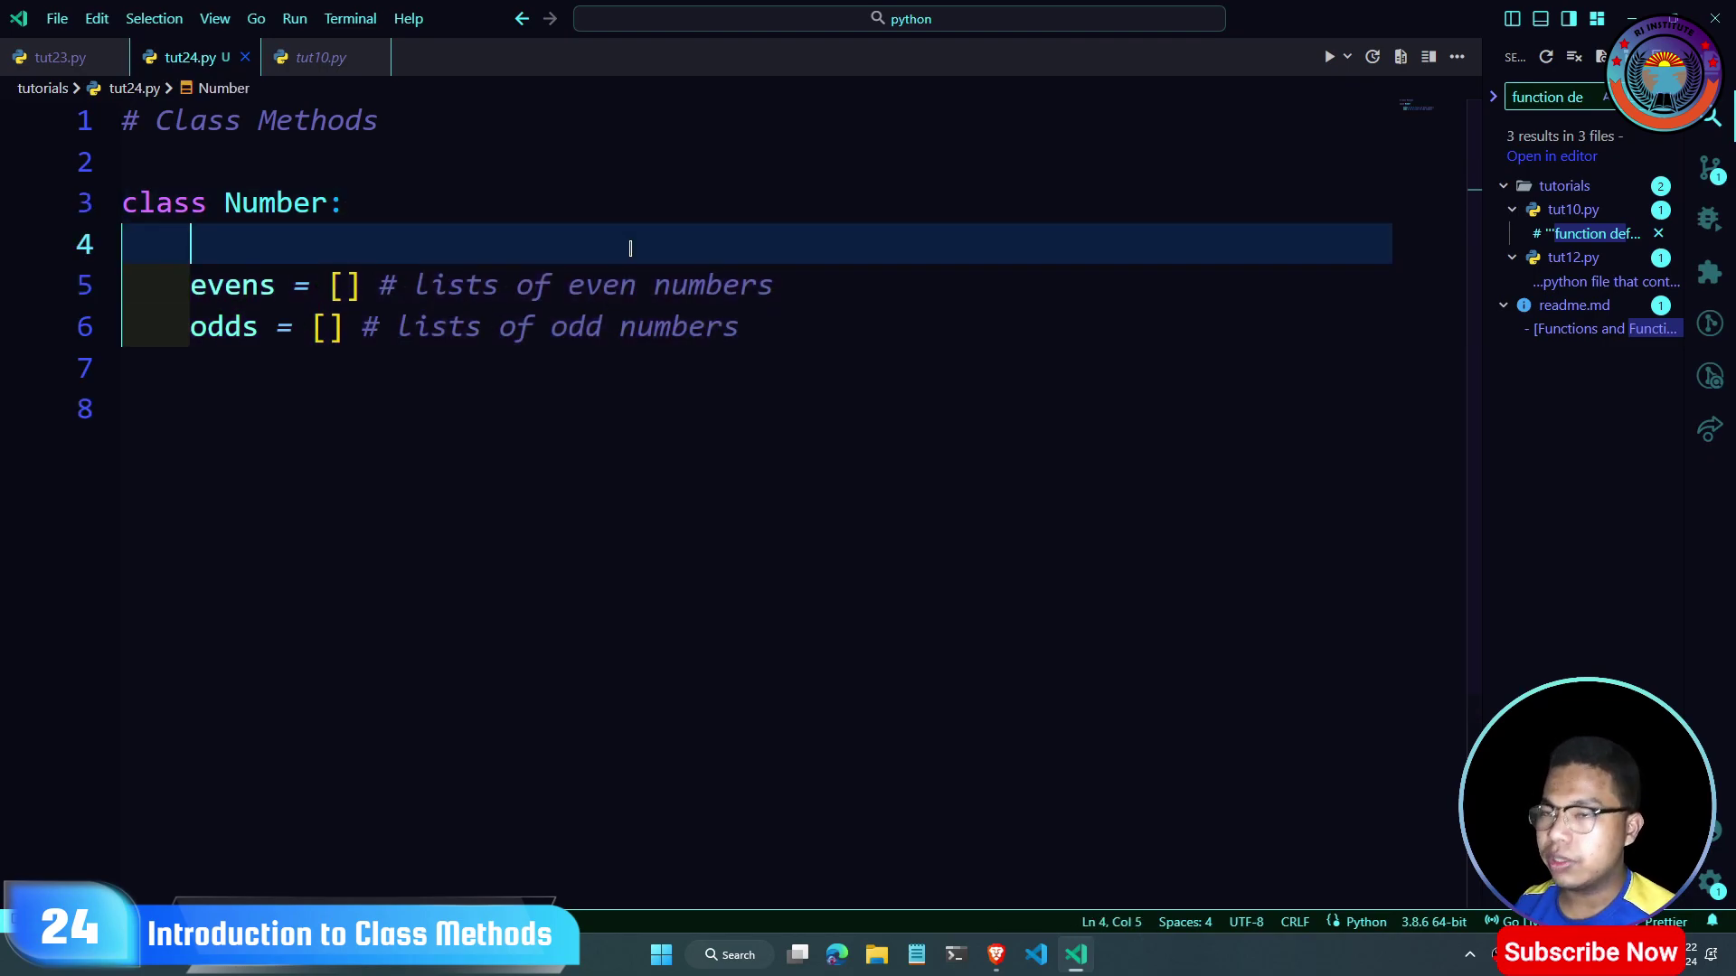
text(private)
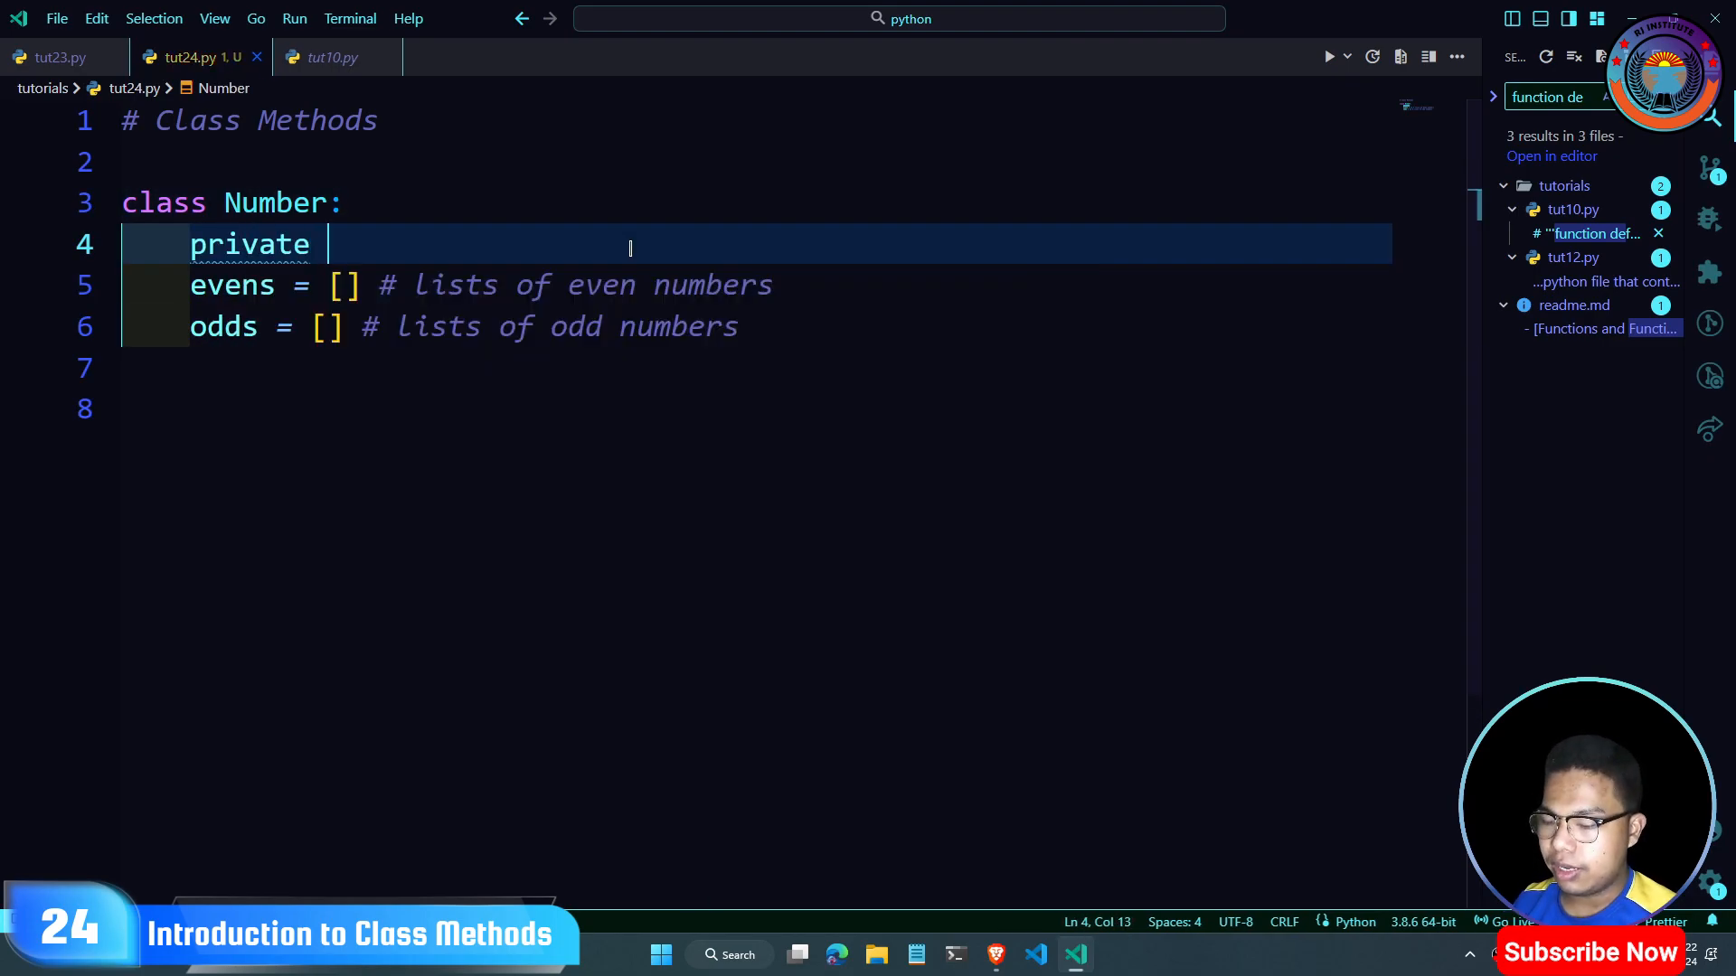
text(public)
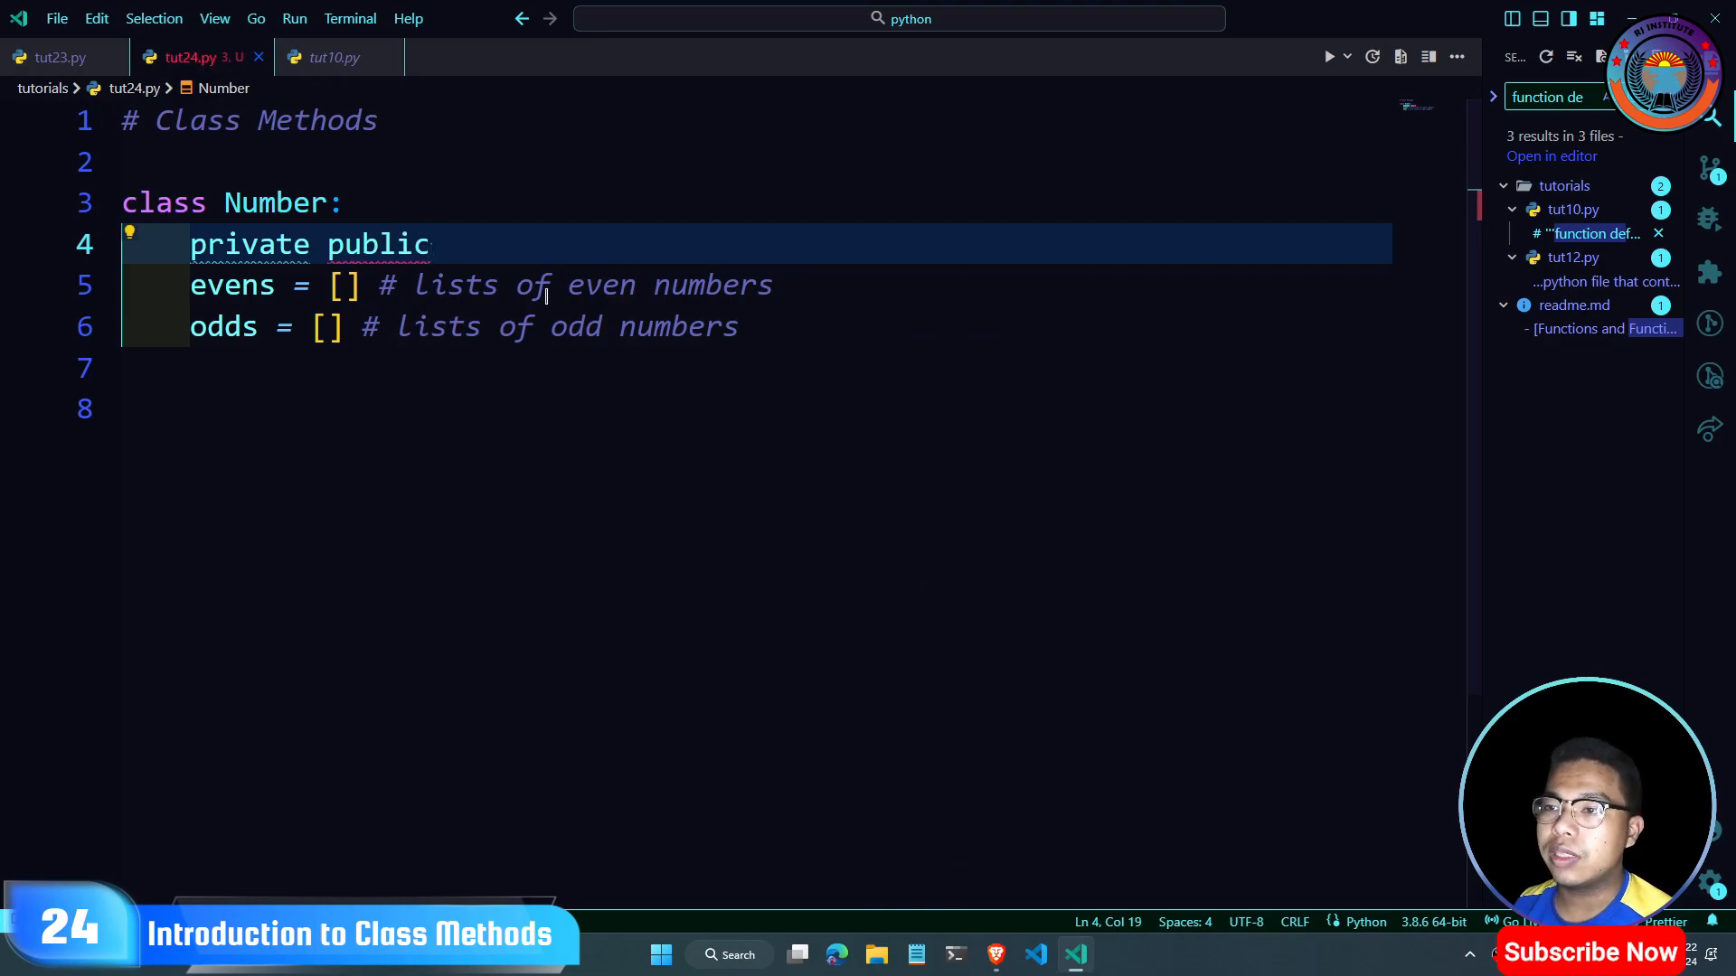
mouse_move(249, 245)
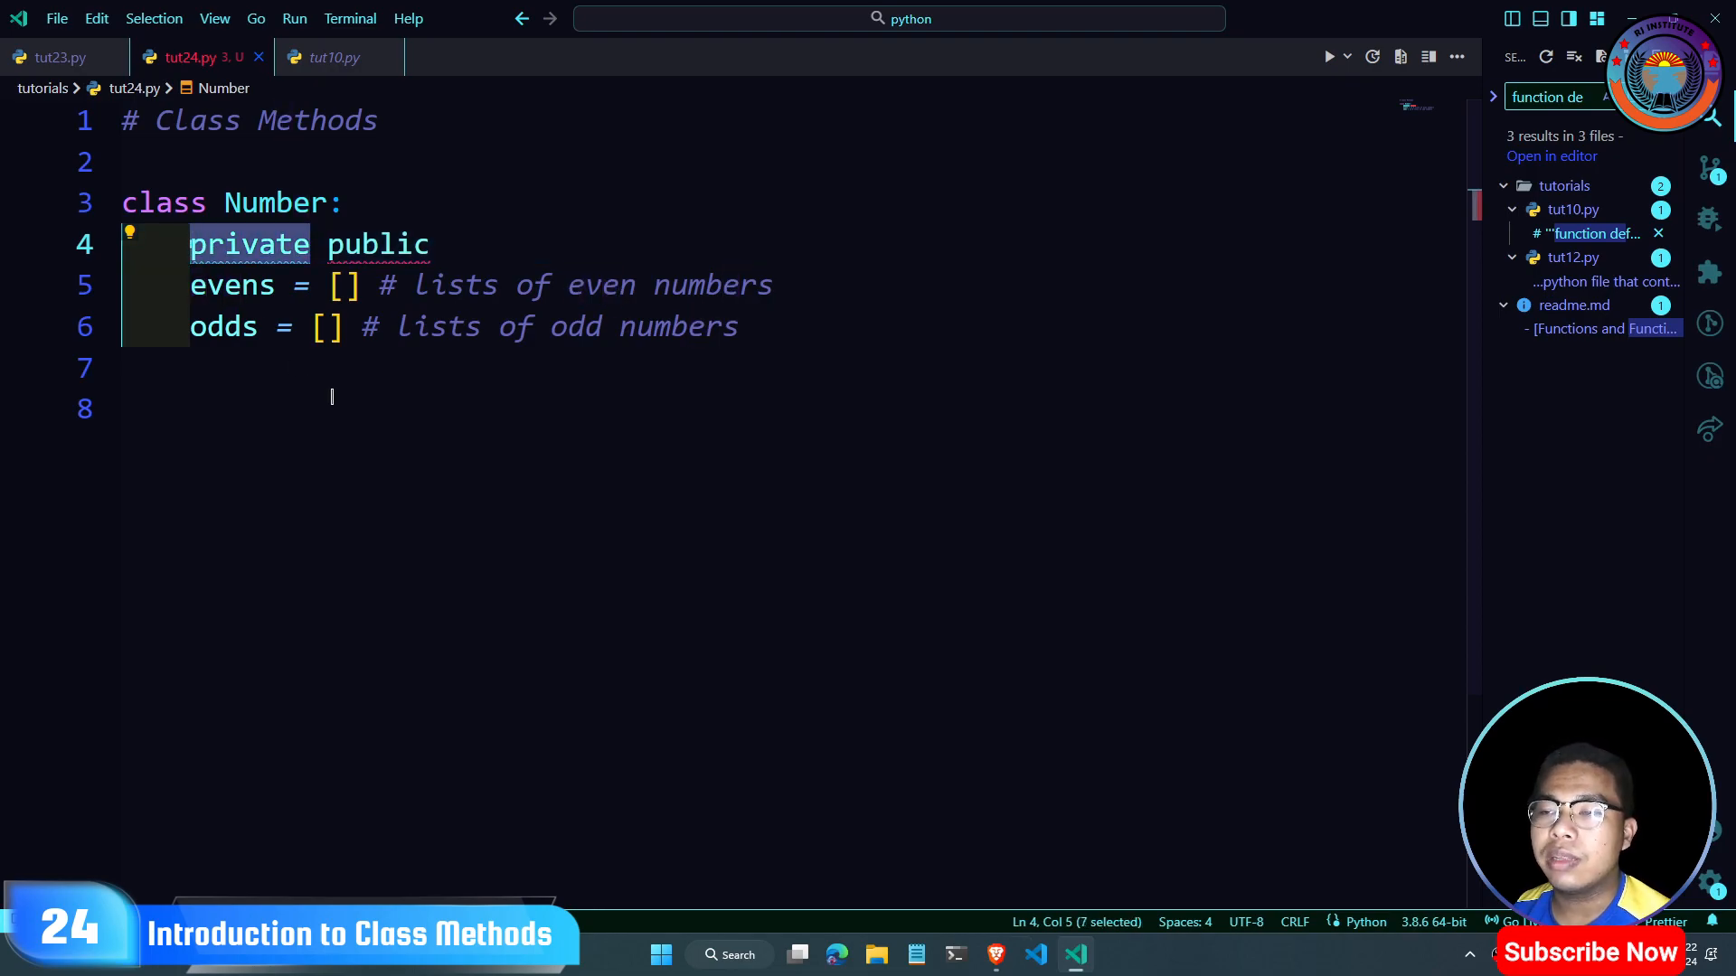
double_click(376, 245)
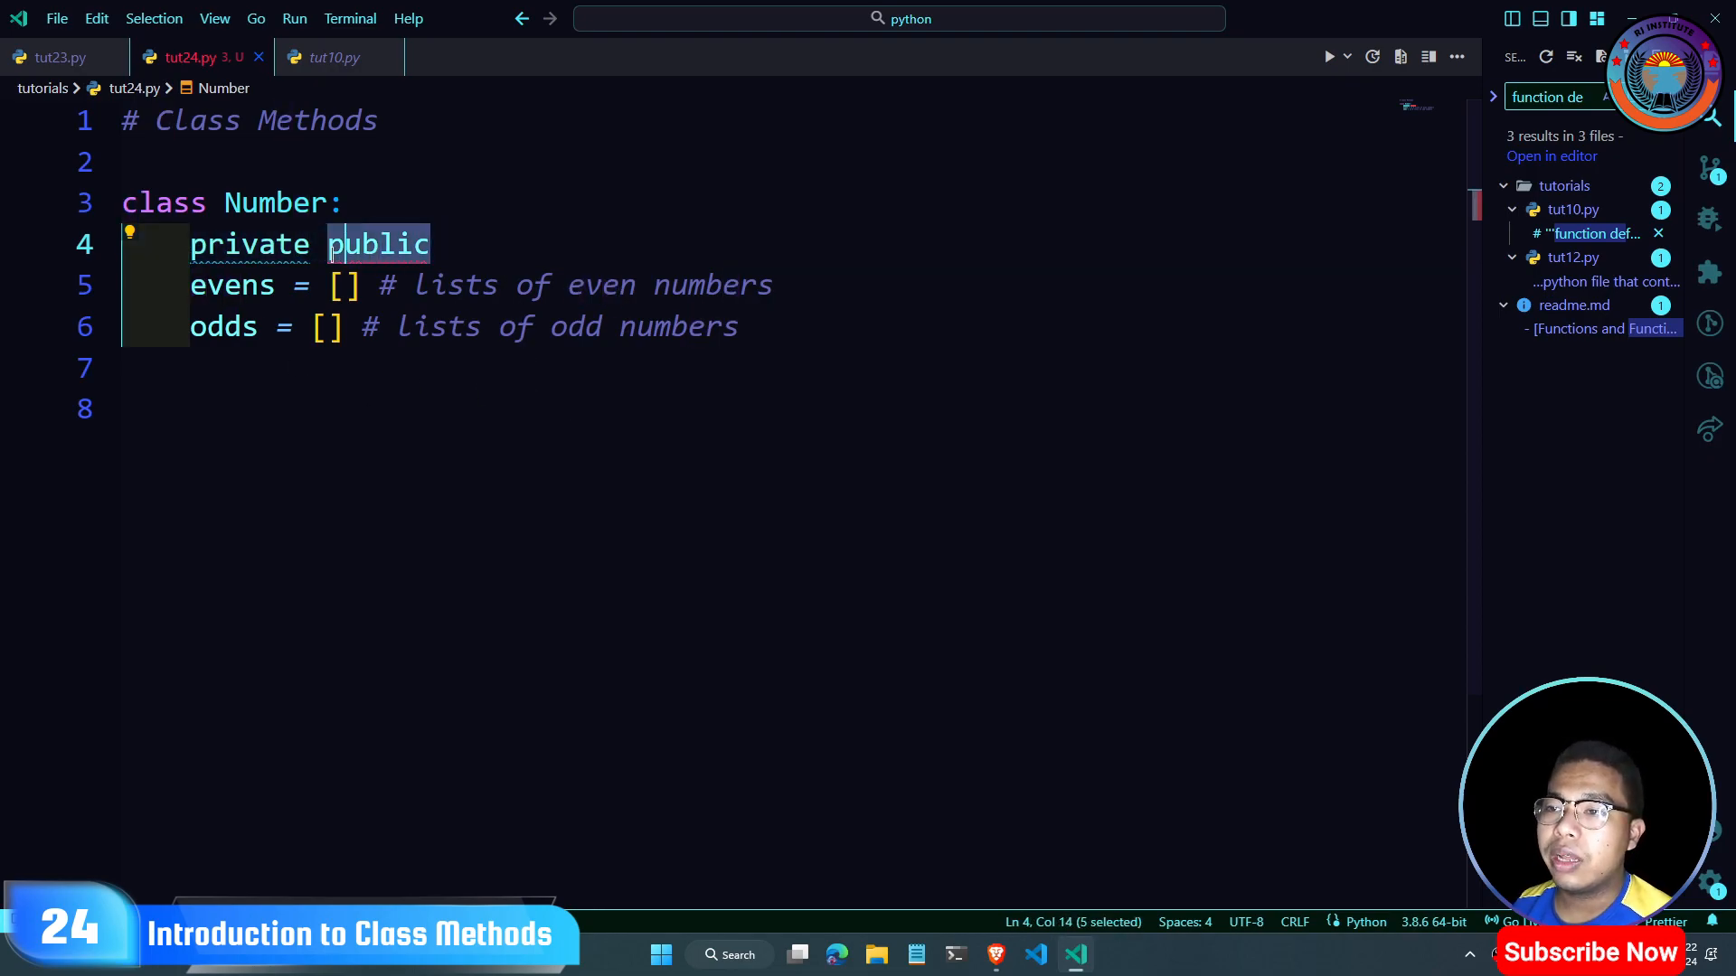
key(Delete)
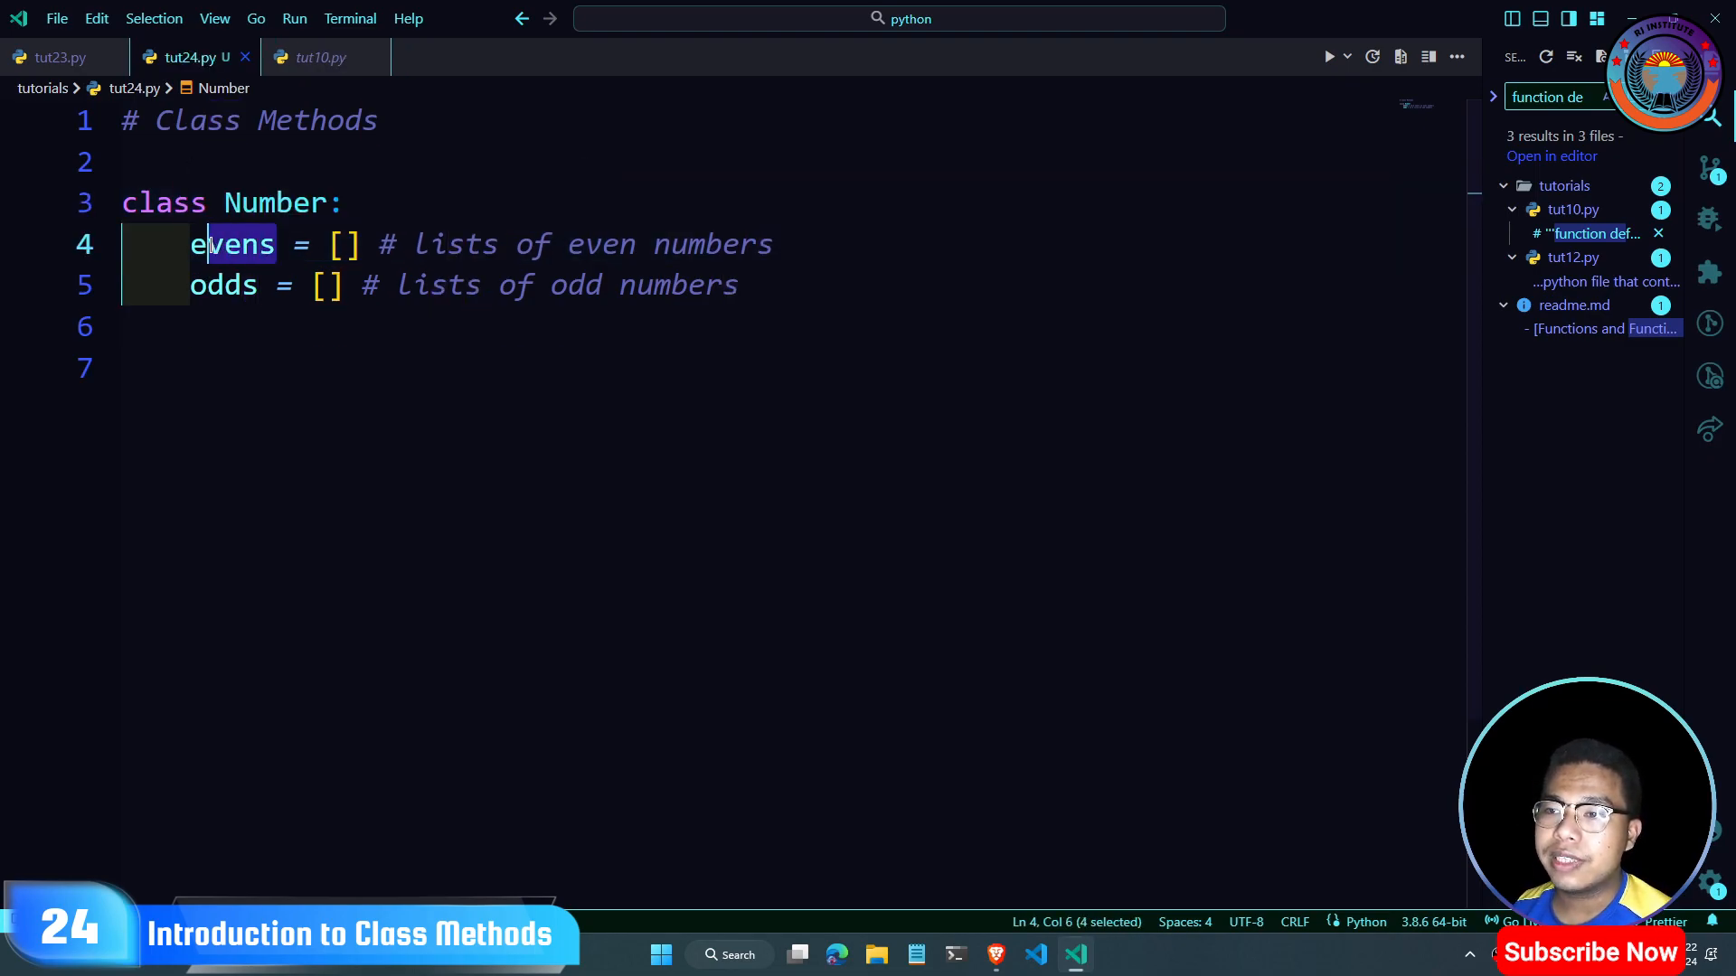
Step: Add a '# contruct' comment and an __init__(self, num) constructor with a pass body
click(742, 285)
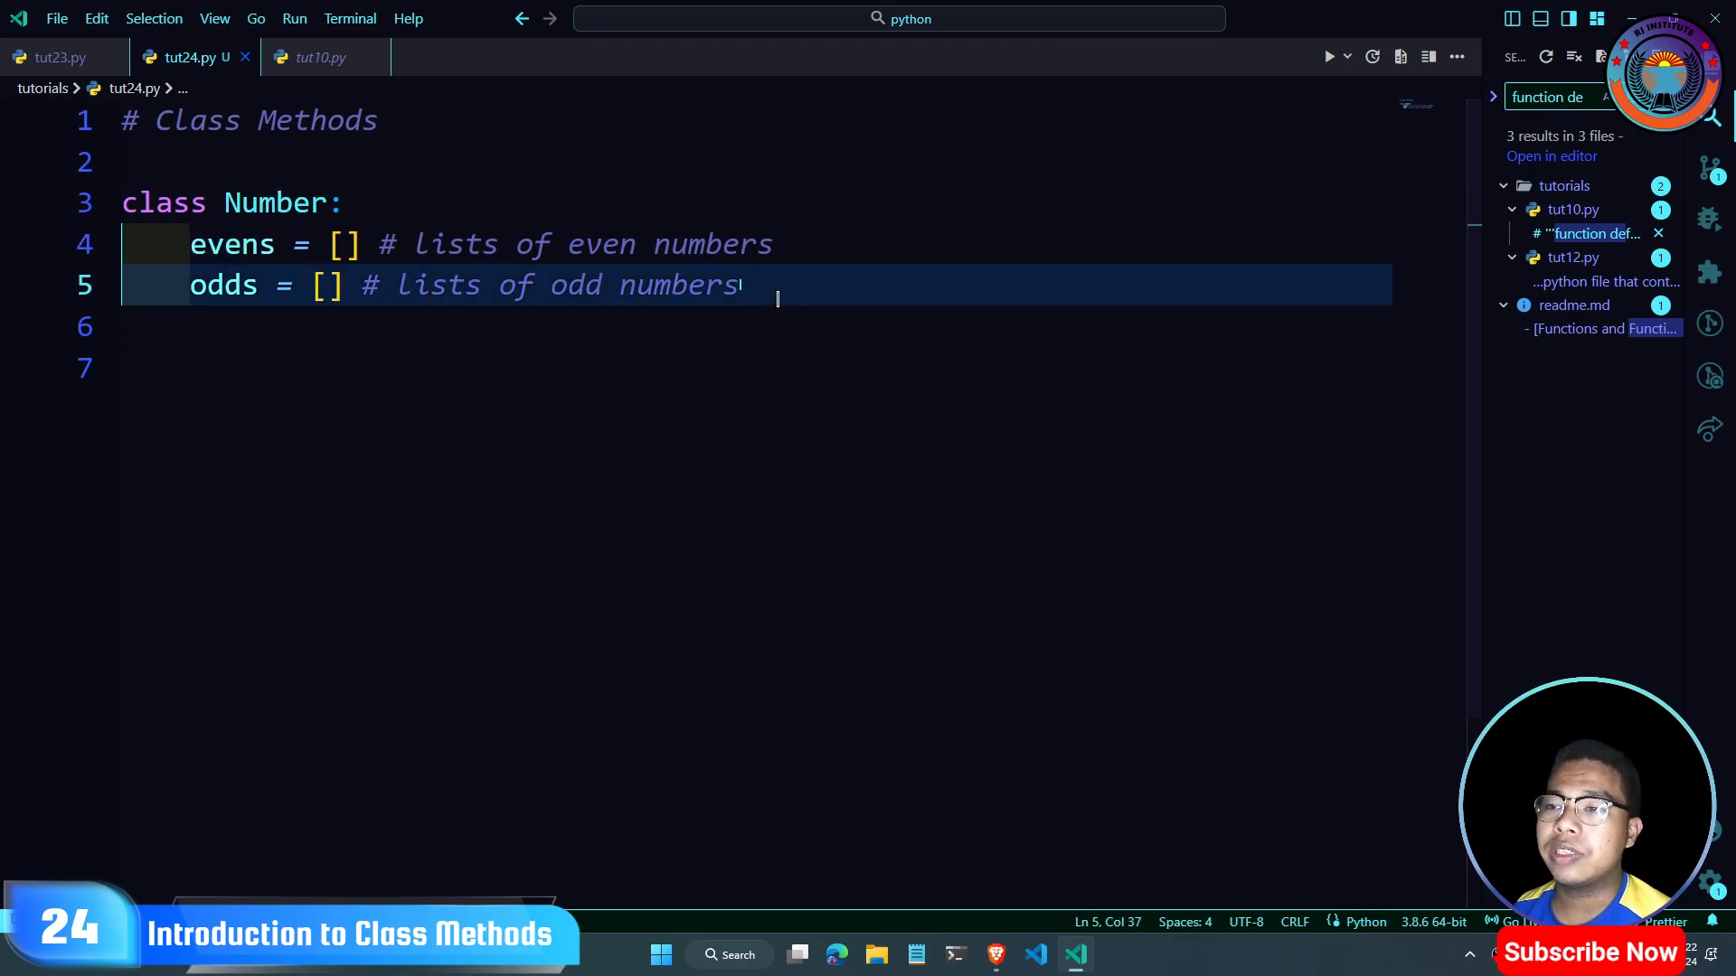
key(enter)
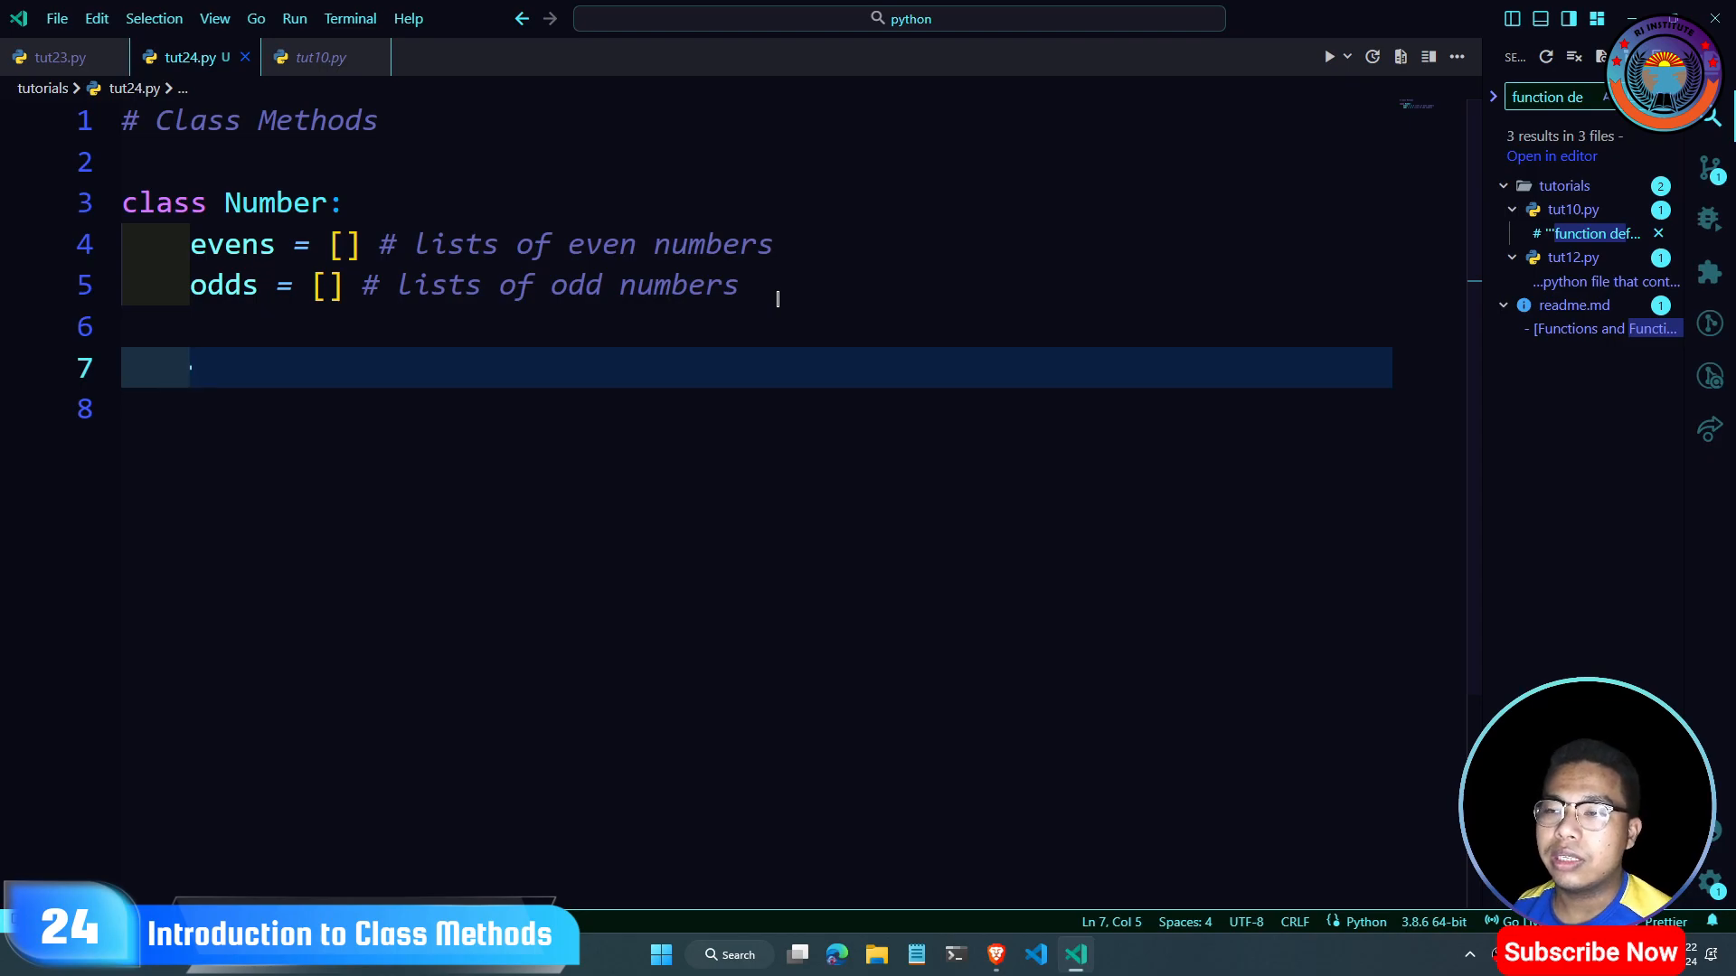
mouse_move(664, 349)
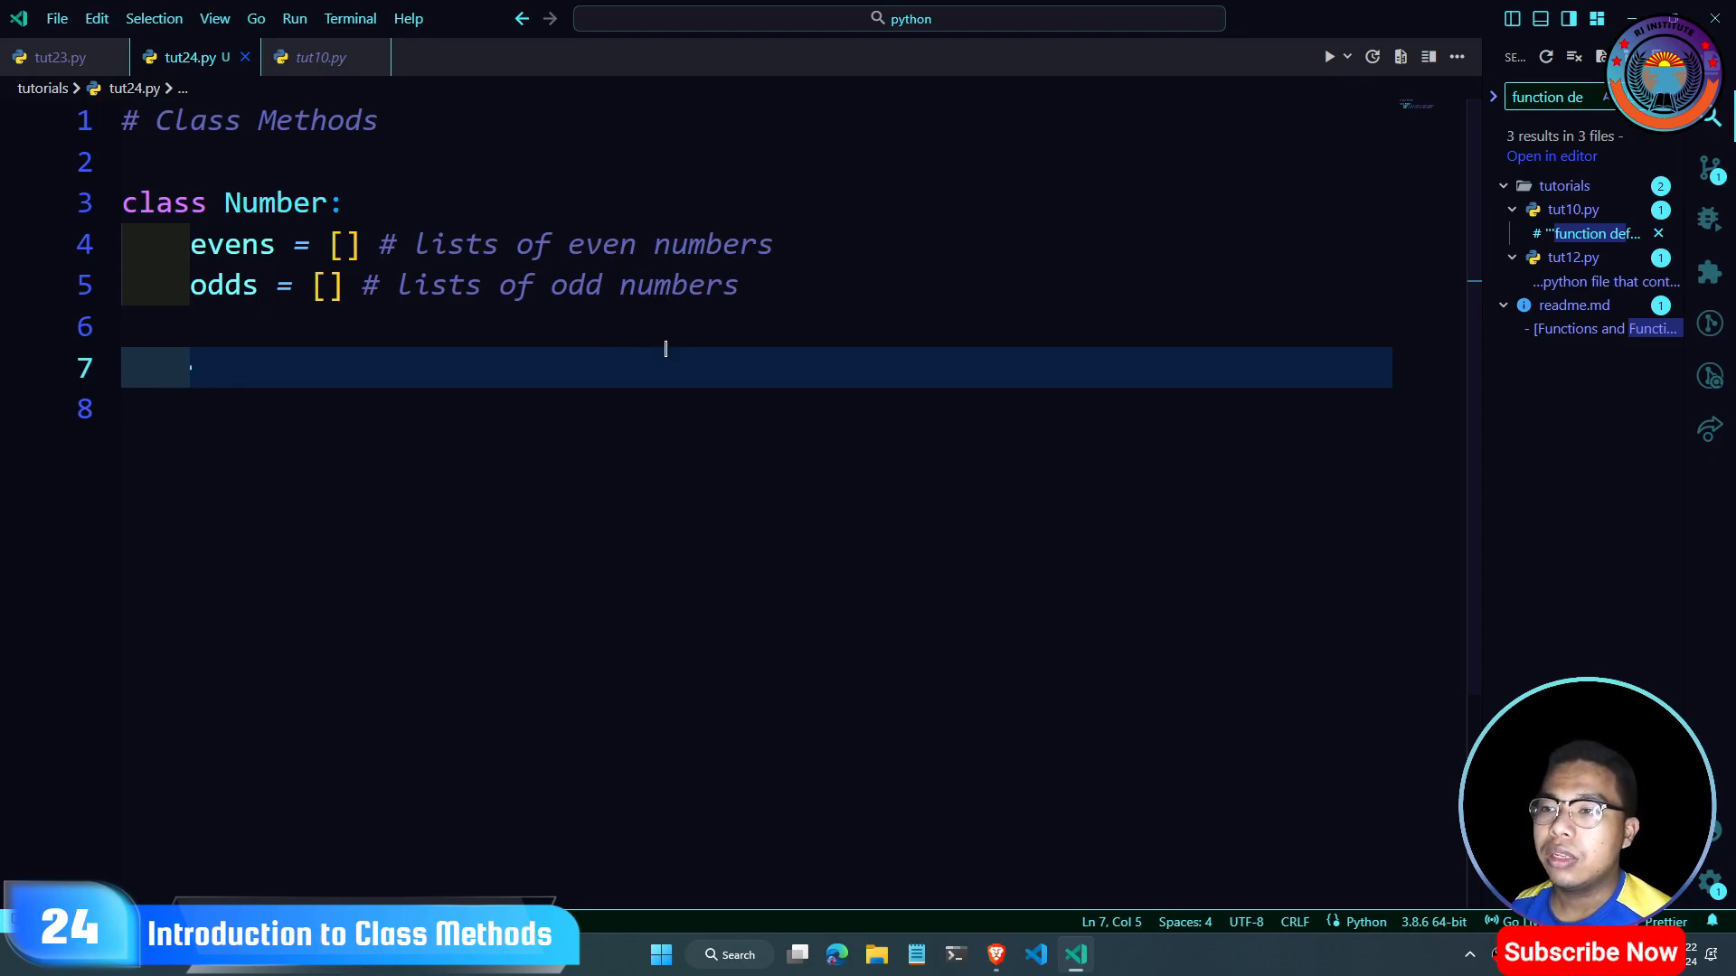
mouse_move(778, 225)
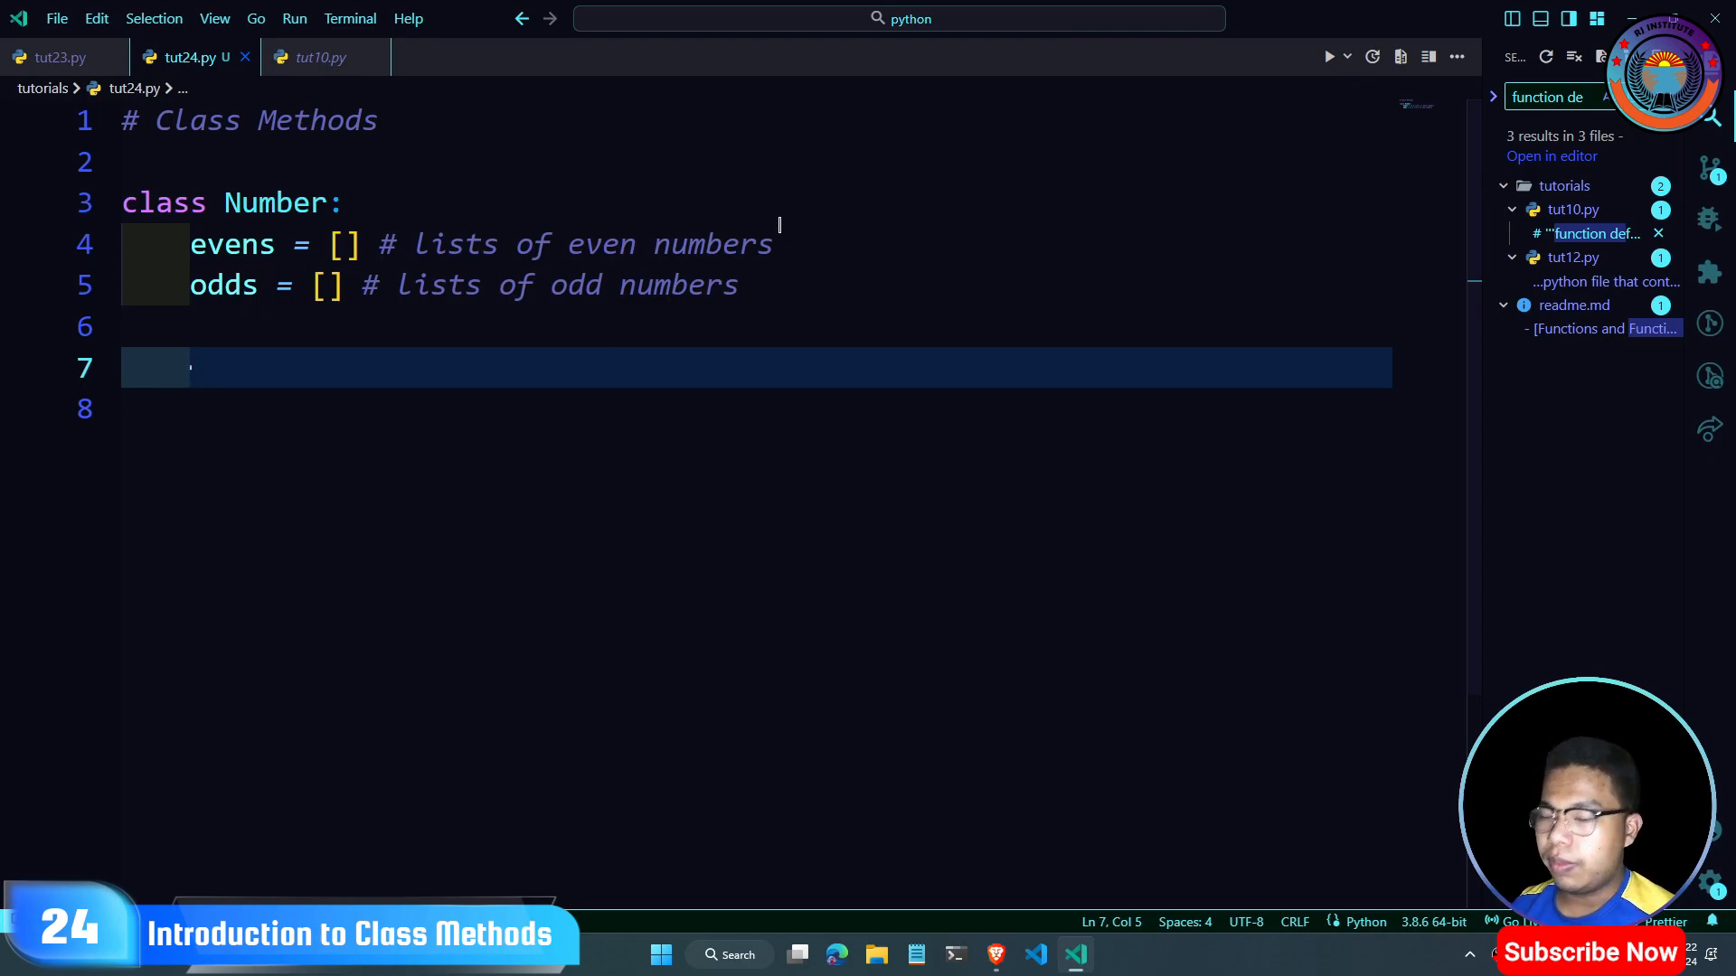
text(# contruct)
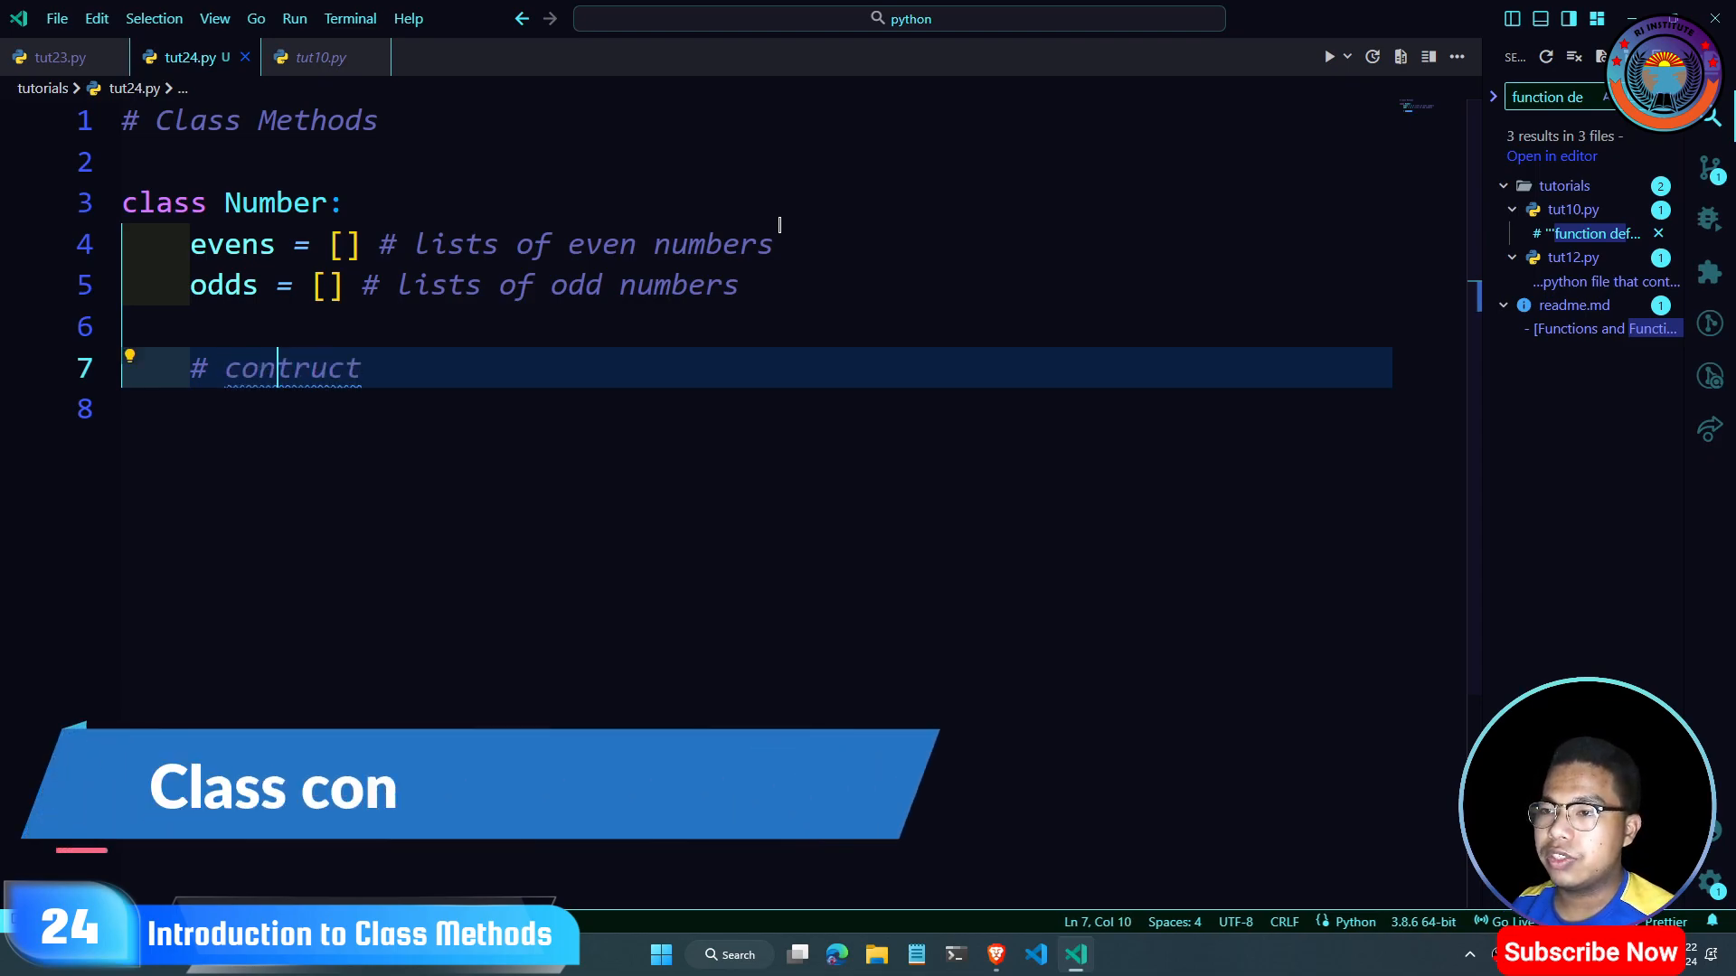
key(Return)
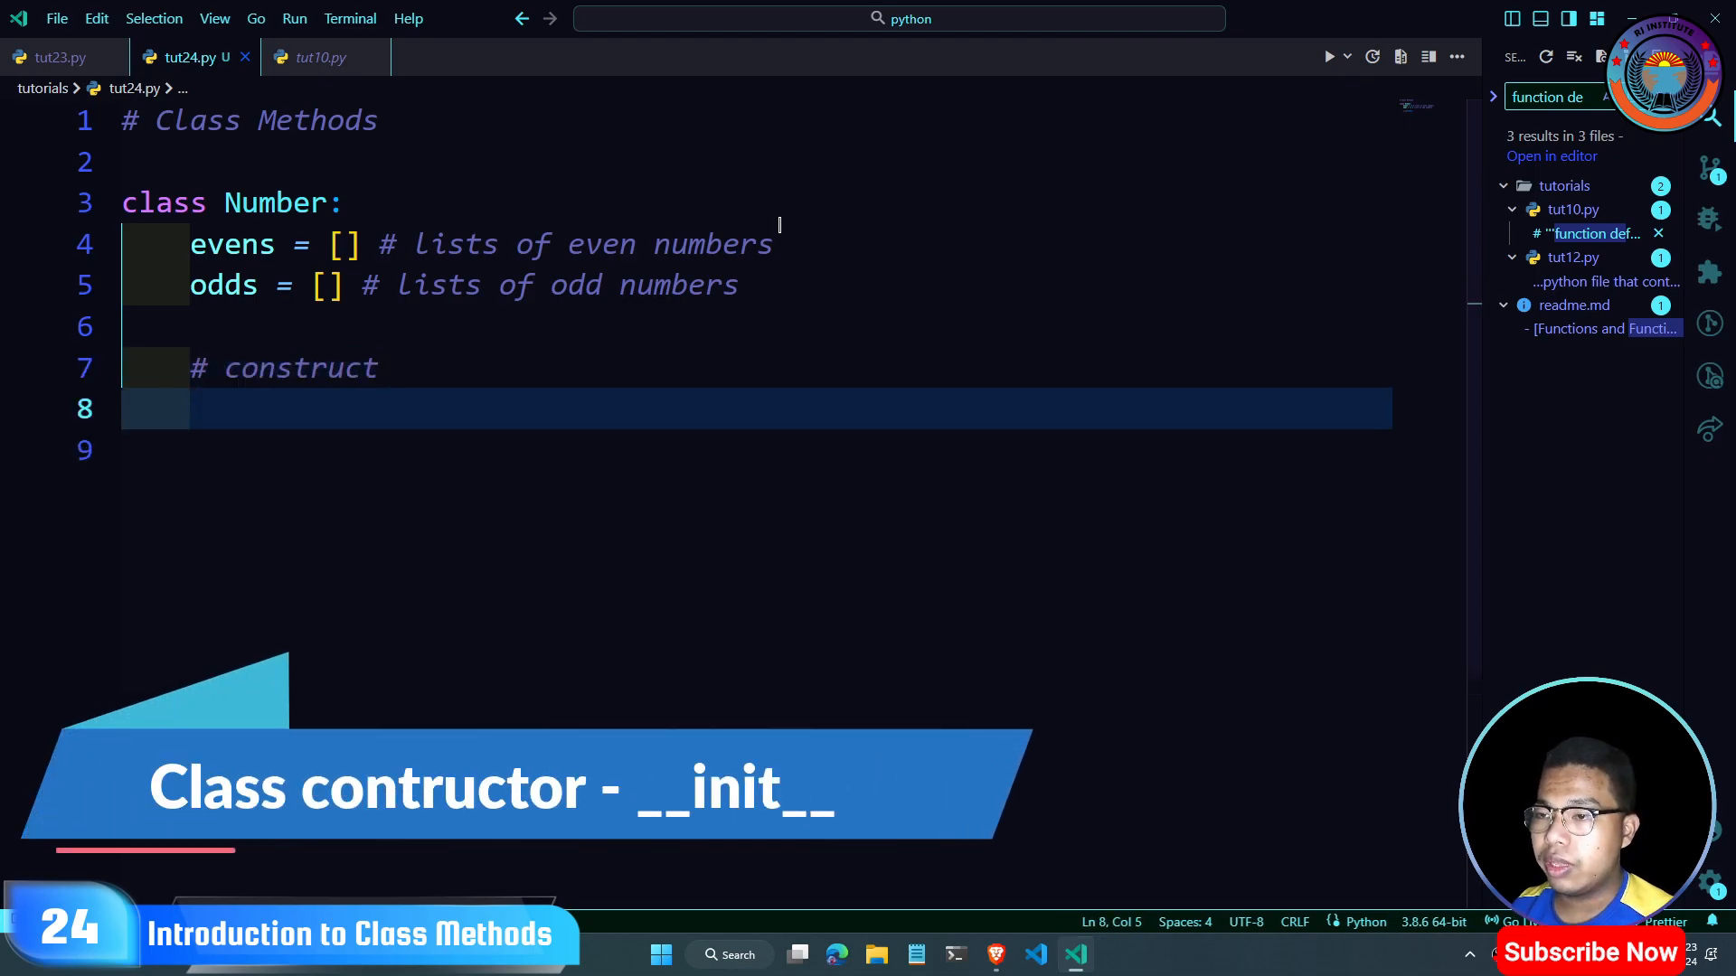
text(def)
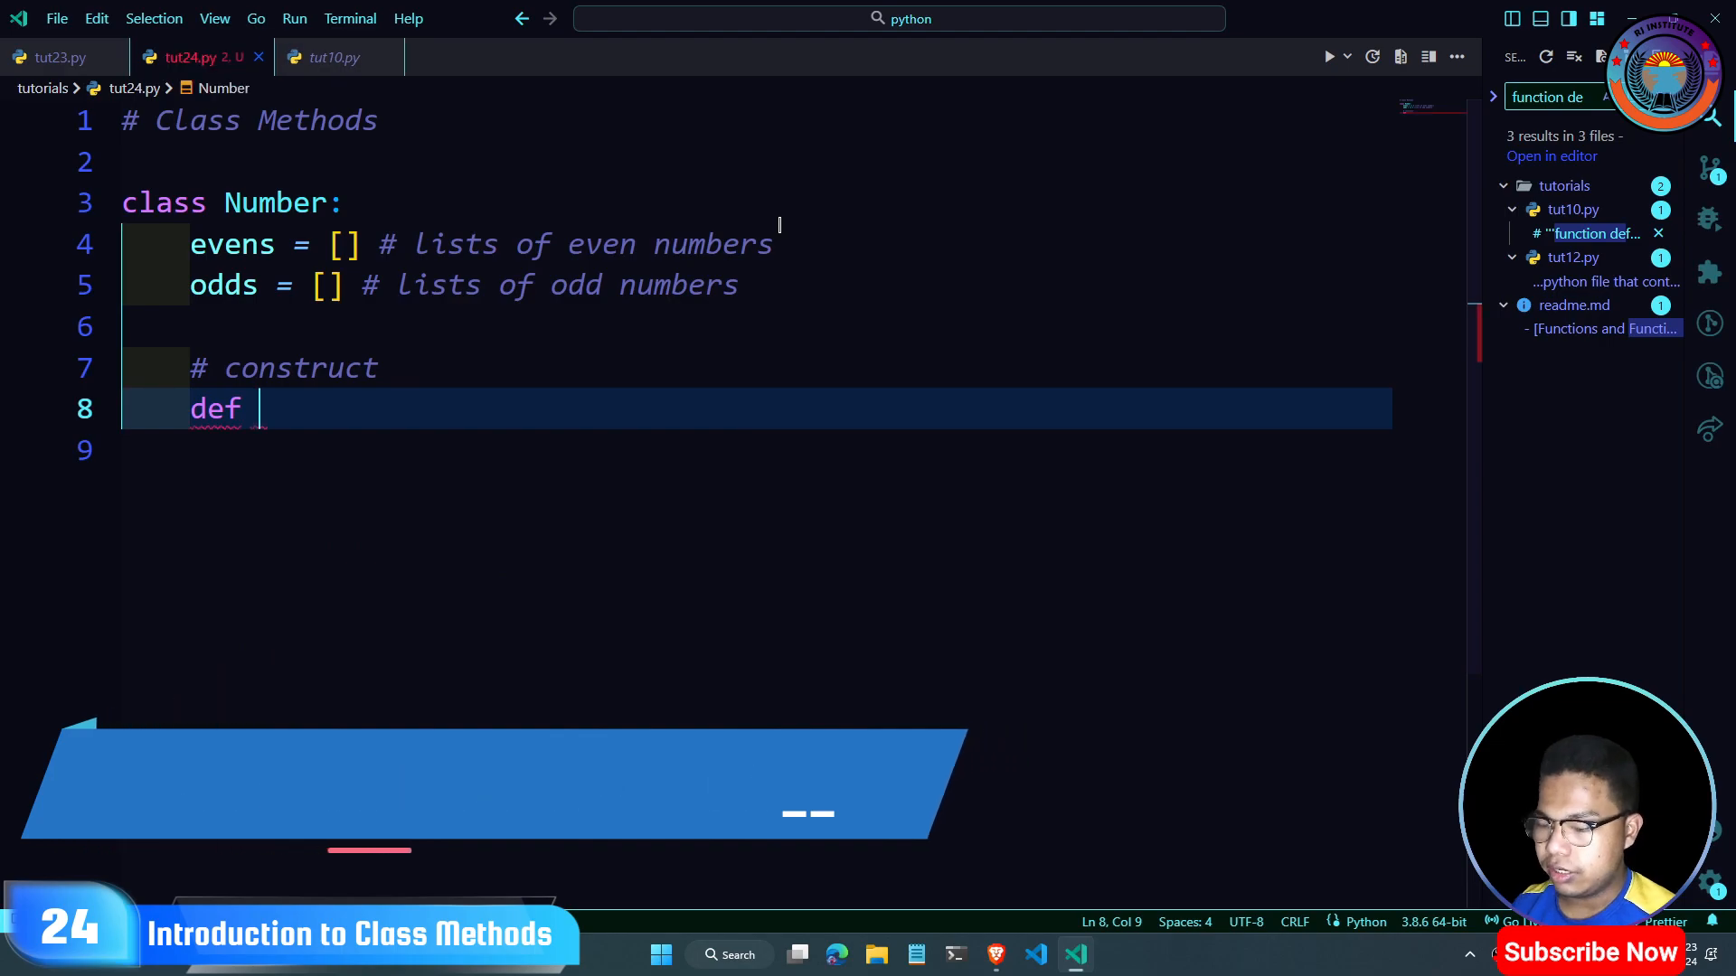
text(__init__(self) -> None:)
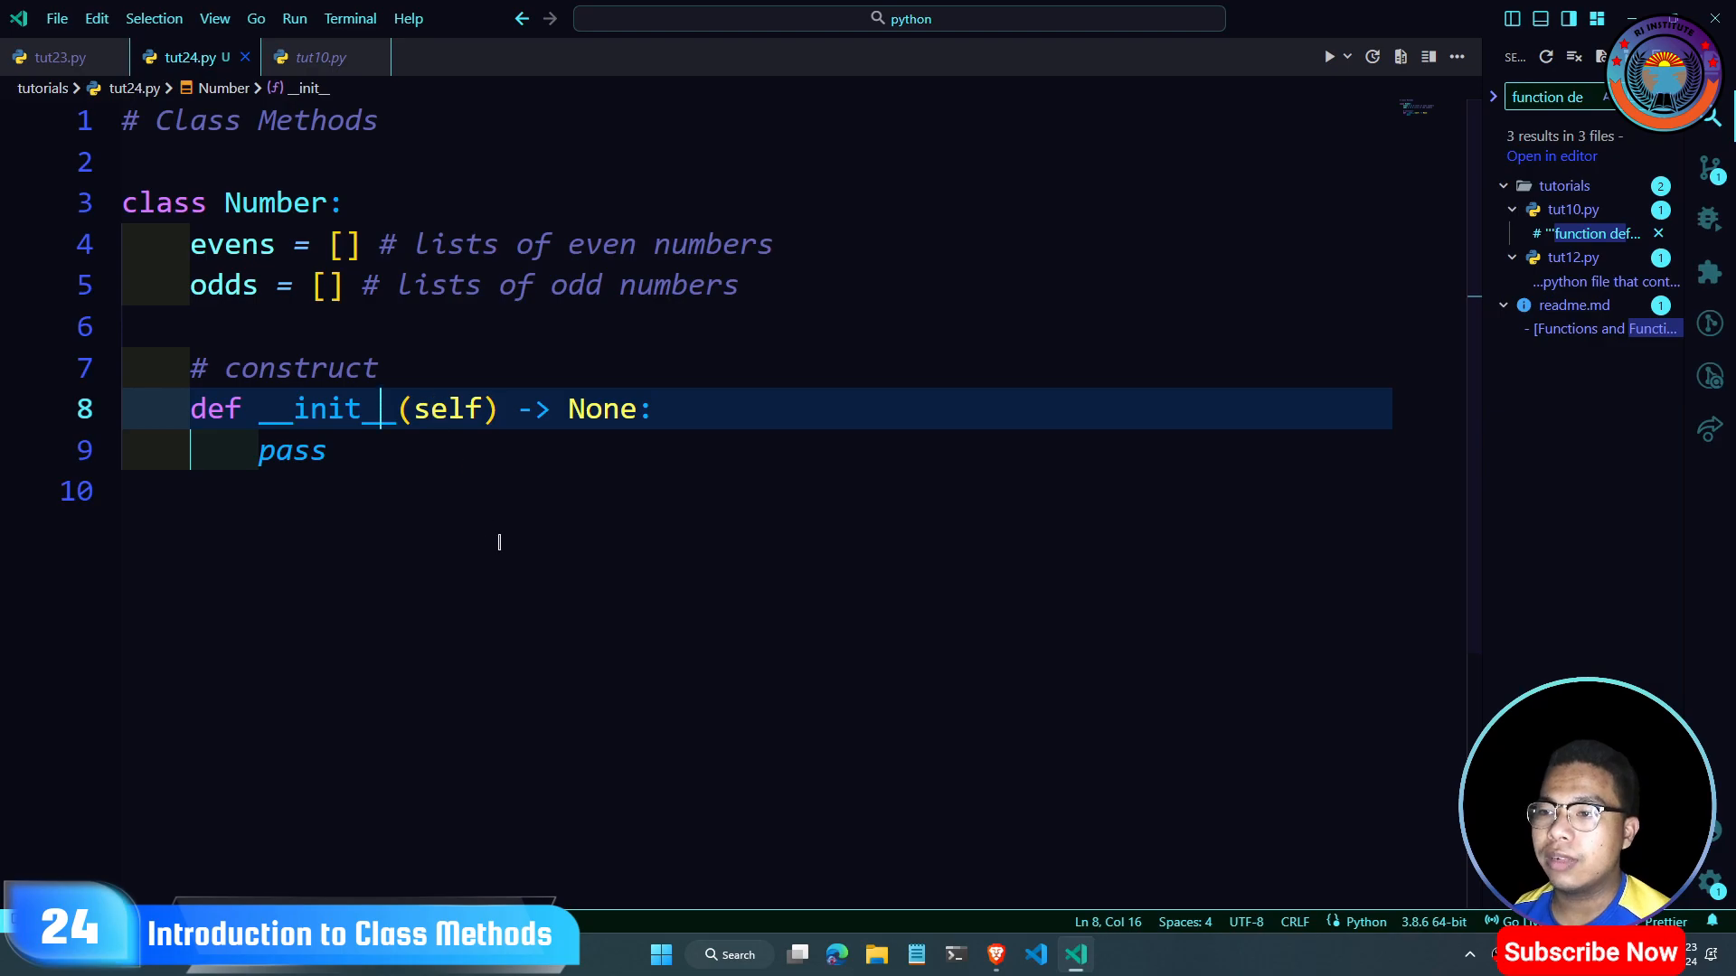
text(,)
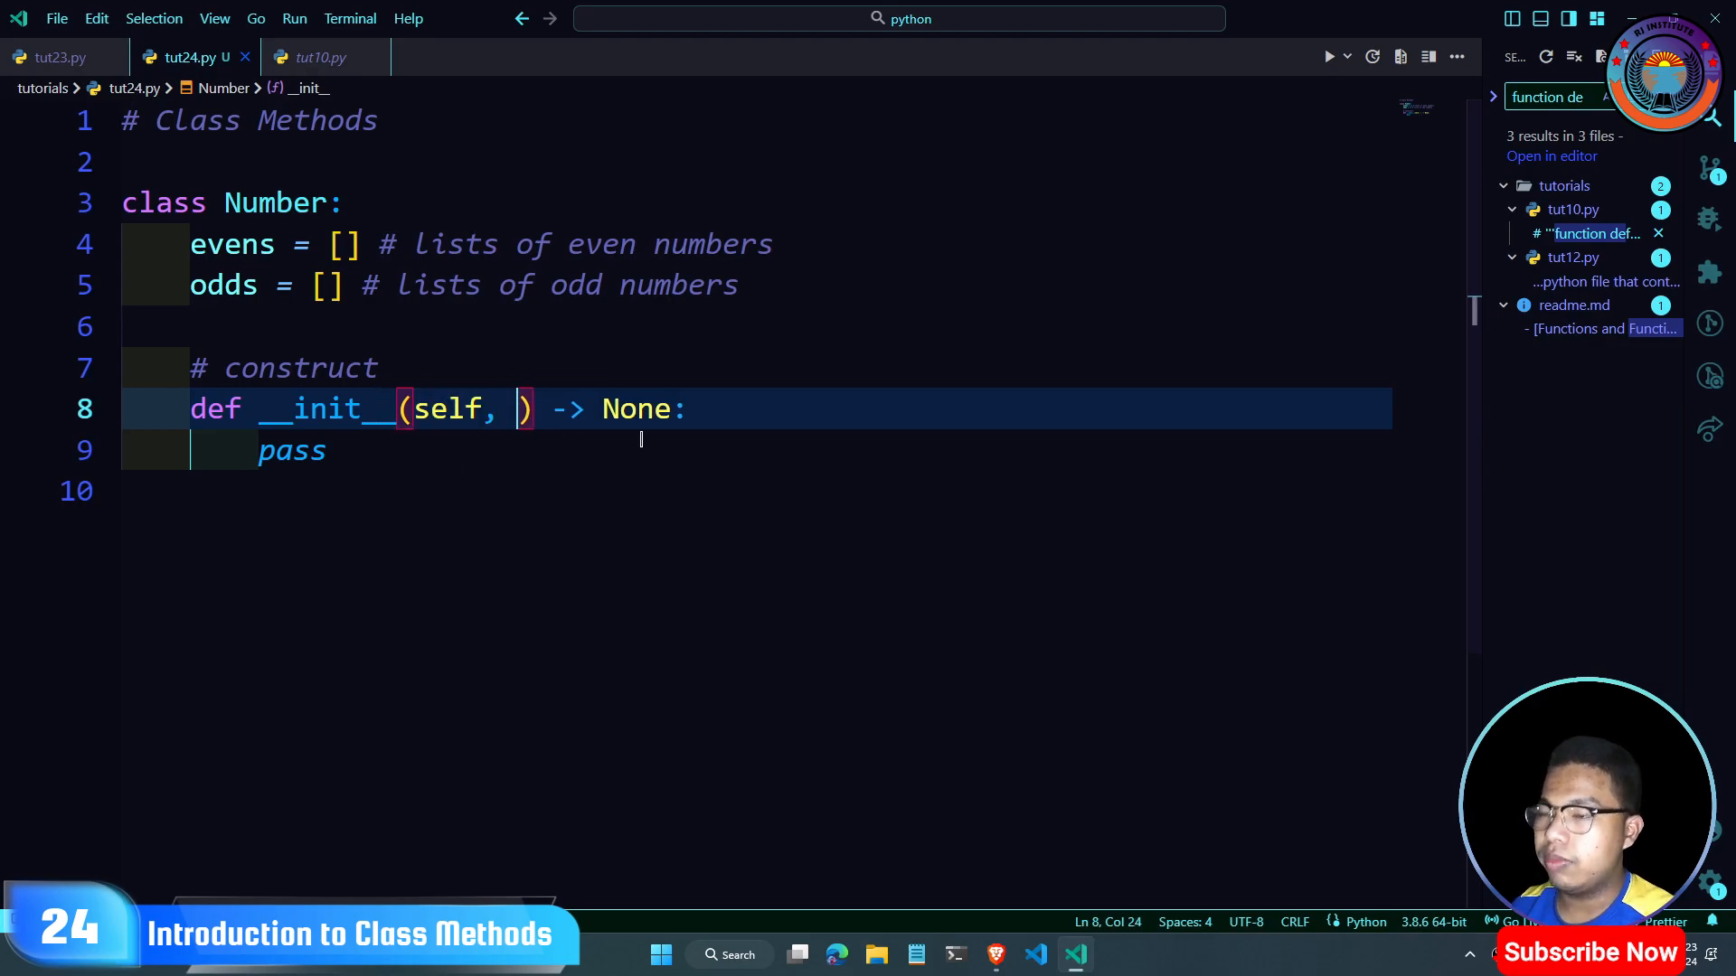
text(num)
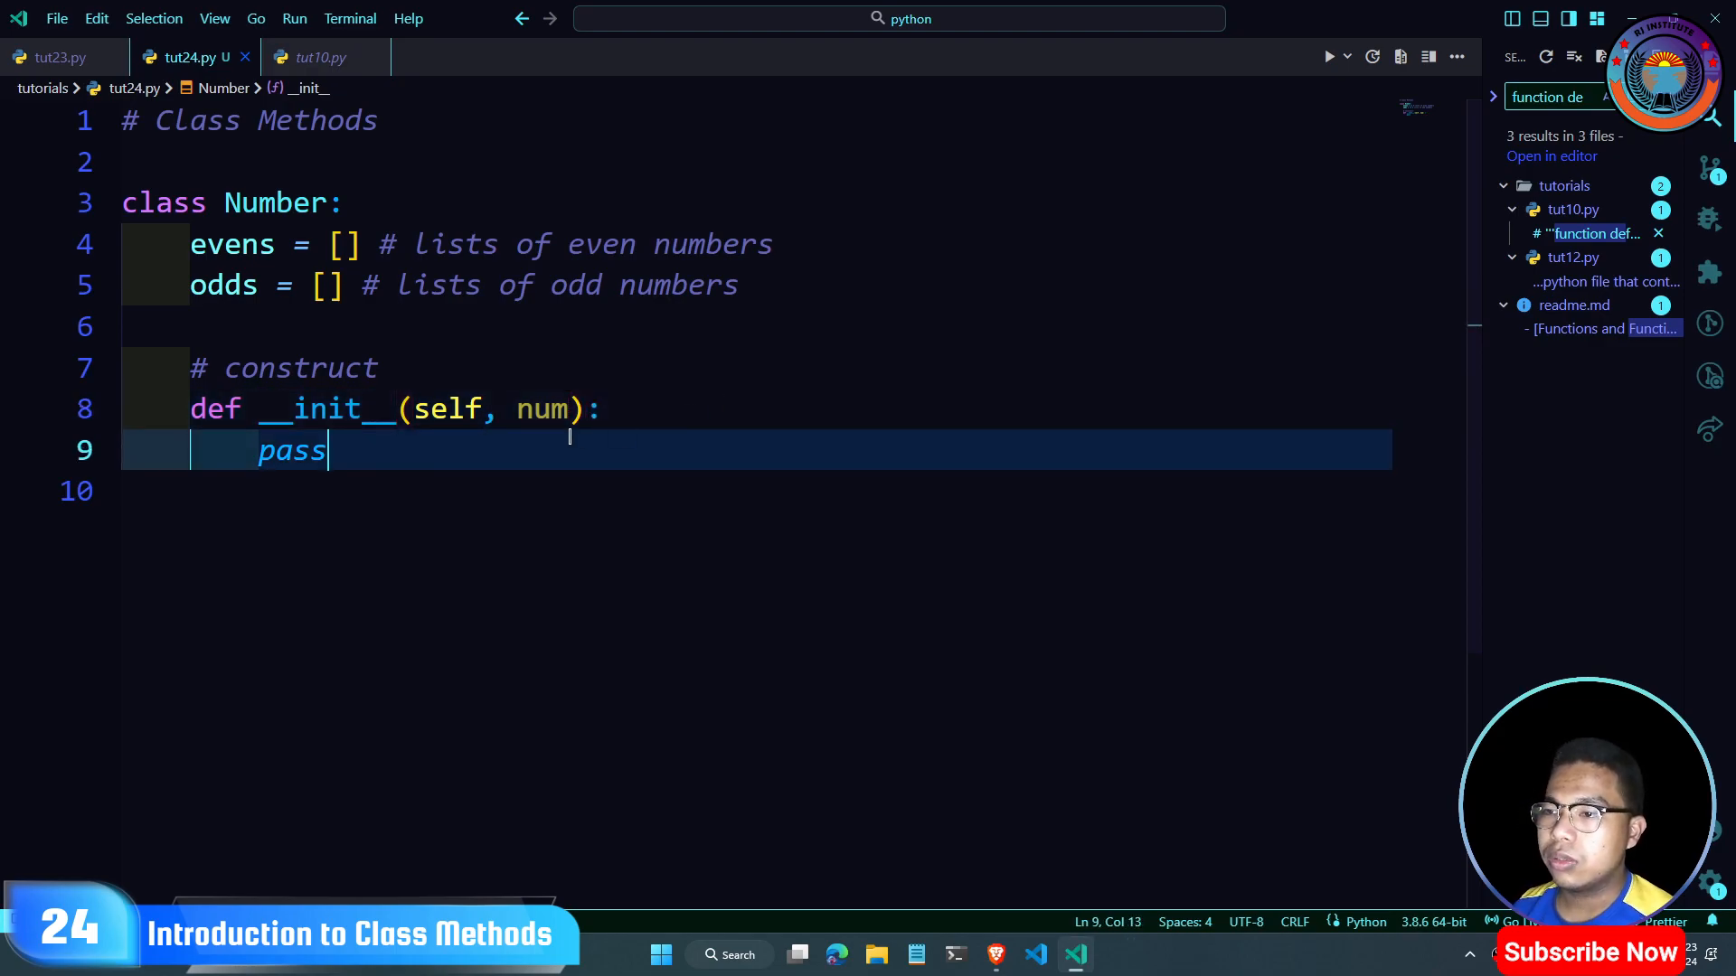
double_click(291, 451)
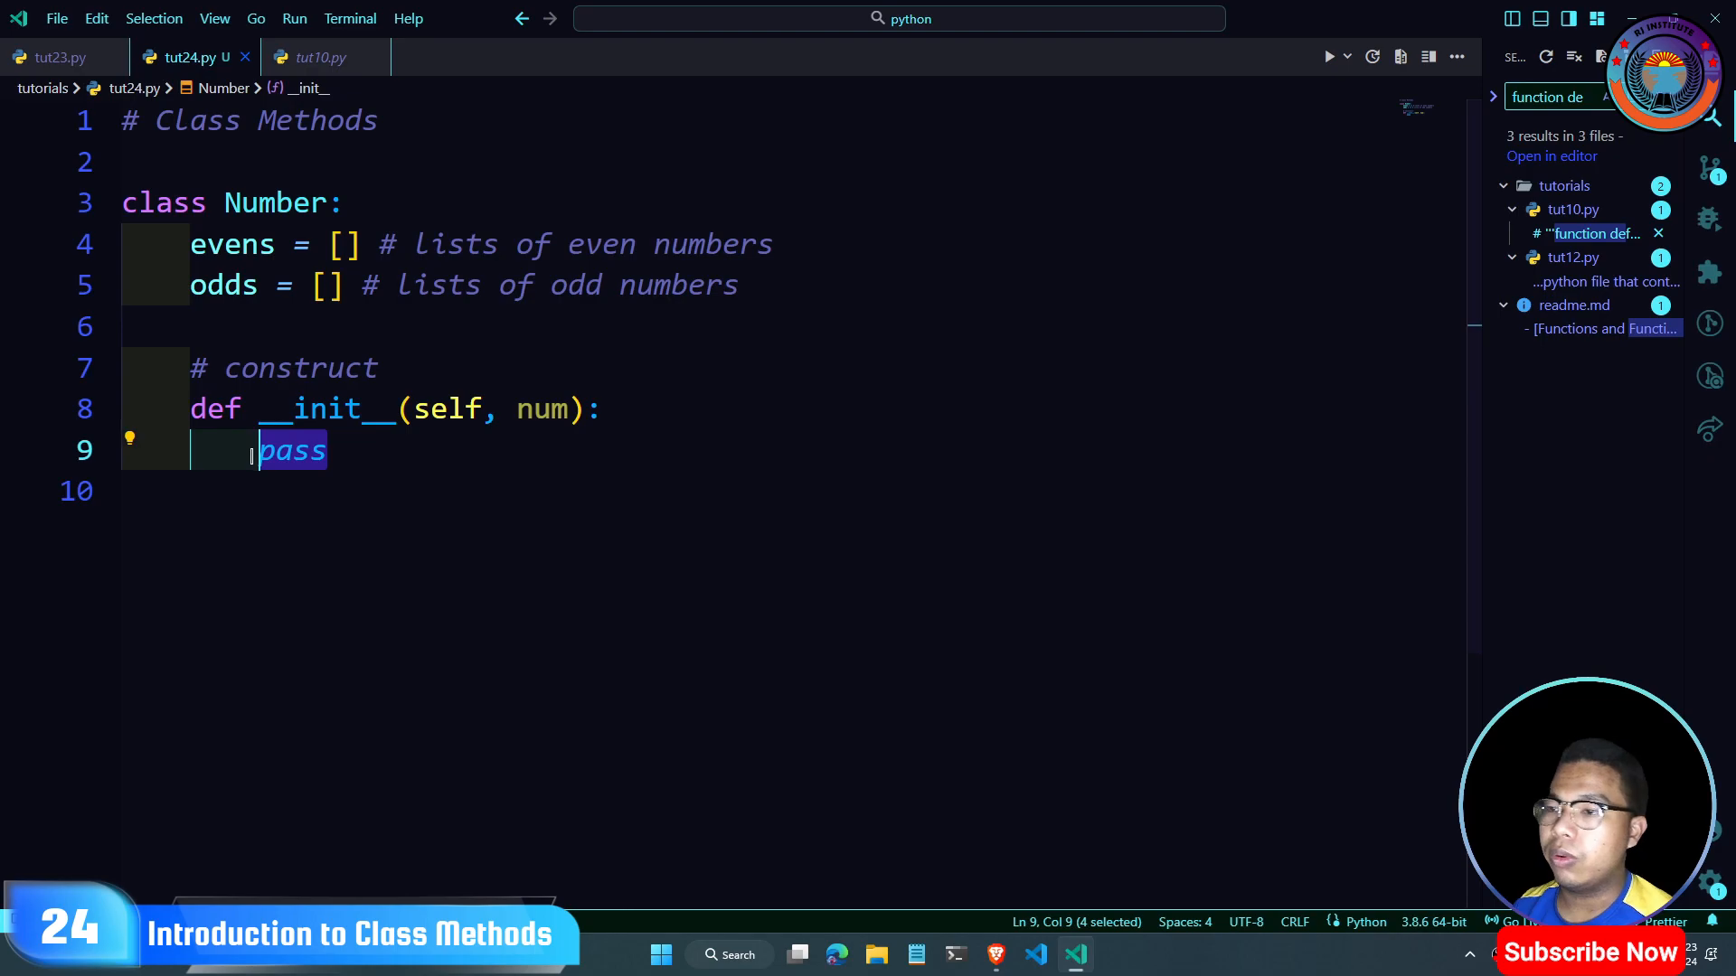
click(321, 56)
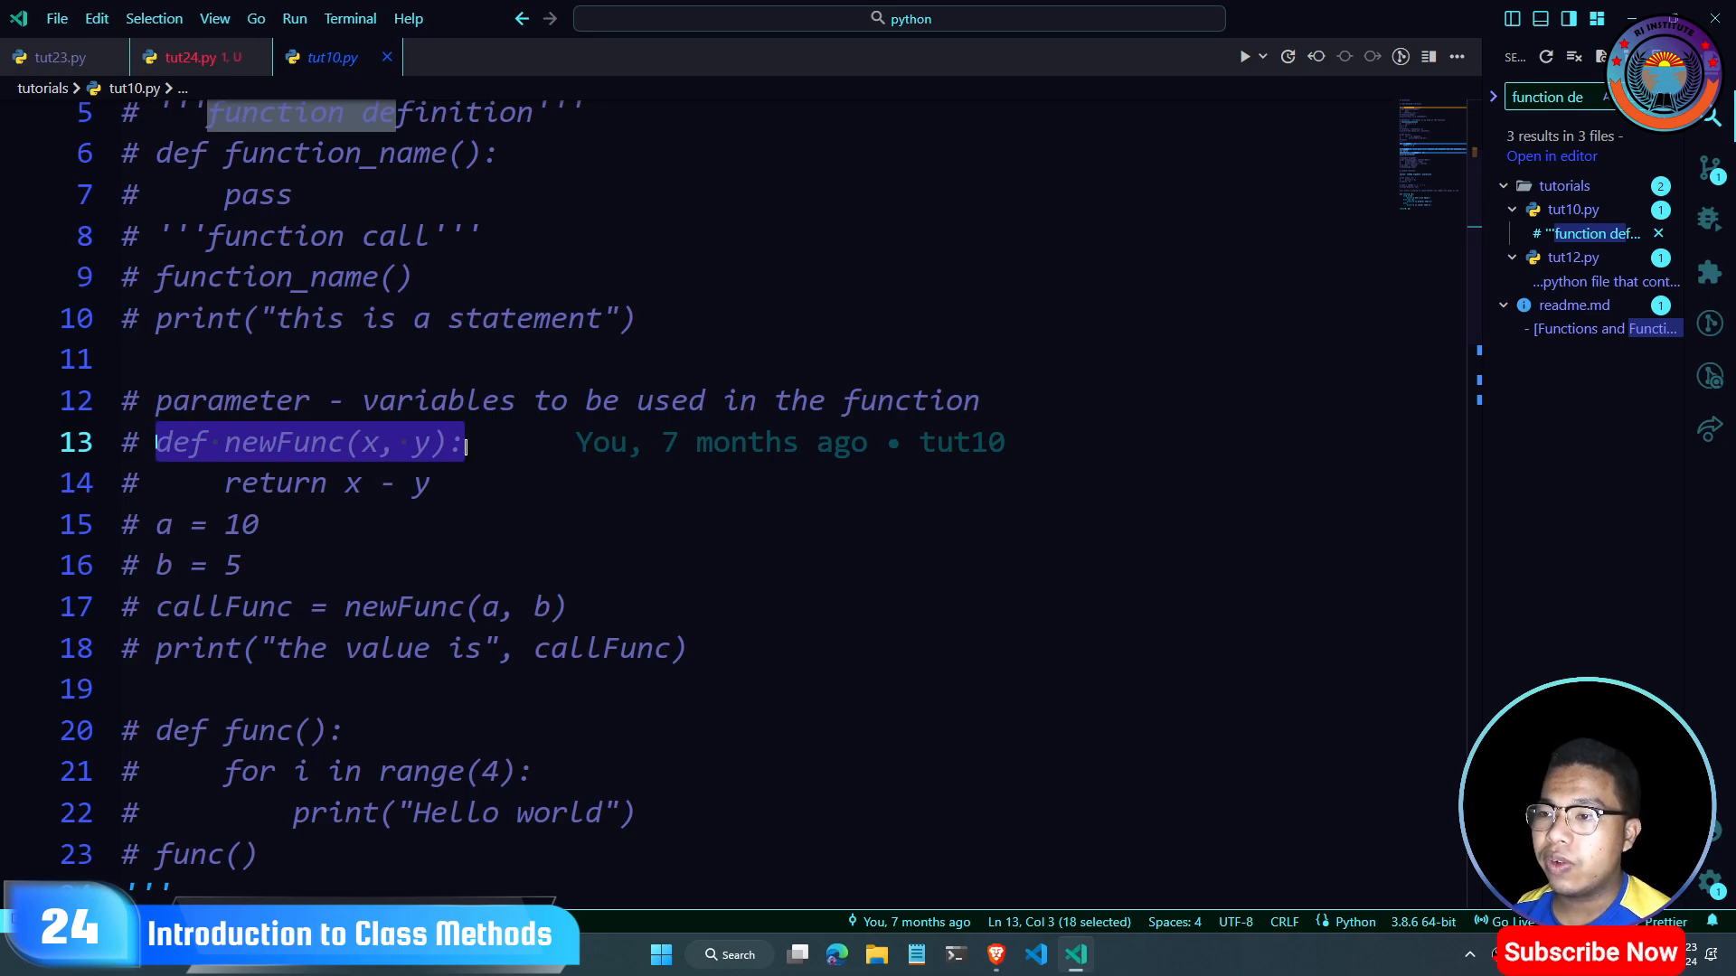
Step: Clear the constructor's pass placeholder and bring up tut23.py's member-access notes
click(190, 56)
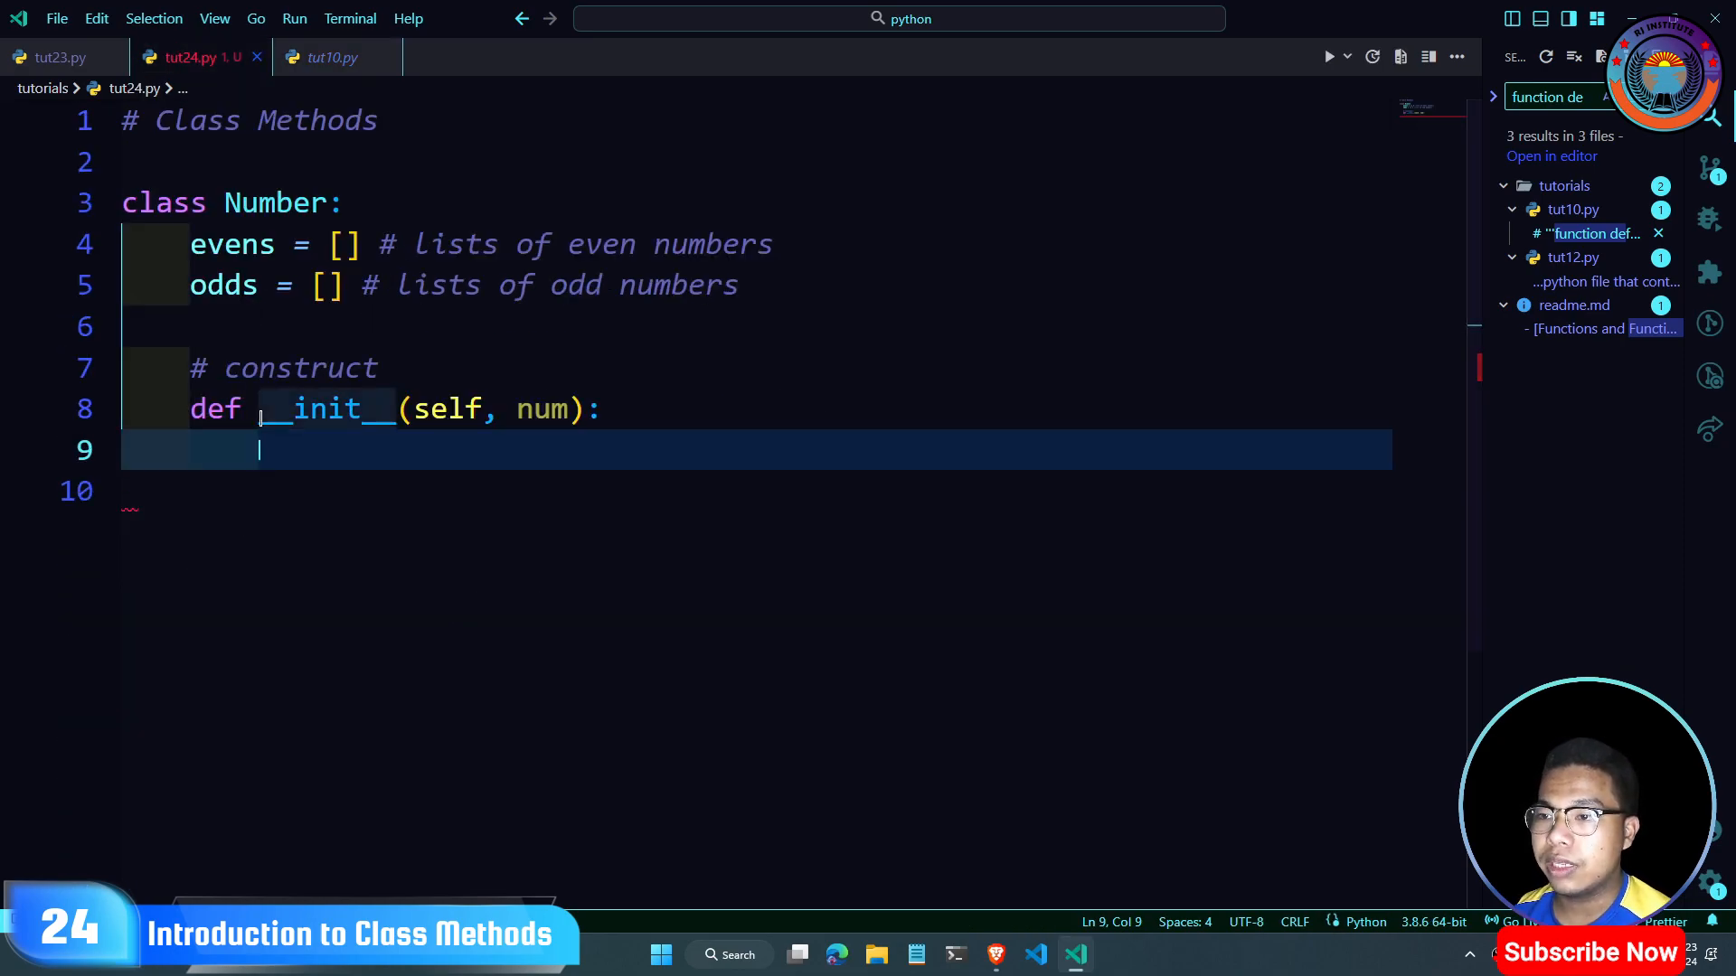
double_click(326, 410)
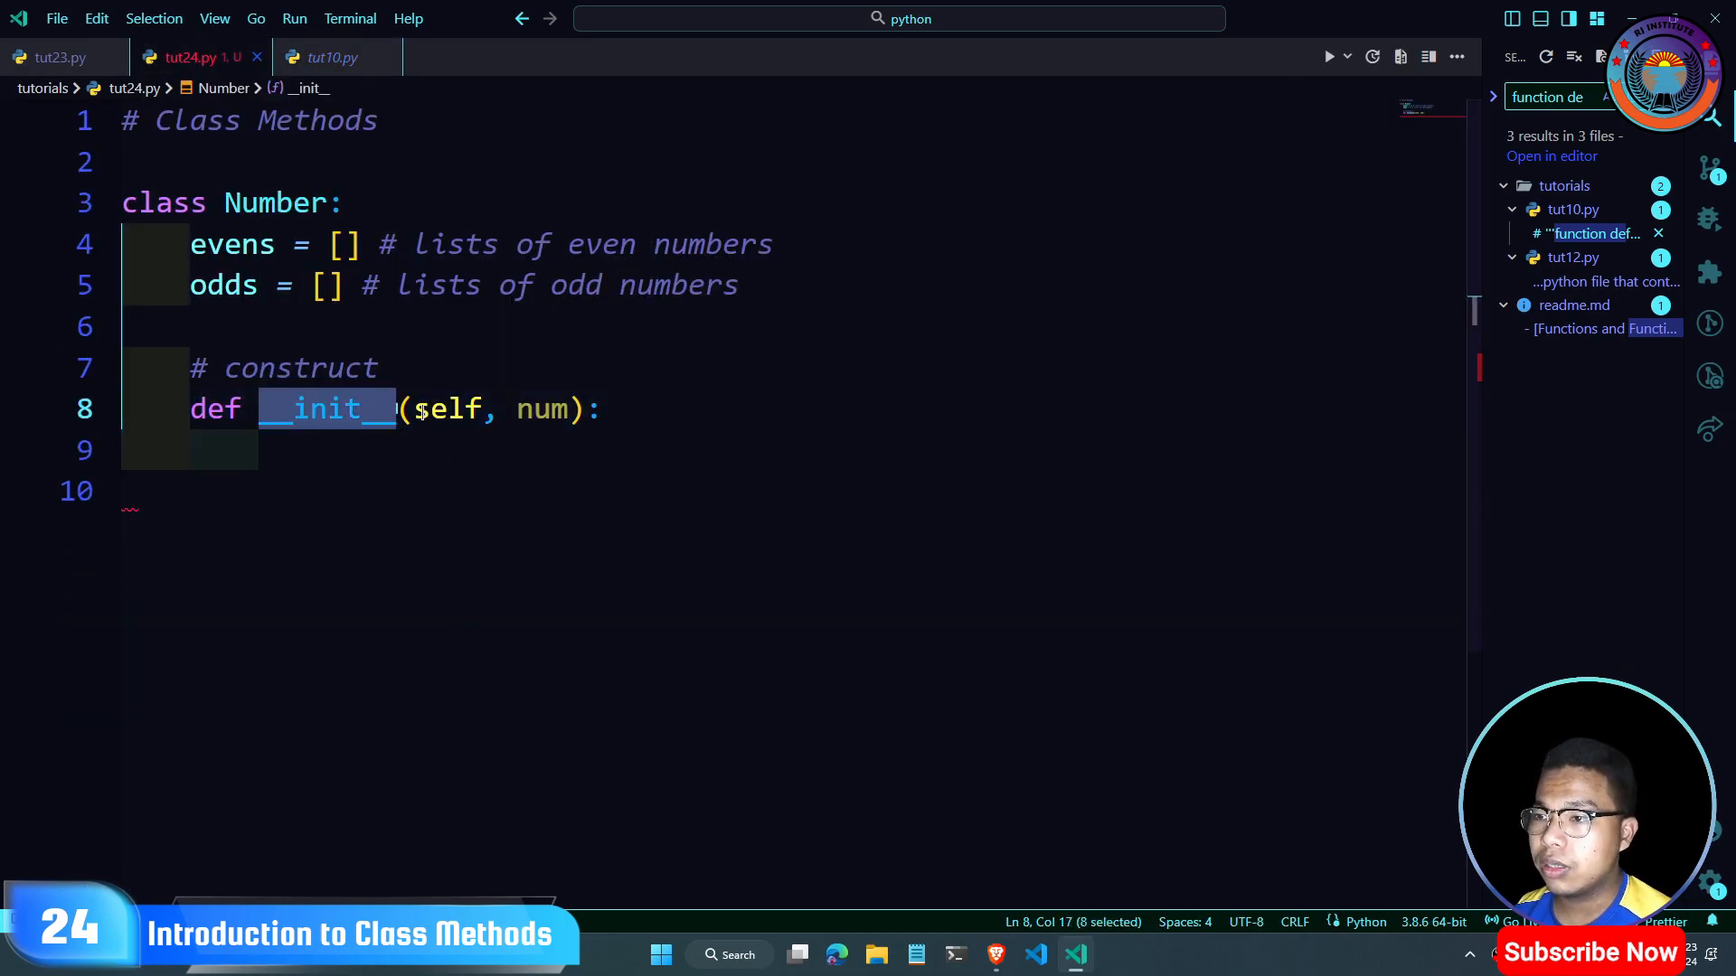
click(515, 449)
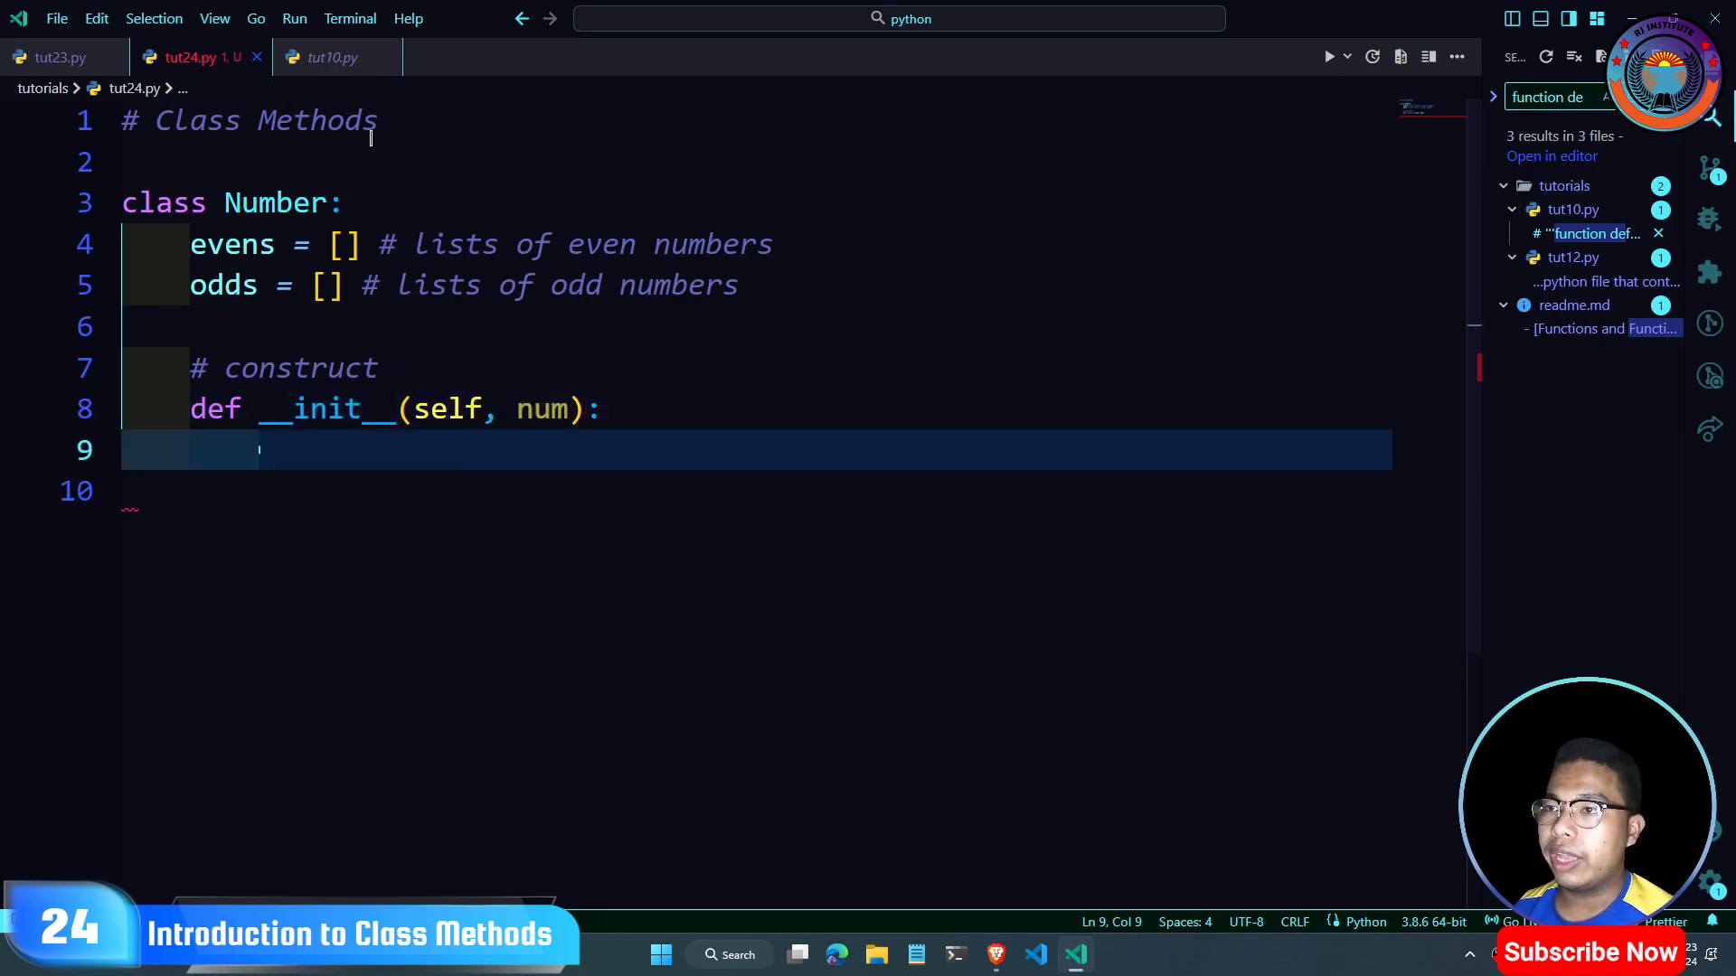
click(53, 56)
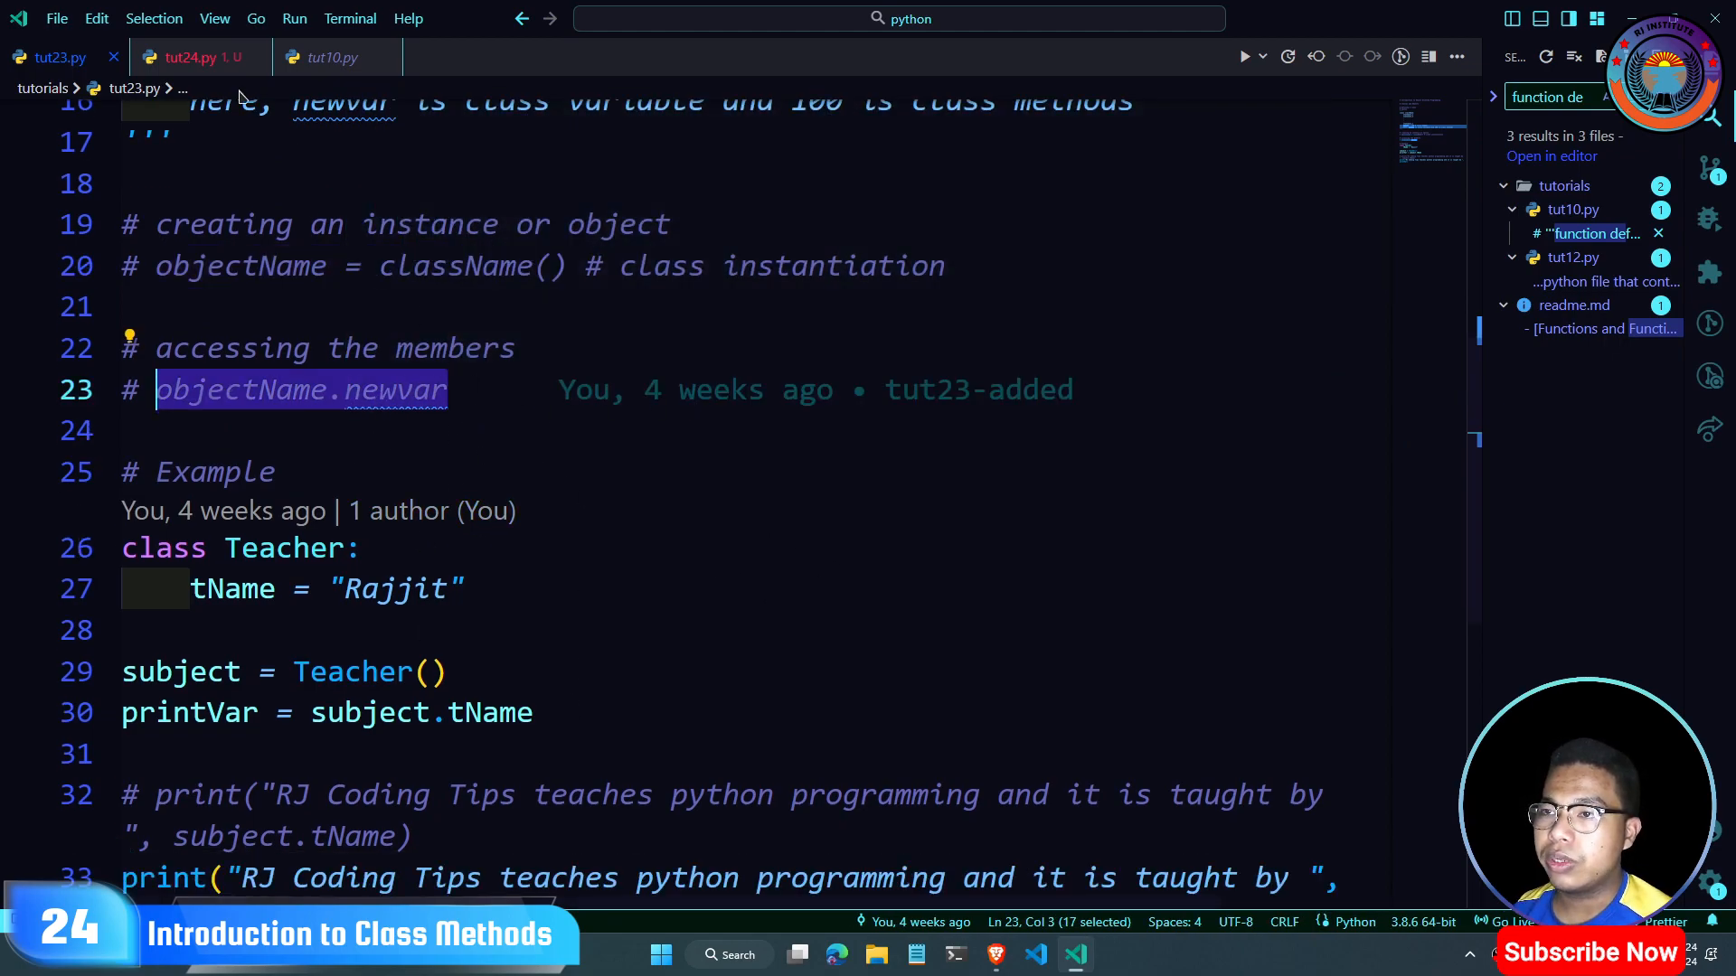
Step: Store self.num = num and print "The number is even" when num % 2 == 0
click(188, 56)
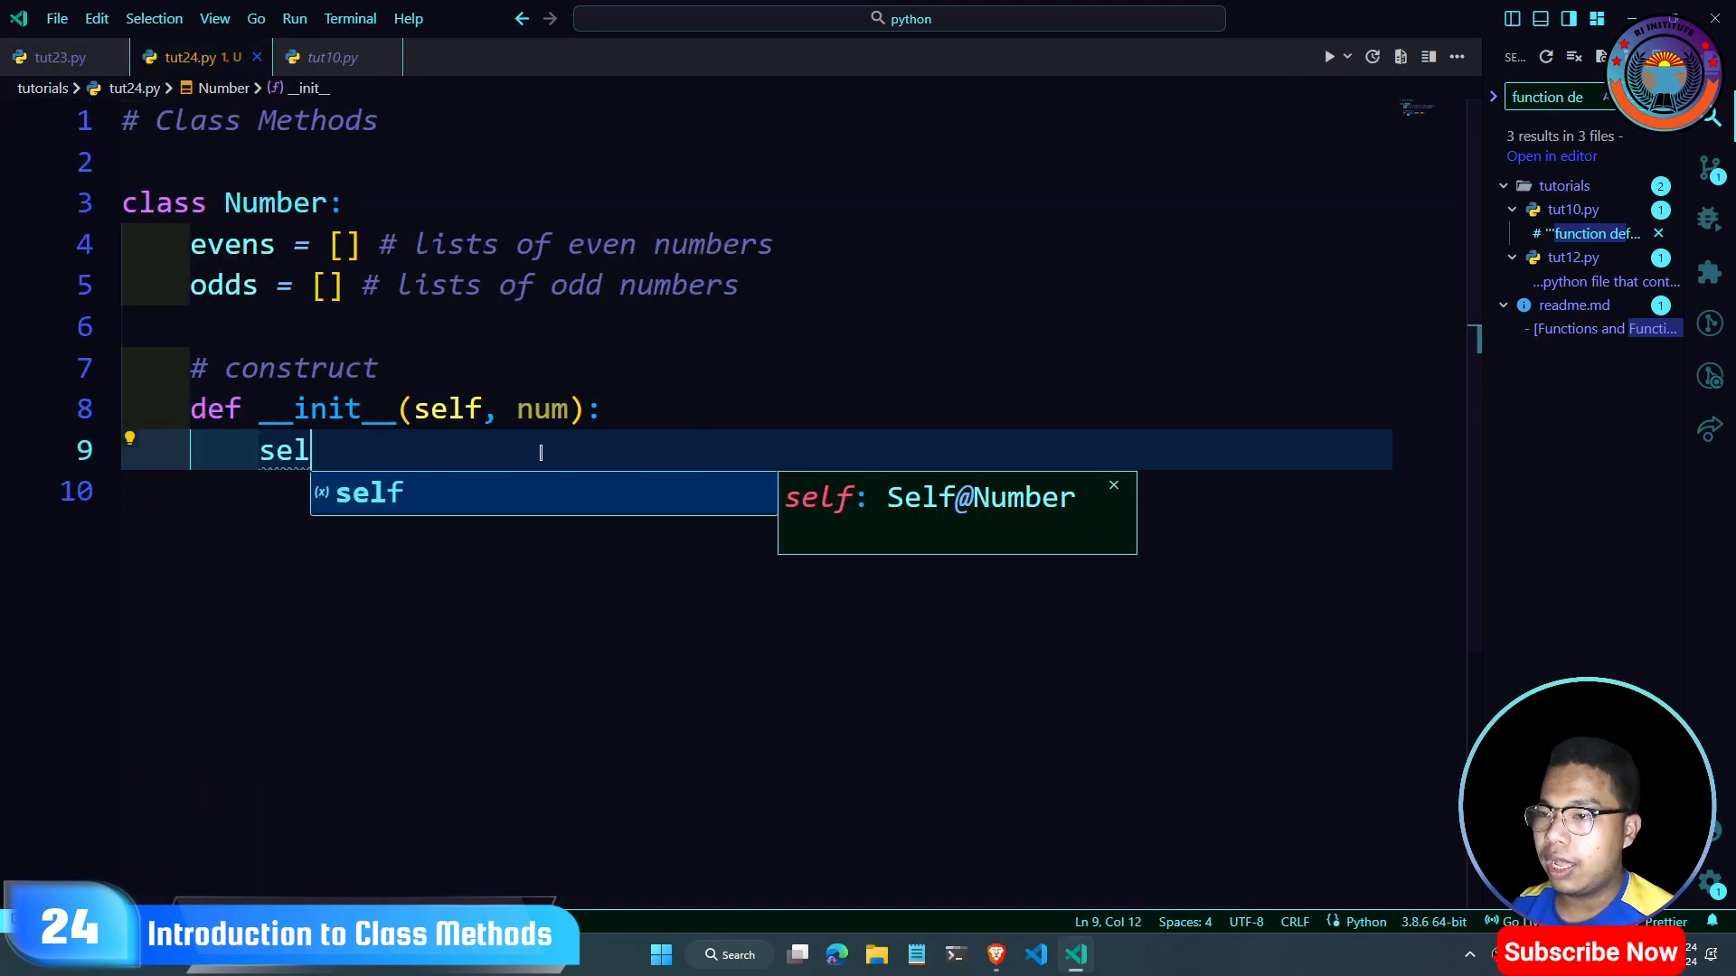
text(f.num)
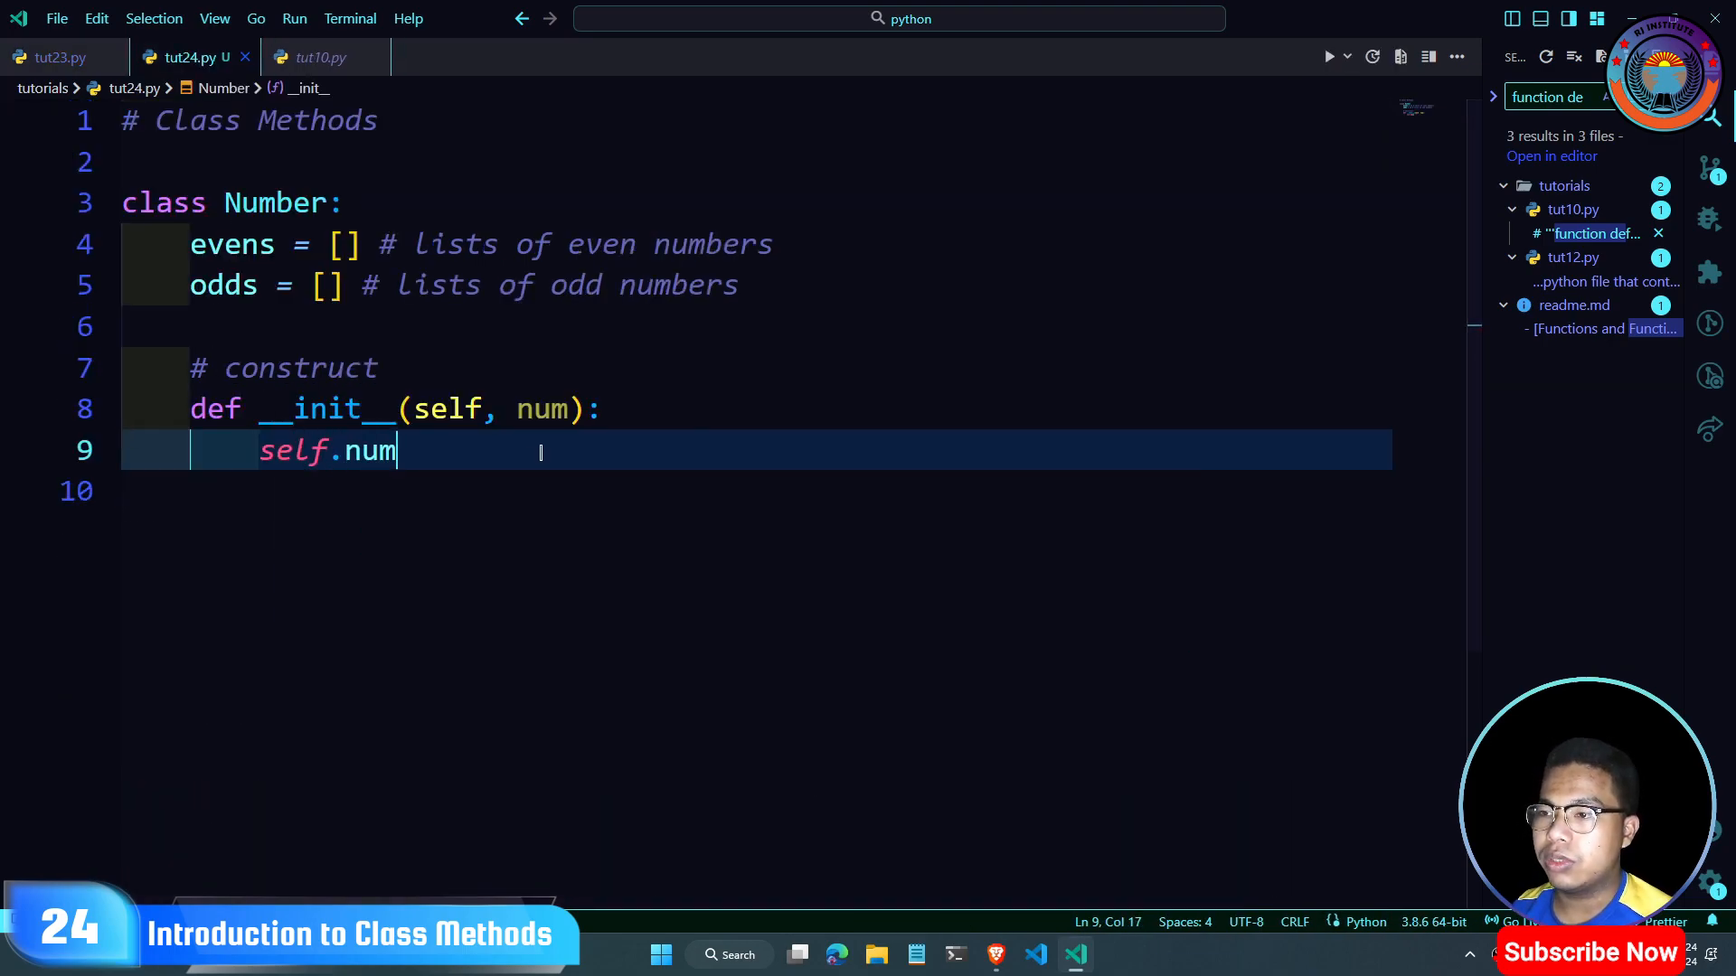
text(=)
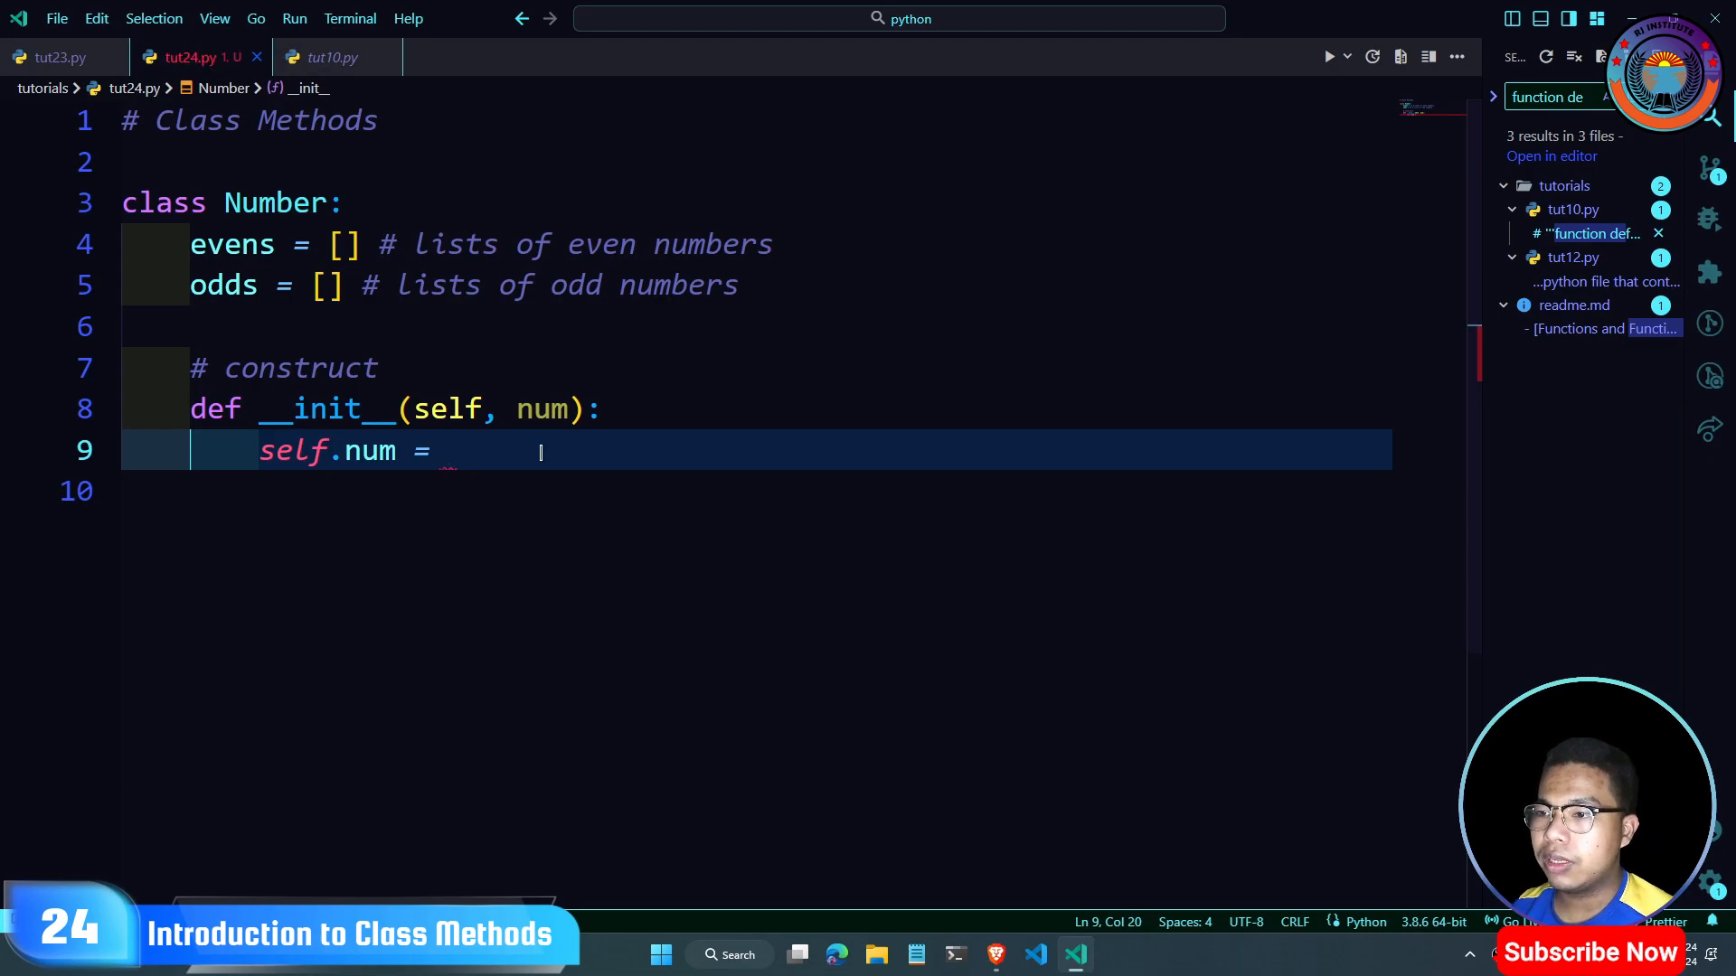
text(num)
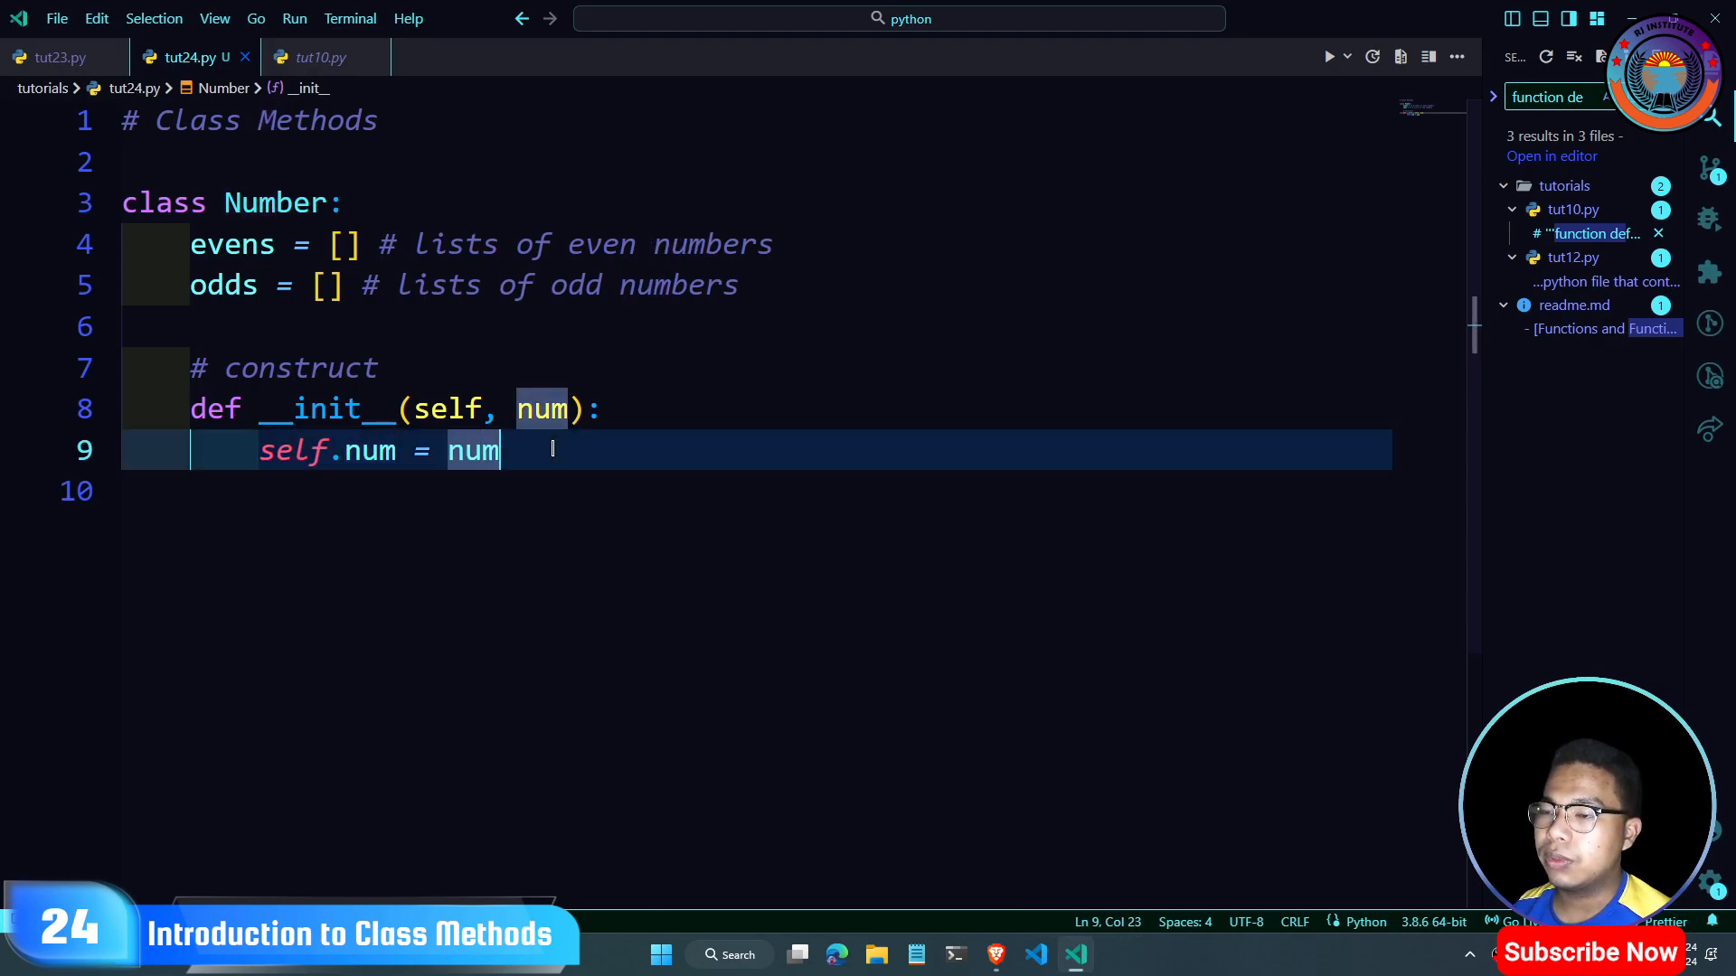
key(Return)
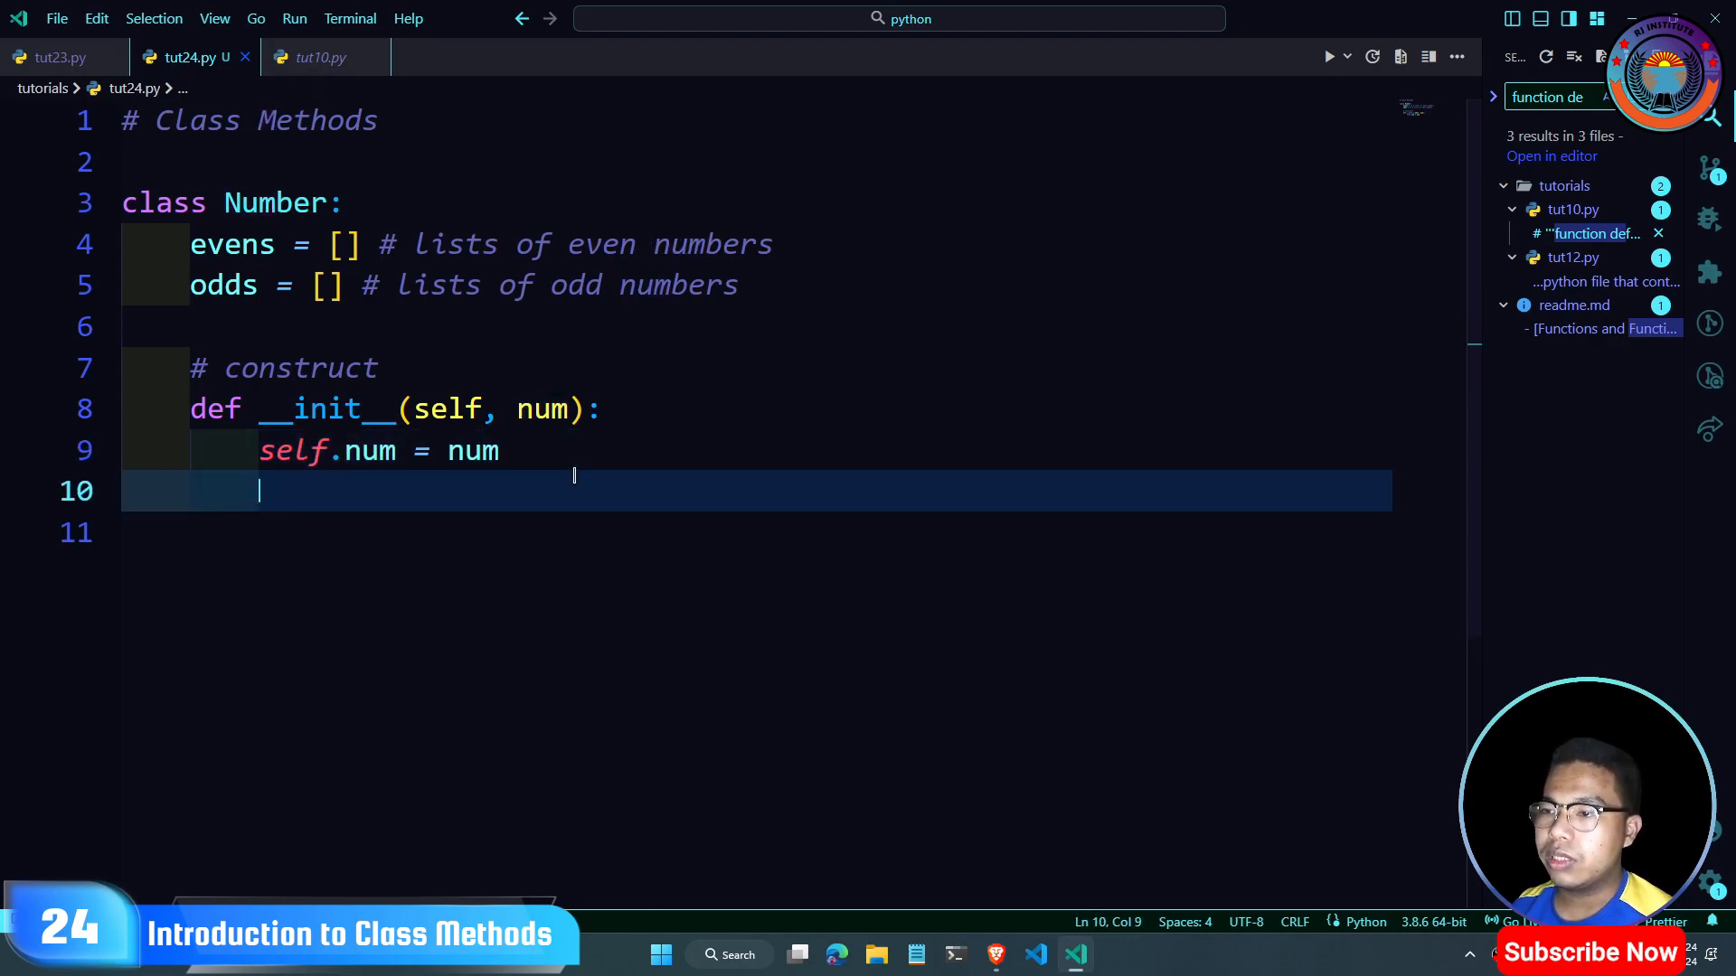
text(if num % 2 == 0:)
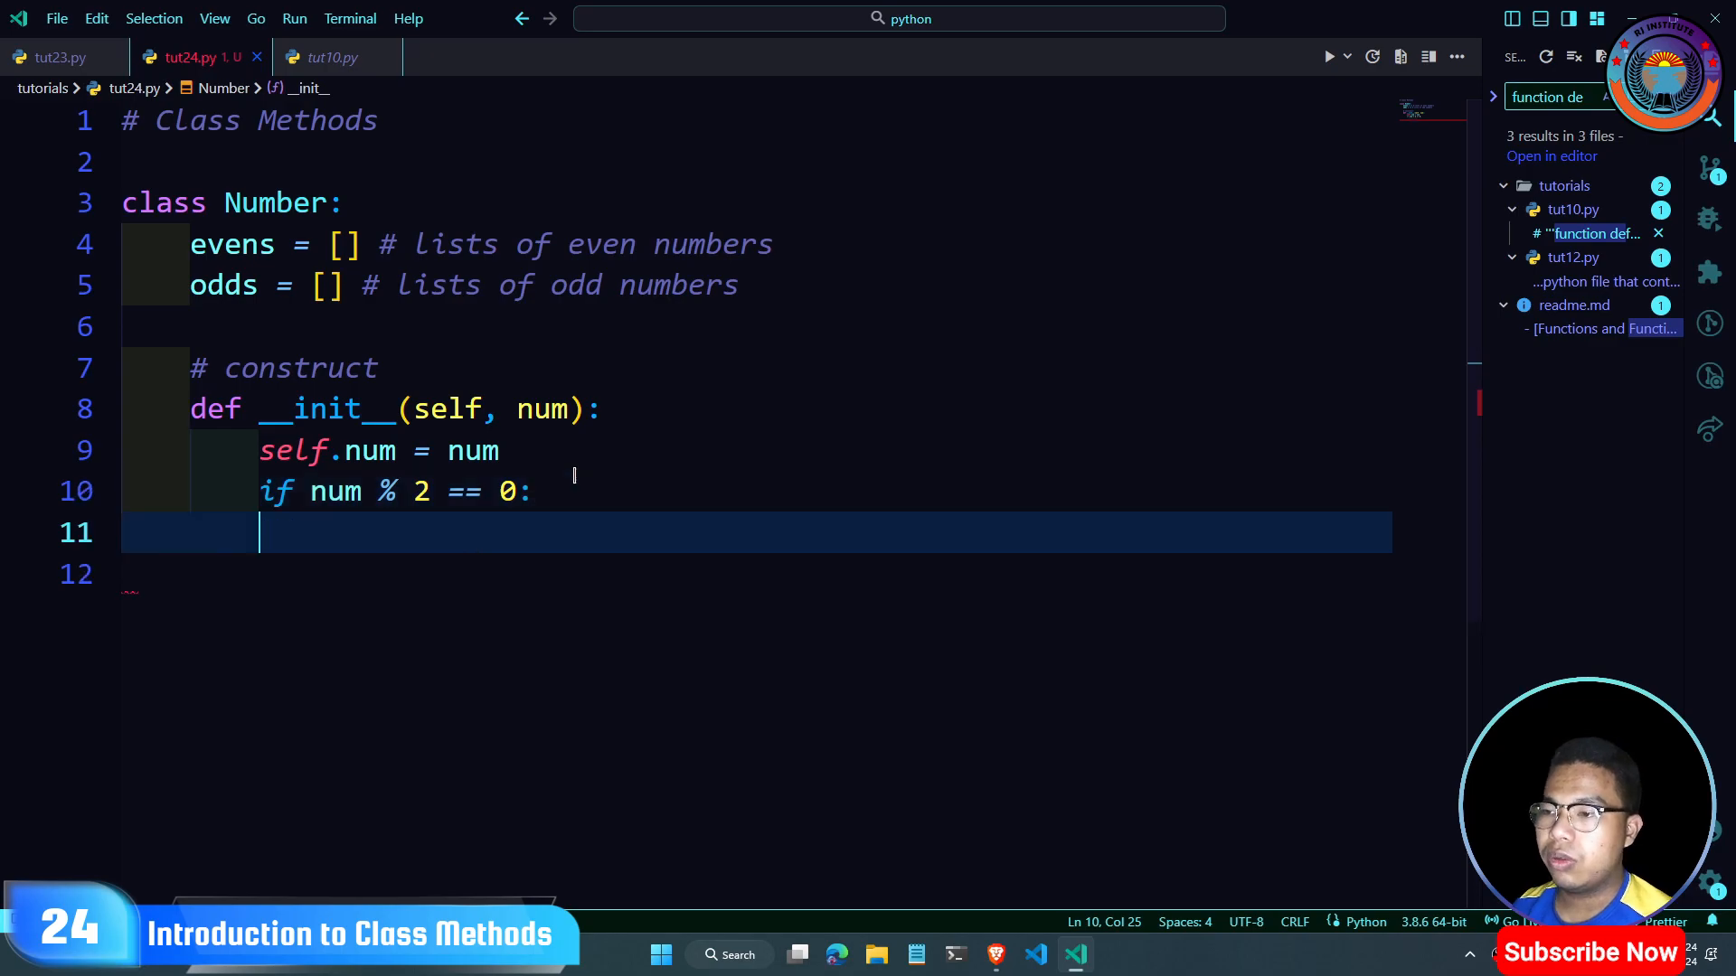
text(print()
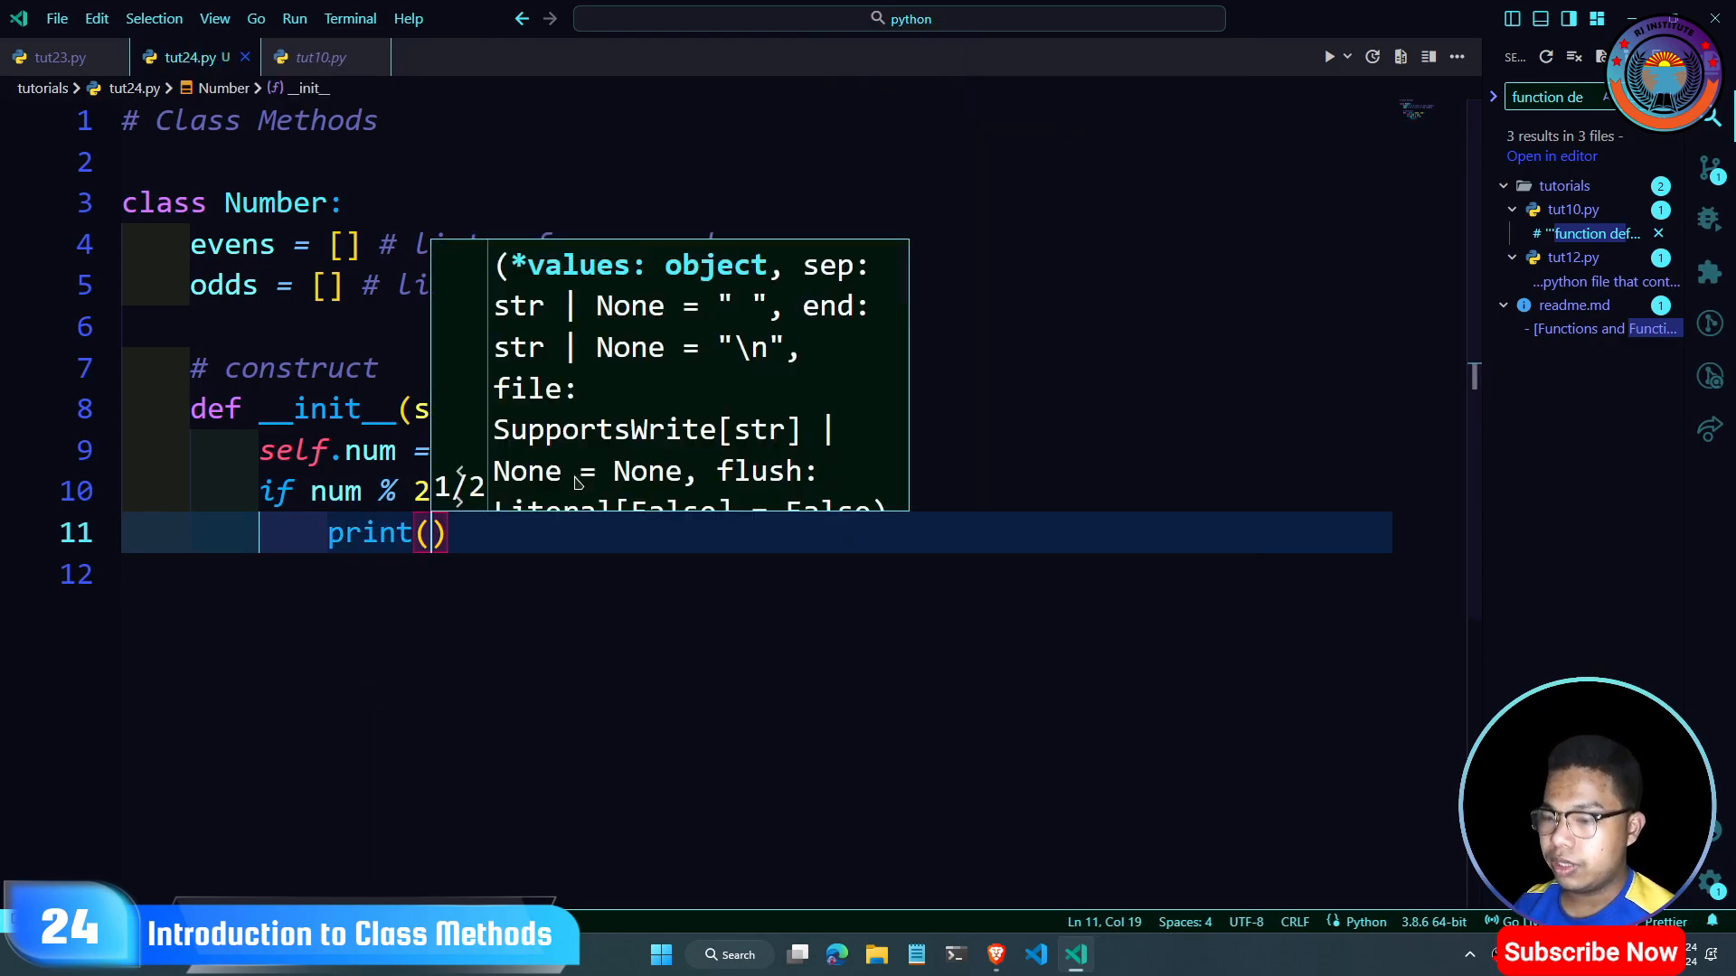
text("The number is ")
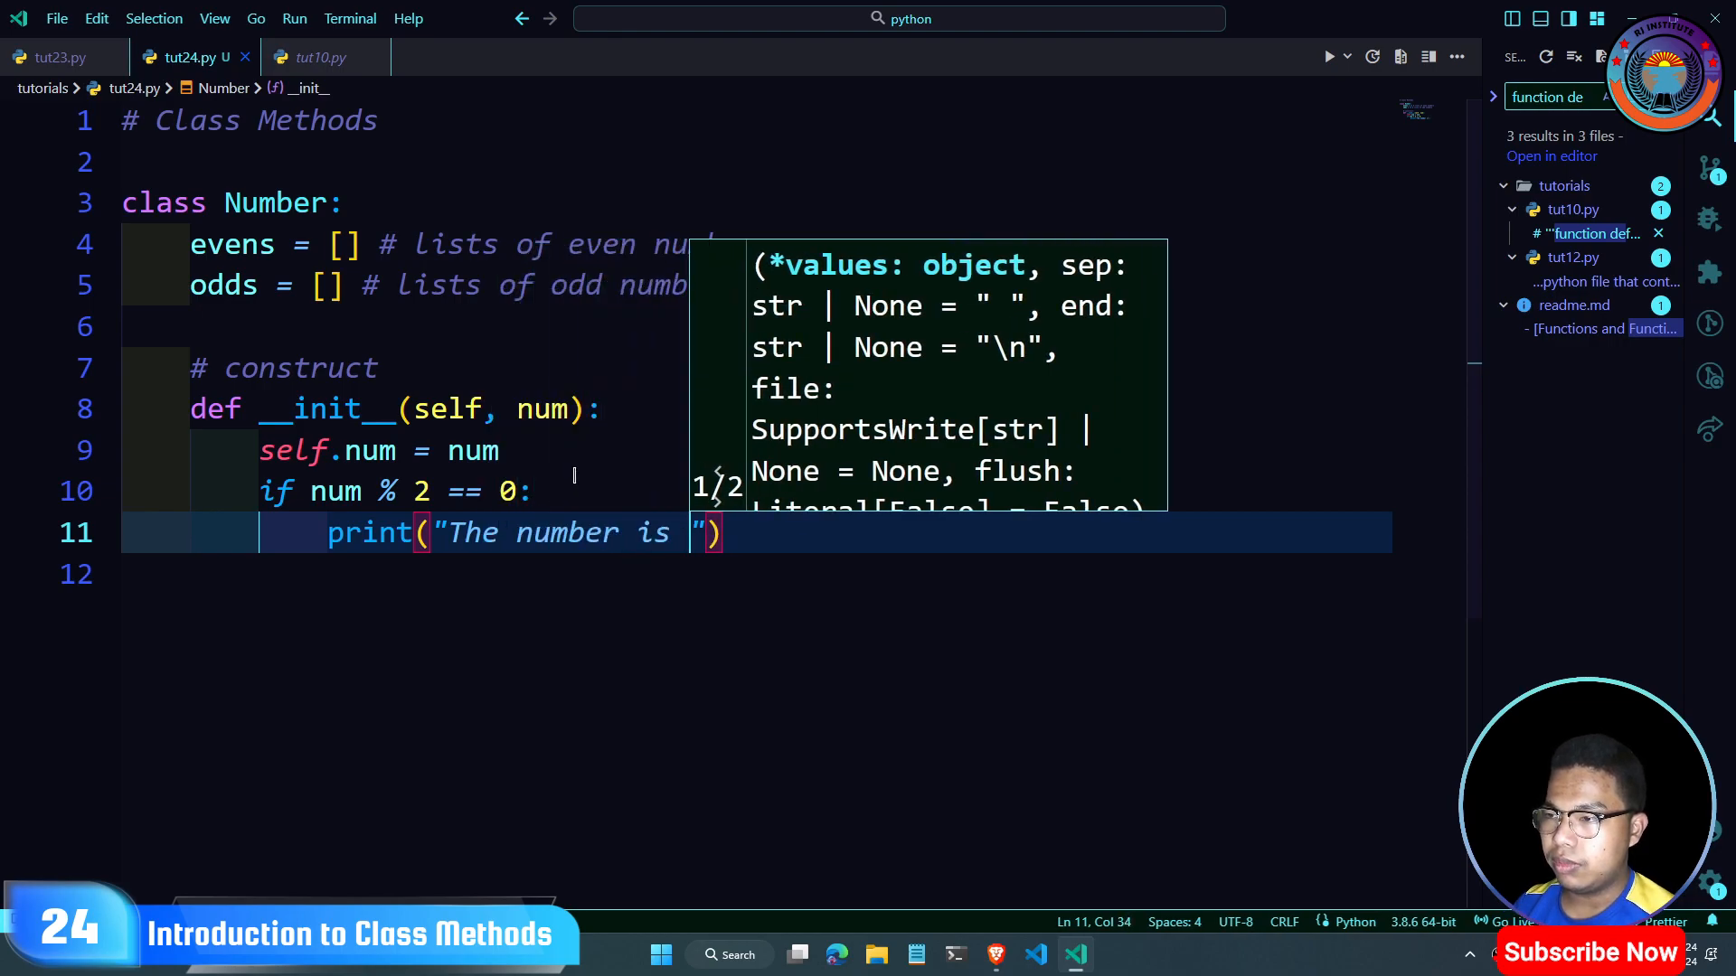
text(even)
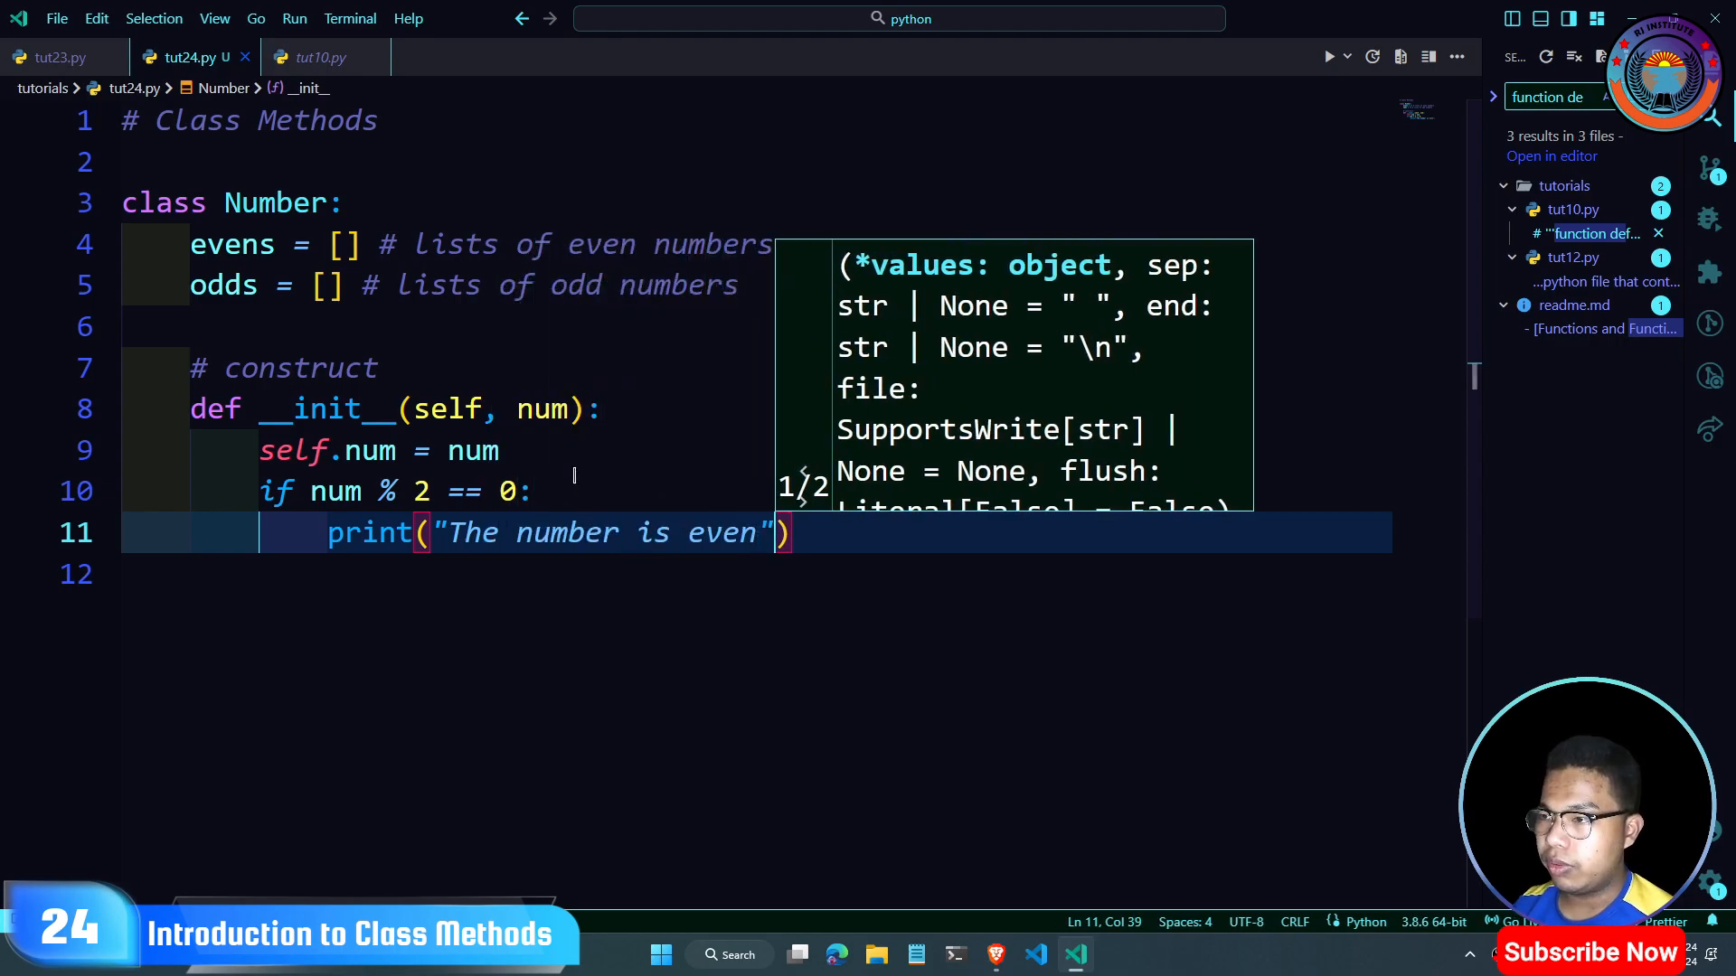
key(enter)
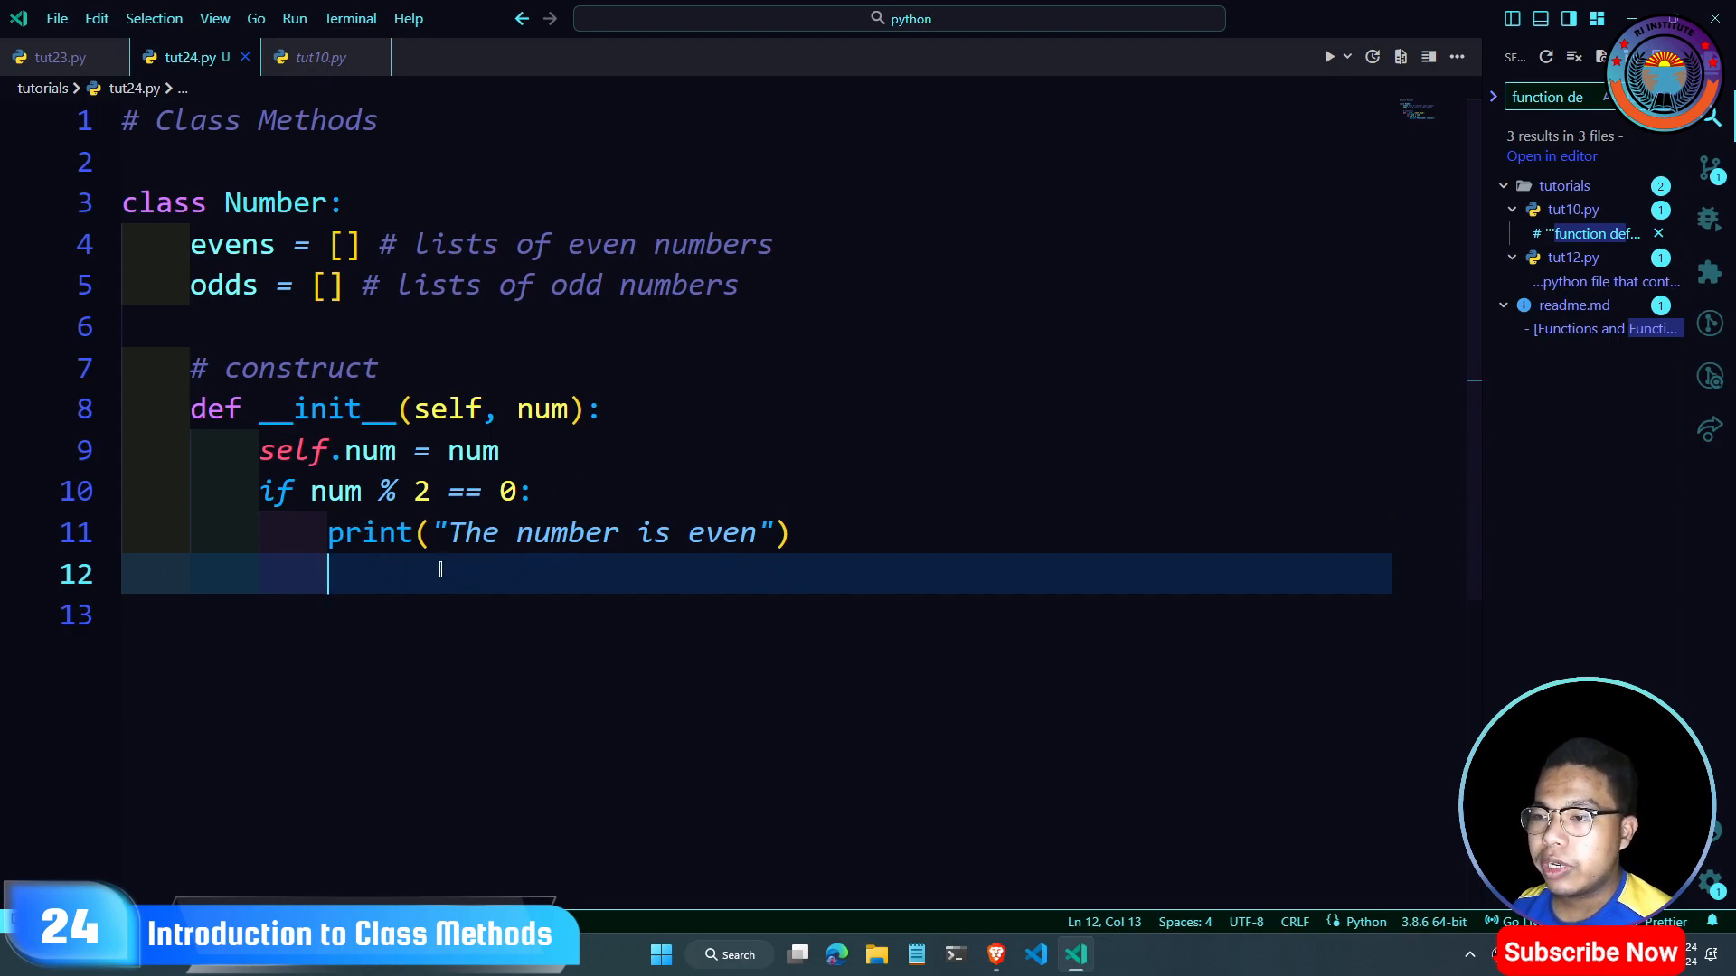
Step: Append even numbers to the class list with Number.evens.append(num)
click(349, 243)
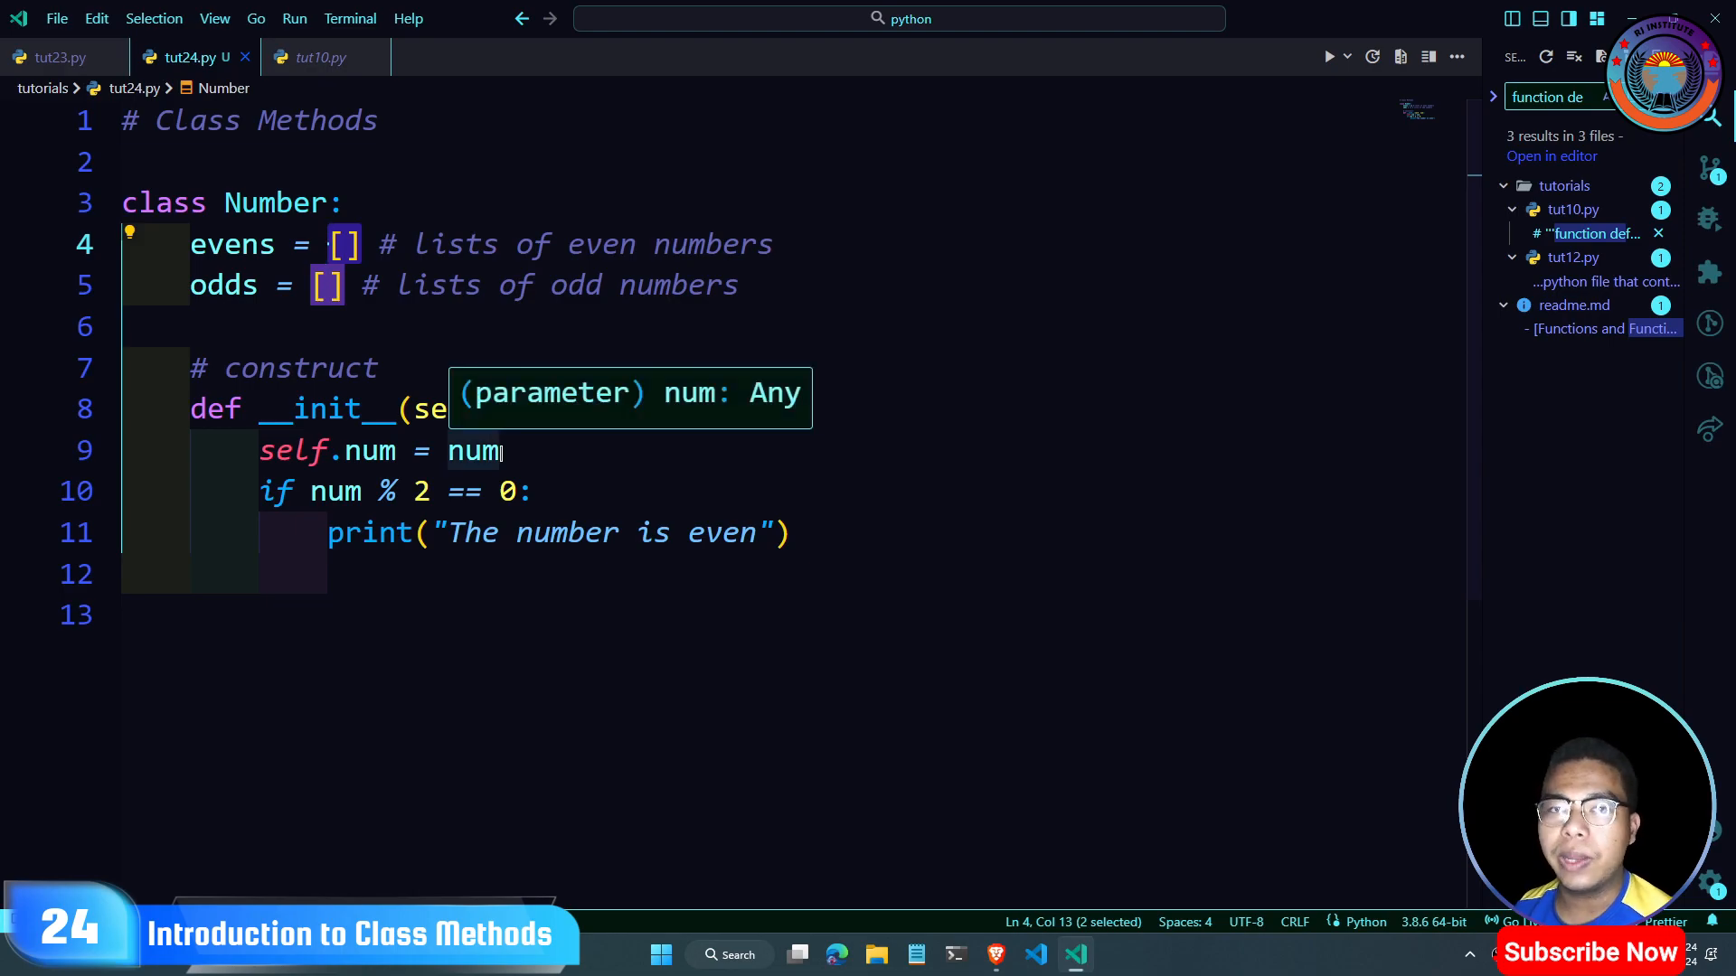
click(534, 571)
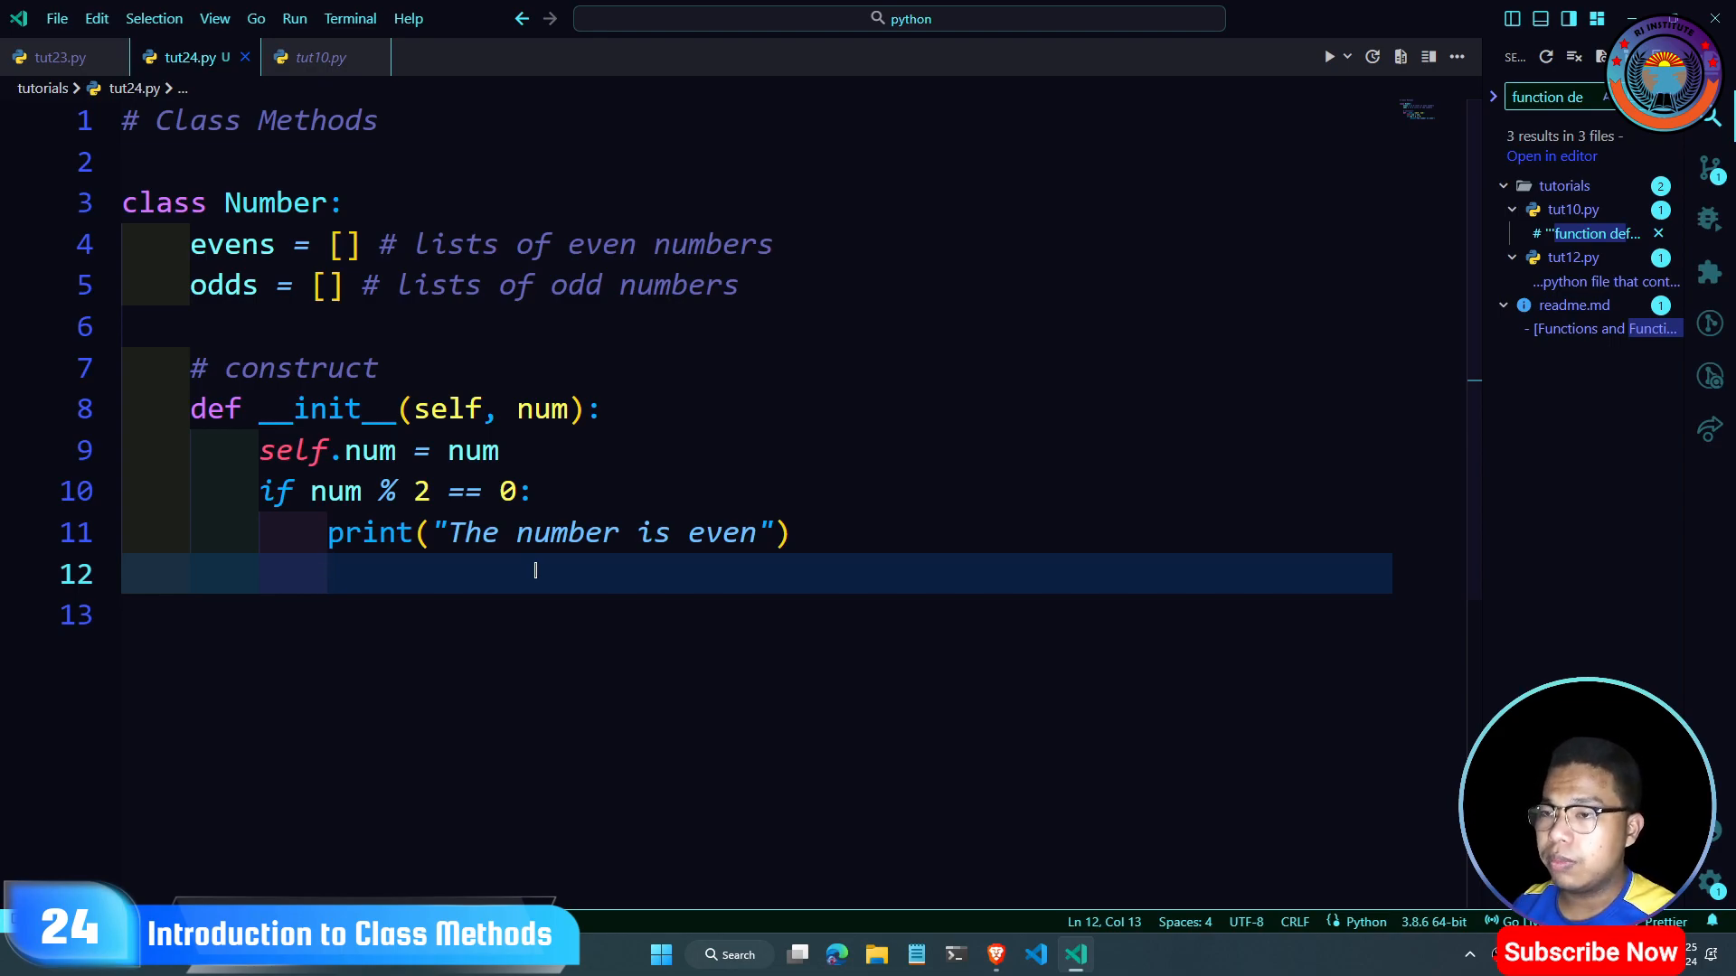
text(Number)
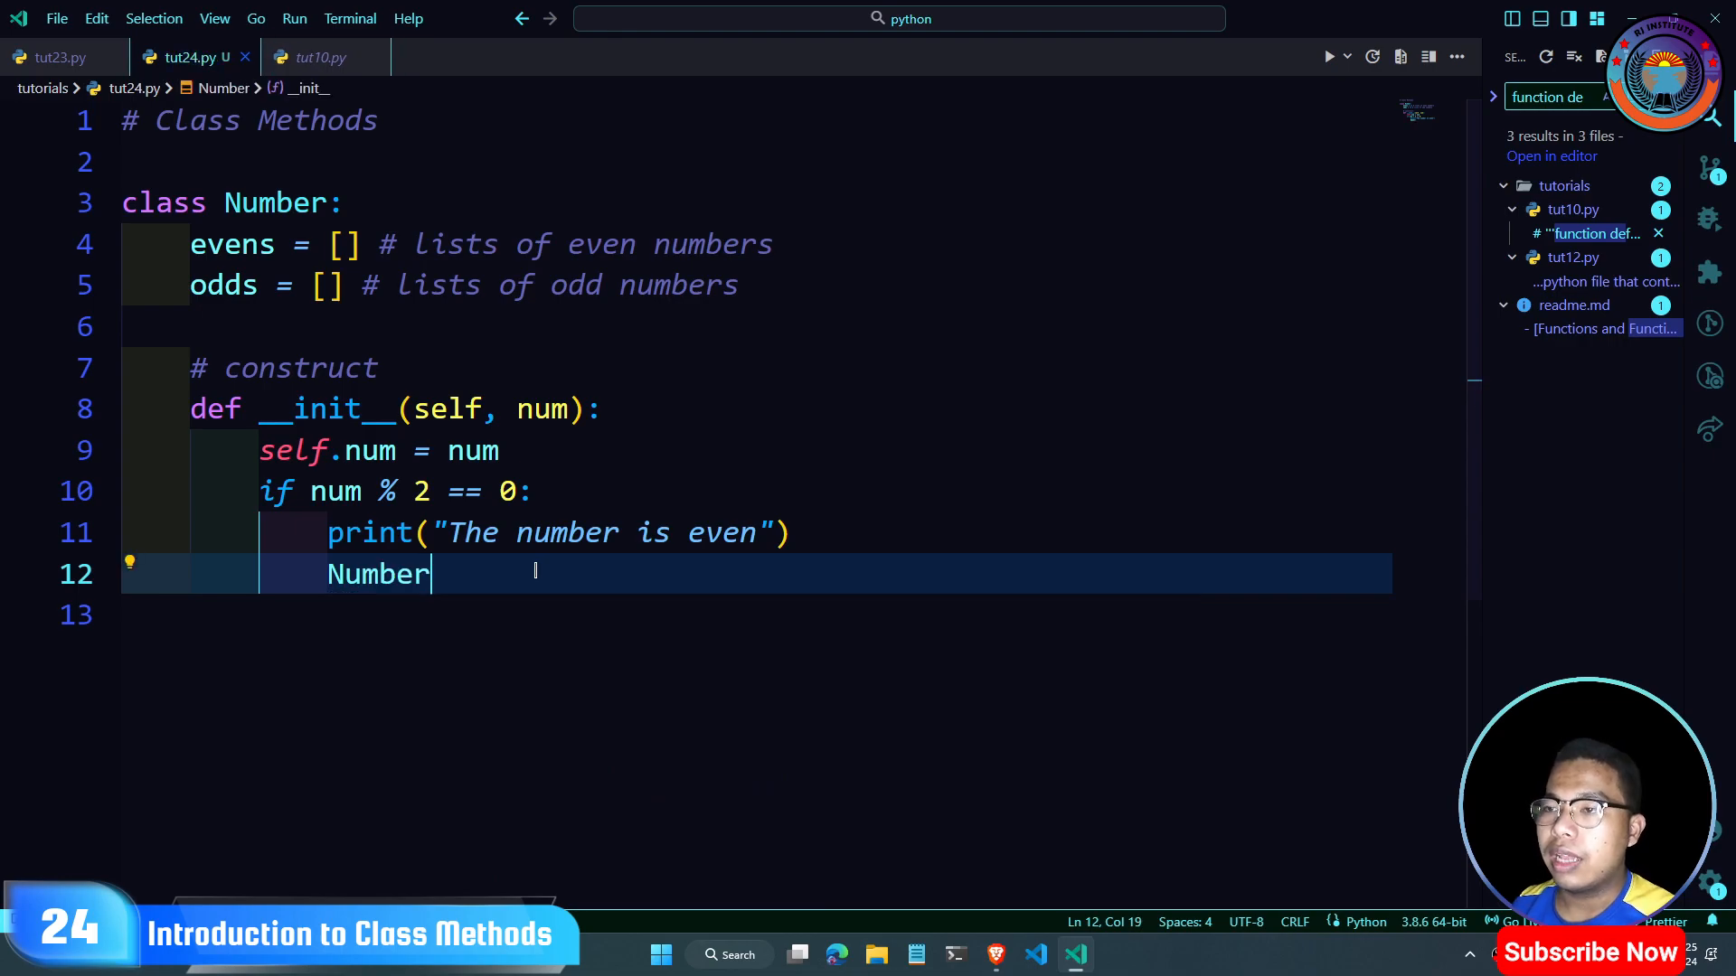
text(.evens)
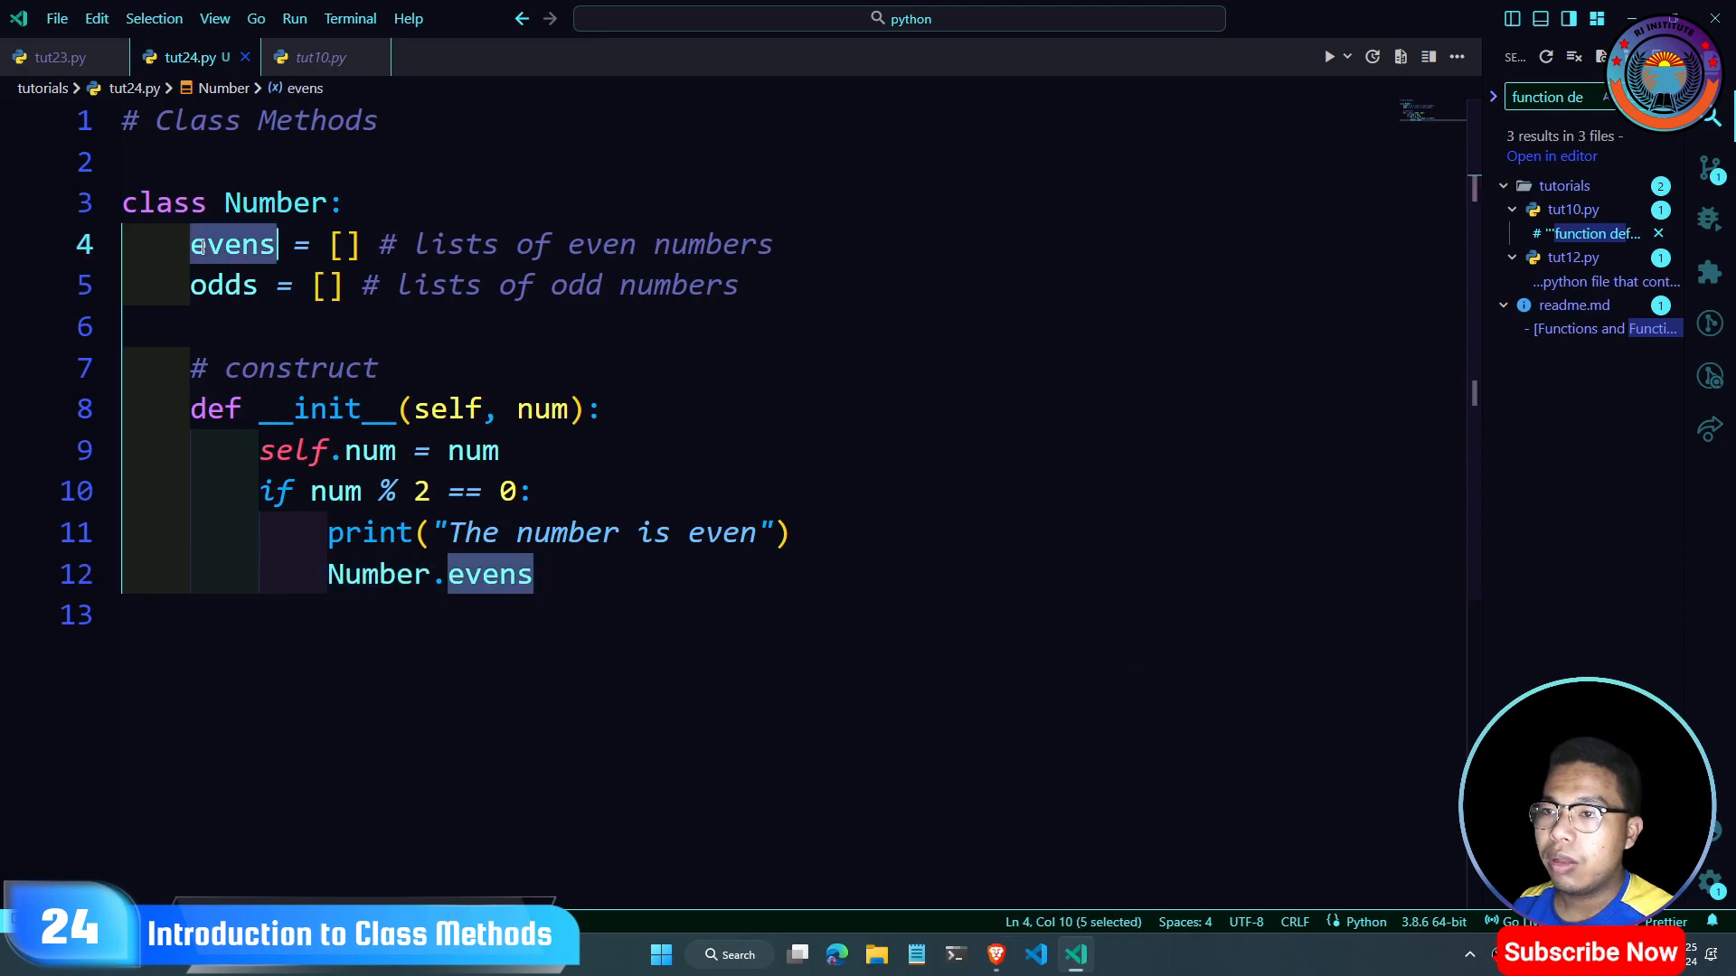
click(533, 573)
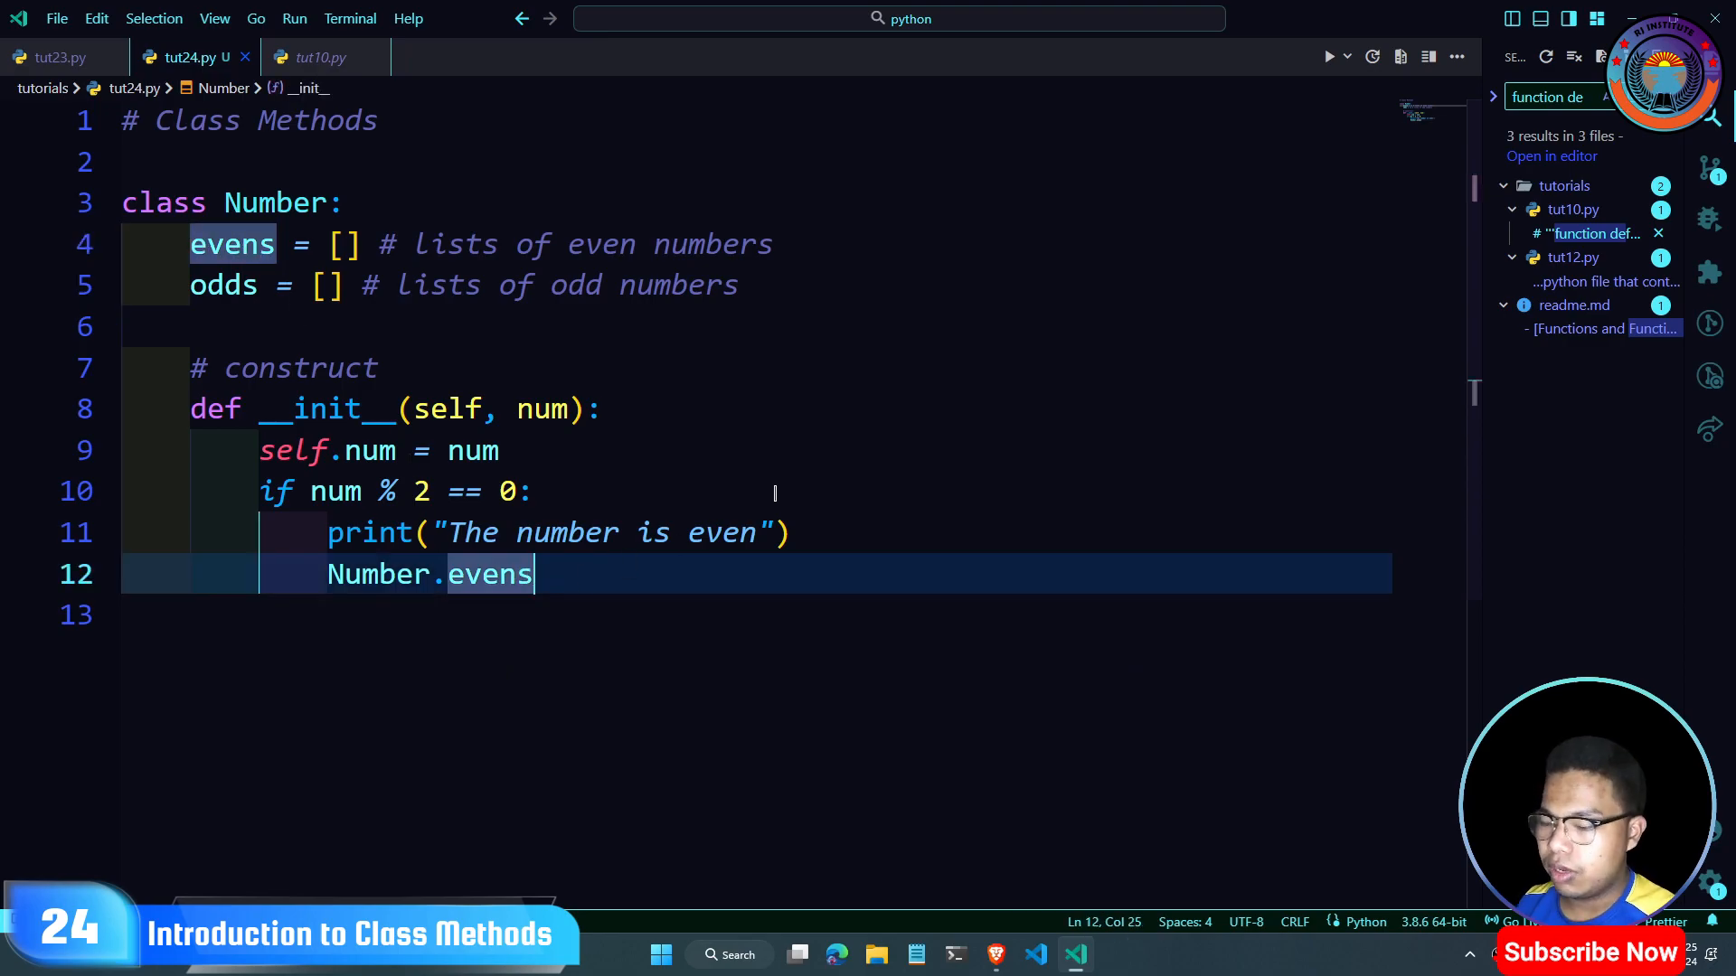
text(.append)
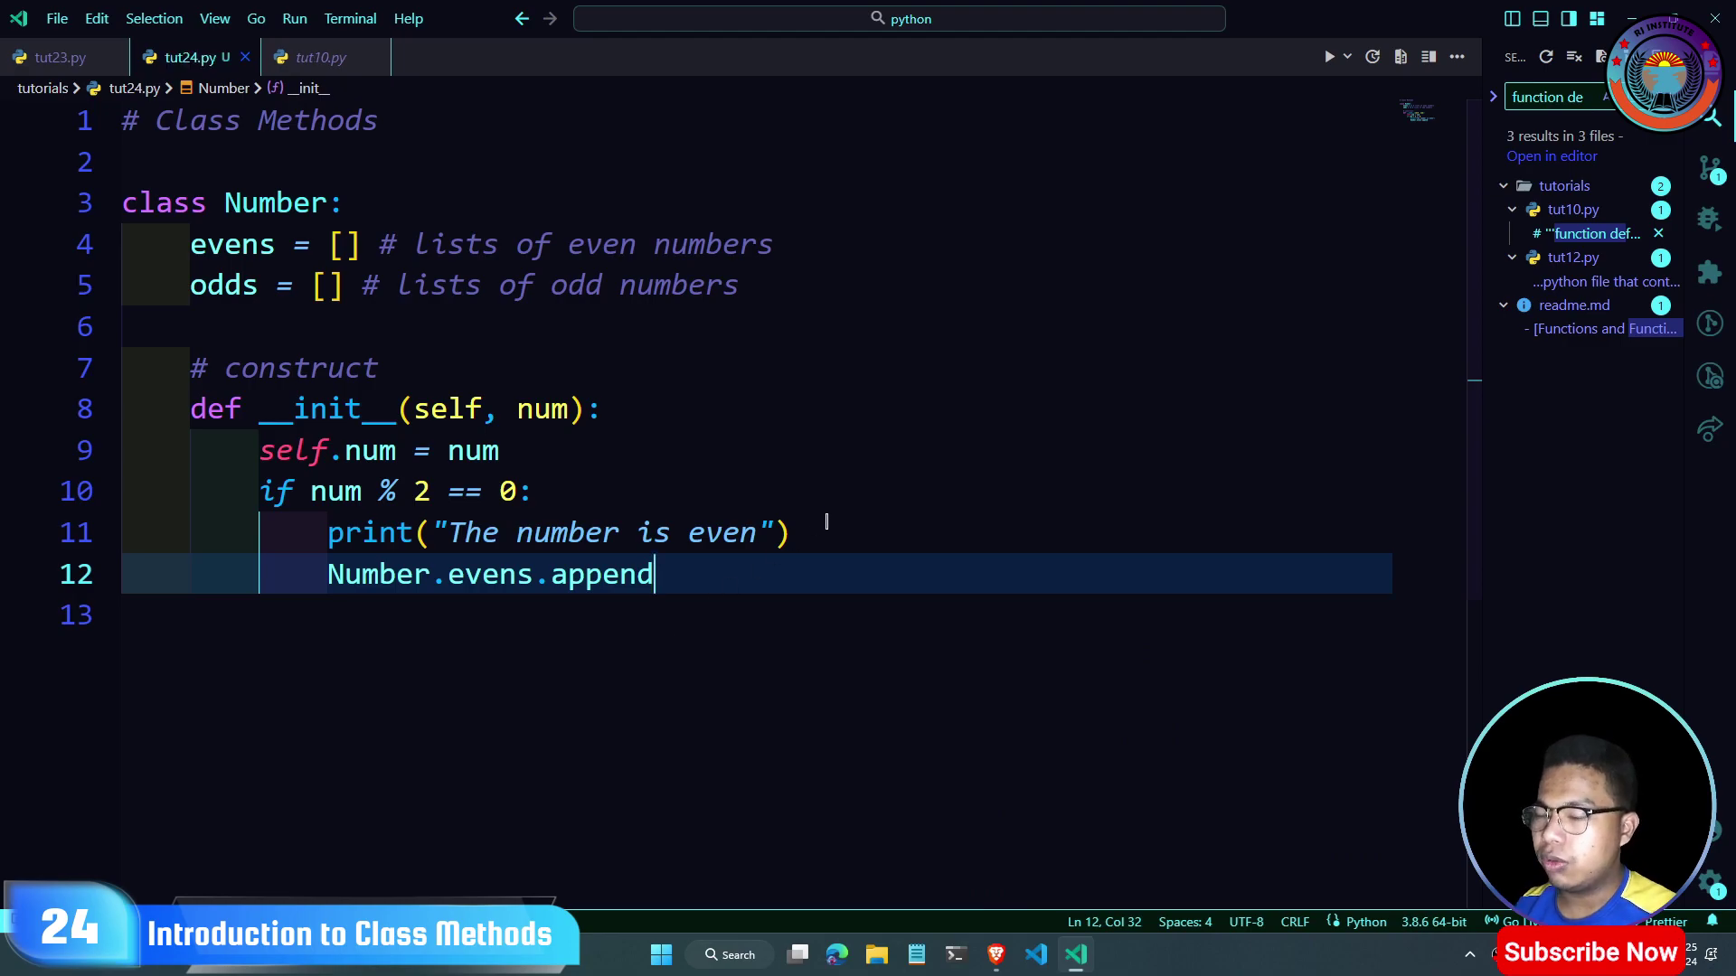
text((num)
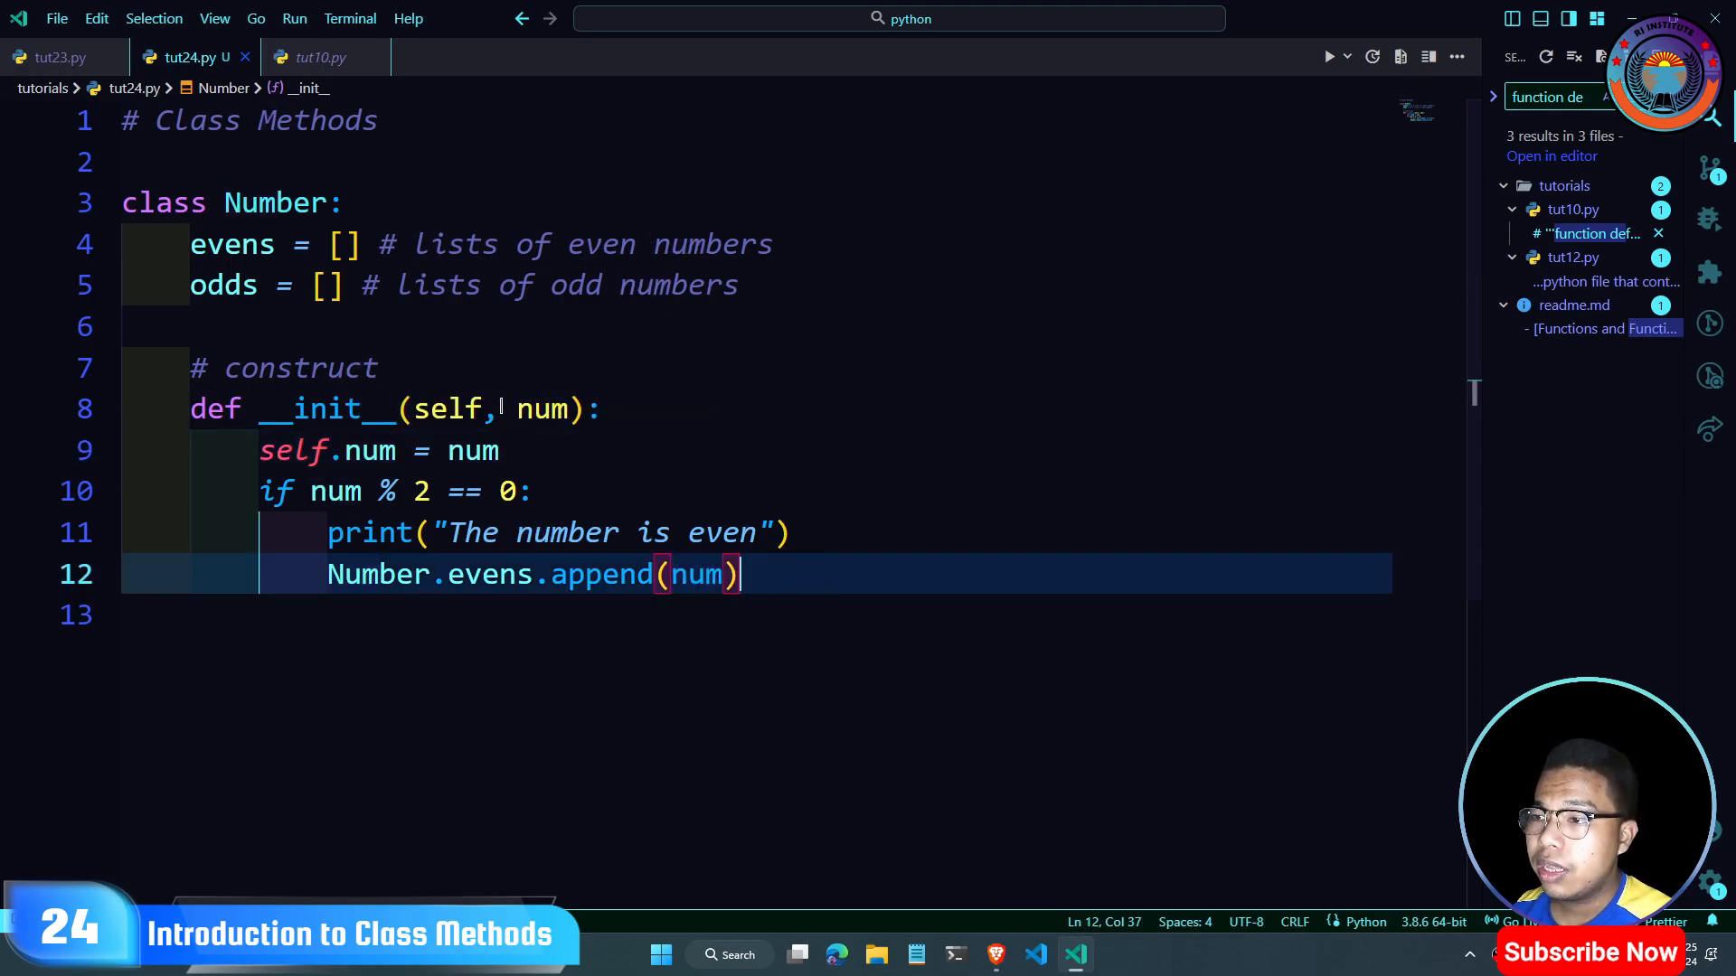
double_click(539, 410)
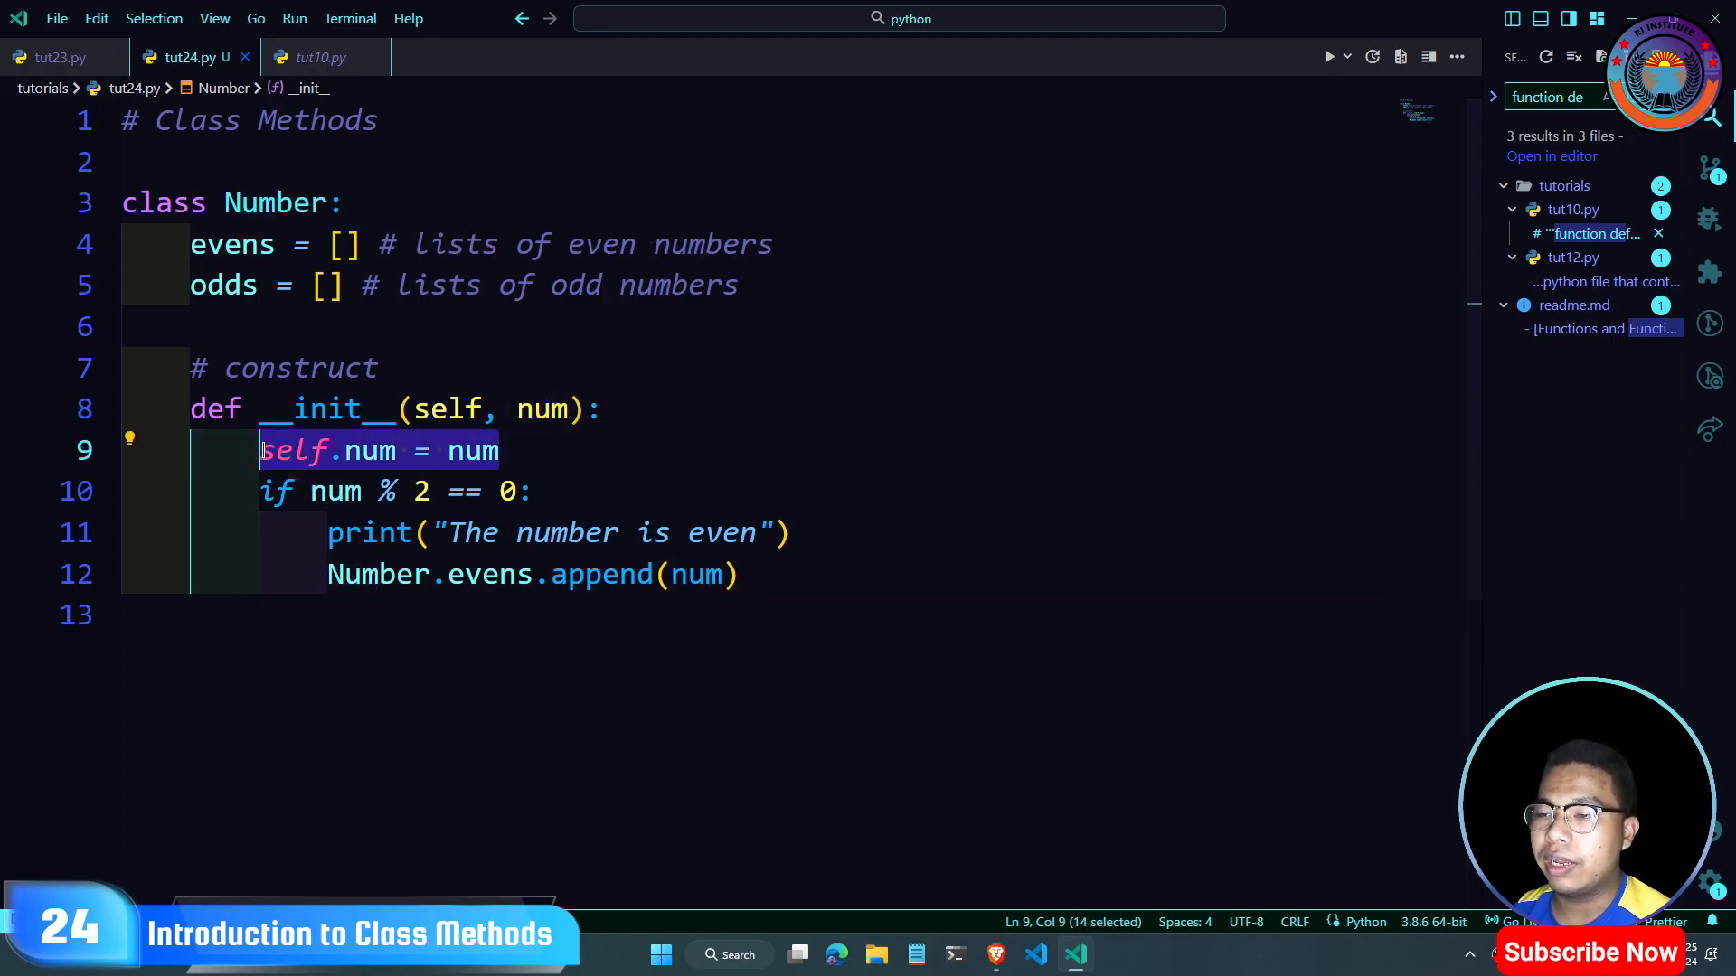
click(744, 573)
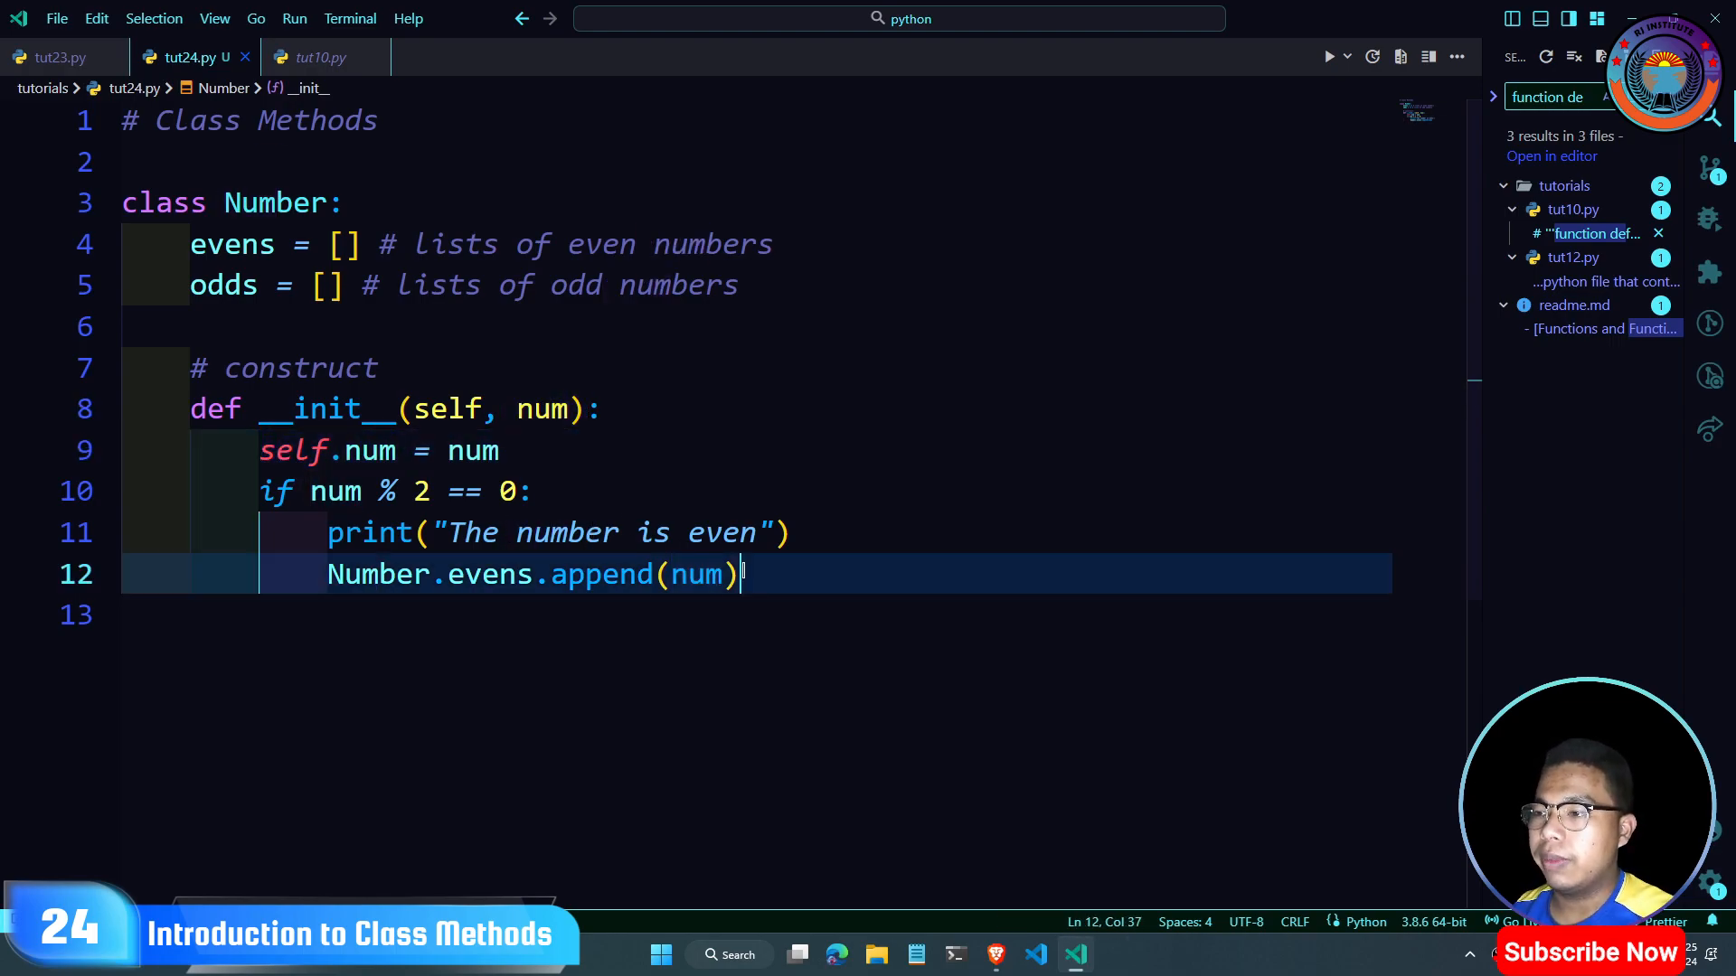
Step: Add an else branch printing "The number is odd" and calling Number.odds.append(num)
key(Return)
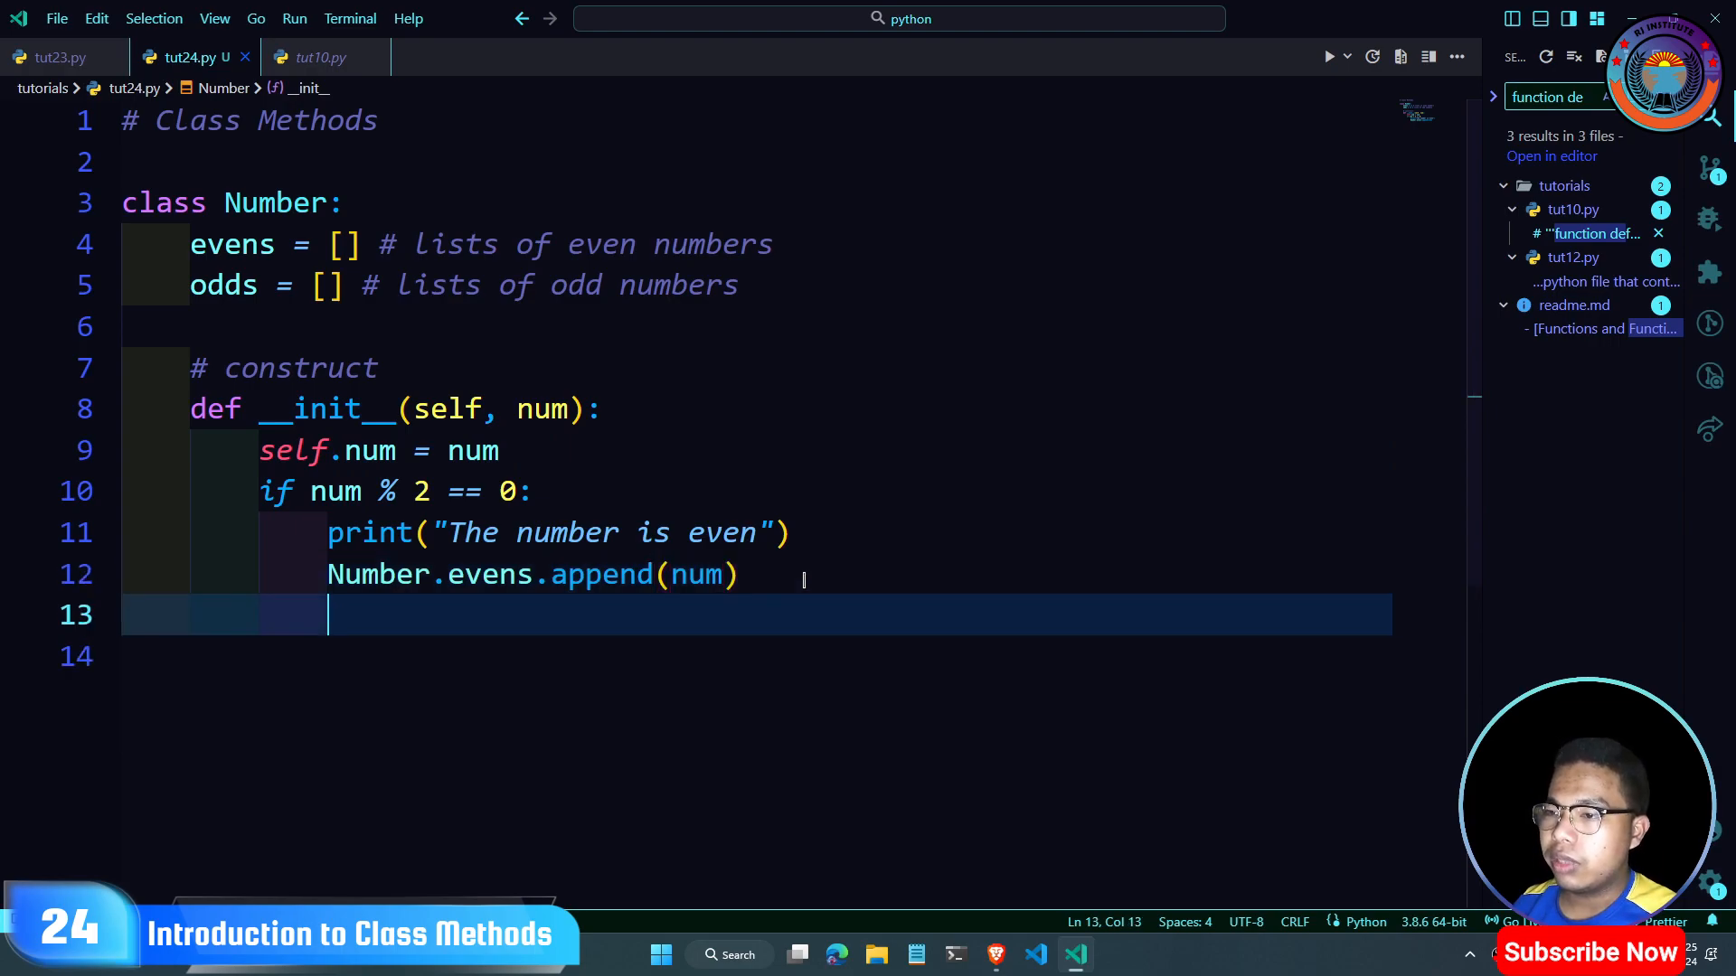
text(else:)
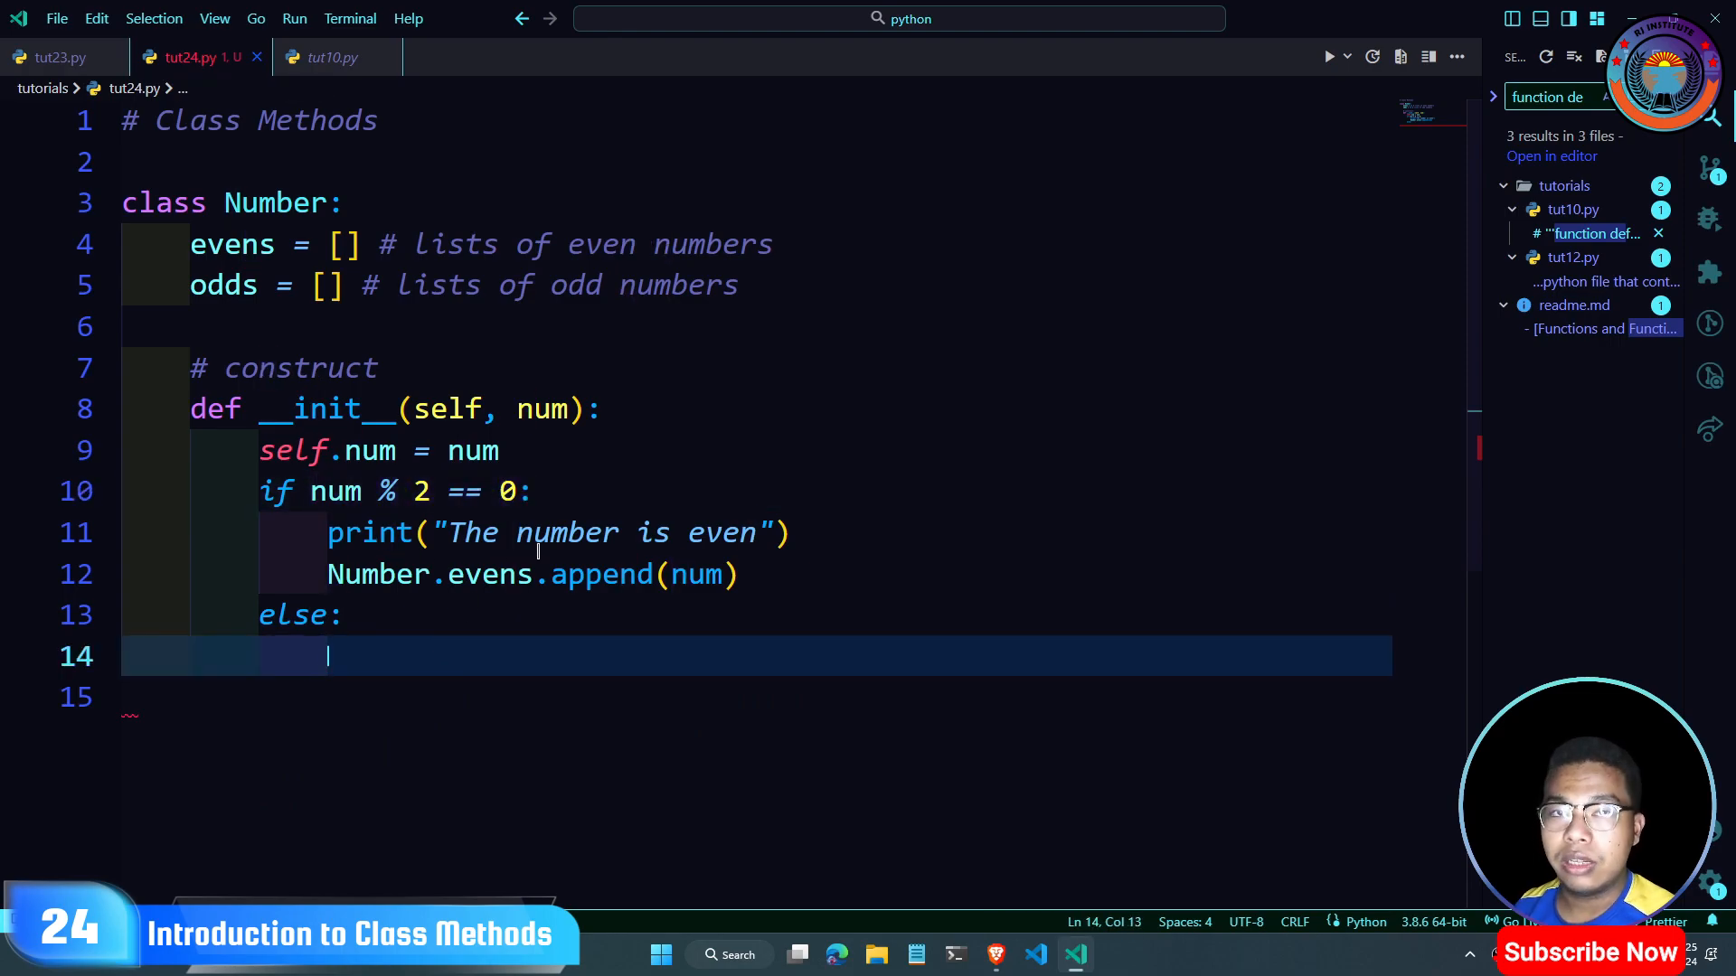
text(print("tH)
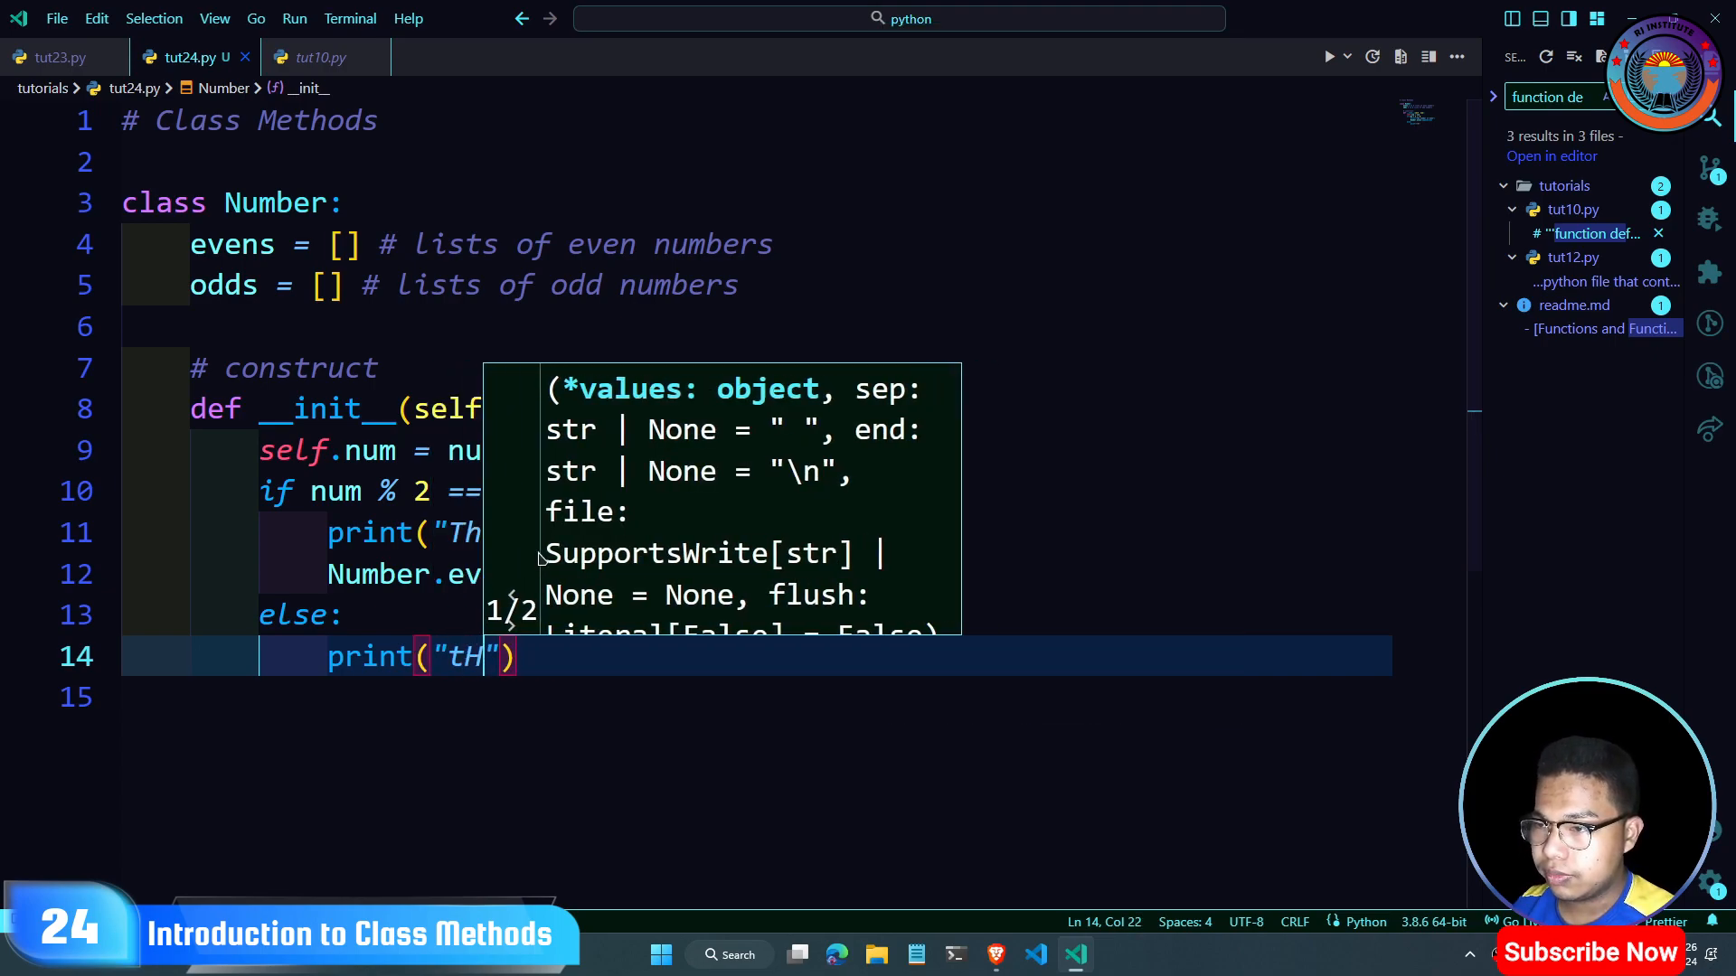
text(he number is)
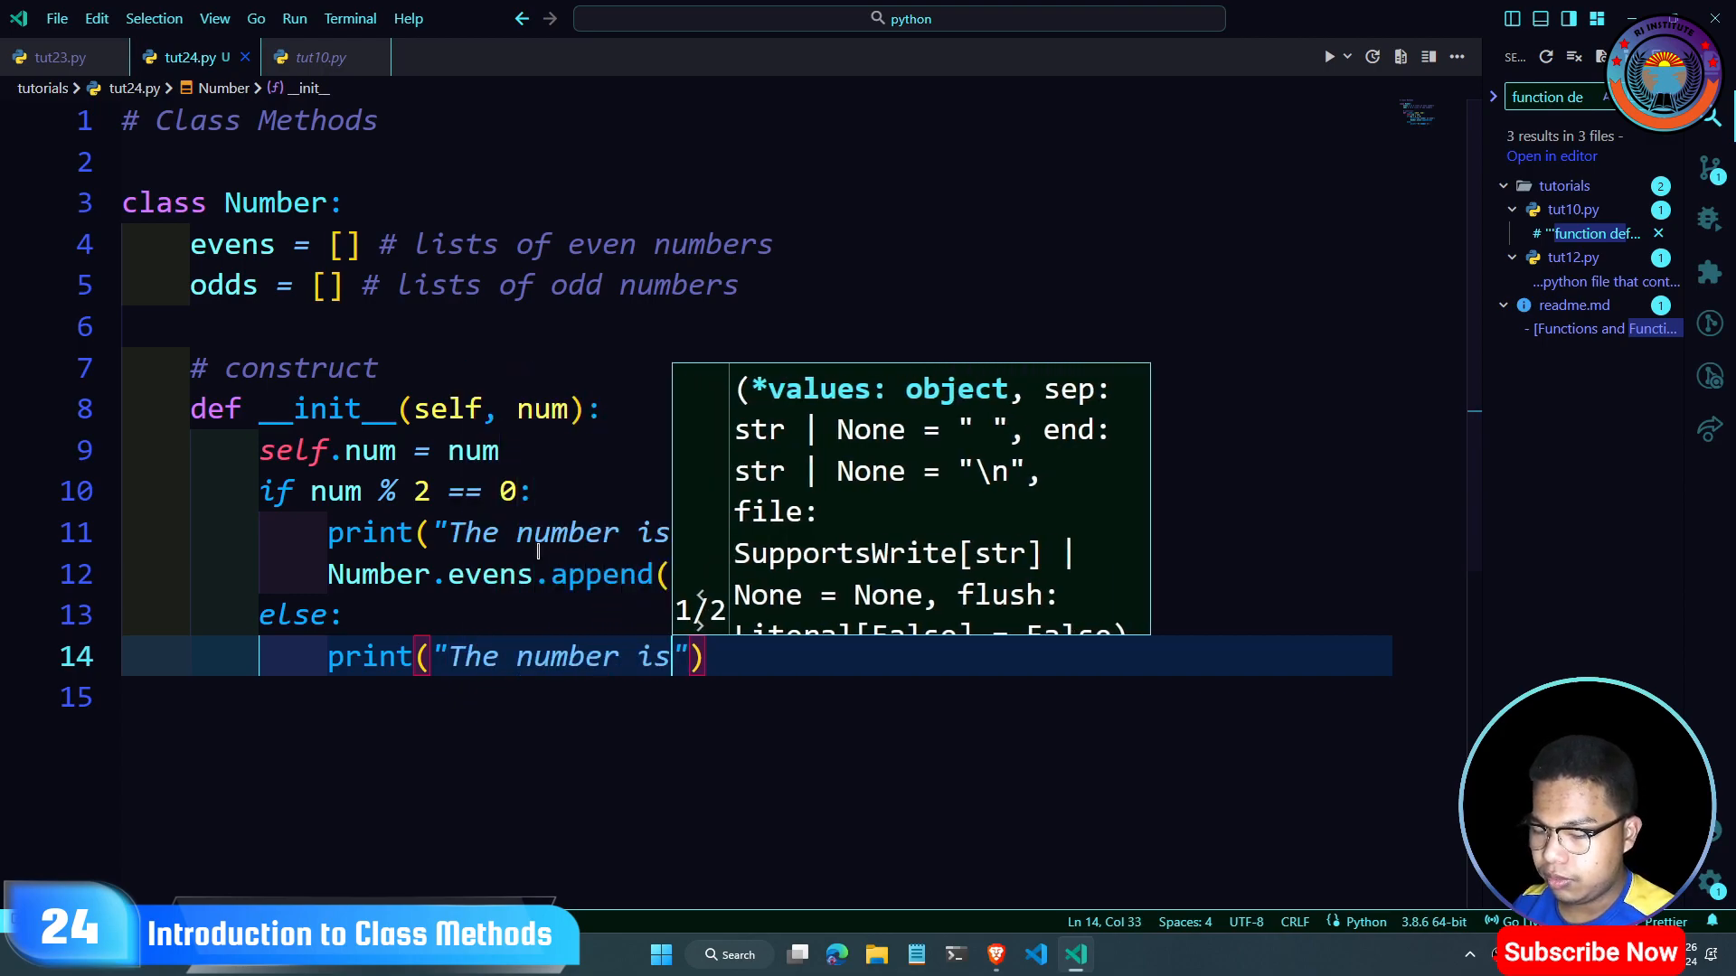
key(enter)
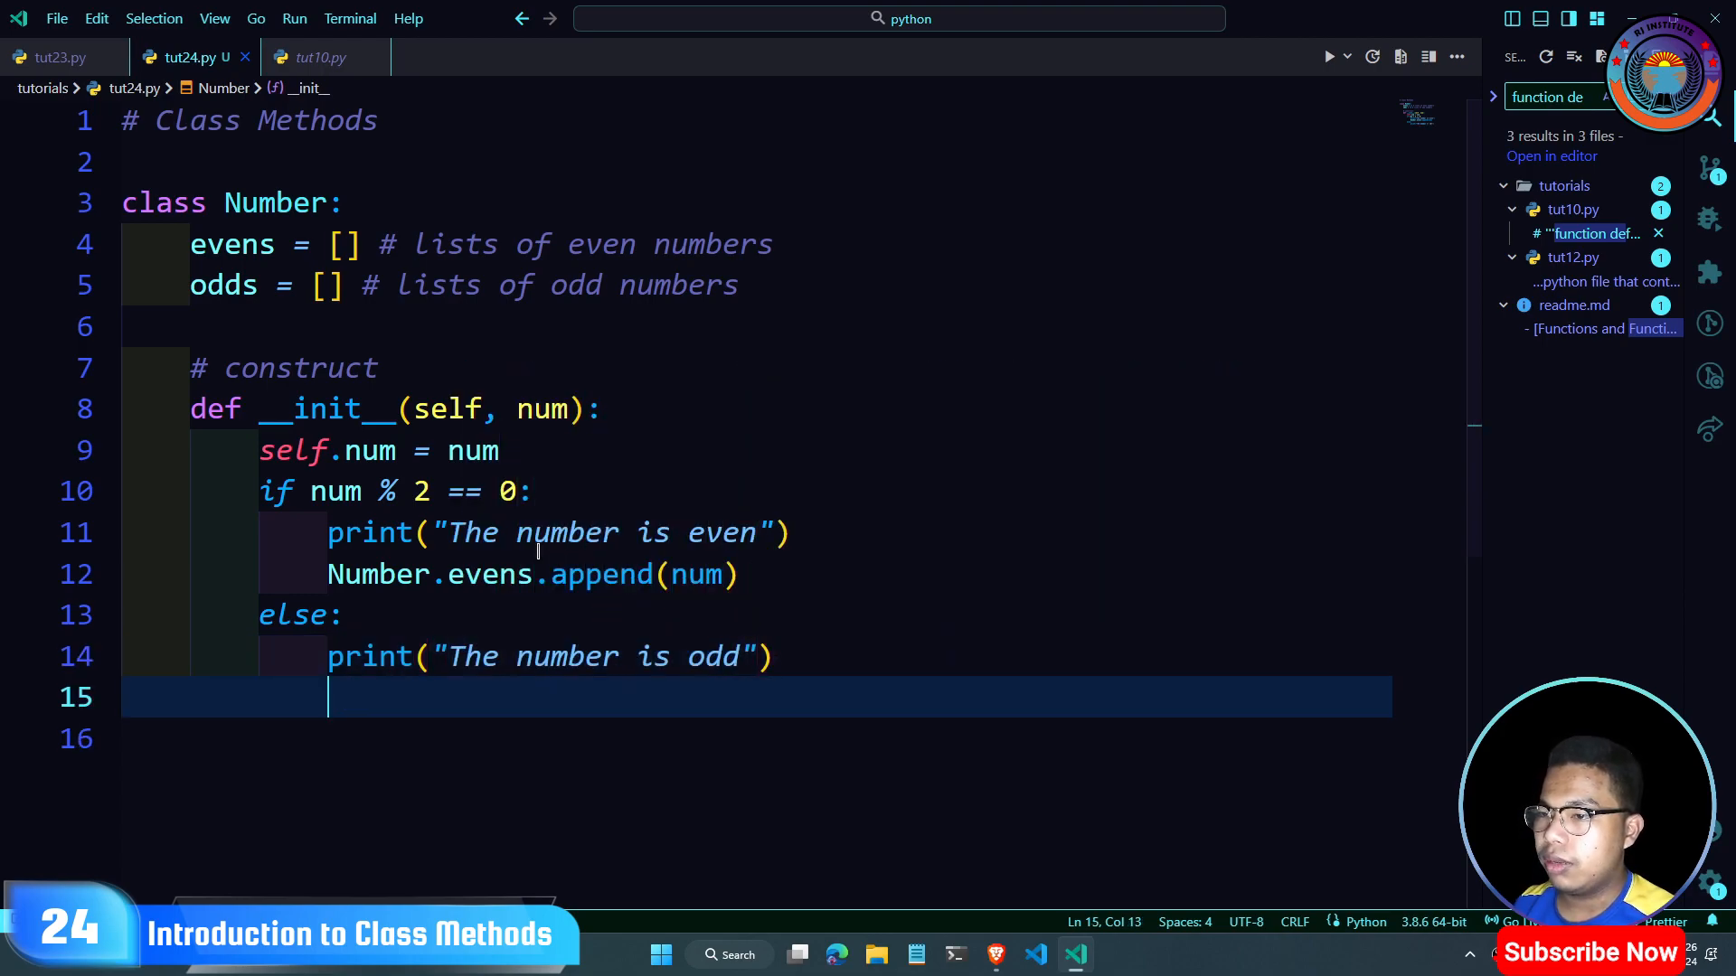
text(Number)
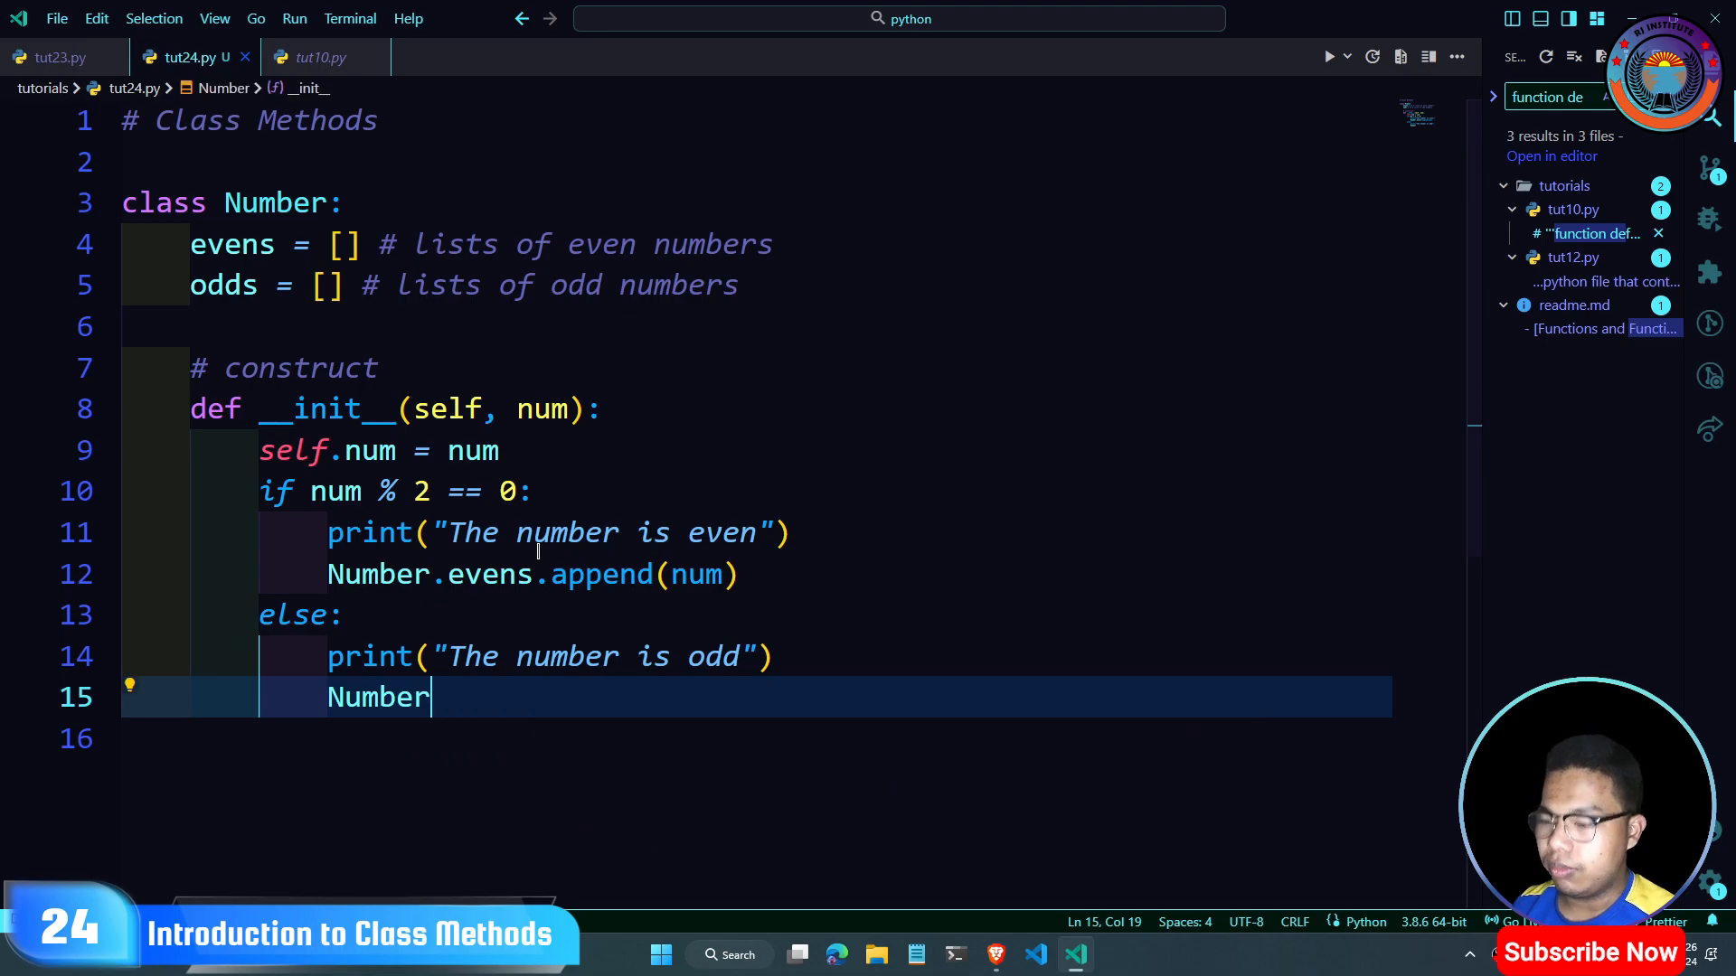
text(.oddsa)
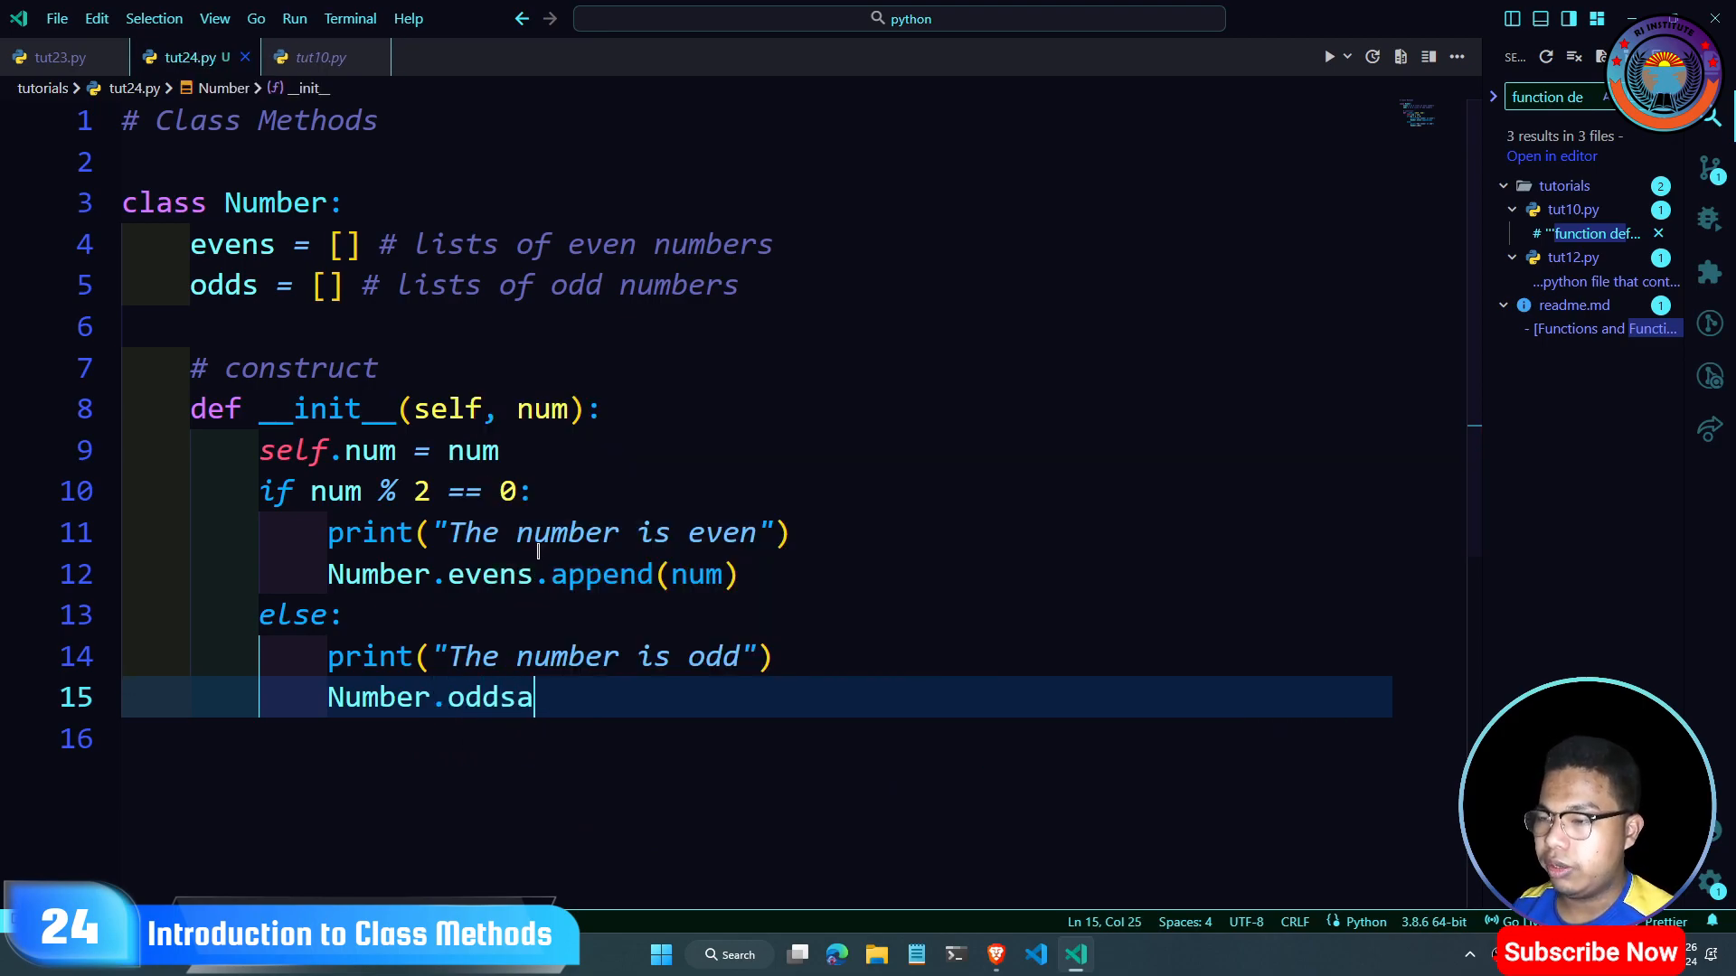
text(.append)
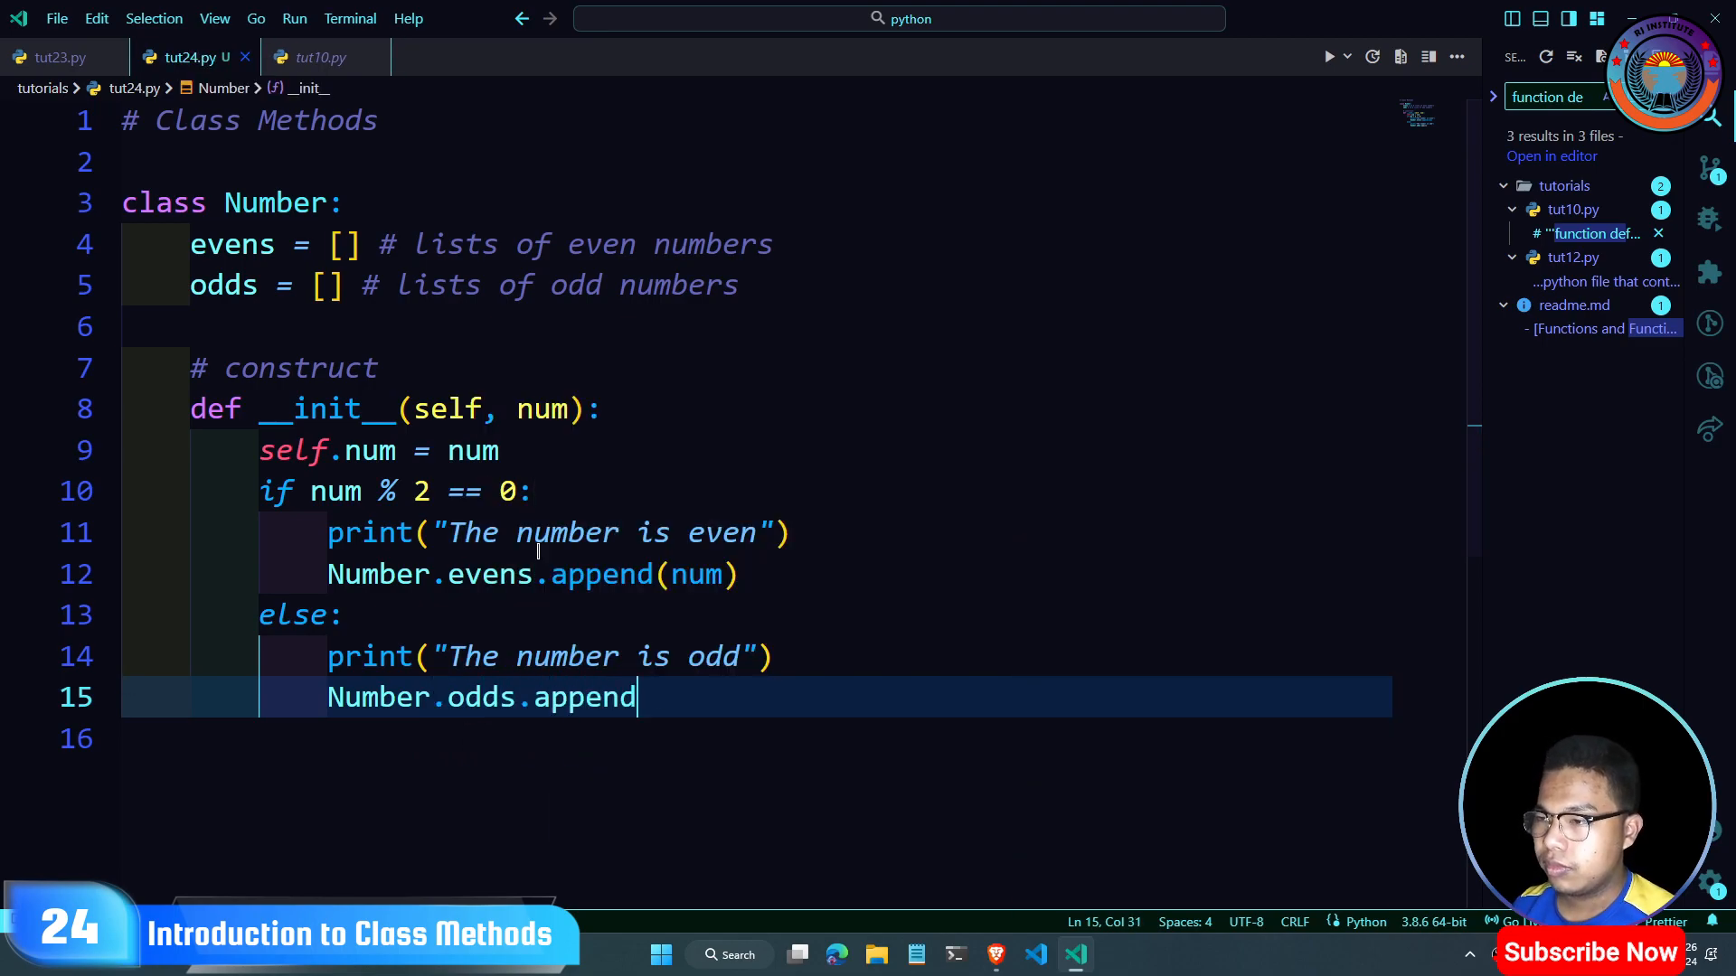
text((num))
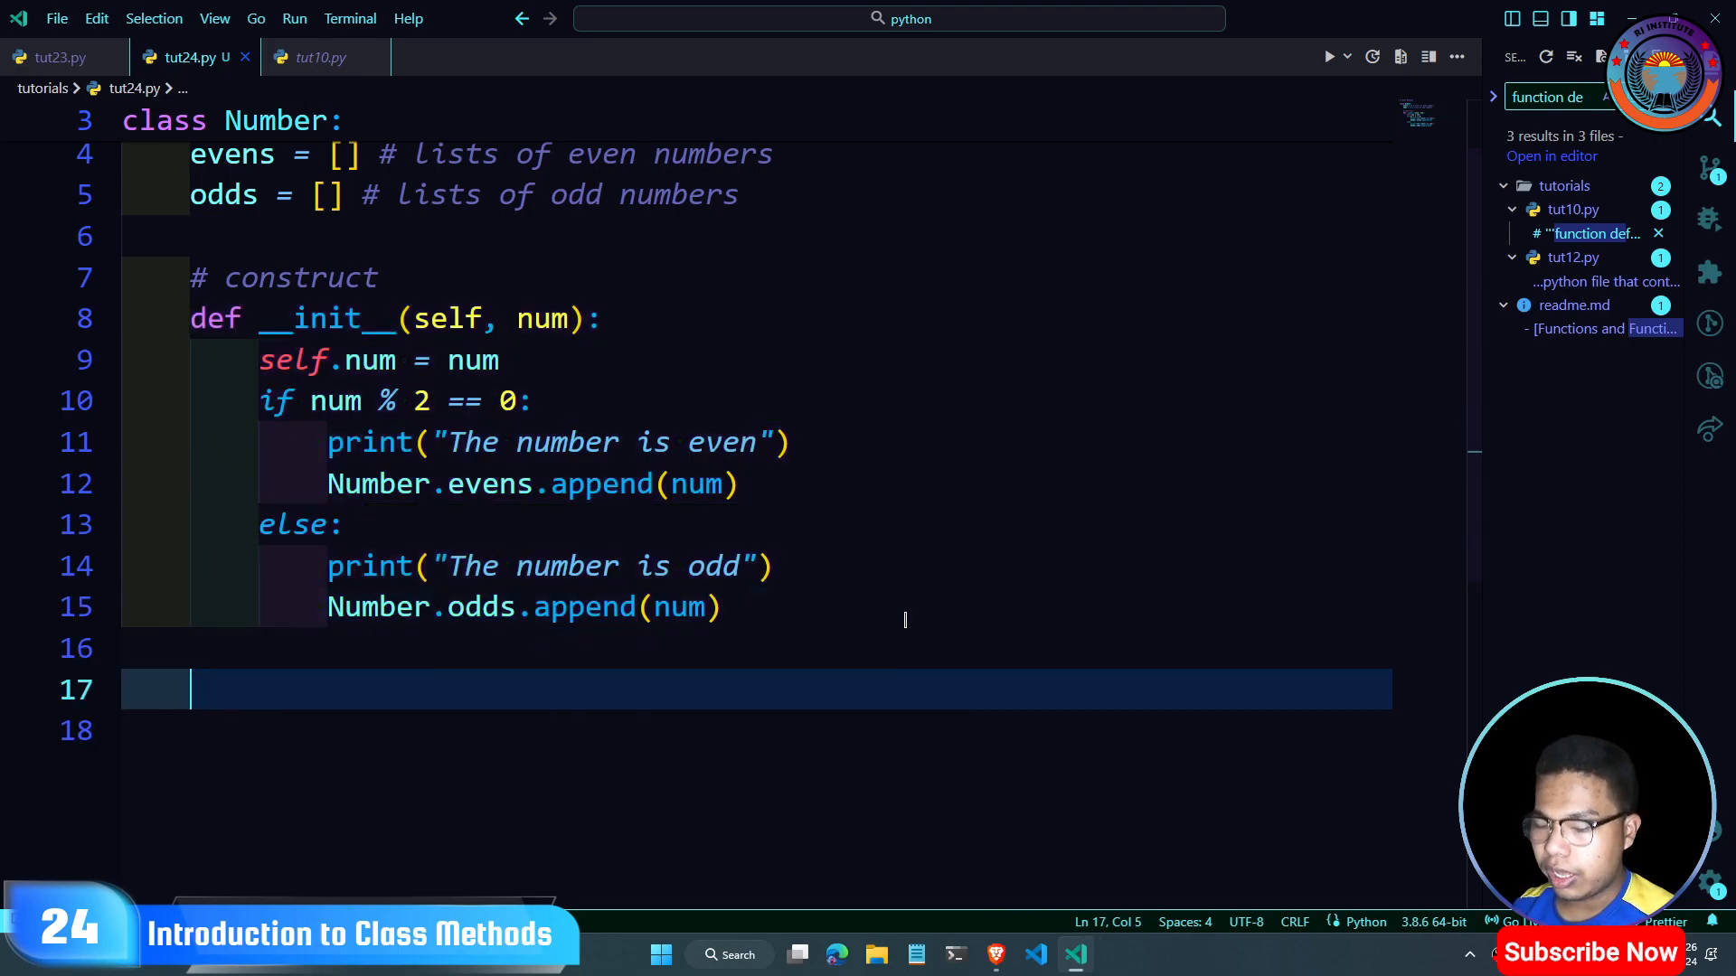
Step: Add a # delete comment and __del__(self) printing f'The number {self.num} is deleted'
text(# delete)
click(757, 732)
text(def __del__(self):)
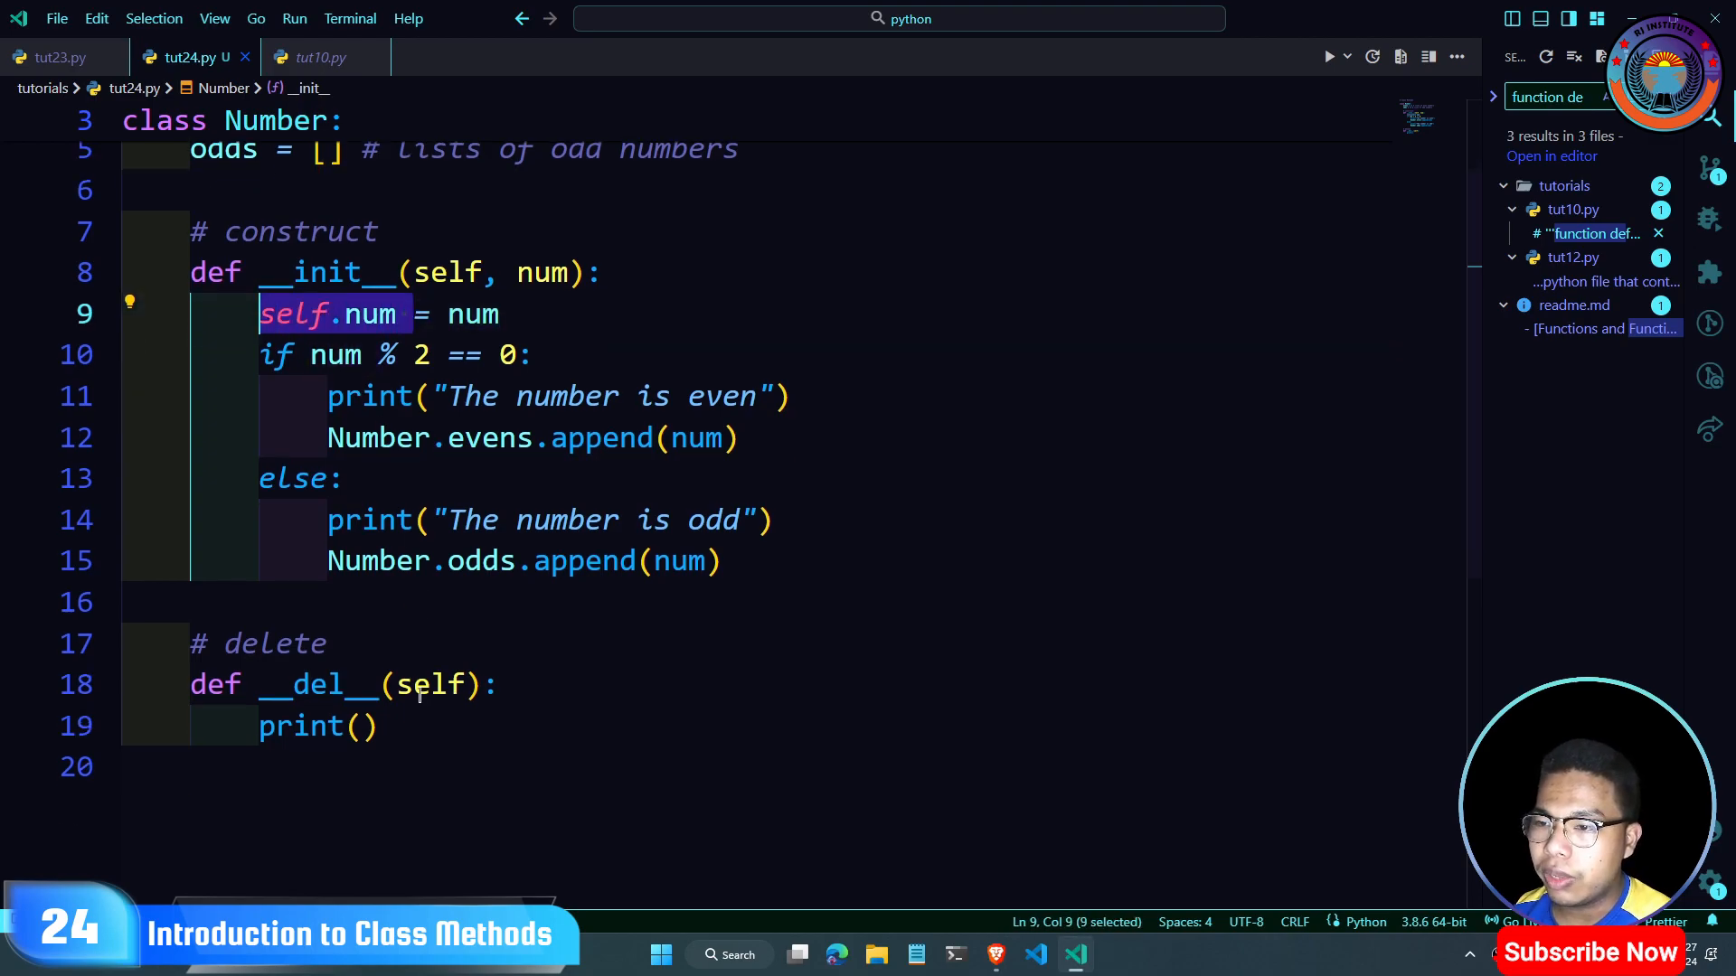
text(f)
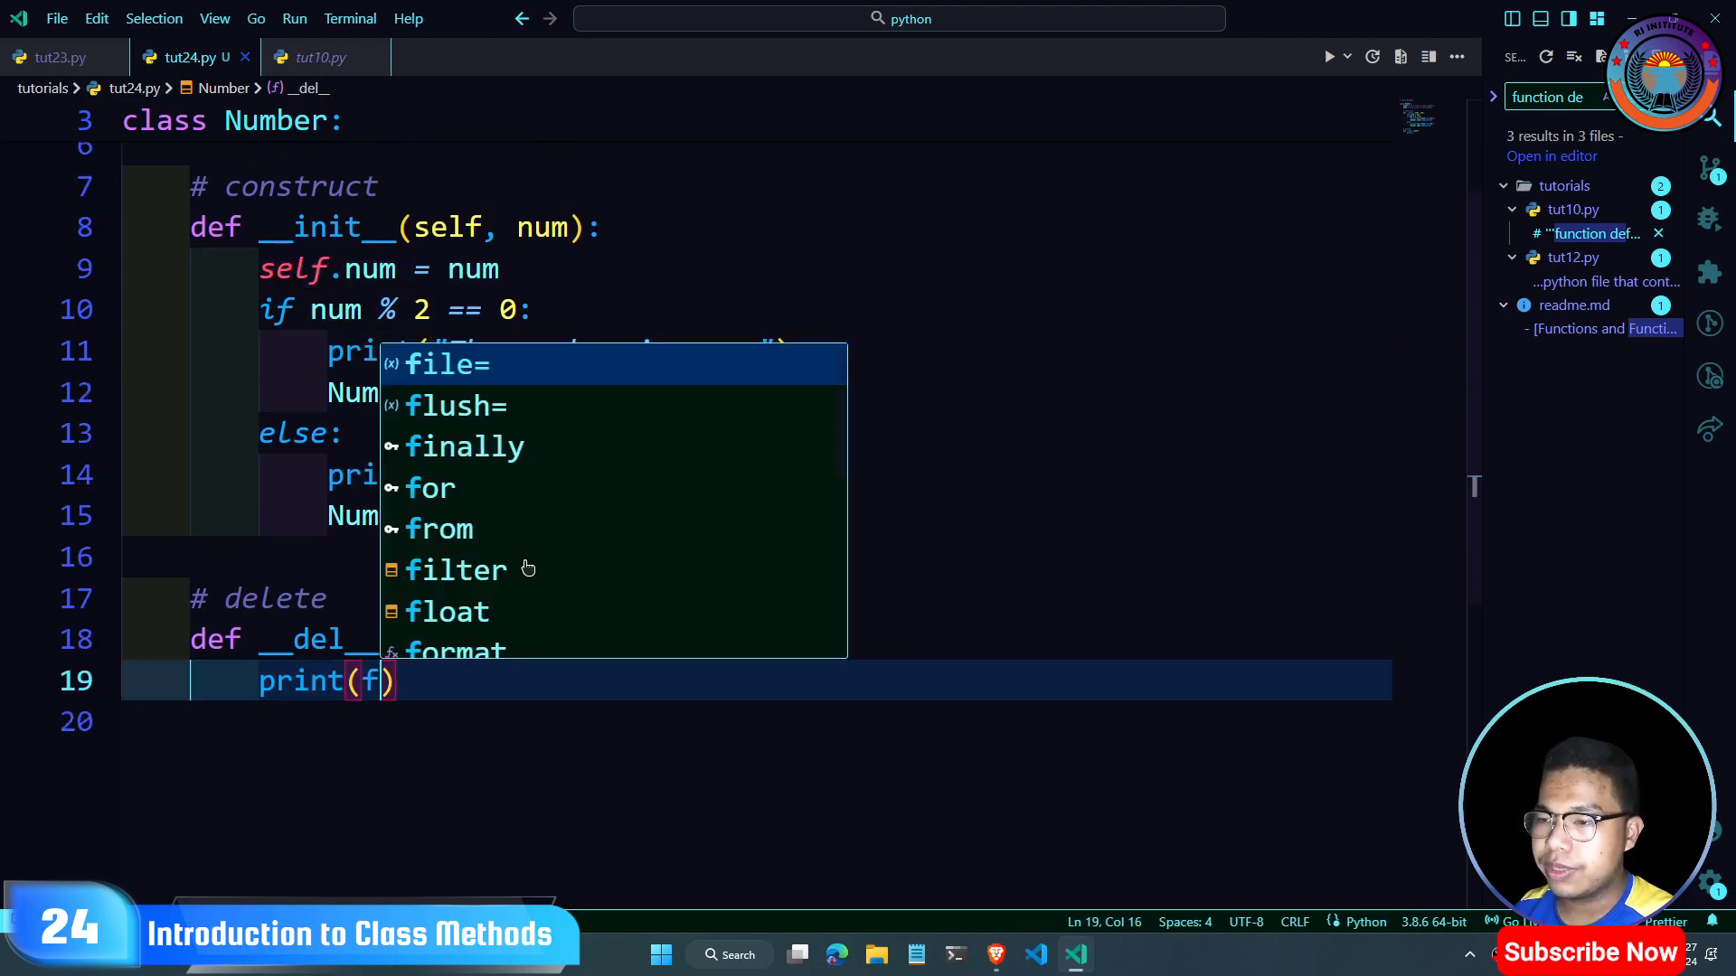
text('The number)
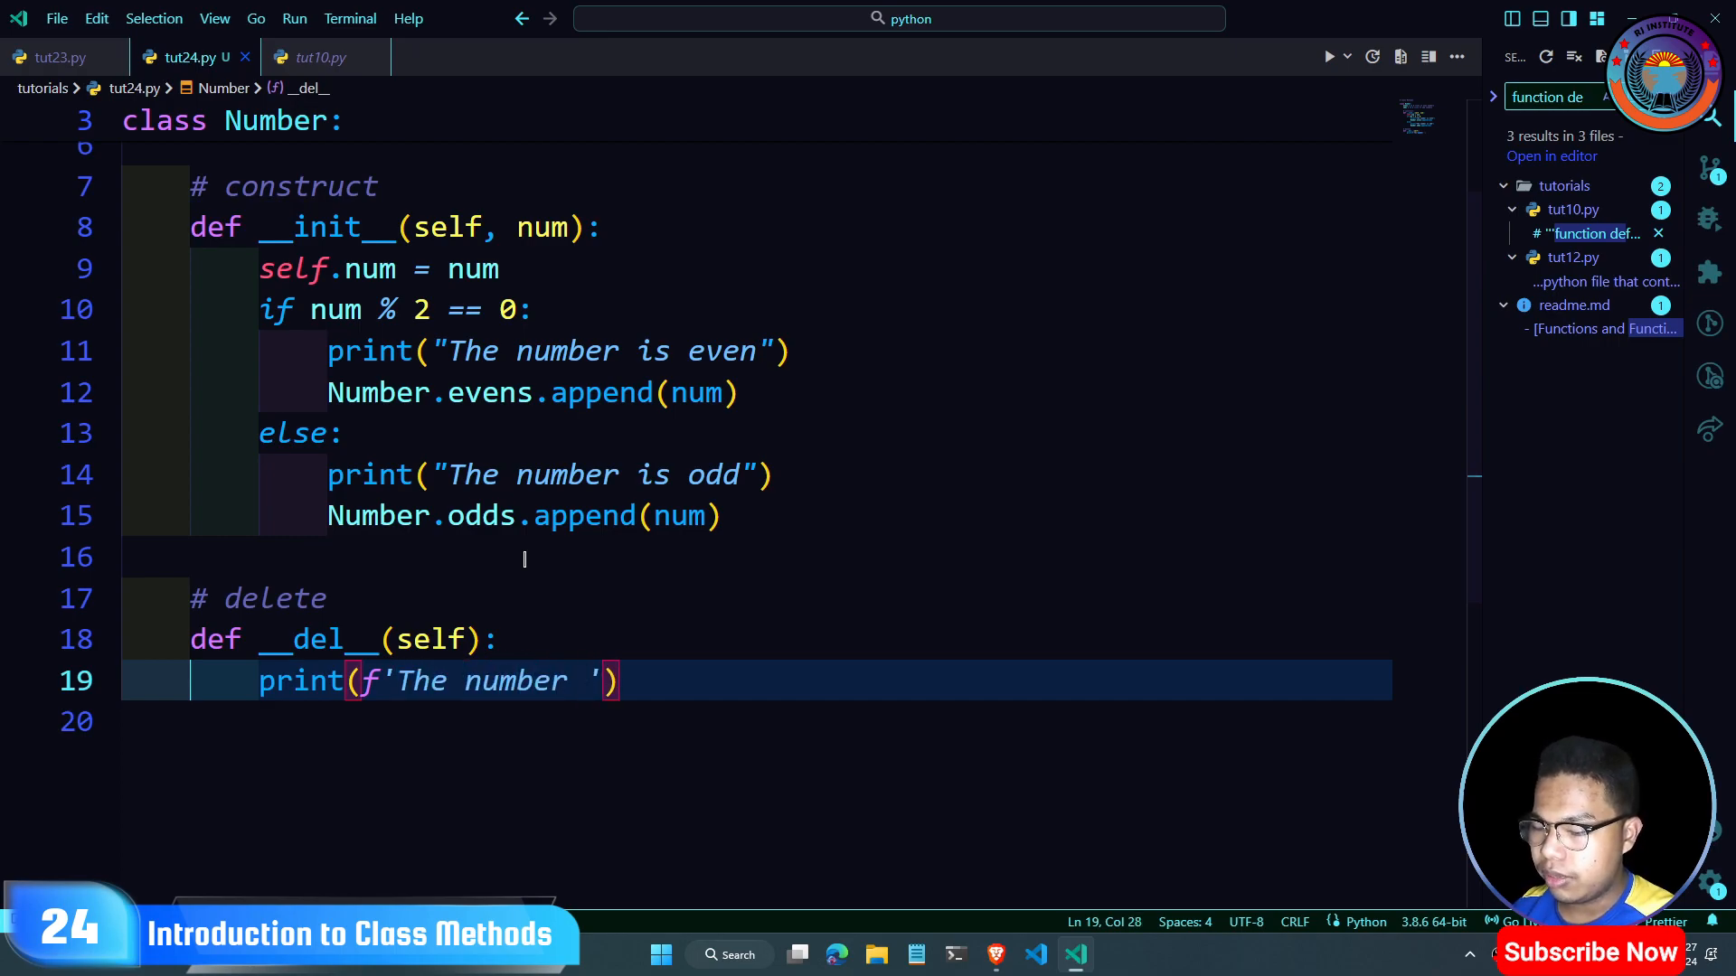
text({self})
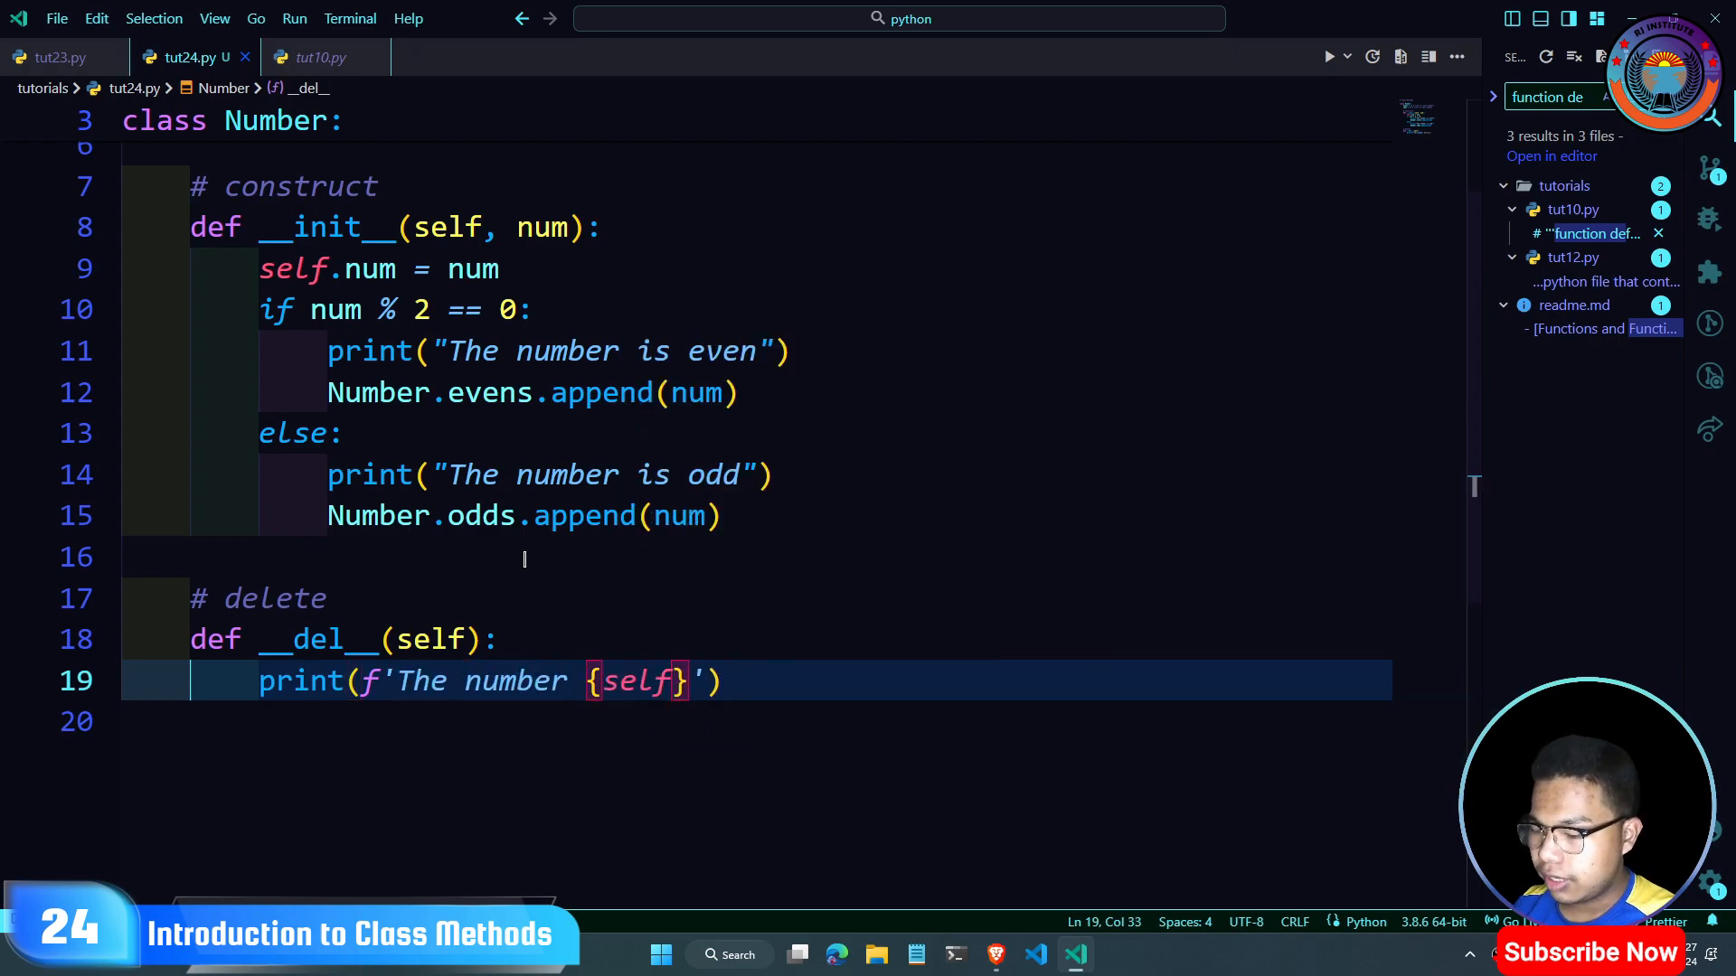
text(.num)
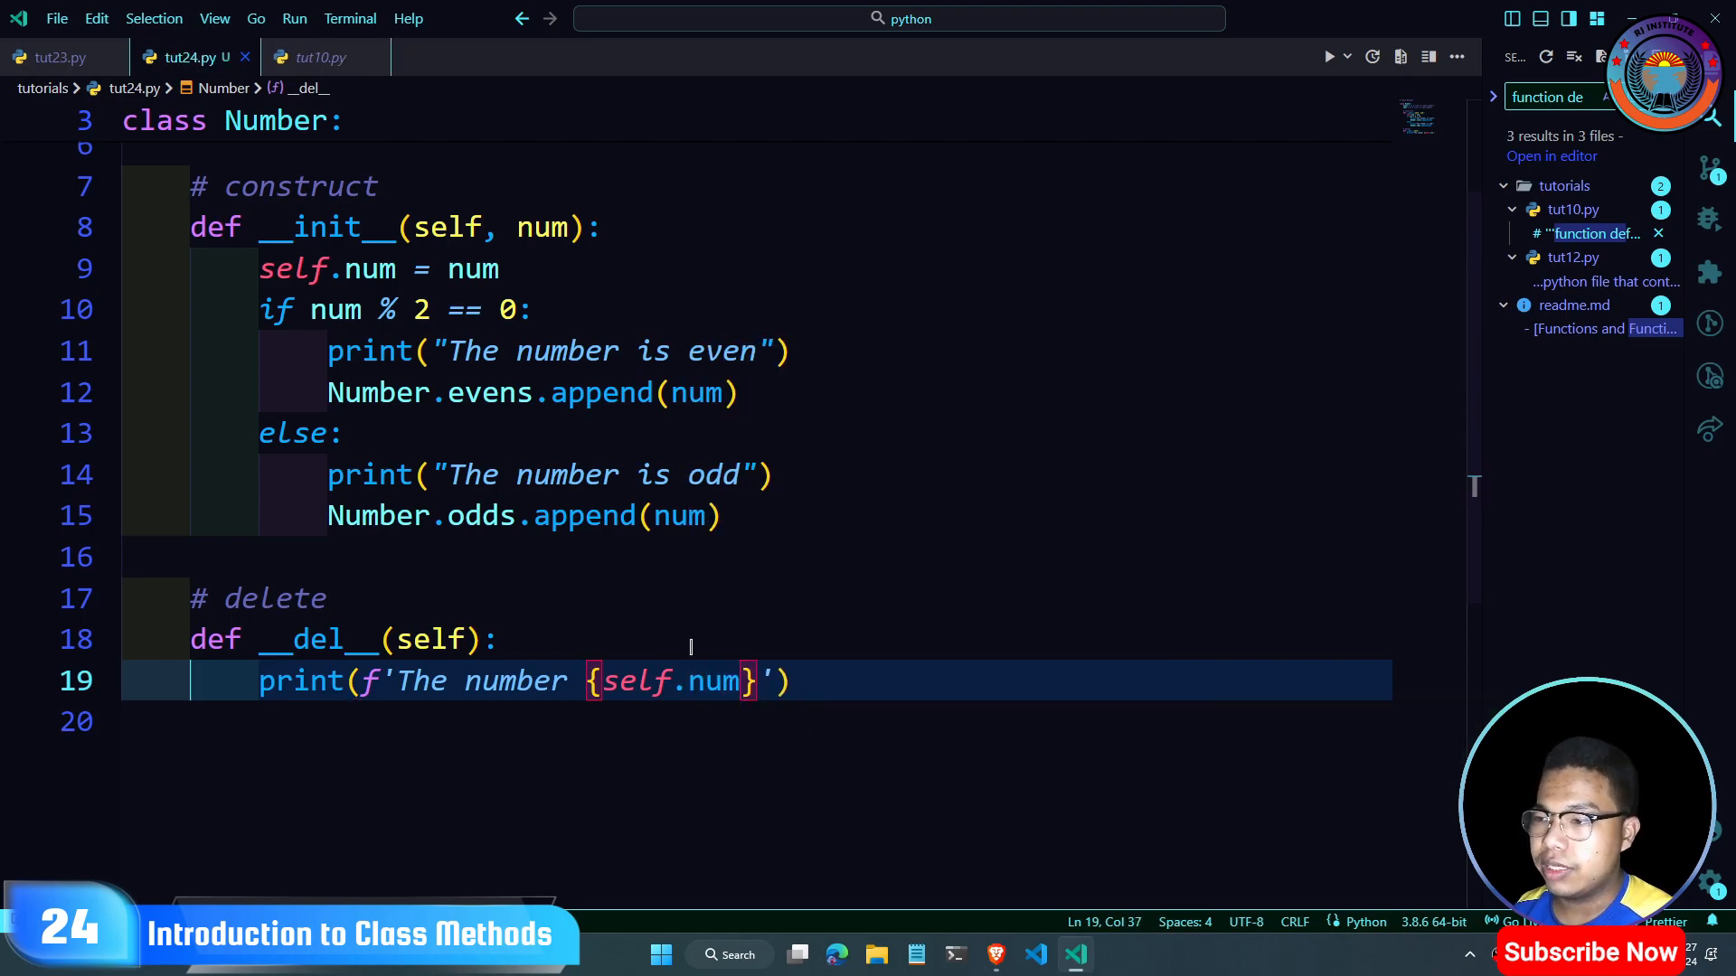
text(is deleted)
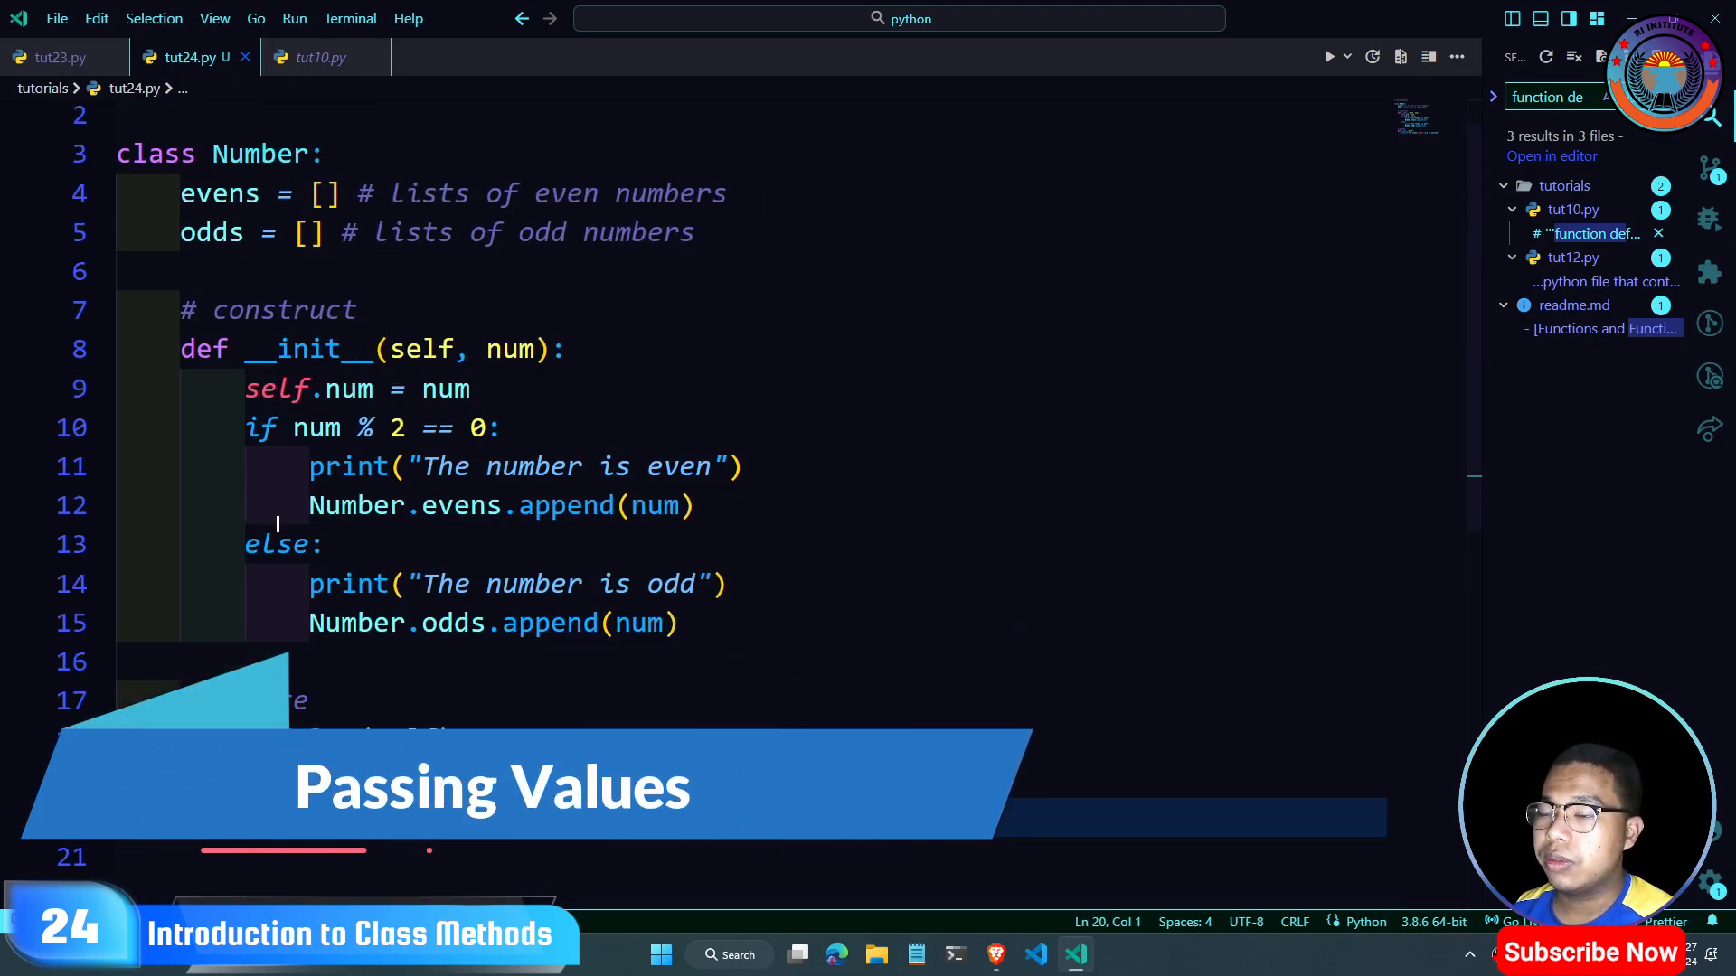
Step: Add a '# calling the class' comment at the end of the file
double_click(299, 258)
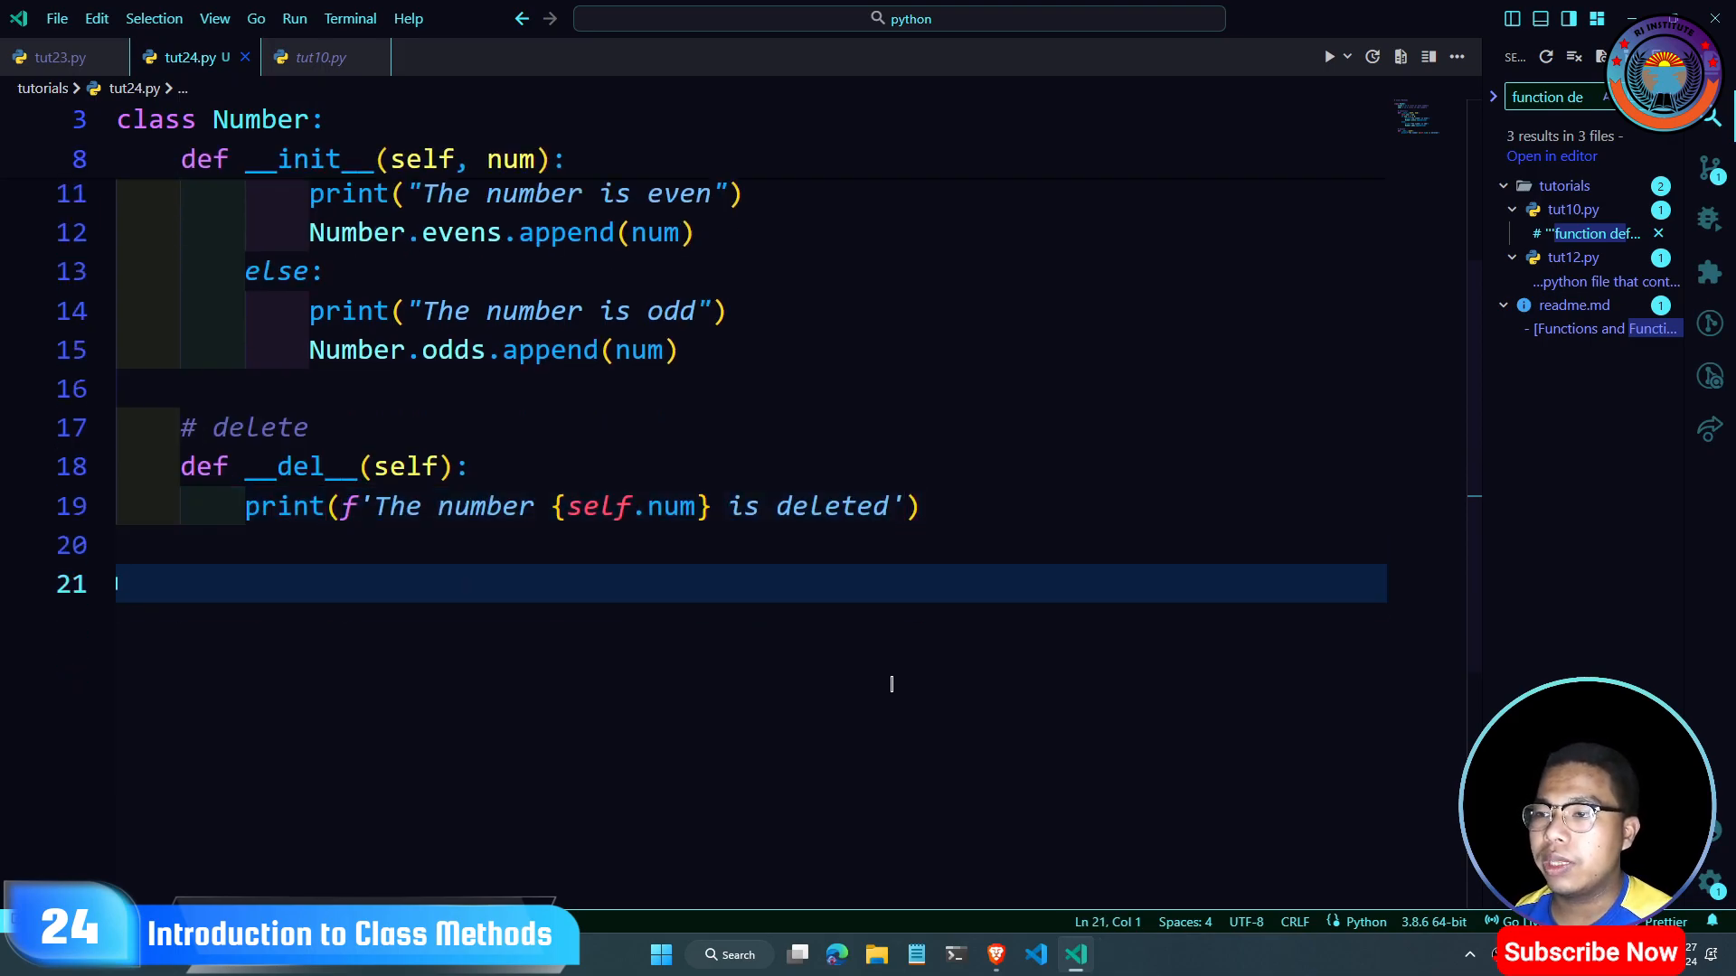
text(#)
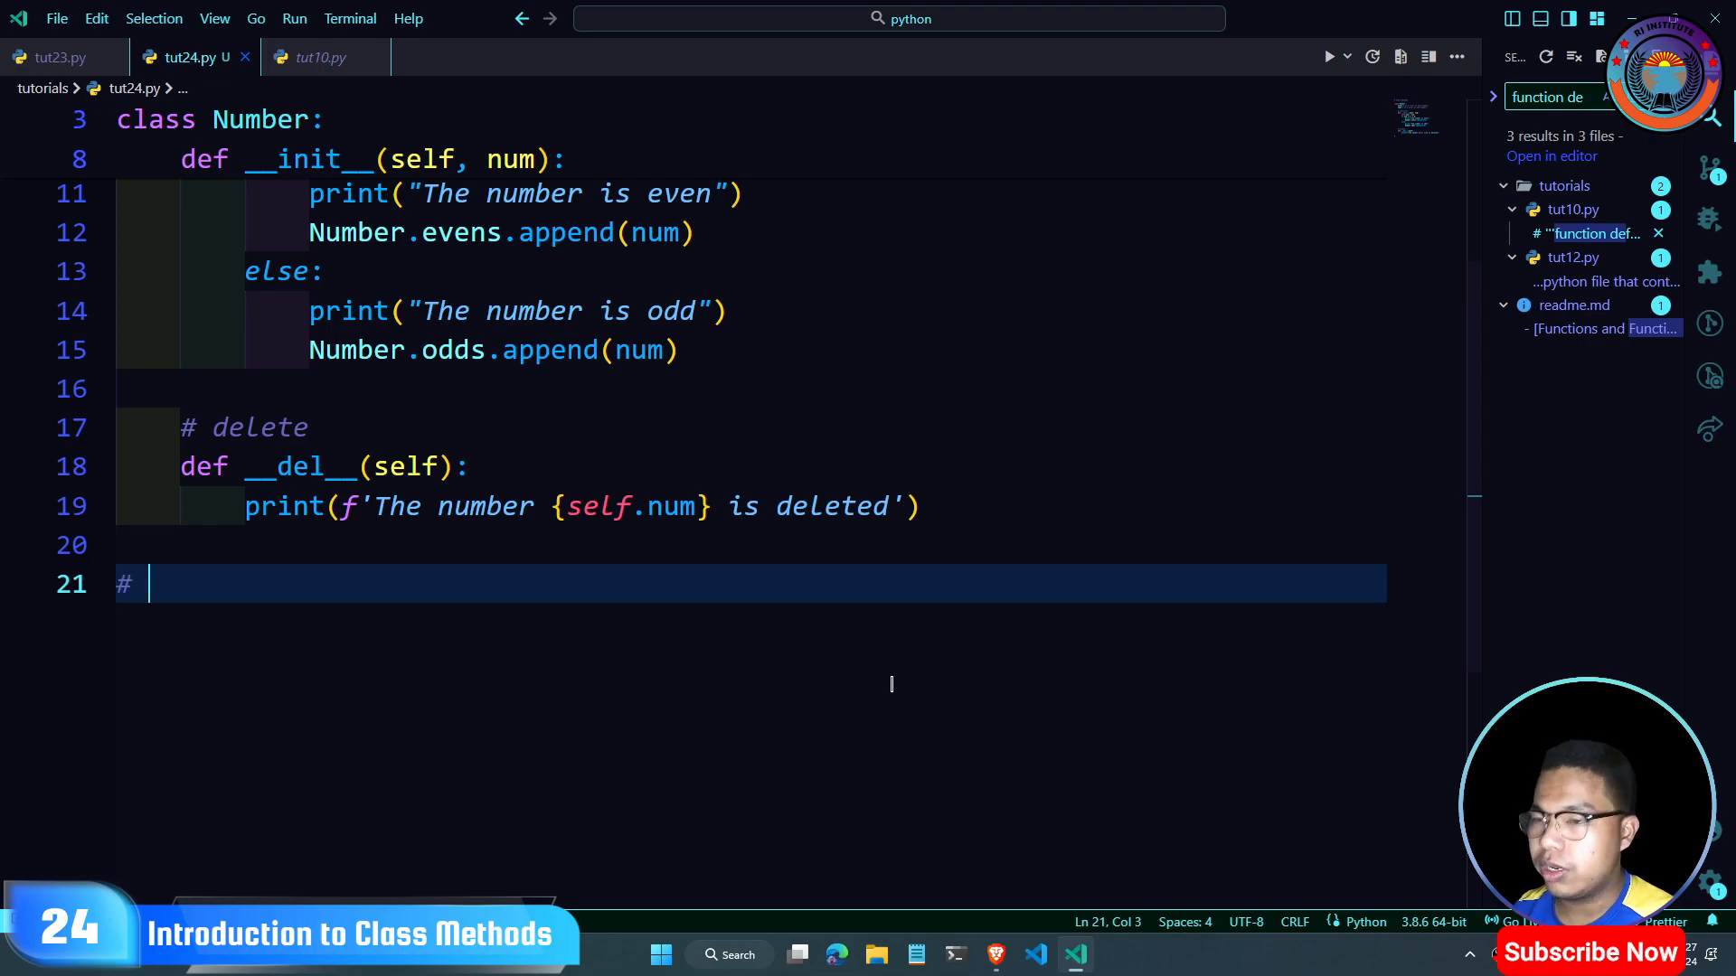
text(calling)
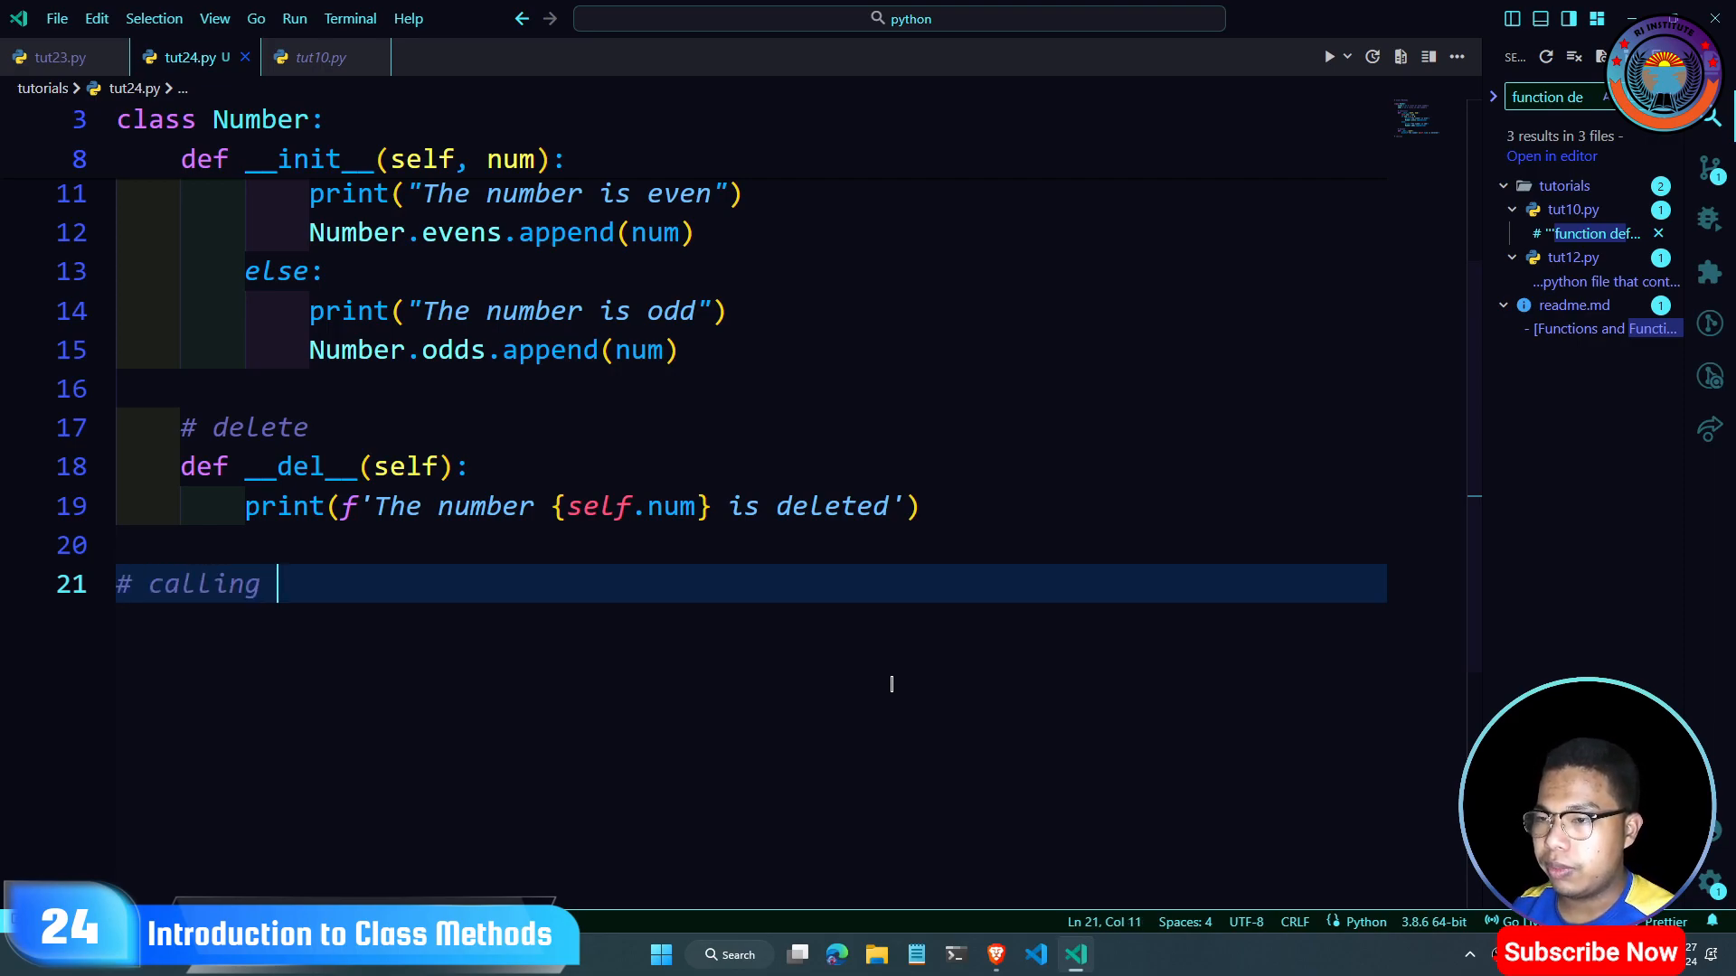
text(the)
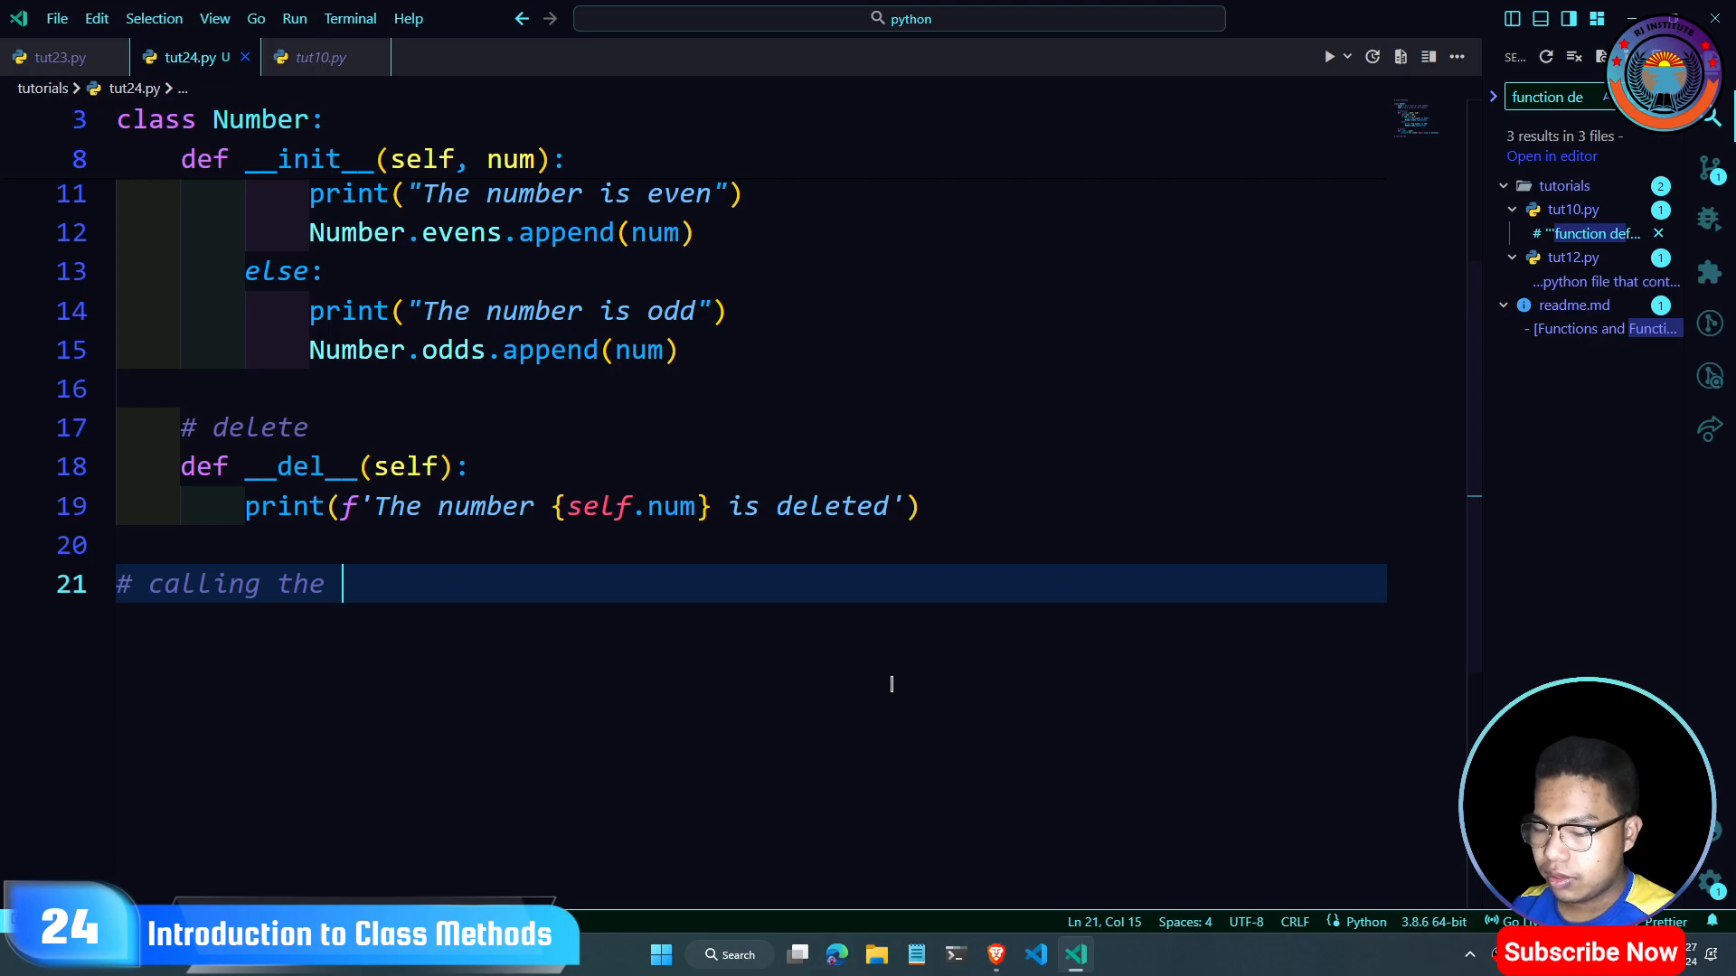
text(class)
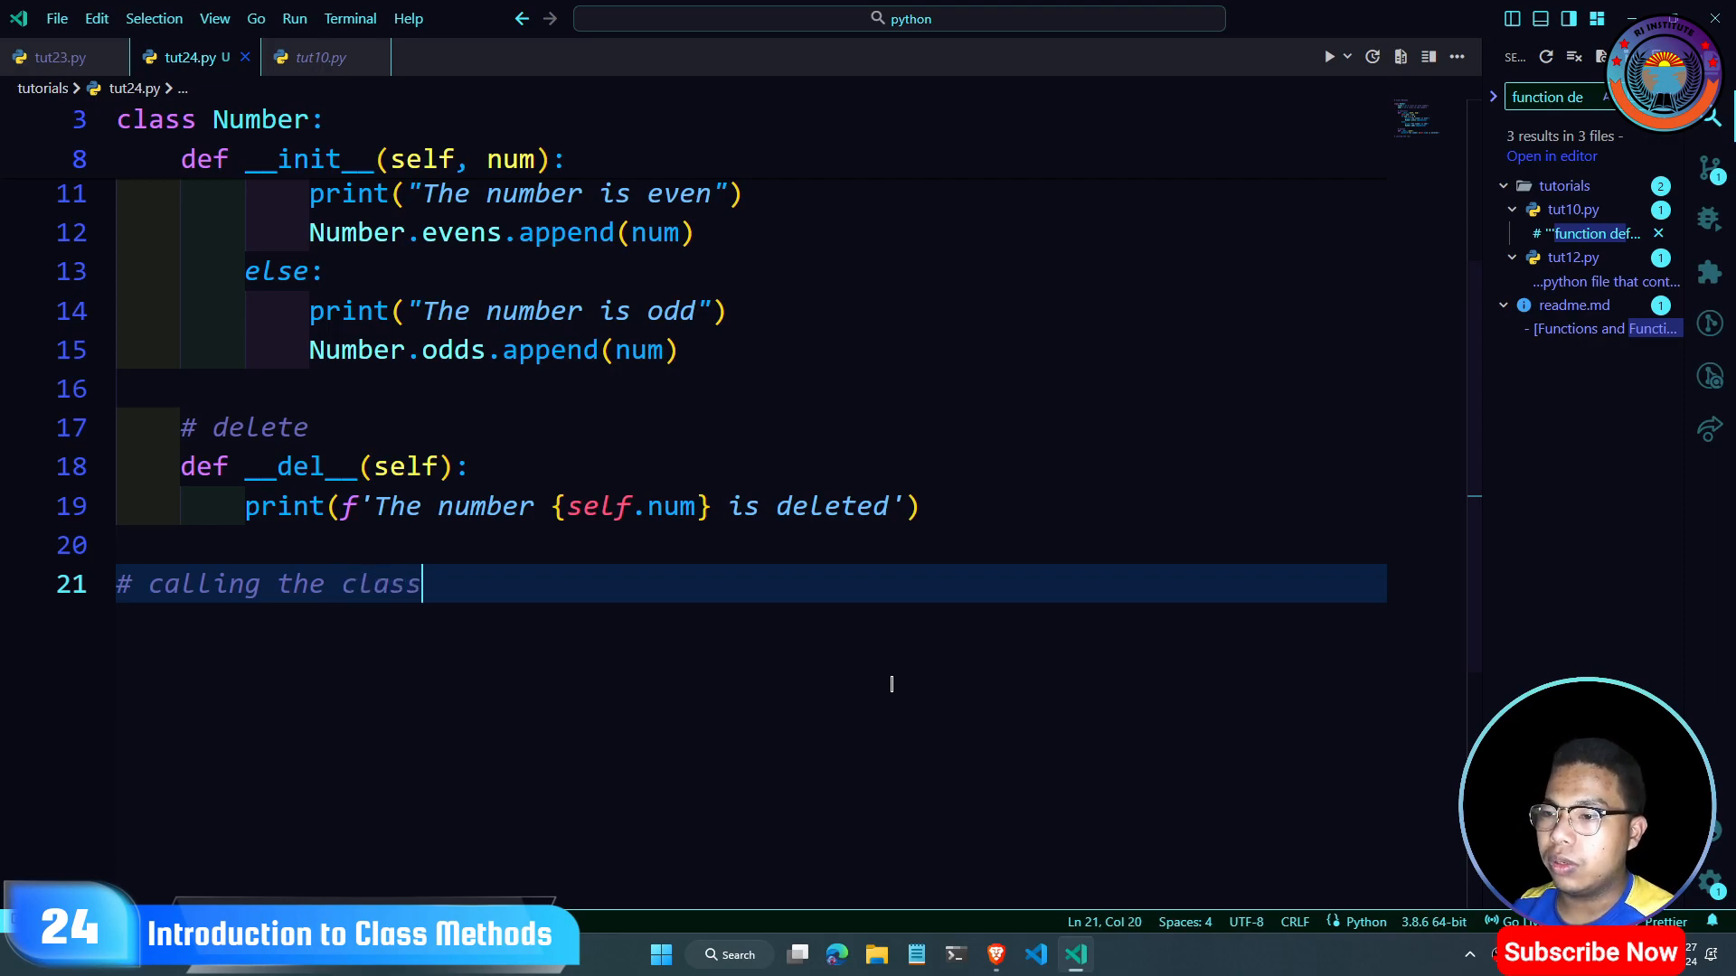
key(Return)
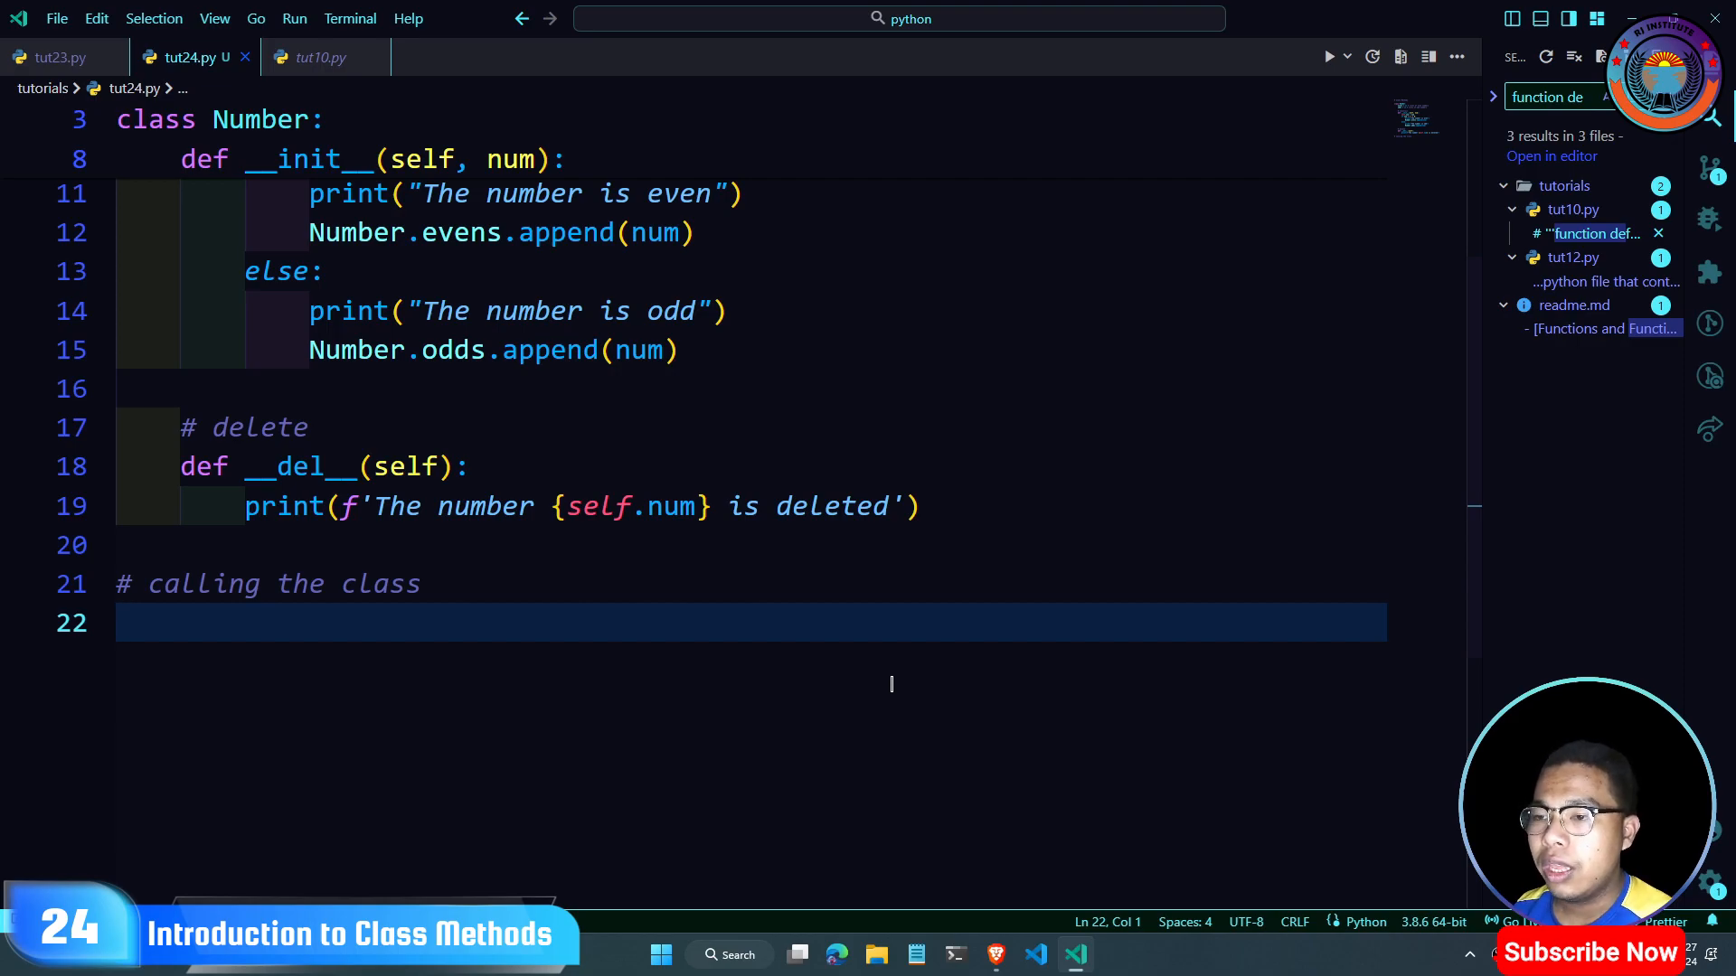
Step: Create the first object with n1 = Number(12) below the comment
text(n)
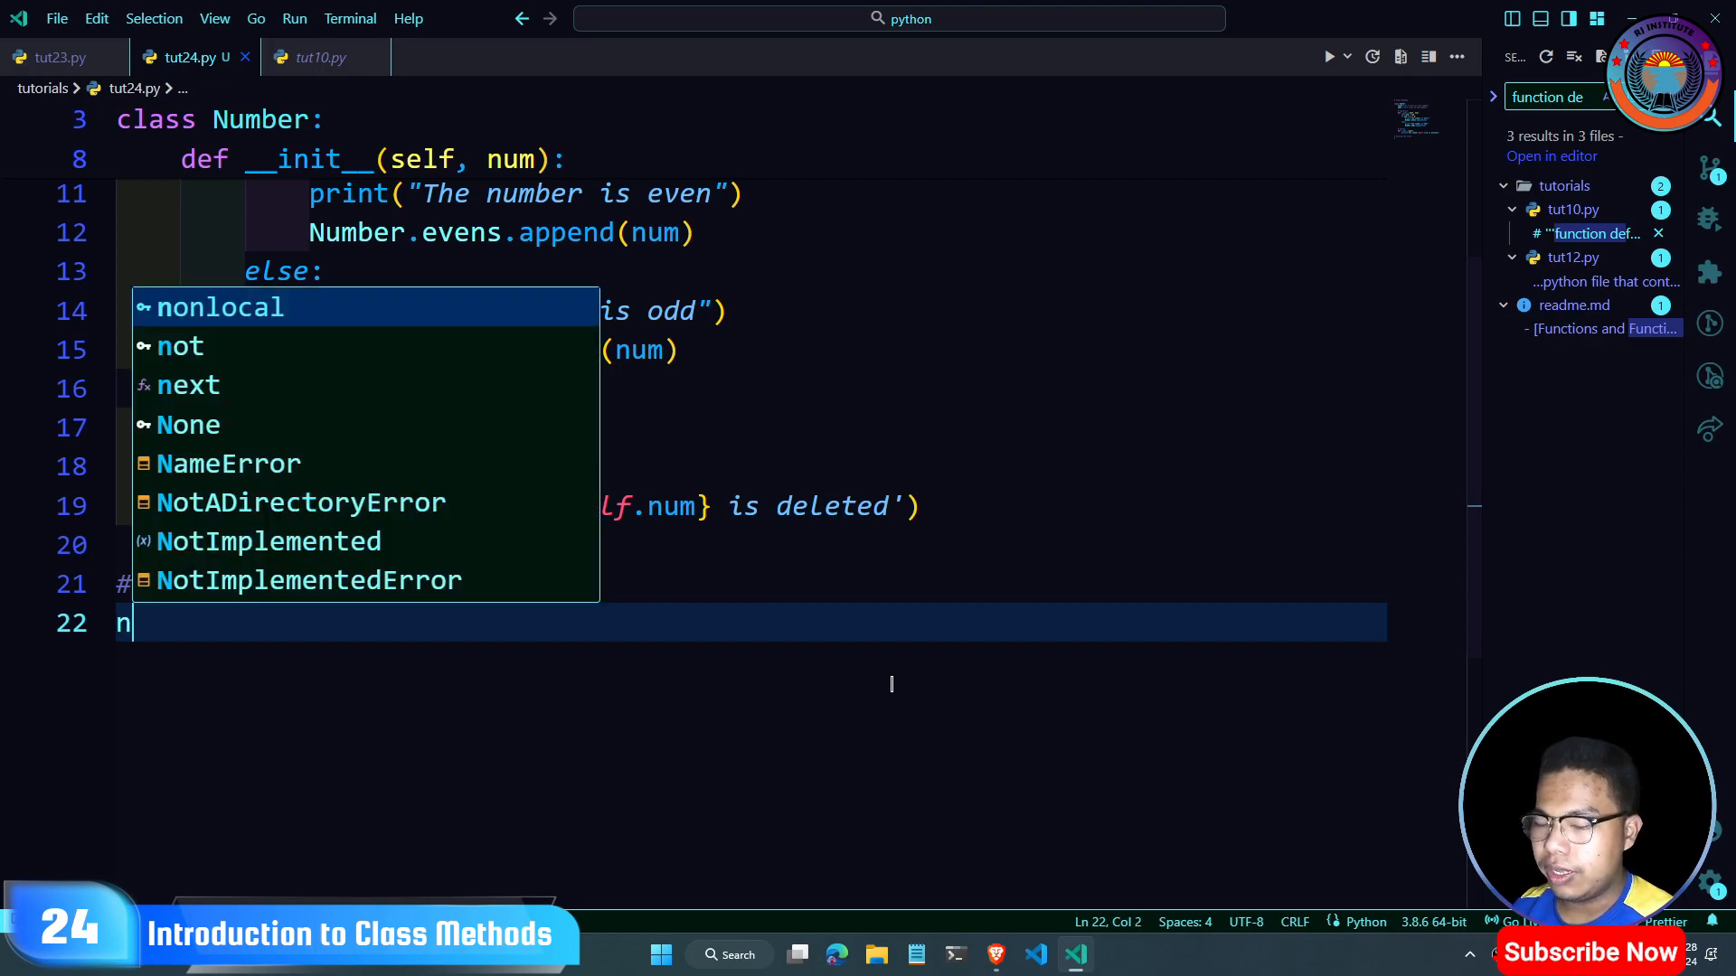
text(1 =)
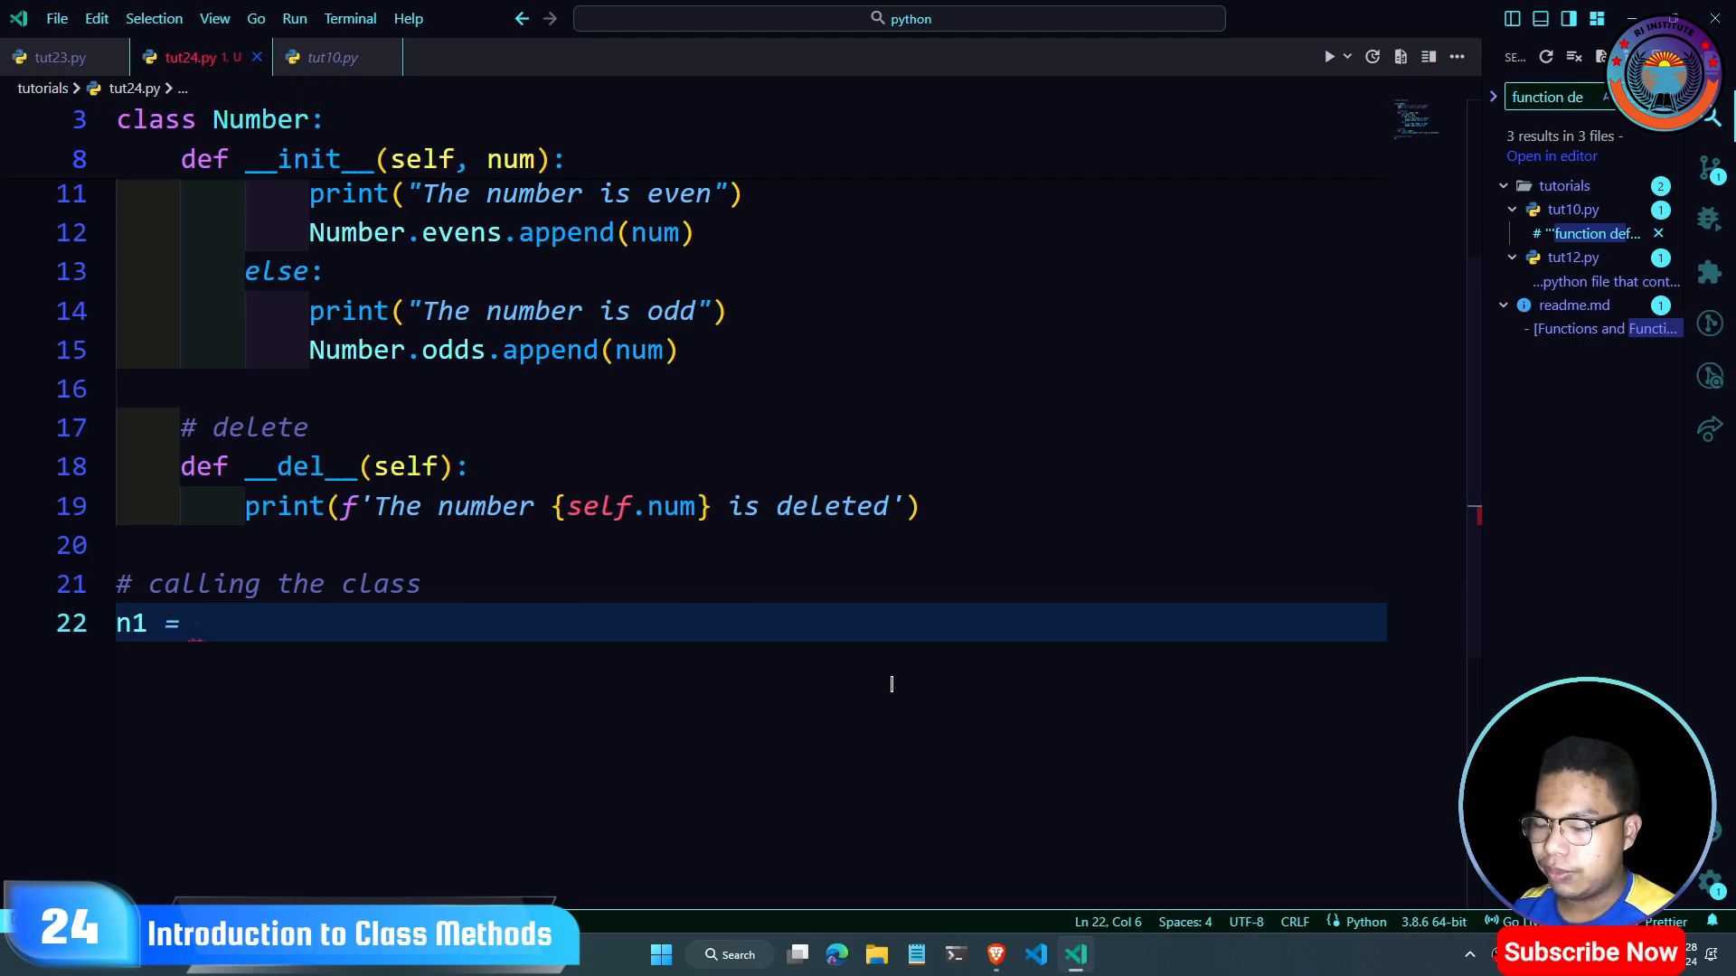
text(Number())
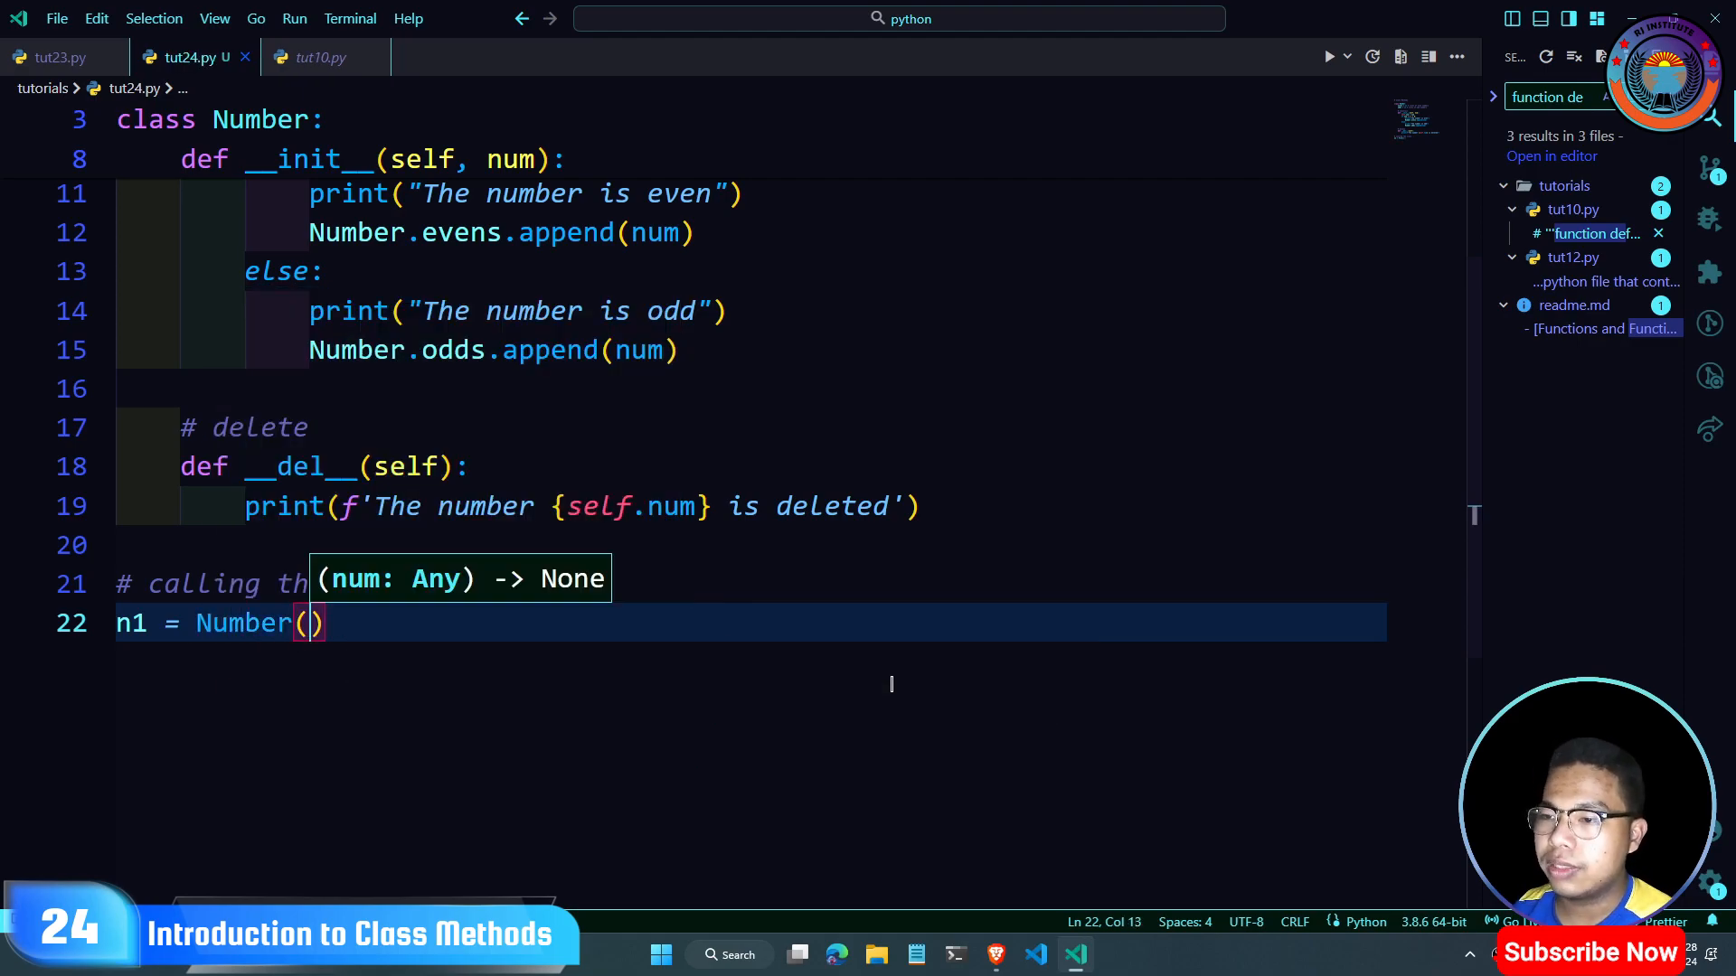
scroll(up, 3)
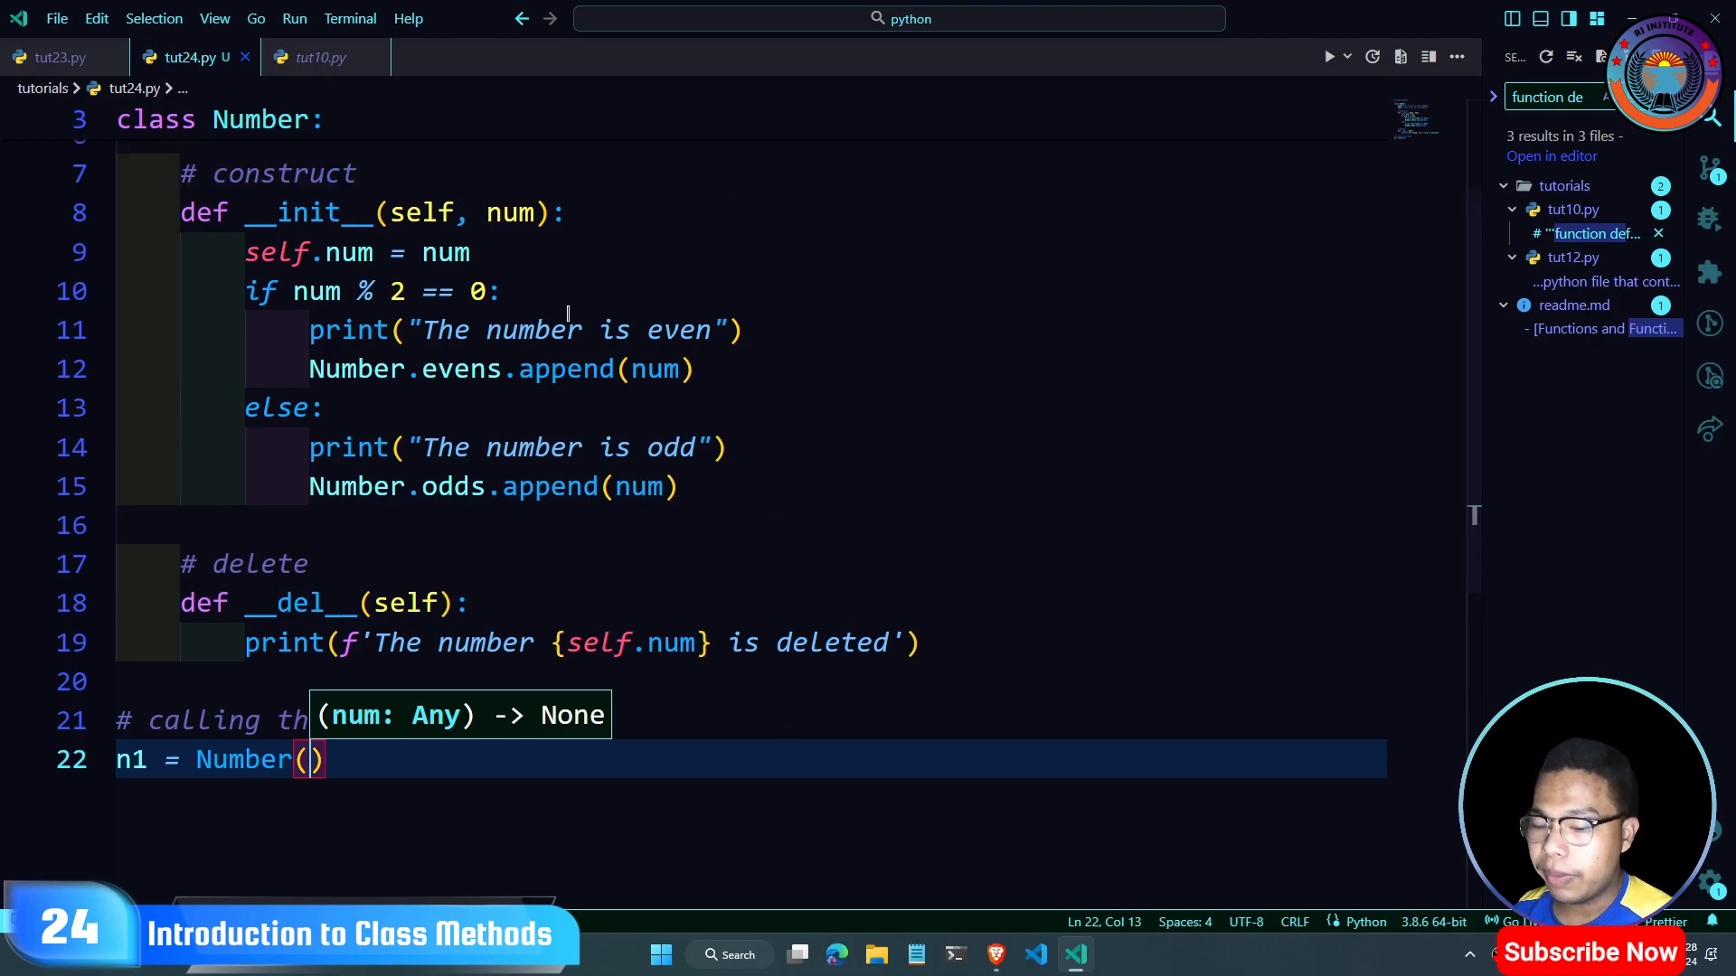
text(12)
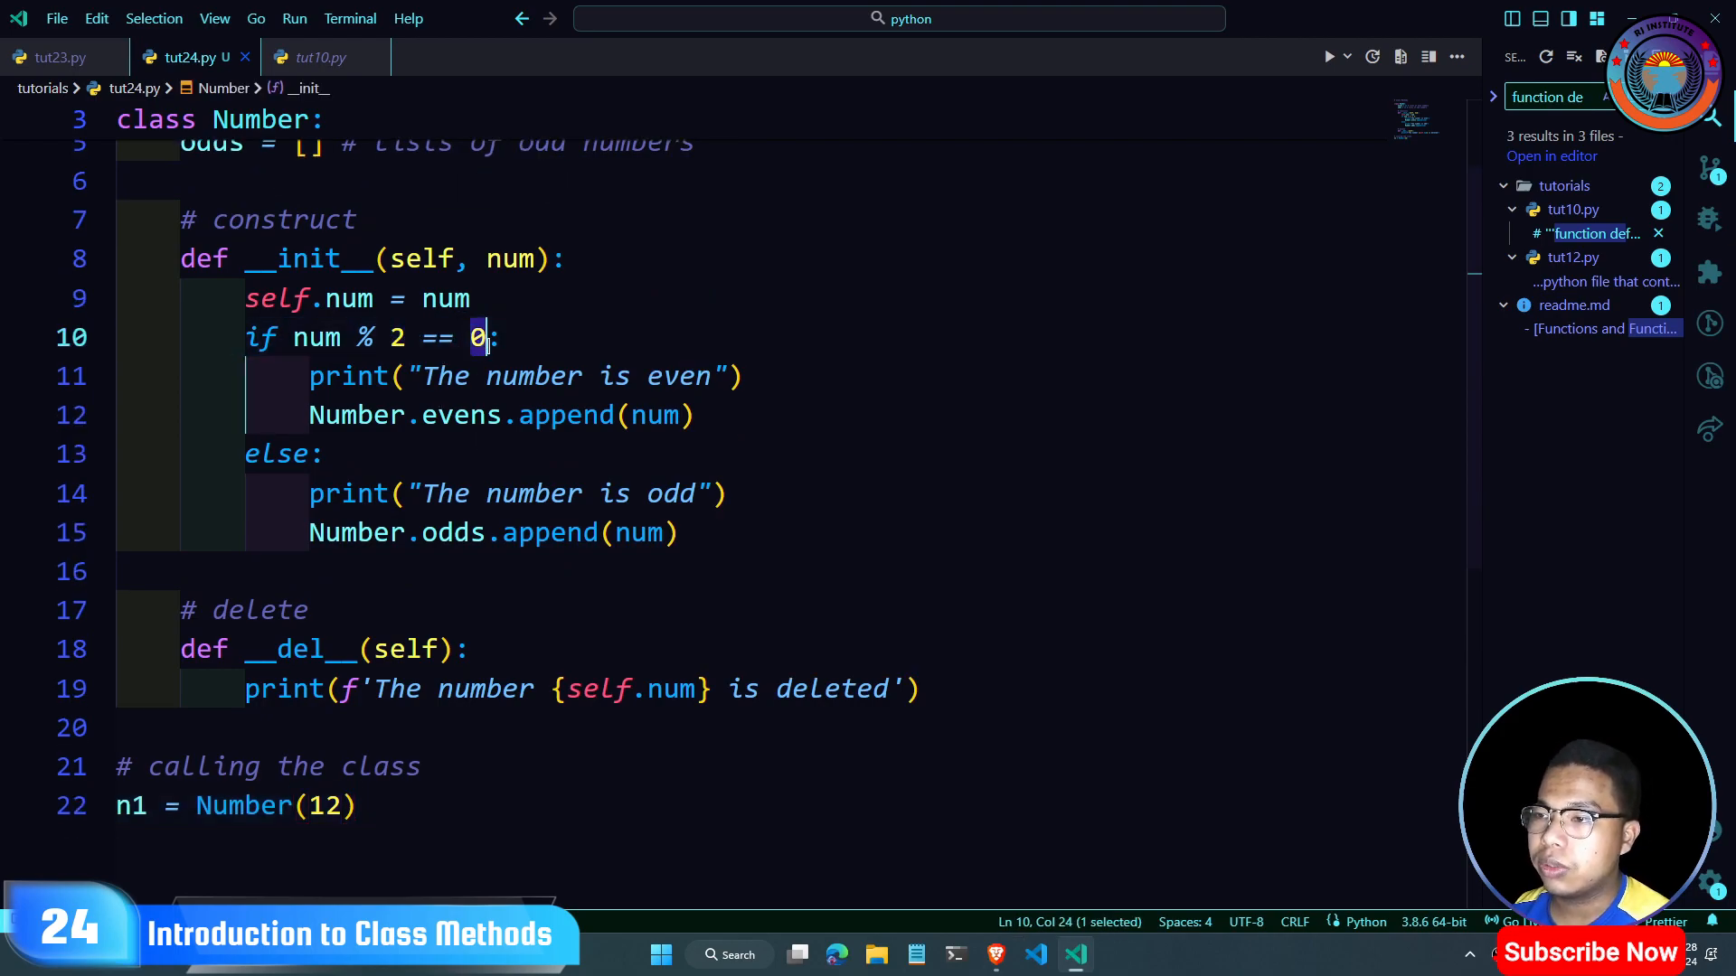
scroll(up, 3)
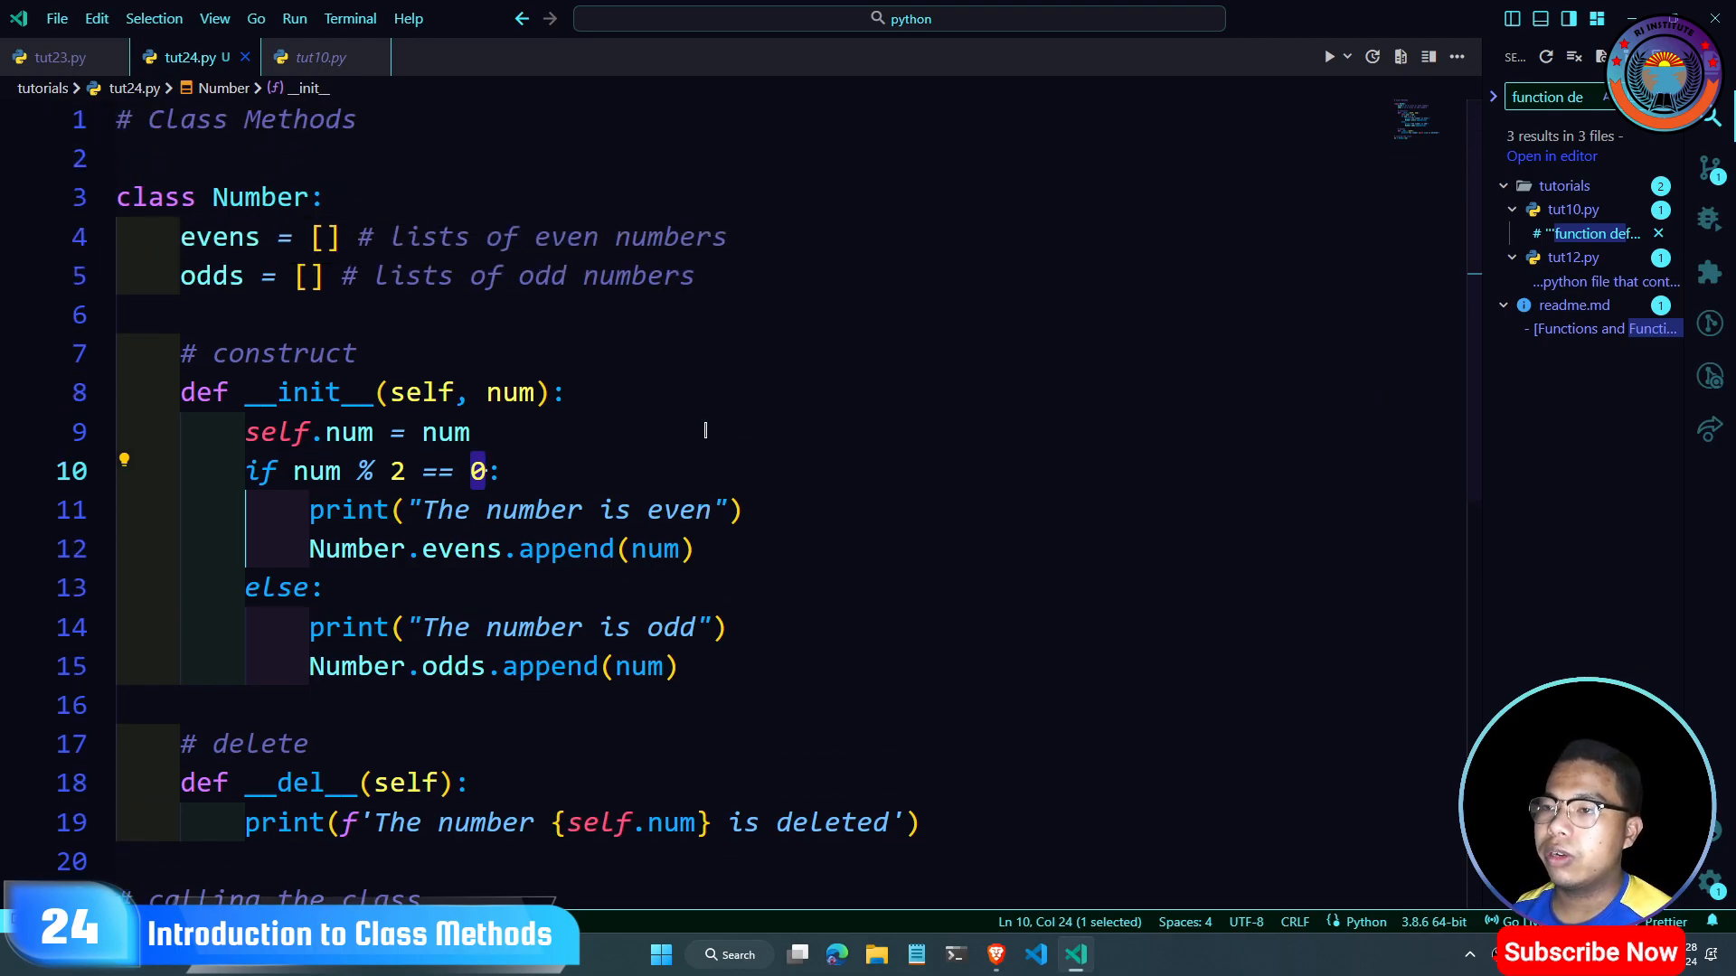
click(319, 237)
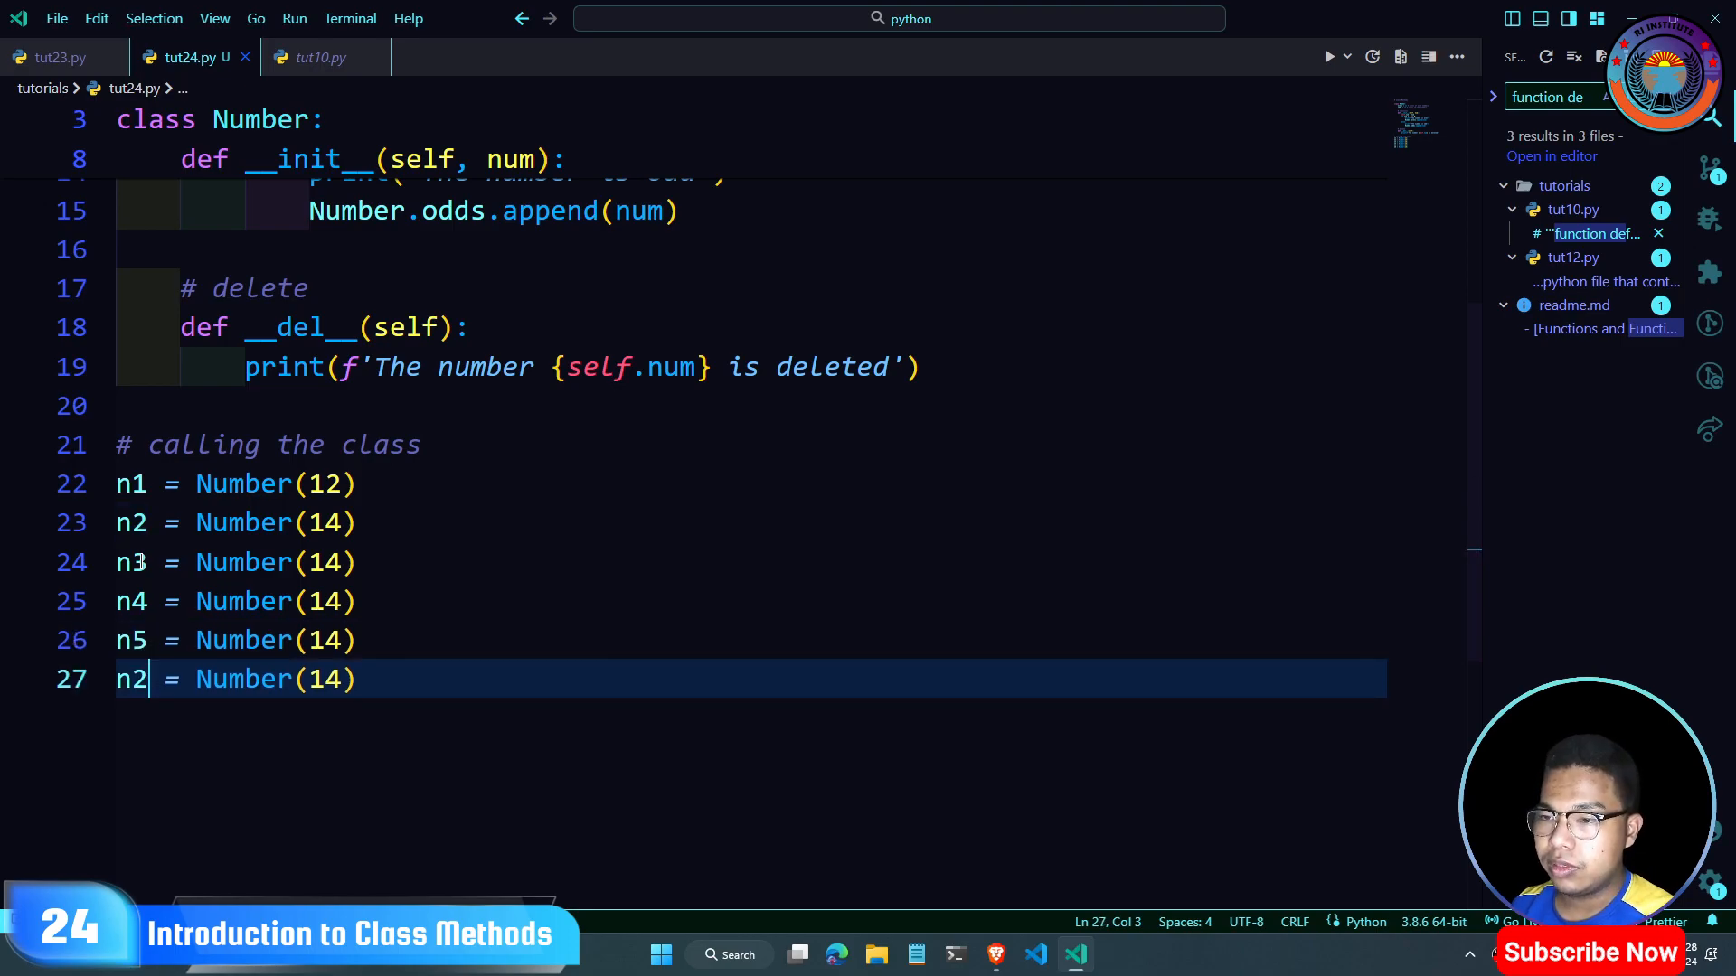
Step: Name the duplicated objects n1–n6 with values 12, 14, 10, 15, 21 and 45
text(6)
click(752, 563)
text(0)
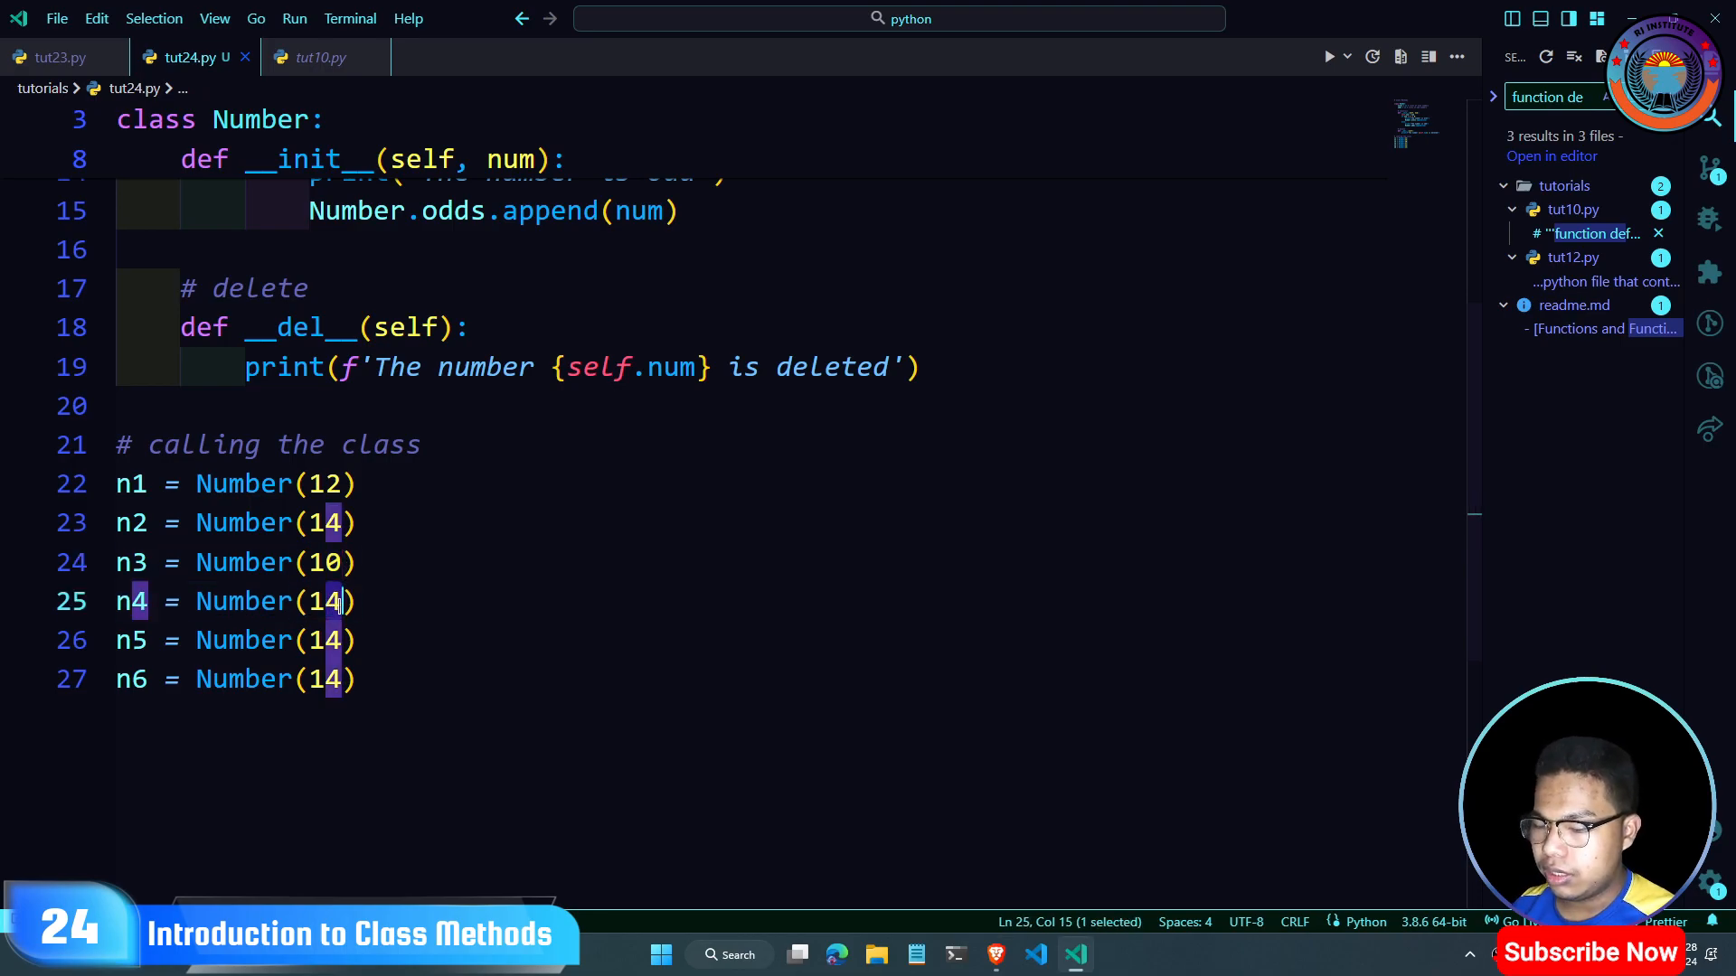
text(5)
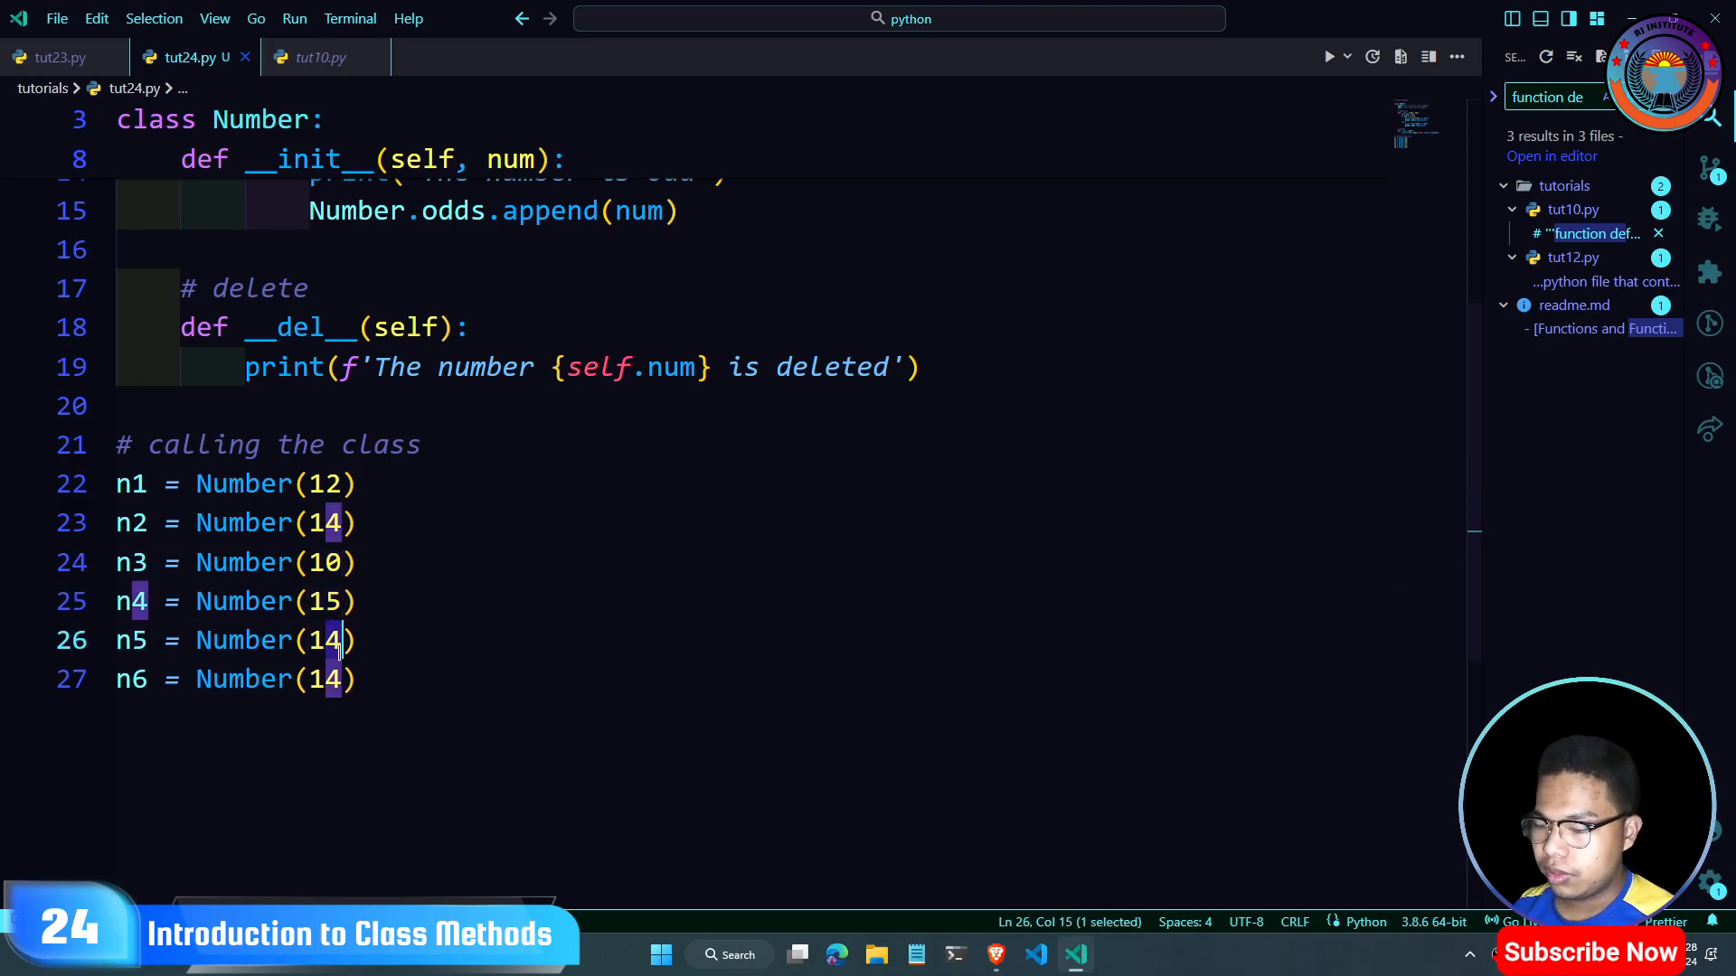
text(22)
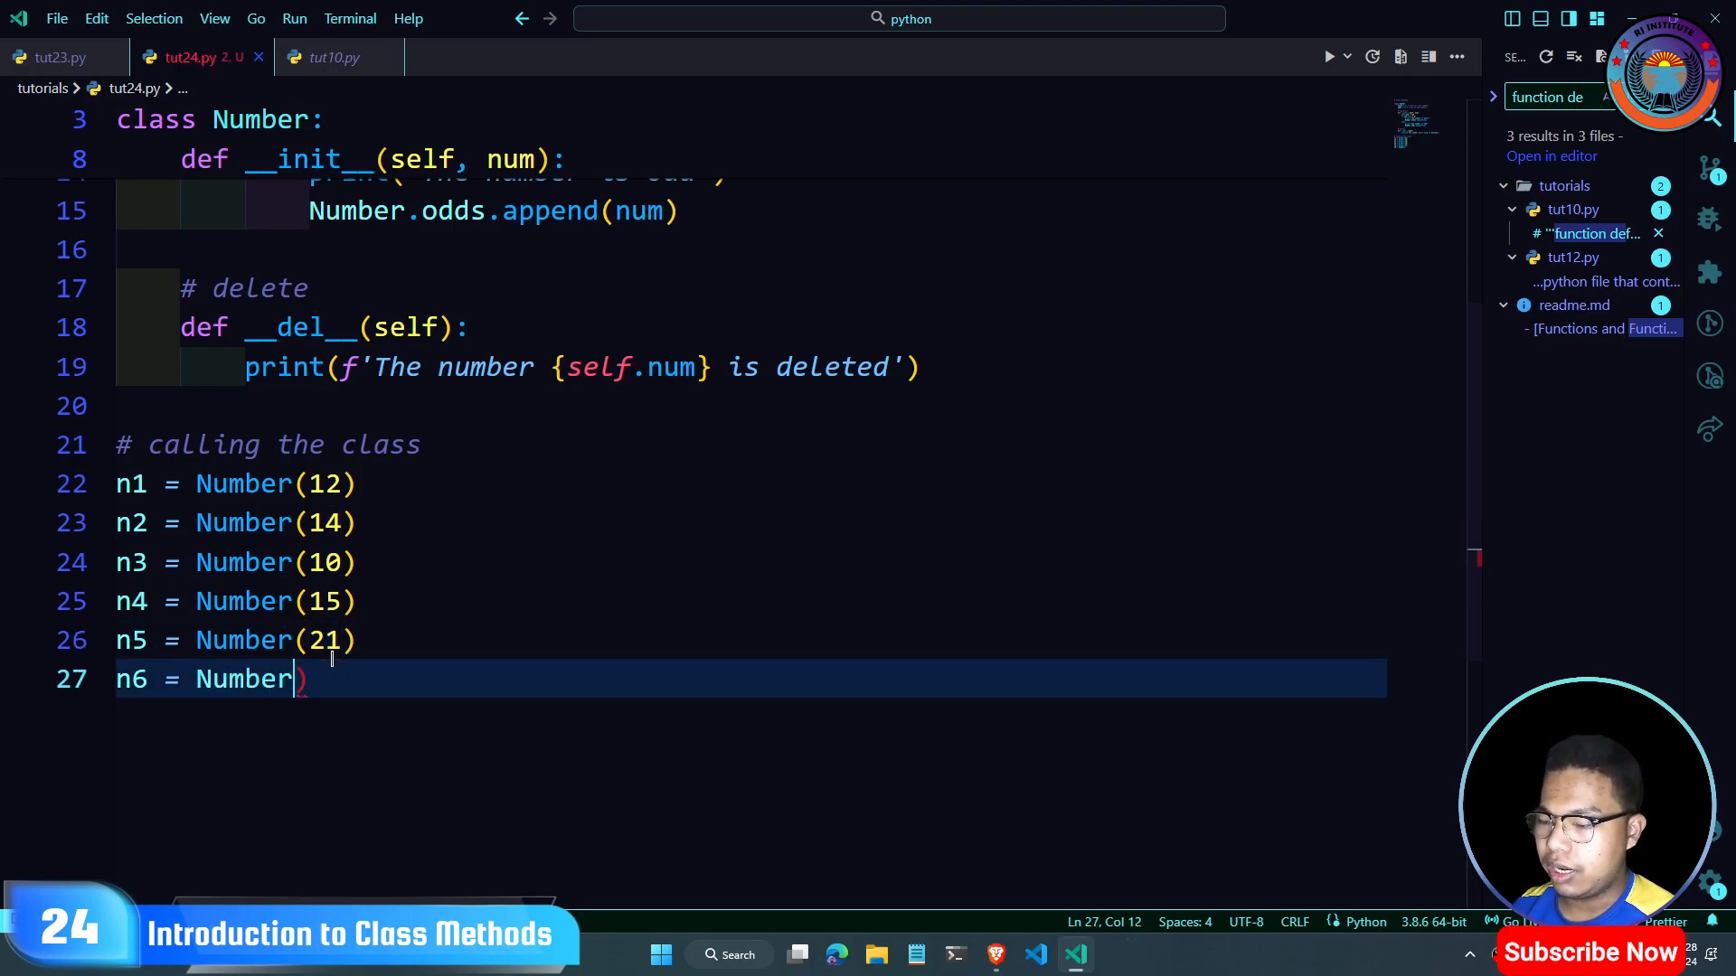
text((45)
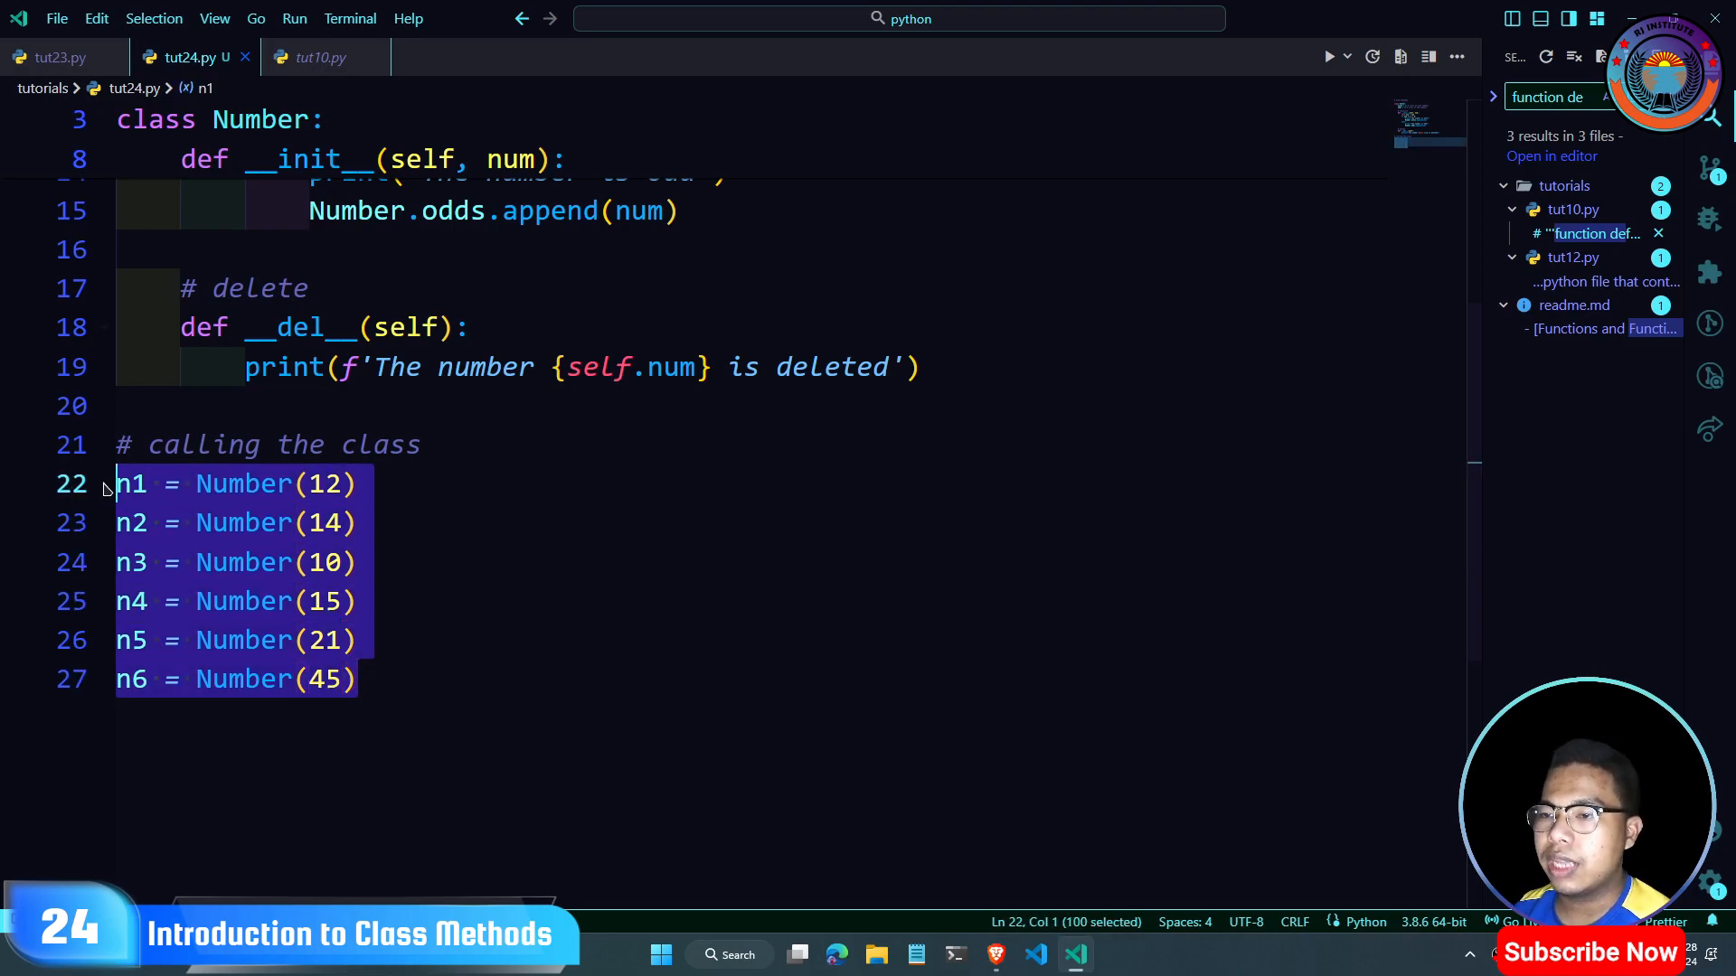
scroll(up, 3)
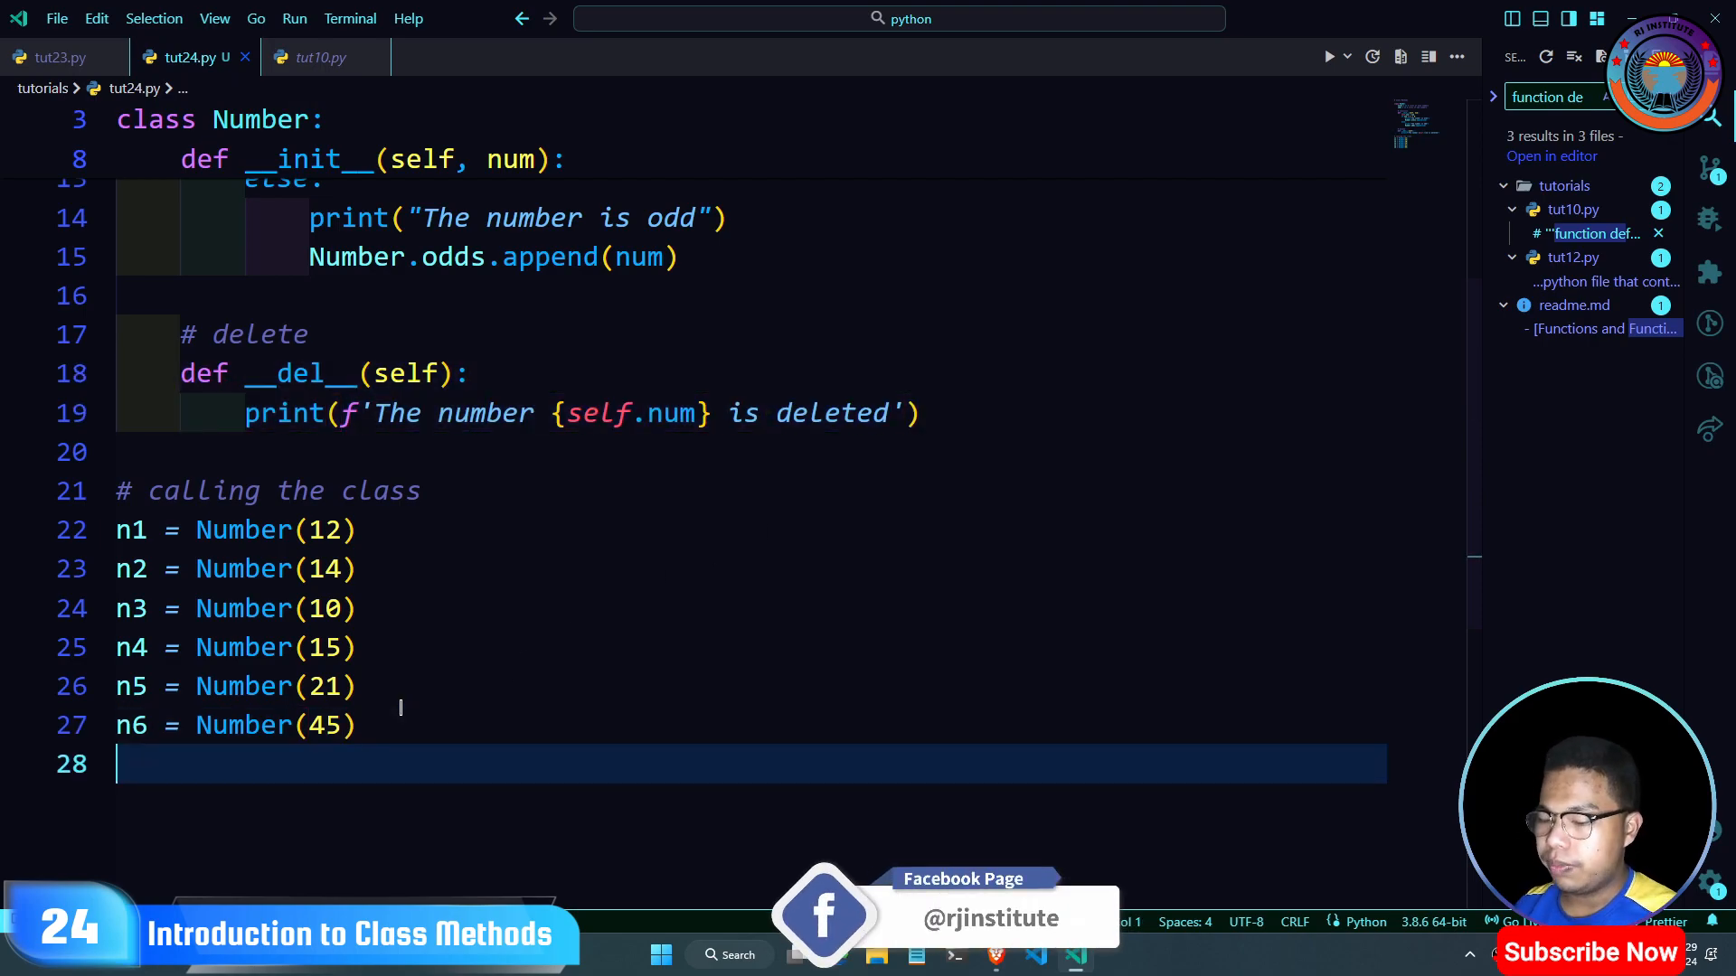
Step: Start a print line with the text "The even numbers are: "
text(print(""))
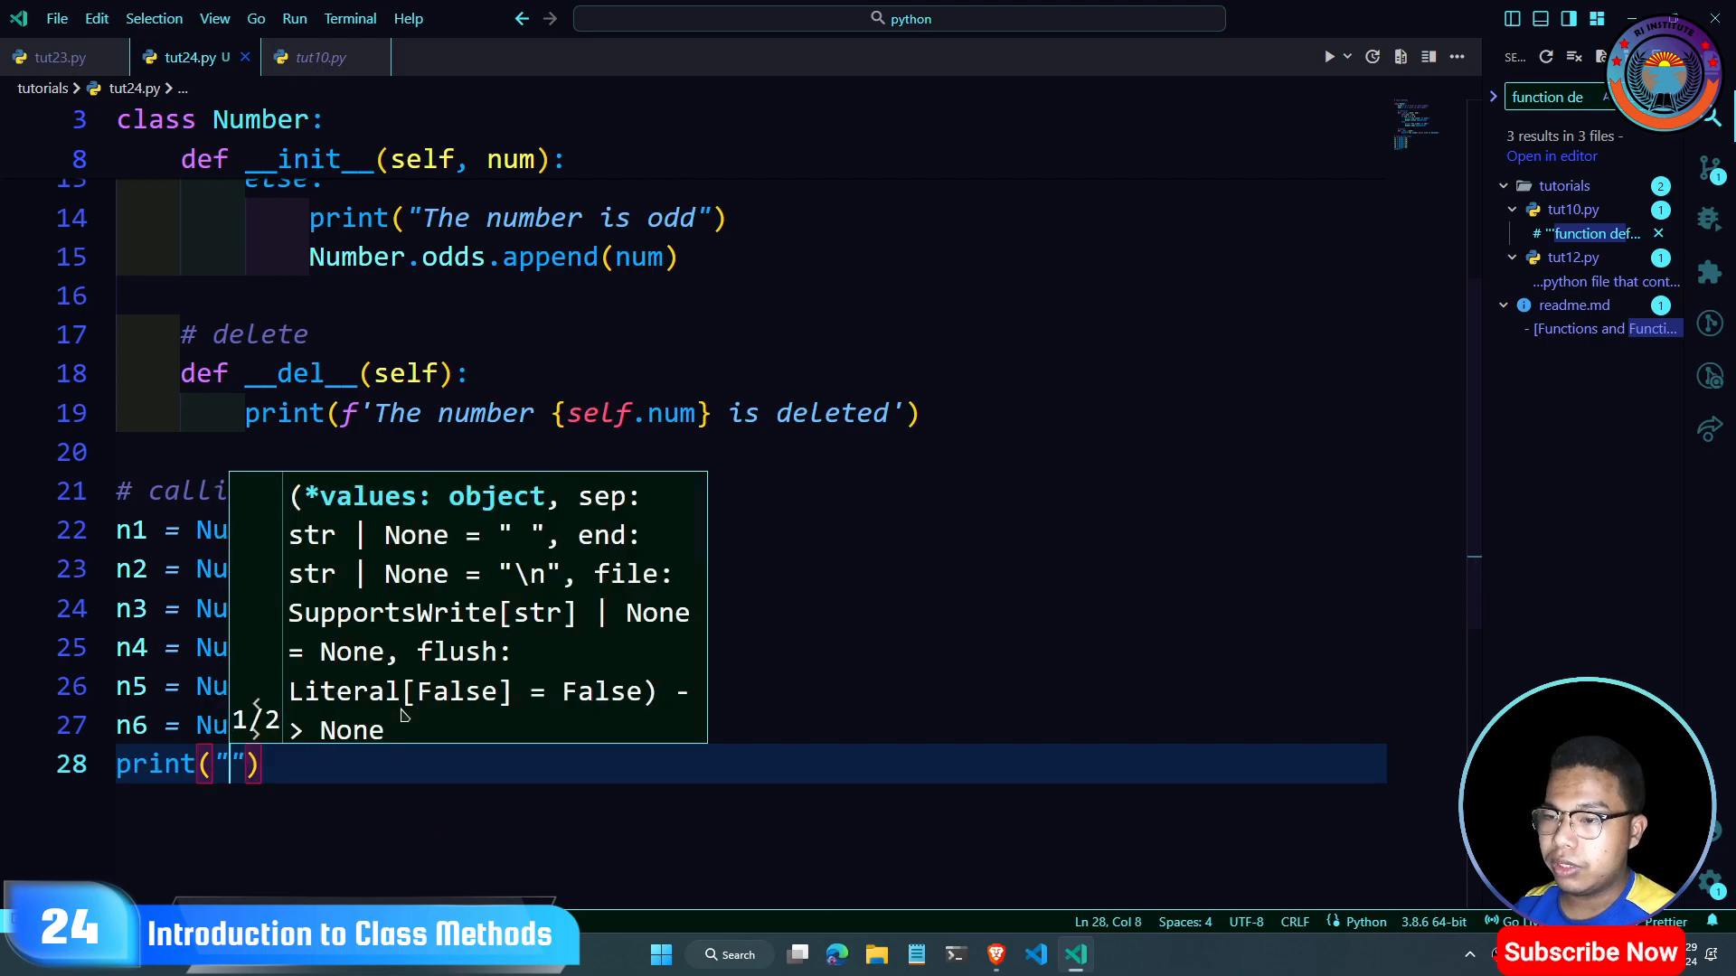
text(The o)
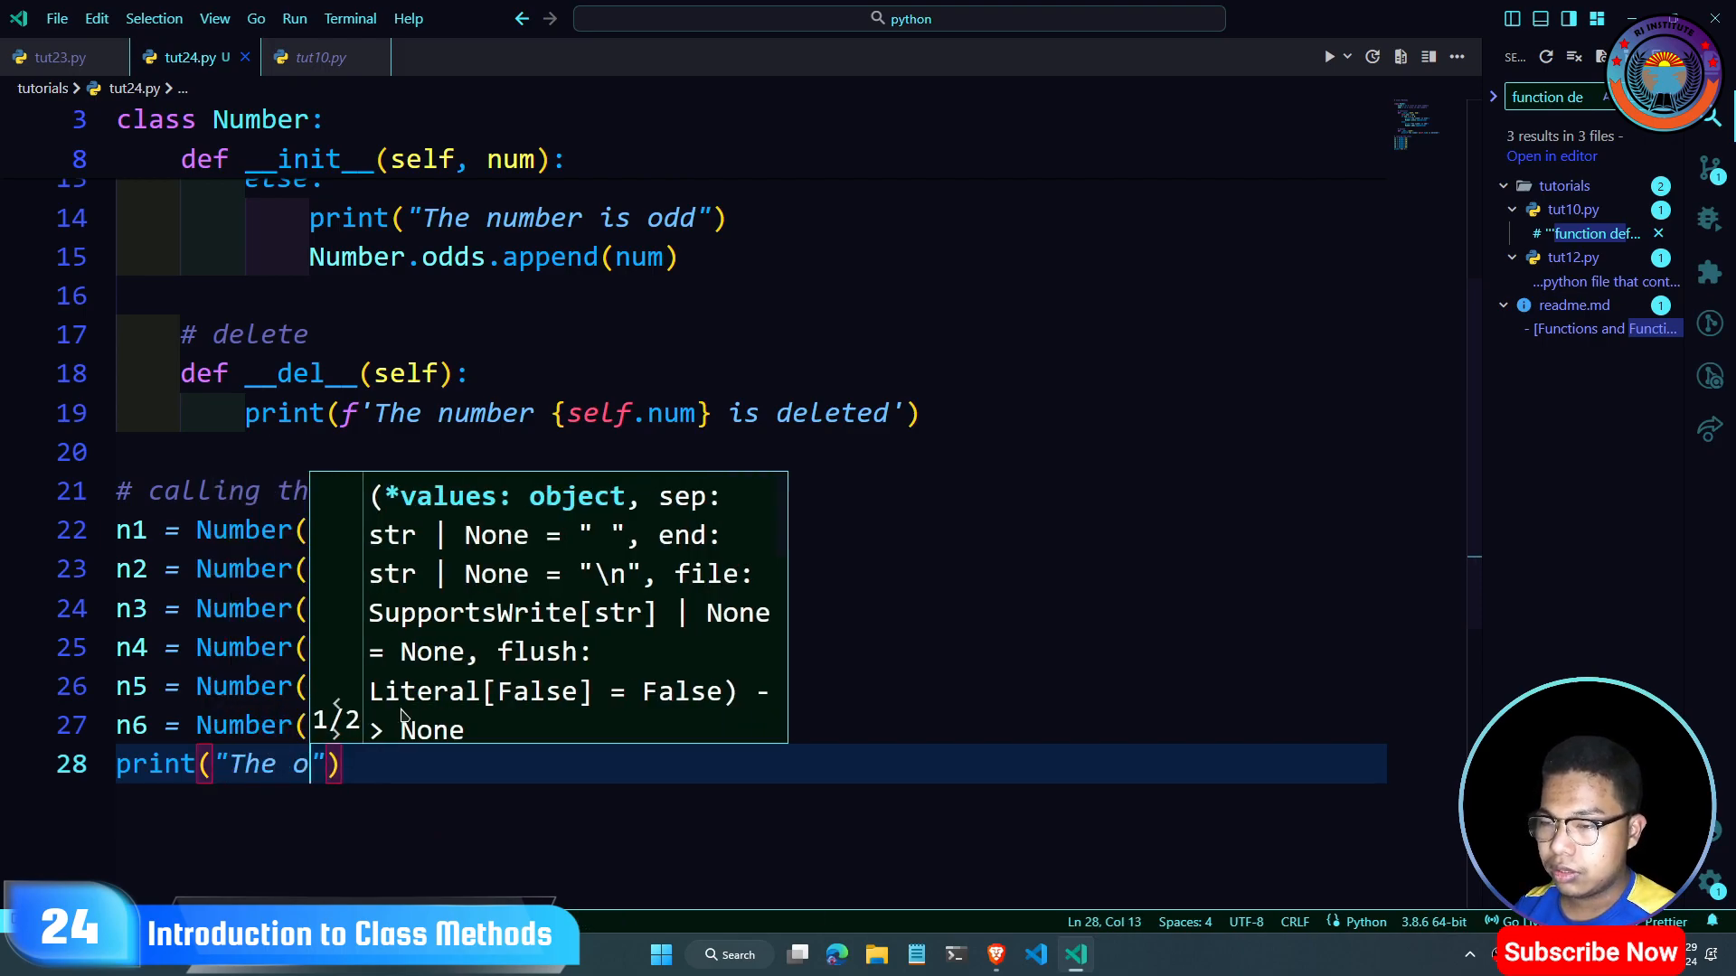
text(even numbers)
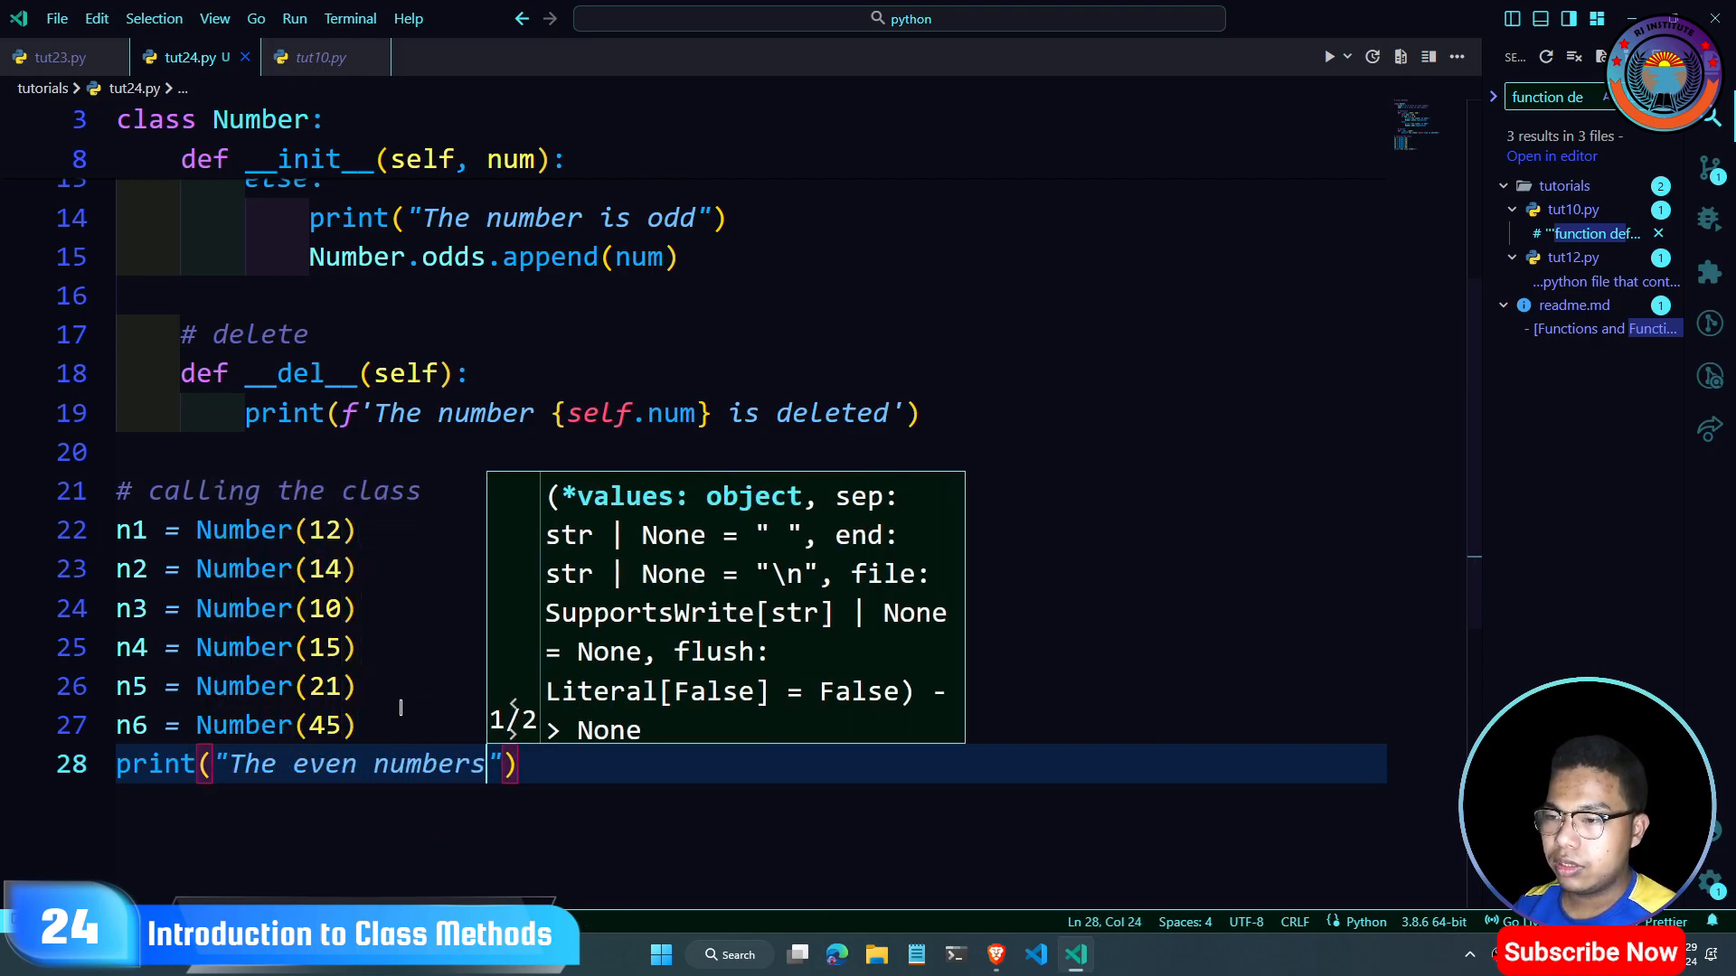
text(are:)
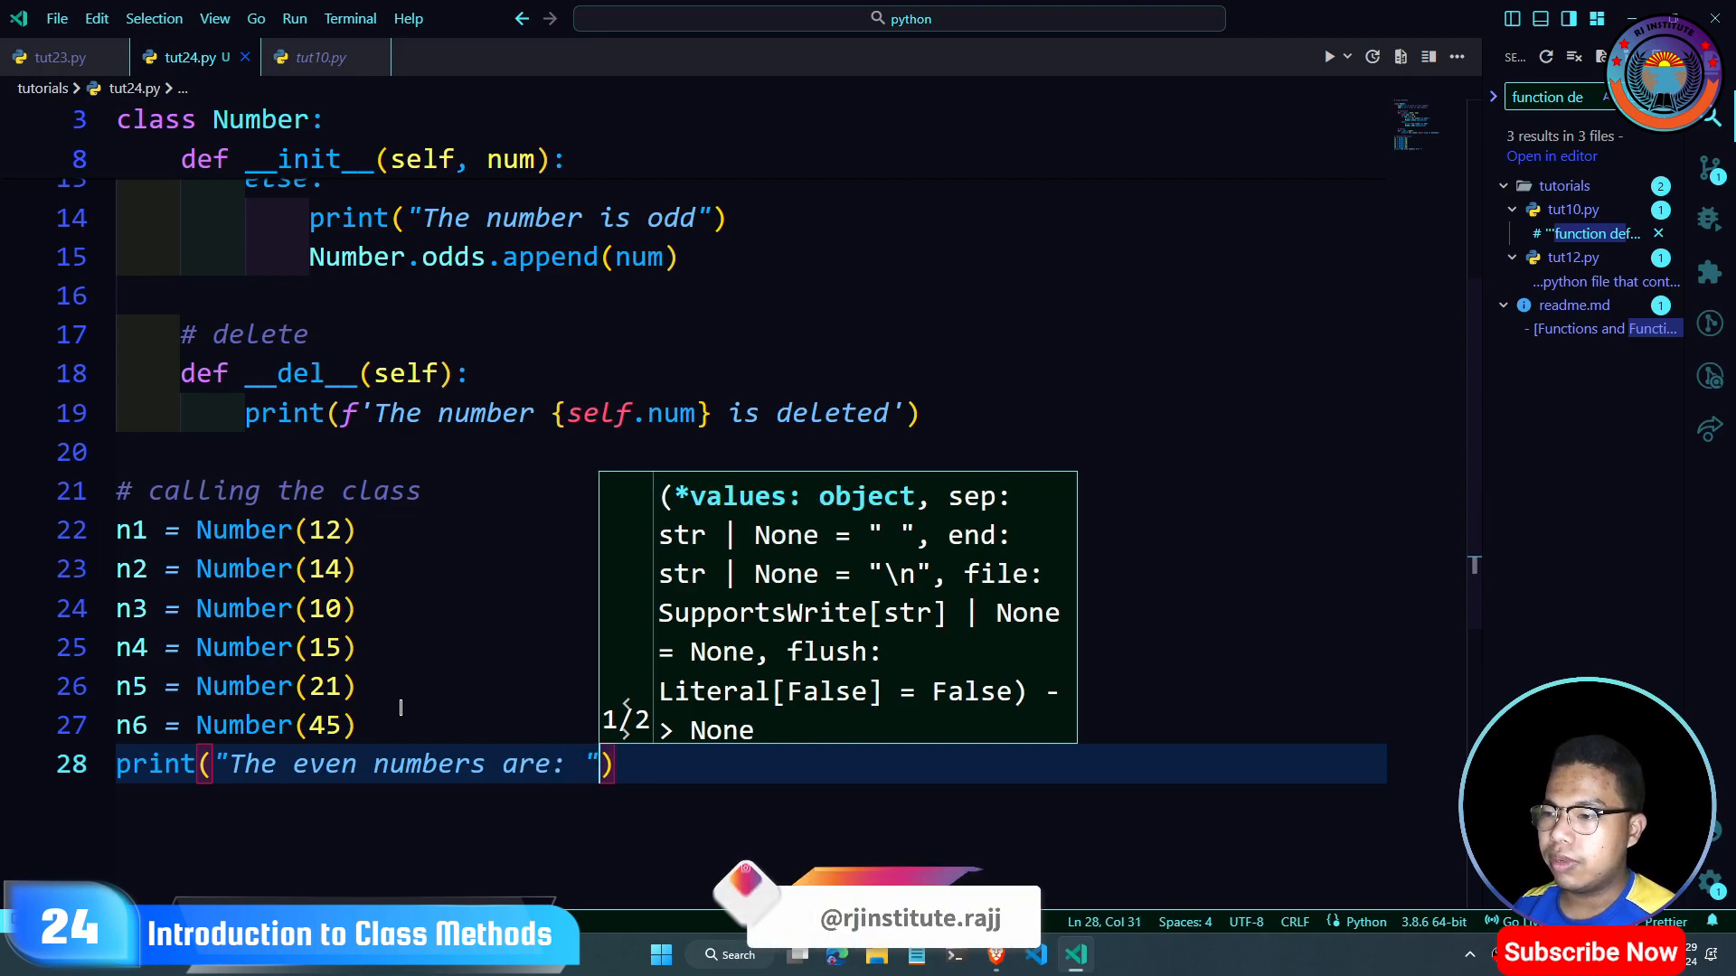
text(;)
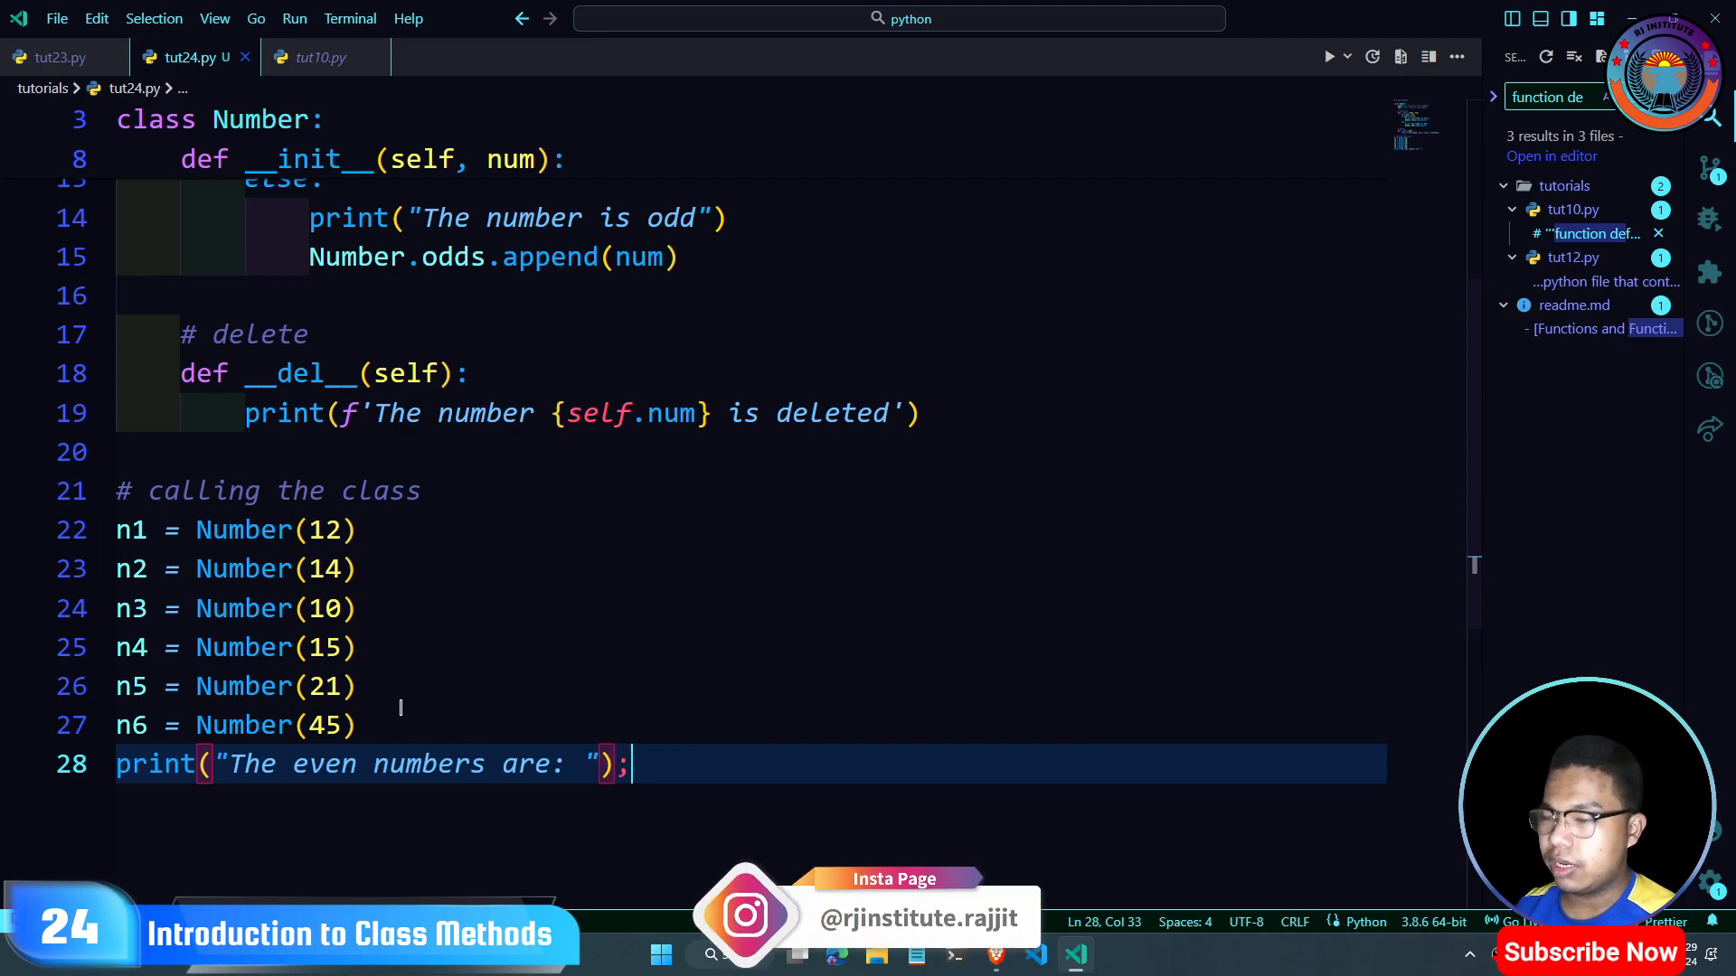
key(Backspace)
text(, )
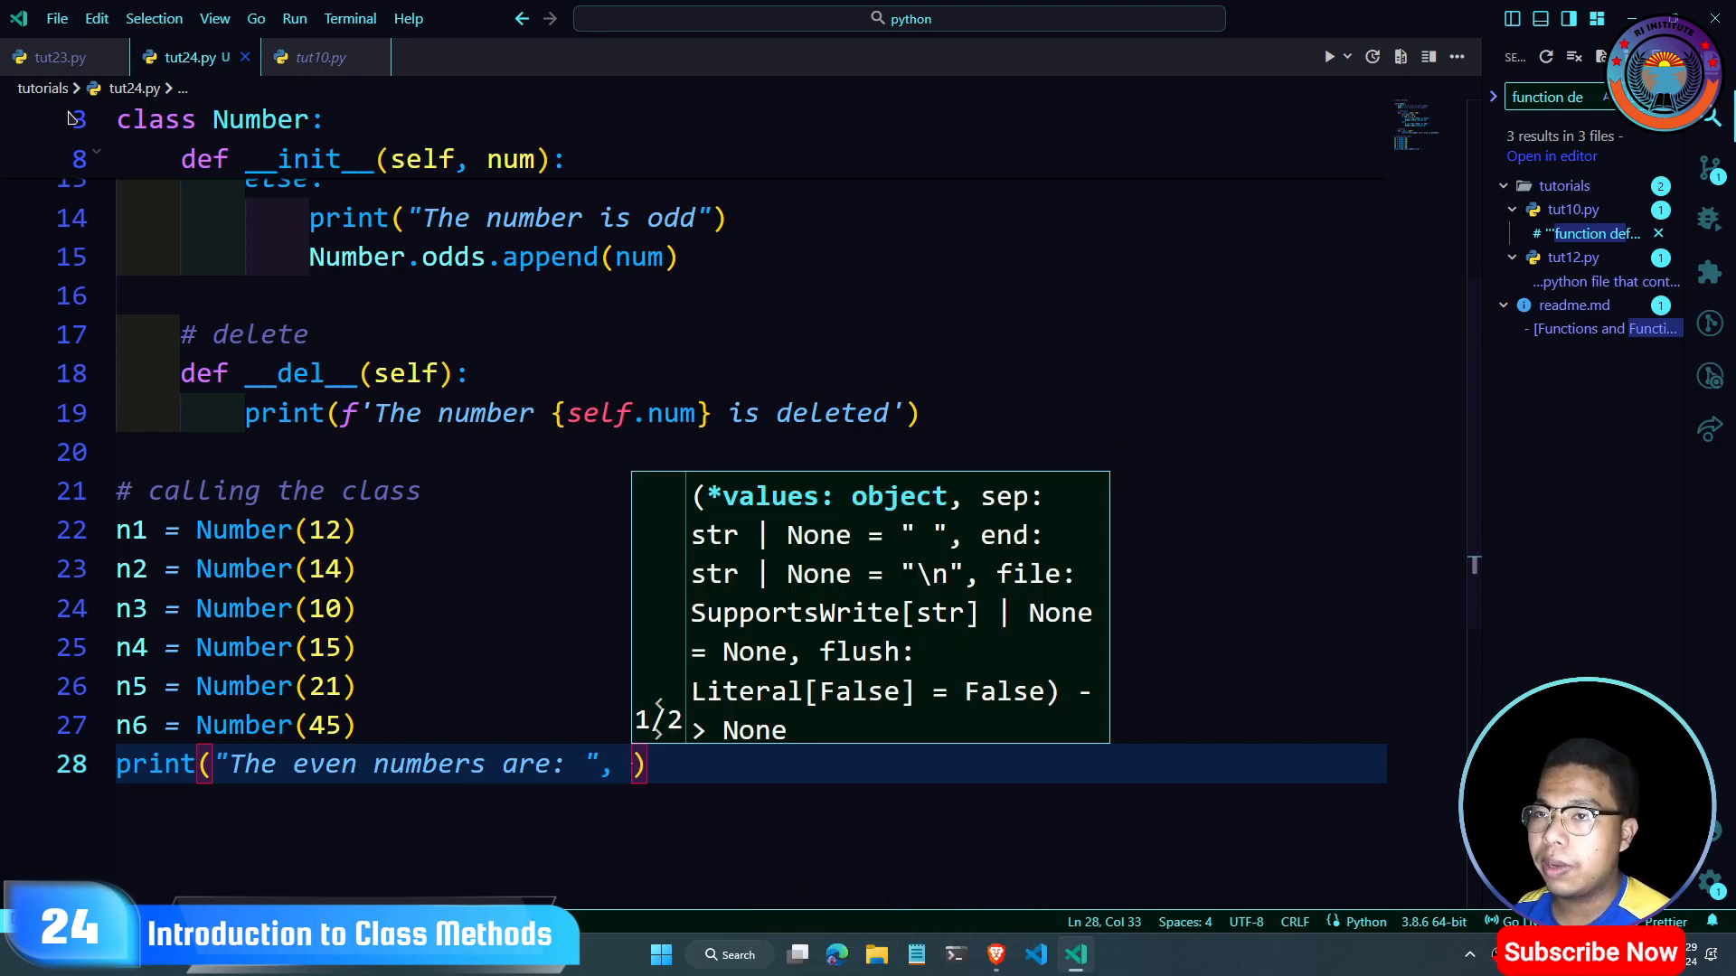
Step: Print Number.evens after checking tut23.py, and duplicate the line for odd numbers
click(58, 56)
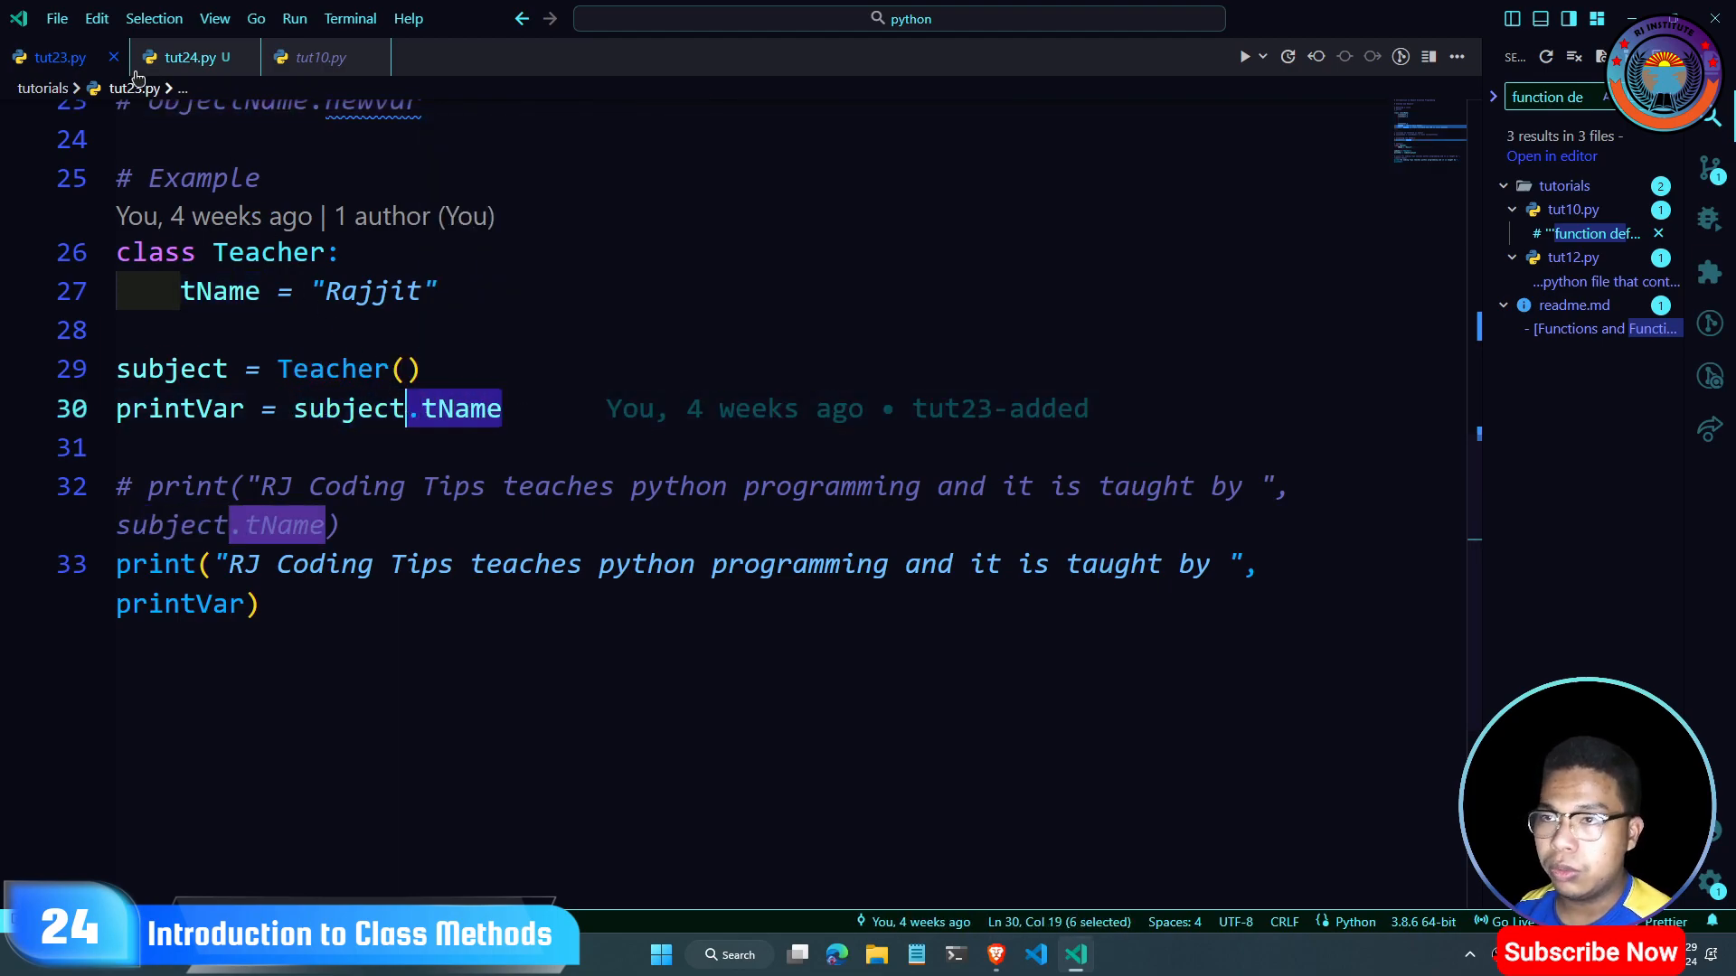
click(191, 56)
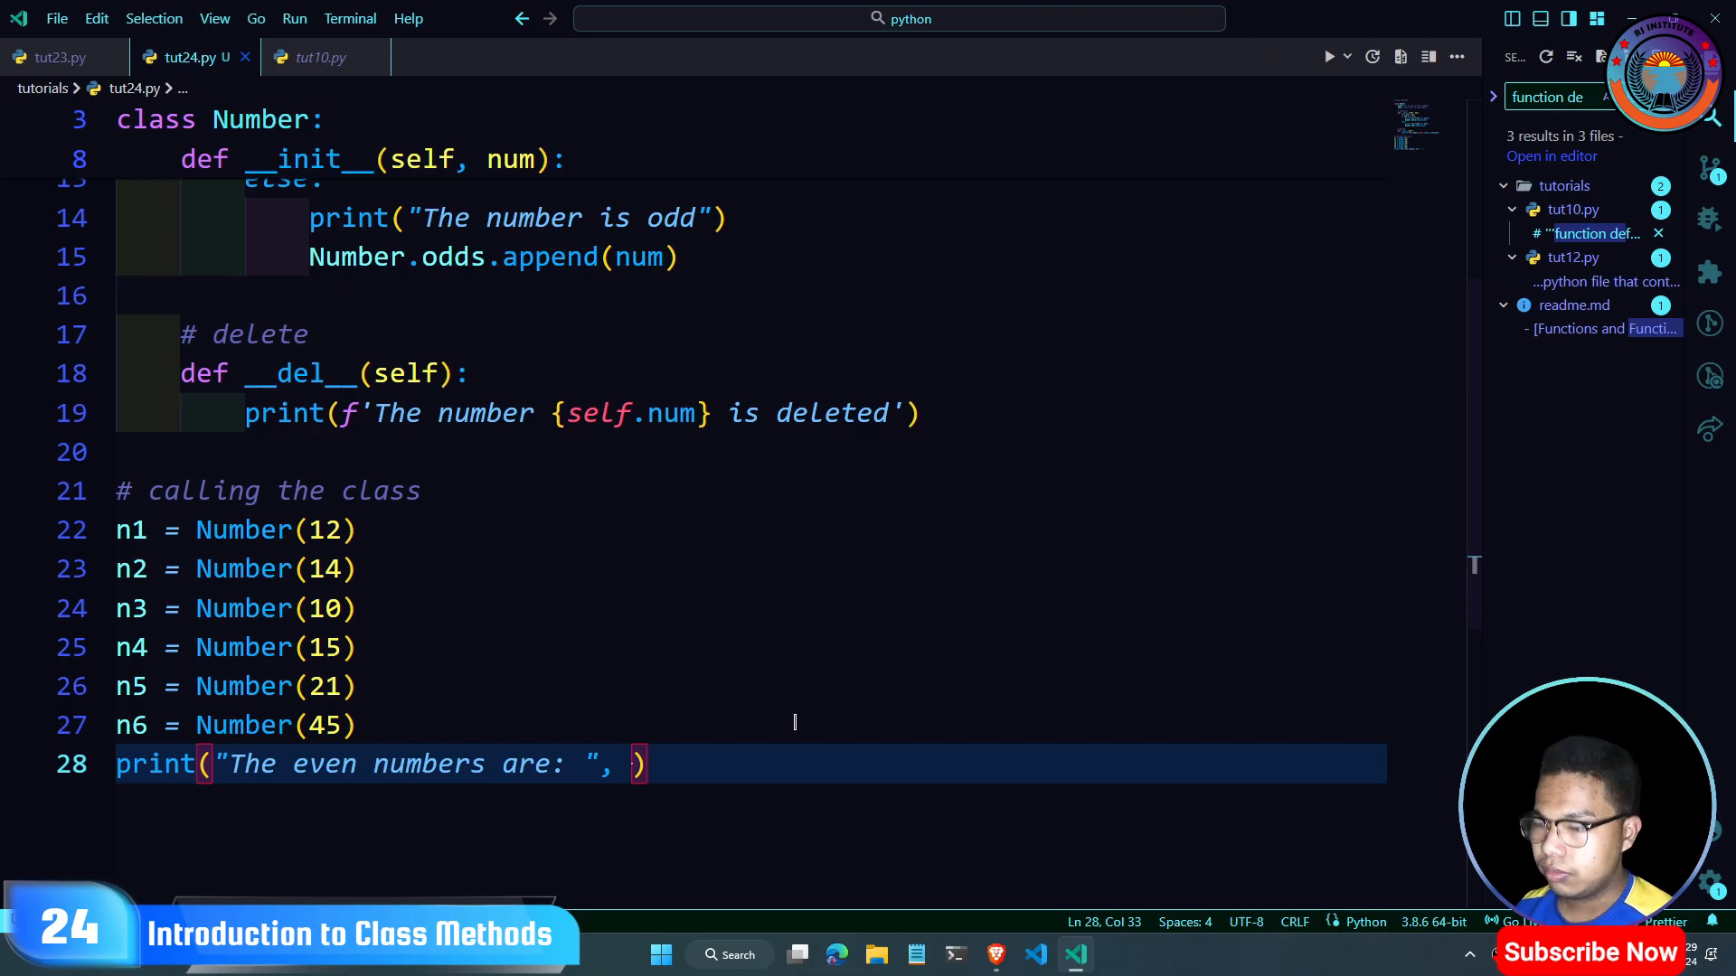
text(Number.)
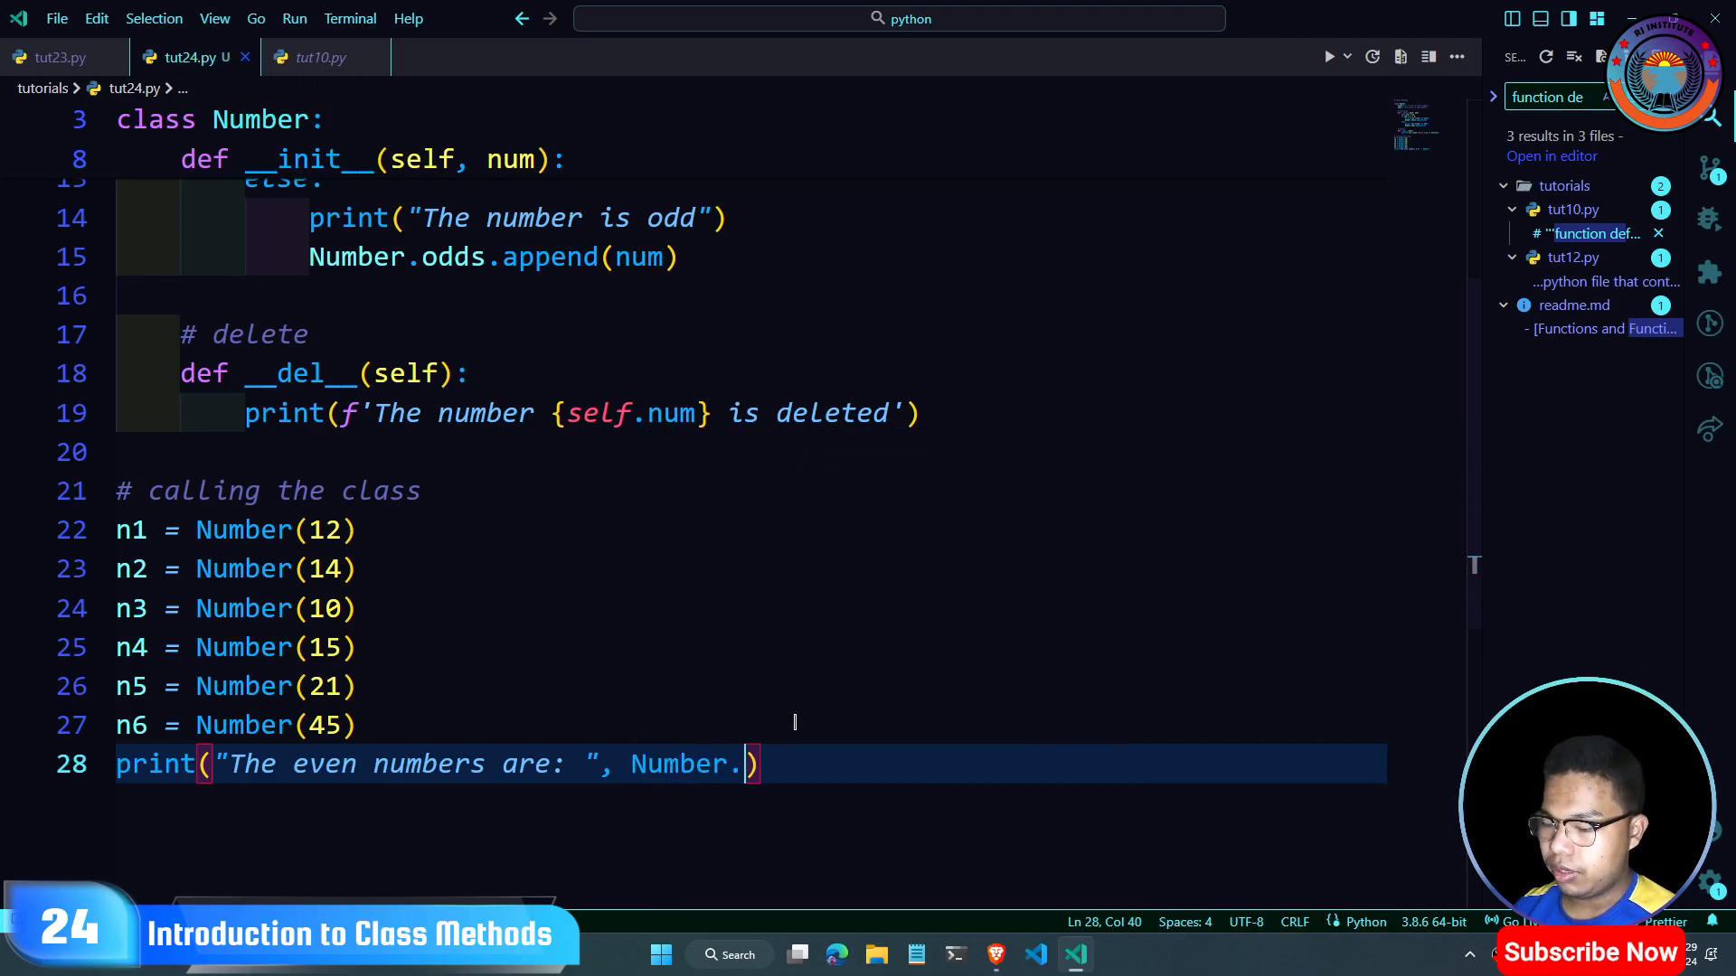
text(eev)
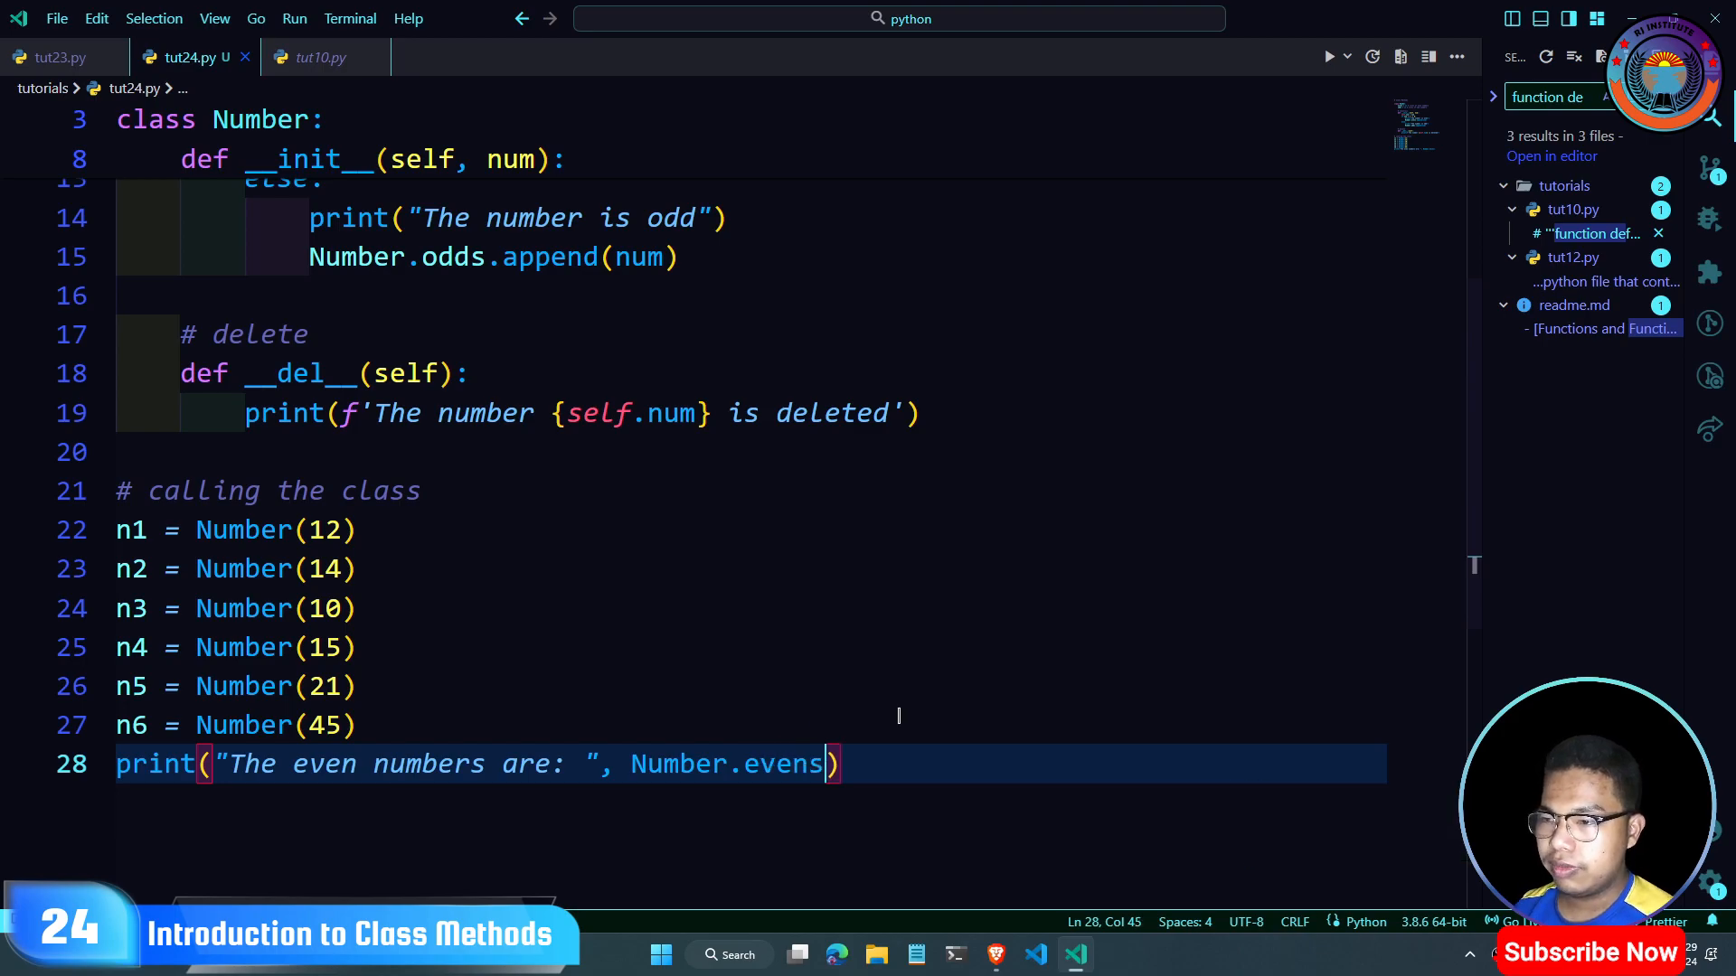
key(Enter)
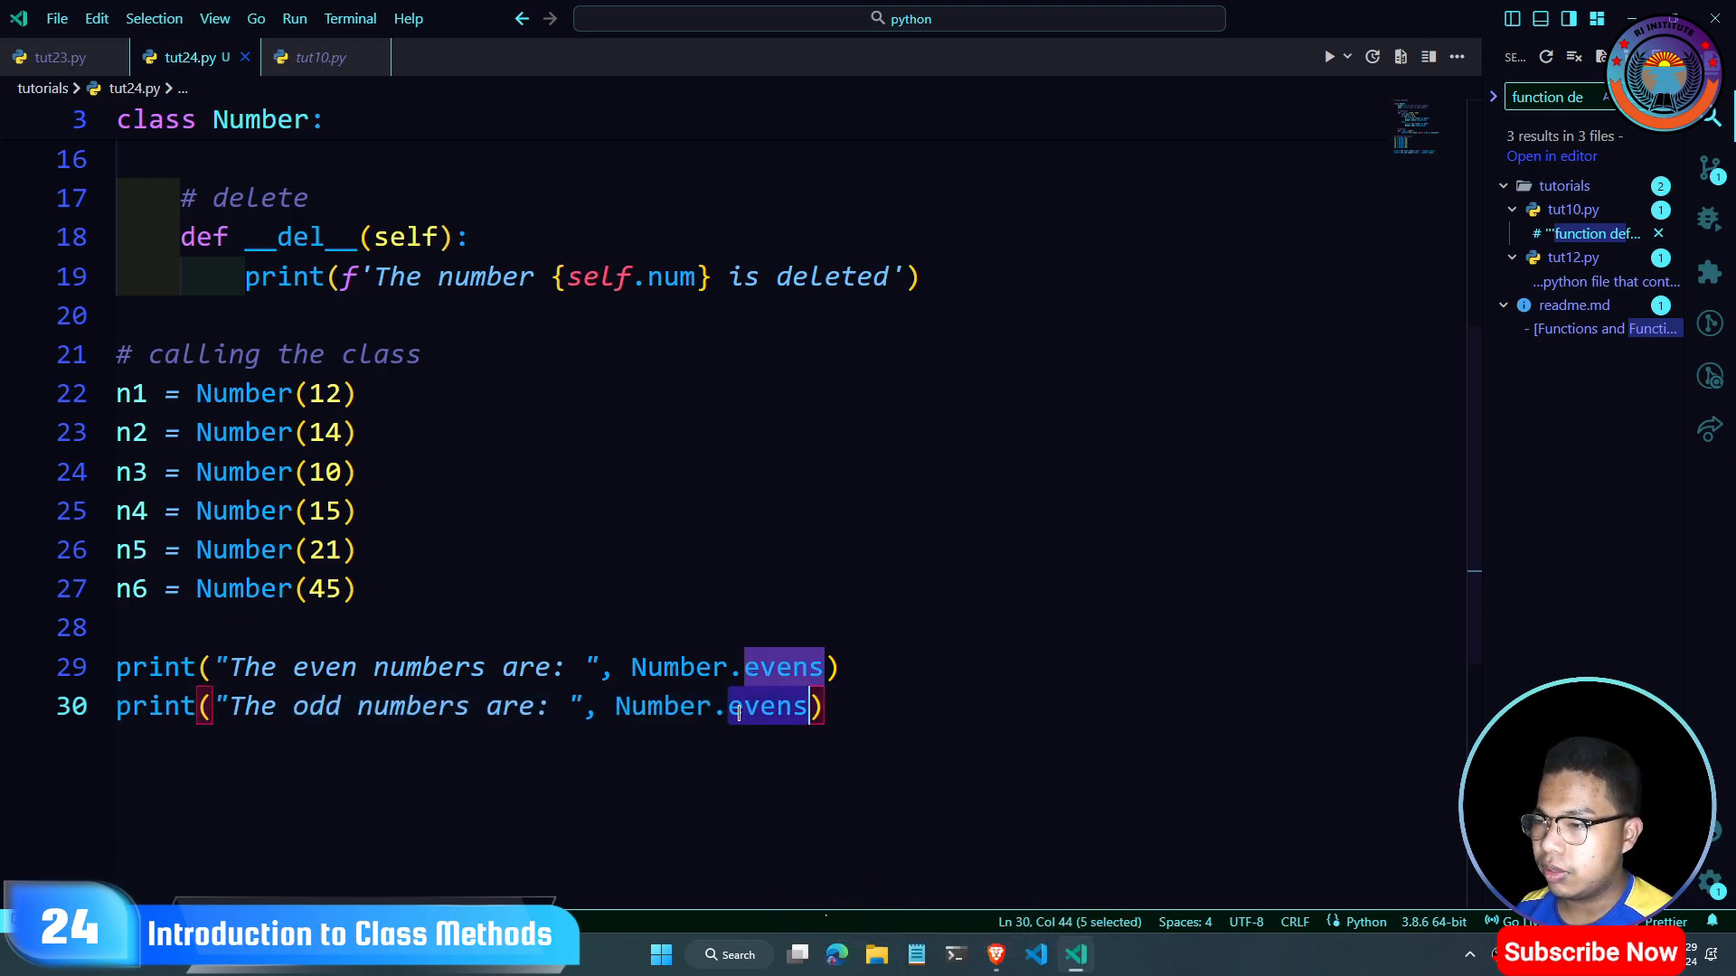
text(odd)
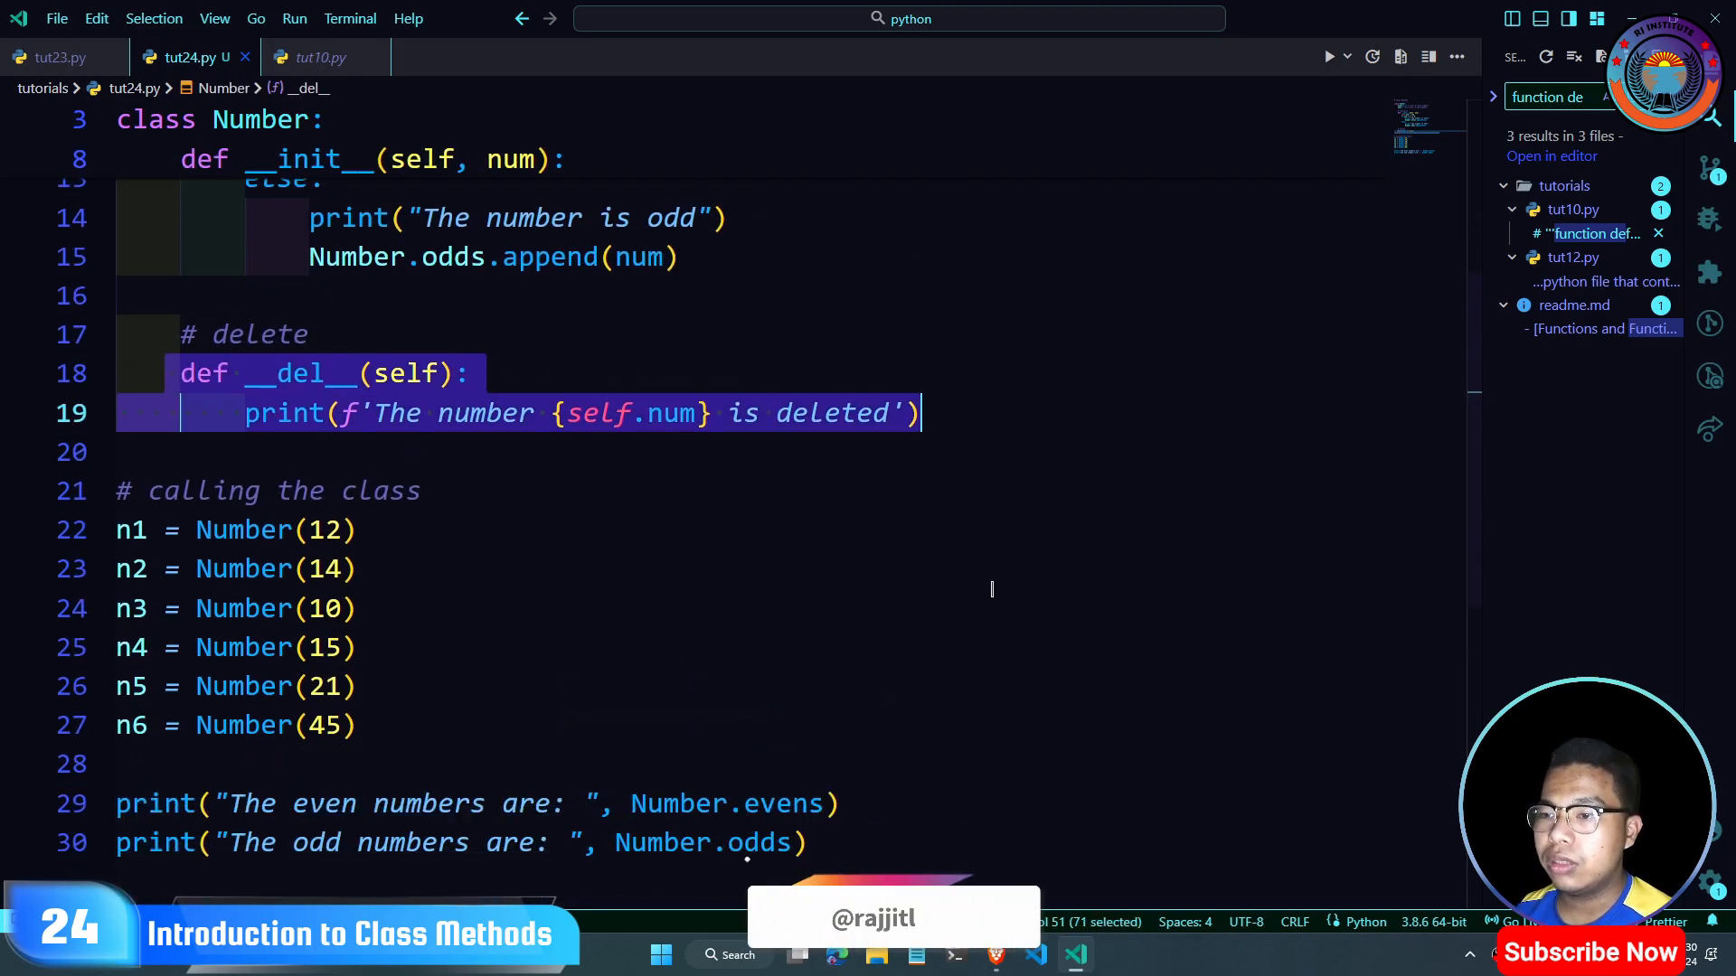
Step: Run tut24.py and review evens [12, 14, 10], odds [15, 21, 45] and deletion messages
scroll(down, 3)
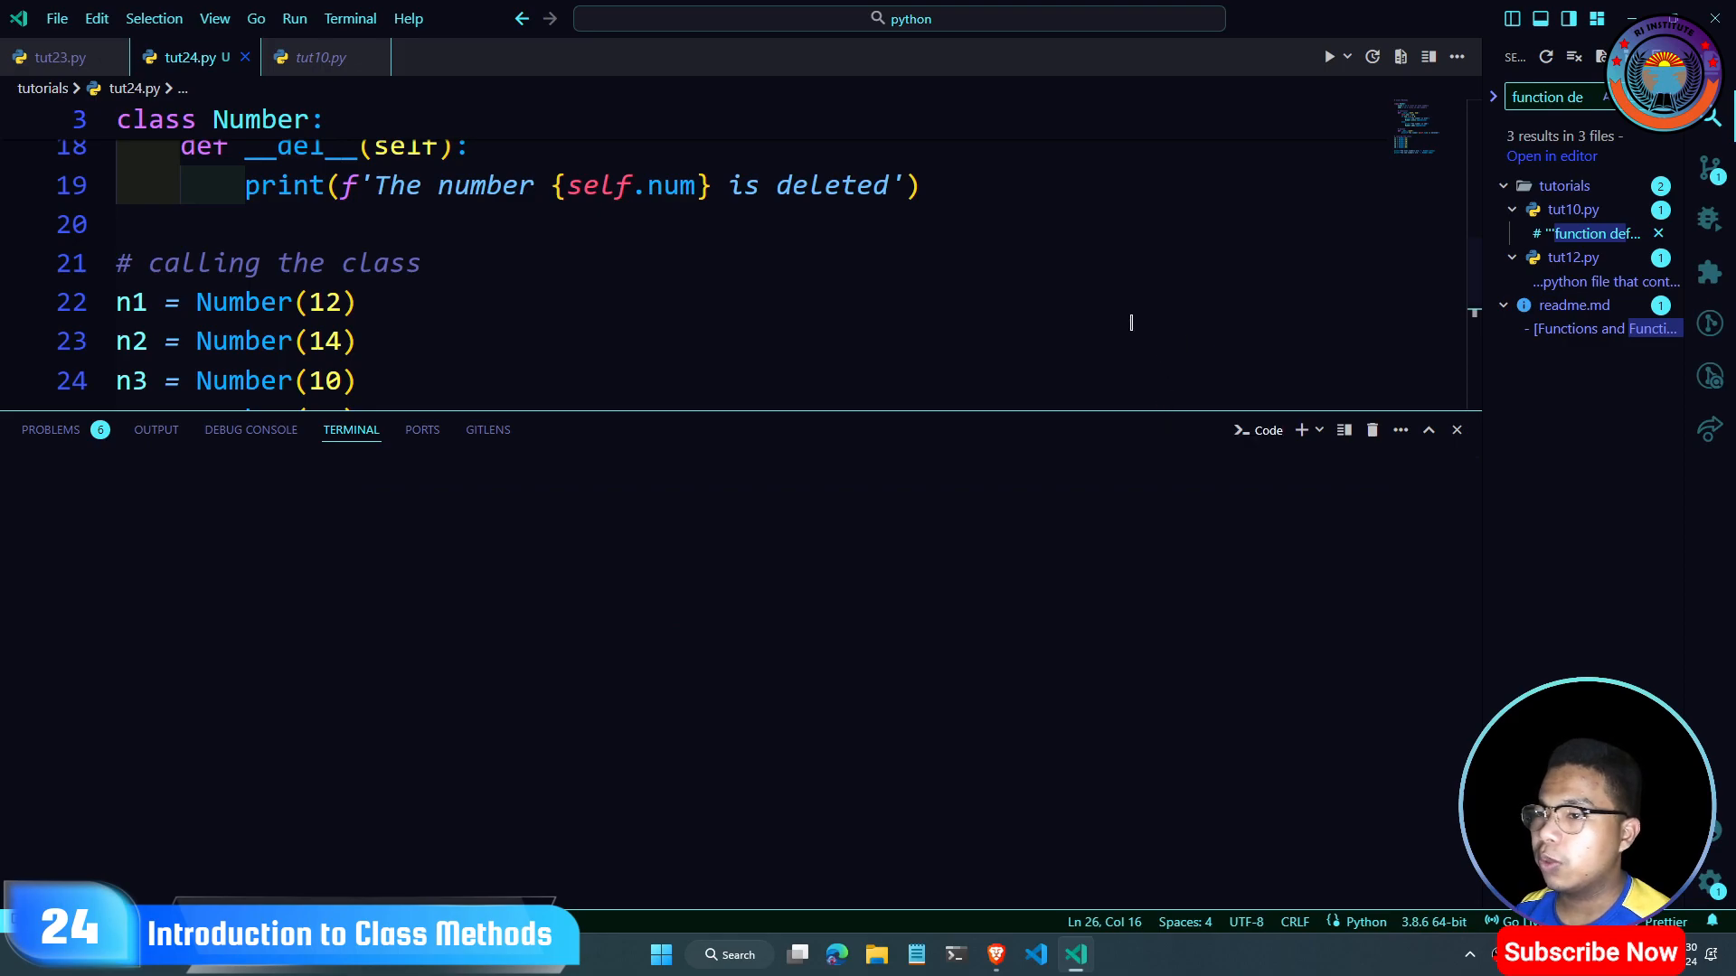
click(1328, 56)
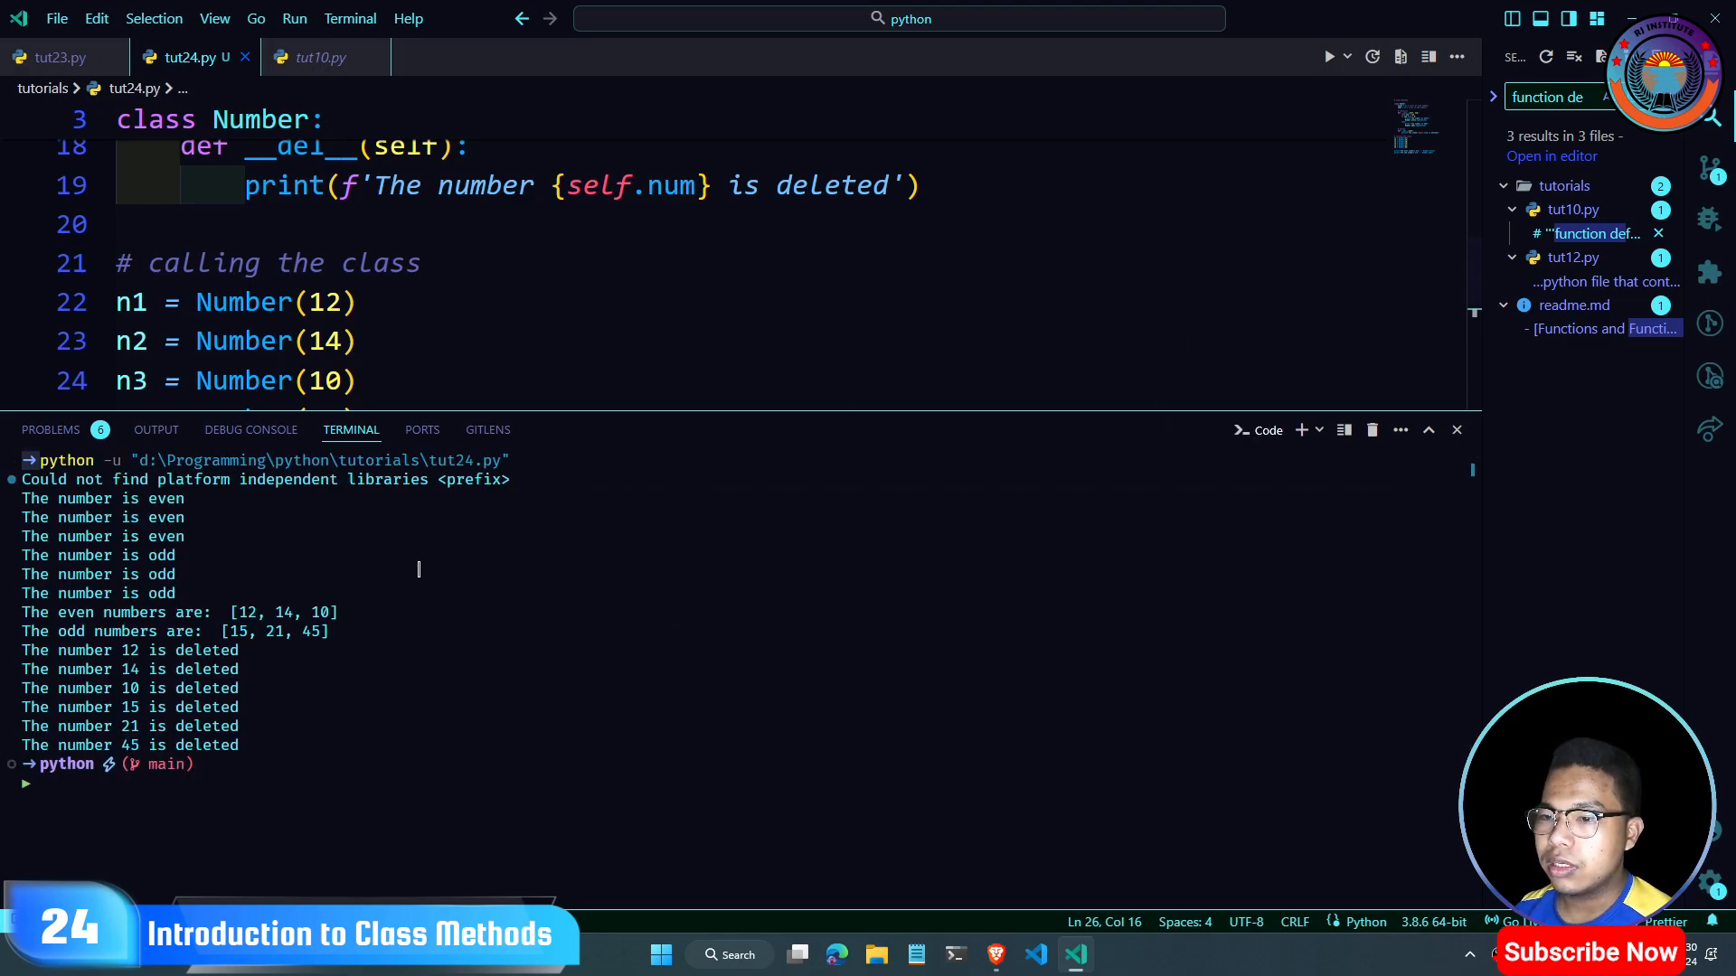
mouse_move(203, 527)
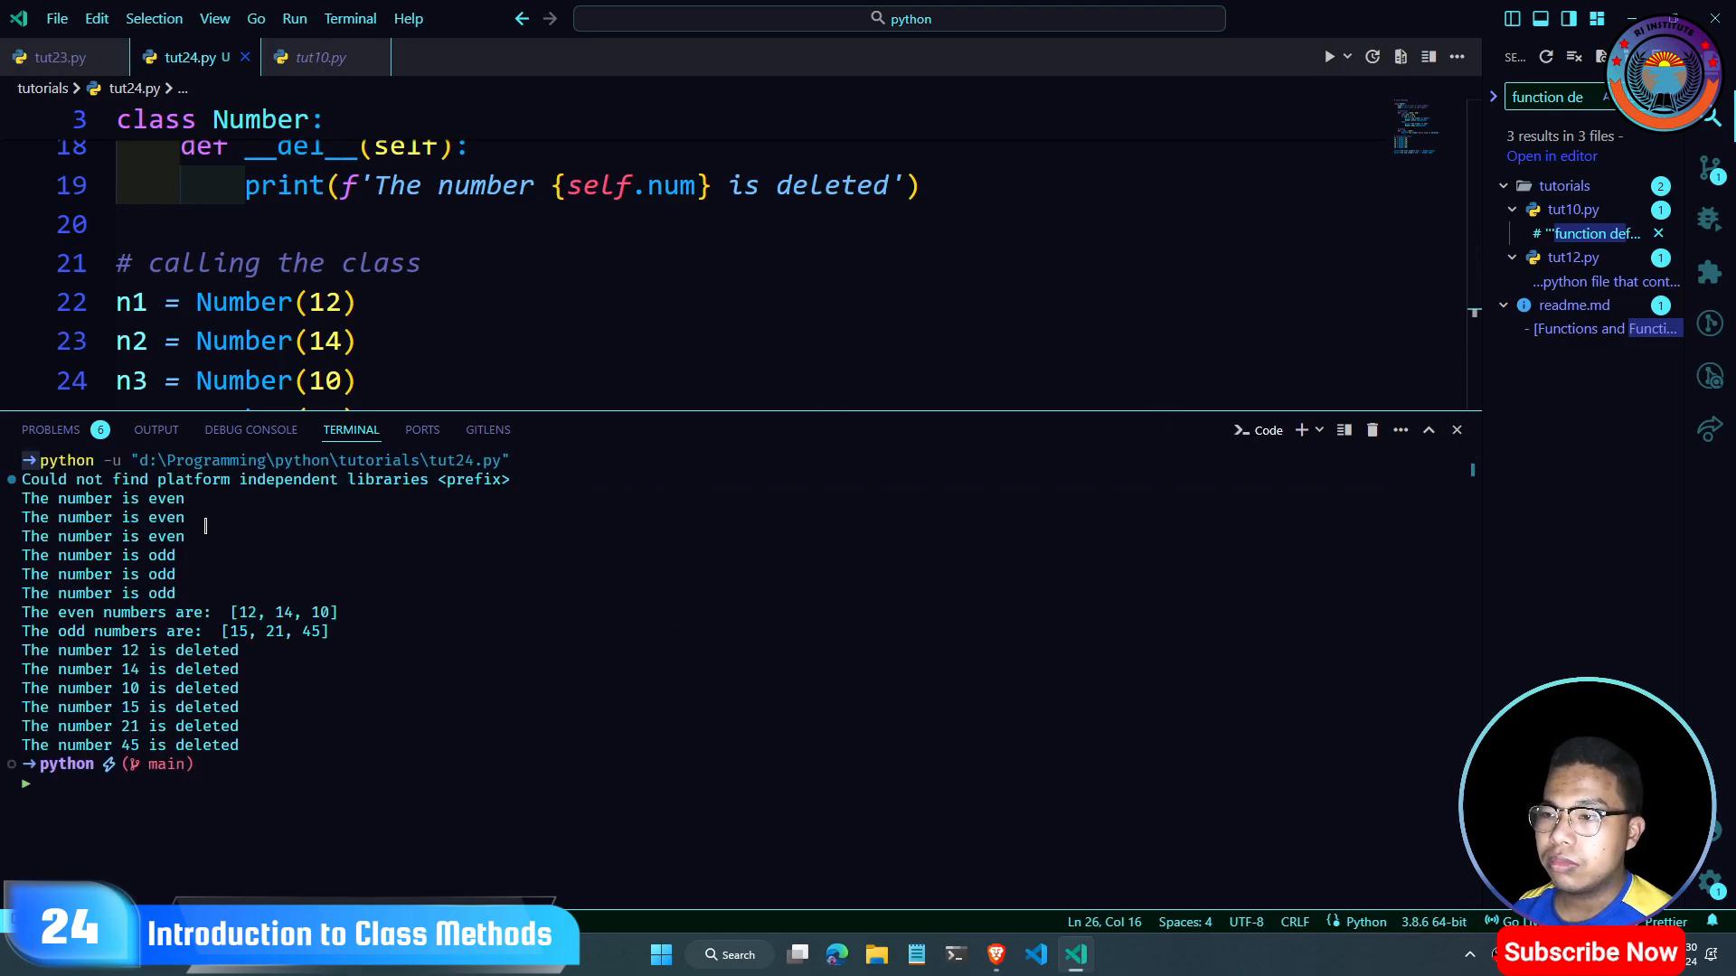
click(105, 498)
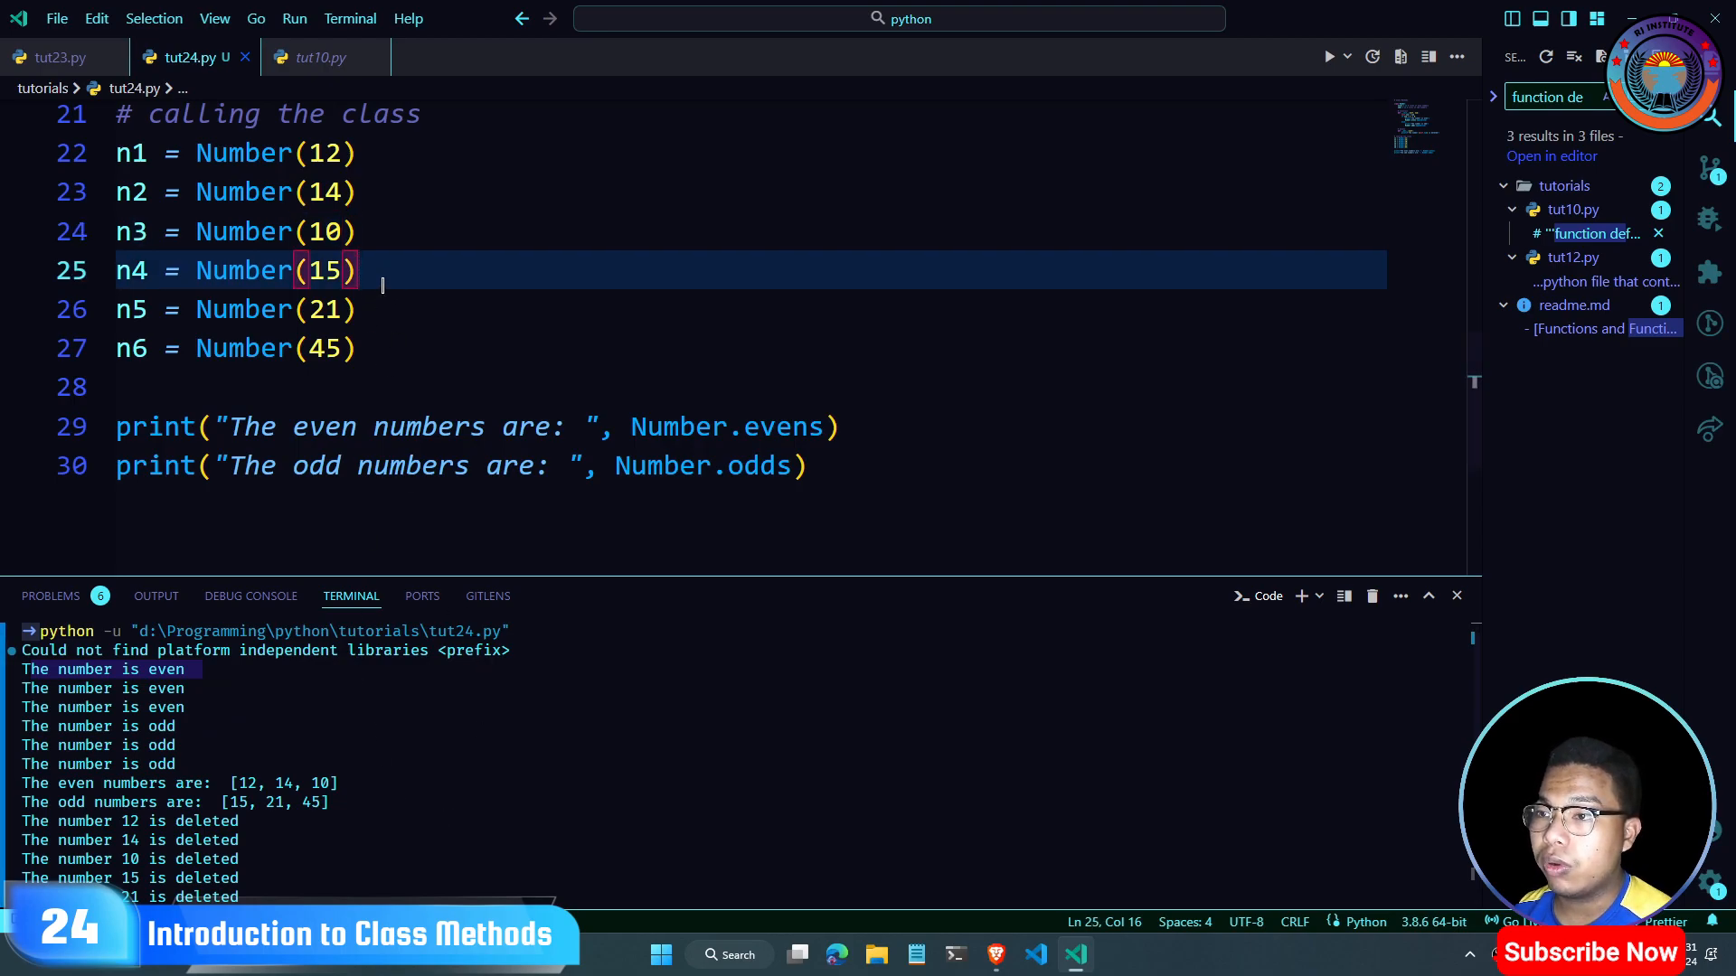
drag(382, 270, 360, 349)
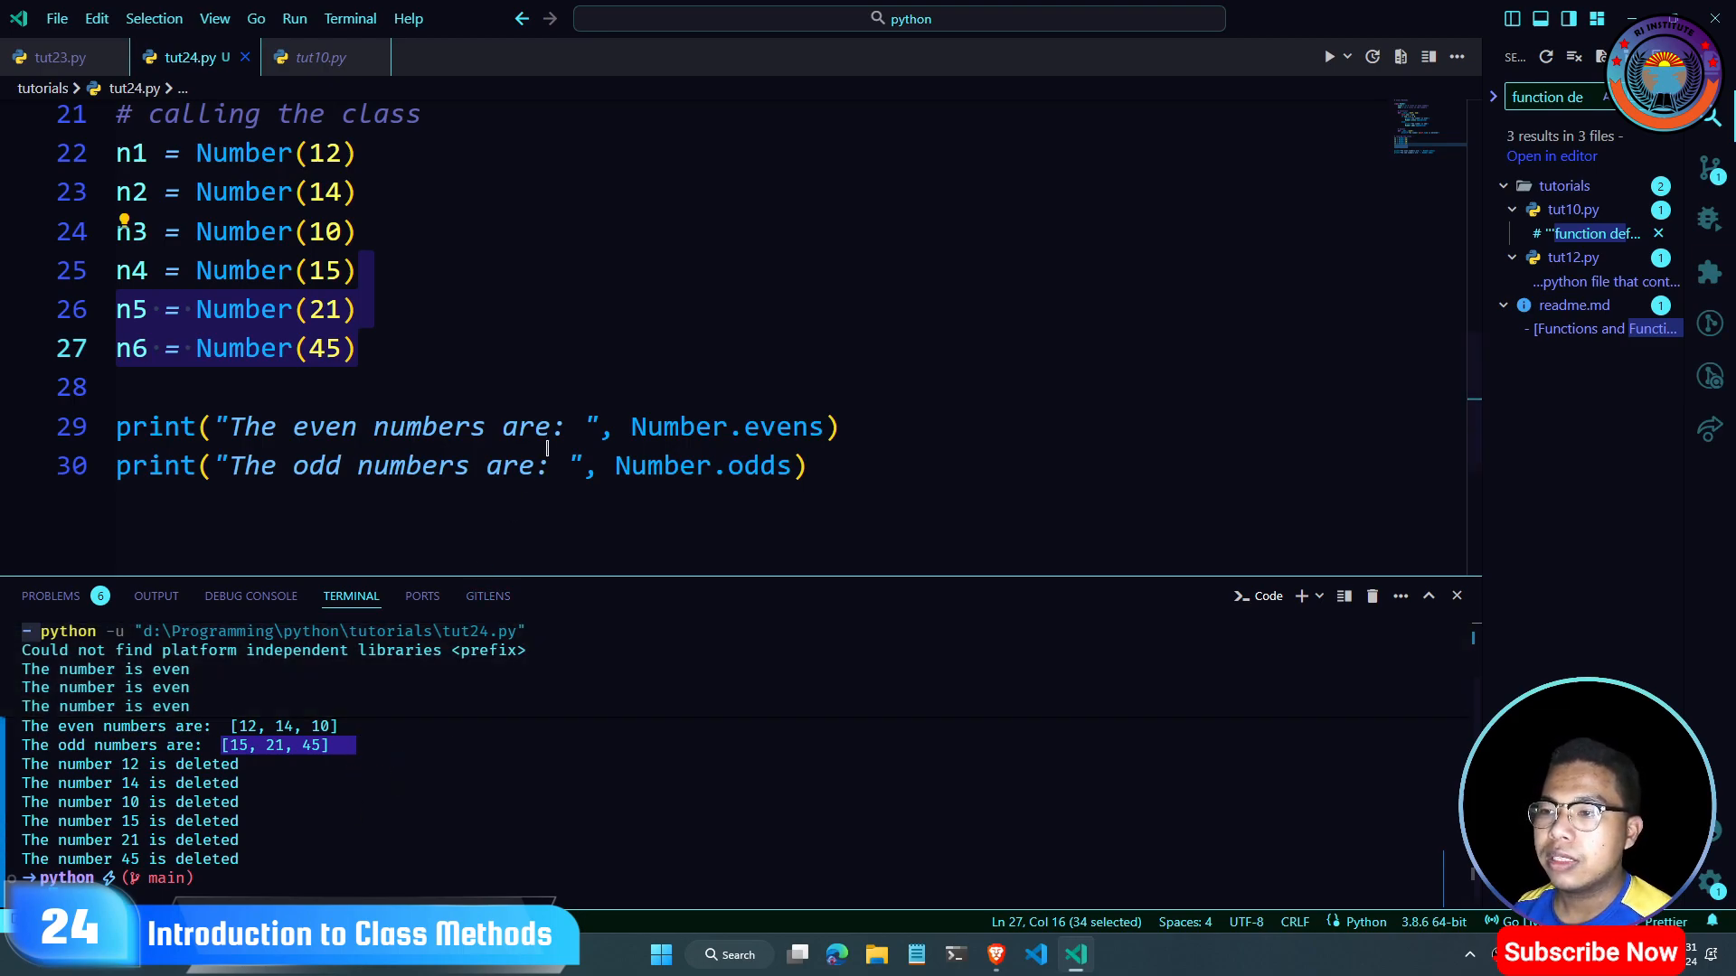
scroll(up, 3)
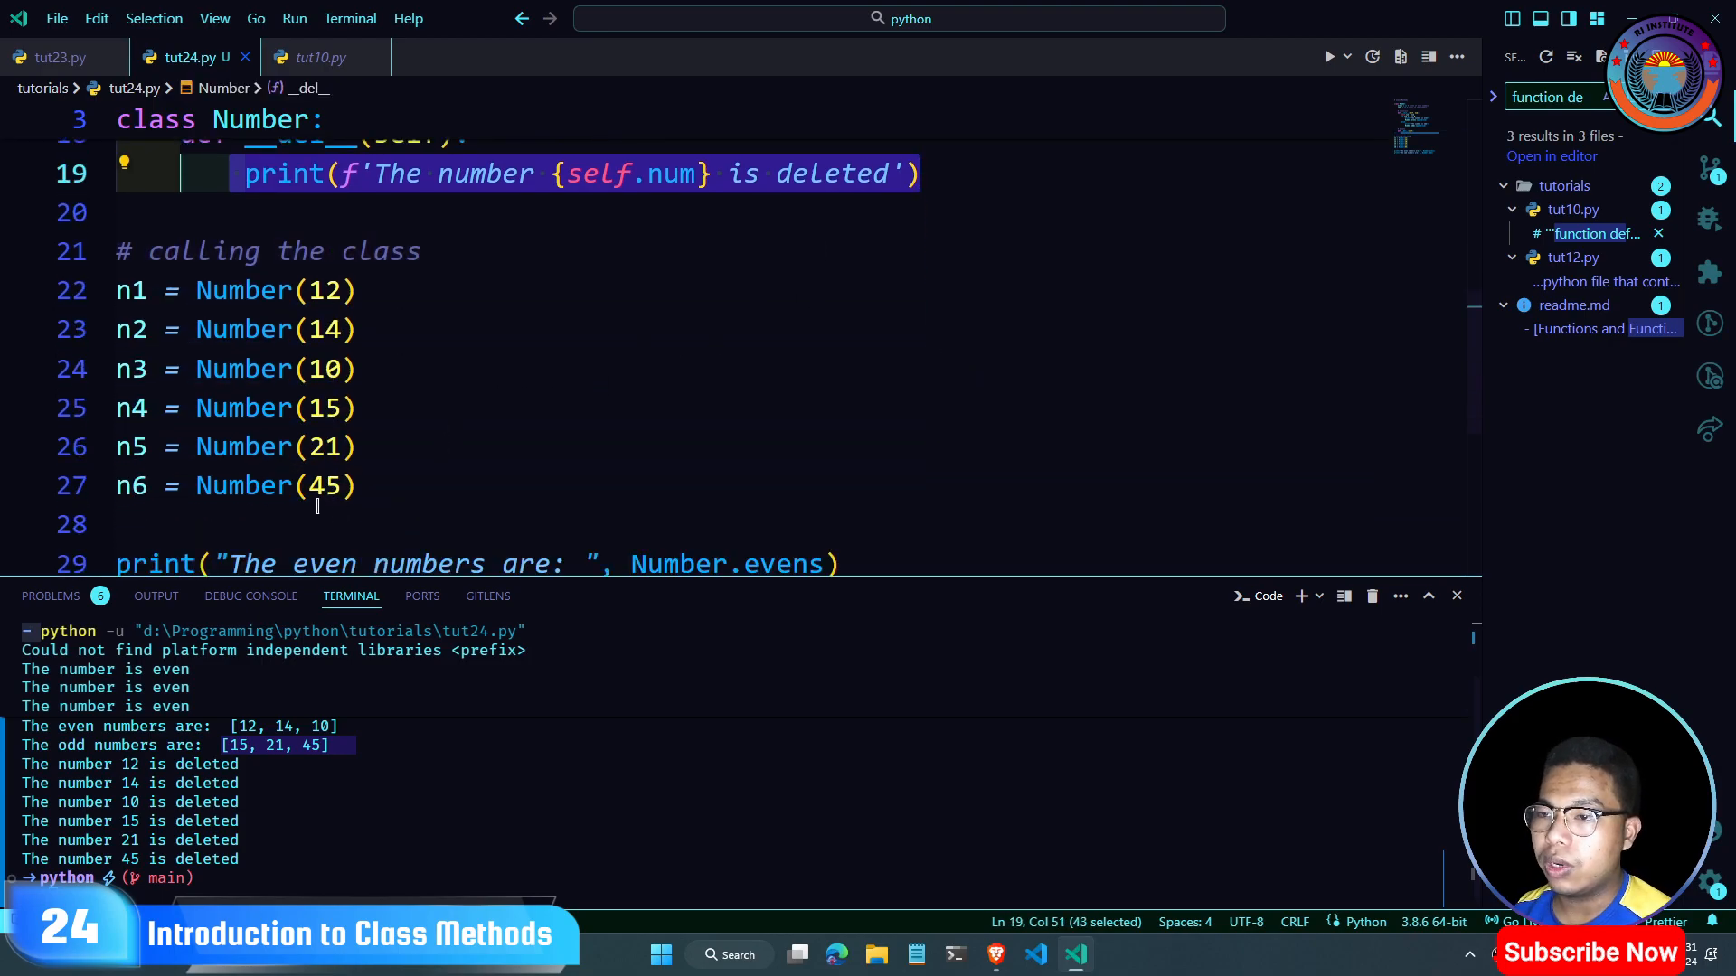
scroll(down, 3)
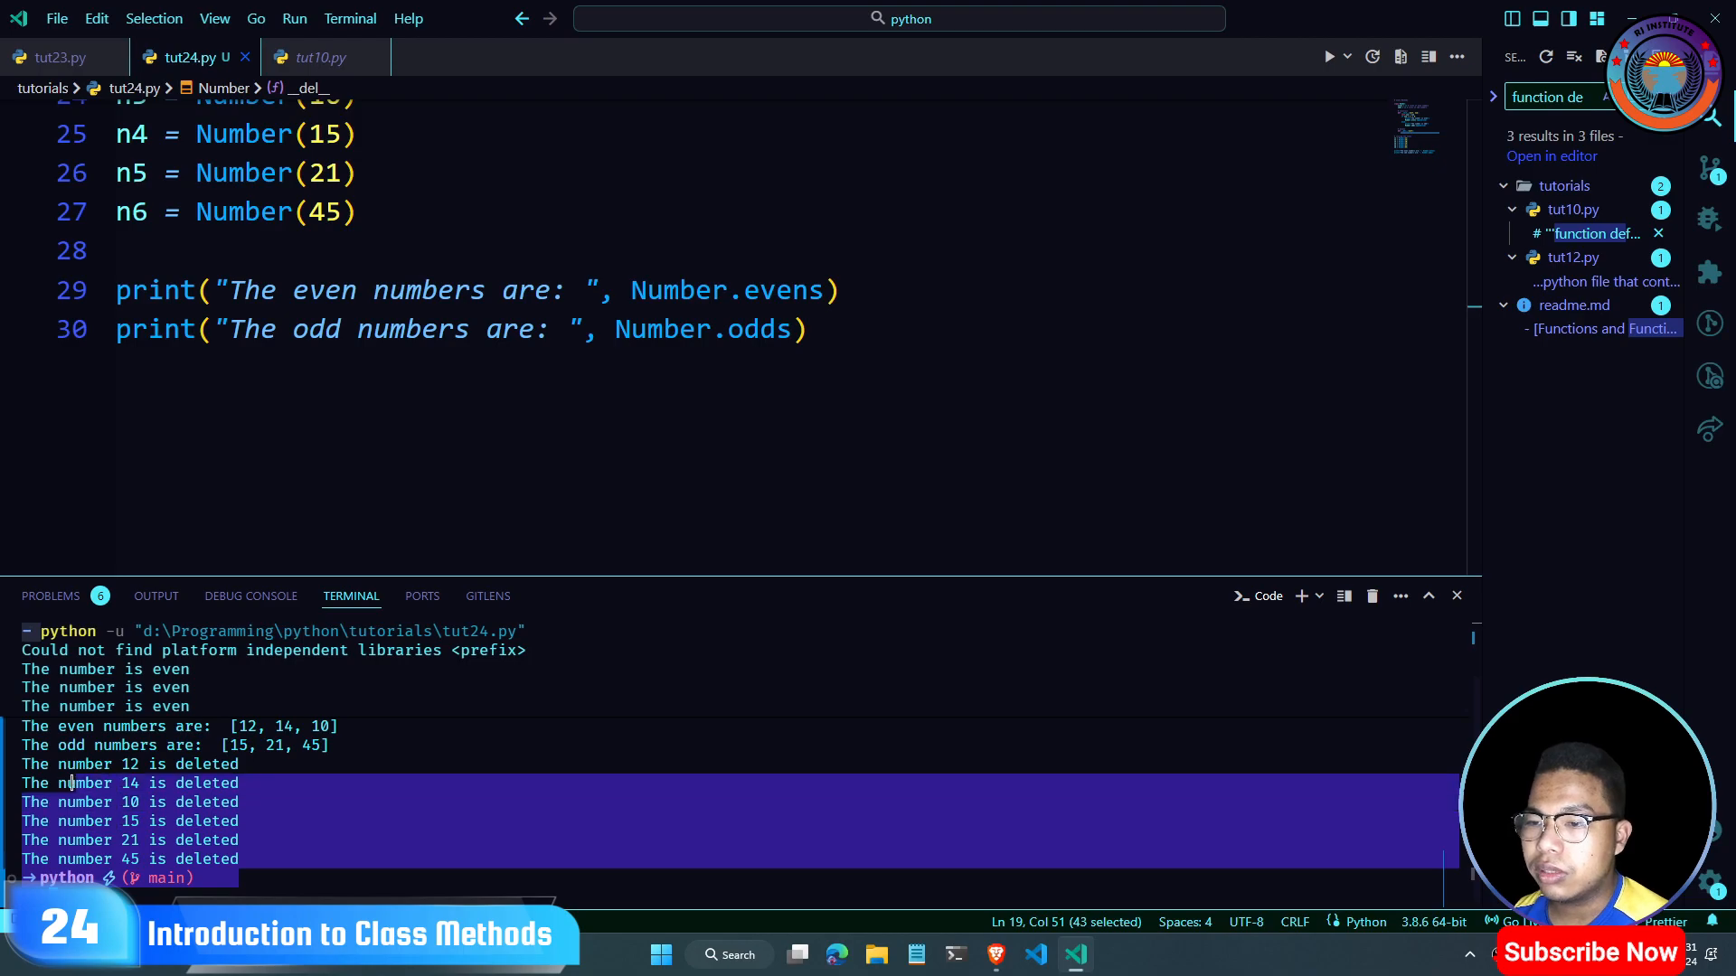
click(482, 521)
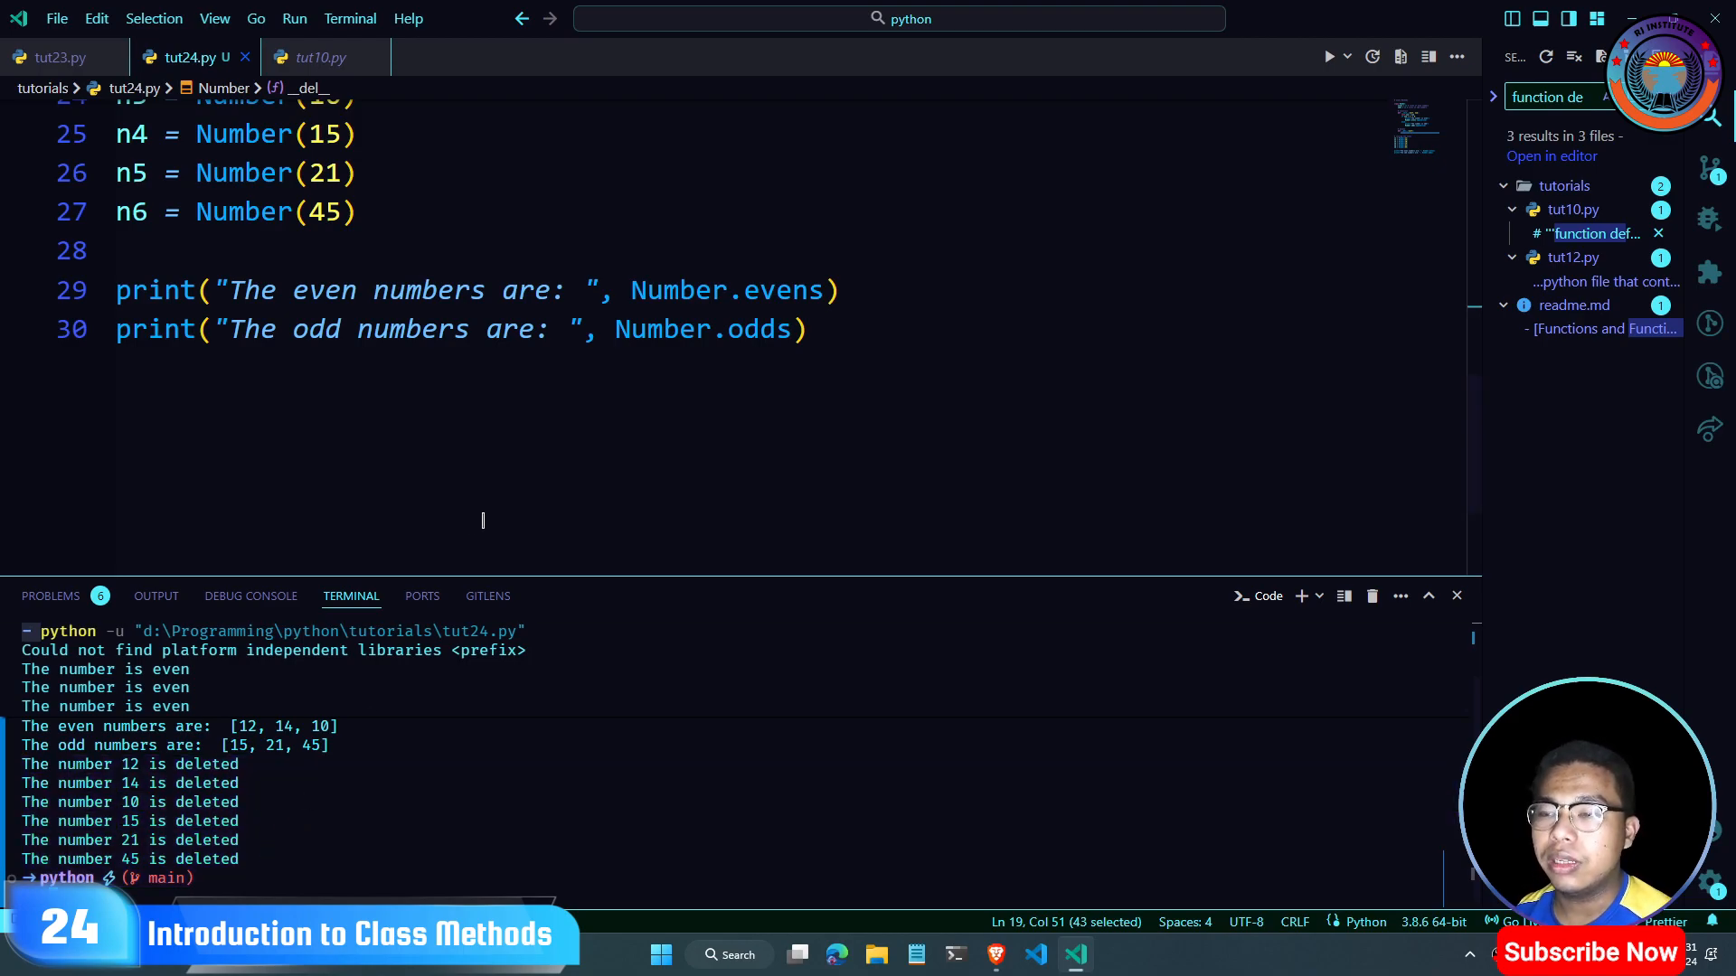
scroll(up, 3)
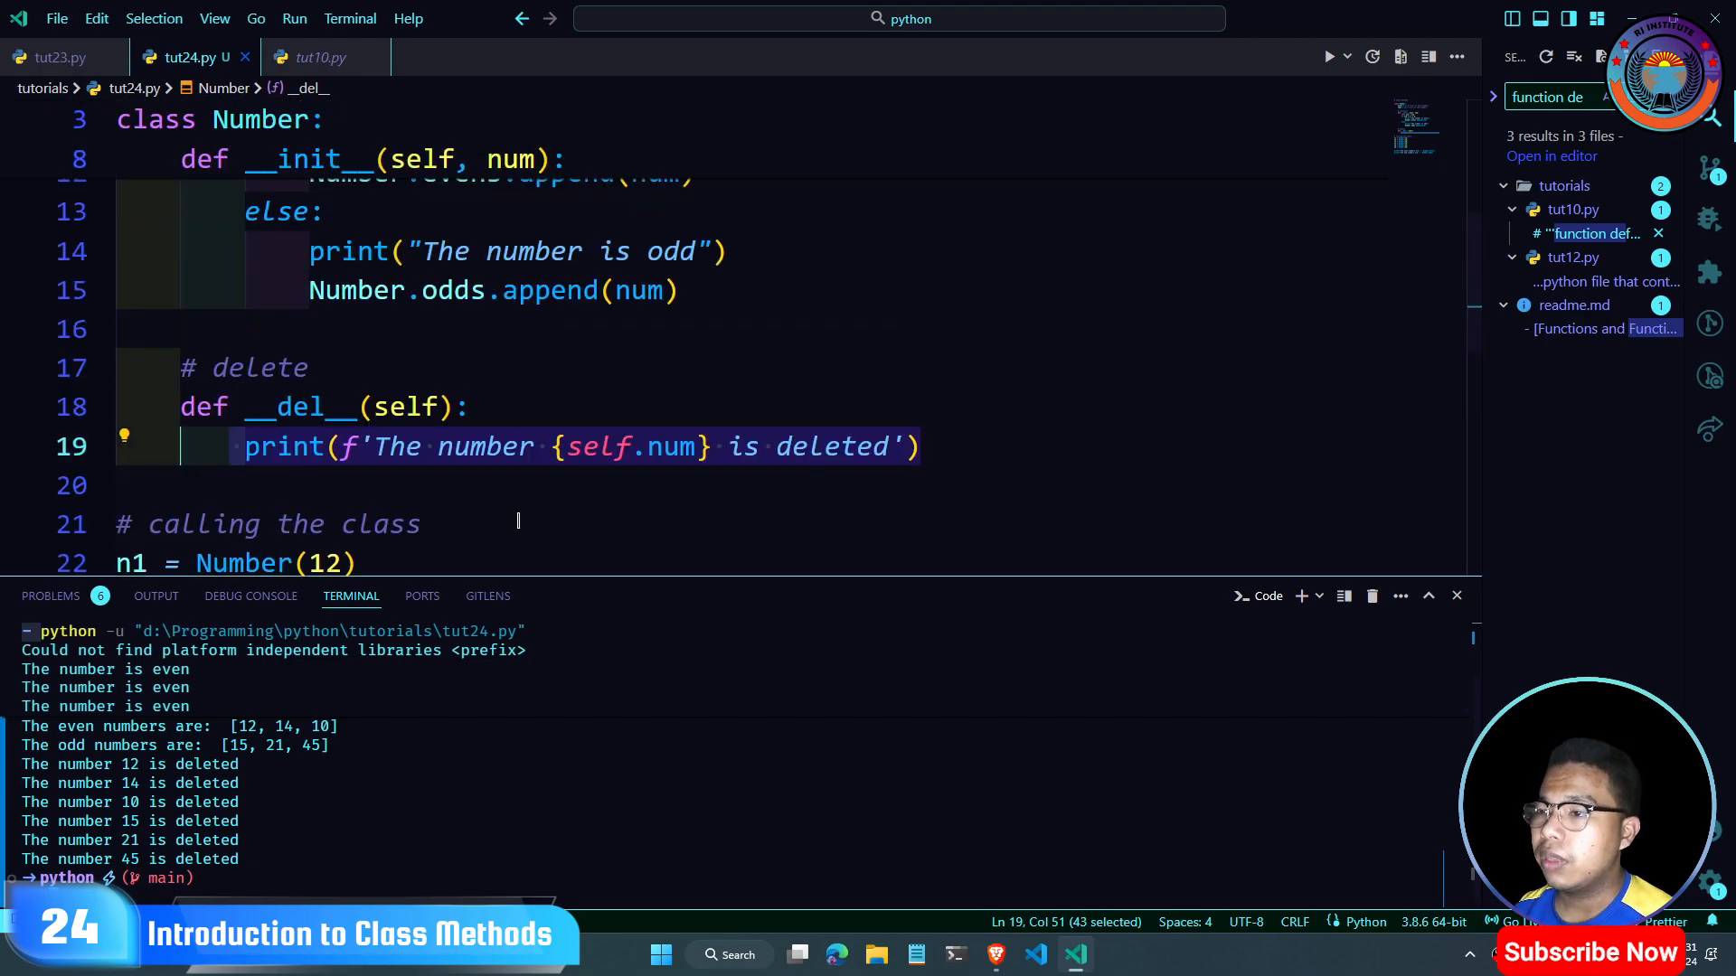
scroll(down, 3)
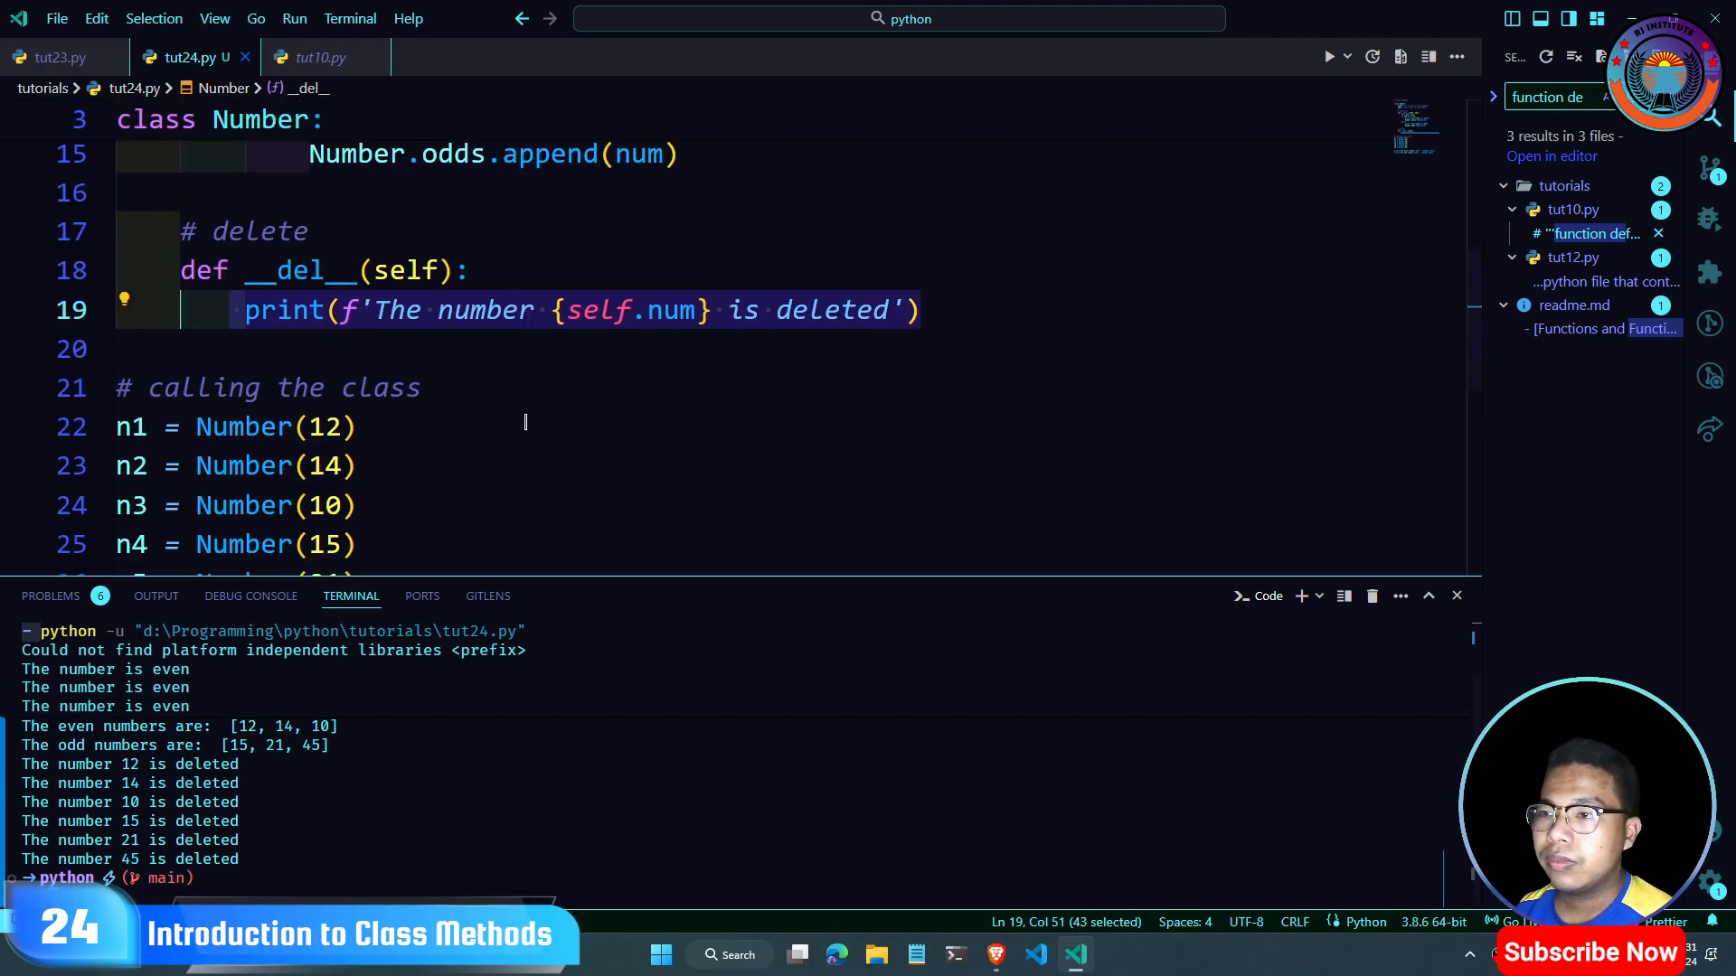
scroll(up, 3)
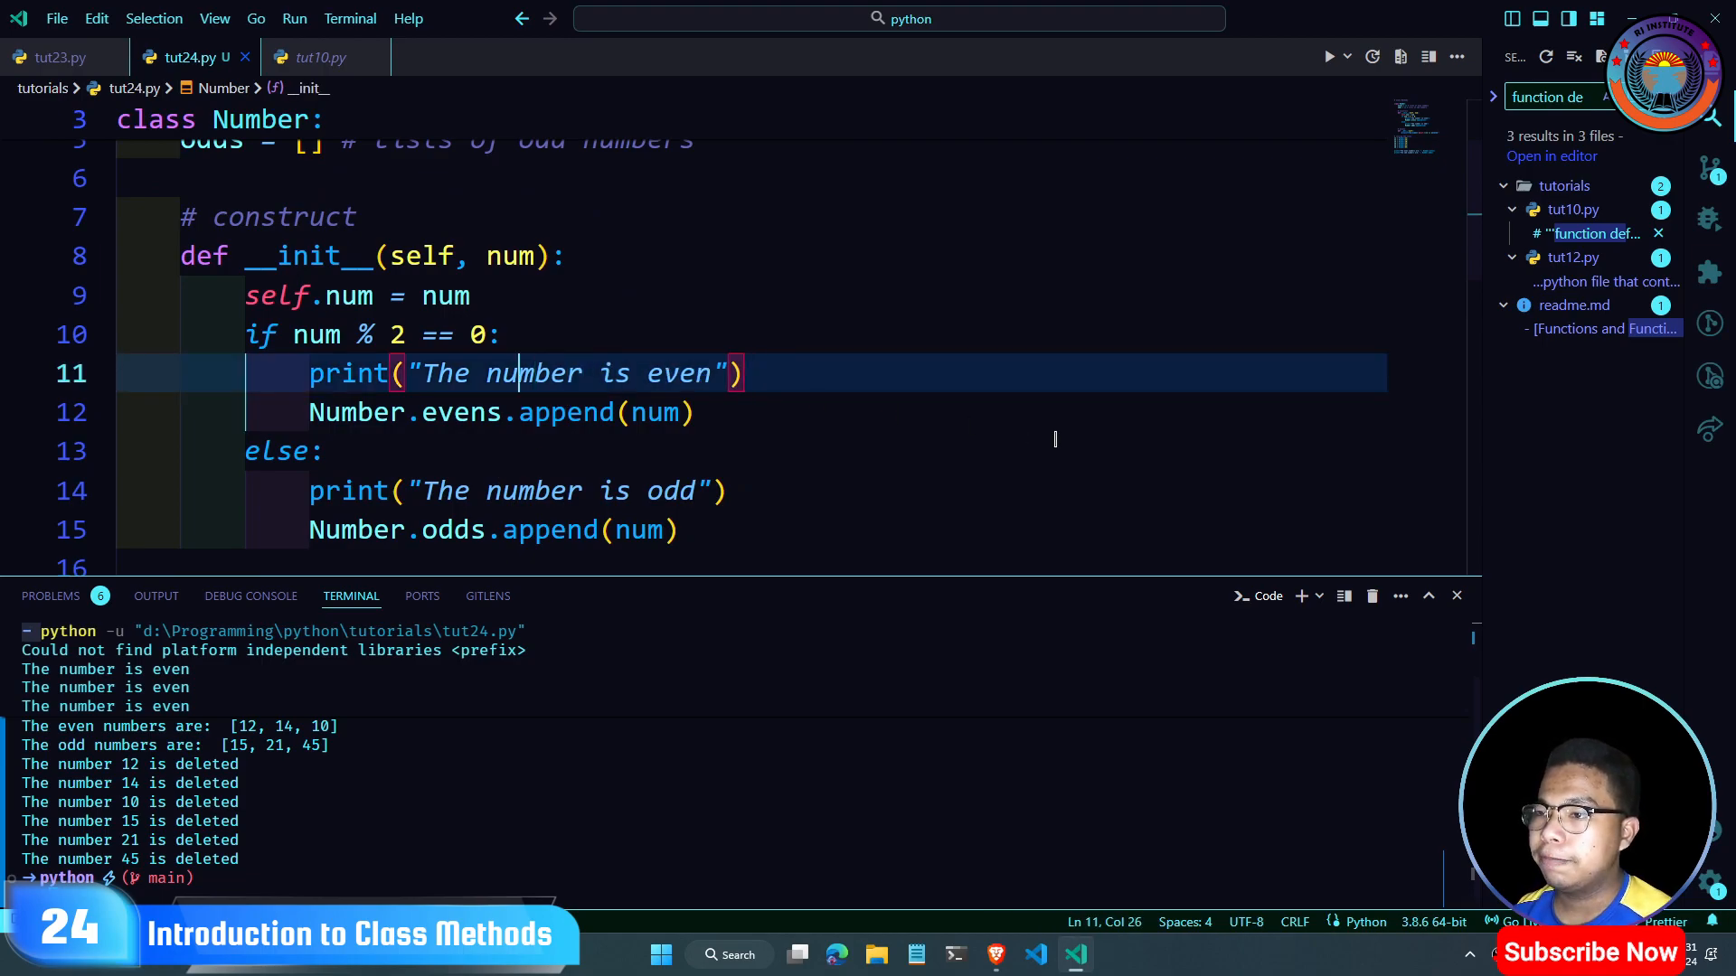
Step: Make both even/odd messages f-strings with {num}, then rerun tut24.py
text(q)
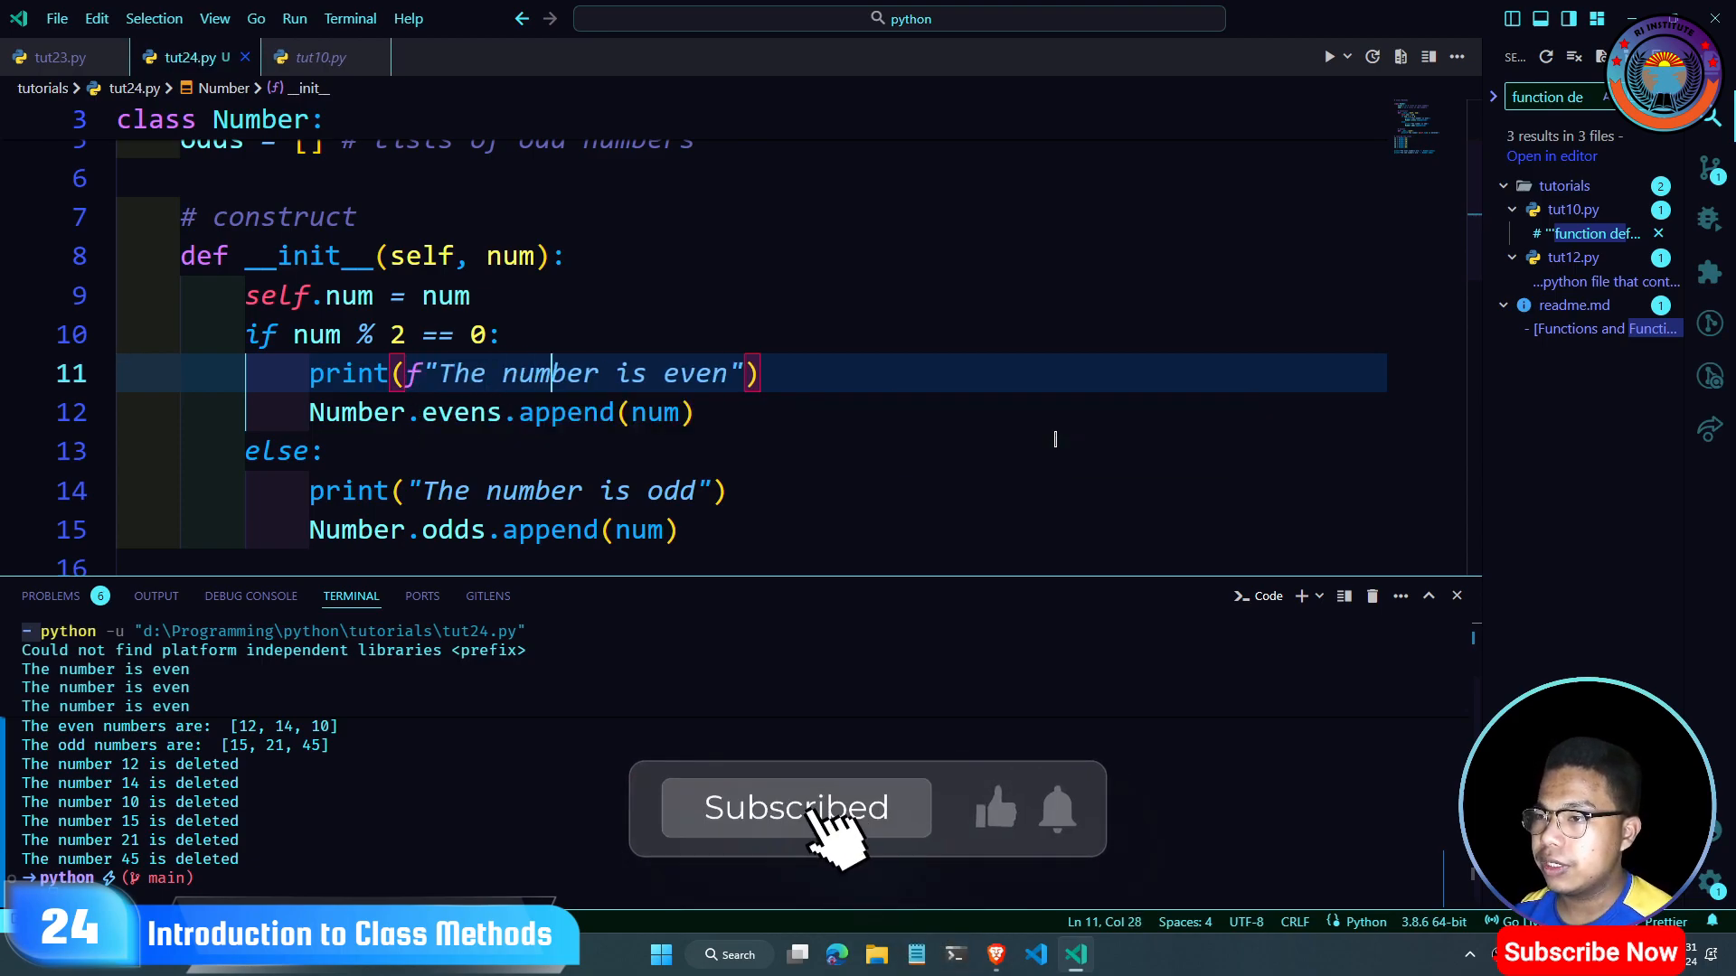
text({})
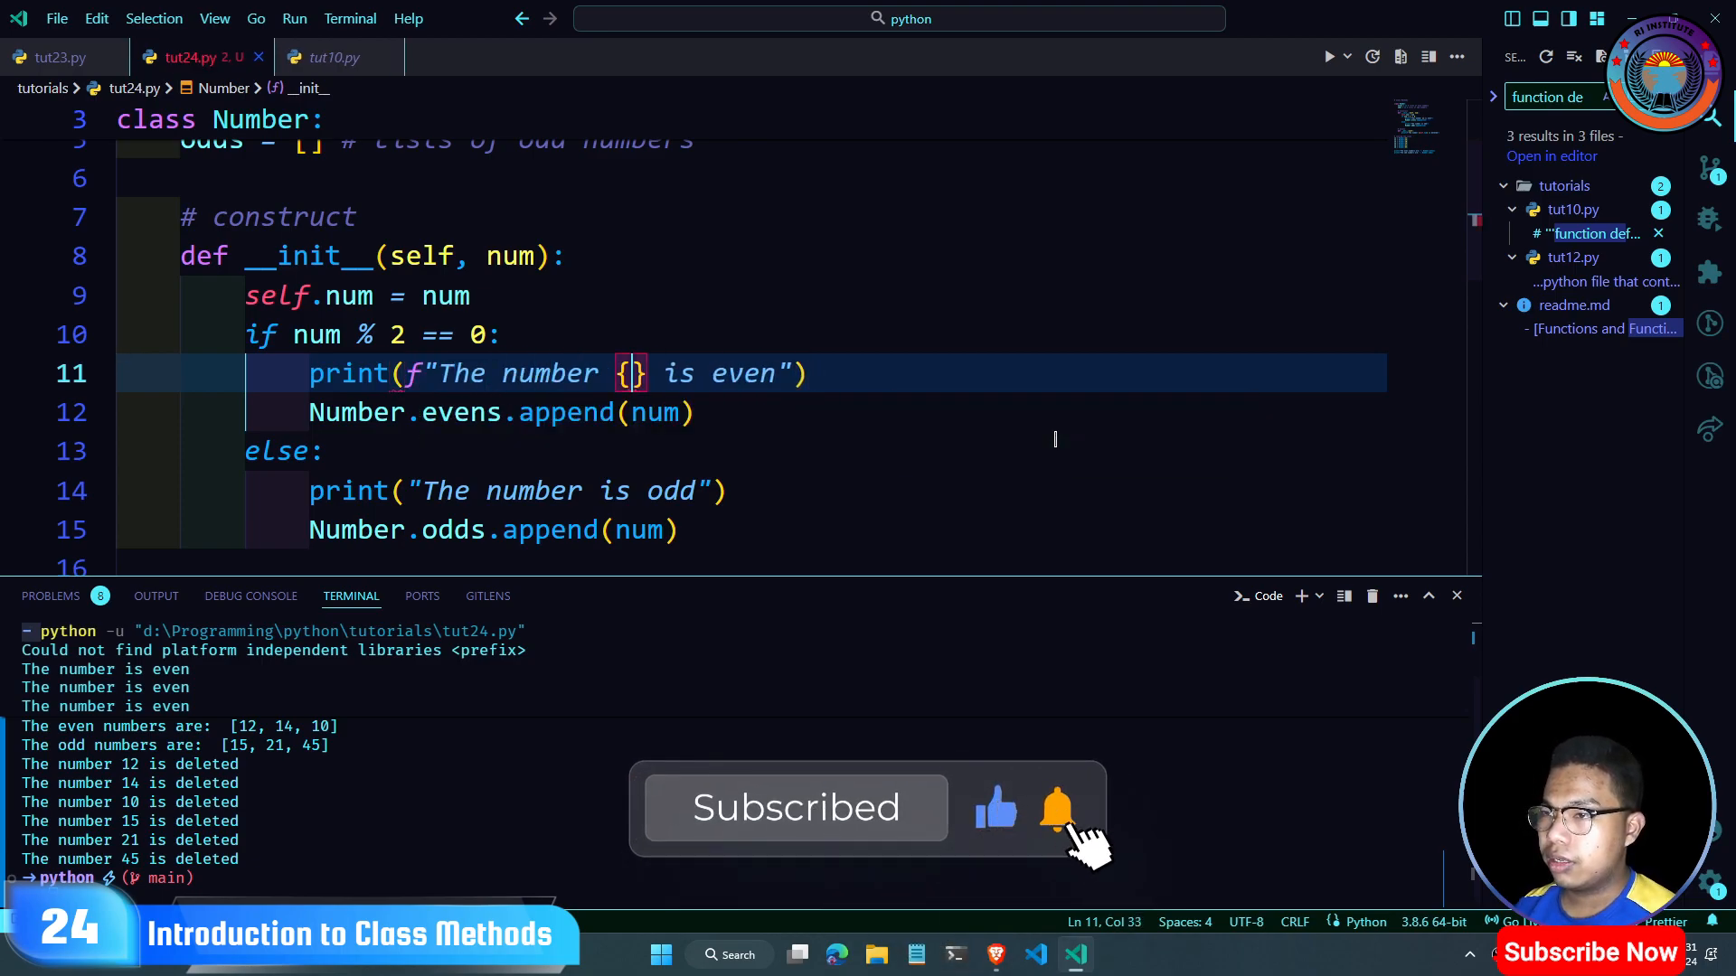
text(num)
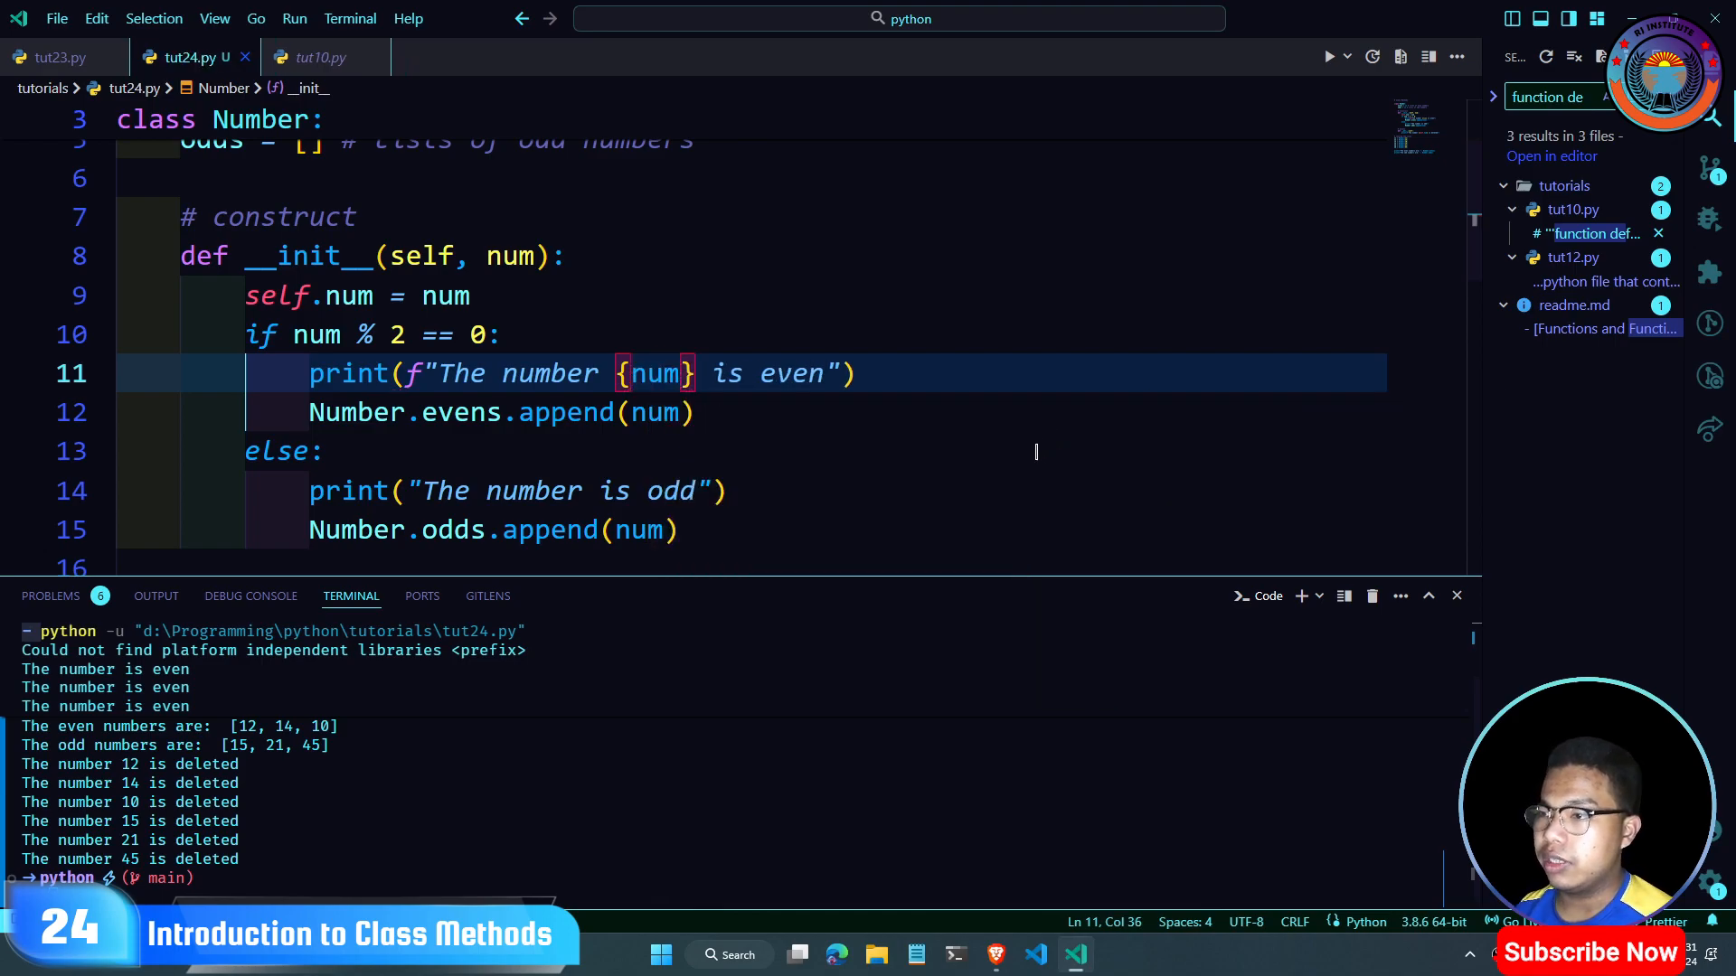
mouse_move(1225, 434)
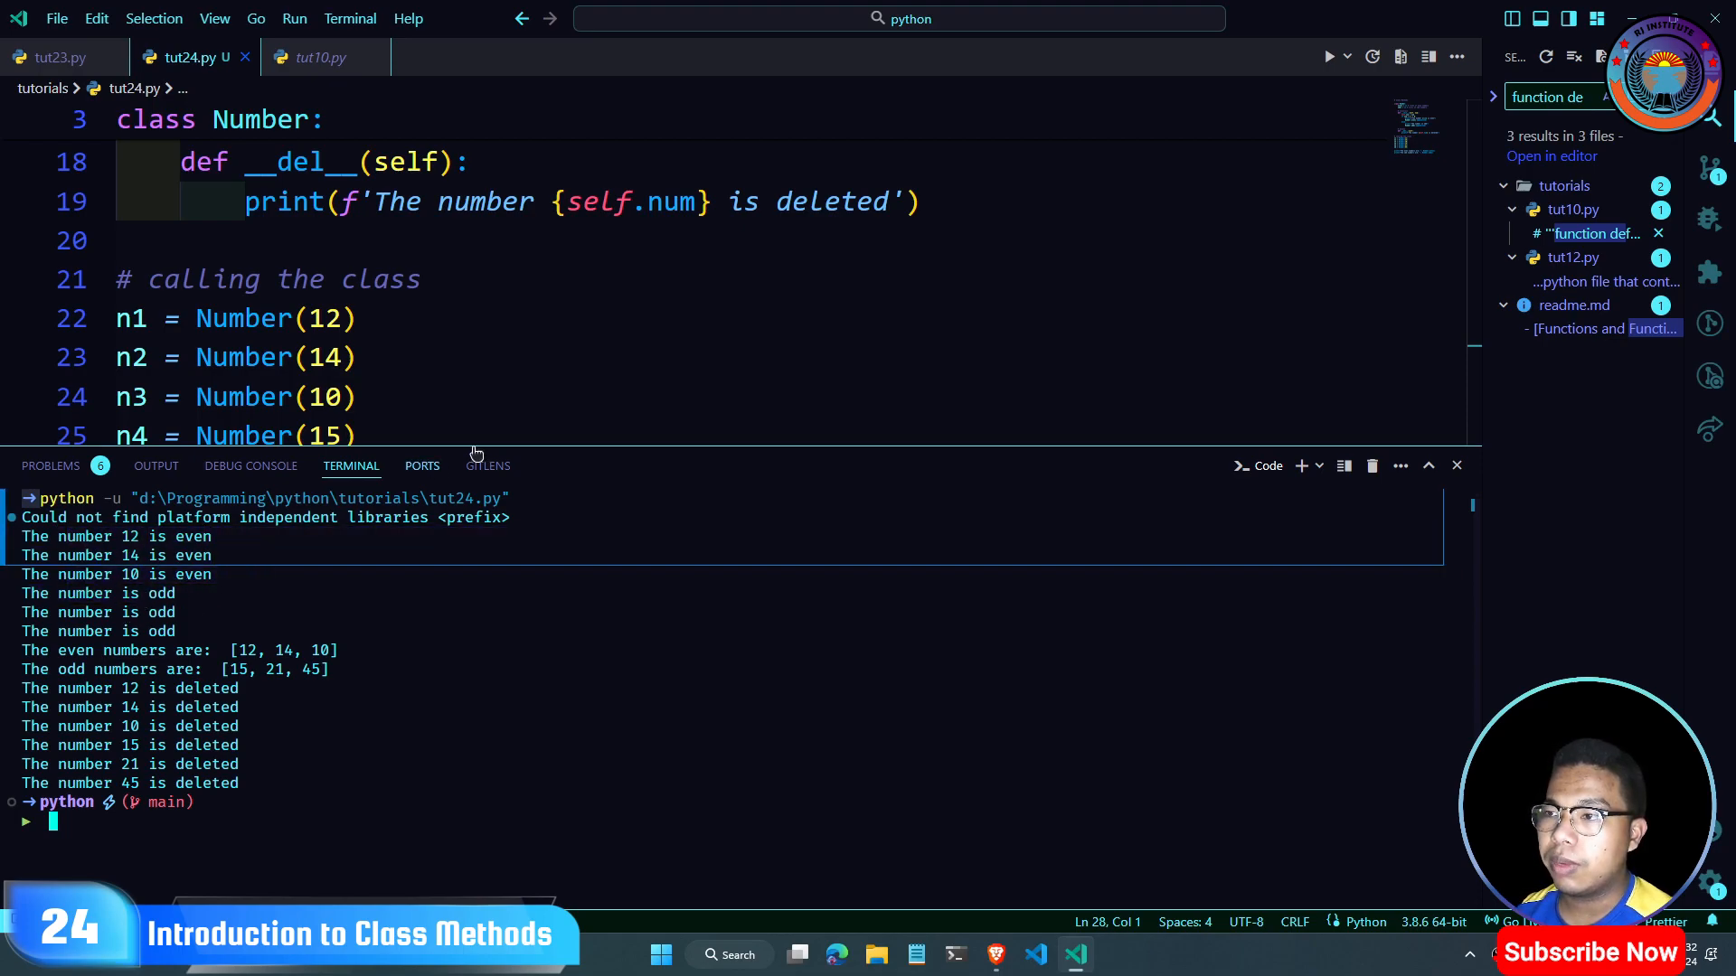
scroll(up, 3)
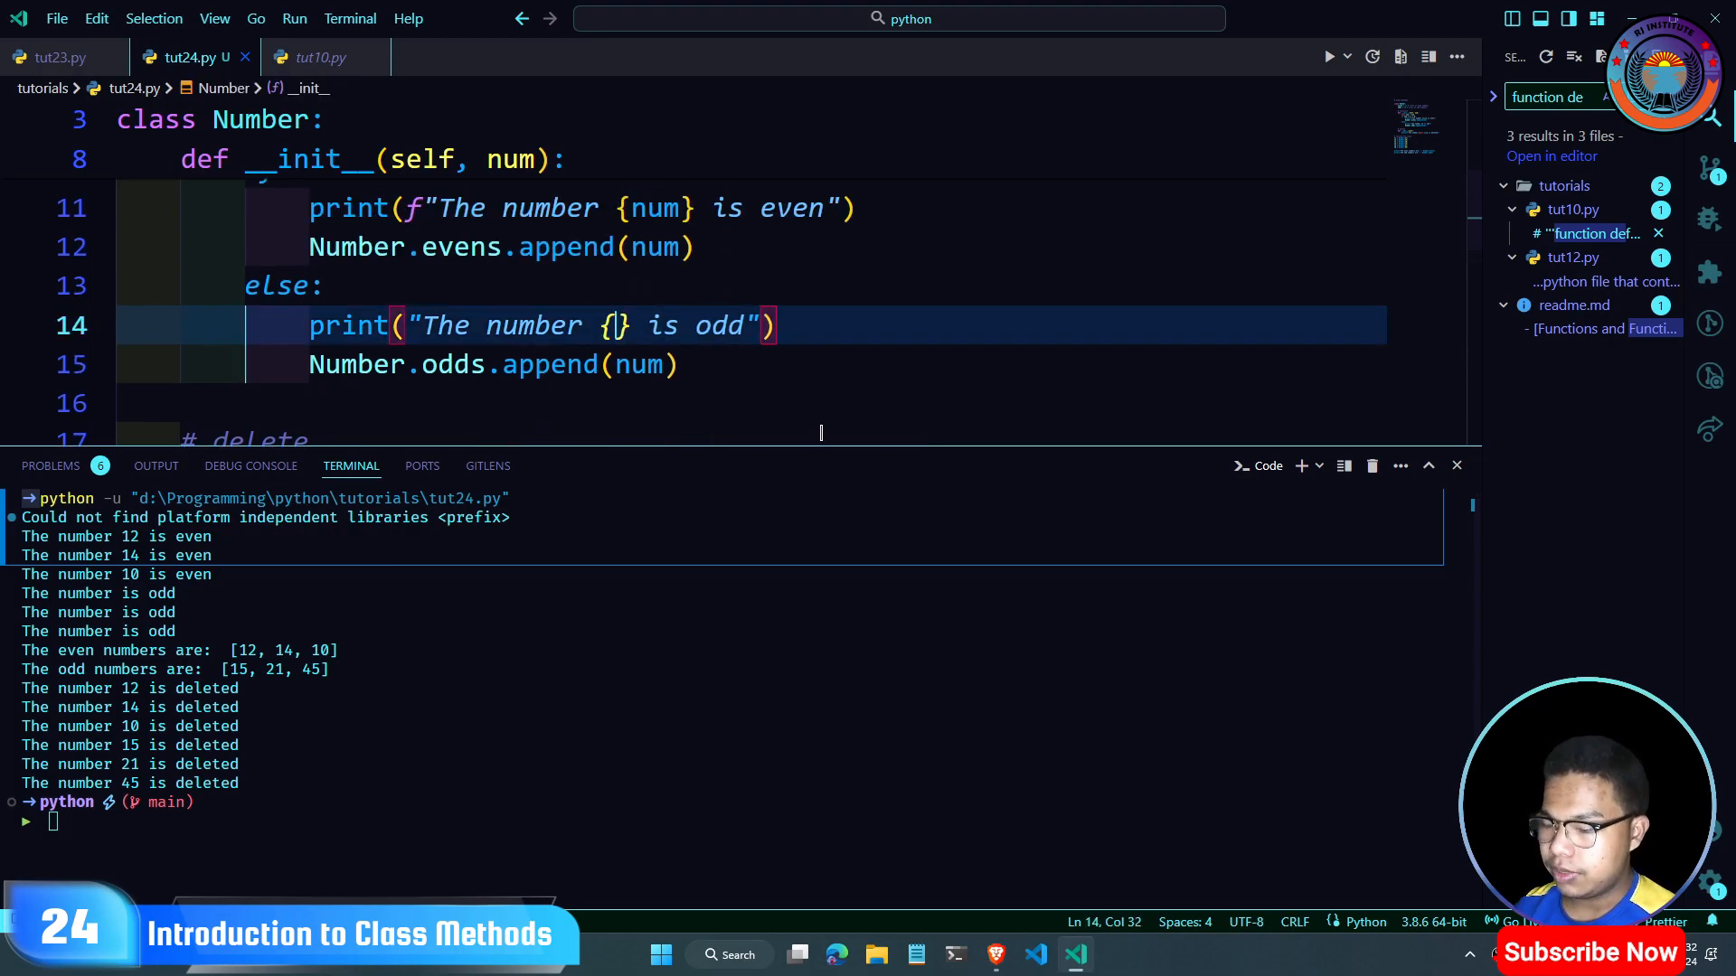
text(num)
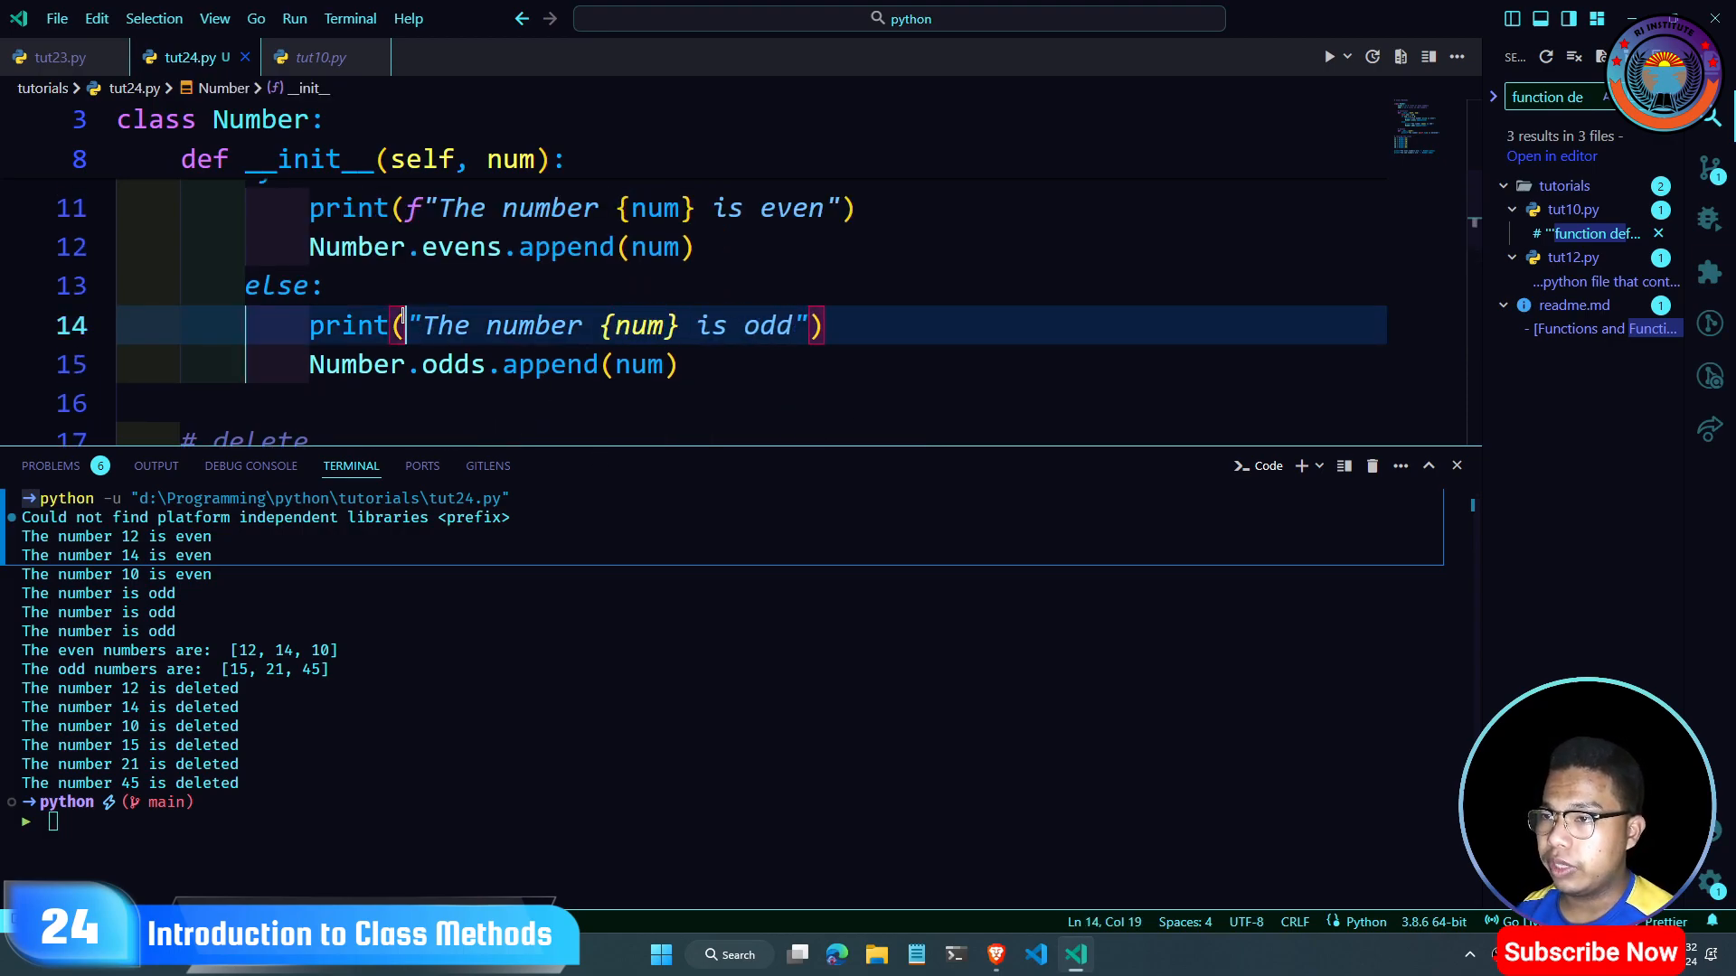
text(f)
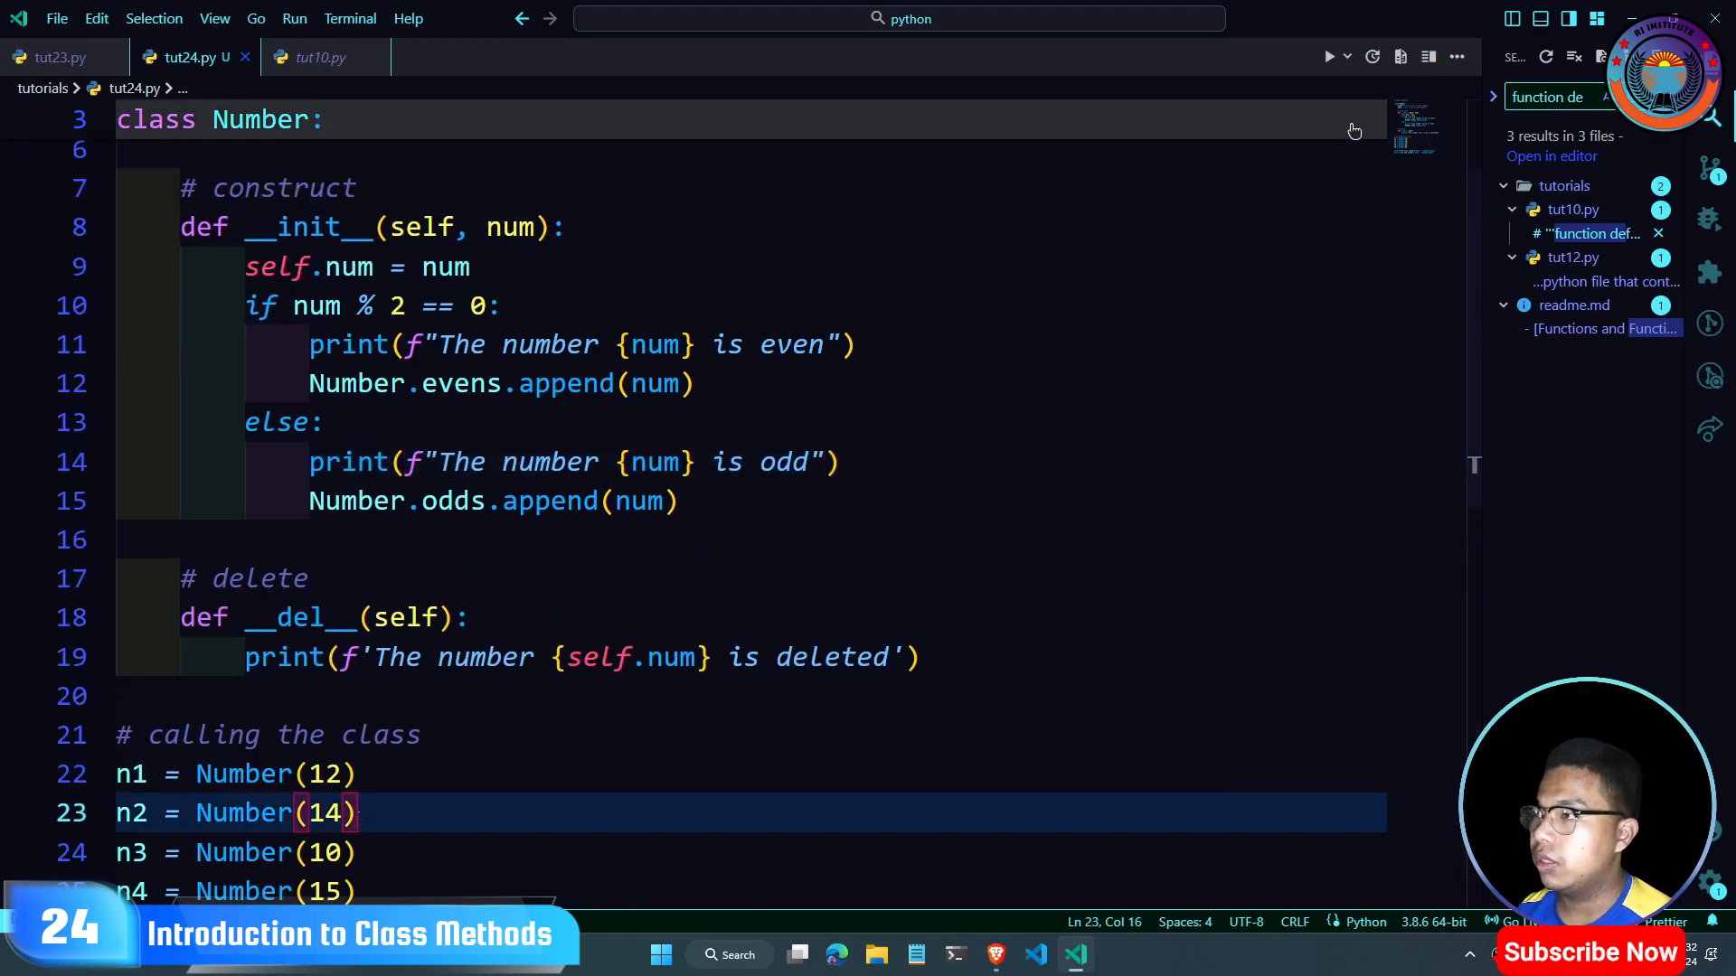
click(1330, 56)
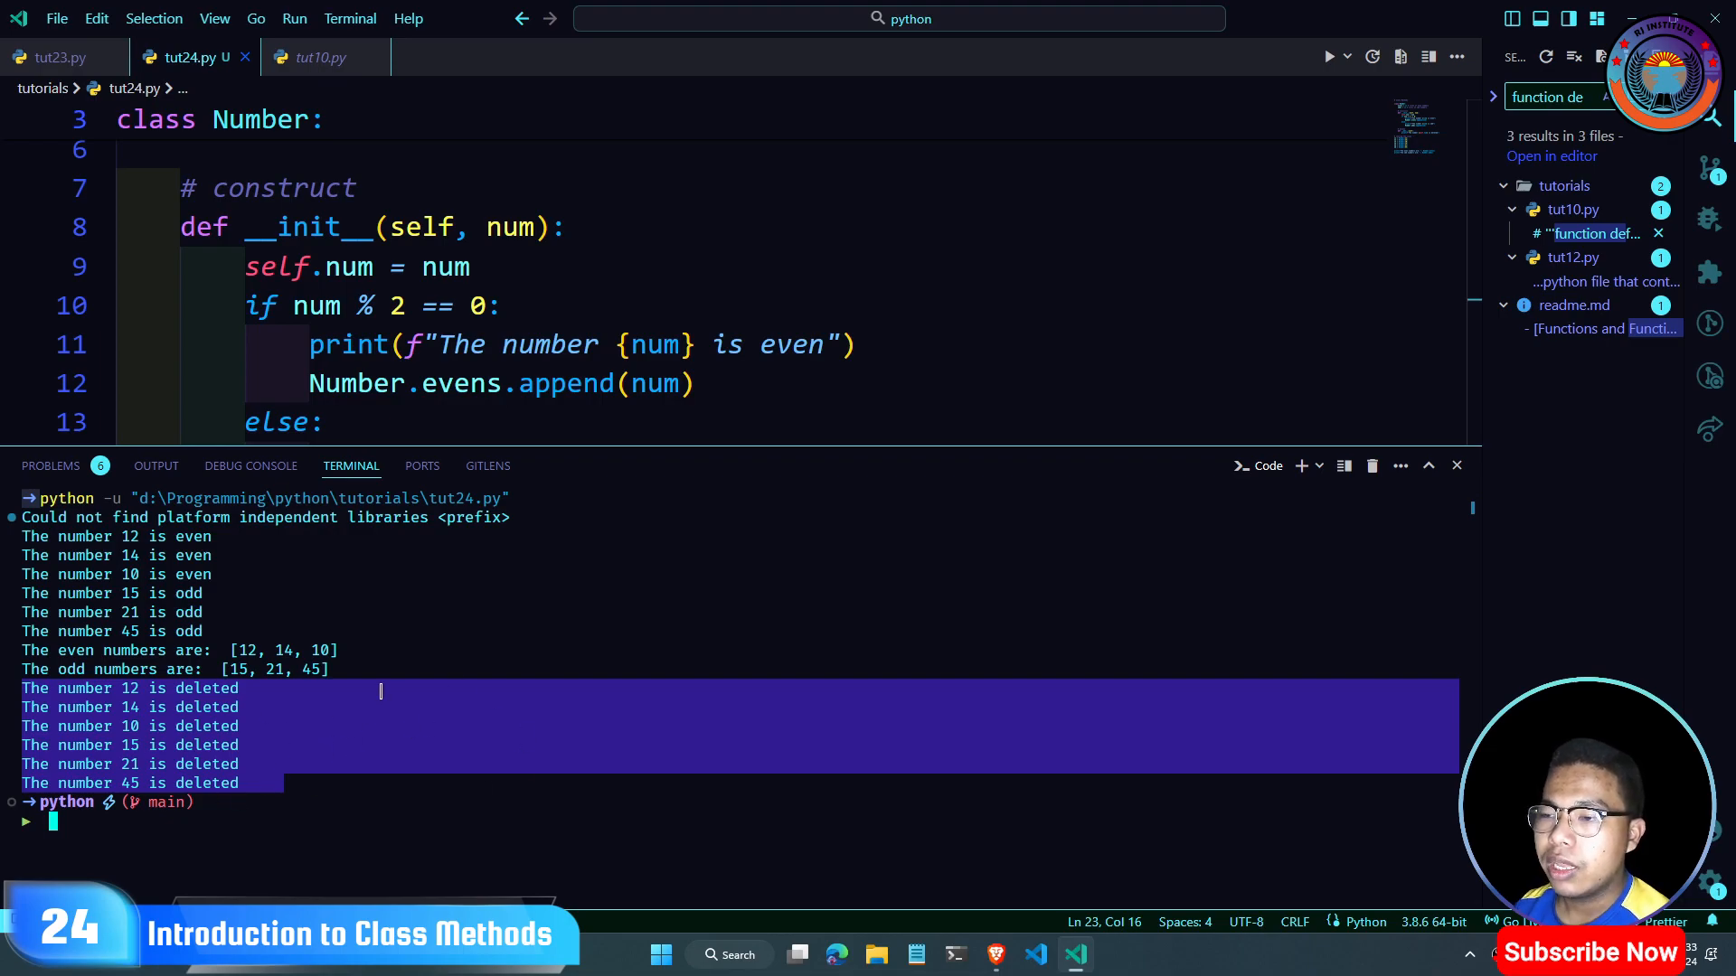
mouse_move(708, 446)
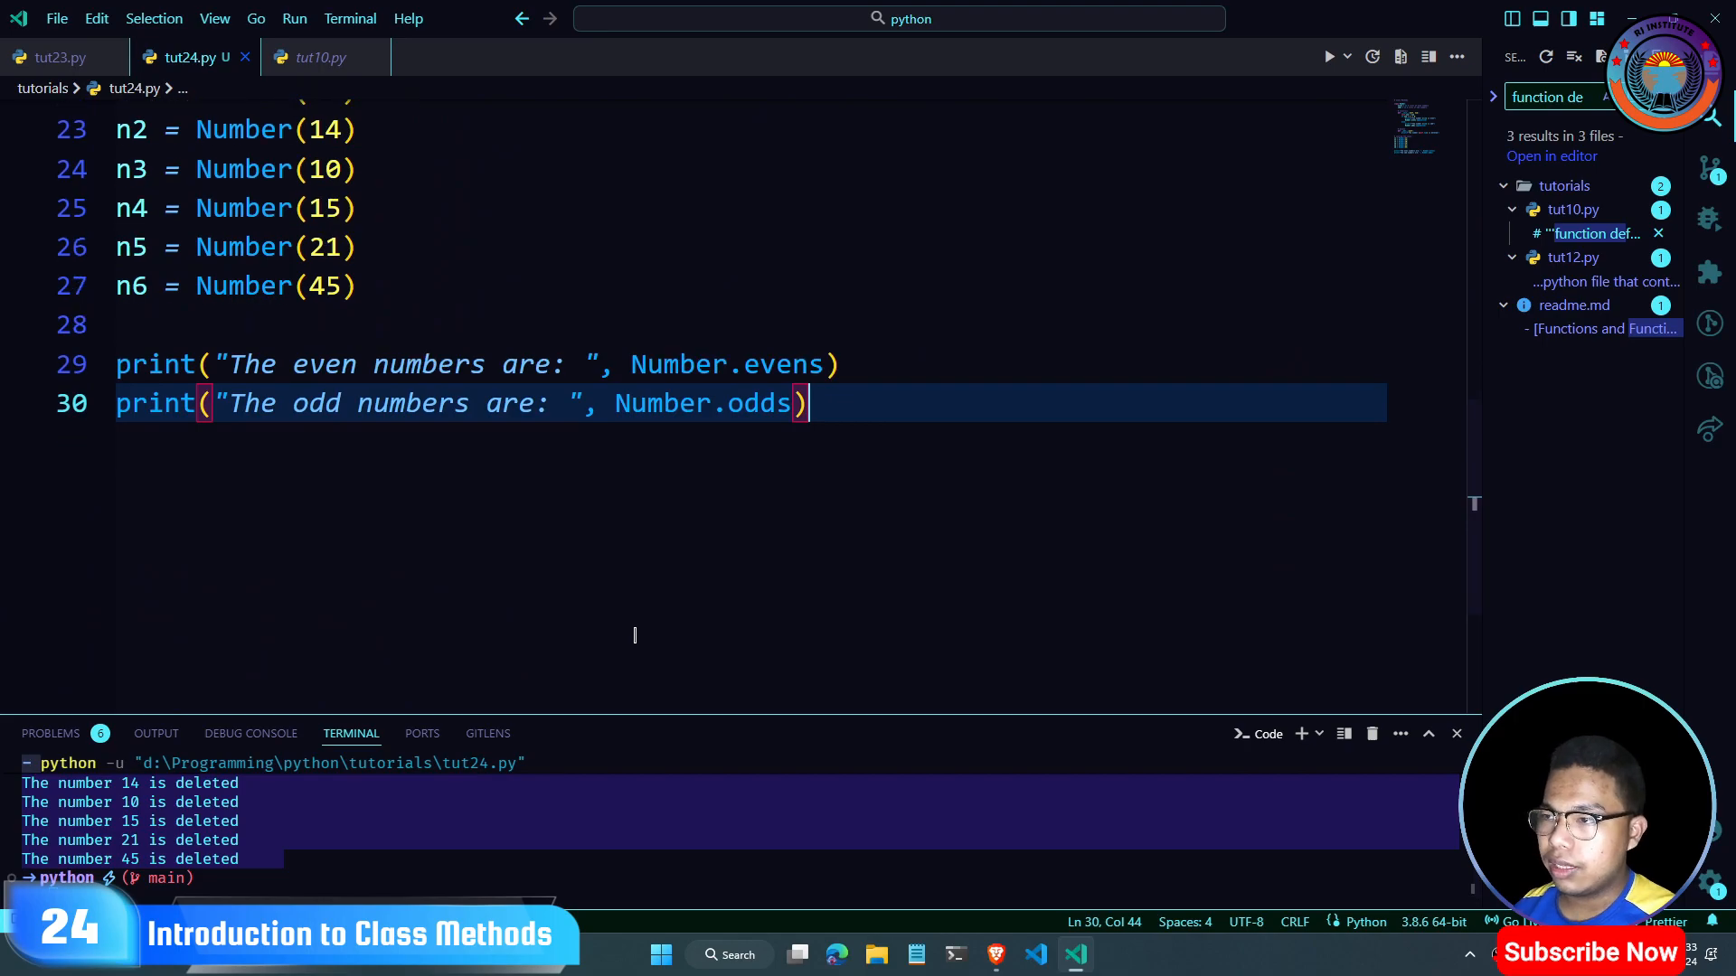
Step: Add print("Instance/attribute n2 is deleted") on a new line after del n2
text(del n2)
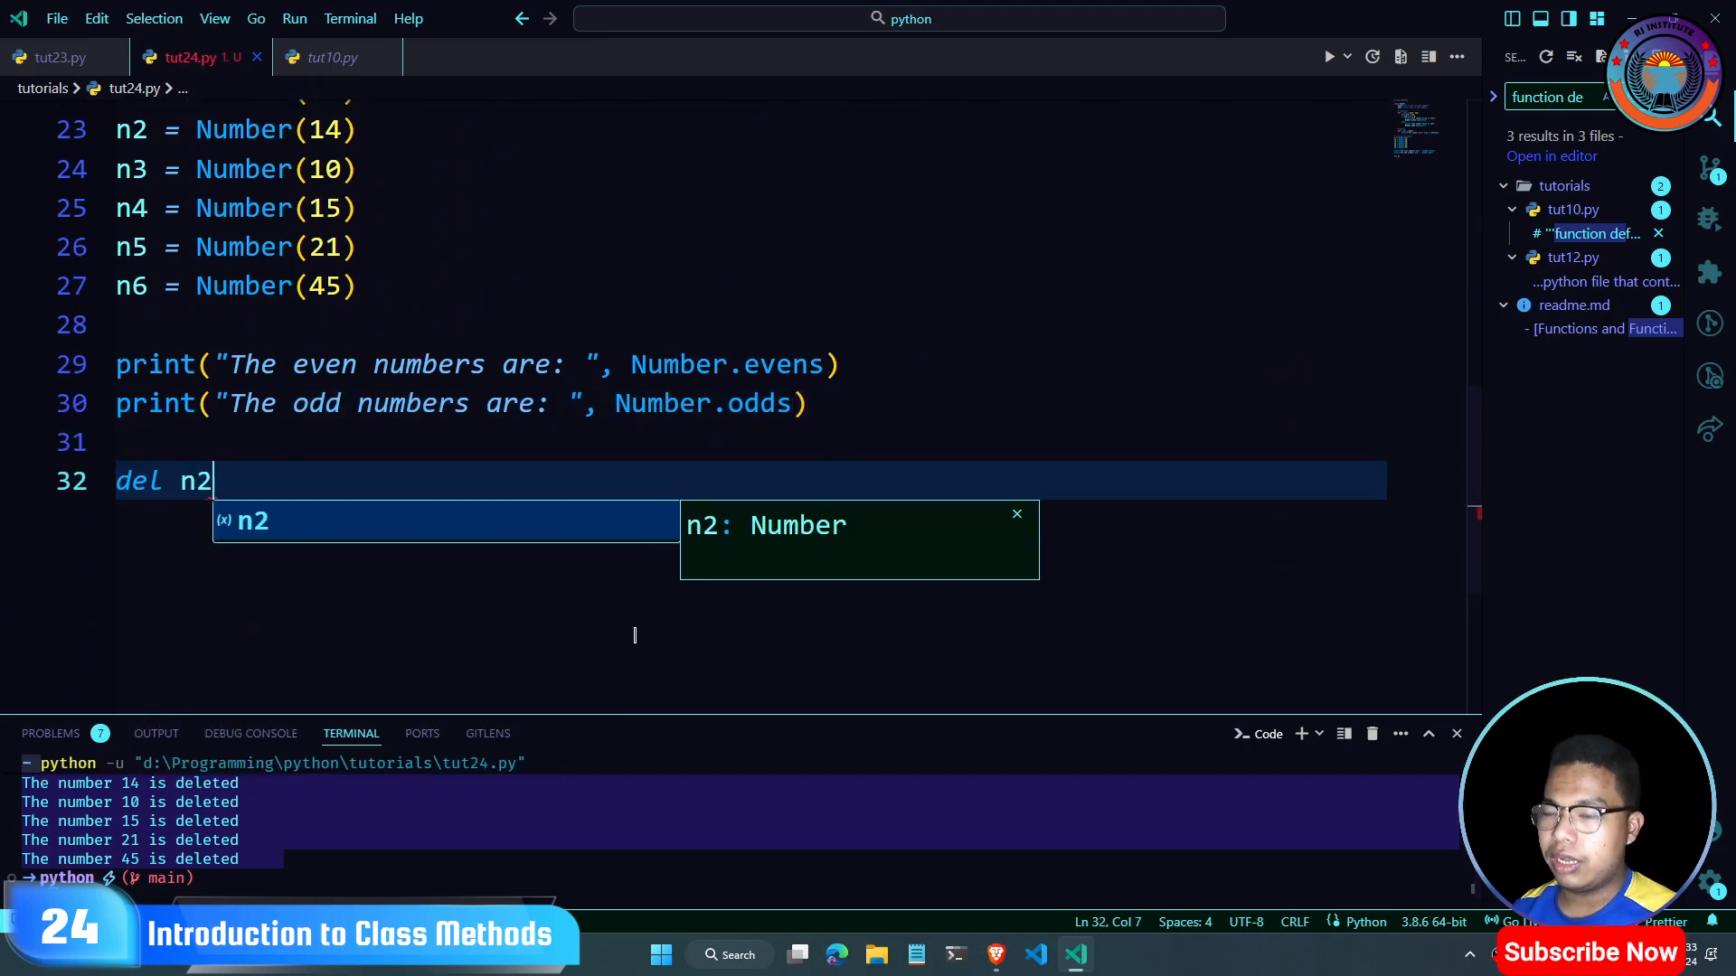
key(Enter)
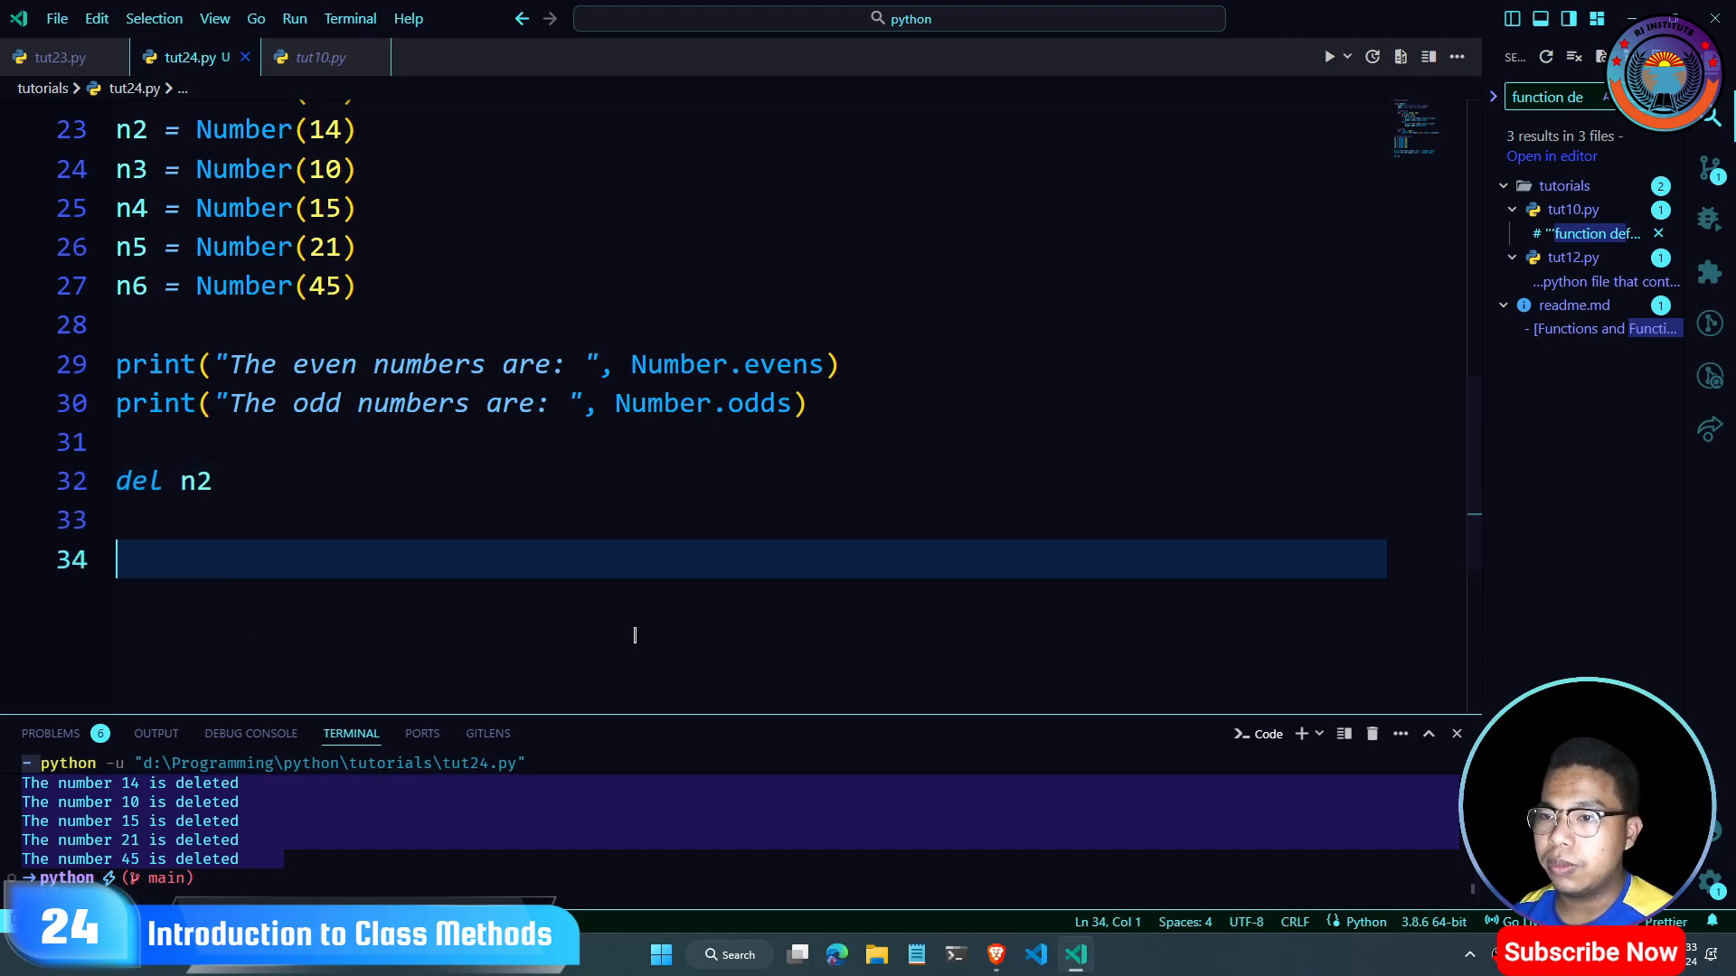
text(print("Instanc"))
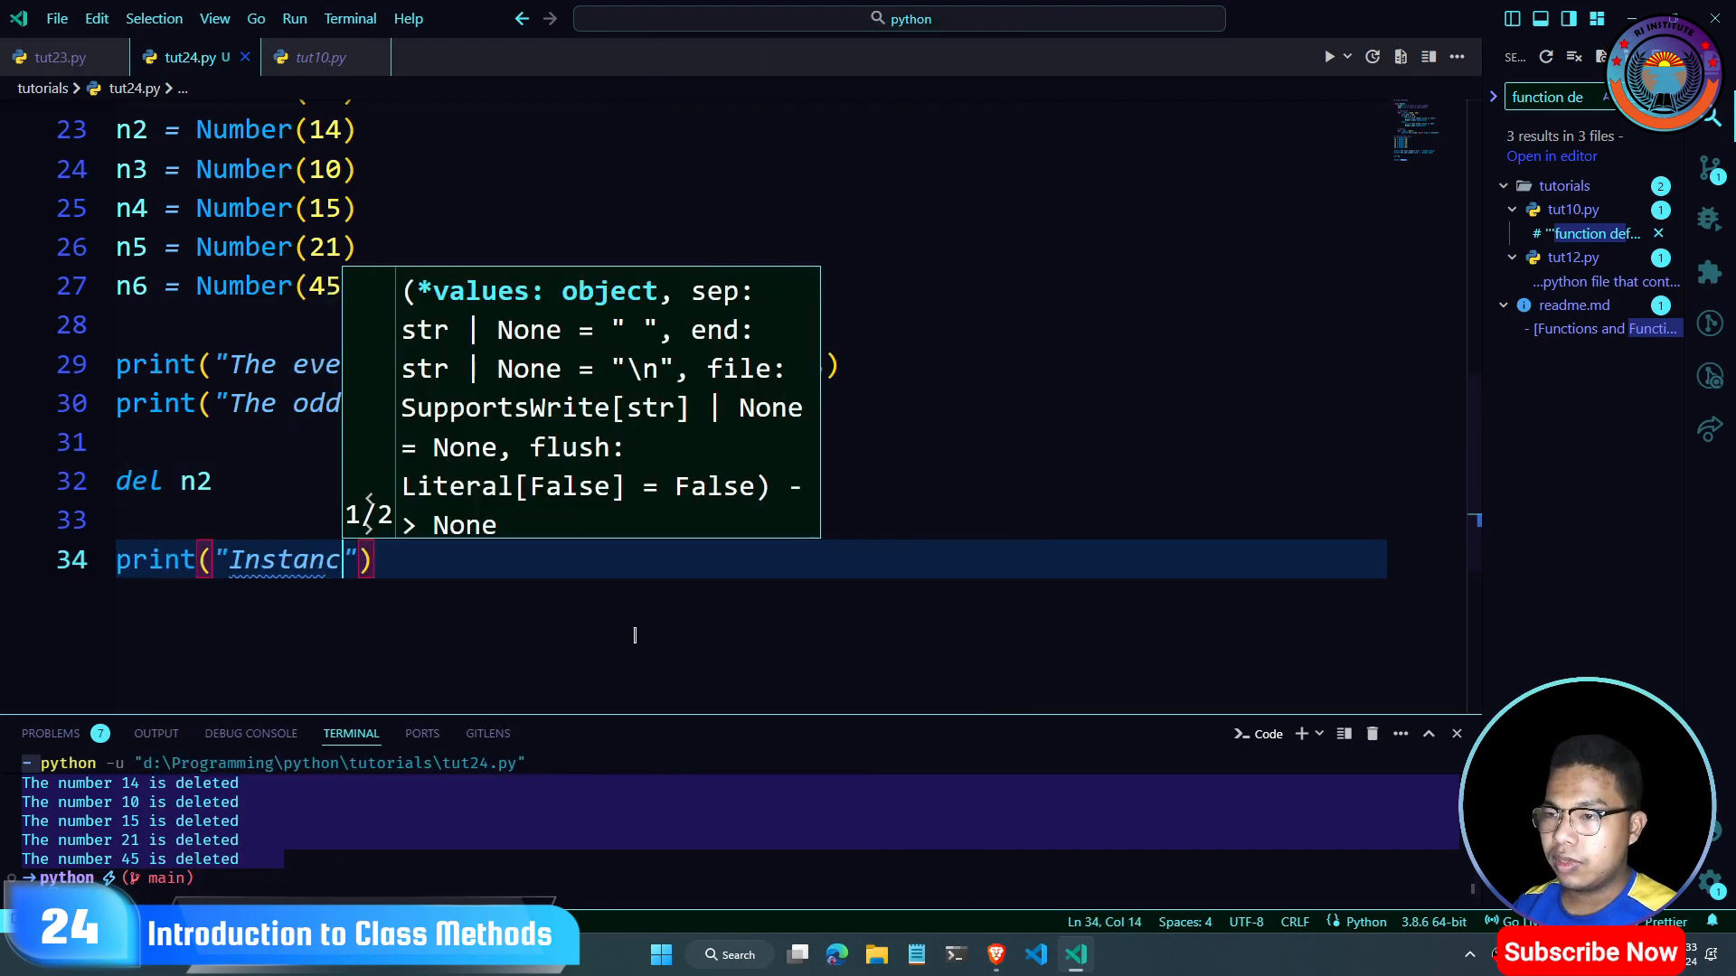
text(/)
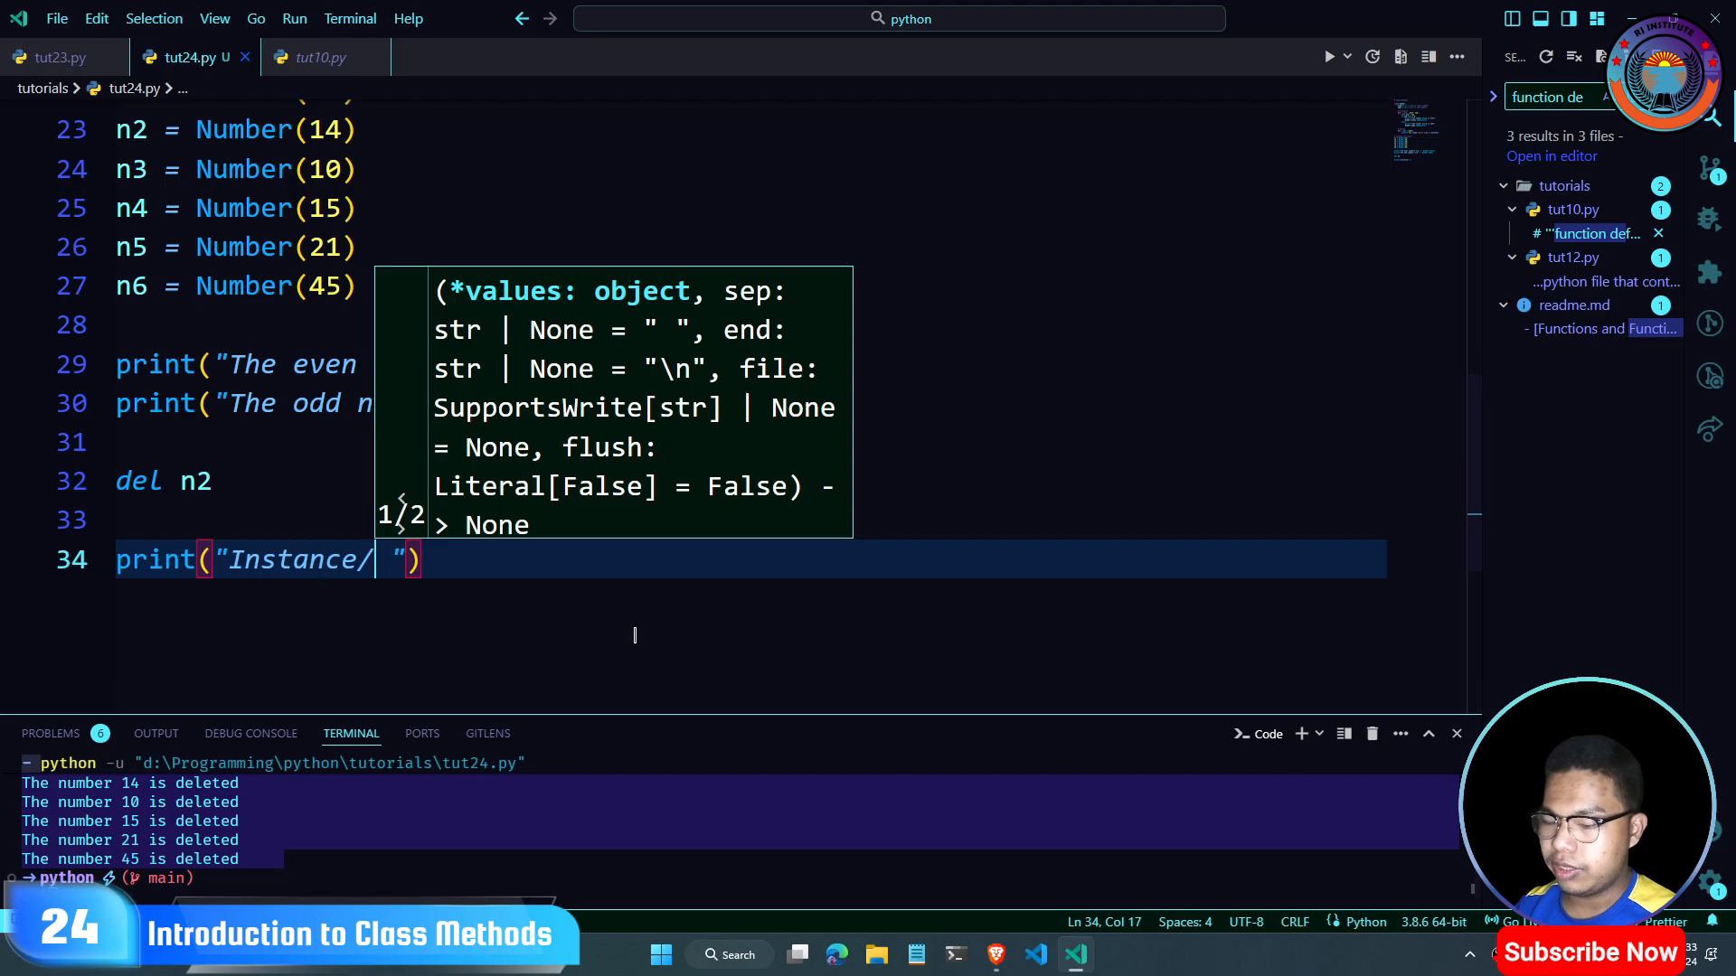
text(attribute n2)
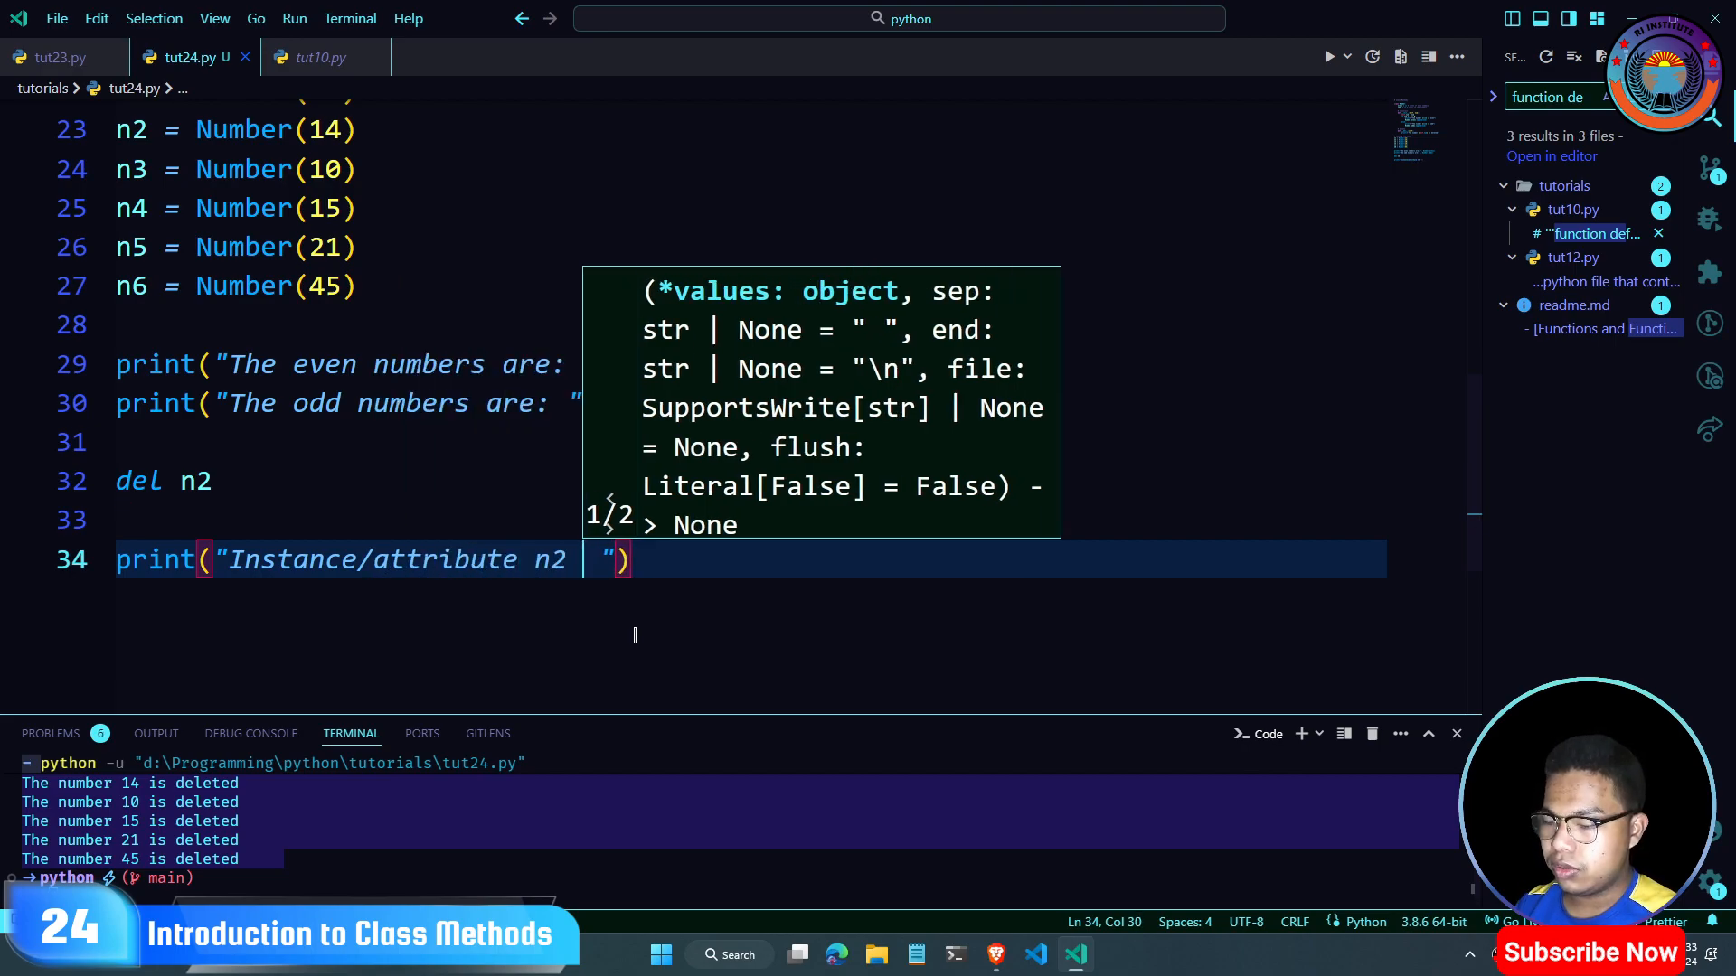
text(is deleted)
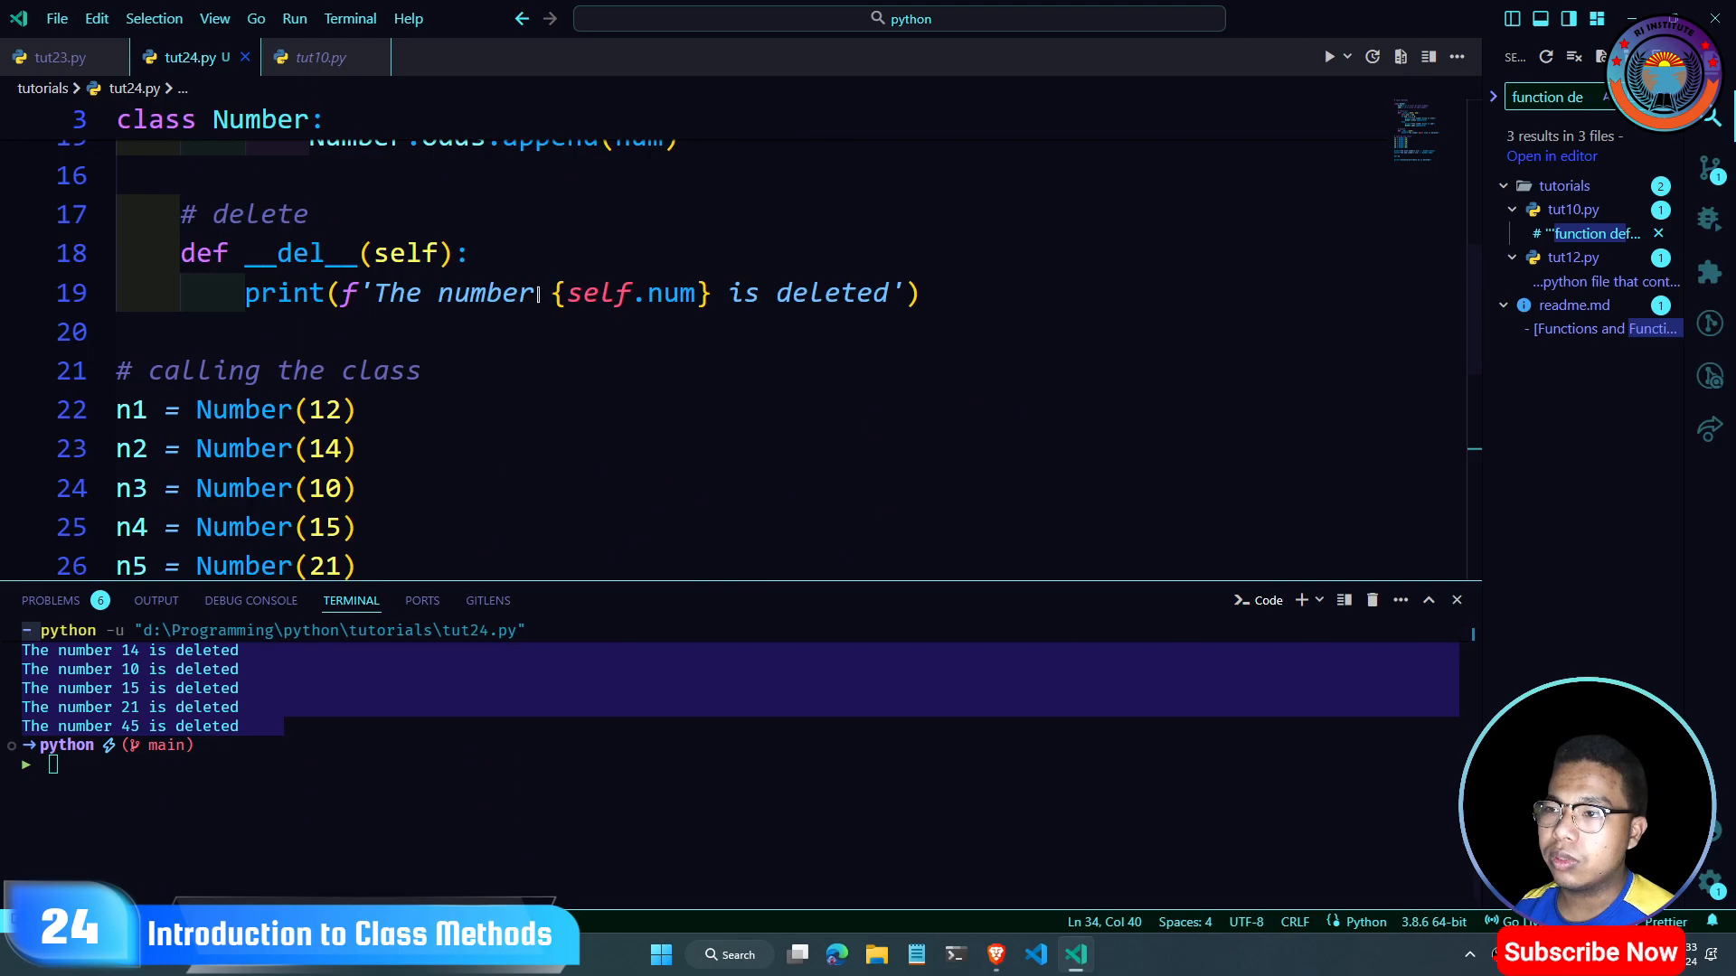
Step: Inspect the output, highlighting the n2 deletion message and the other deletion messages
double_click(630, 293)
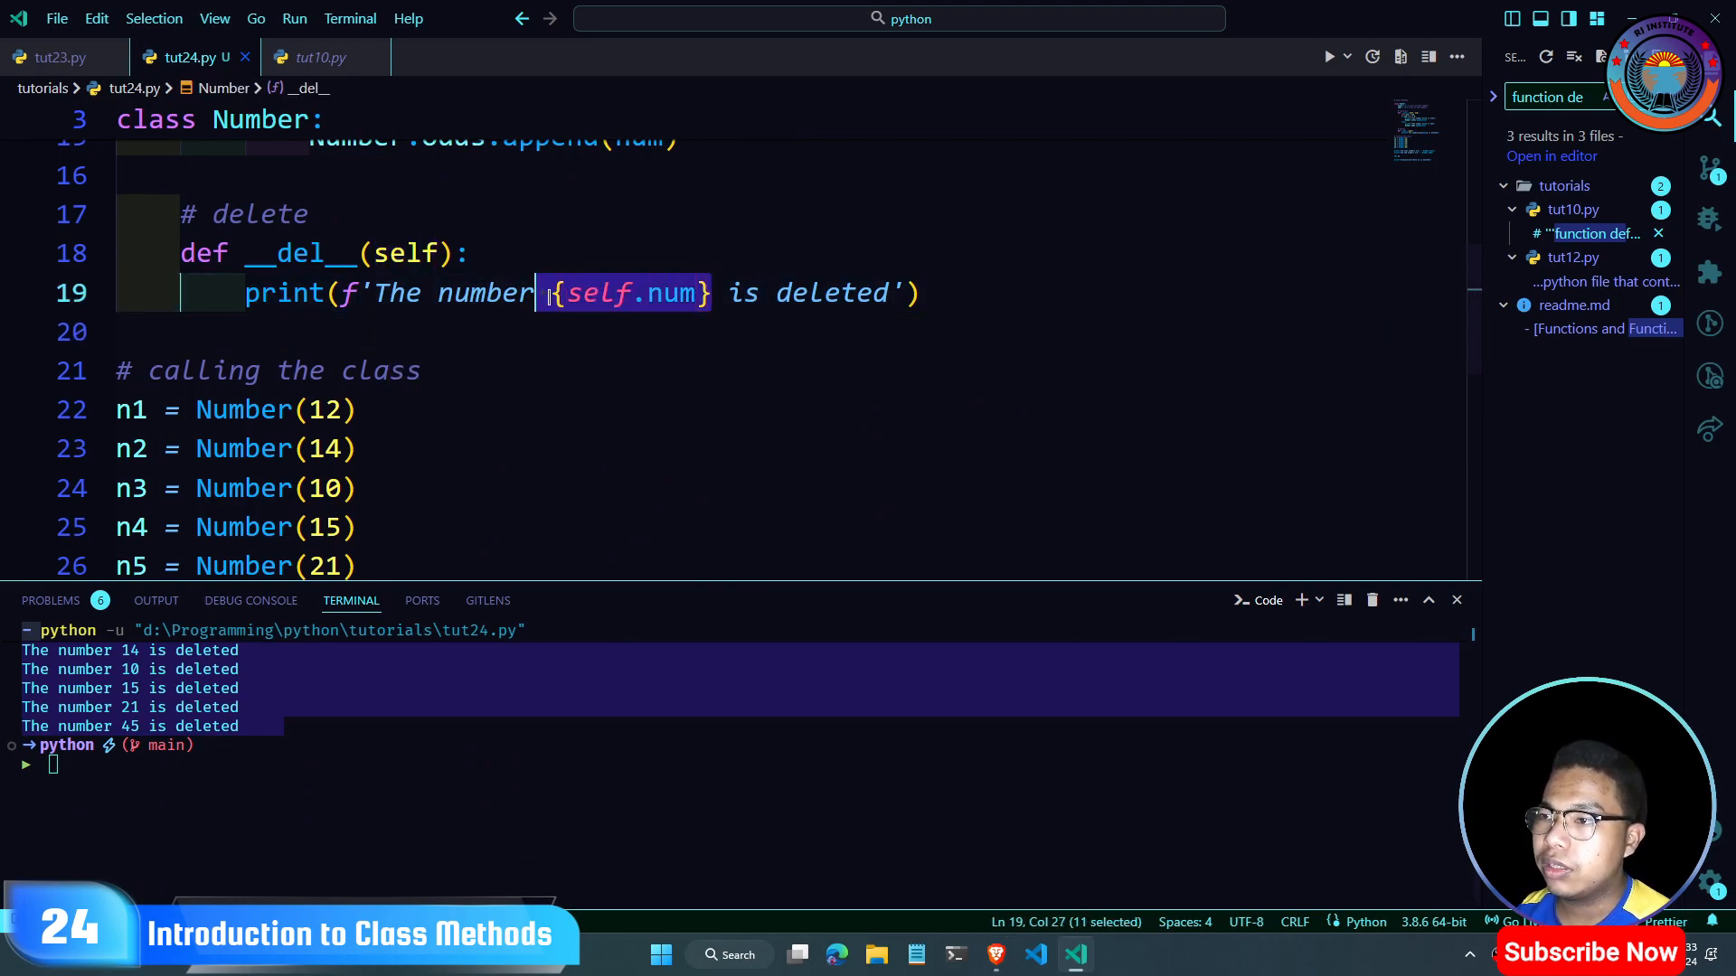
scroll(down, 3)
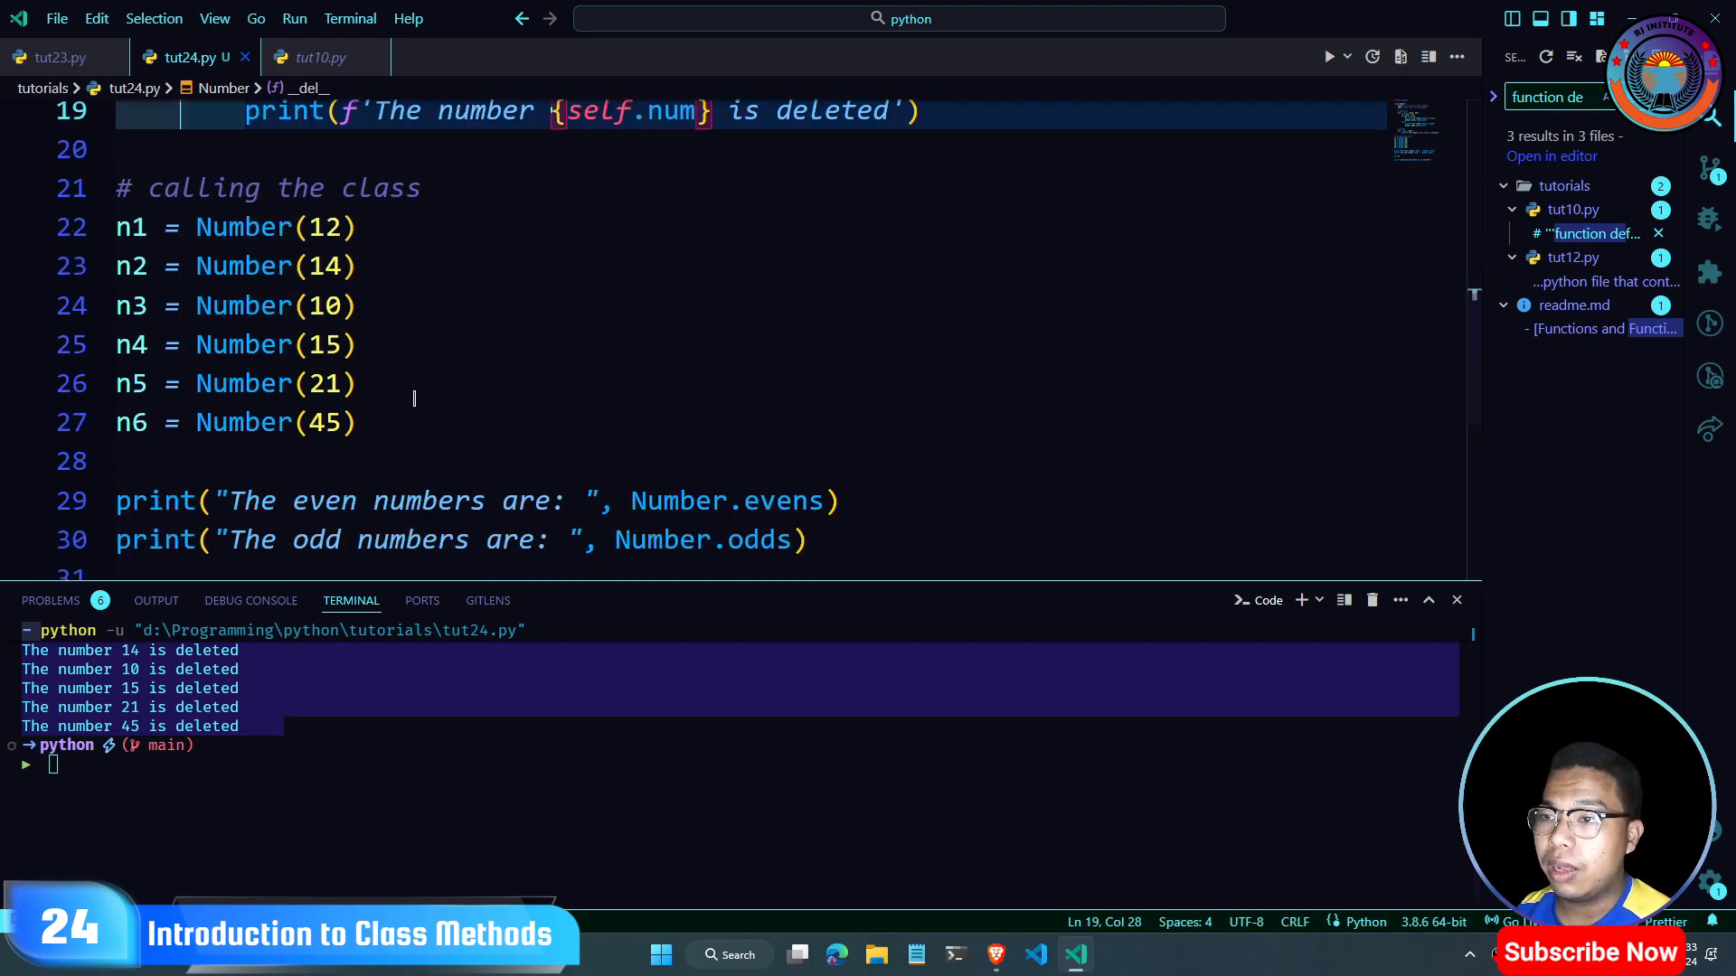
scroll(down, 3)
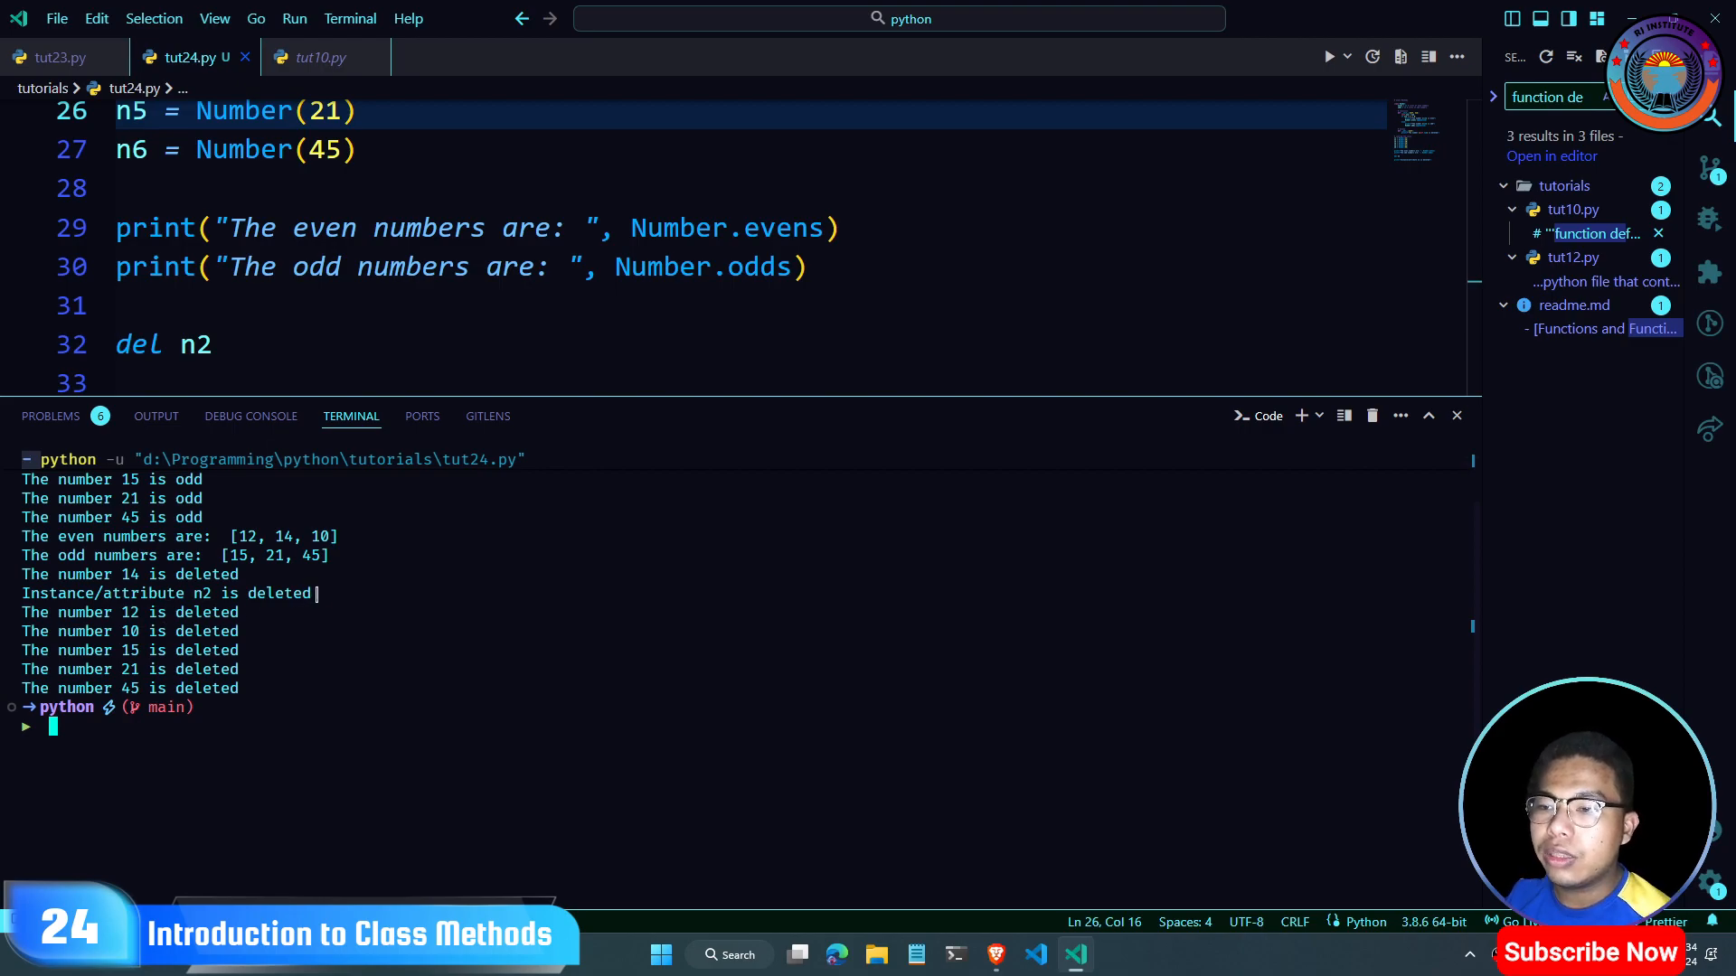
double_click(166, 593)
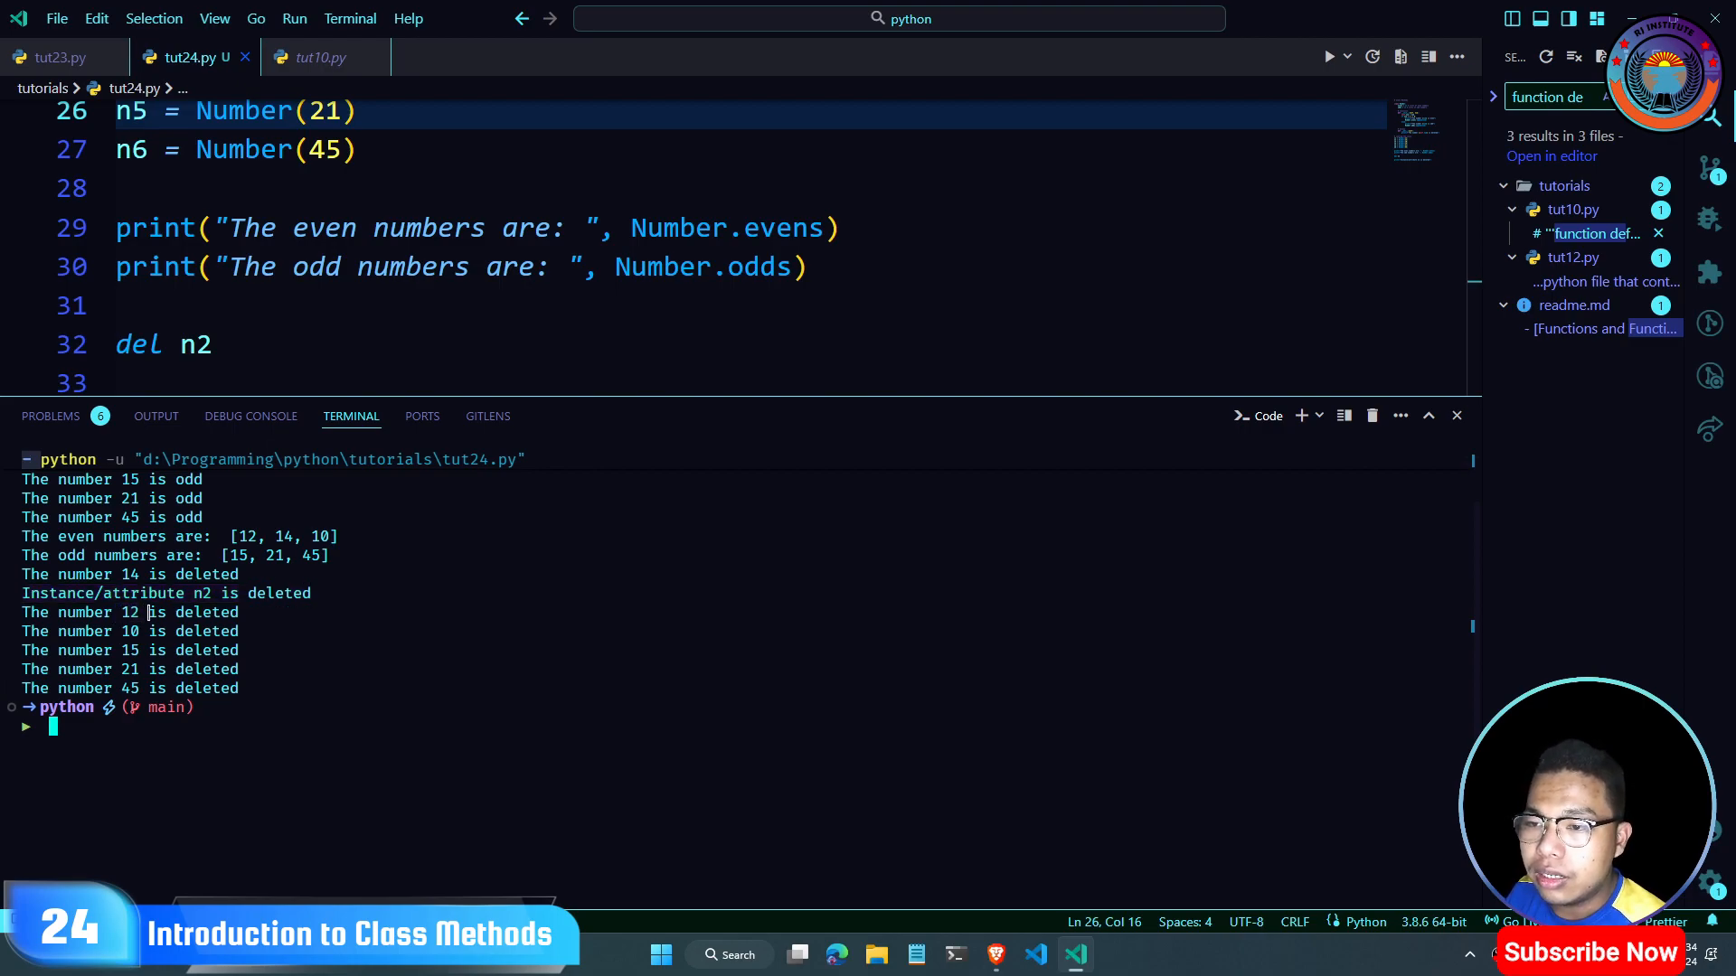
double_click(206, 612)
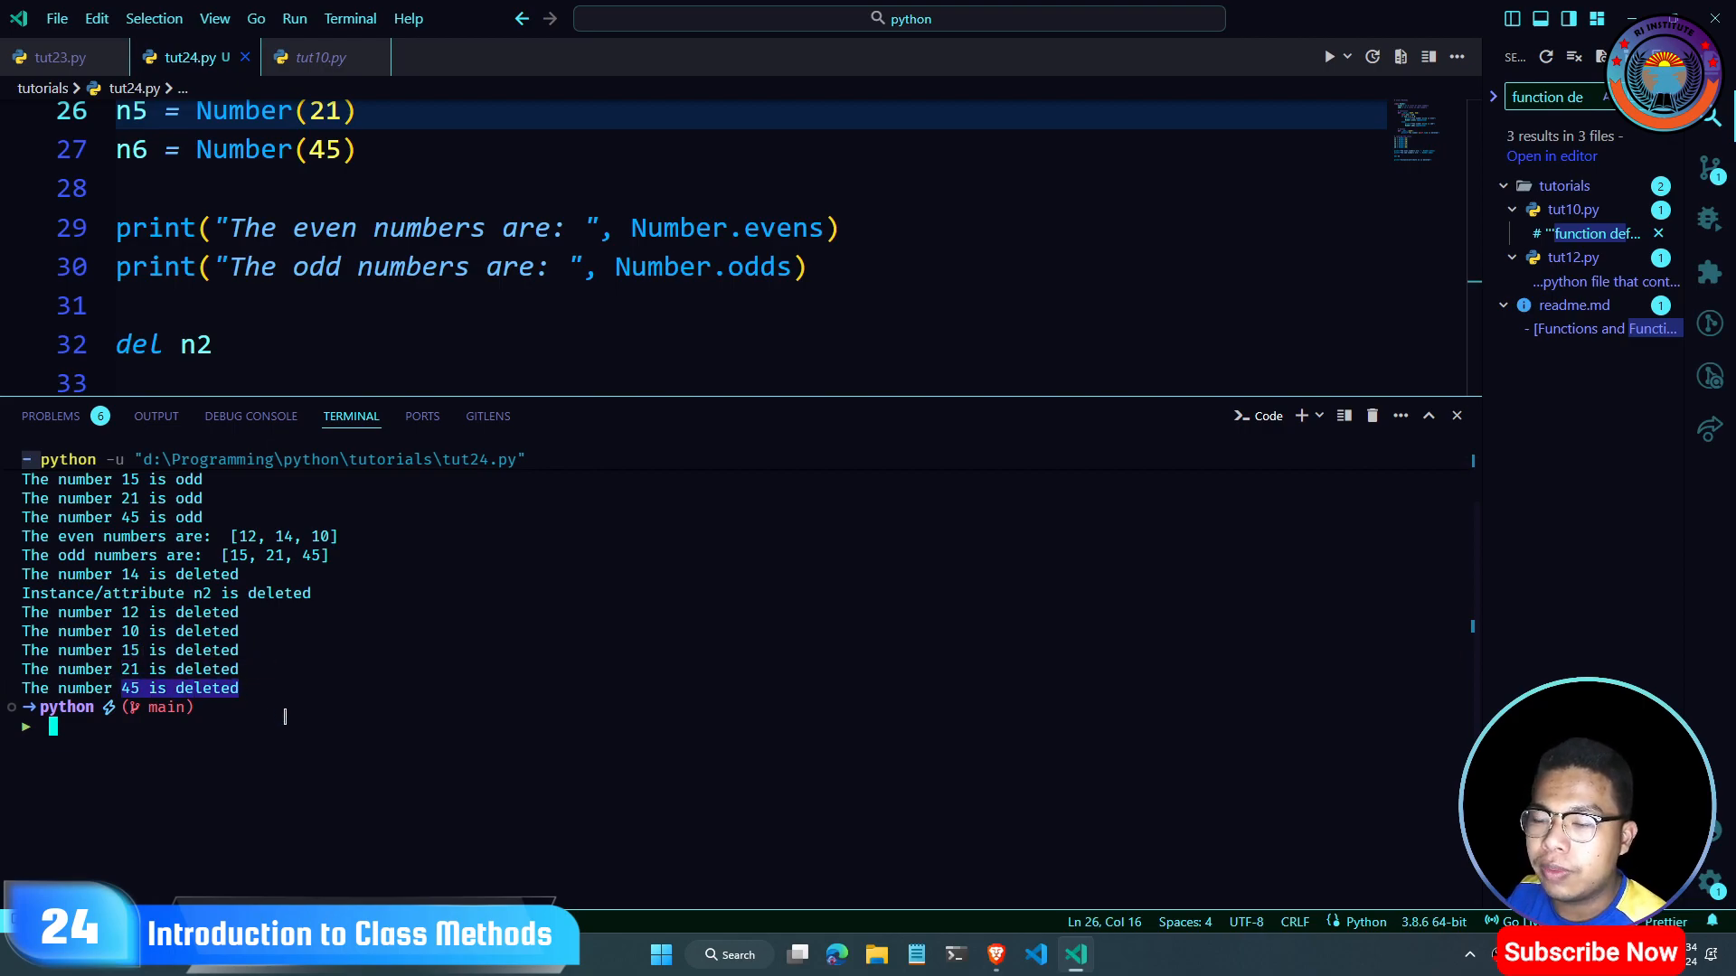
double_click(285, 537)
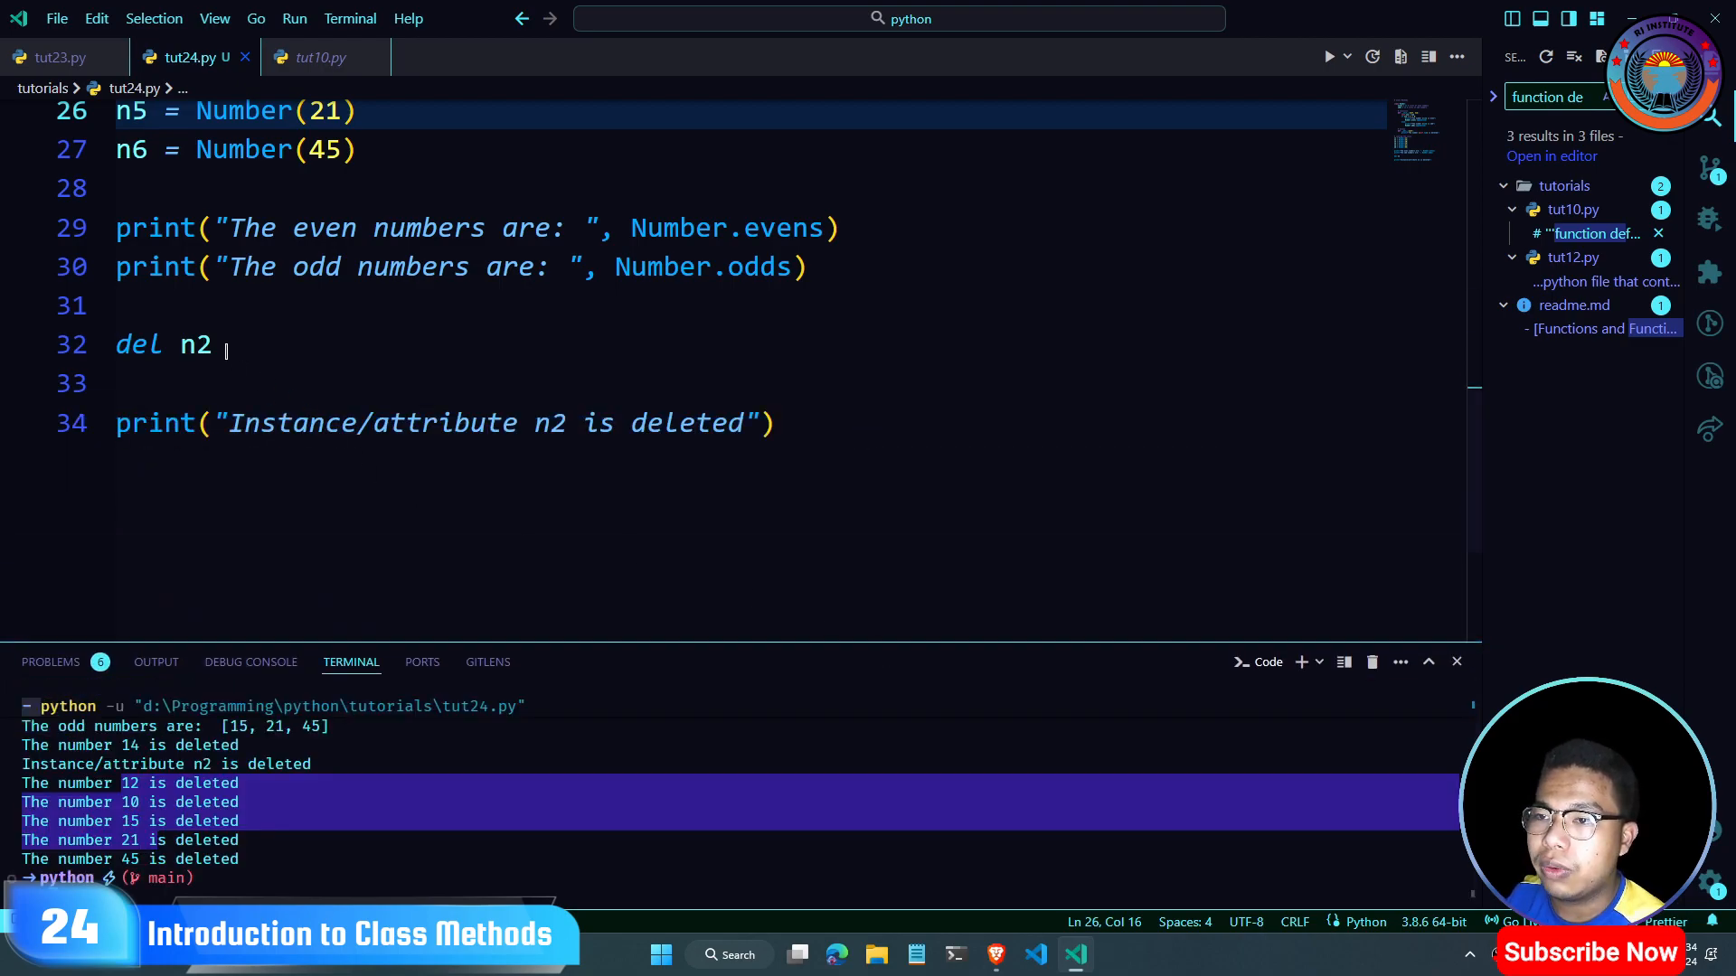
scroll(up, 3)
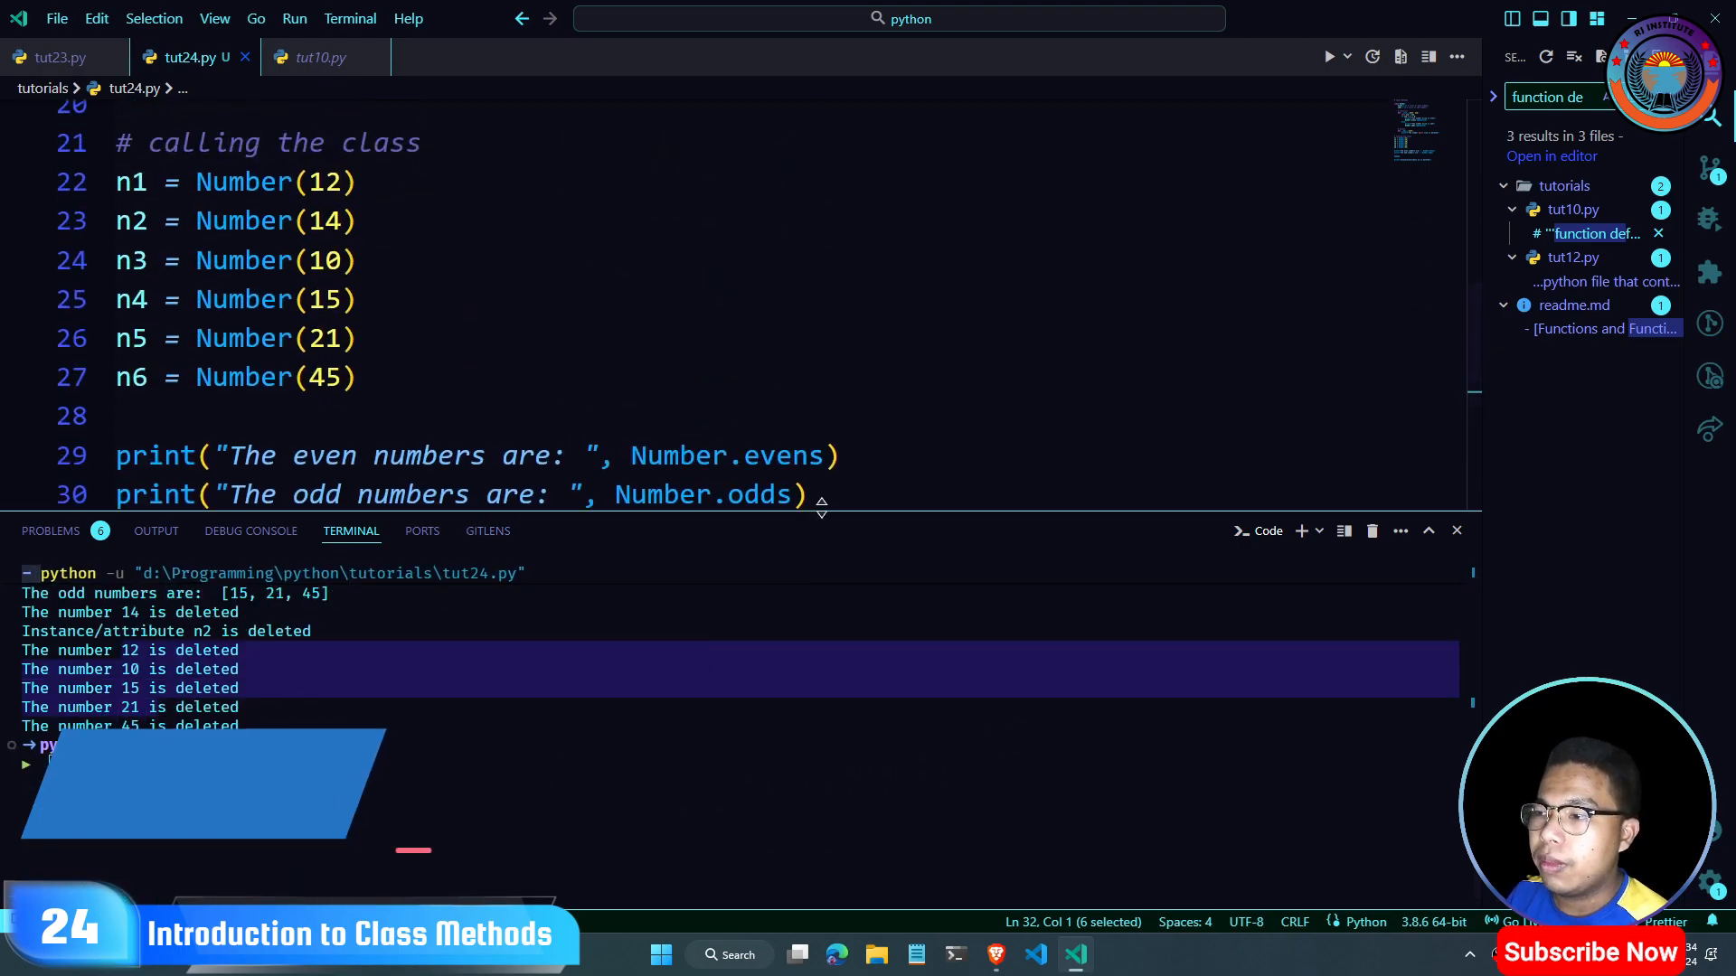
Step: Comment out del n2 and its deletion-notice print with Ctrl+/, then review the file
scroll(down, 3)
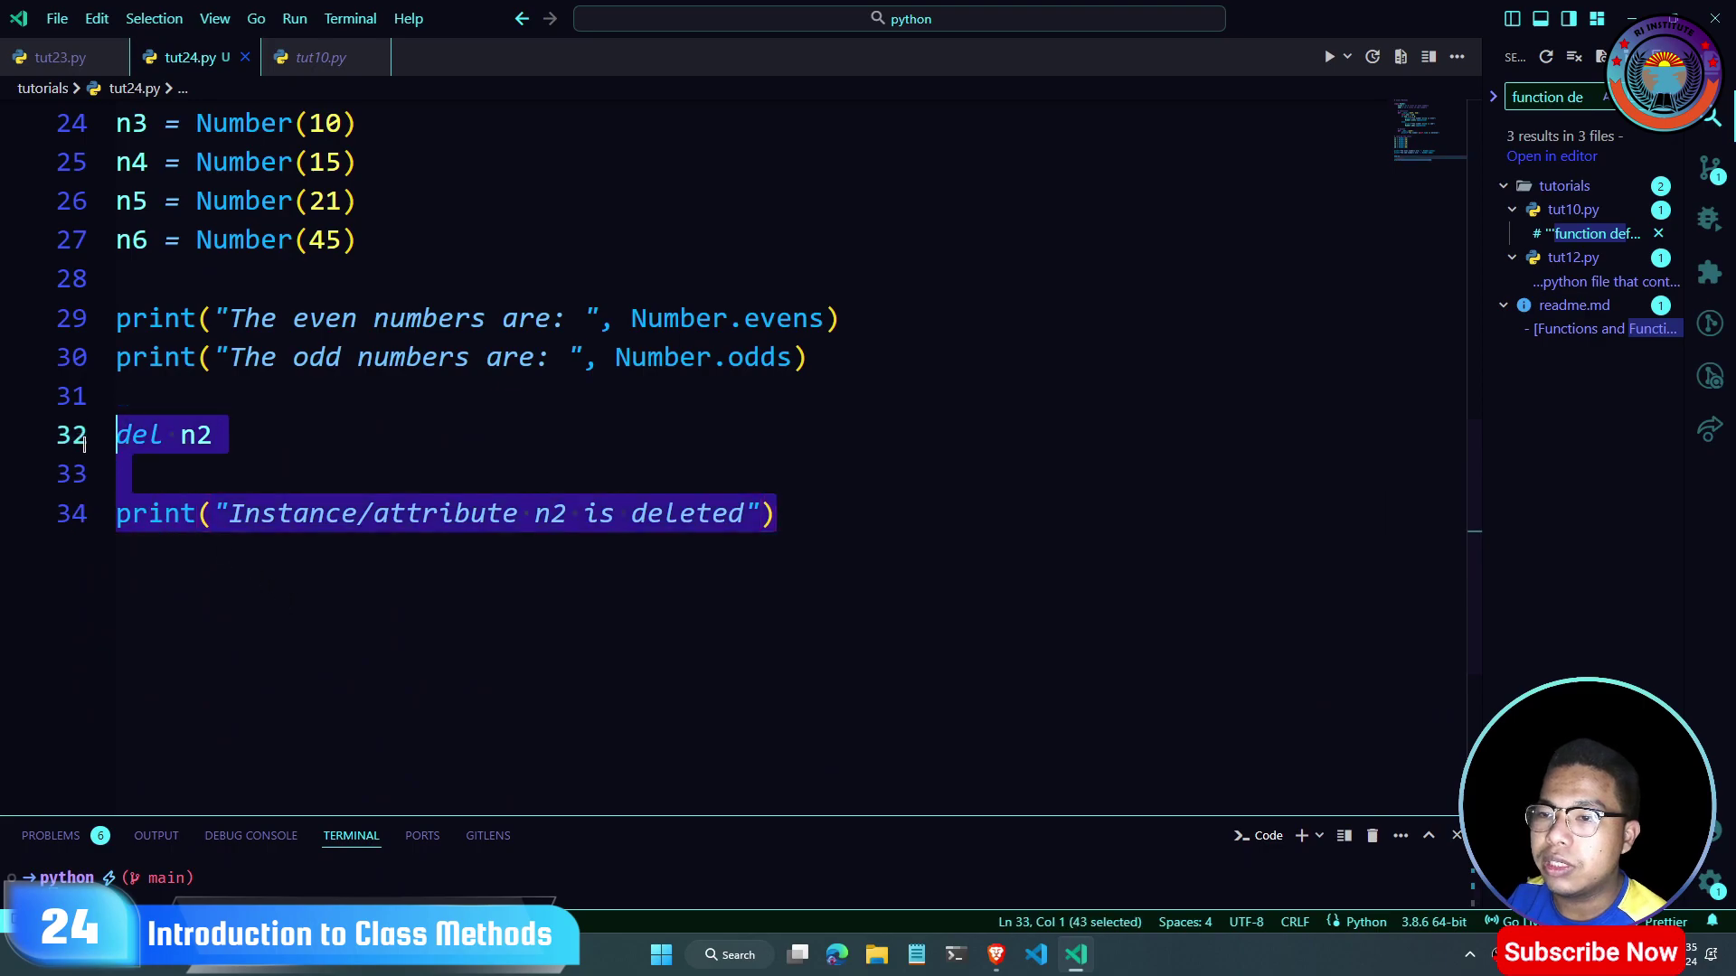
text(/)
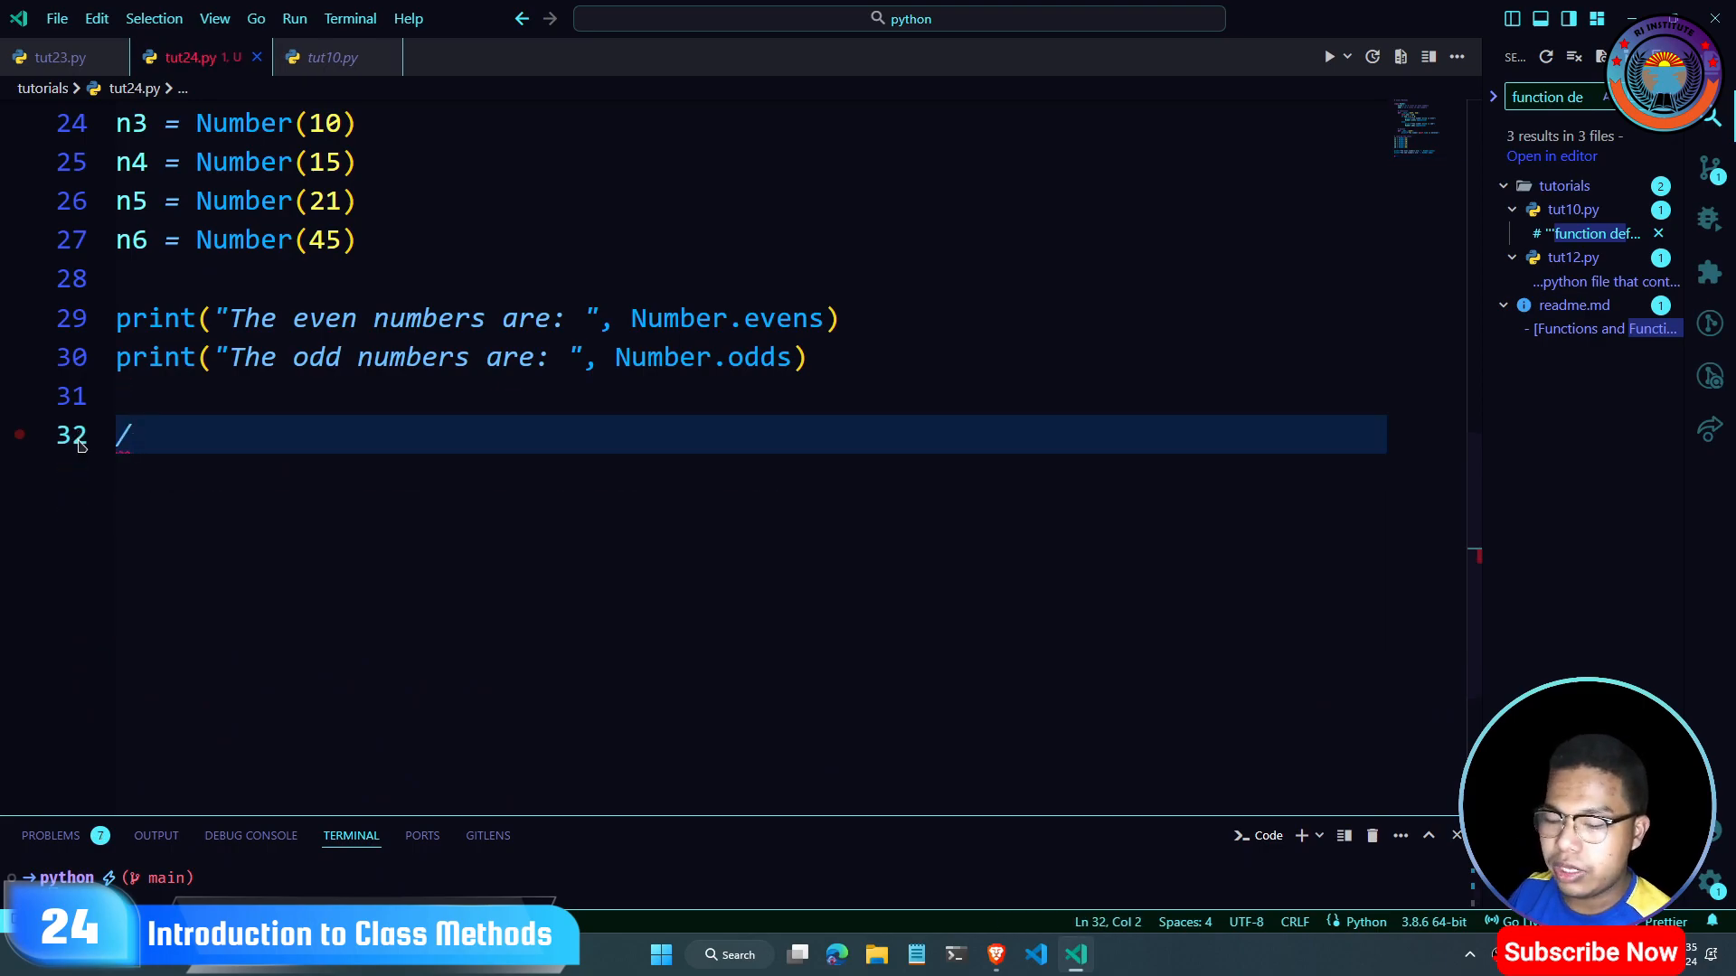
mouse_move(412, 356)
text(# del n2)
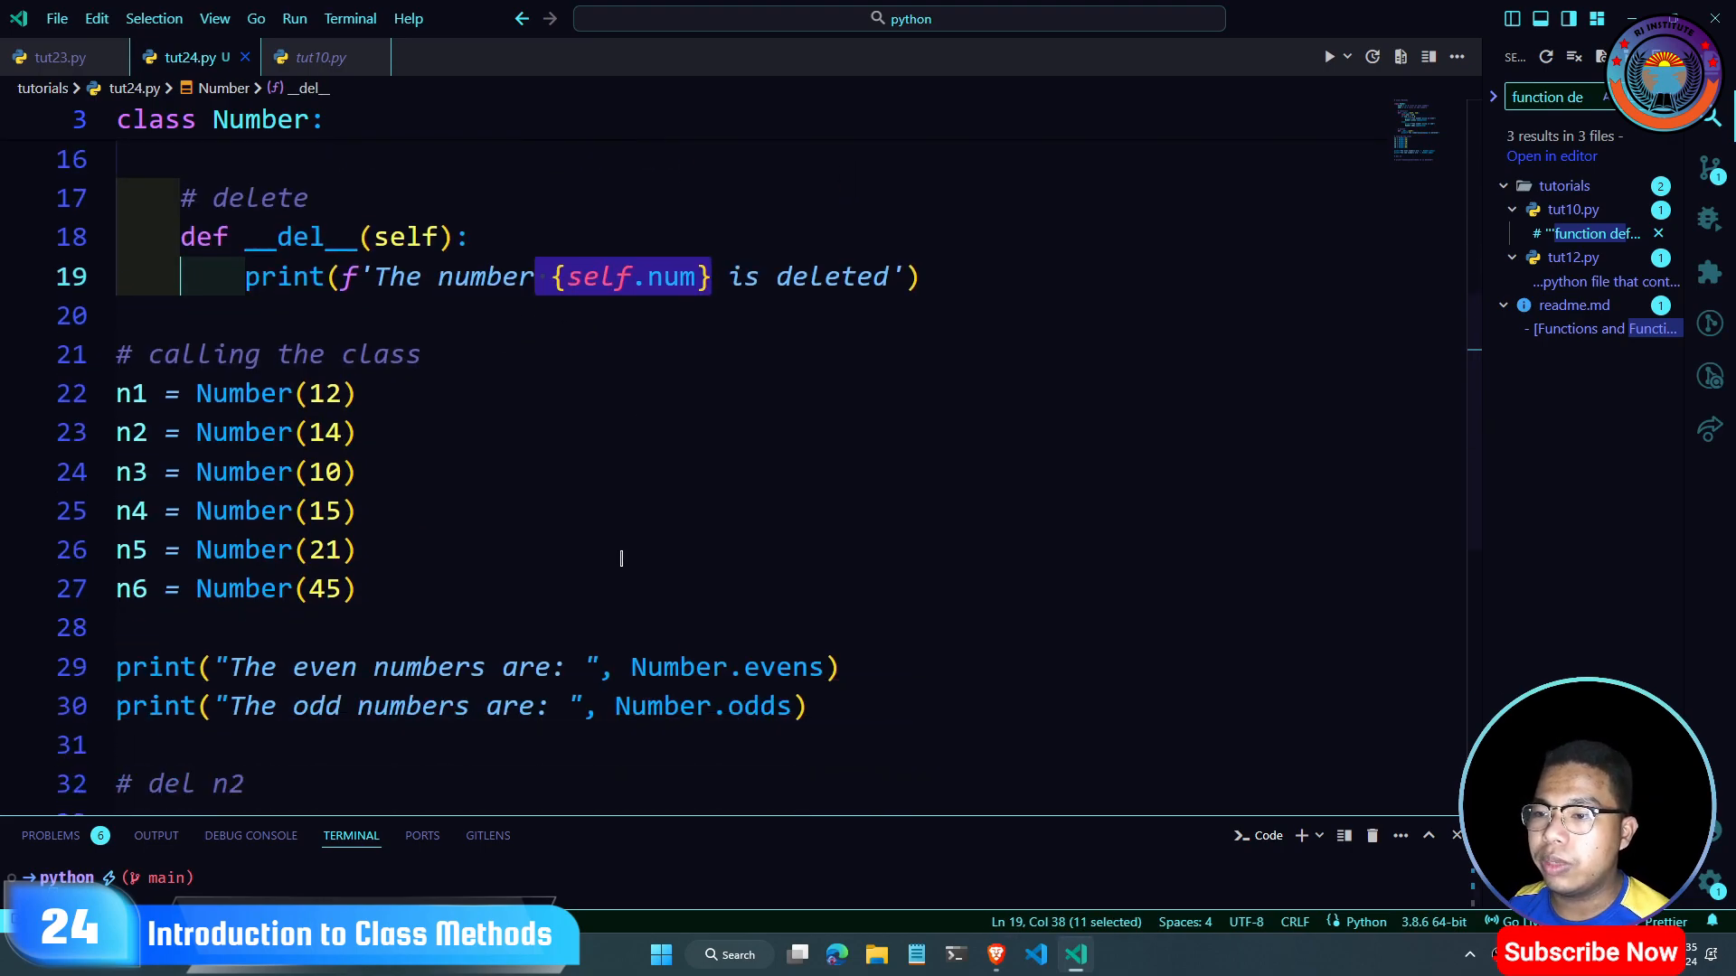
scroll(down, 3)
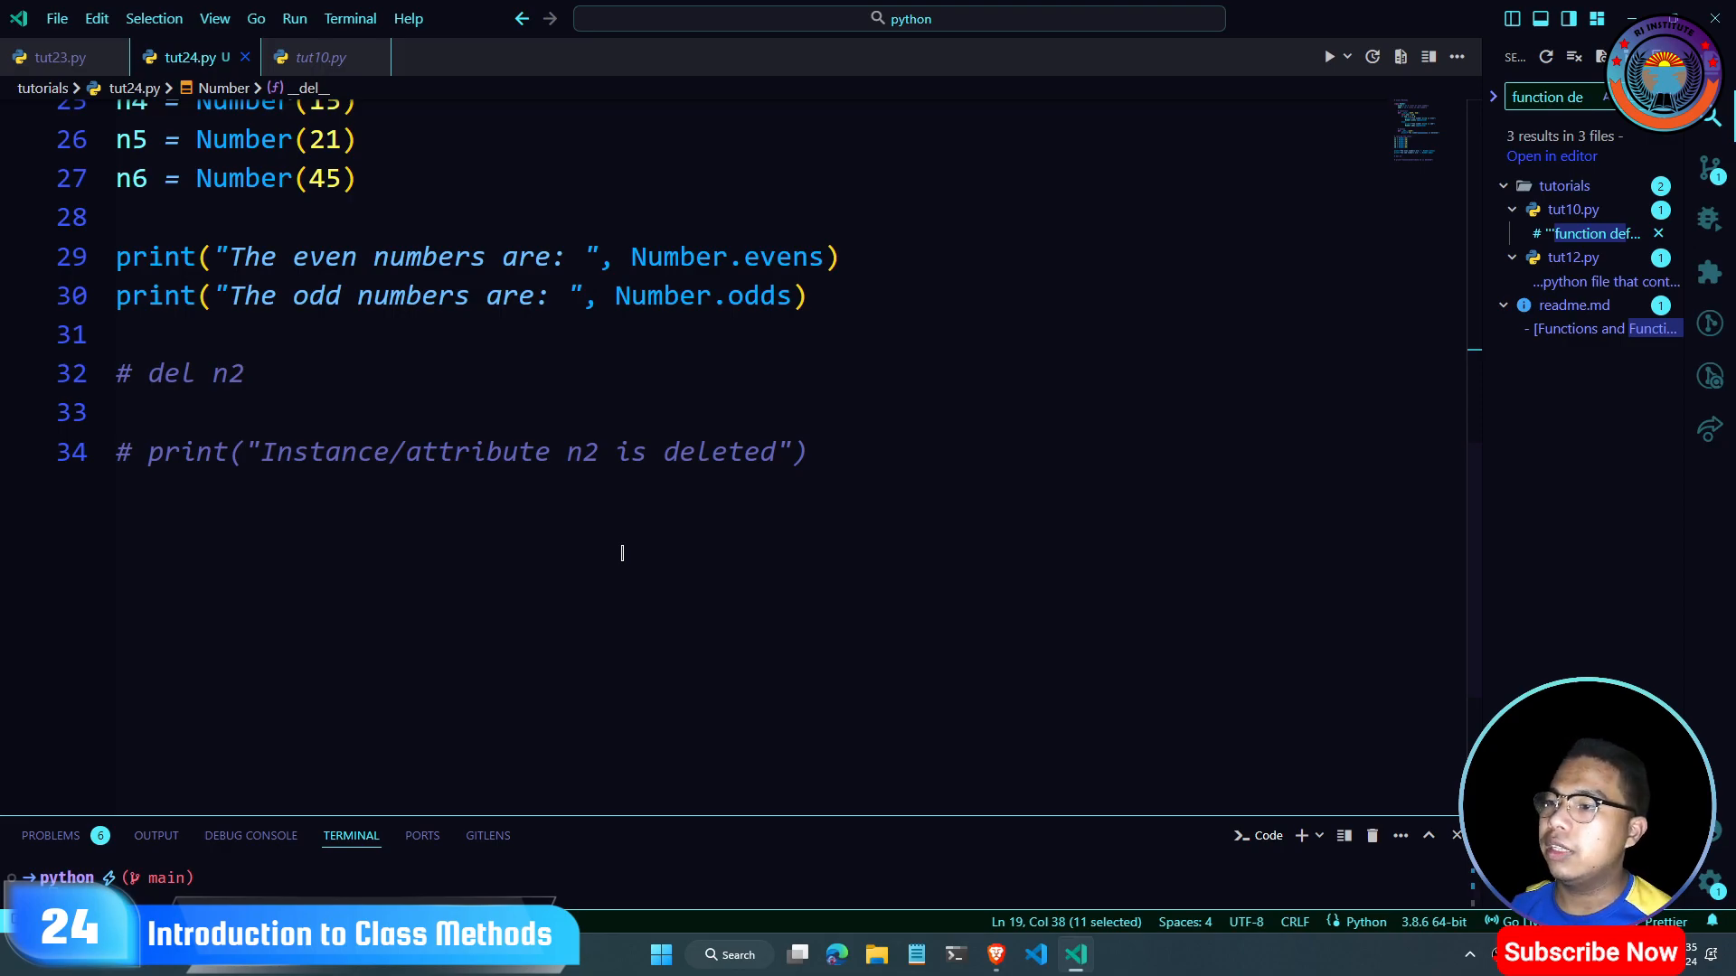
scroll(up, 3)
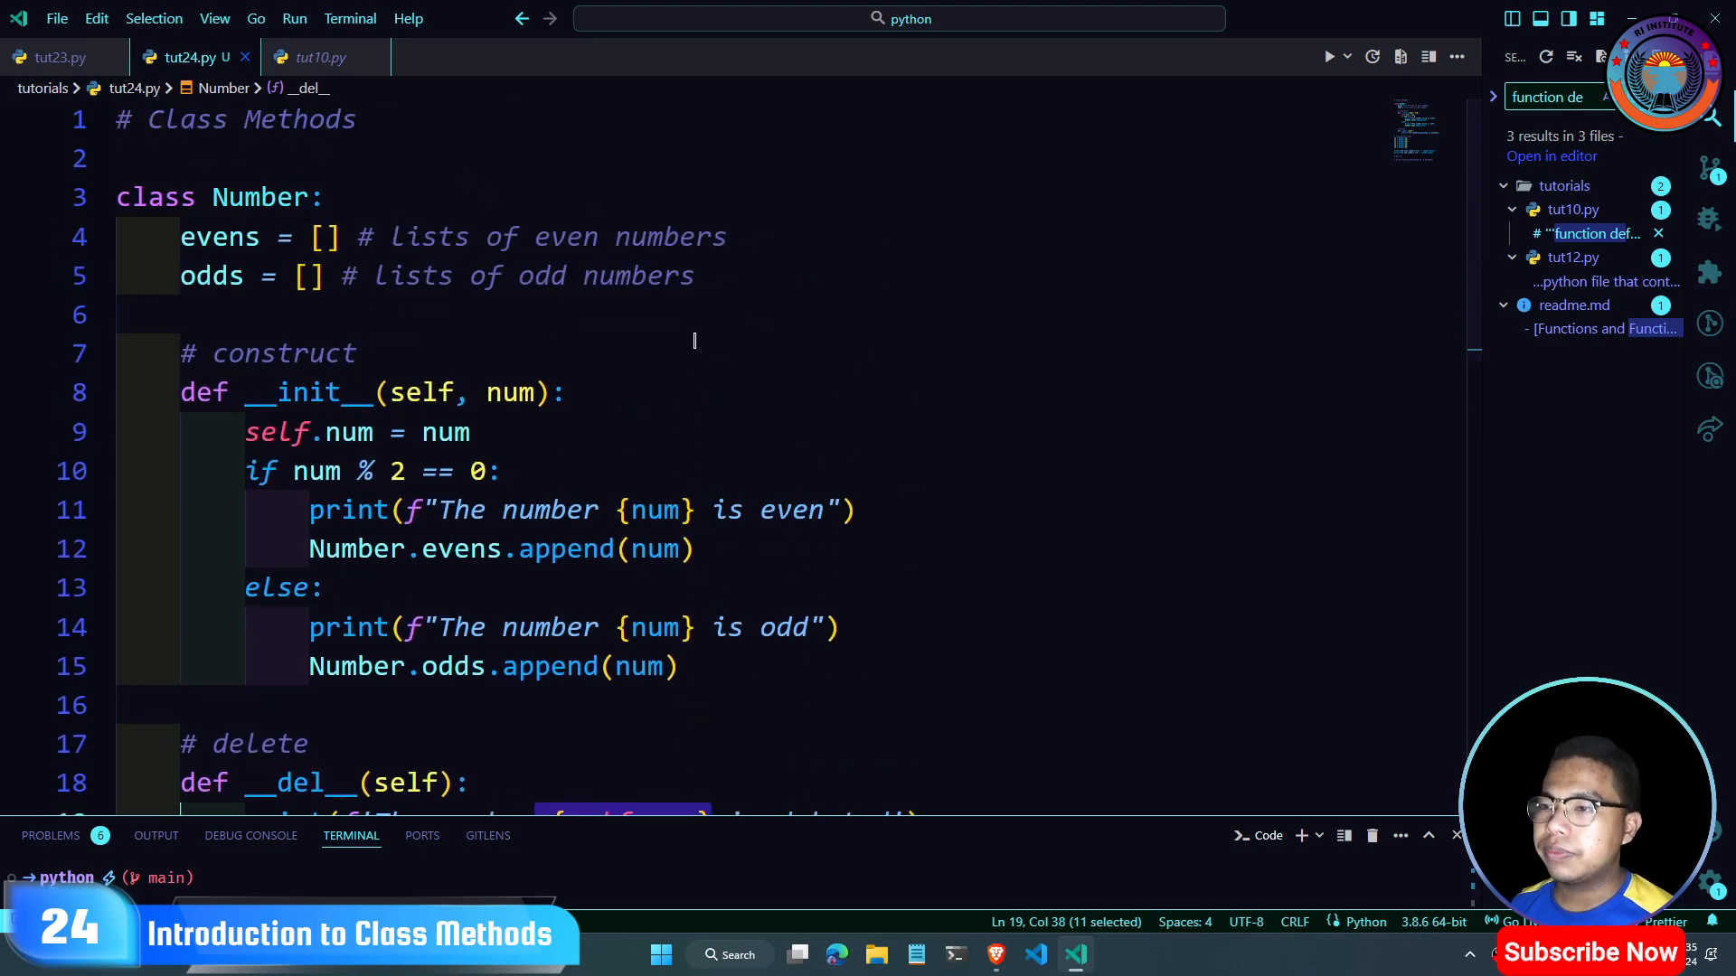
scroll(down, 3)
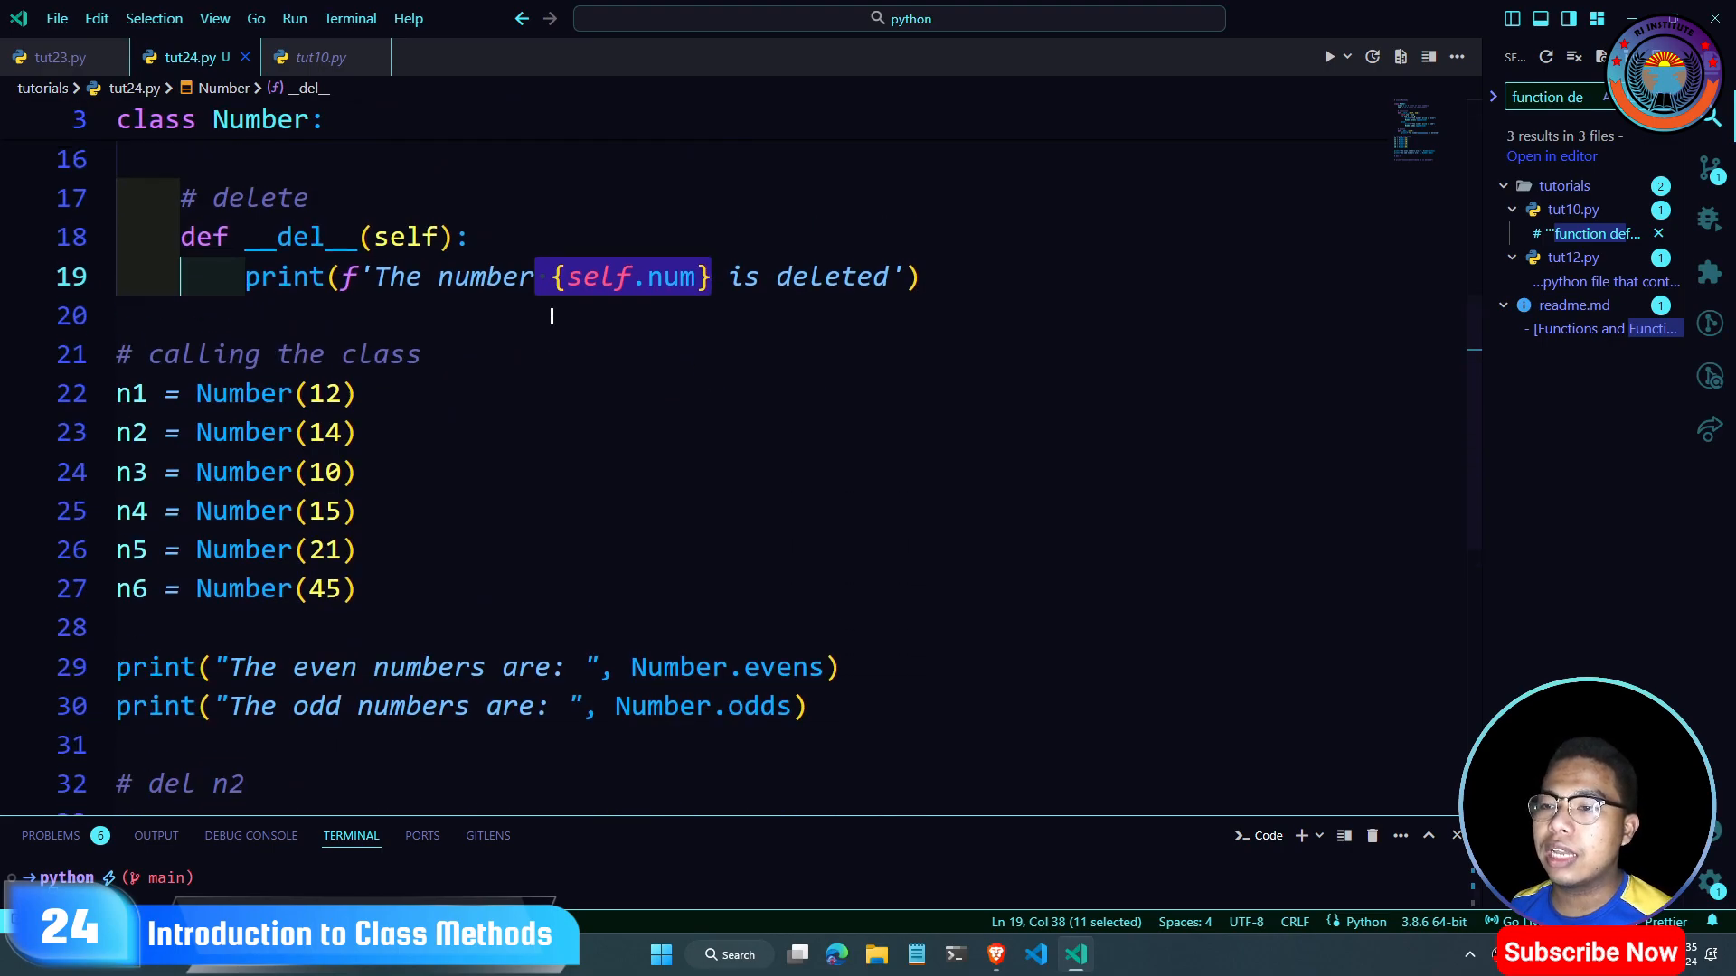
scroll(up, 3)
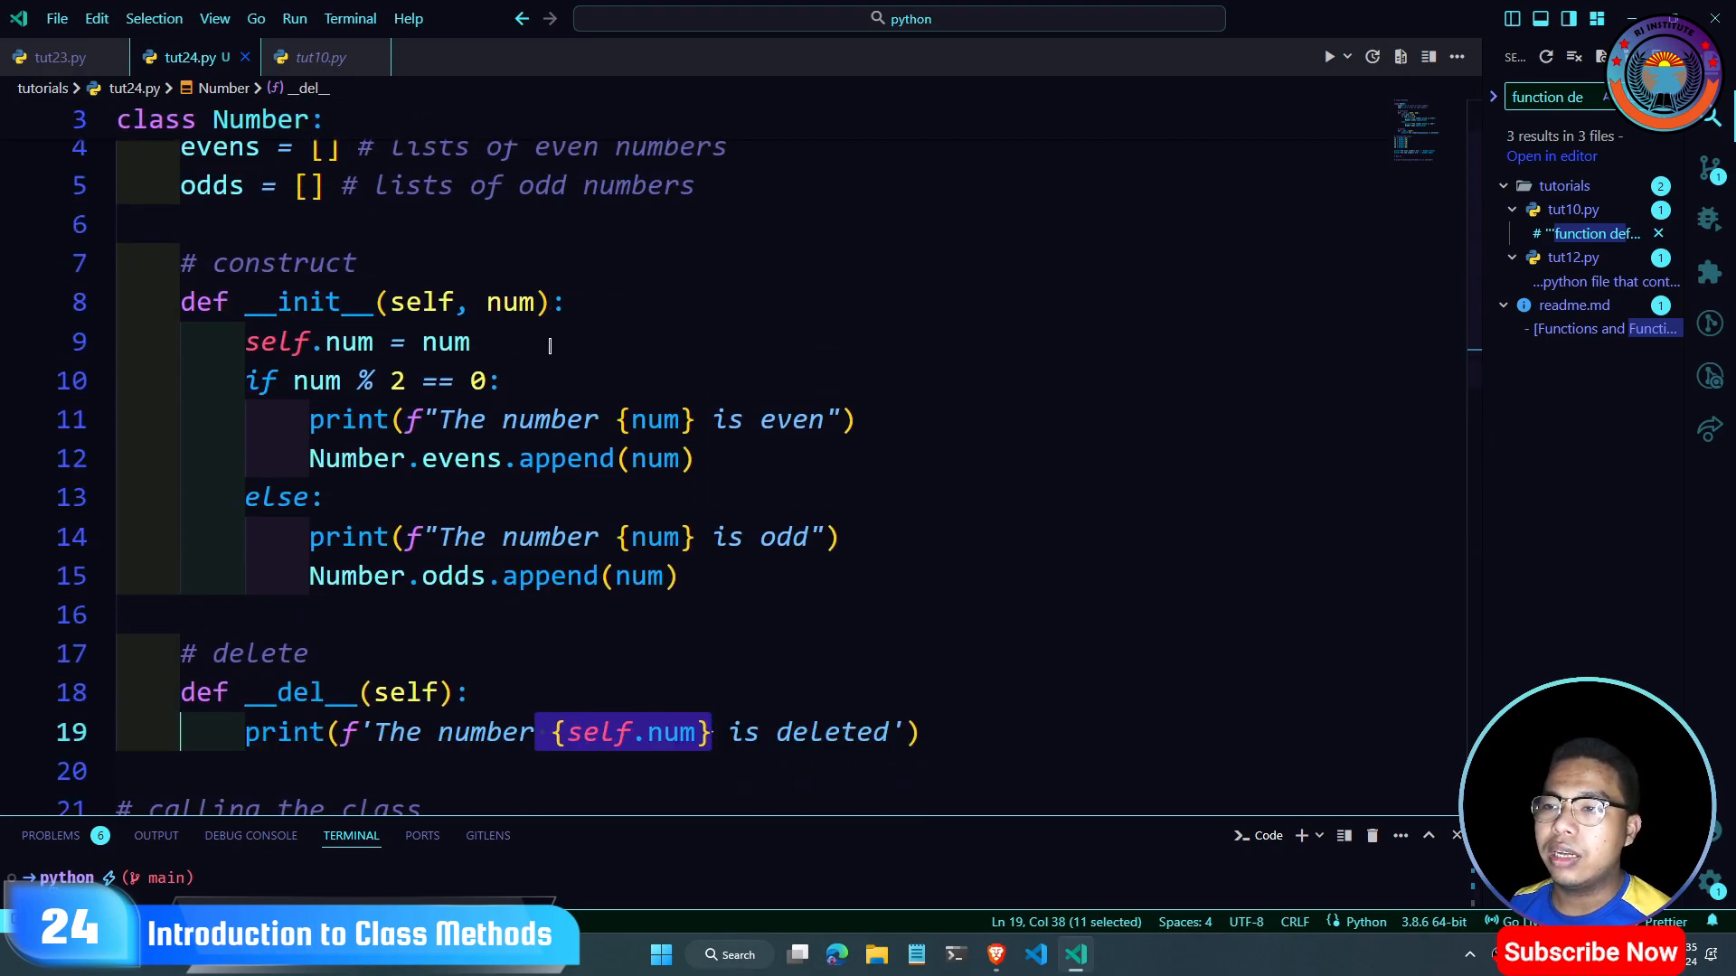
scroll(down, 3)
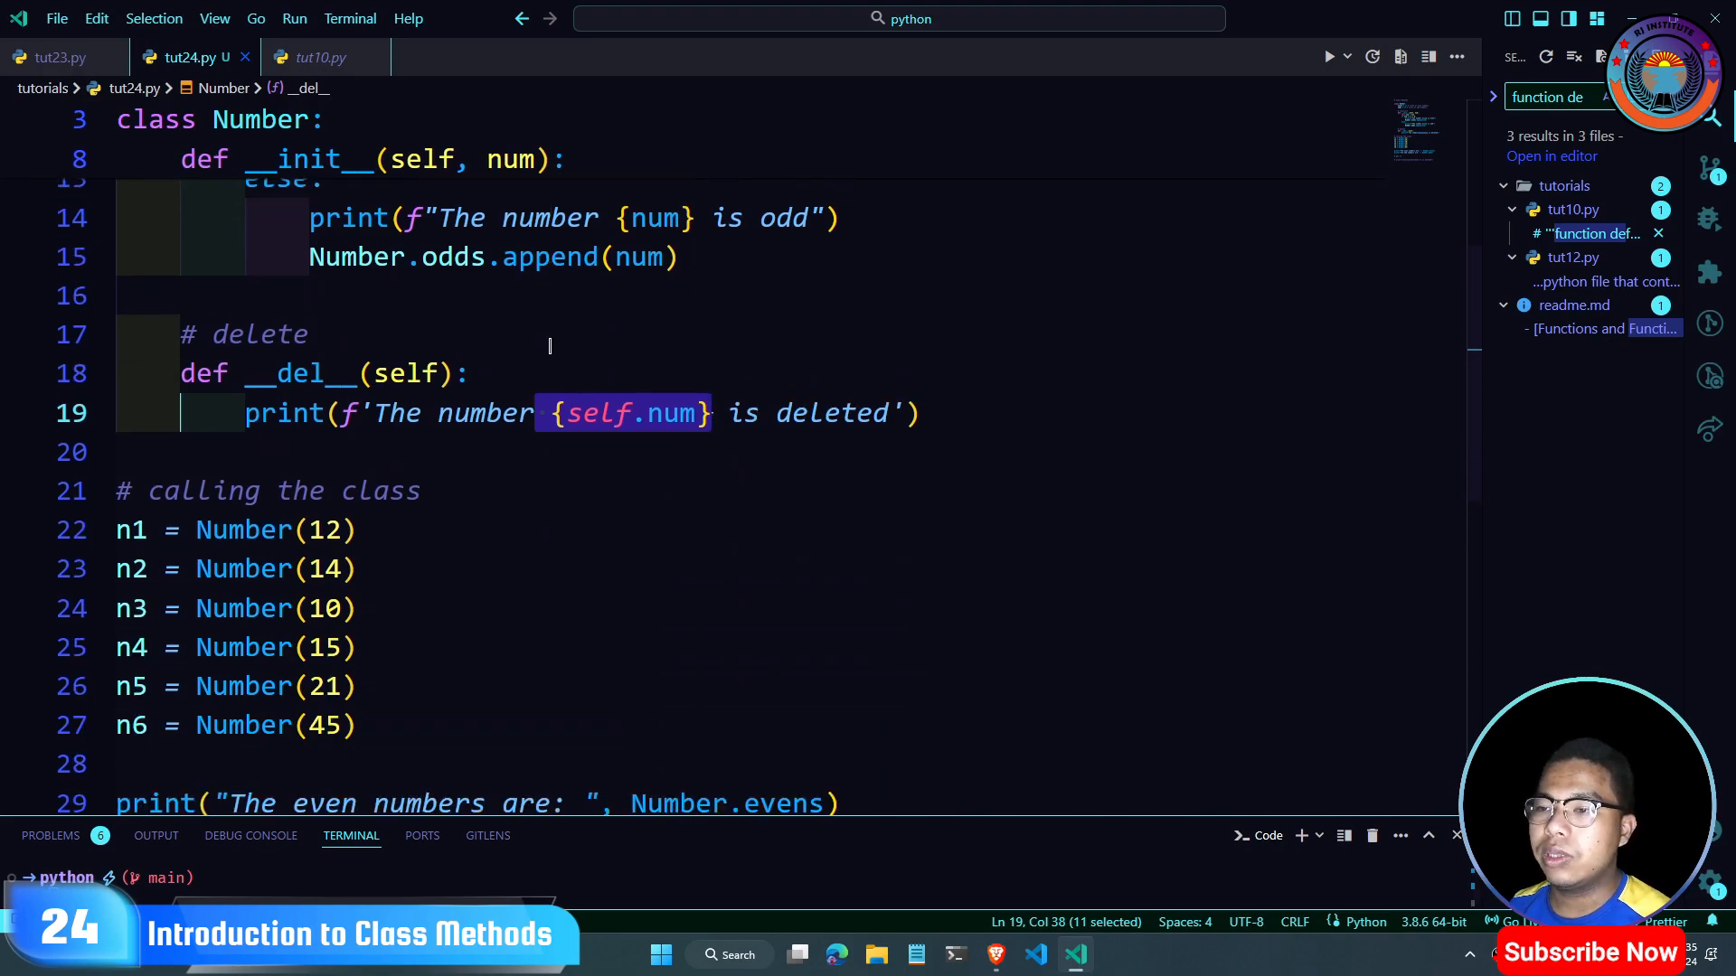
scroll(down, 3)
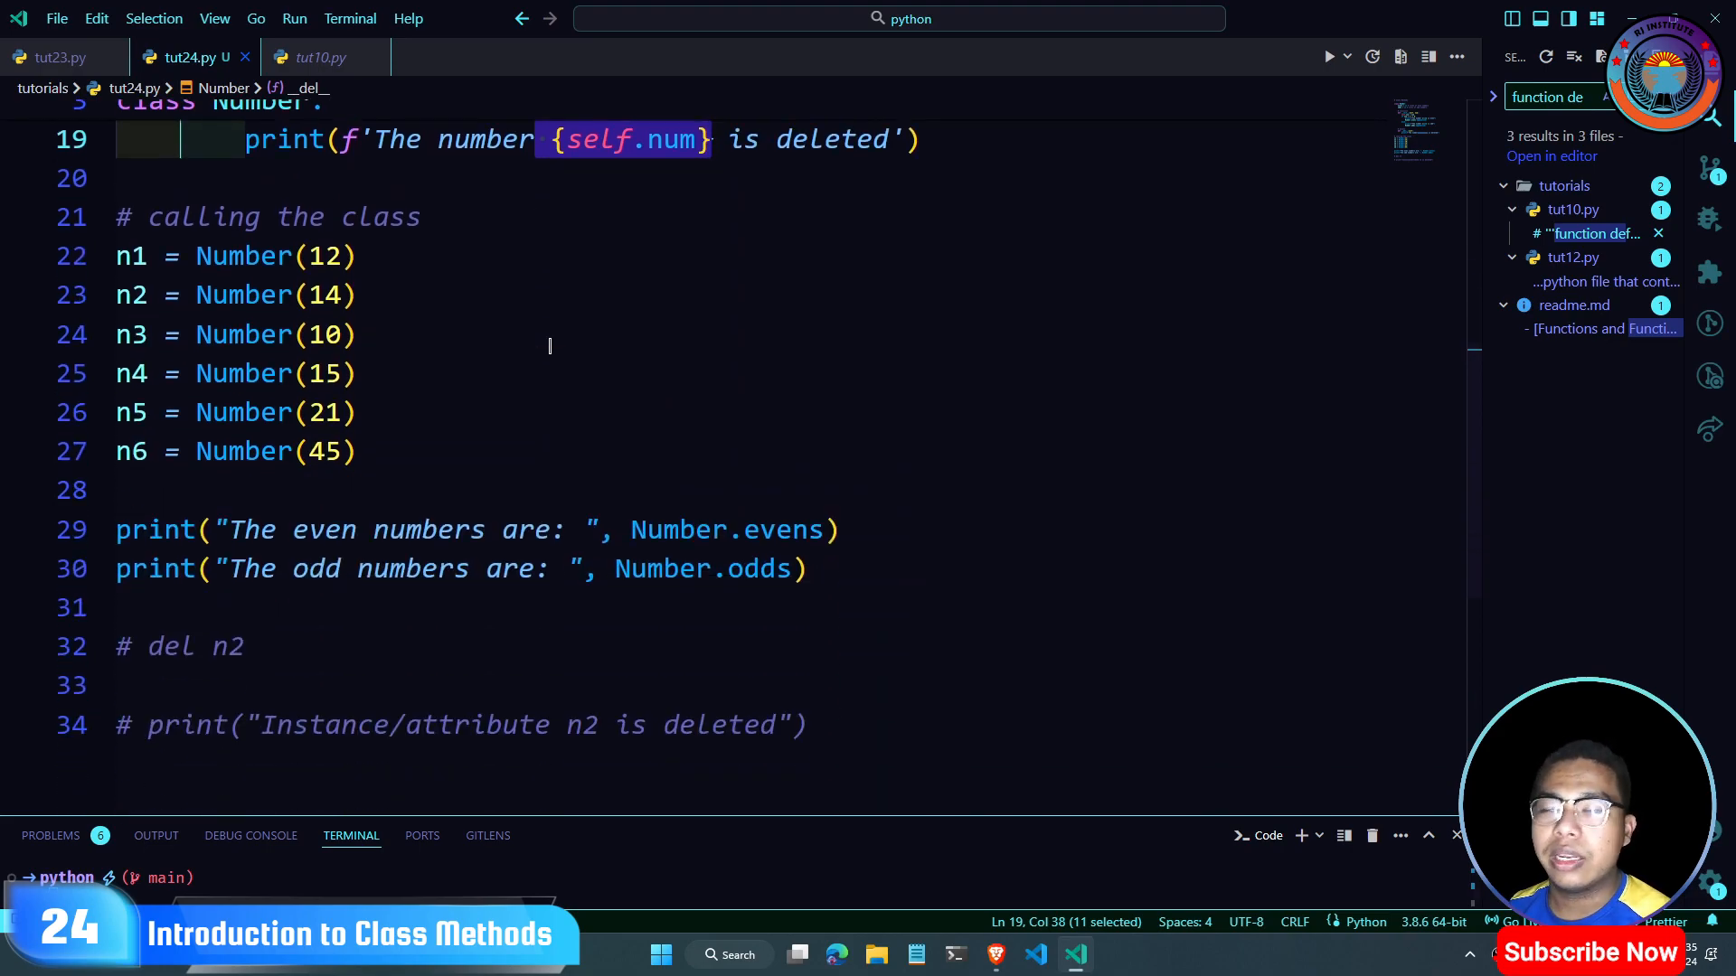
scroll(up, 3)
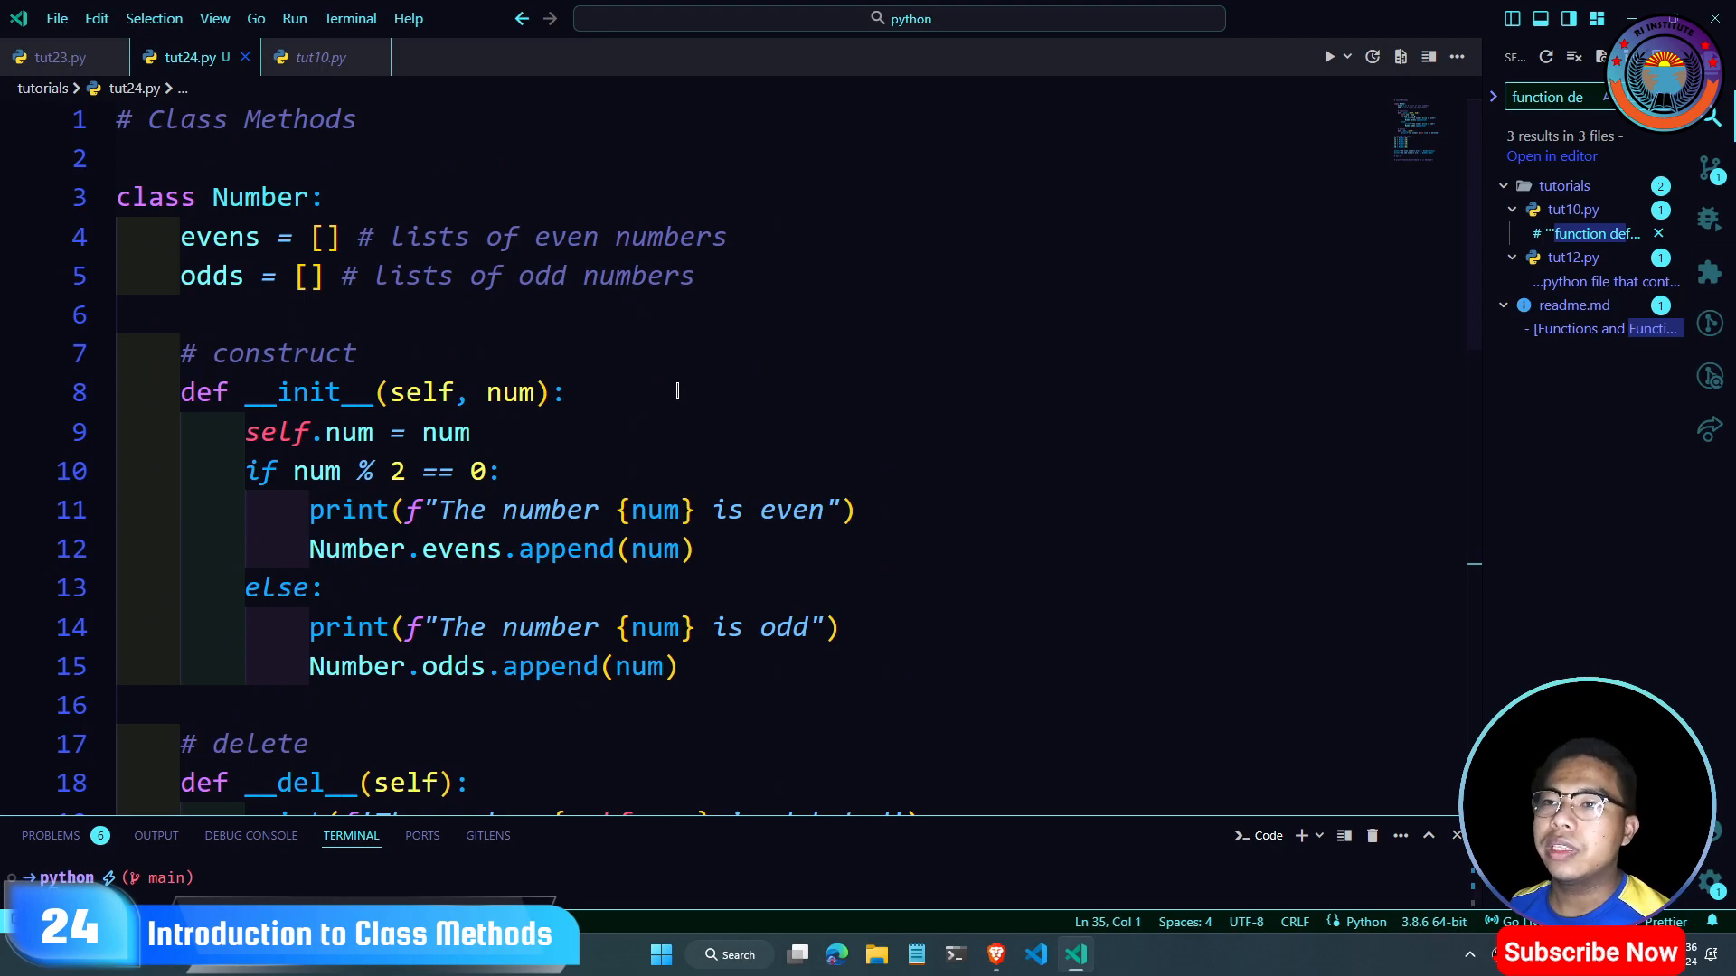
mouse_move(901, 238)
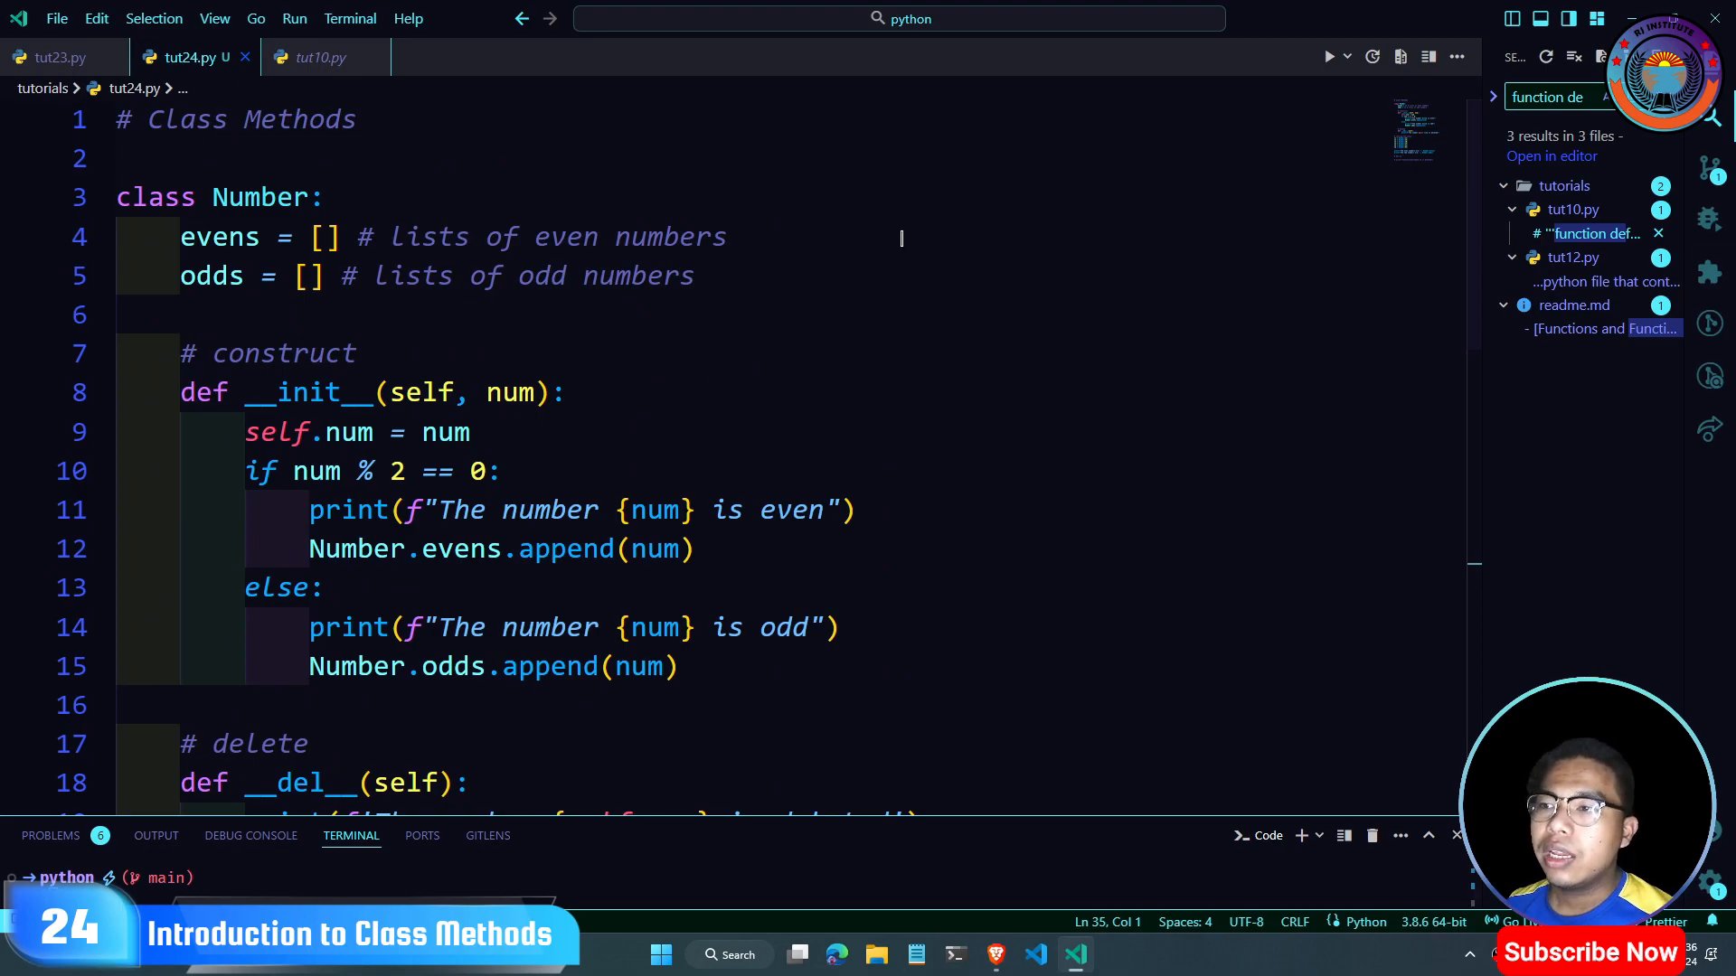
scroll(down, 3)
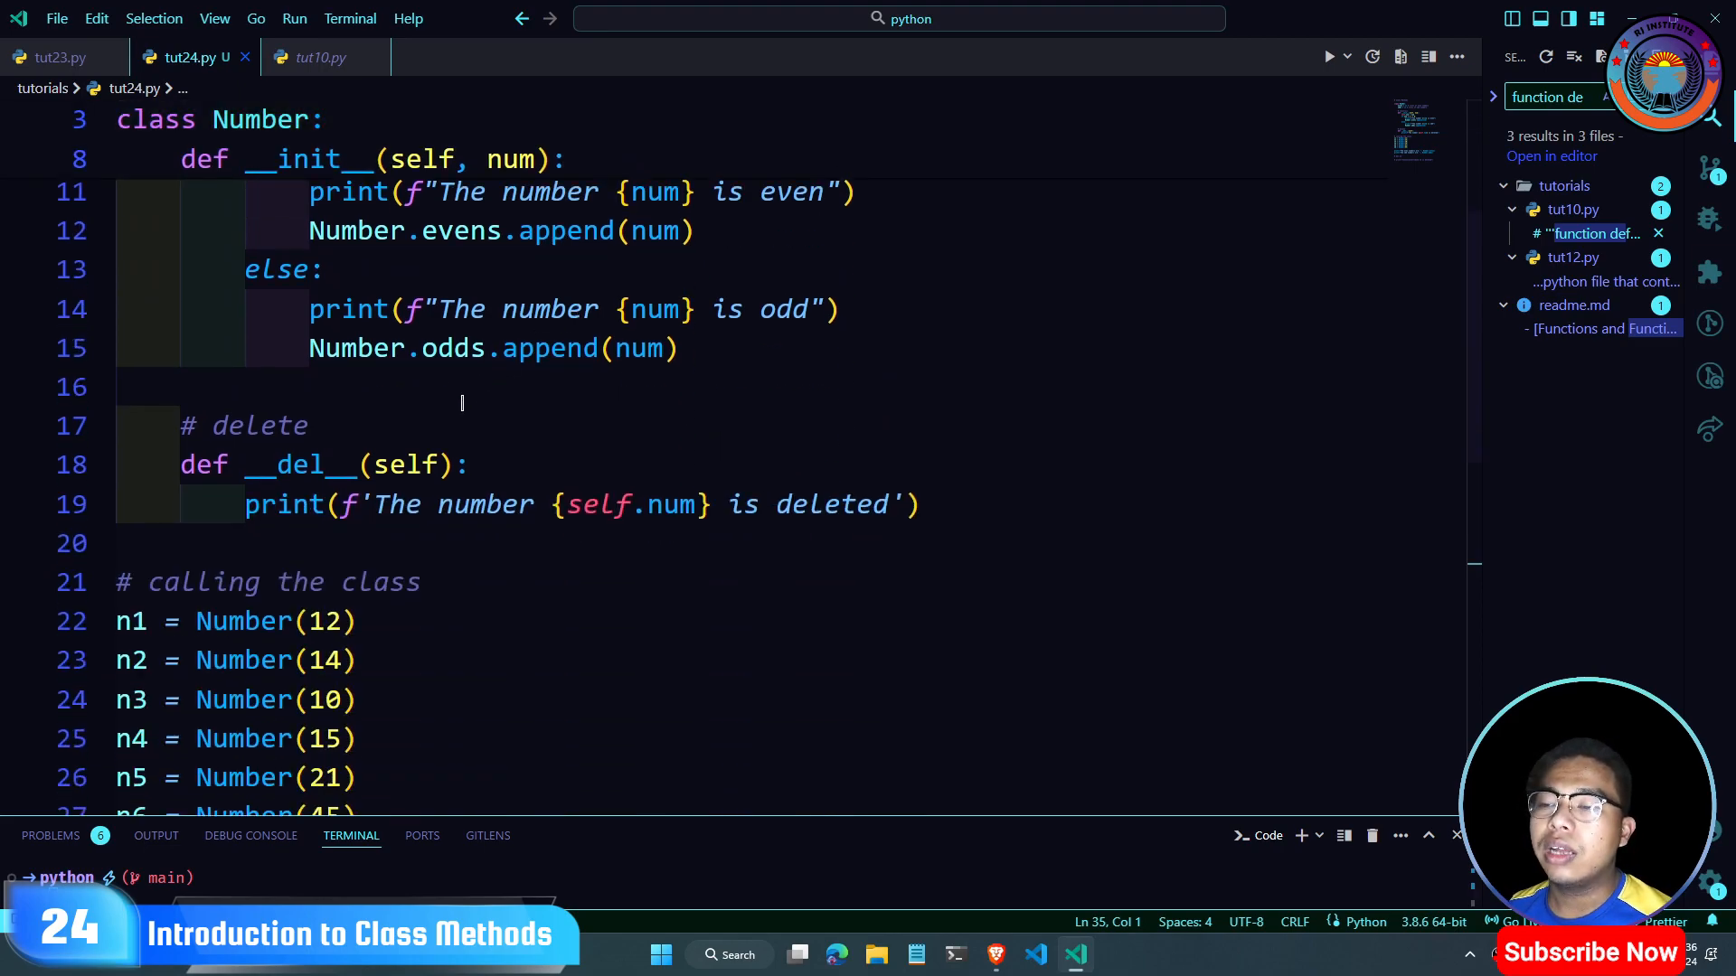
scroll(down, 3)
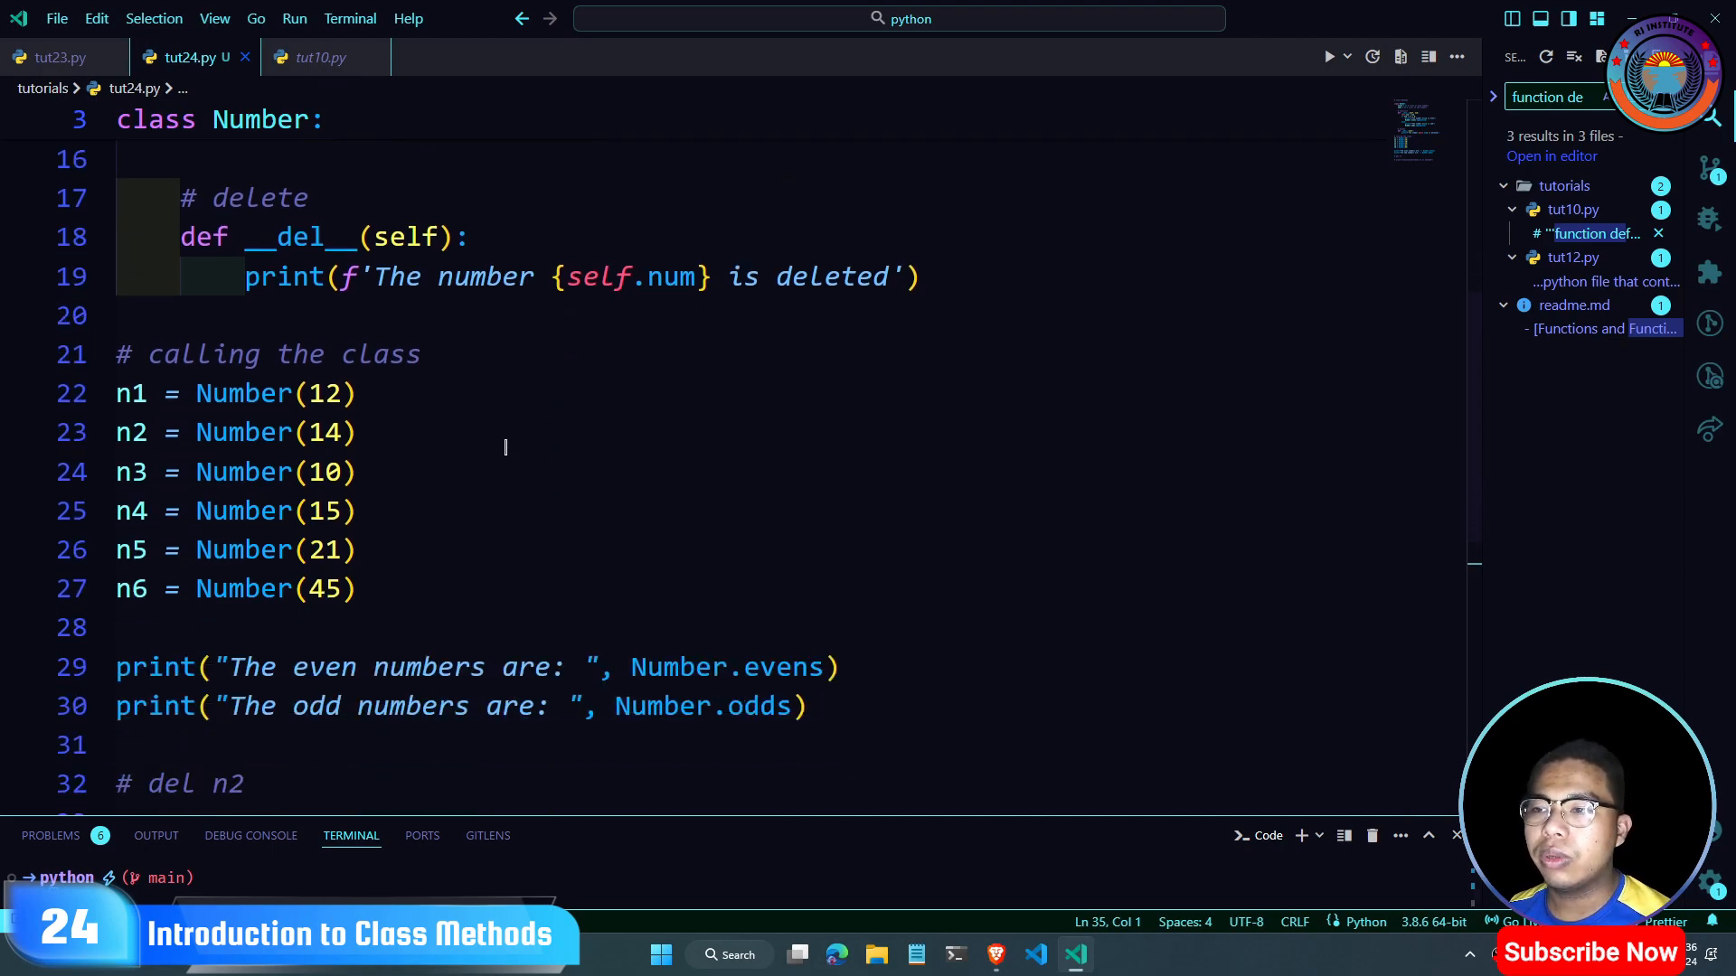
click(834, 954)
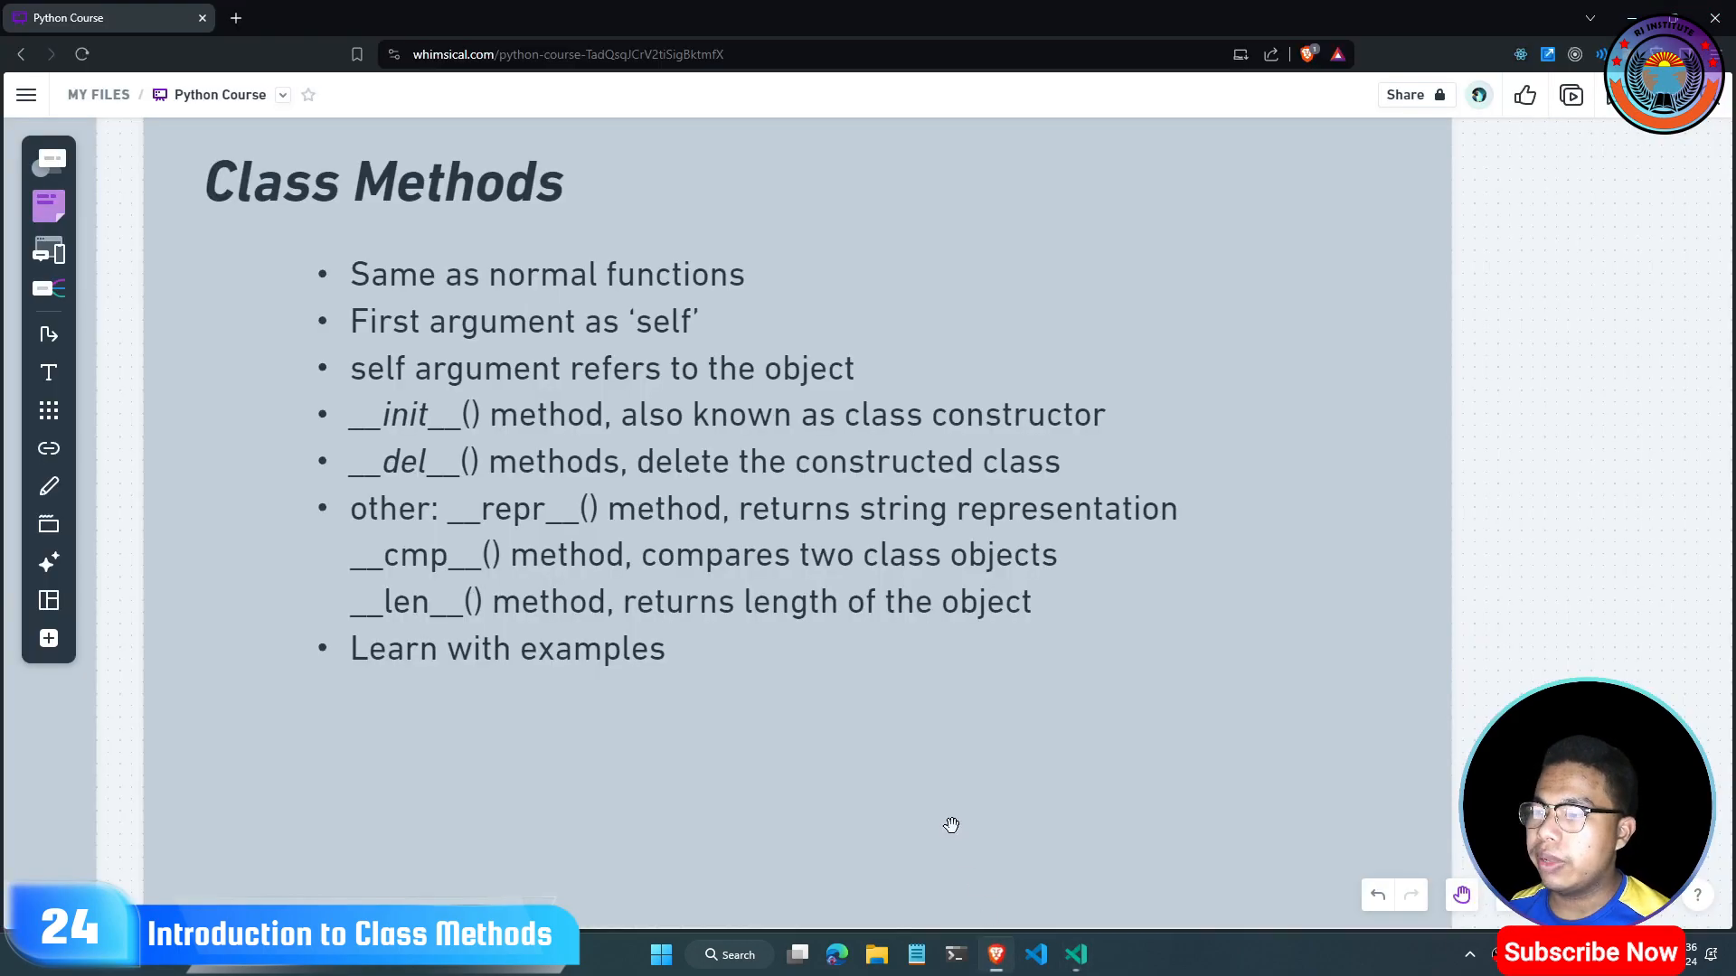
mouse_move(554, 528)
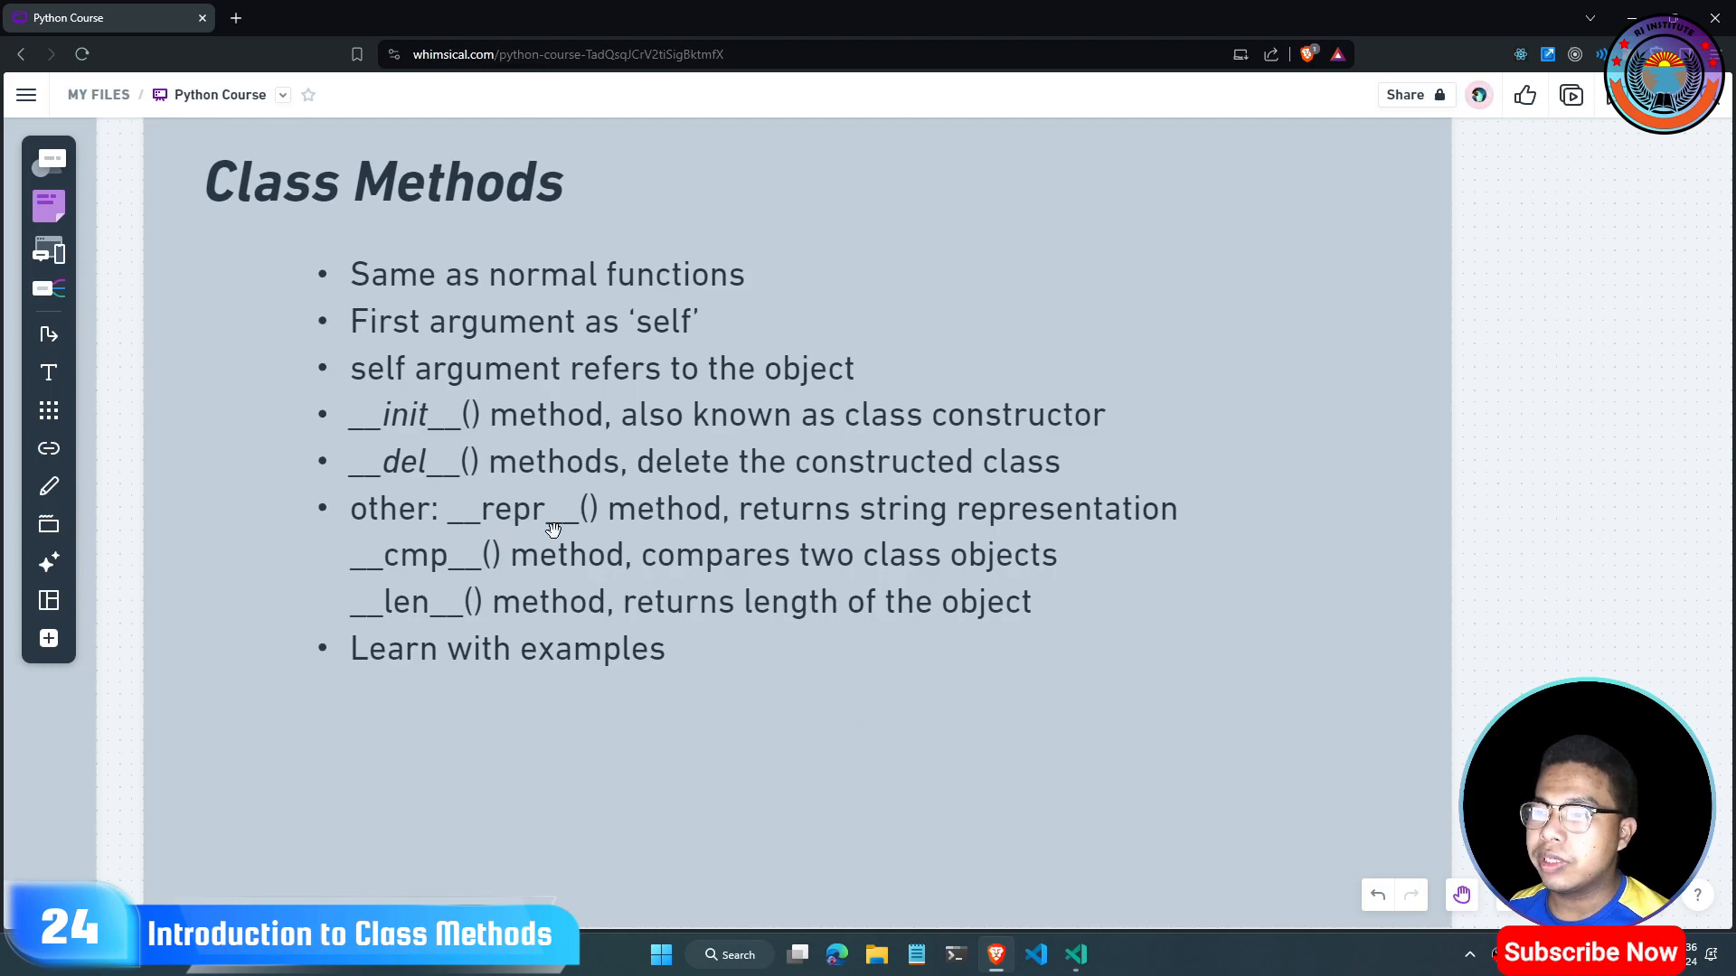
mouse_move(432, 608)
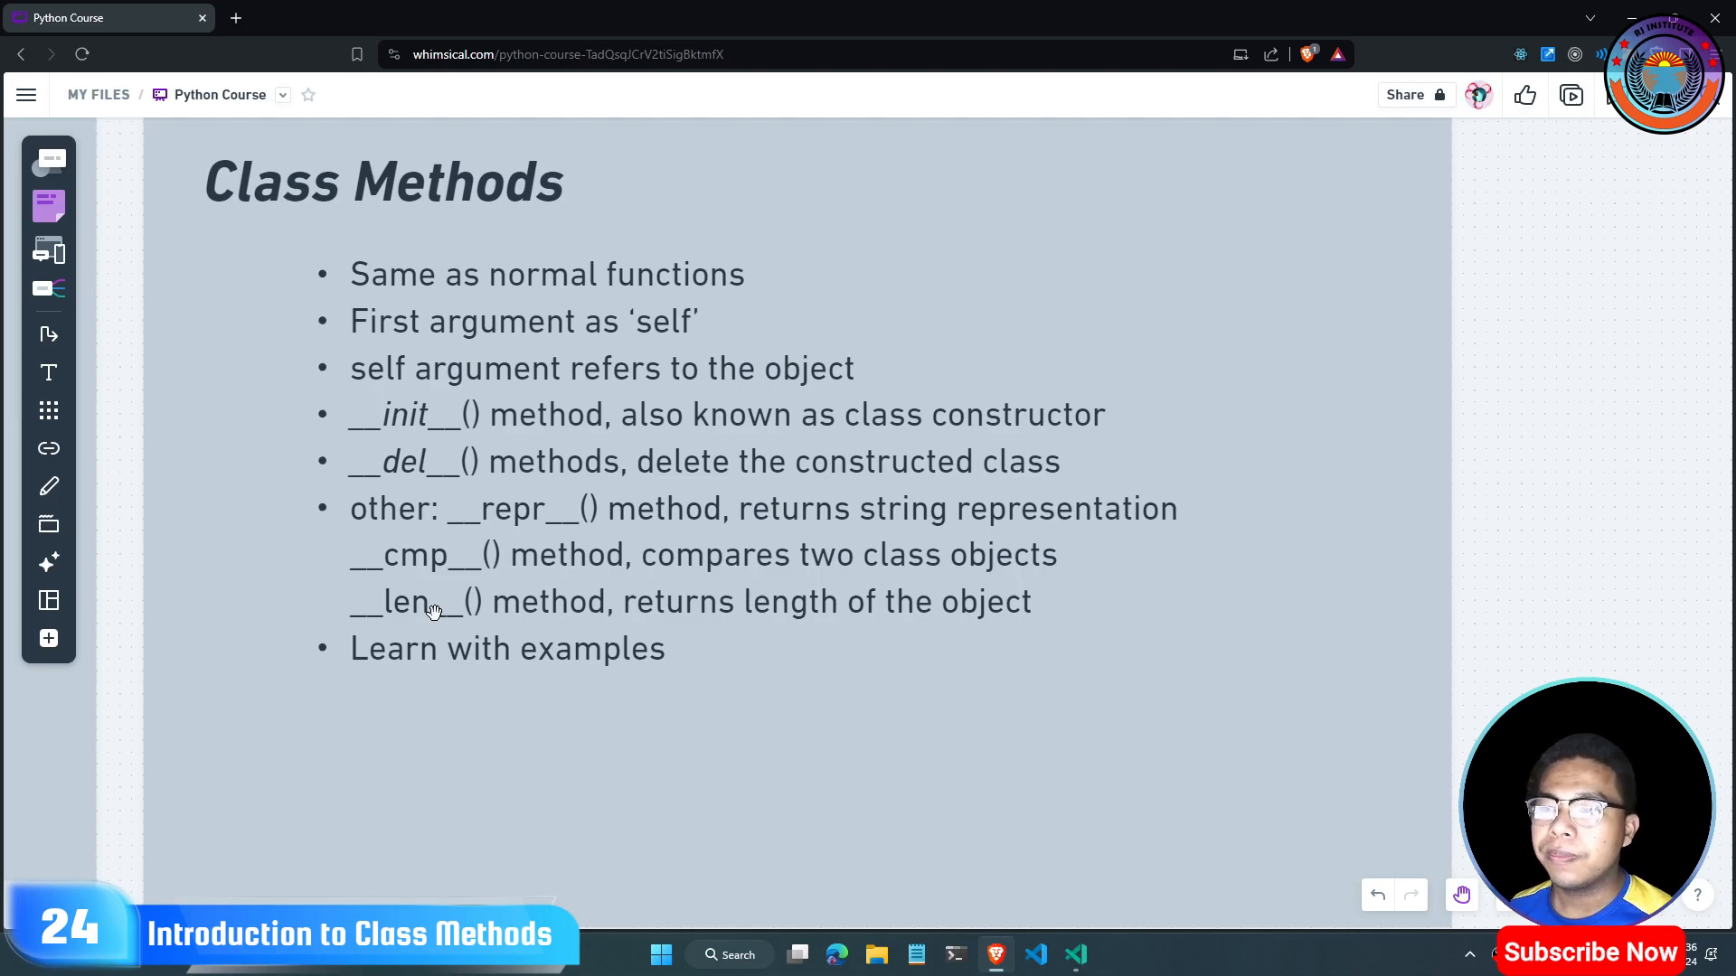
mouse_move(879, 709)
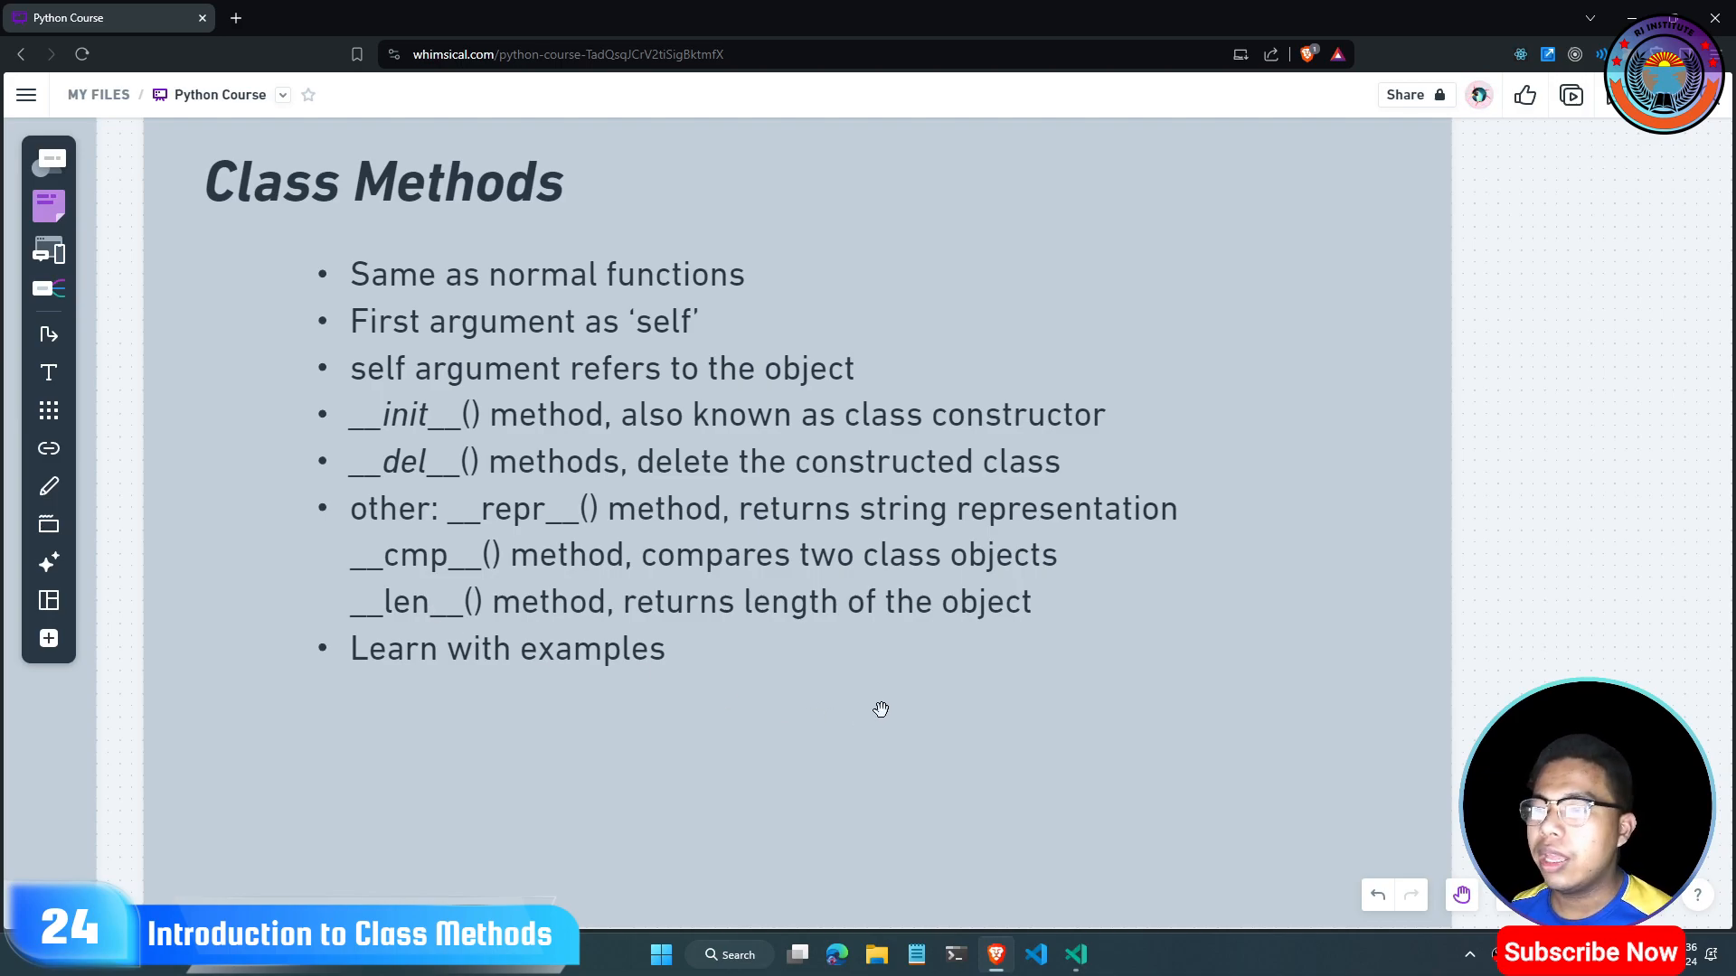
click(1073, 954)
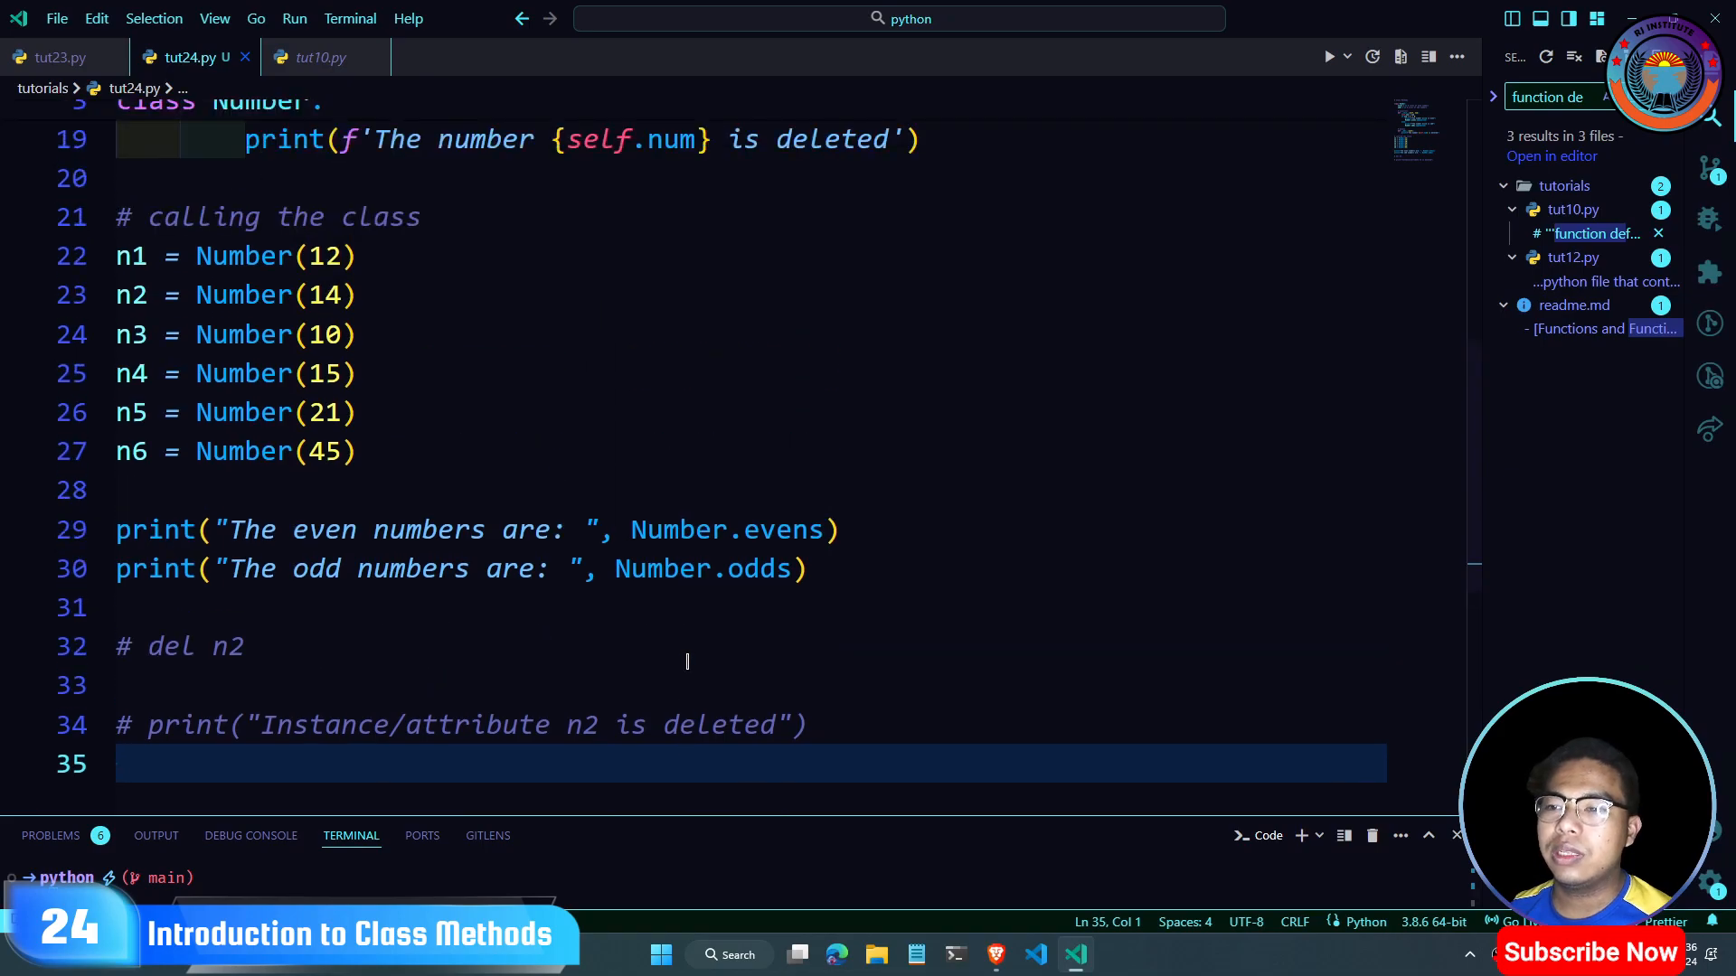
scroll(up, 3)
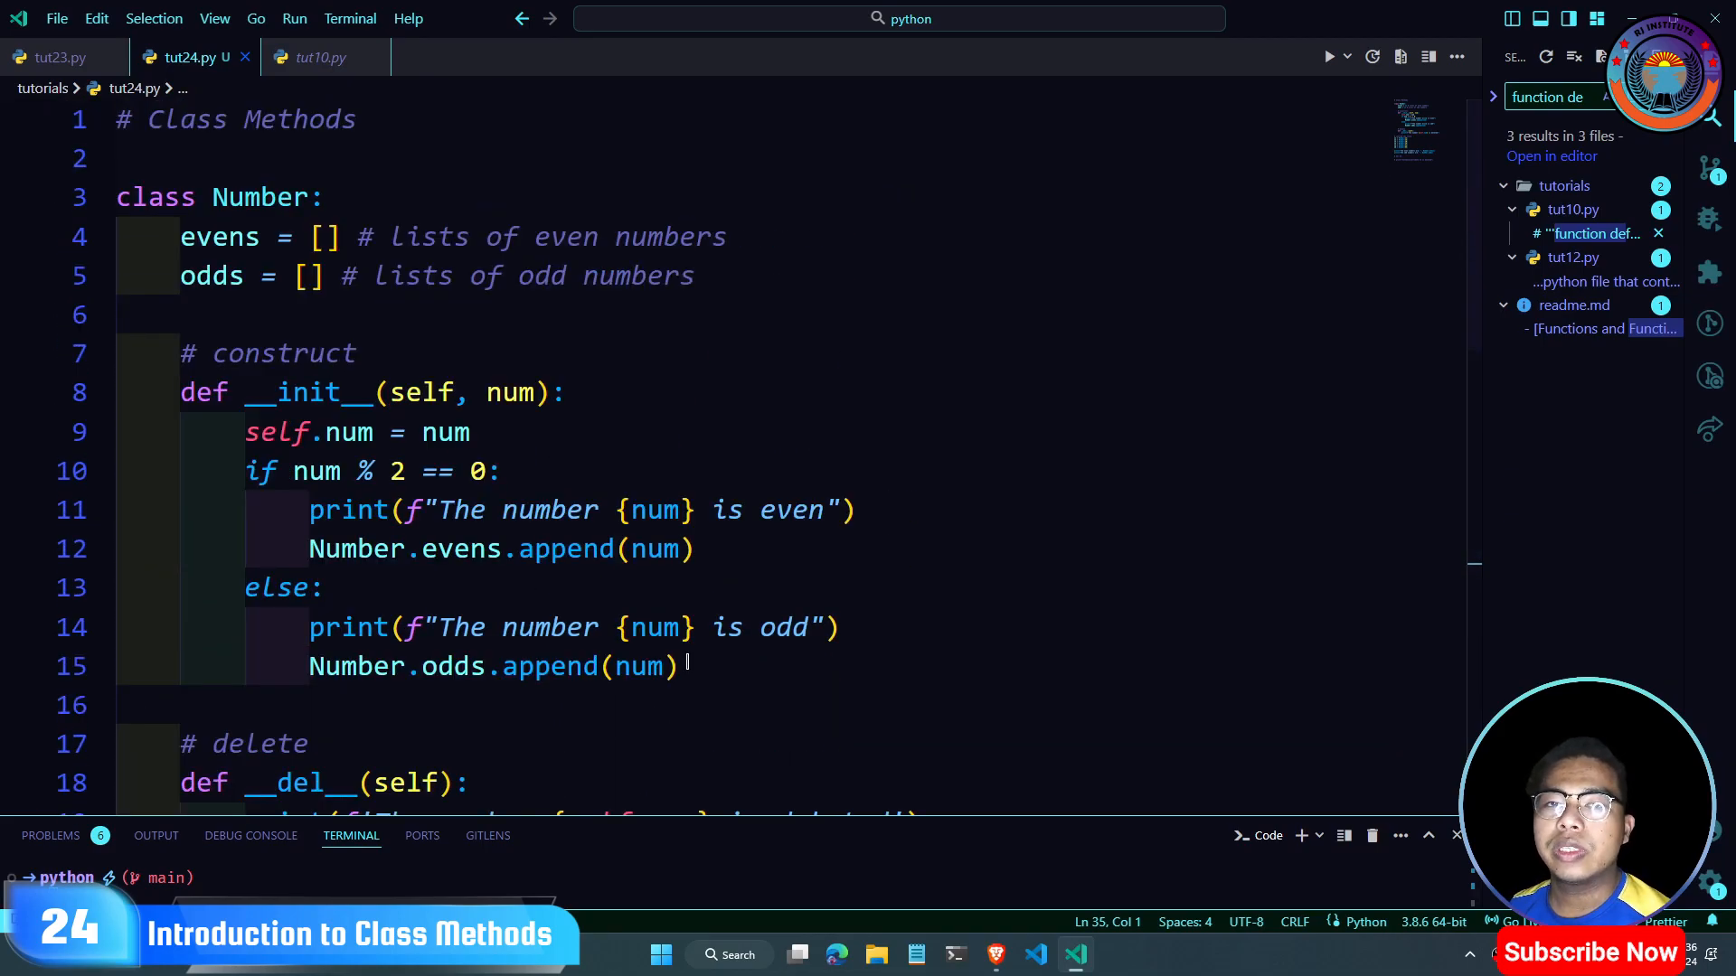